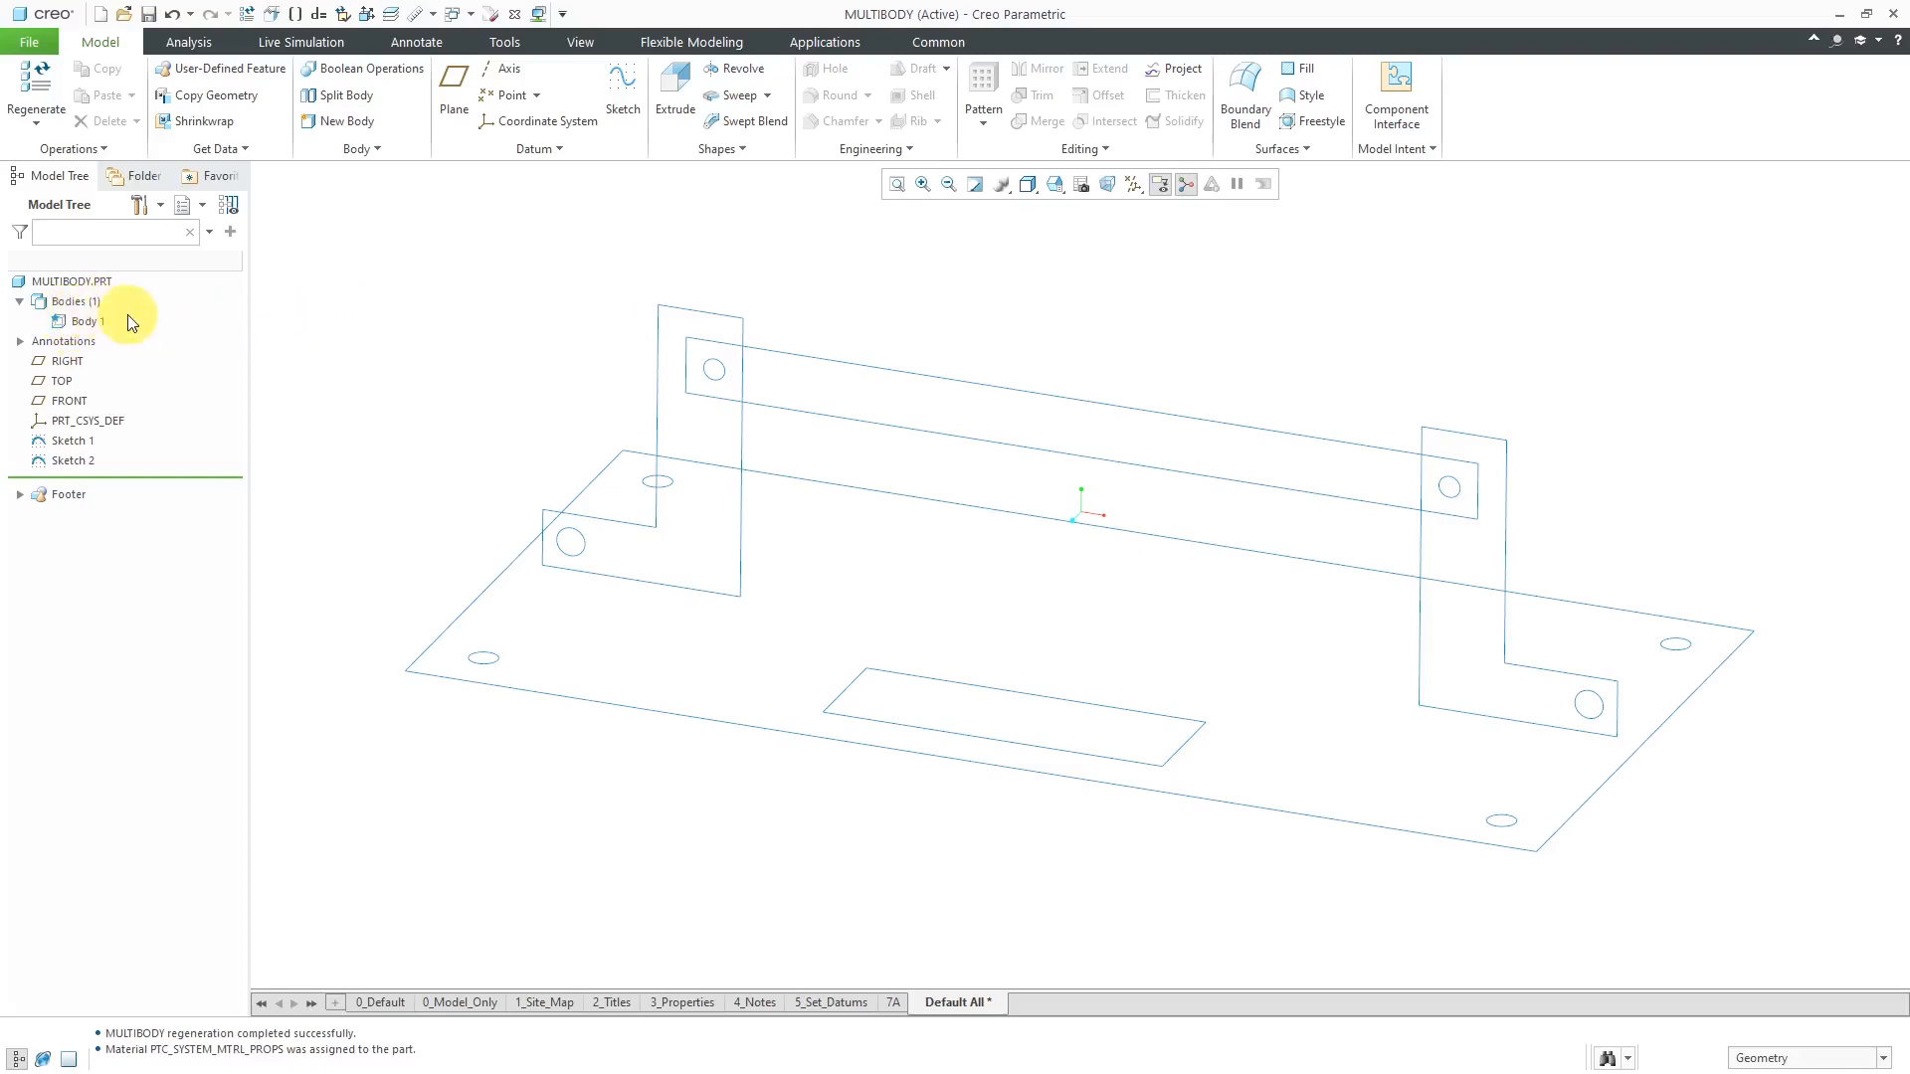
{"action": "mouse_move", "coordinate": [170, 341]}
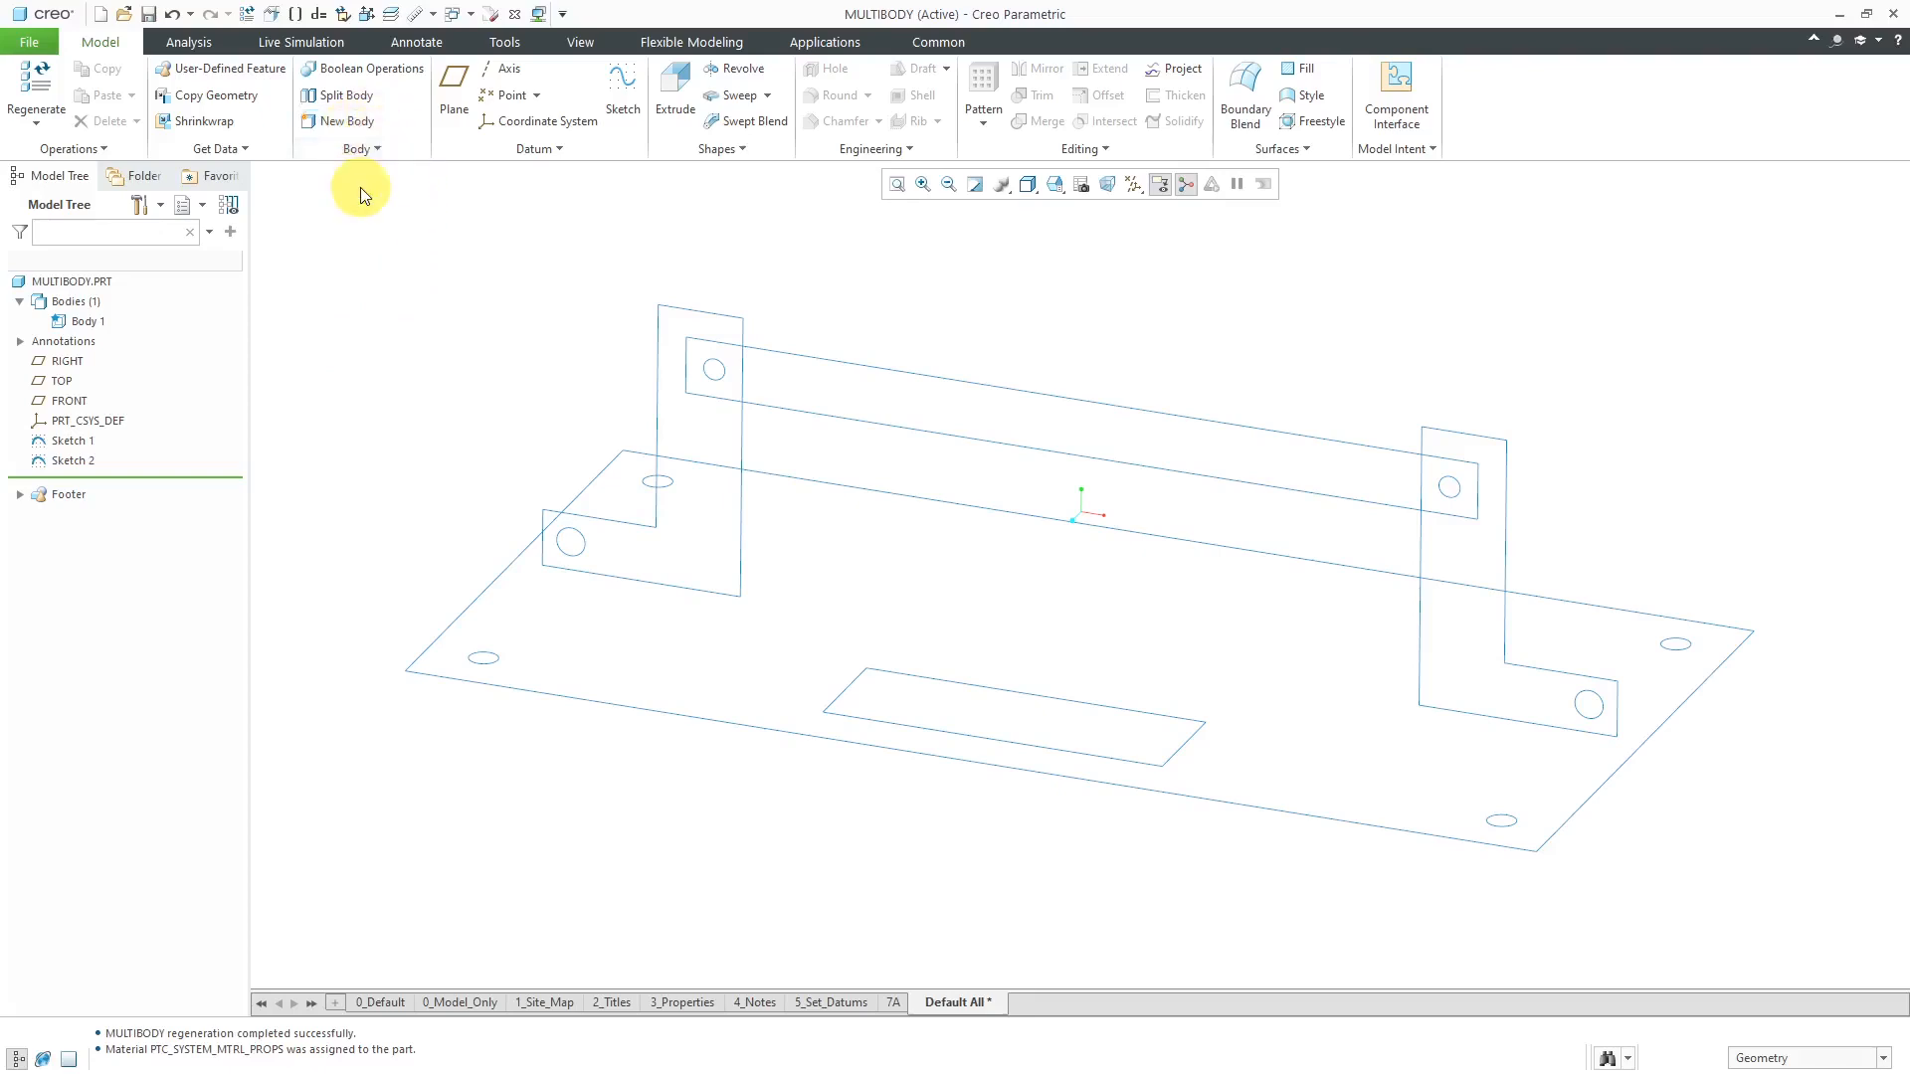
{"action": "mouse_move", "coordinate": [369, 199]}
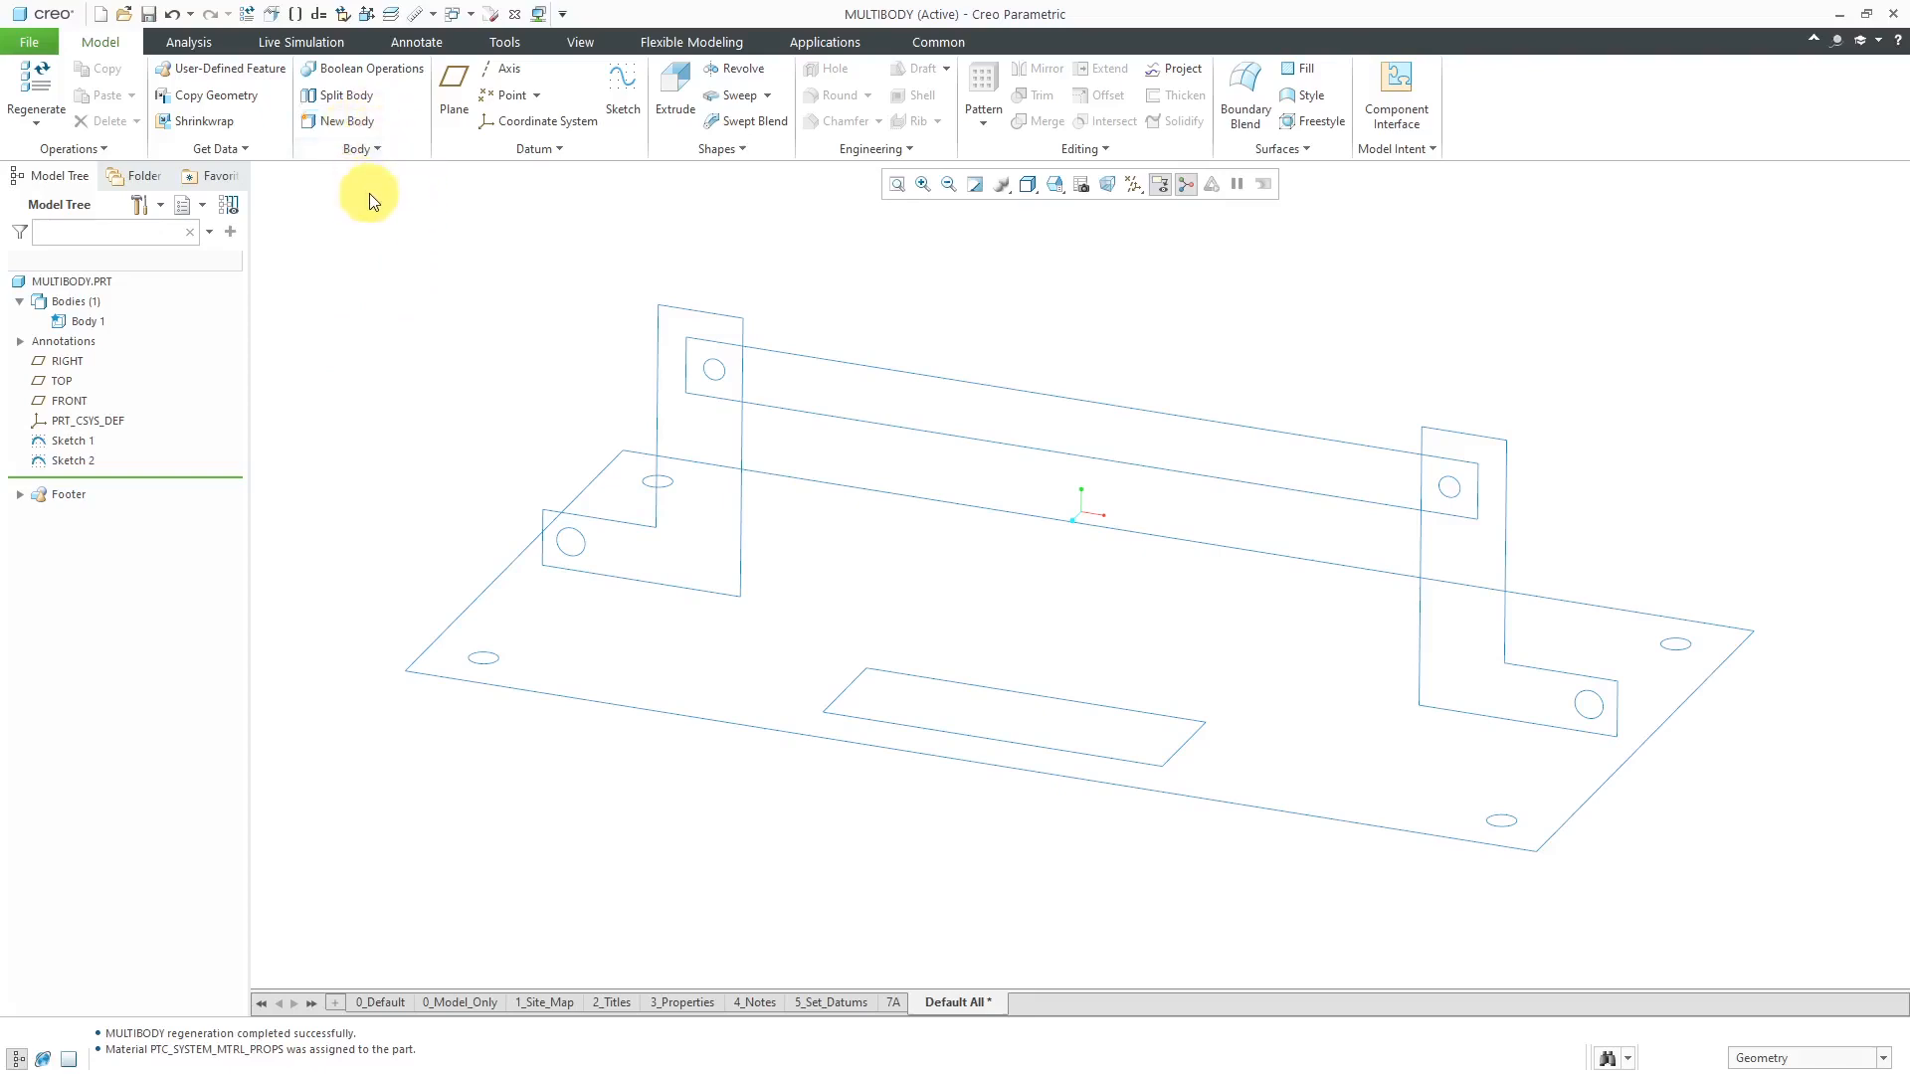
{"action": "mouse_move", "coordinate": [408, 162]}
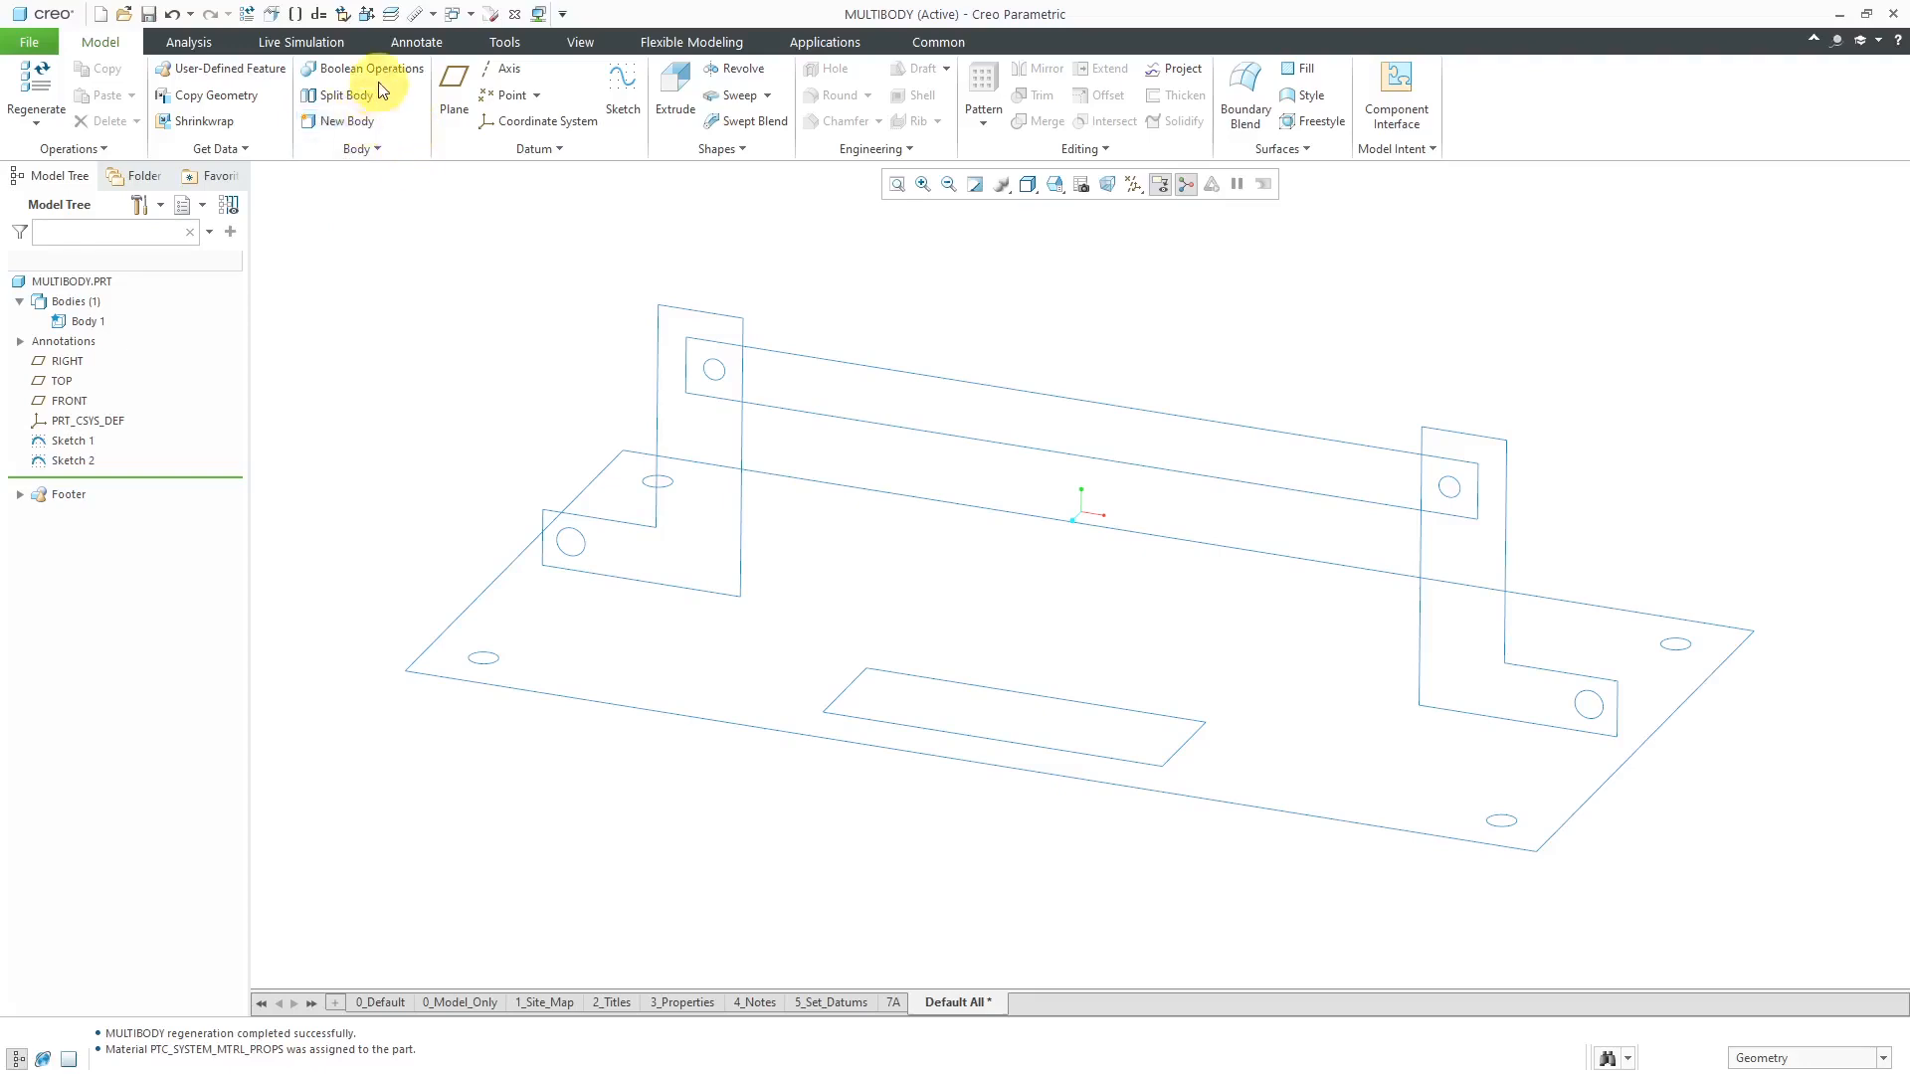
Step: Extrude Sketch 1 into a 0.50-thick base plate with holes and slot in Body 1
{"action": "left_click", "coordinate": [380, 148]}
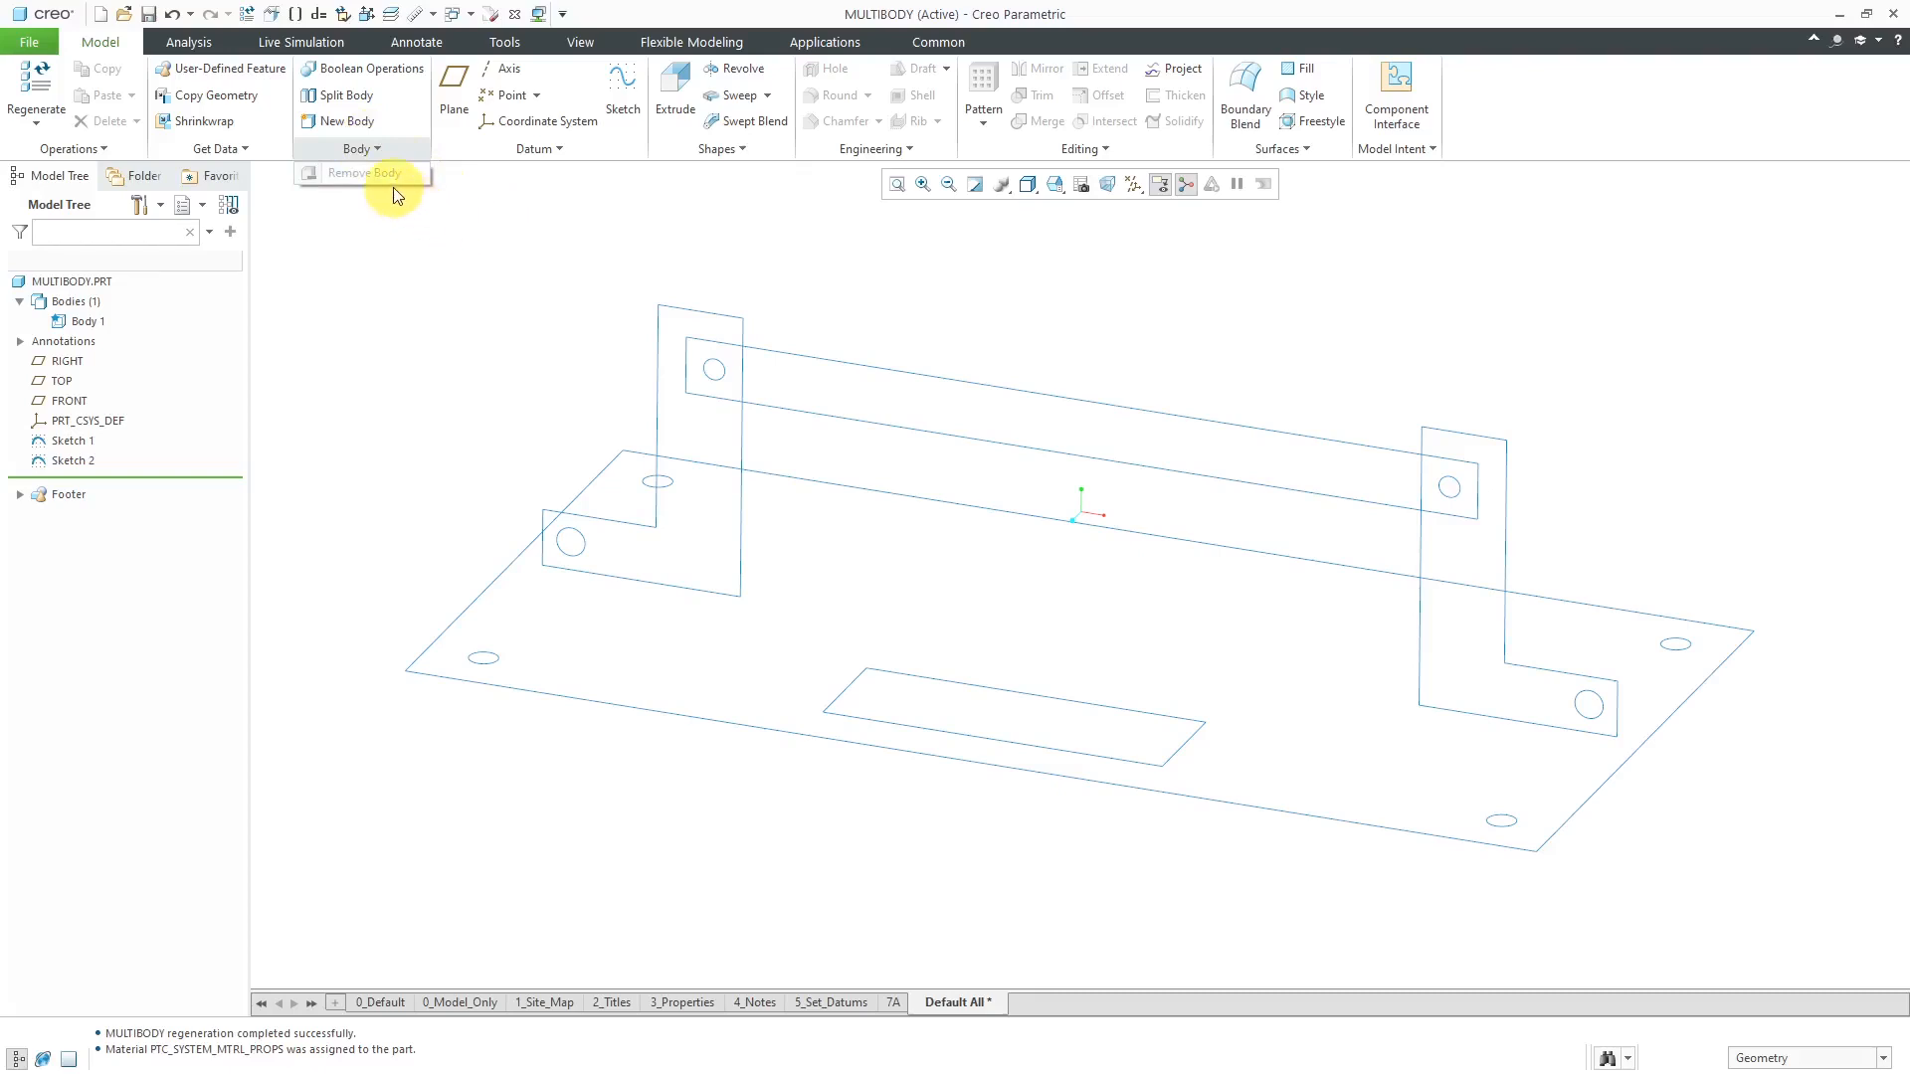
{"action": "mouse_move", "coordinate": [430, 304]}
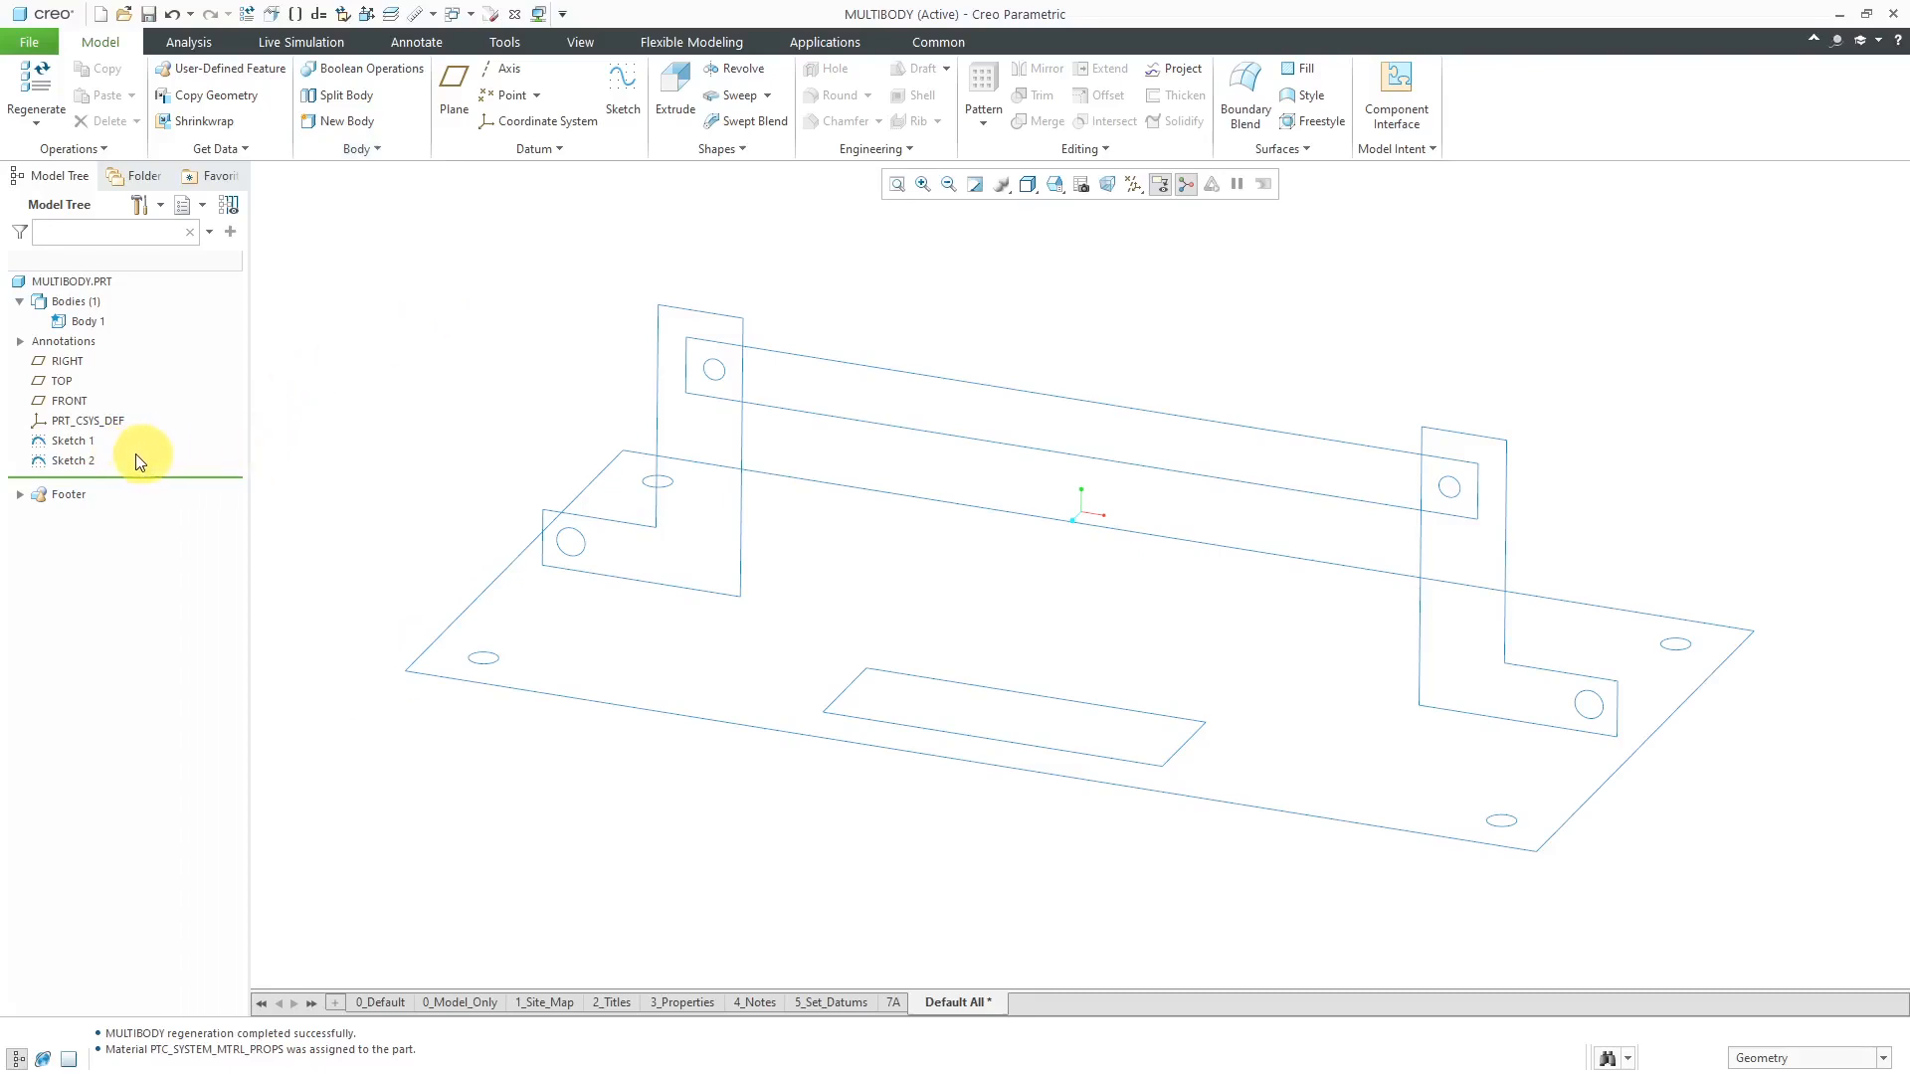
{"action": "left_click", "coordinate": [71, 440]}
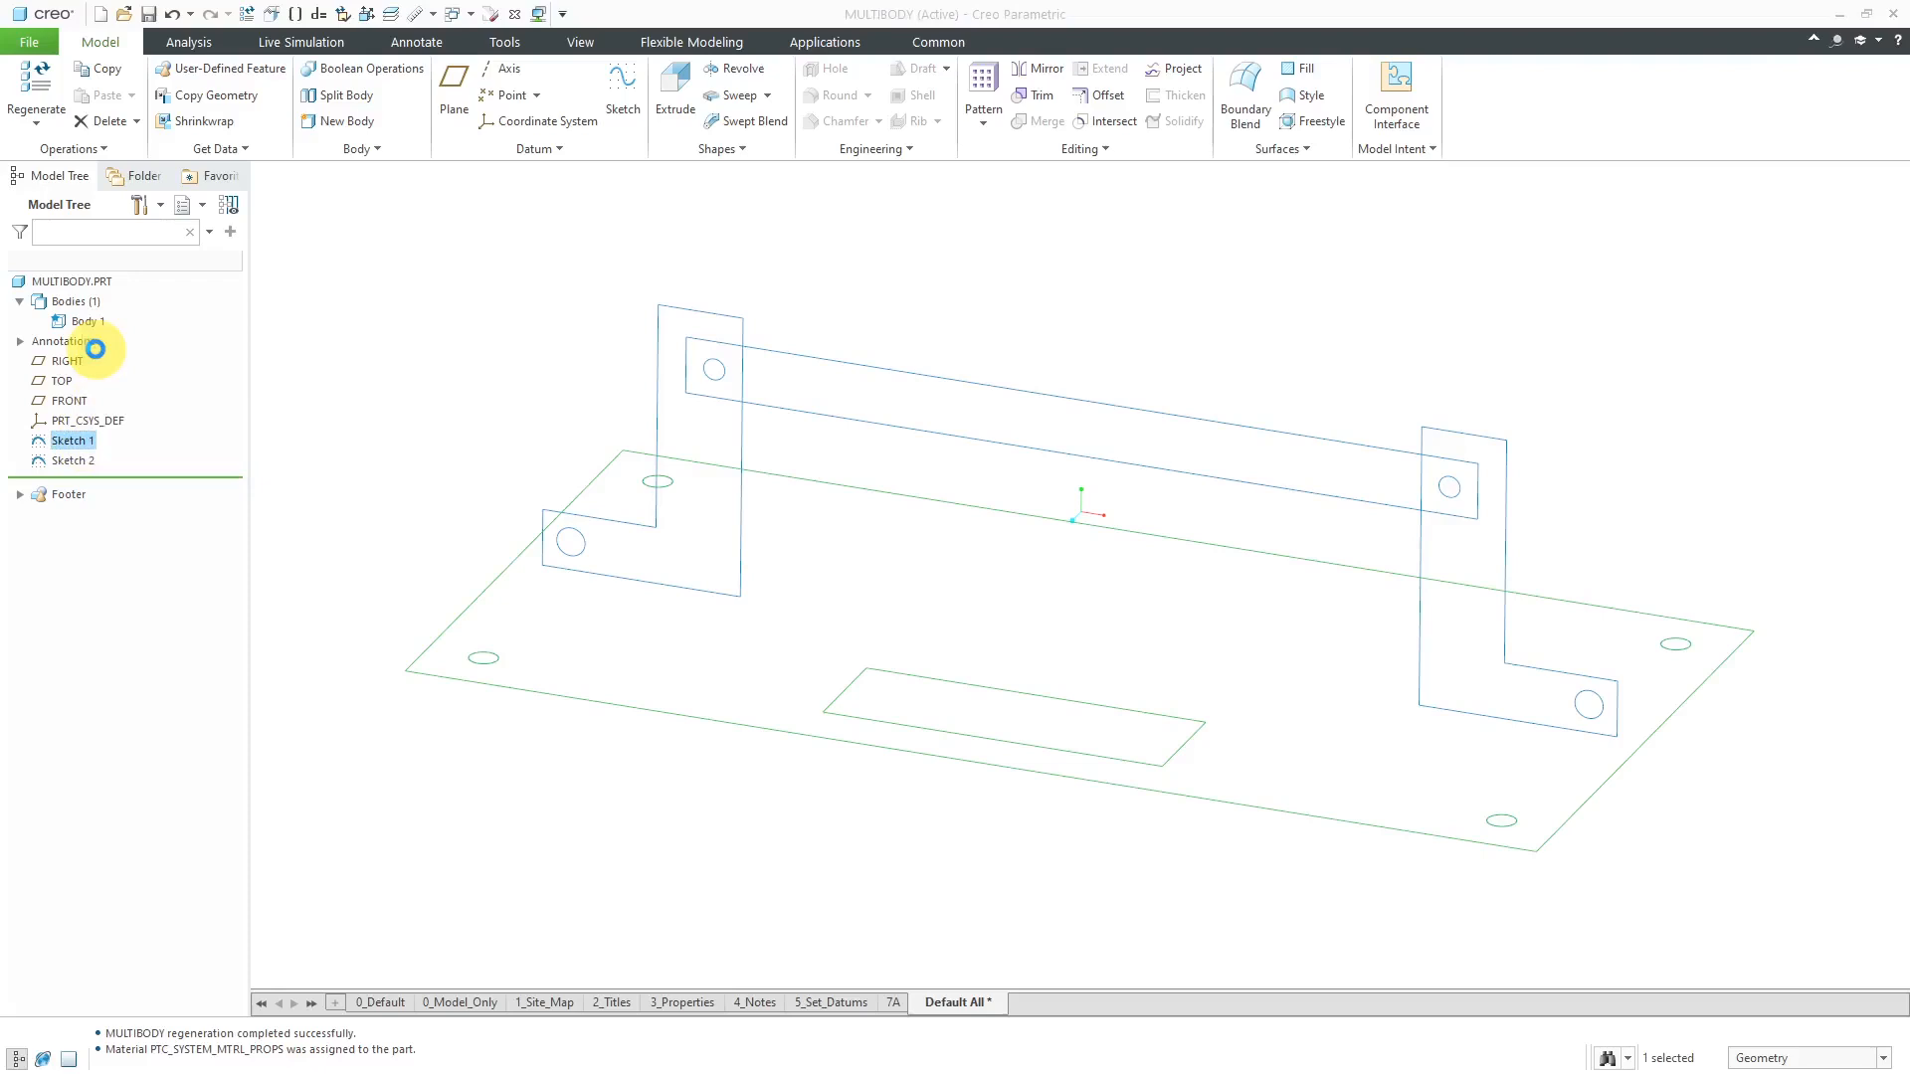
{"action": "left_click", "coordinate": [672, 92]}
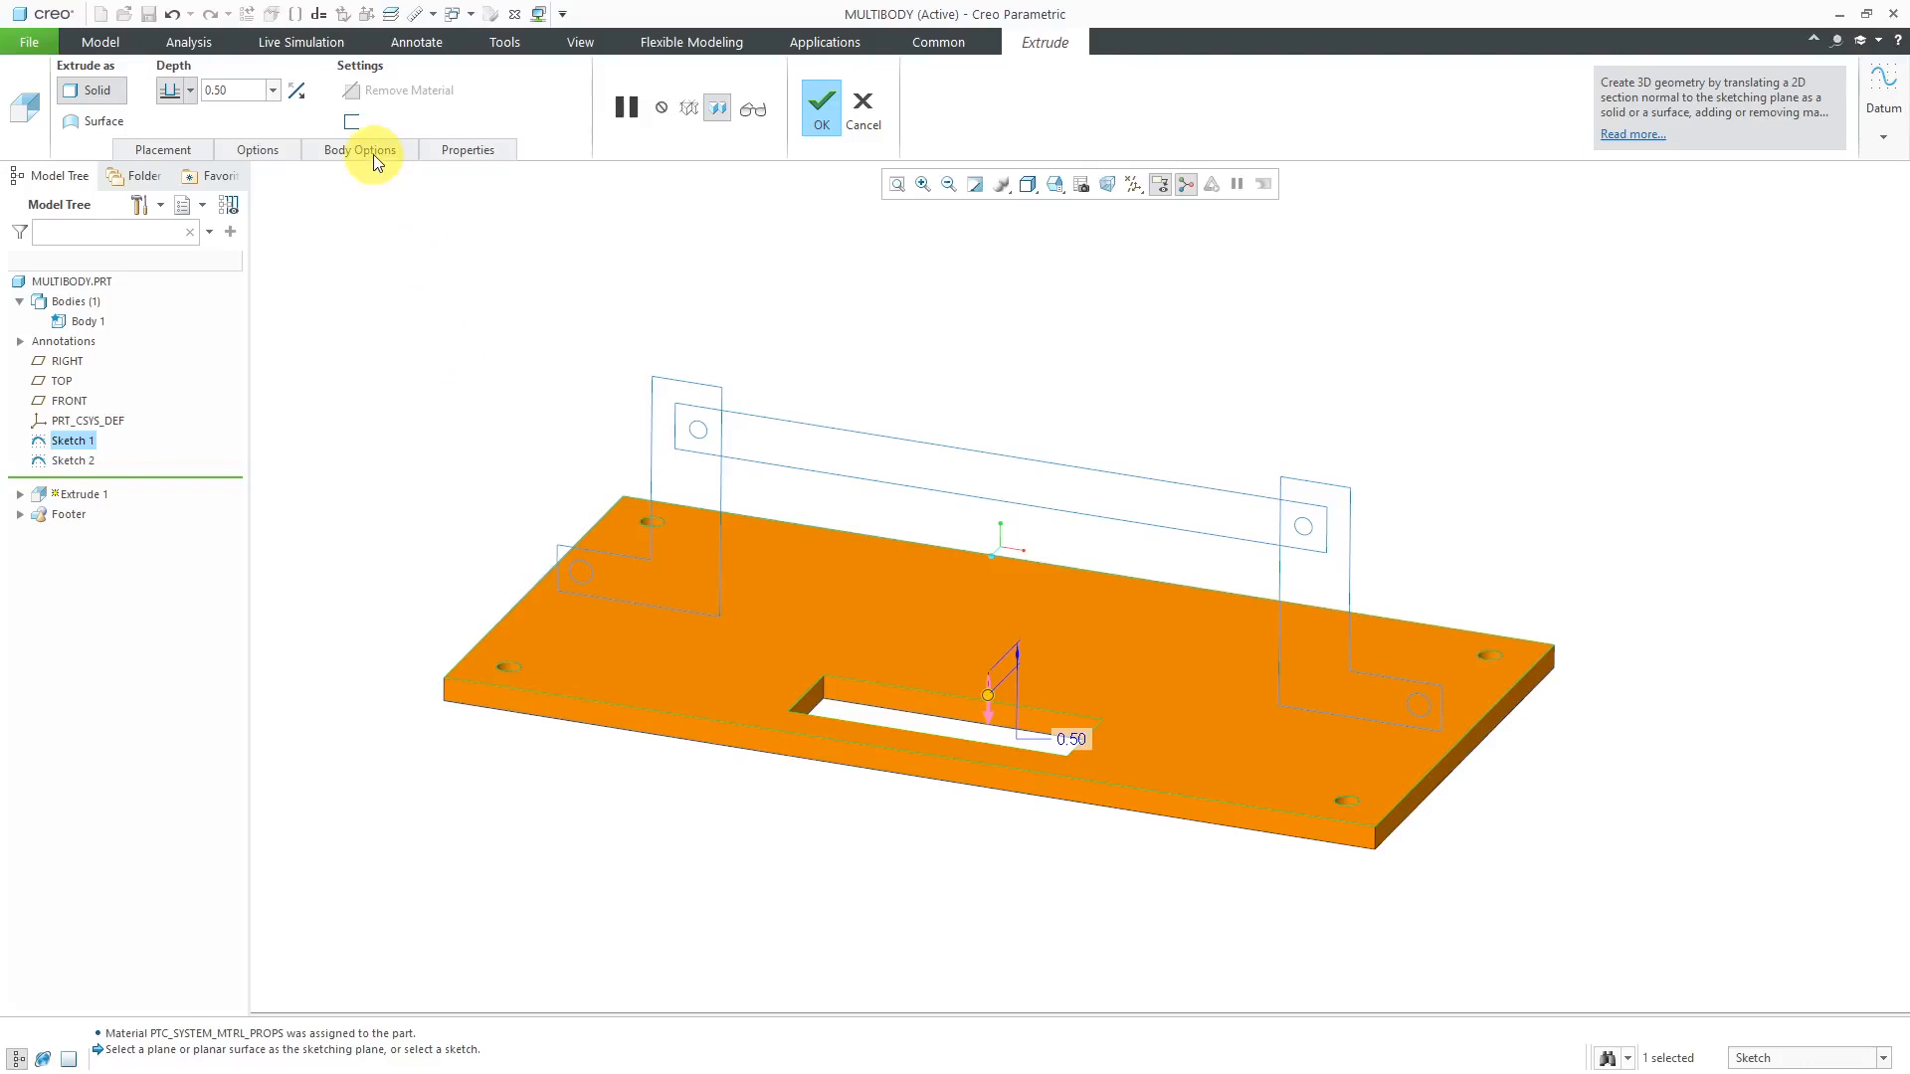
{"action": "left_click", "coordinate": [358, 148]}
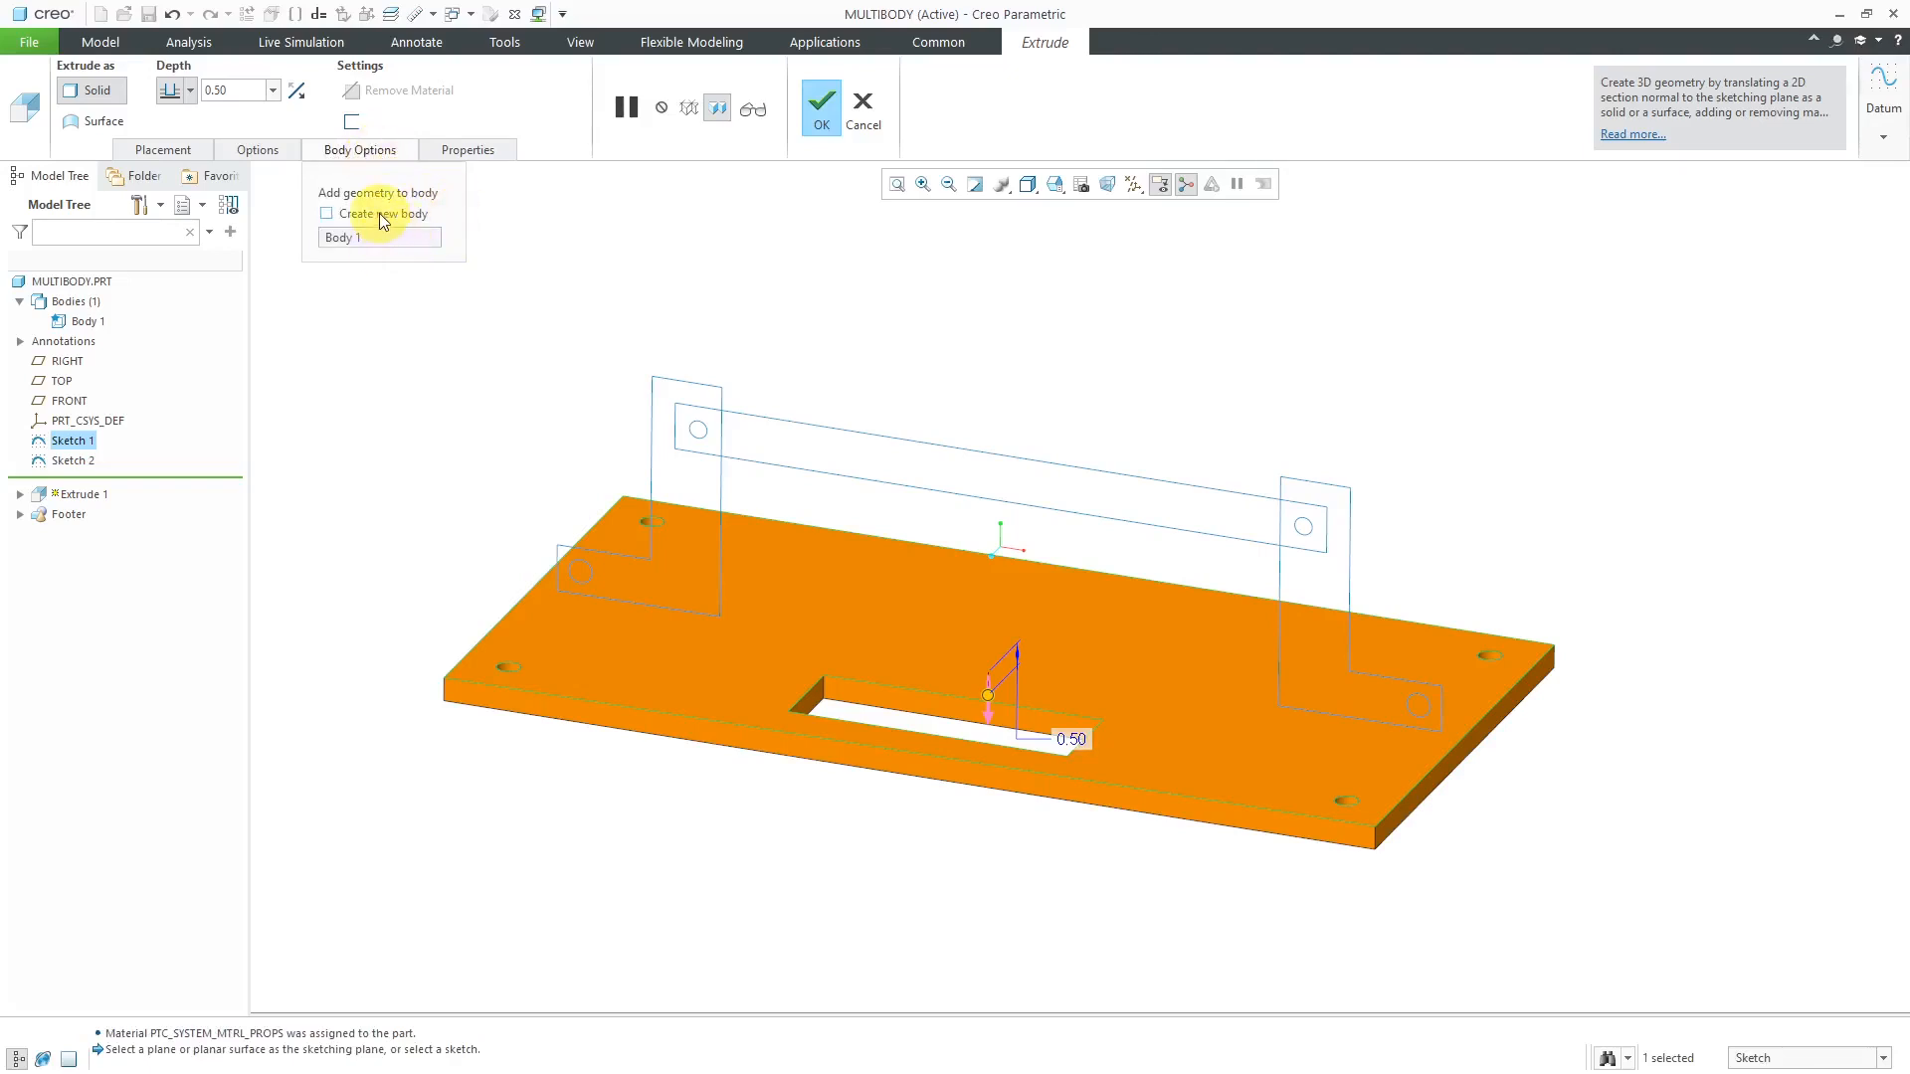
{"action": "mouse_move", "coordinate": [381, 220]}
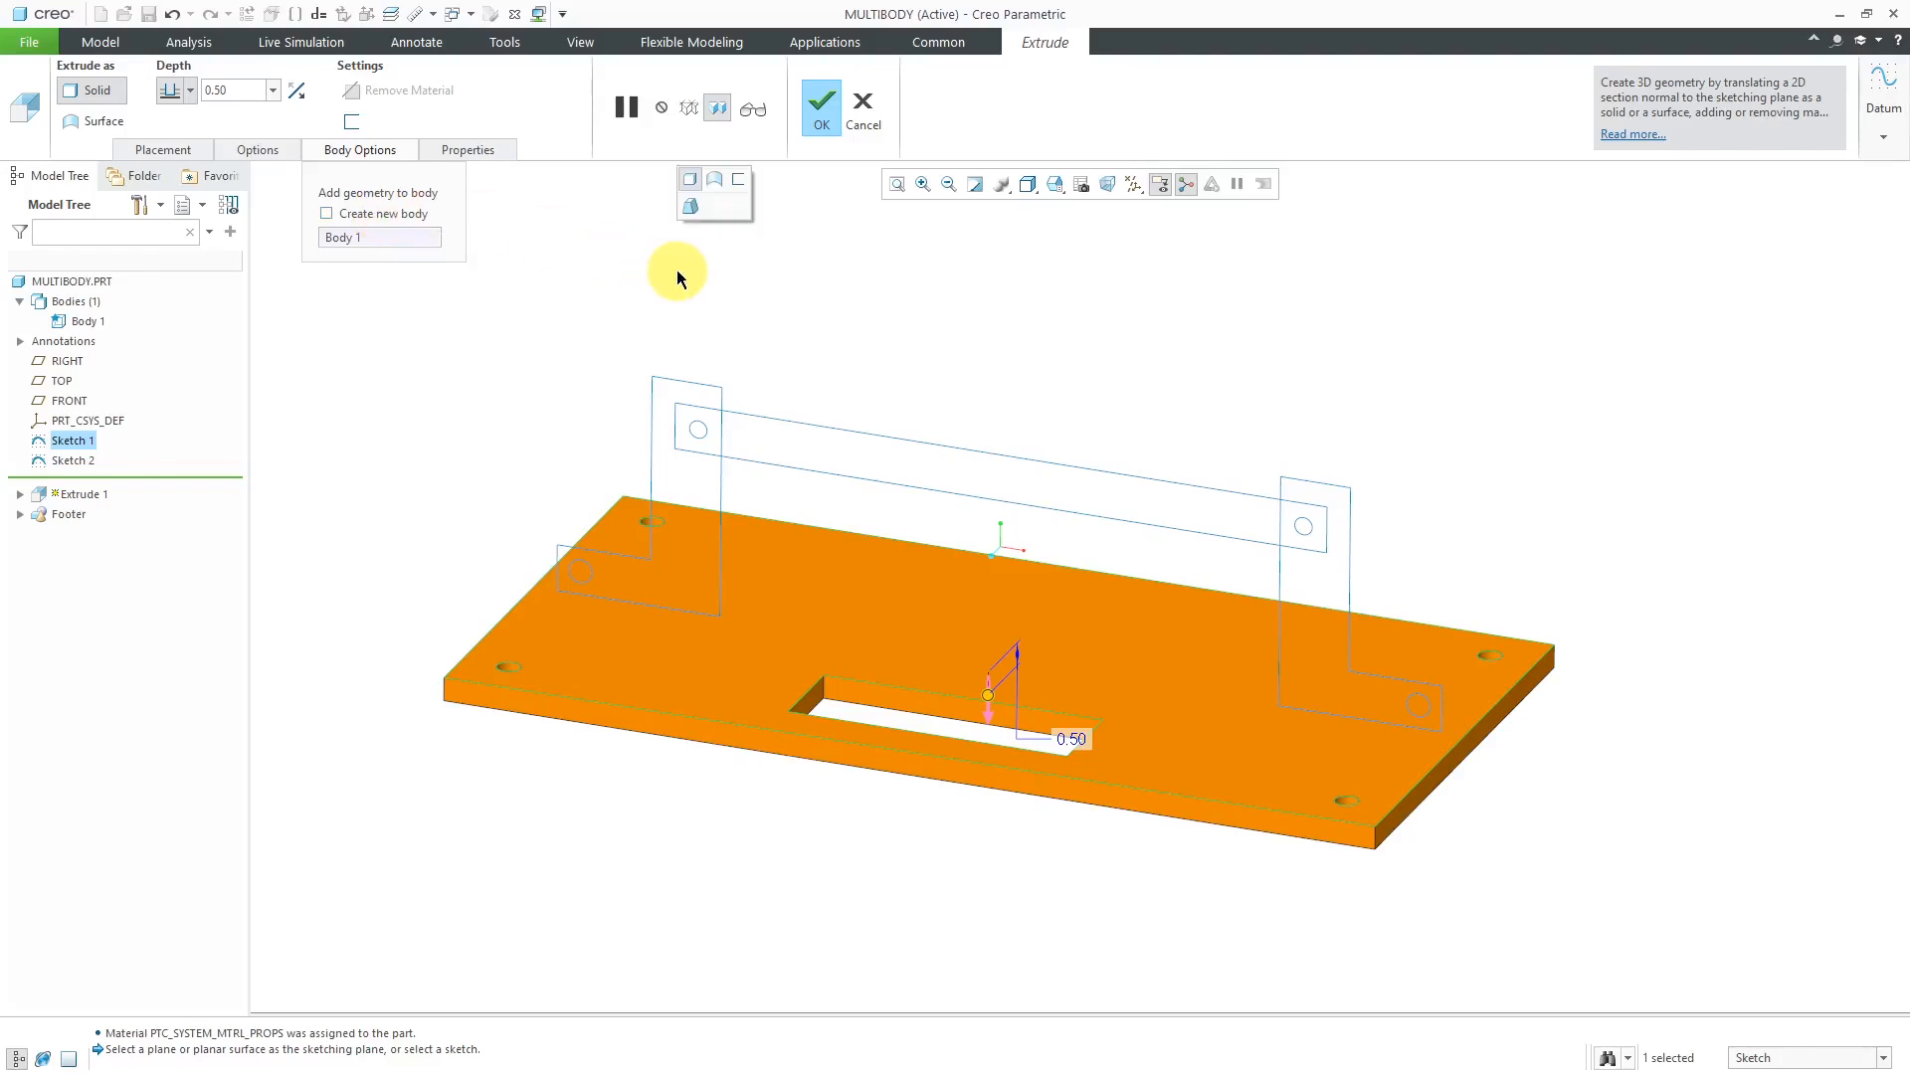
{"action": "left_click", "coordinate": [820, 109]}
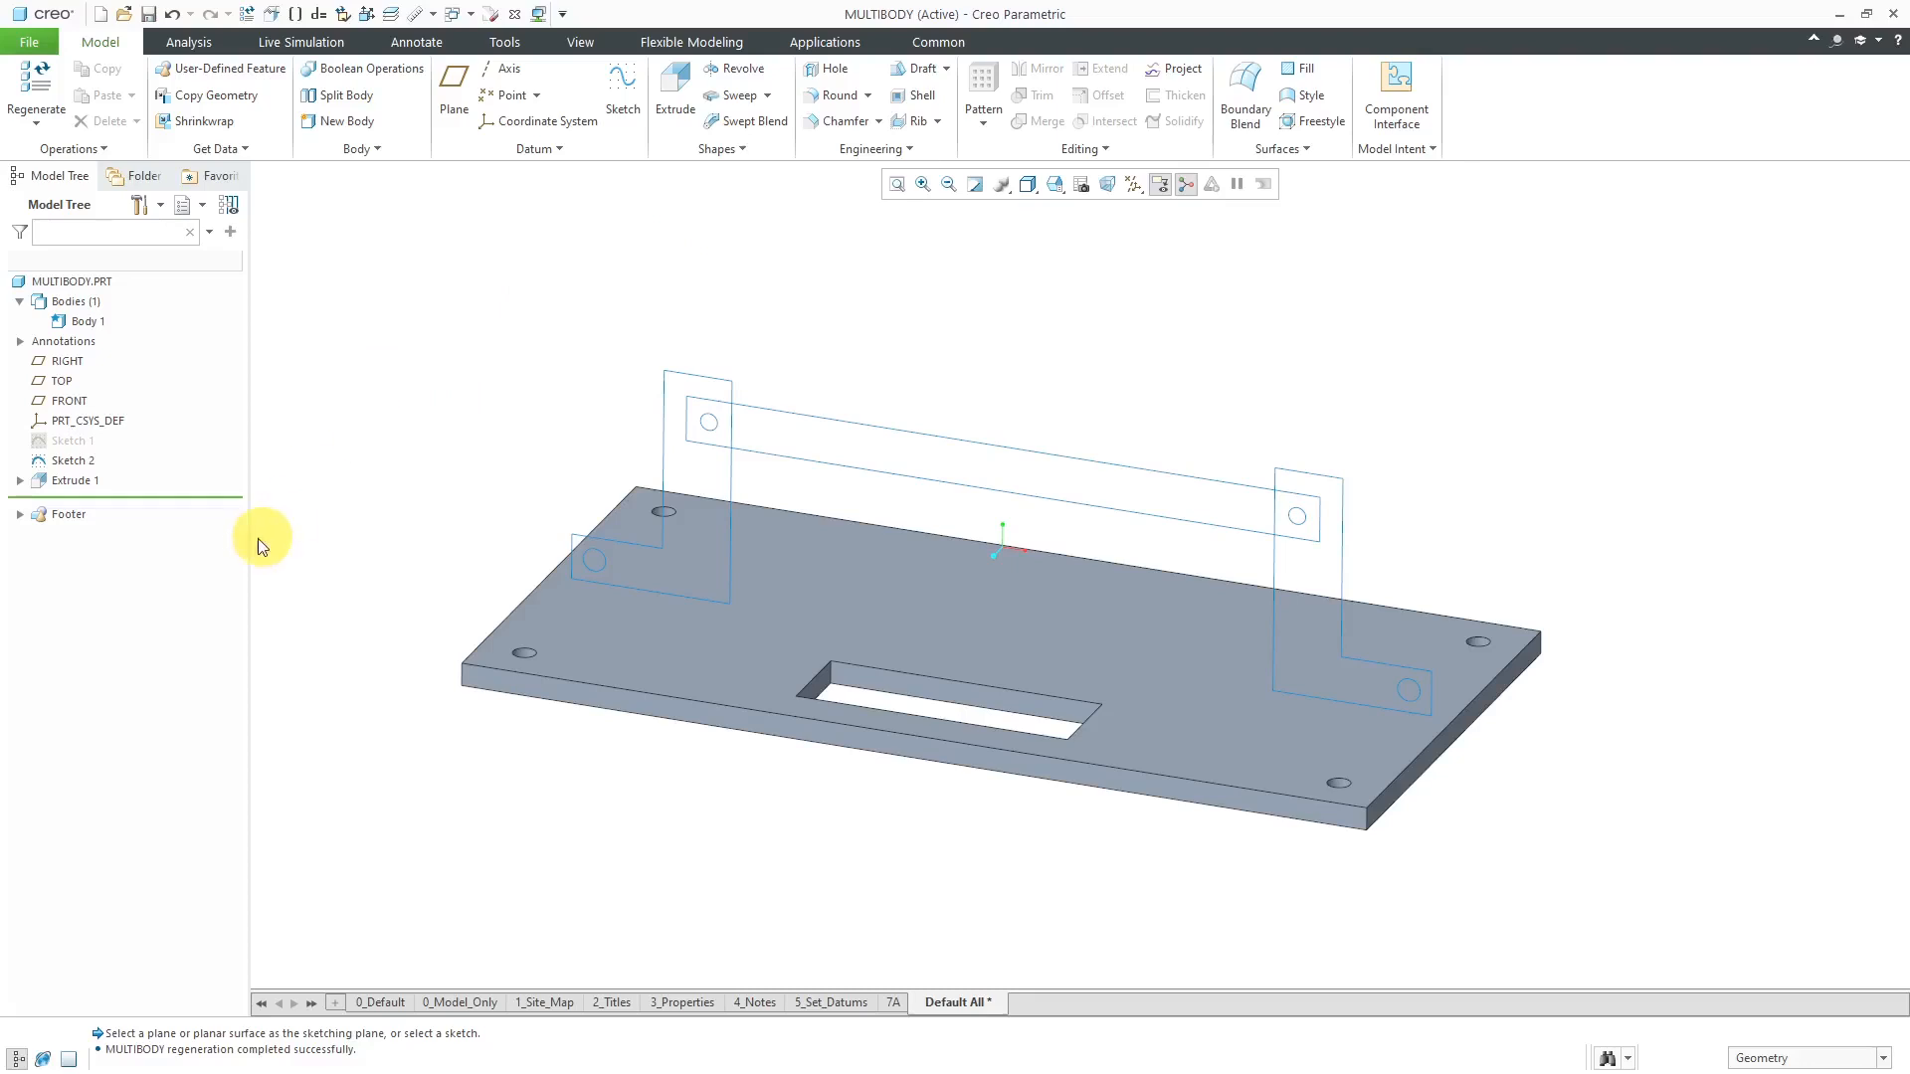
{"action": "mouse_move", "coordinate": [109, 389]}
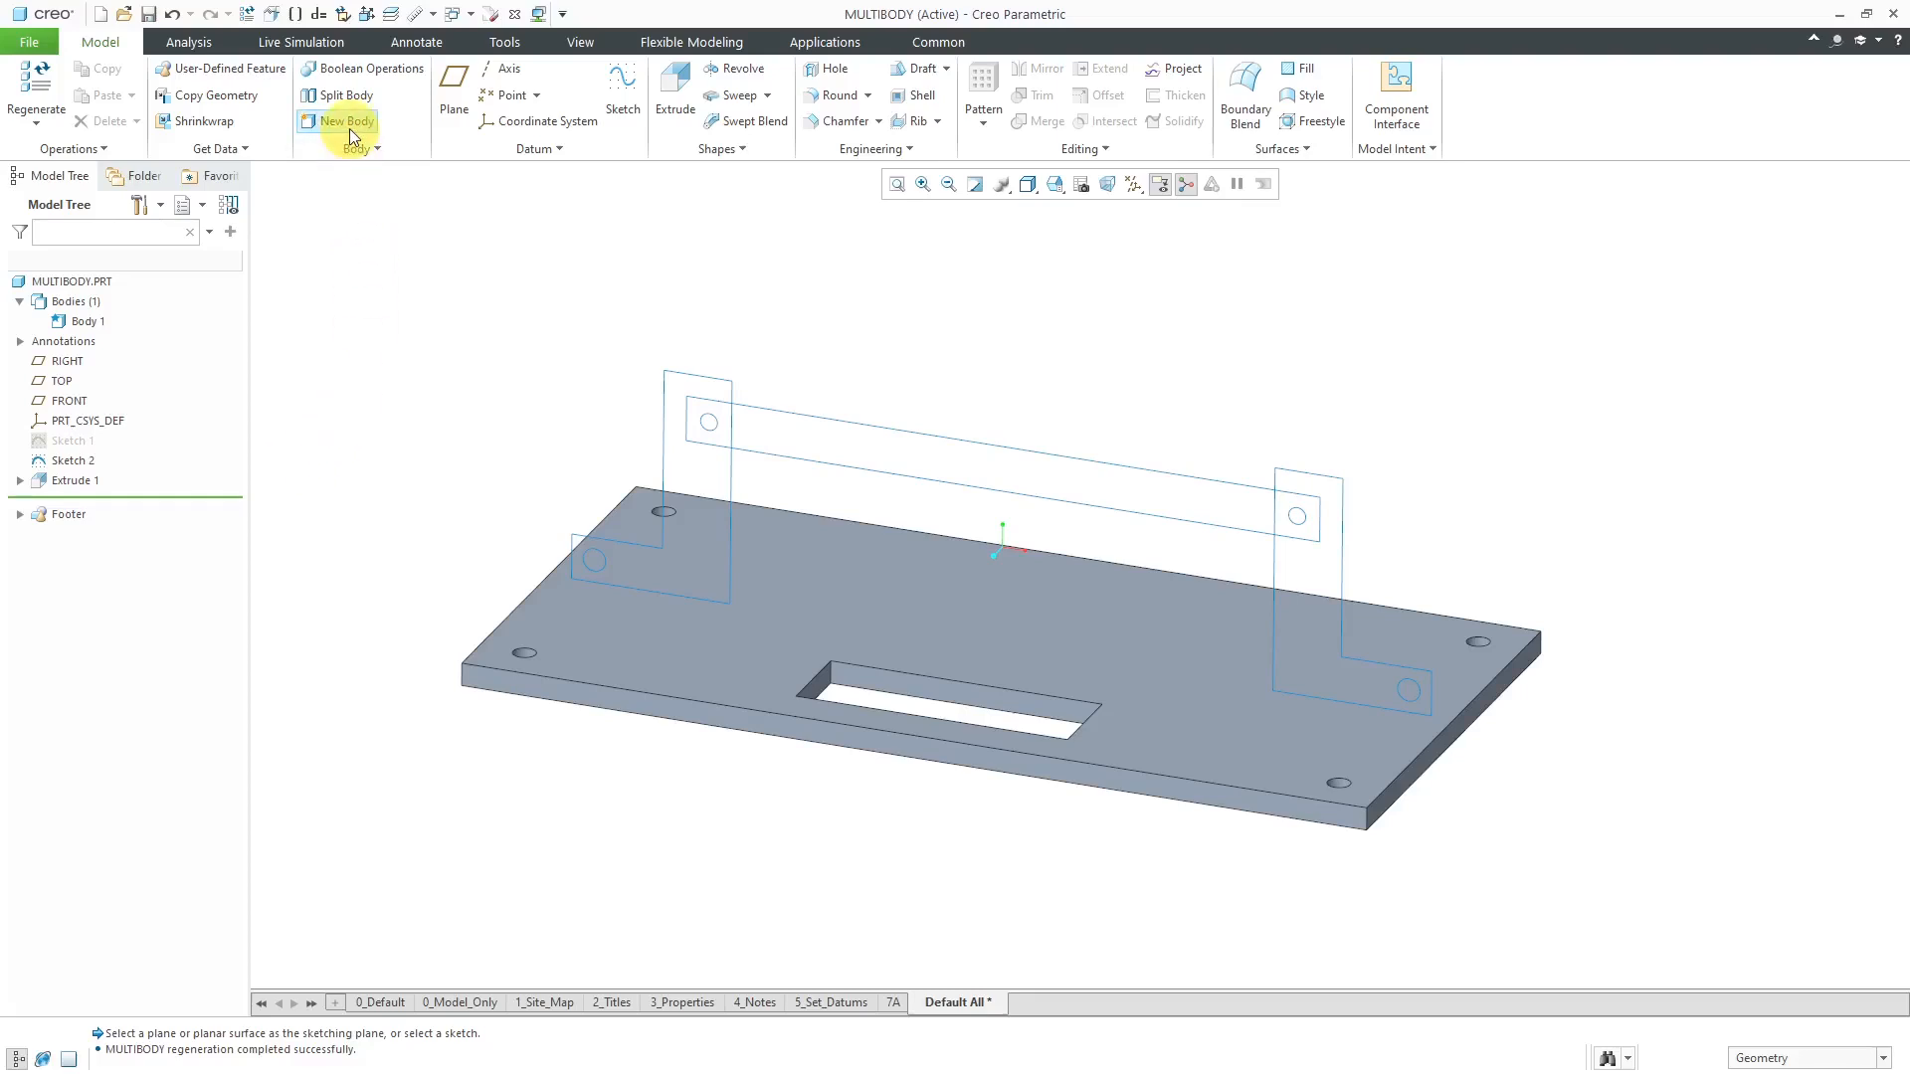
Step: Create a new body named Body 2, then expand Body 1 and view its actions
{"action": "left_click", "coordinate": [346, 121]}
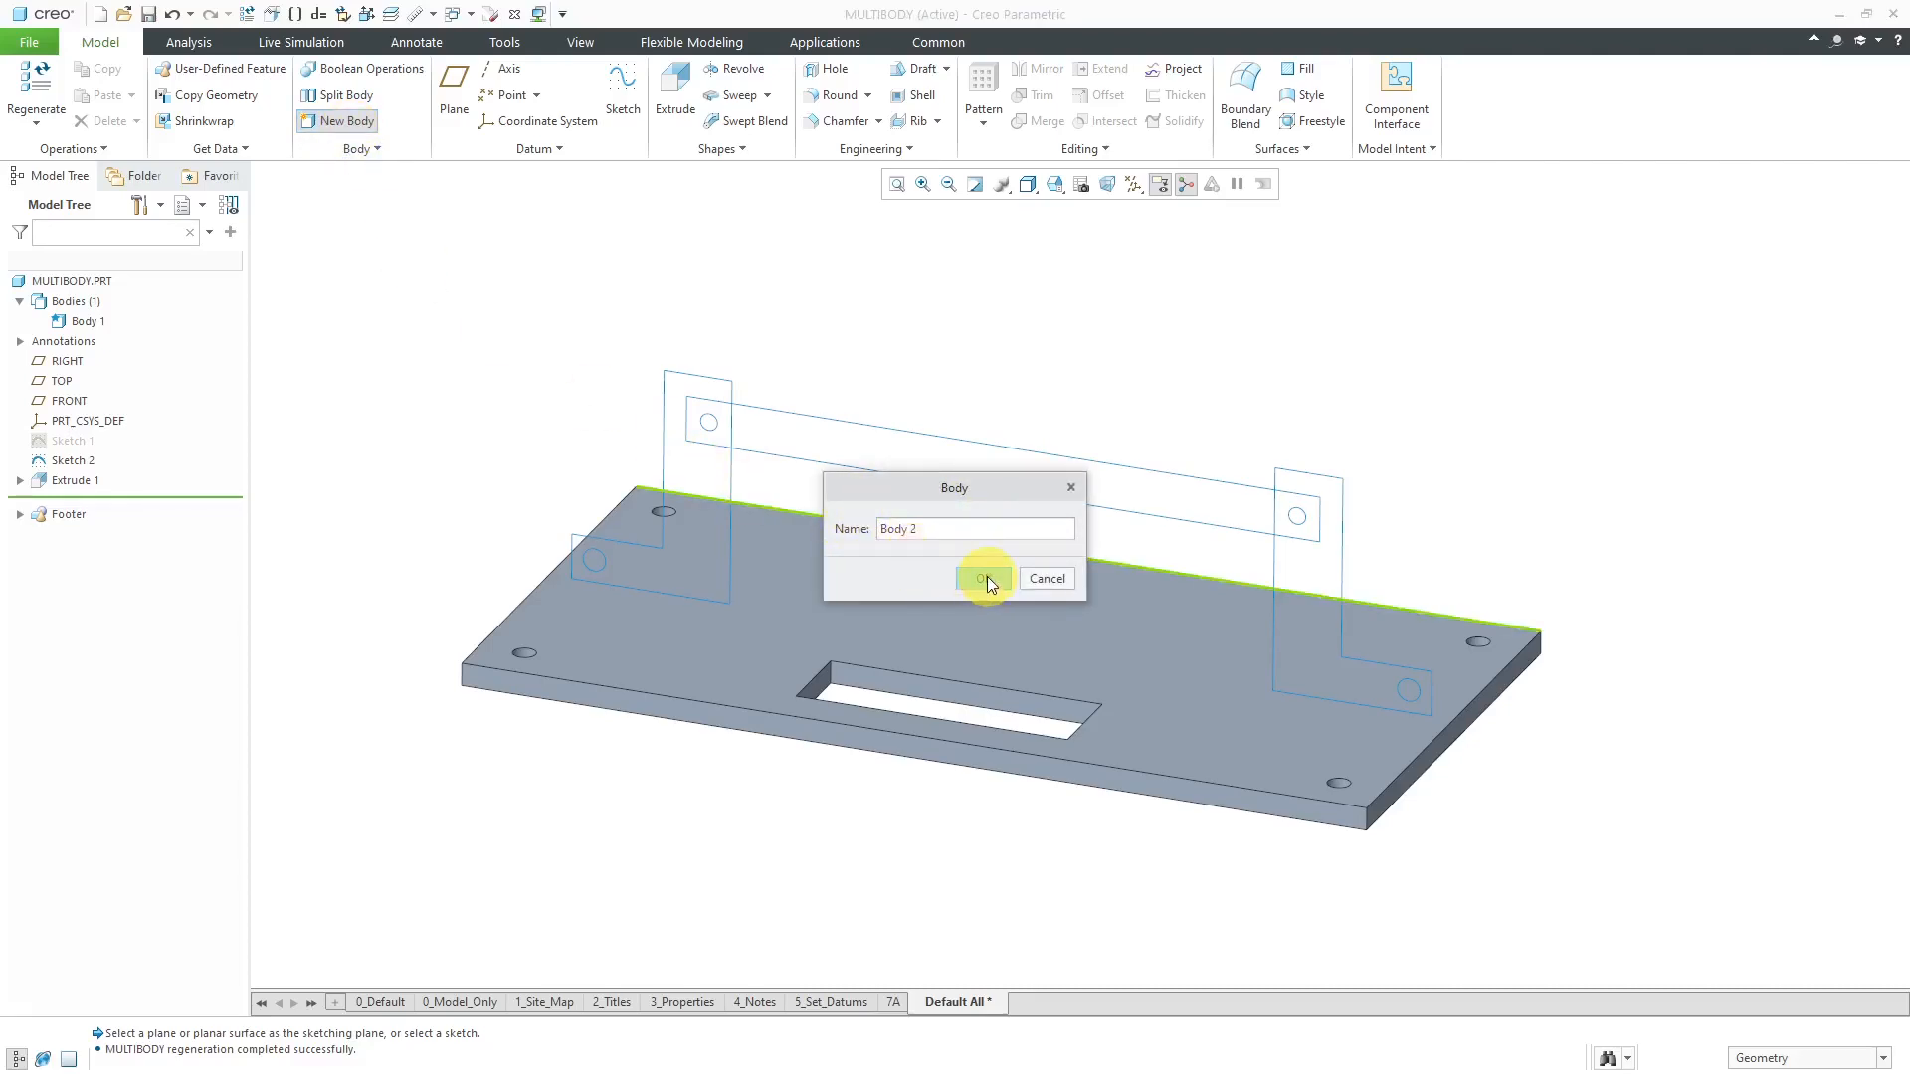
{"action": "left_click", "coordinate": [986, 577]}
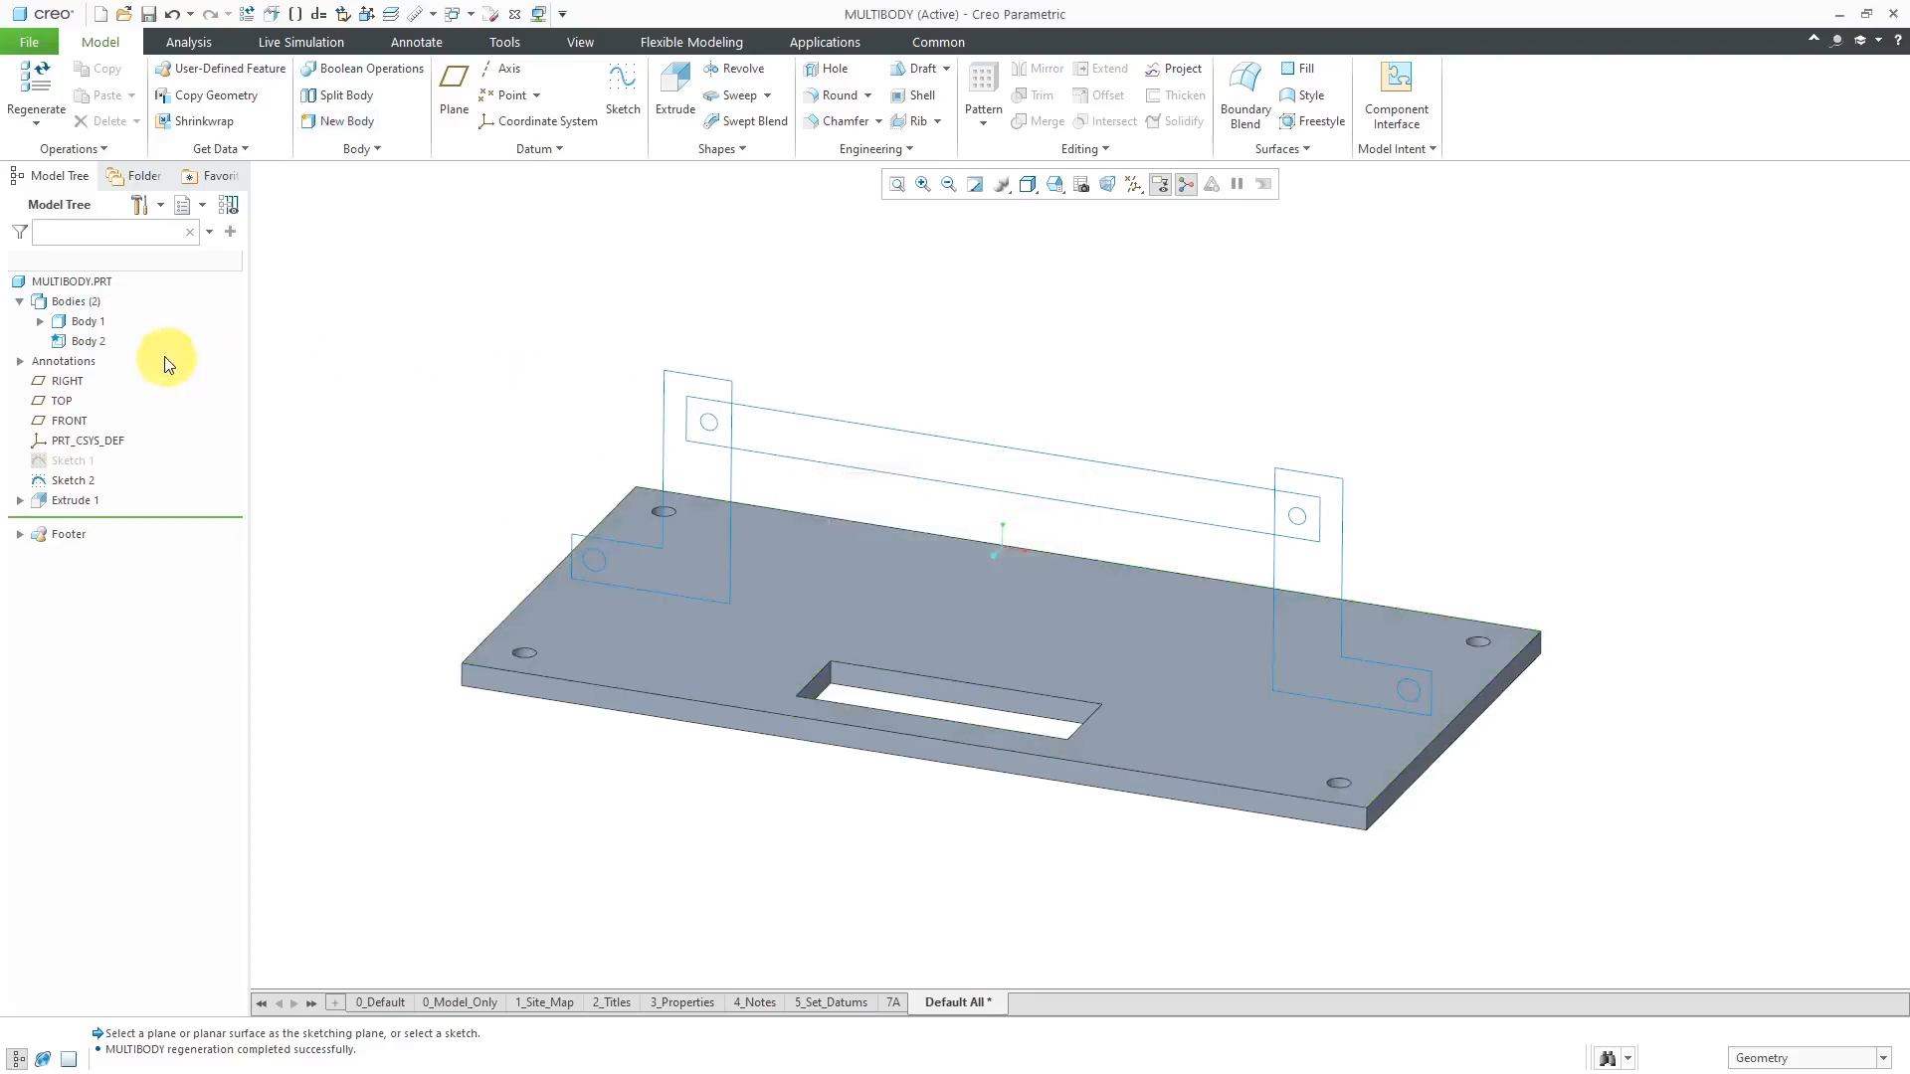
{"action": "left_click", "coordinate": [86, 342]}
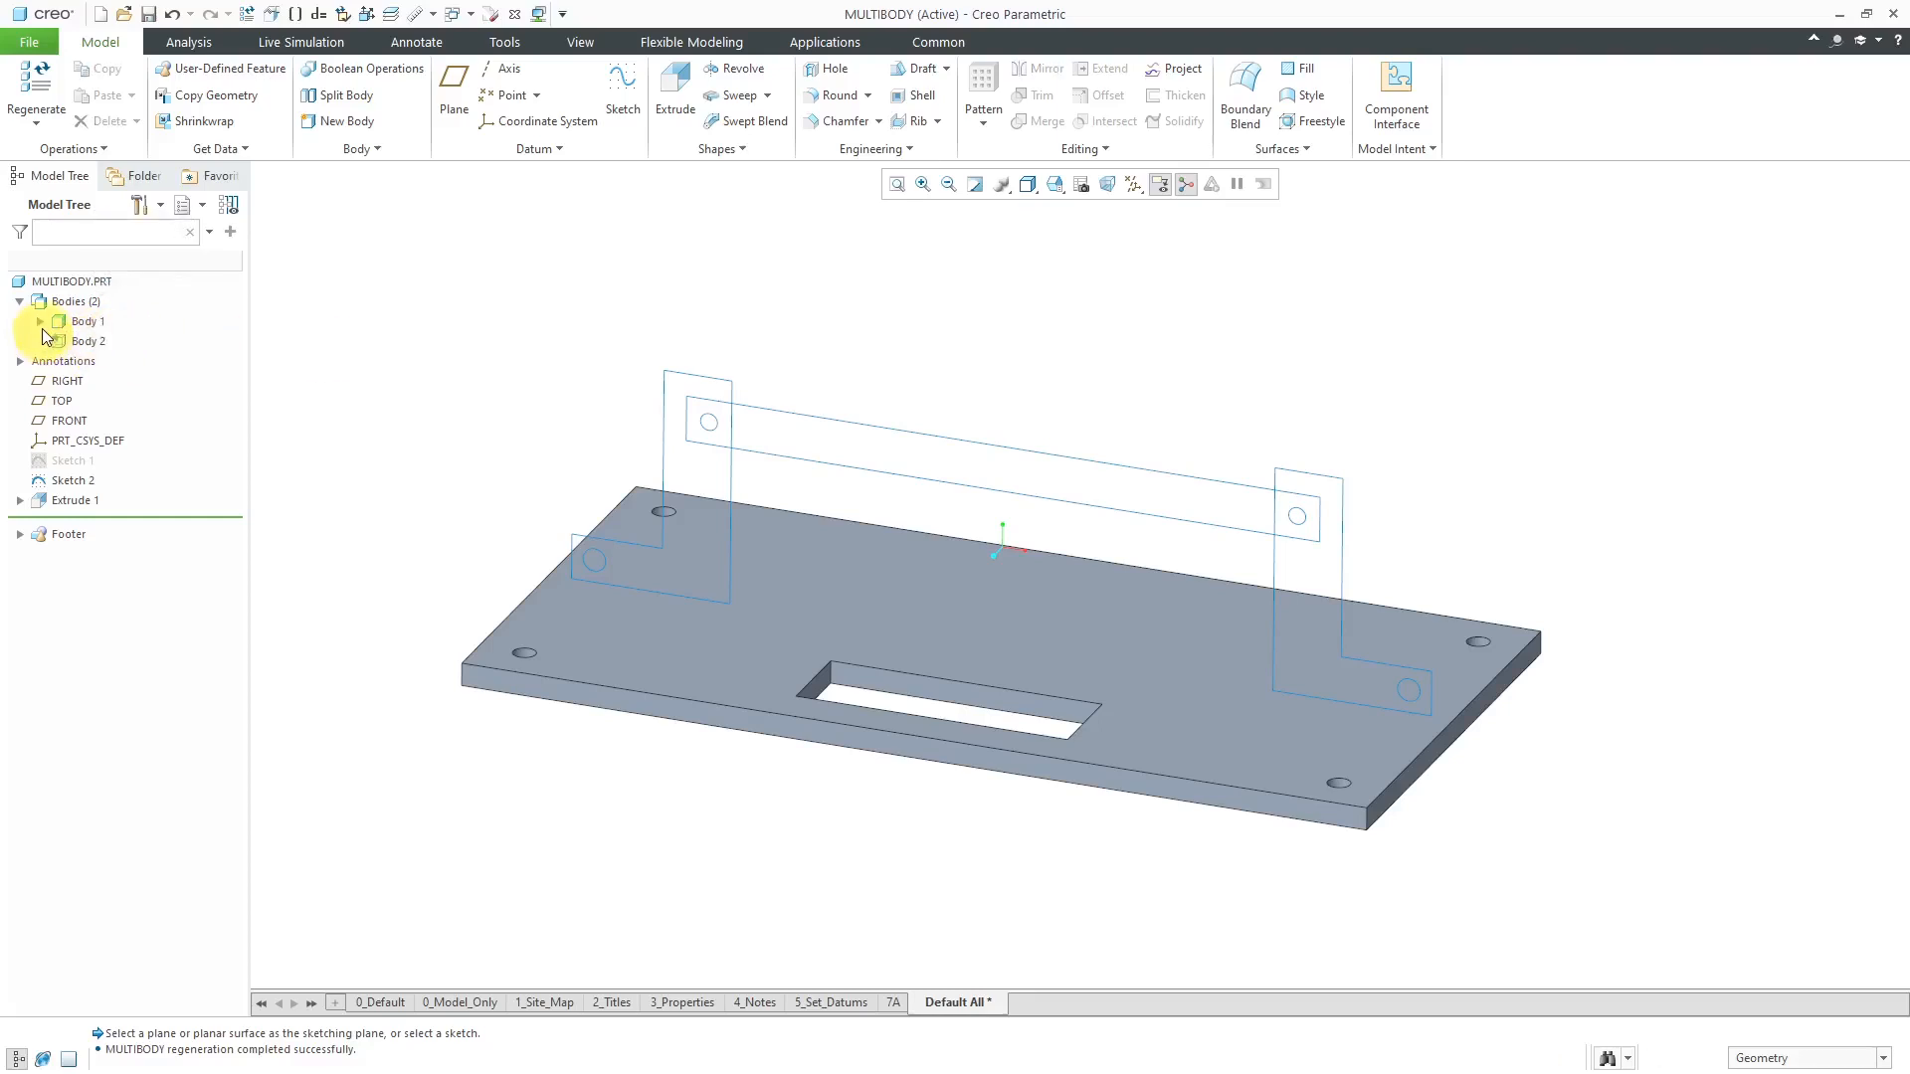
{"action": "left_click", "coordinate": [40, 320]}
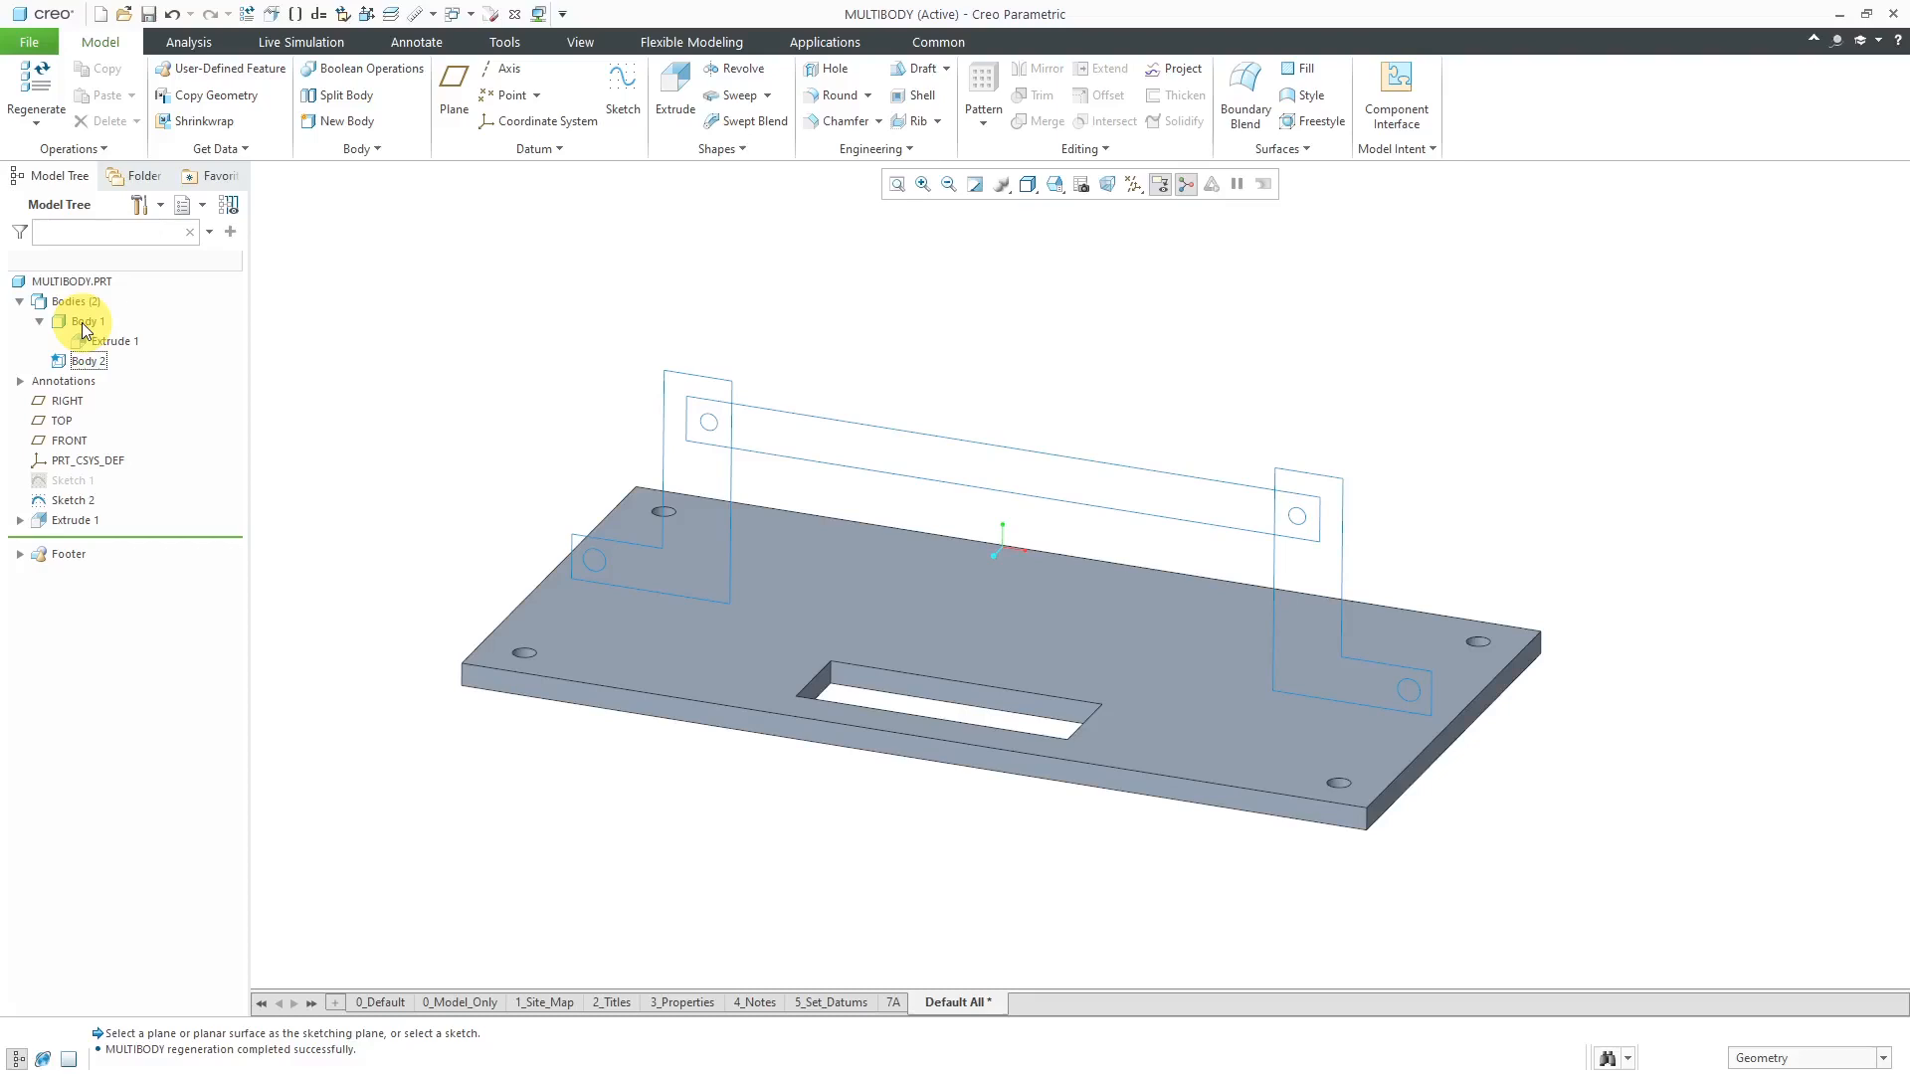
{"action": "right_click", "coordinate": [86, 320]}
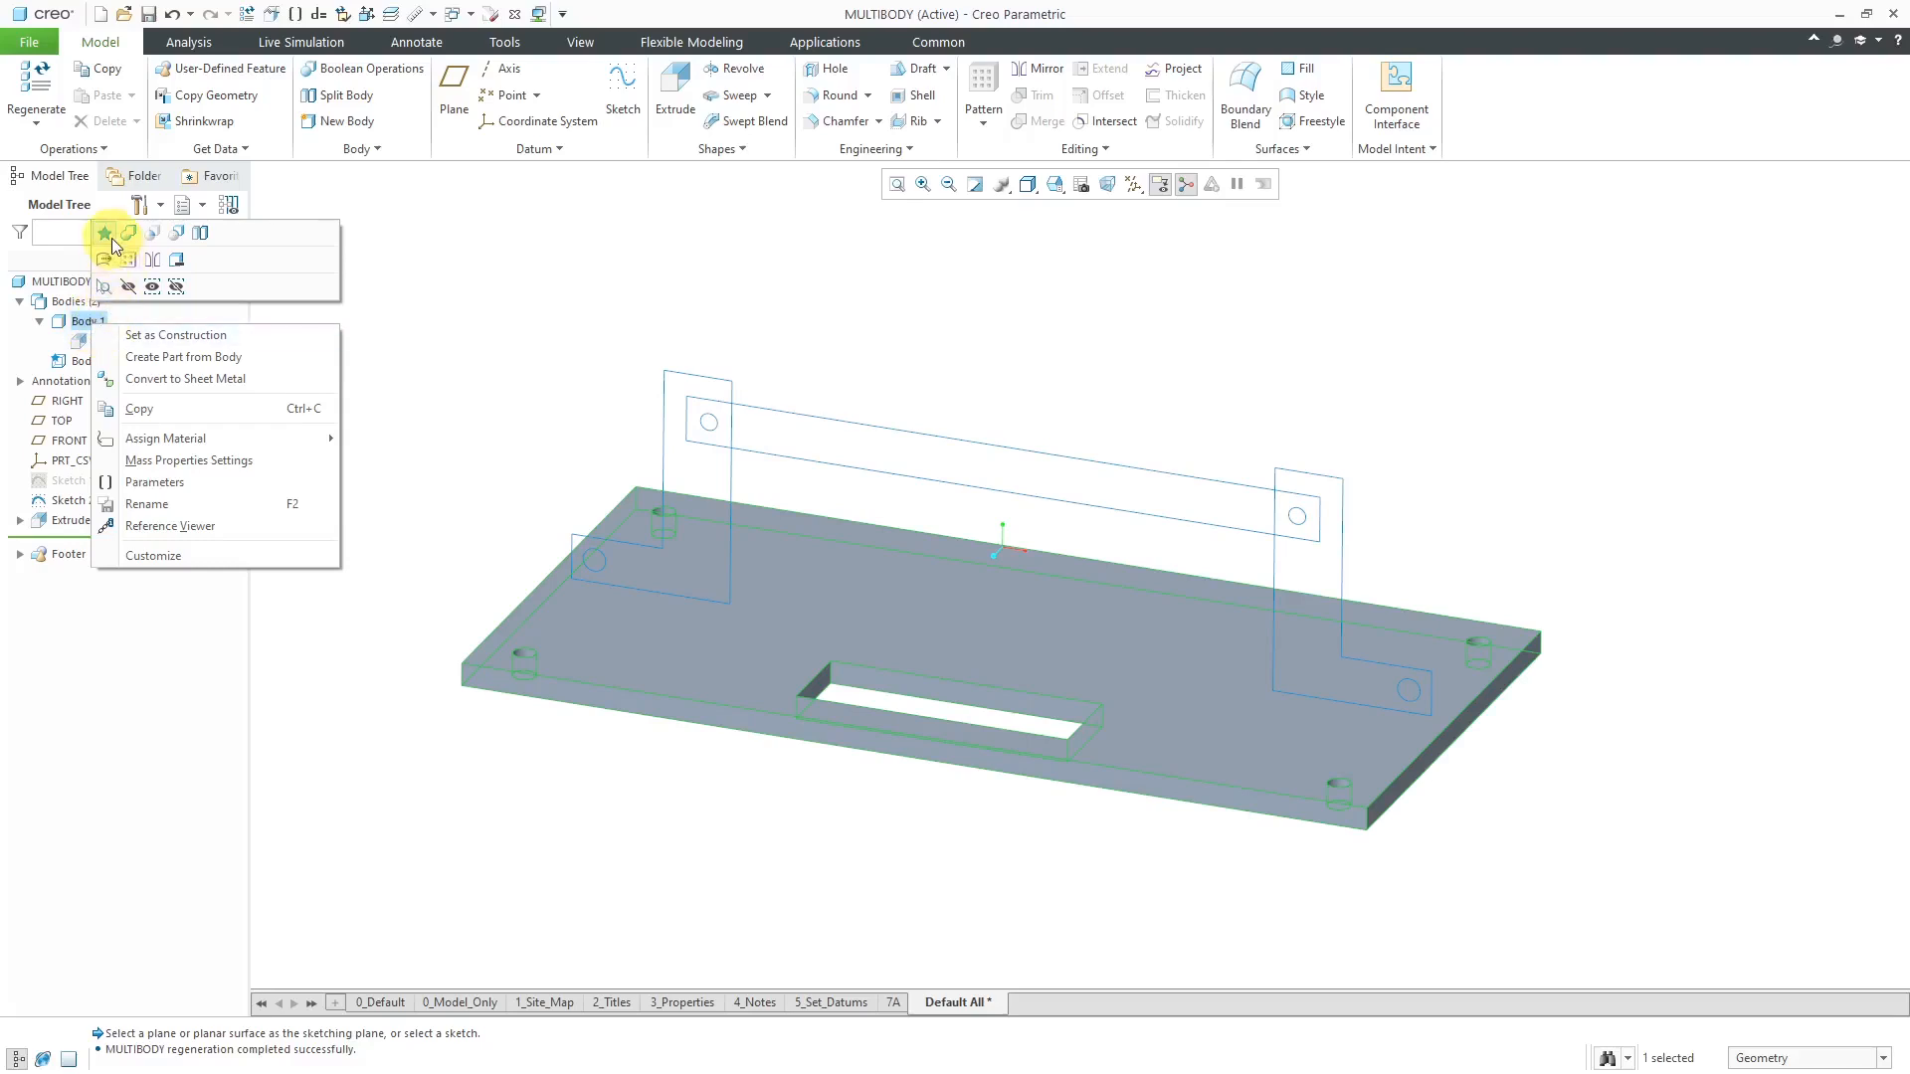
{"action": "mouse_move", "coordinate": [105, 232]}
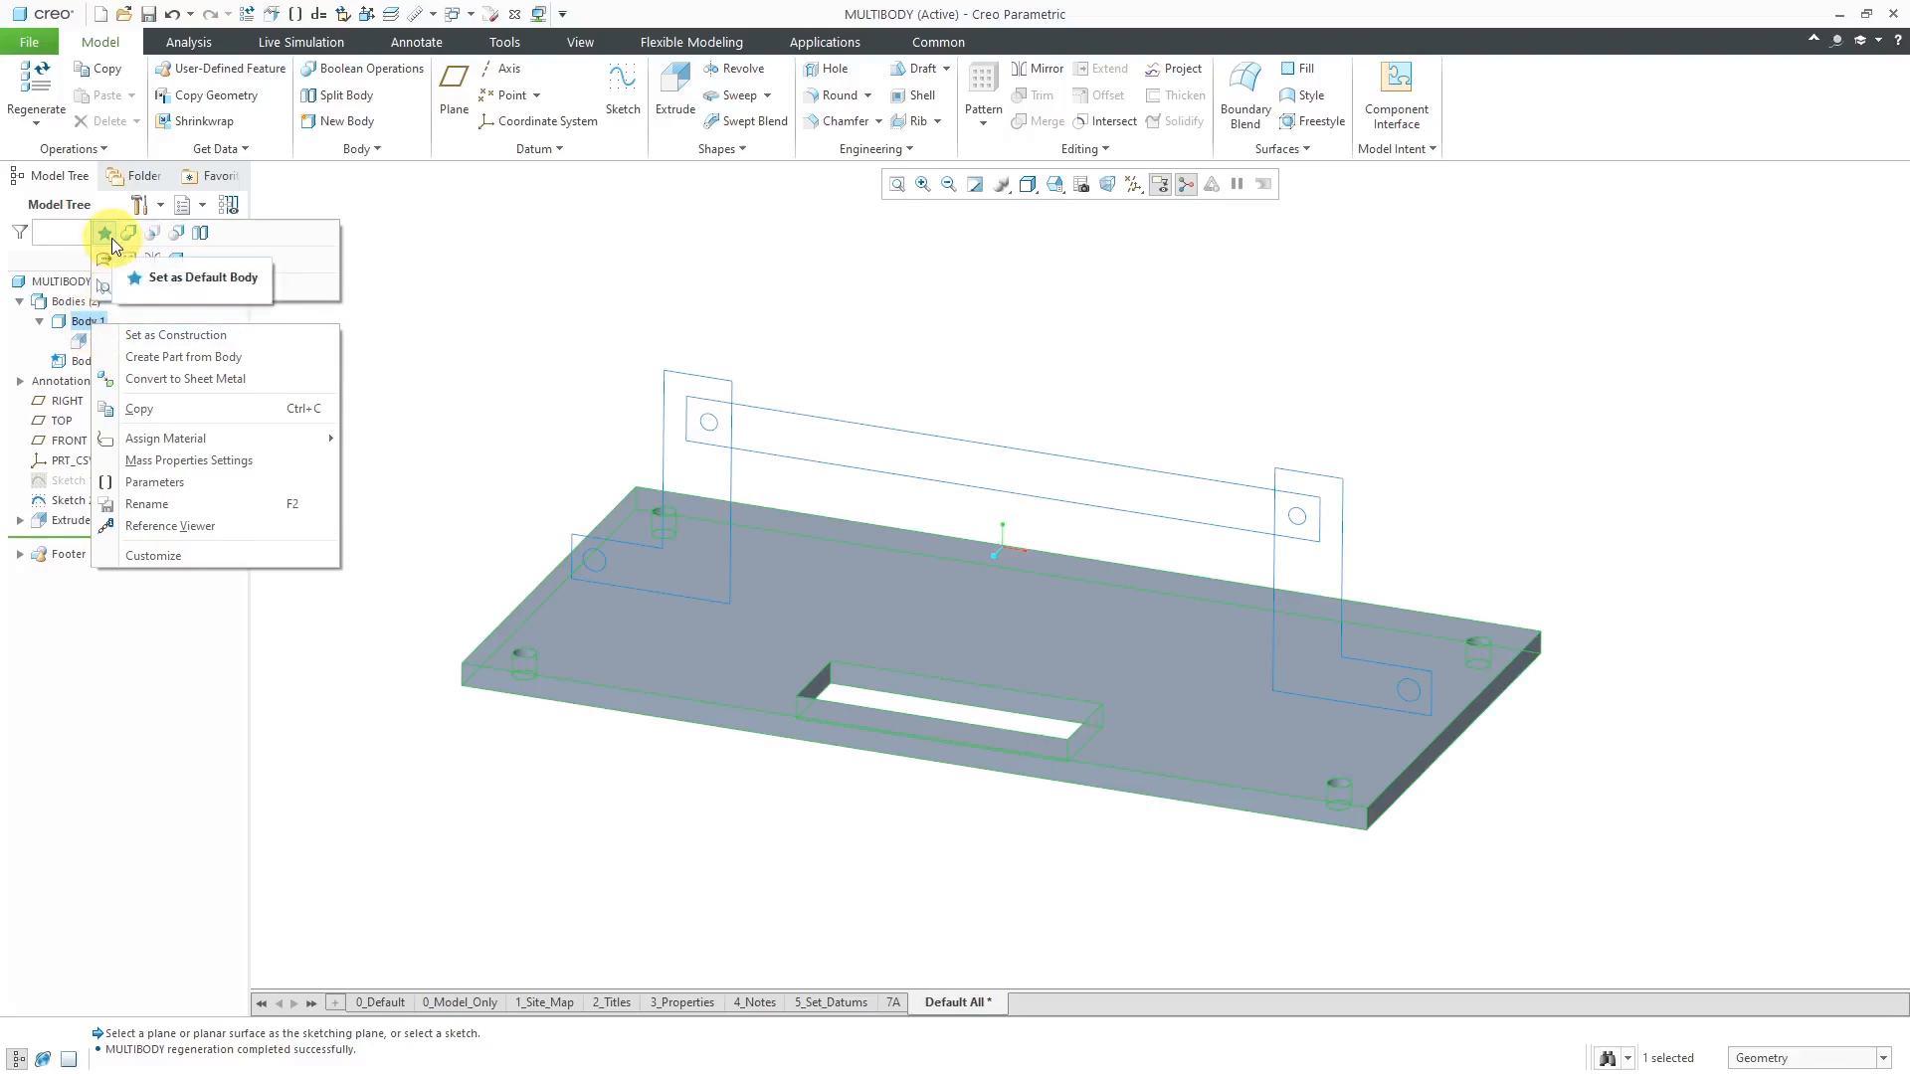
{"action": "mouse_move", "coordinate": [493, 299]}
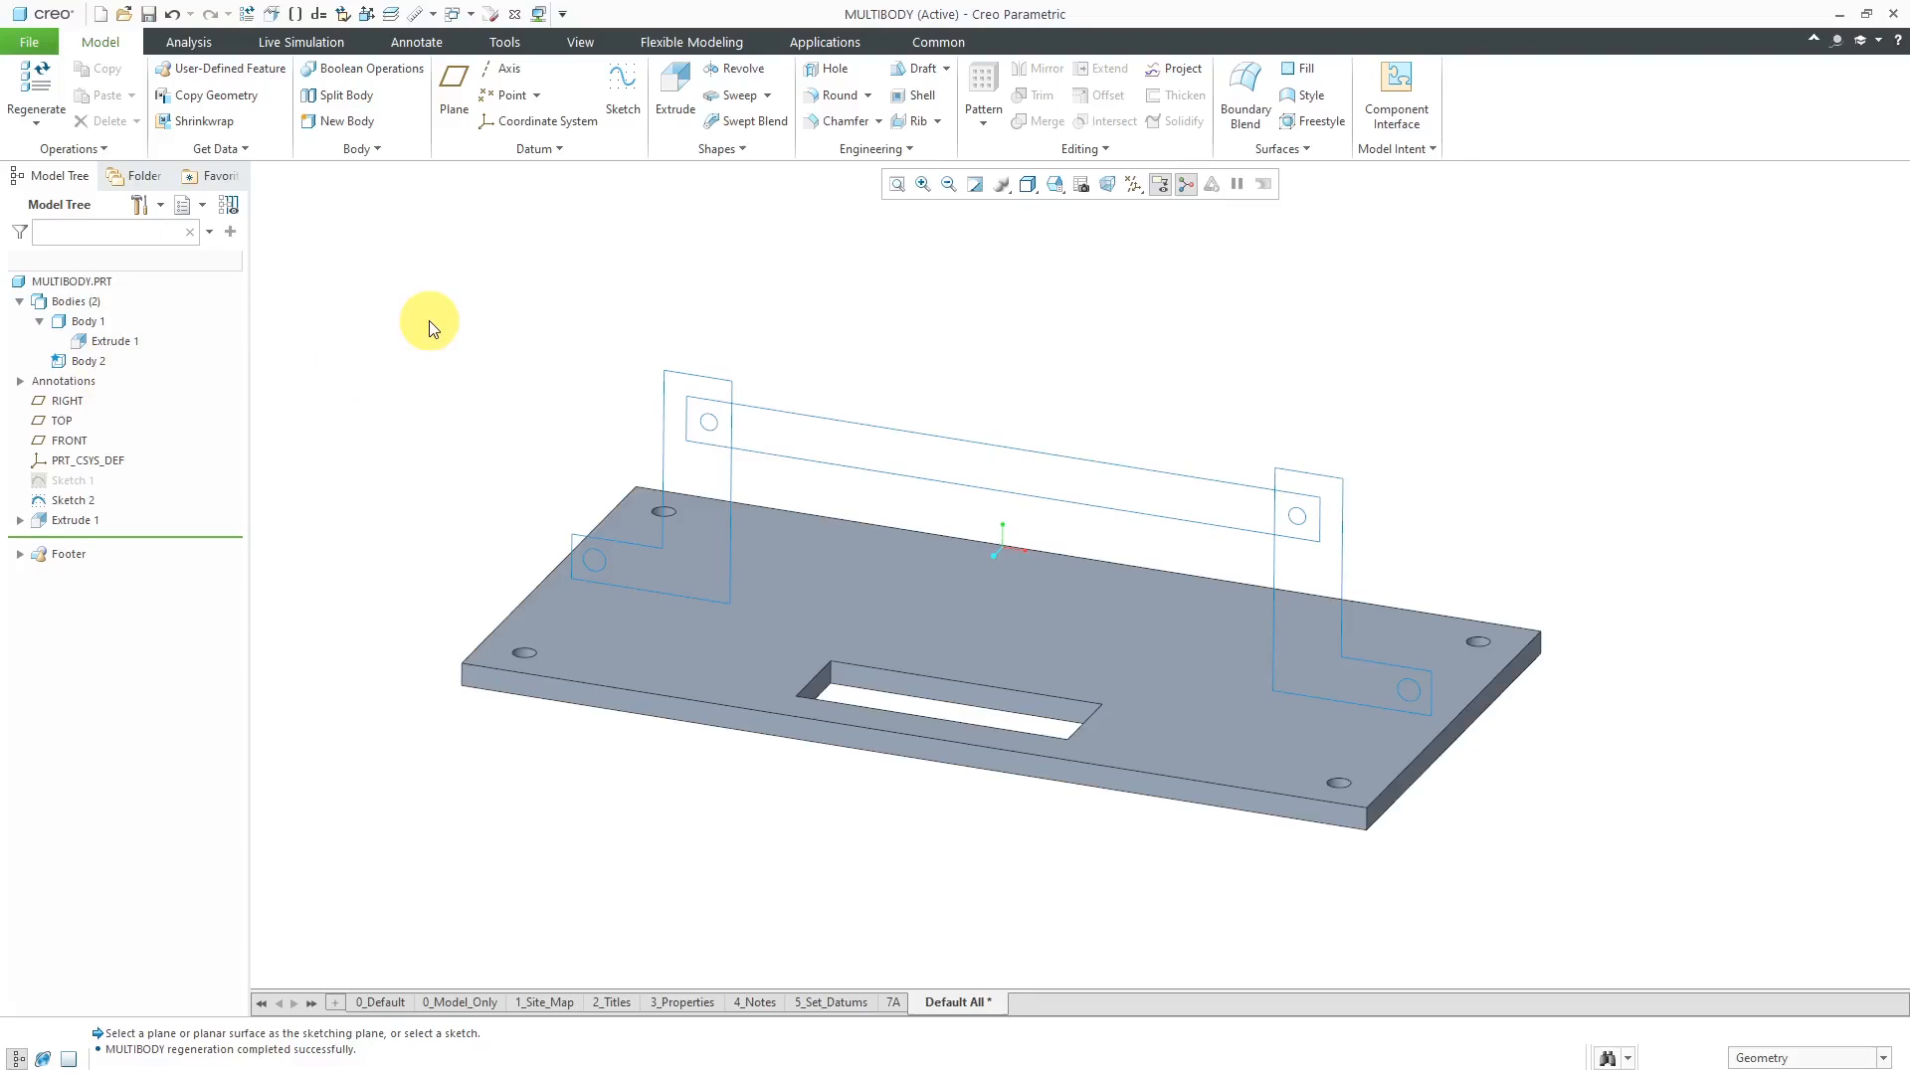
{"action": "mouse_move", "coordinate": [1217, 848]}
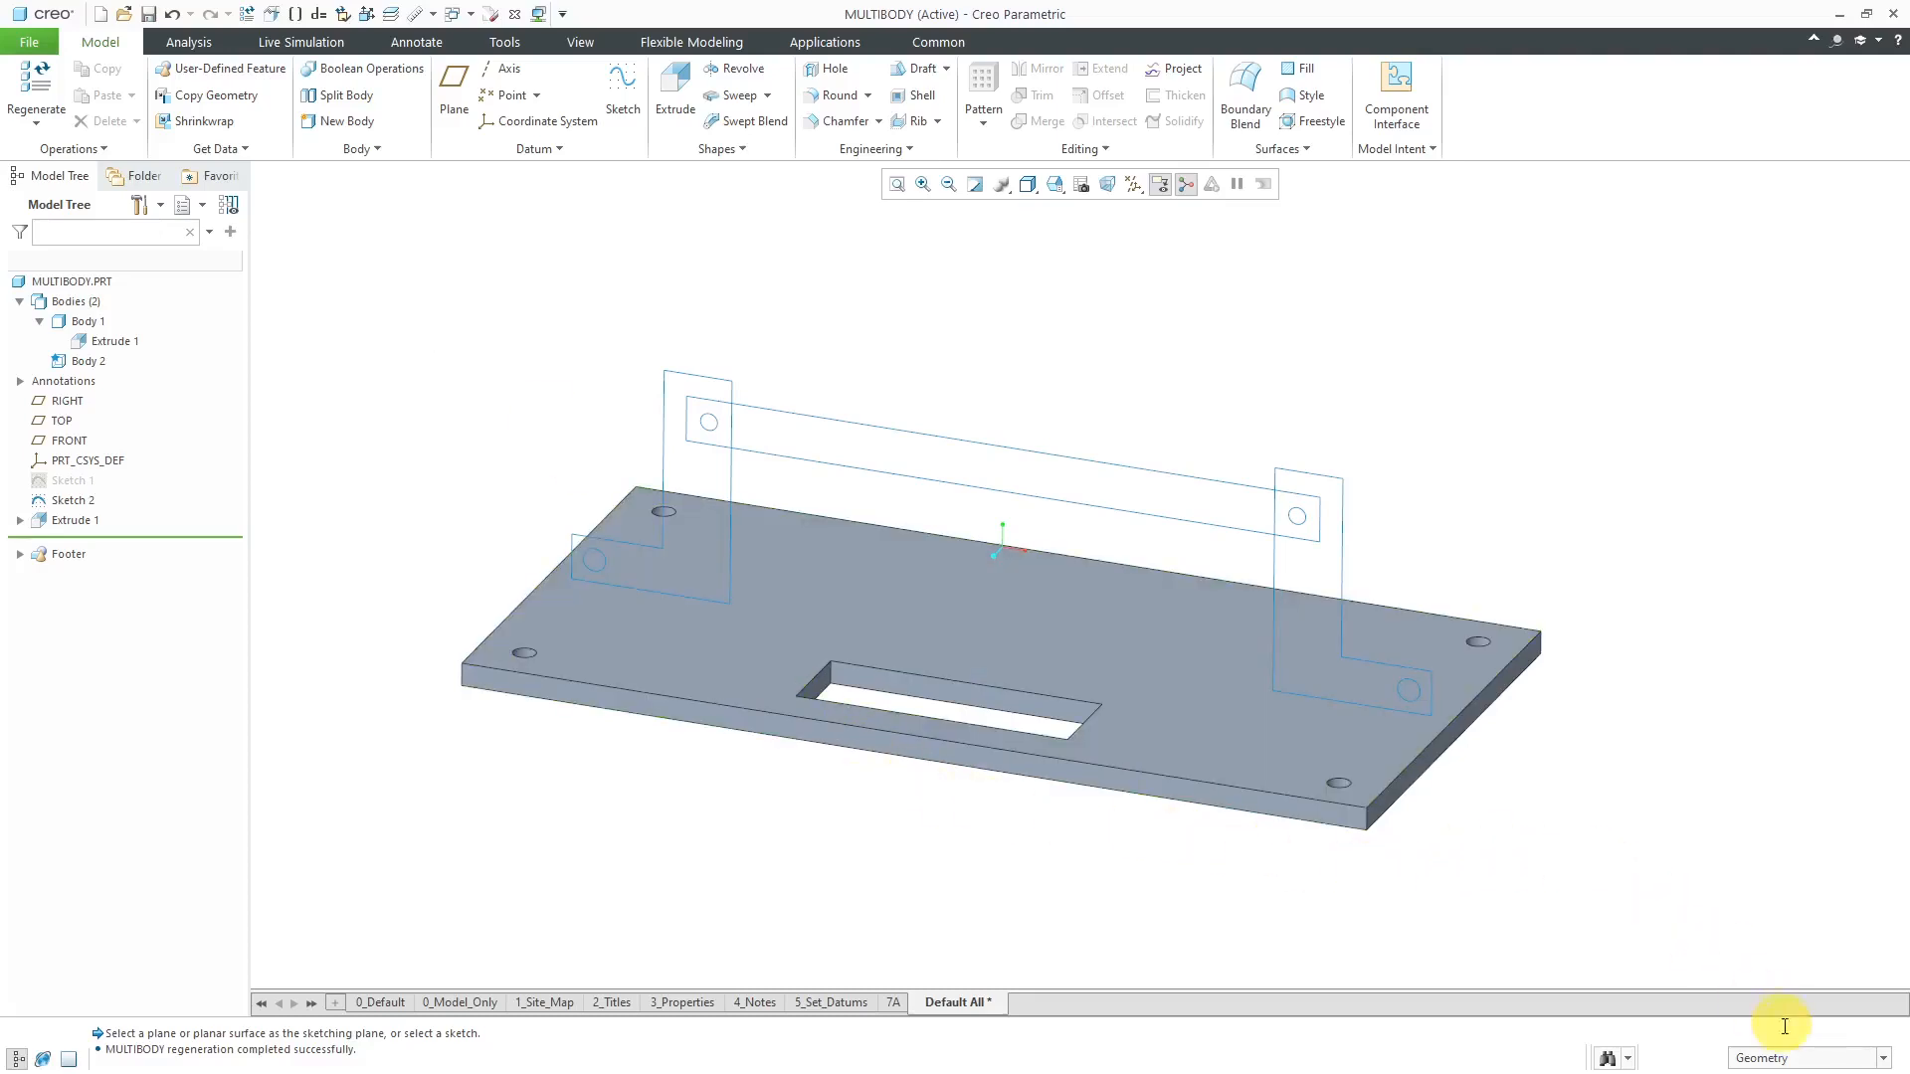
Step: Filter selection to Sketch Region and pick the right bracket's regions in Sketch 2
{"action": "left_click", "coordinate": [1802, 1057]}
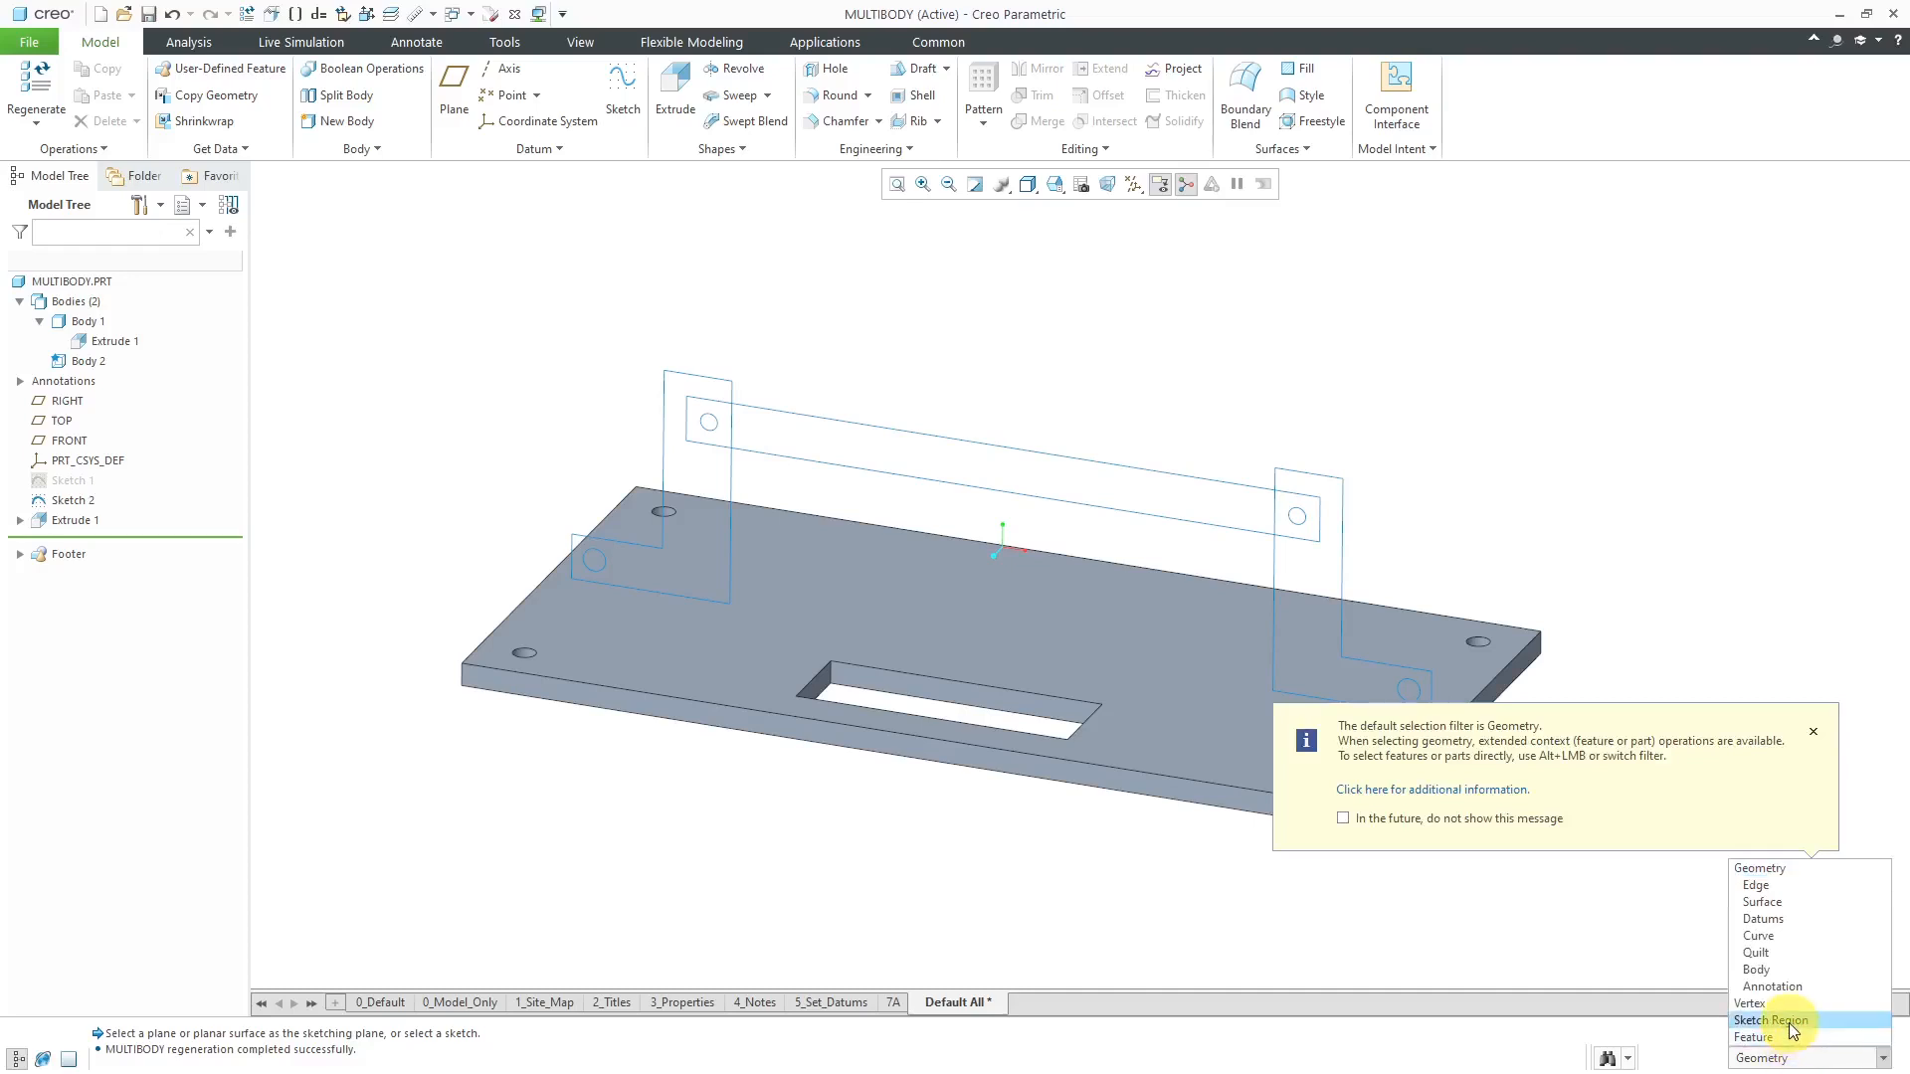
{"action": "left_click", "coordinate": [1770, 1020]}
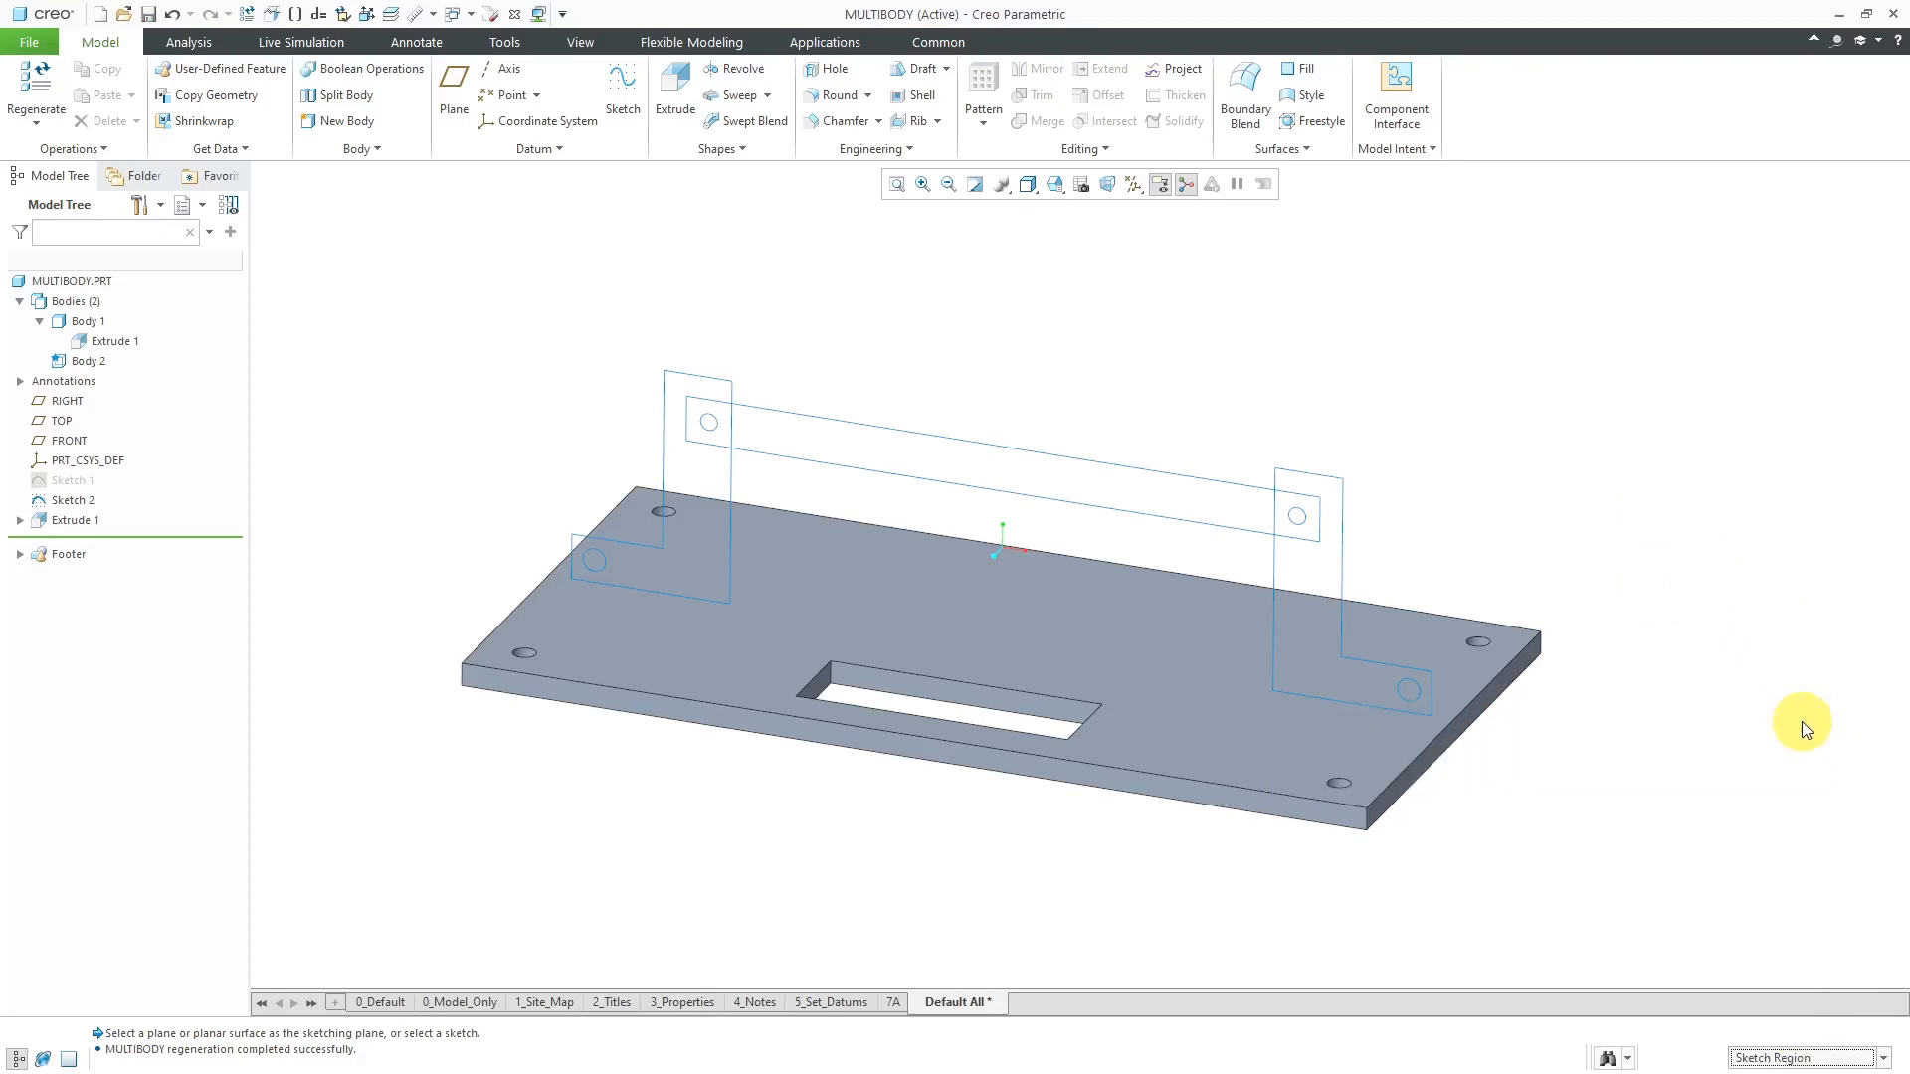
{"action": "left_click", "coordinate": [1328, 597]}
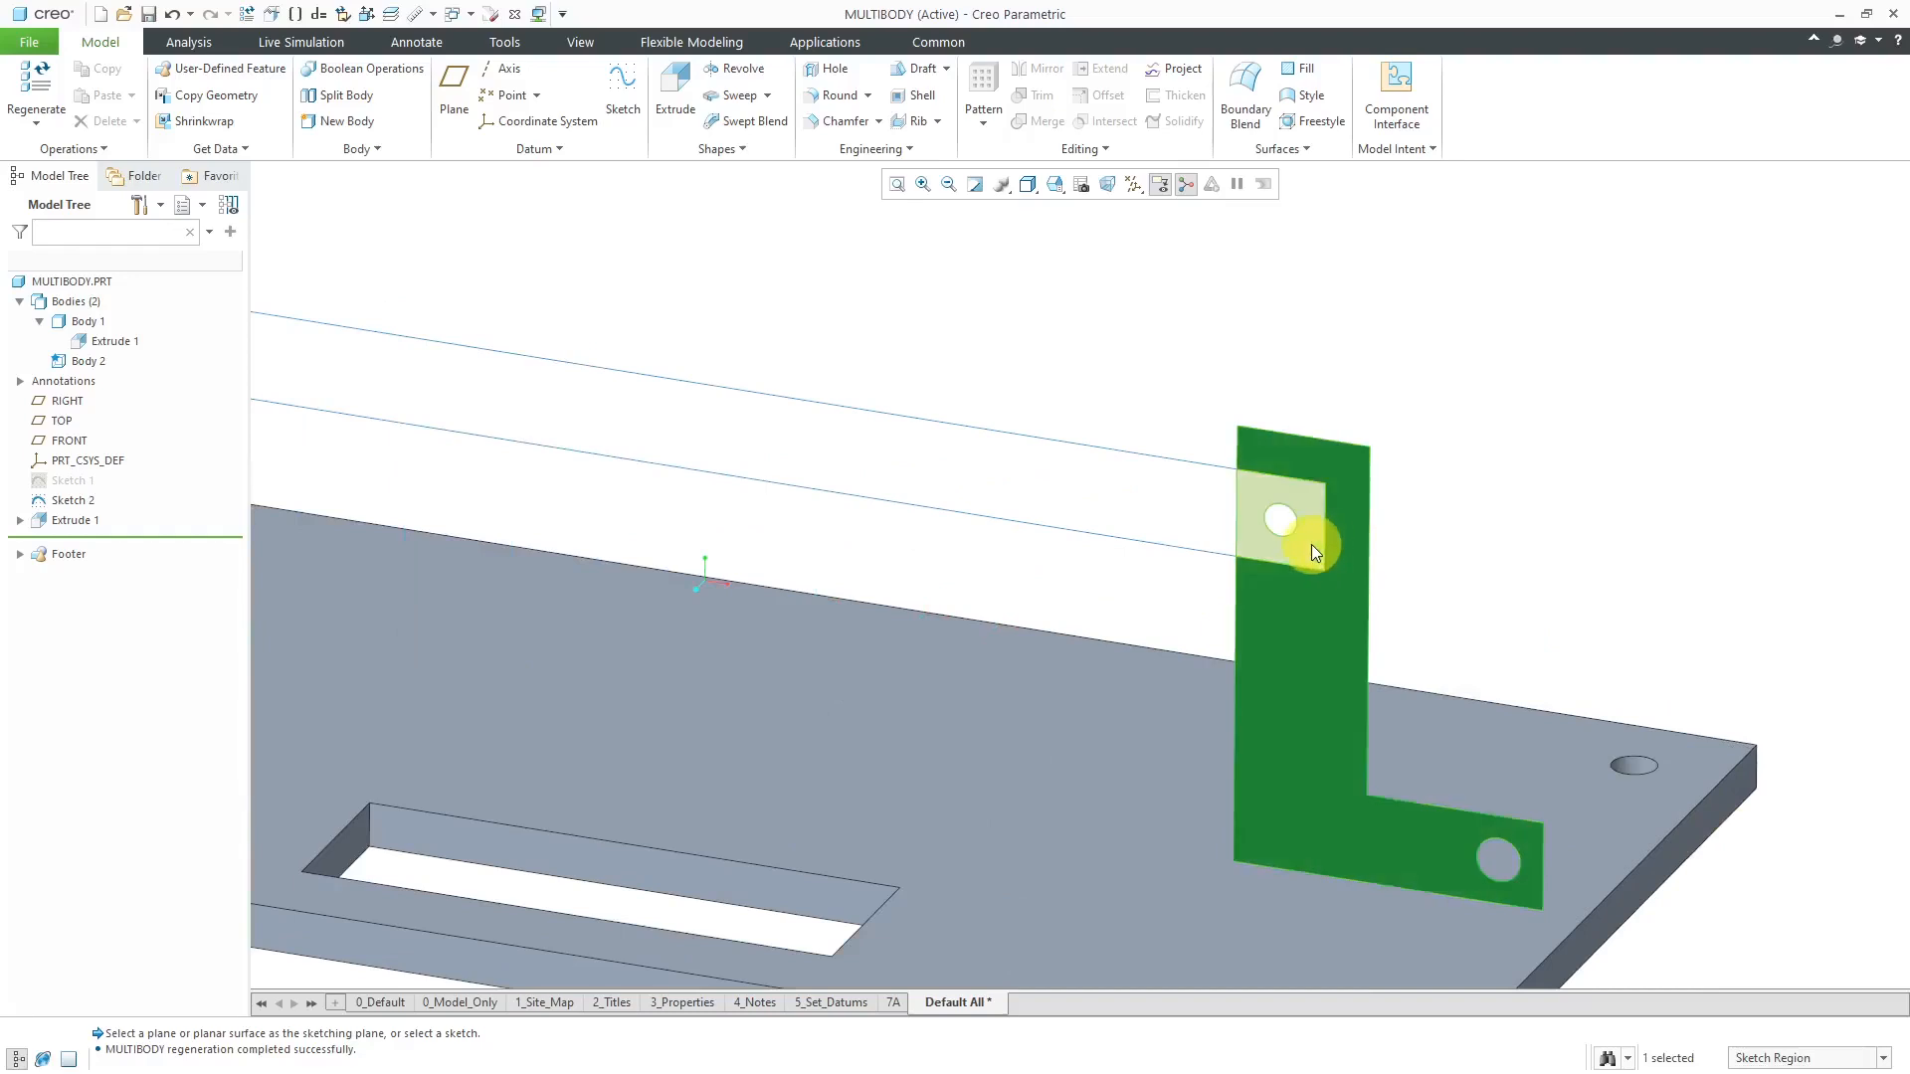
{"action": "left_click", "coordinate": [1313, 566]}
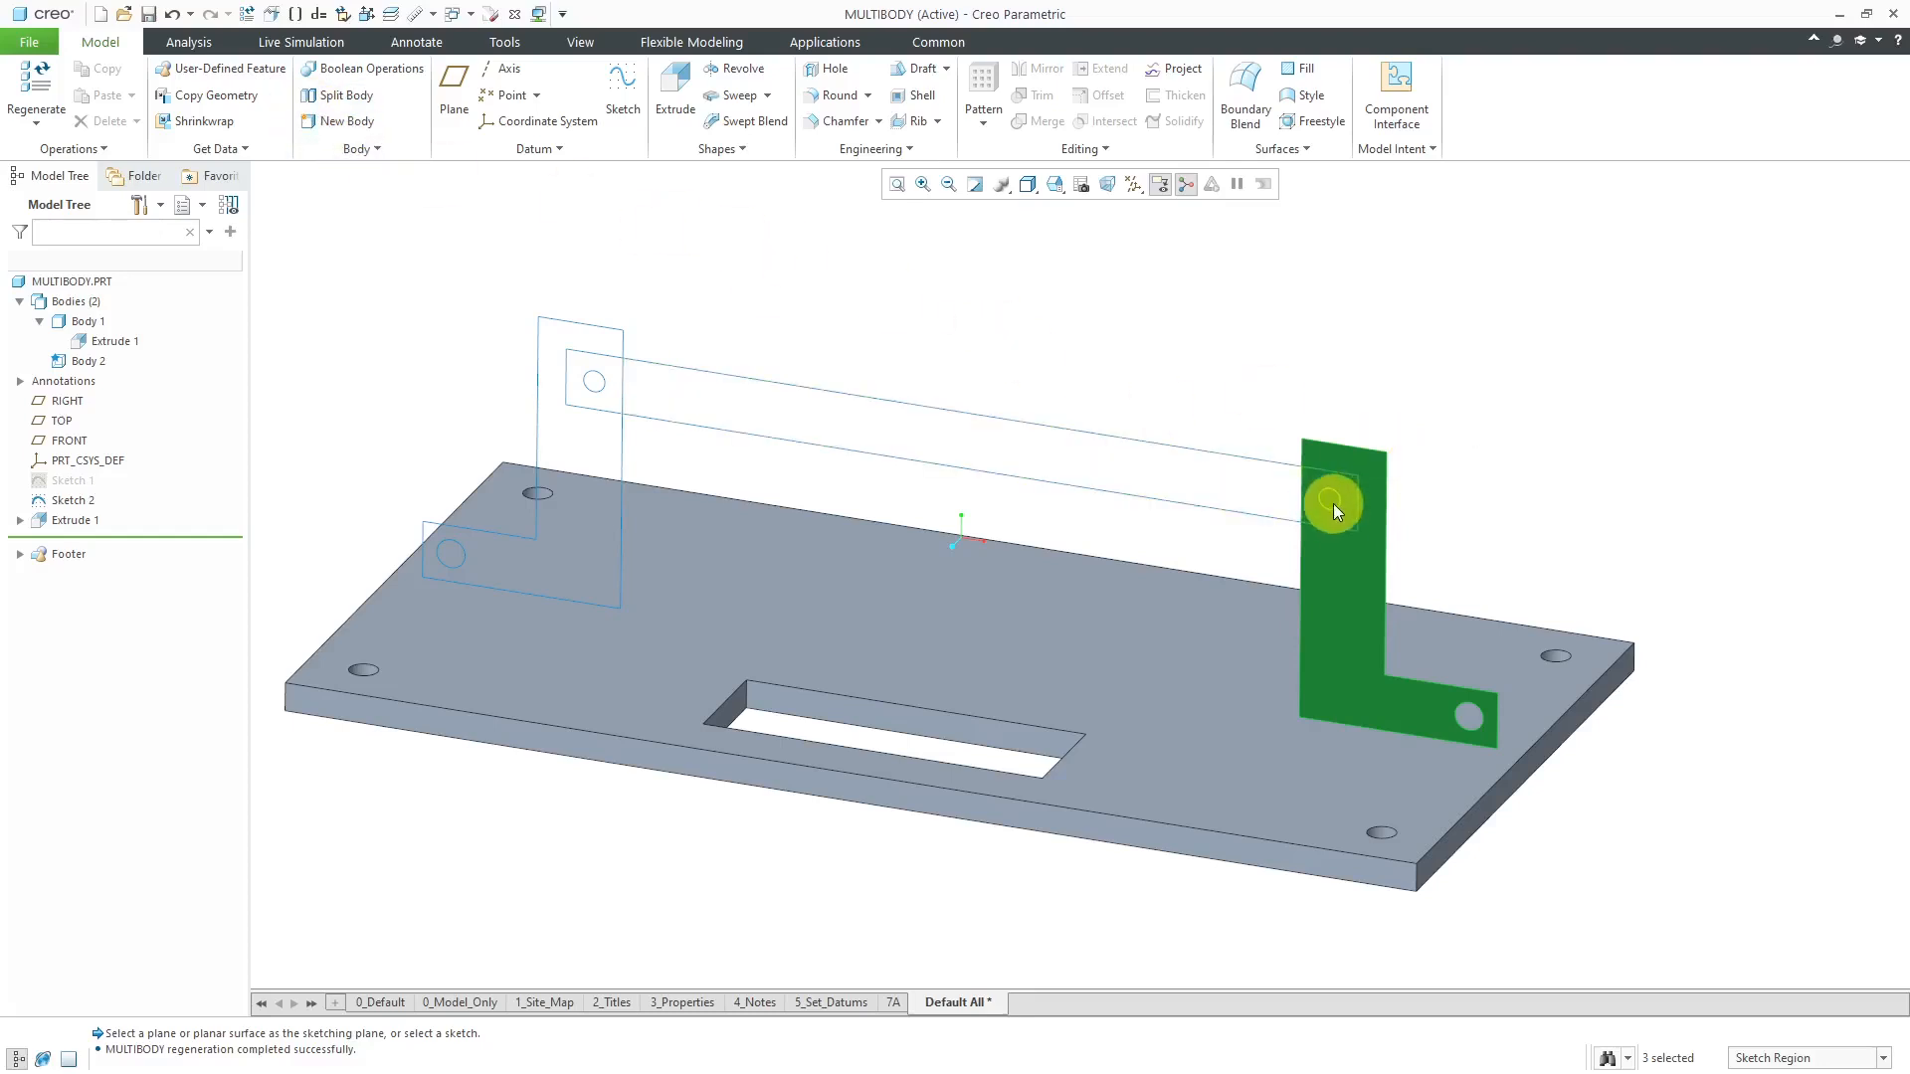
{"action": "mouse_move", "coordinate": [1423, 404]}
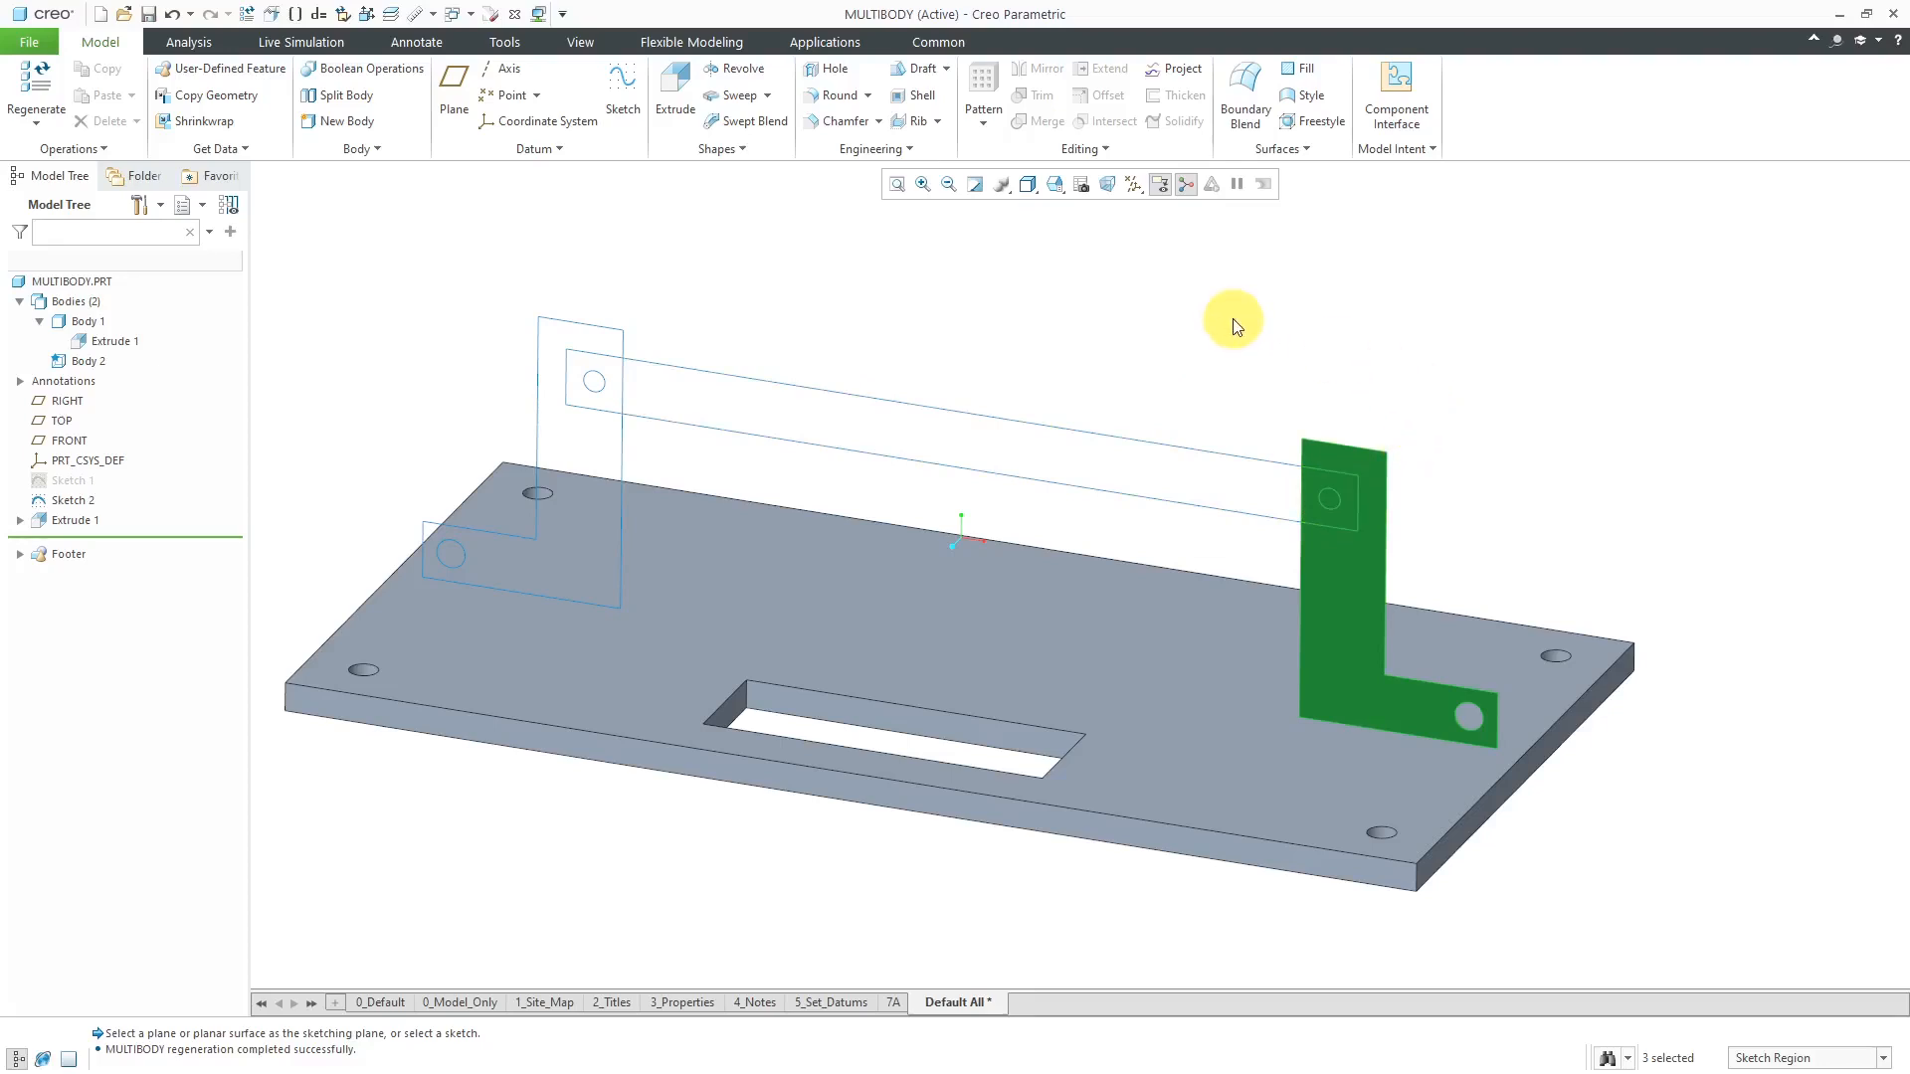
{"action": "mouse_move", "coordinate": [826, 277]}
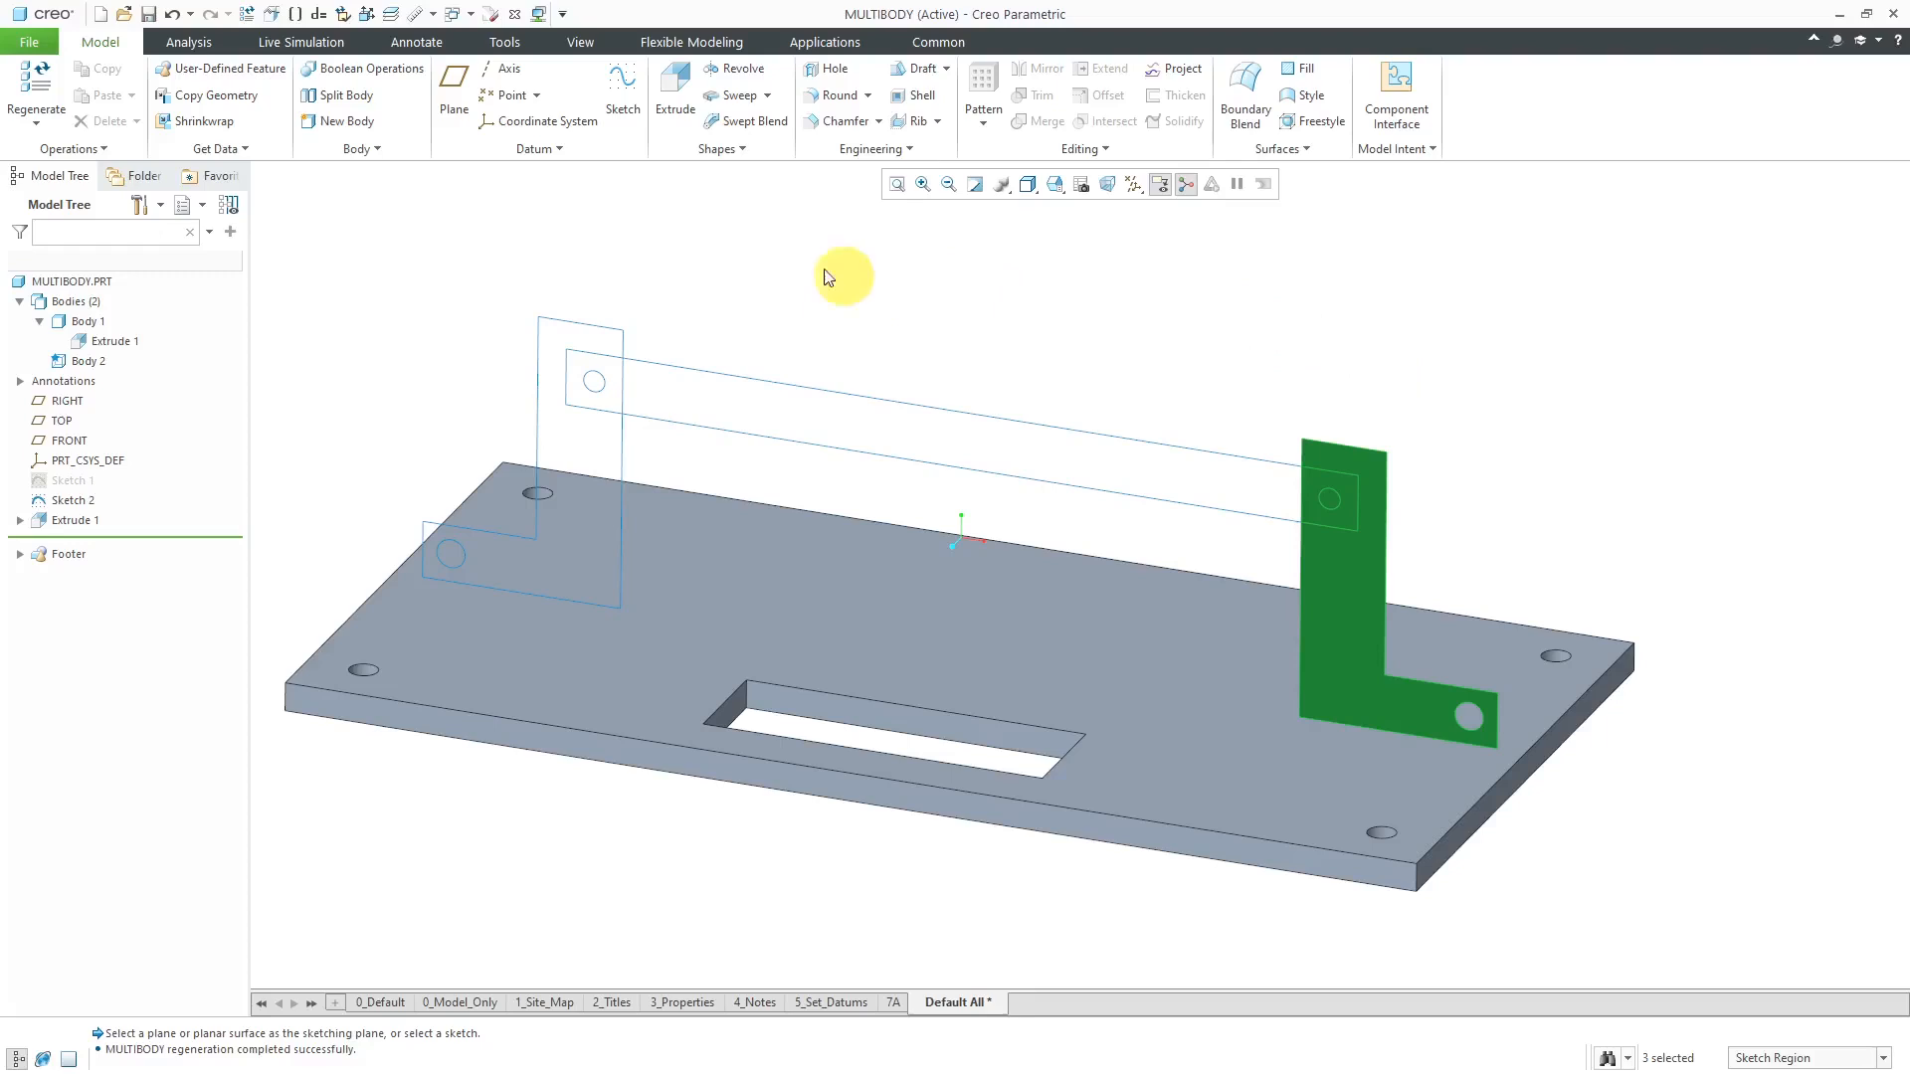
{"action": "left_click", "coordinate": [674, 92]}
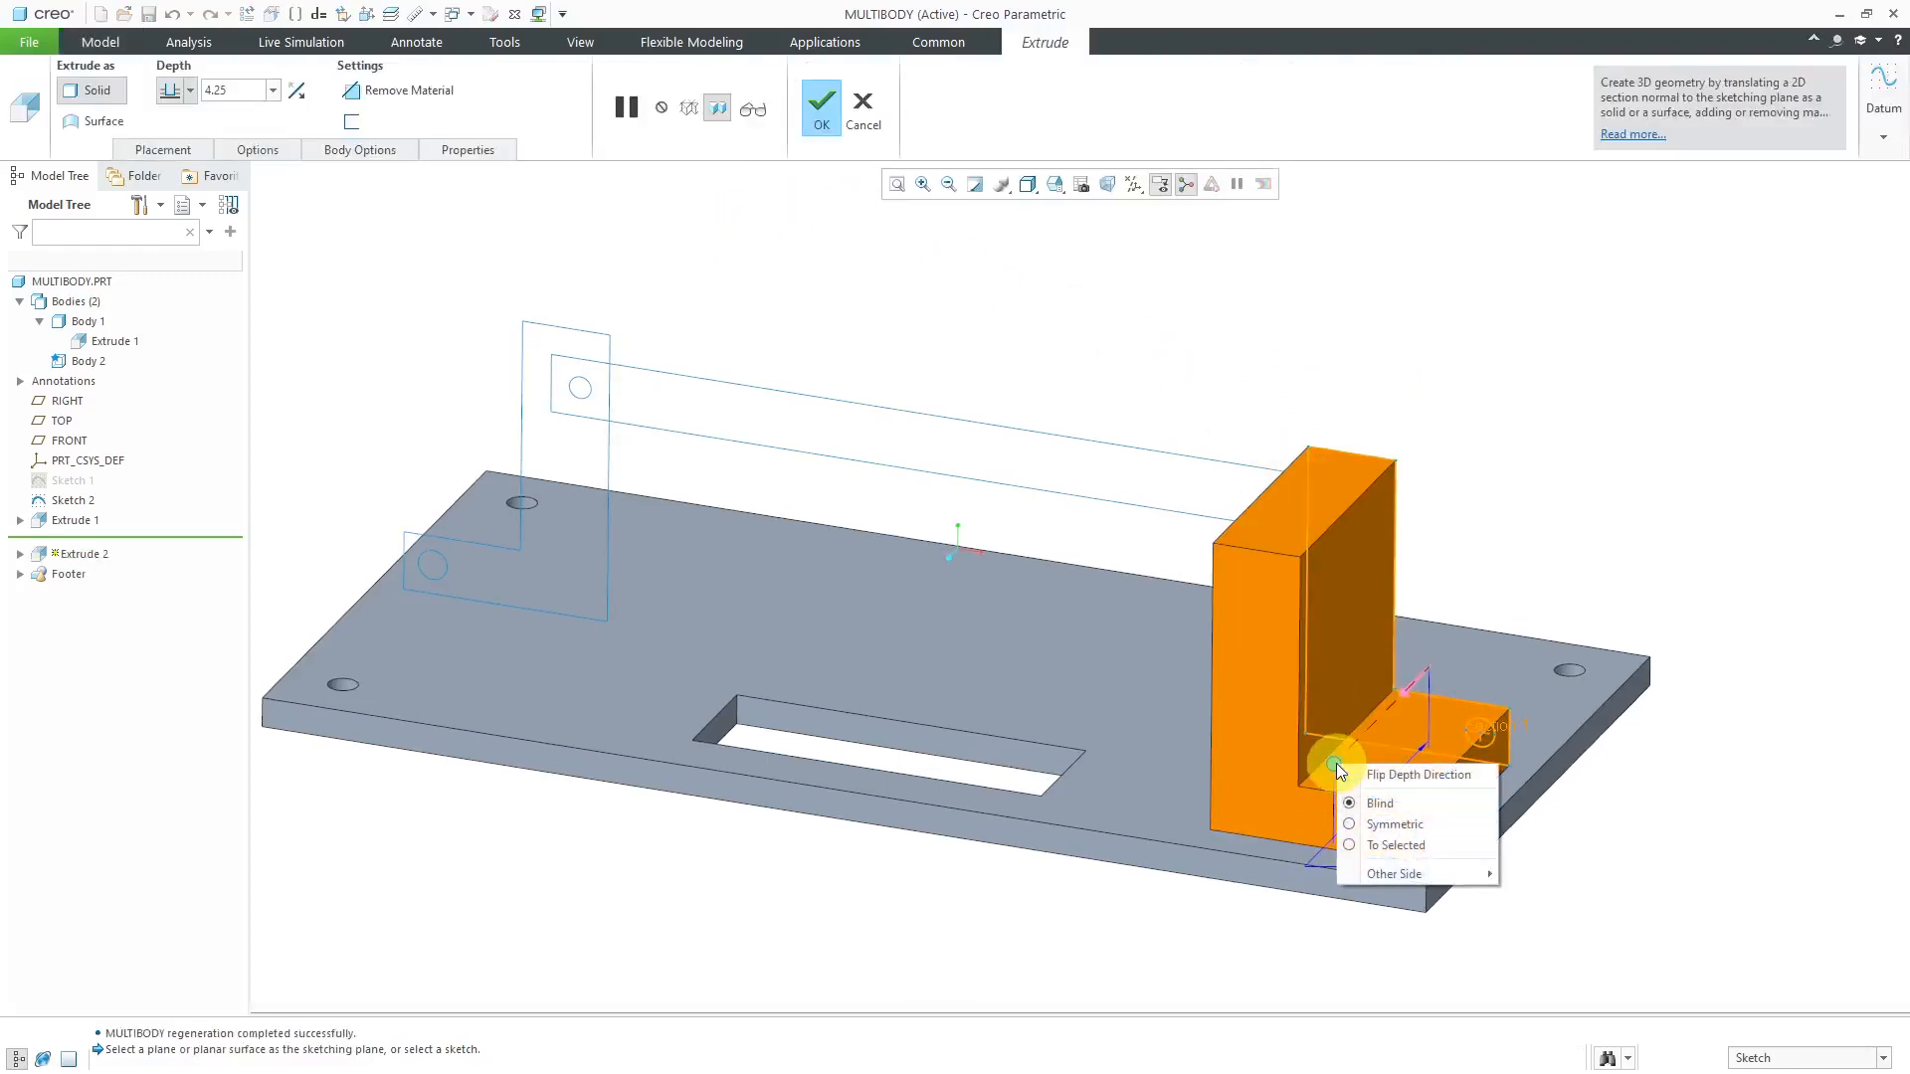
Step: Extrude the right L bracket symmetrically 4.00 deep into Body 2 as Extrude 2
{"action": "left_click", "coordinate": [1417, 775]}
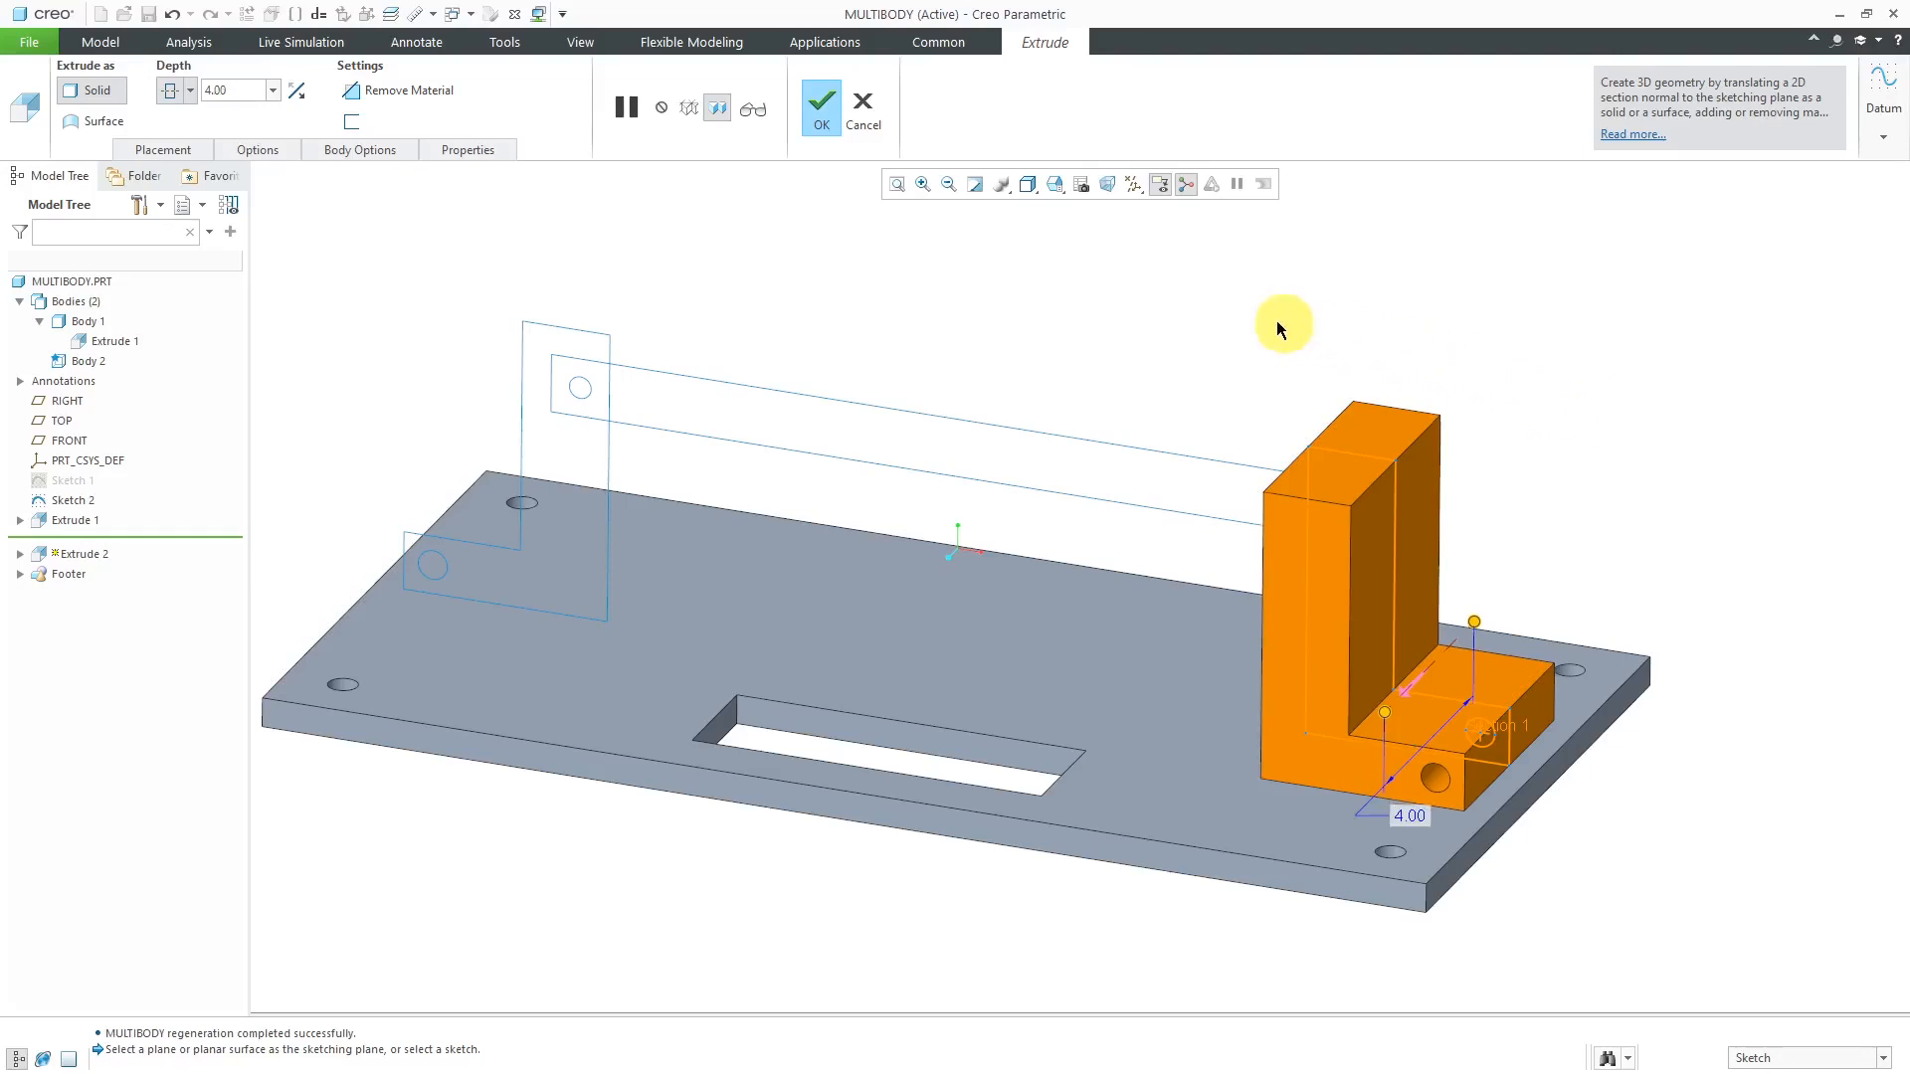
{"action": "left_click", "coordinate": [358, 148]}
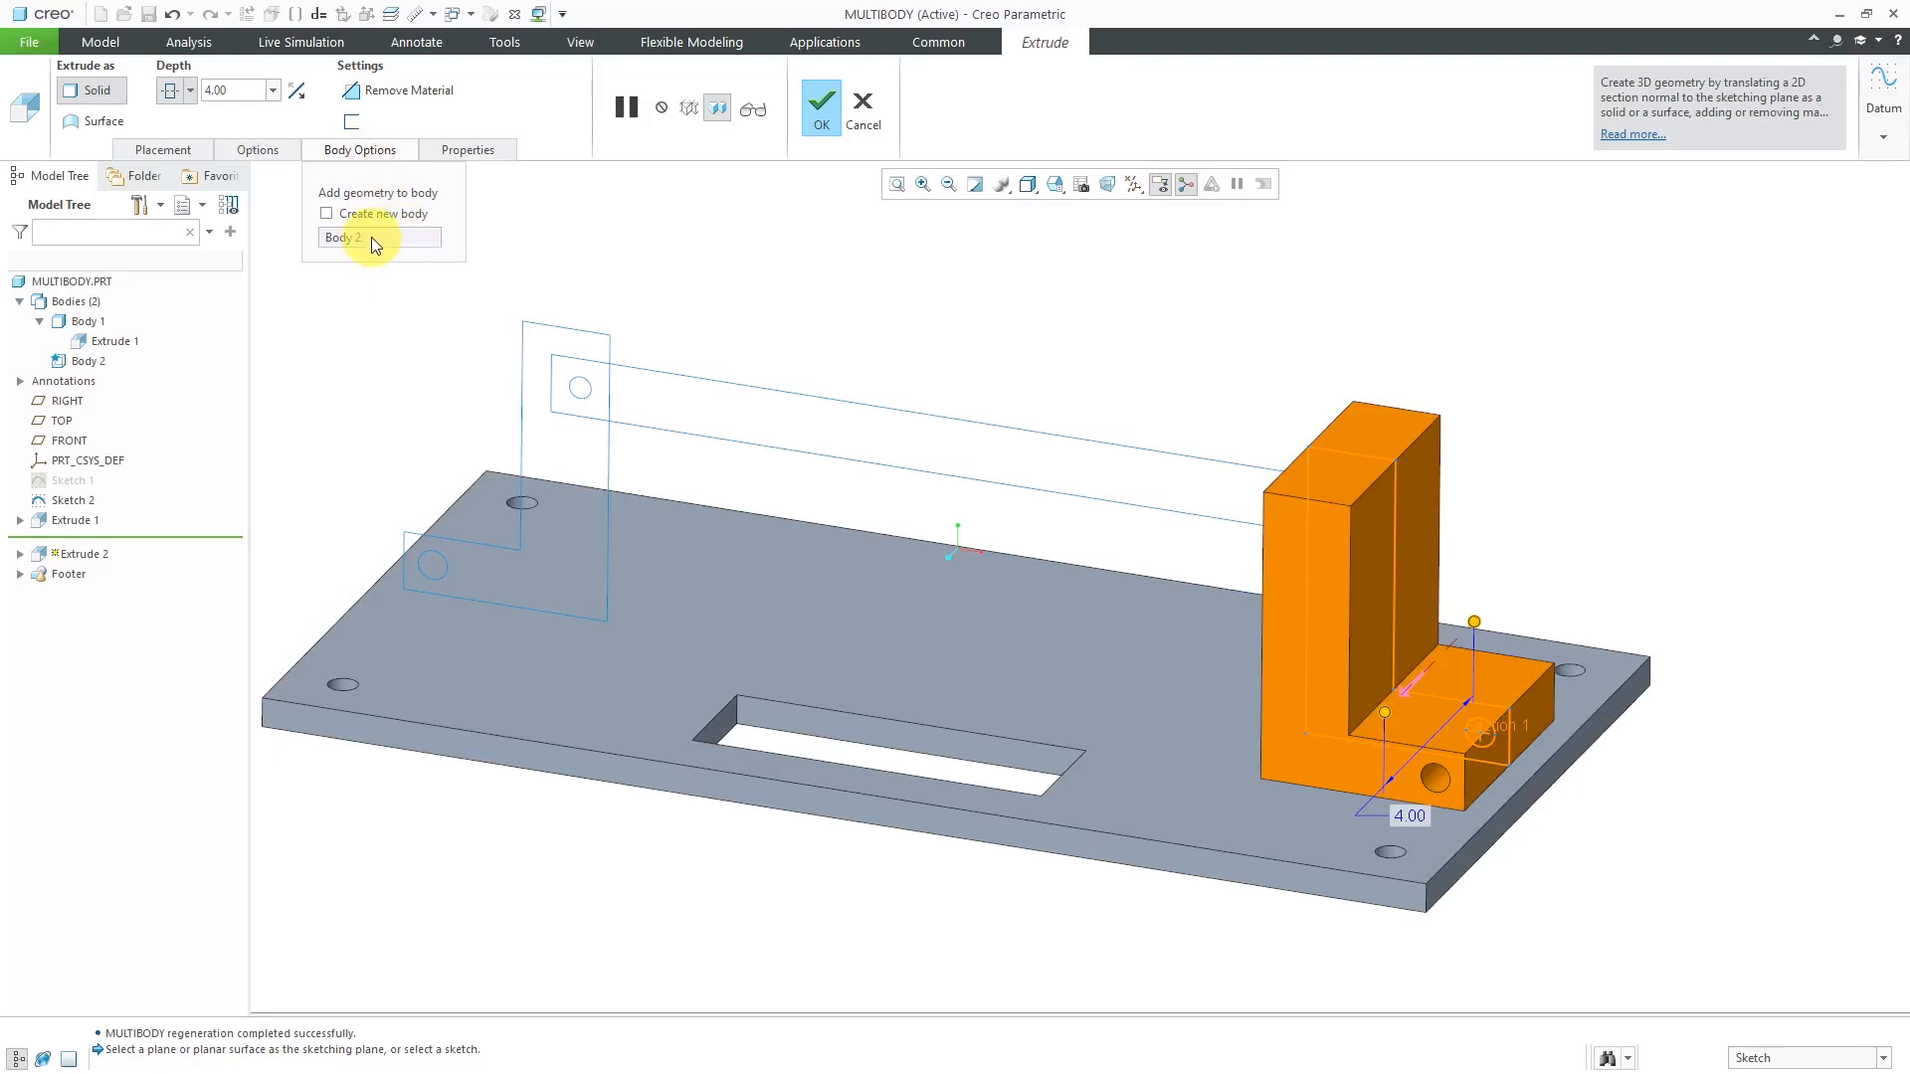
{"action": "mouse_move", "coordinate": [378, 237]}
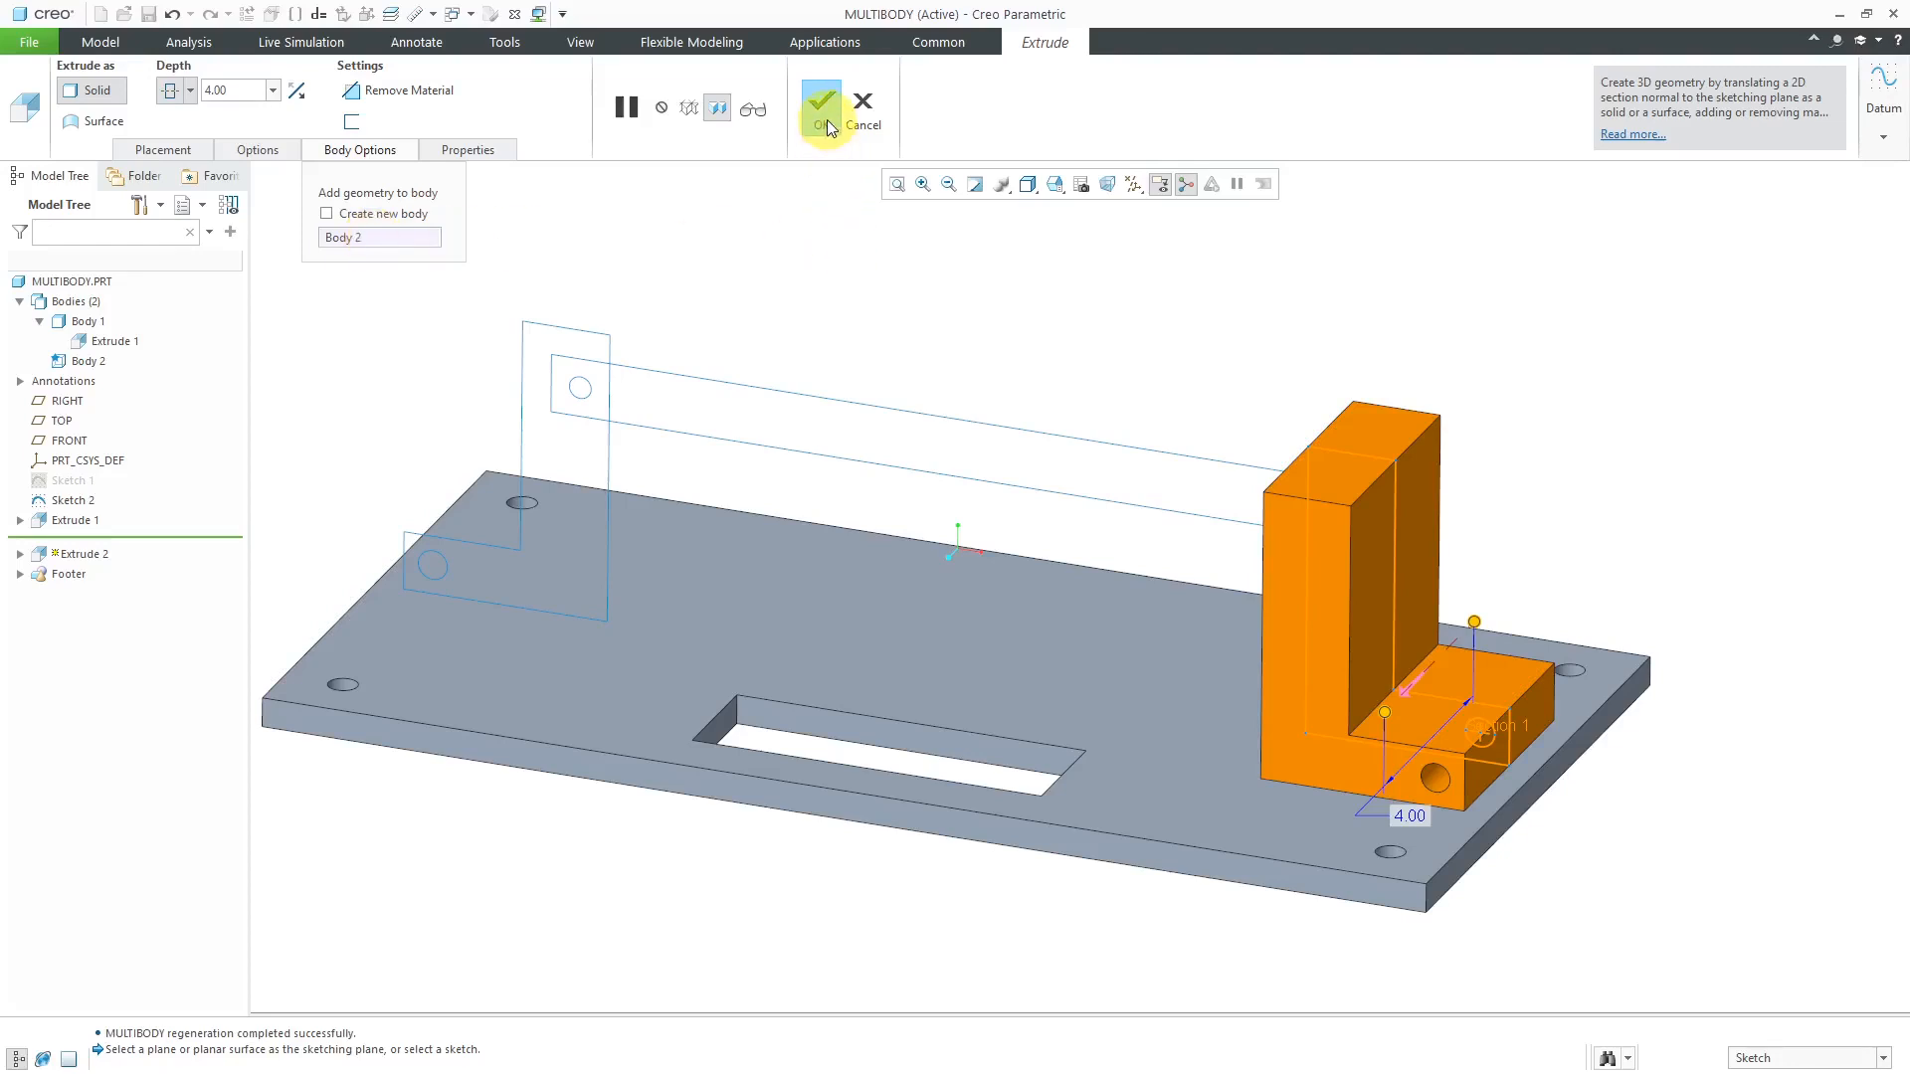
{"action": "left_click", "coordinate": [820, 101]}
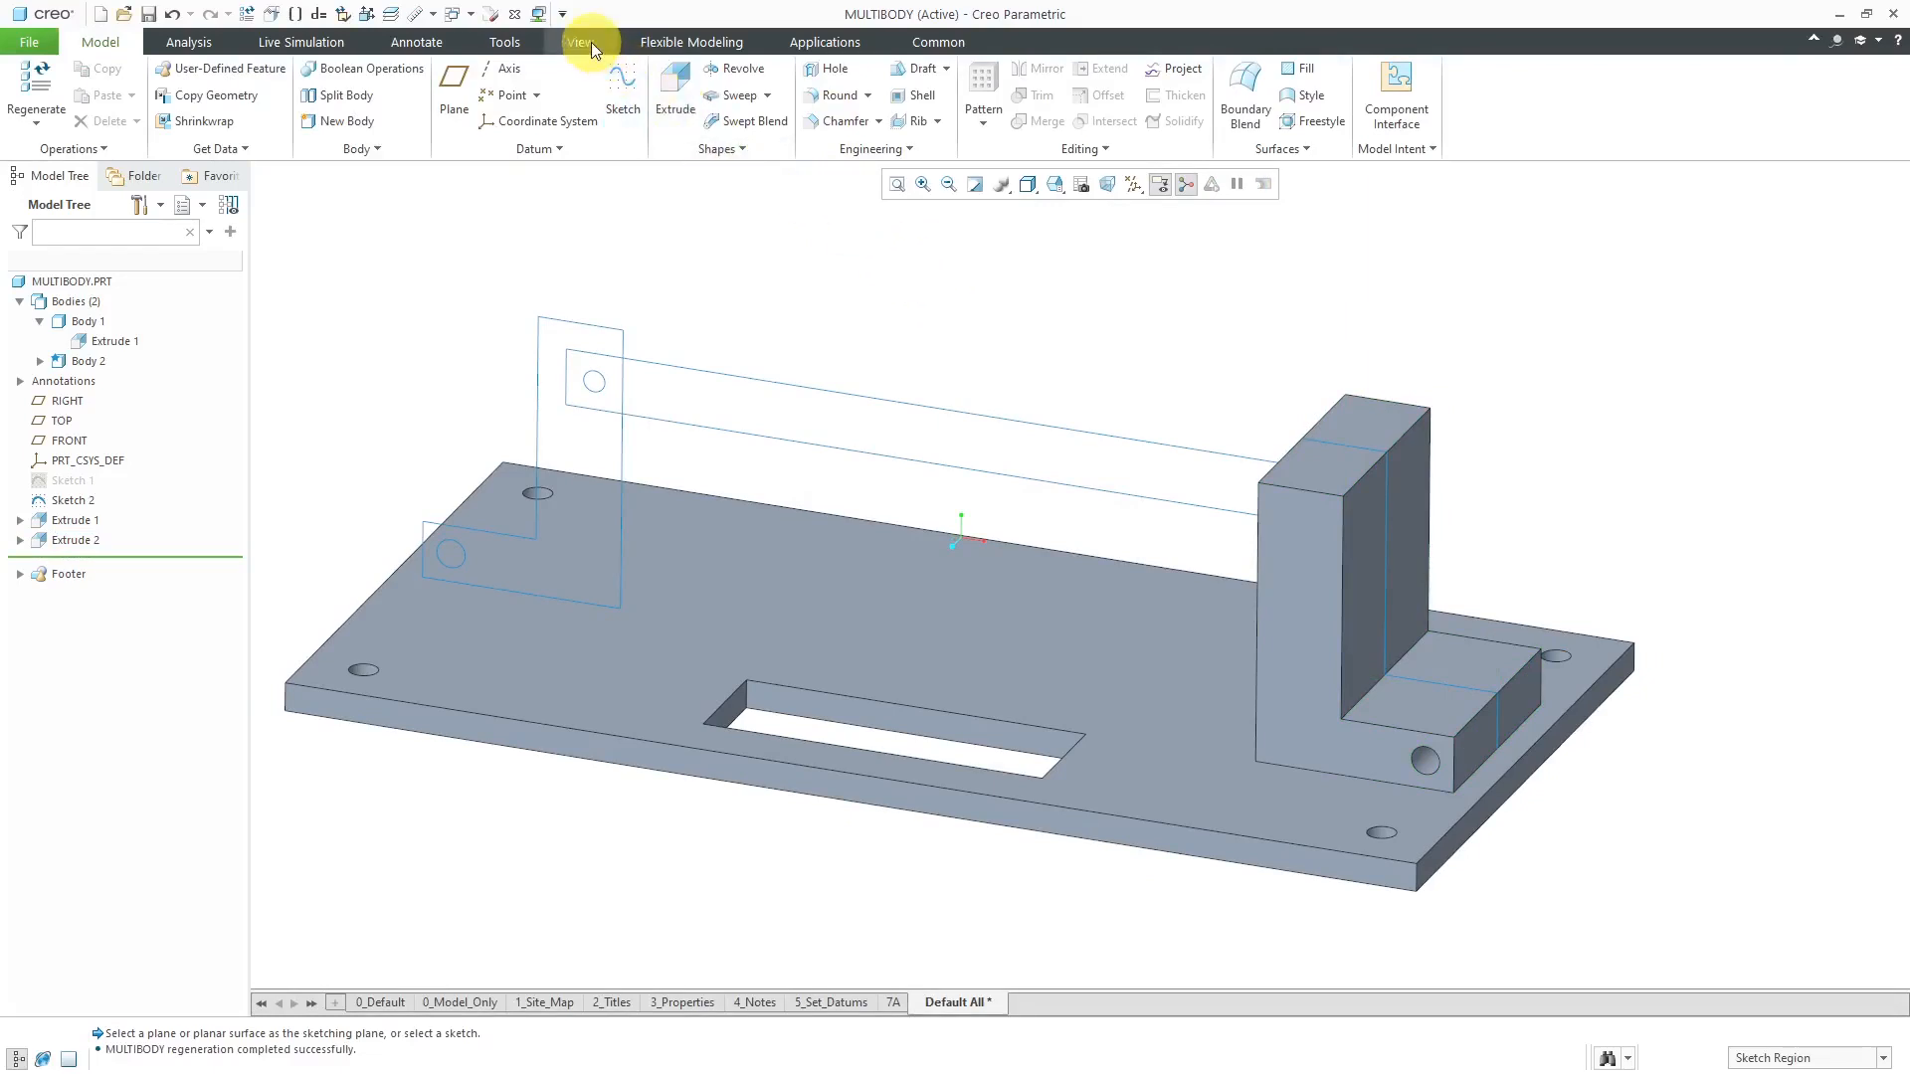
Step: Apply a light blue appearance to Body 2 and orbit to a lower view
{"action": "left_click", "coordinate": [580, 41]}
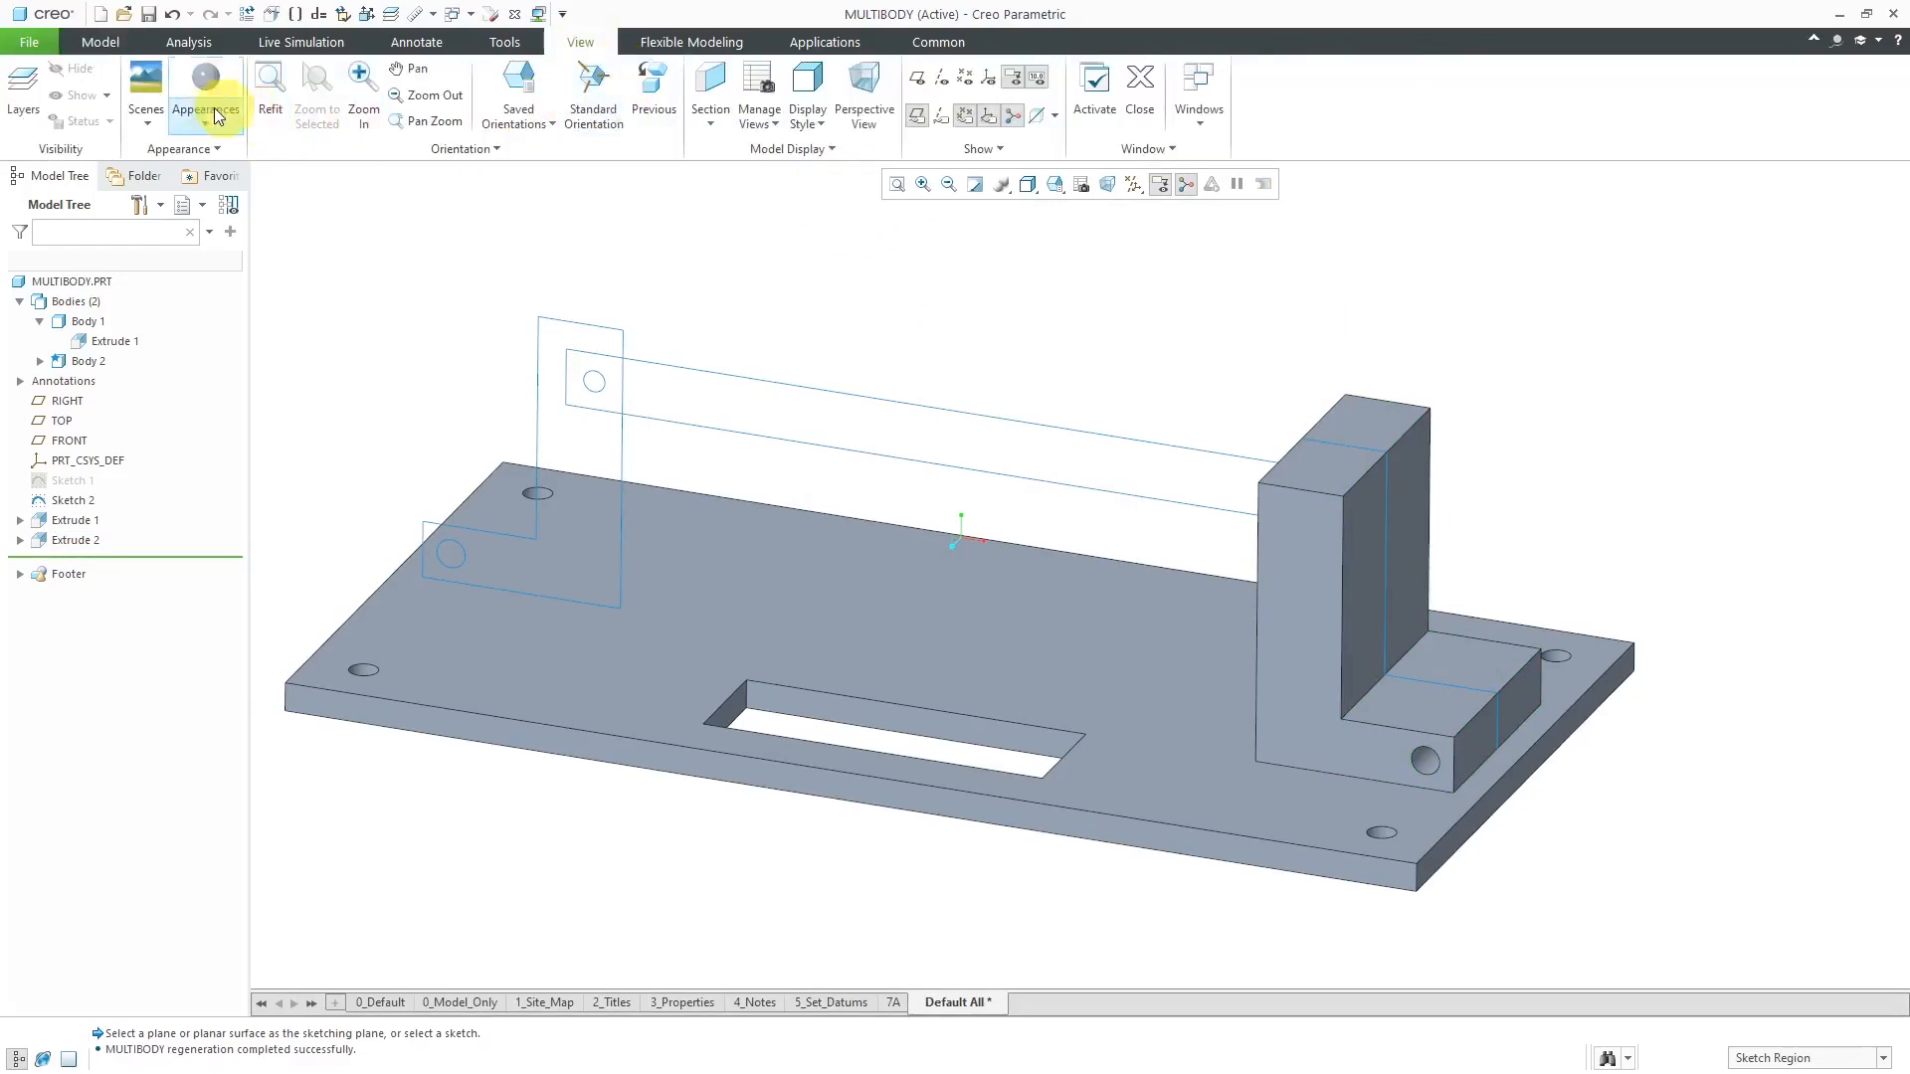
{"action": "left_click", "coordinate": [204, 85]}
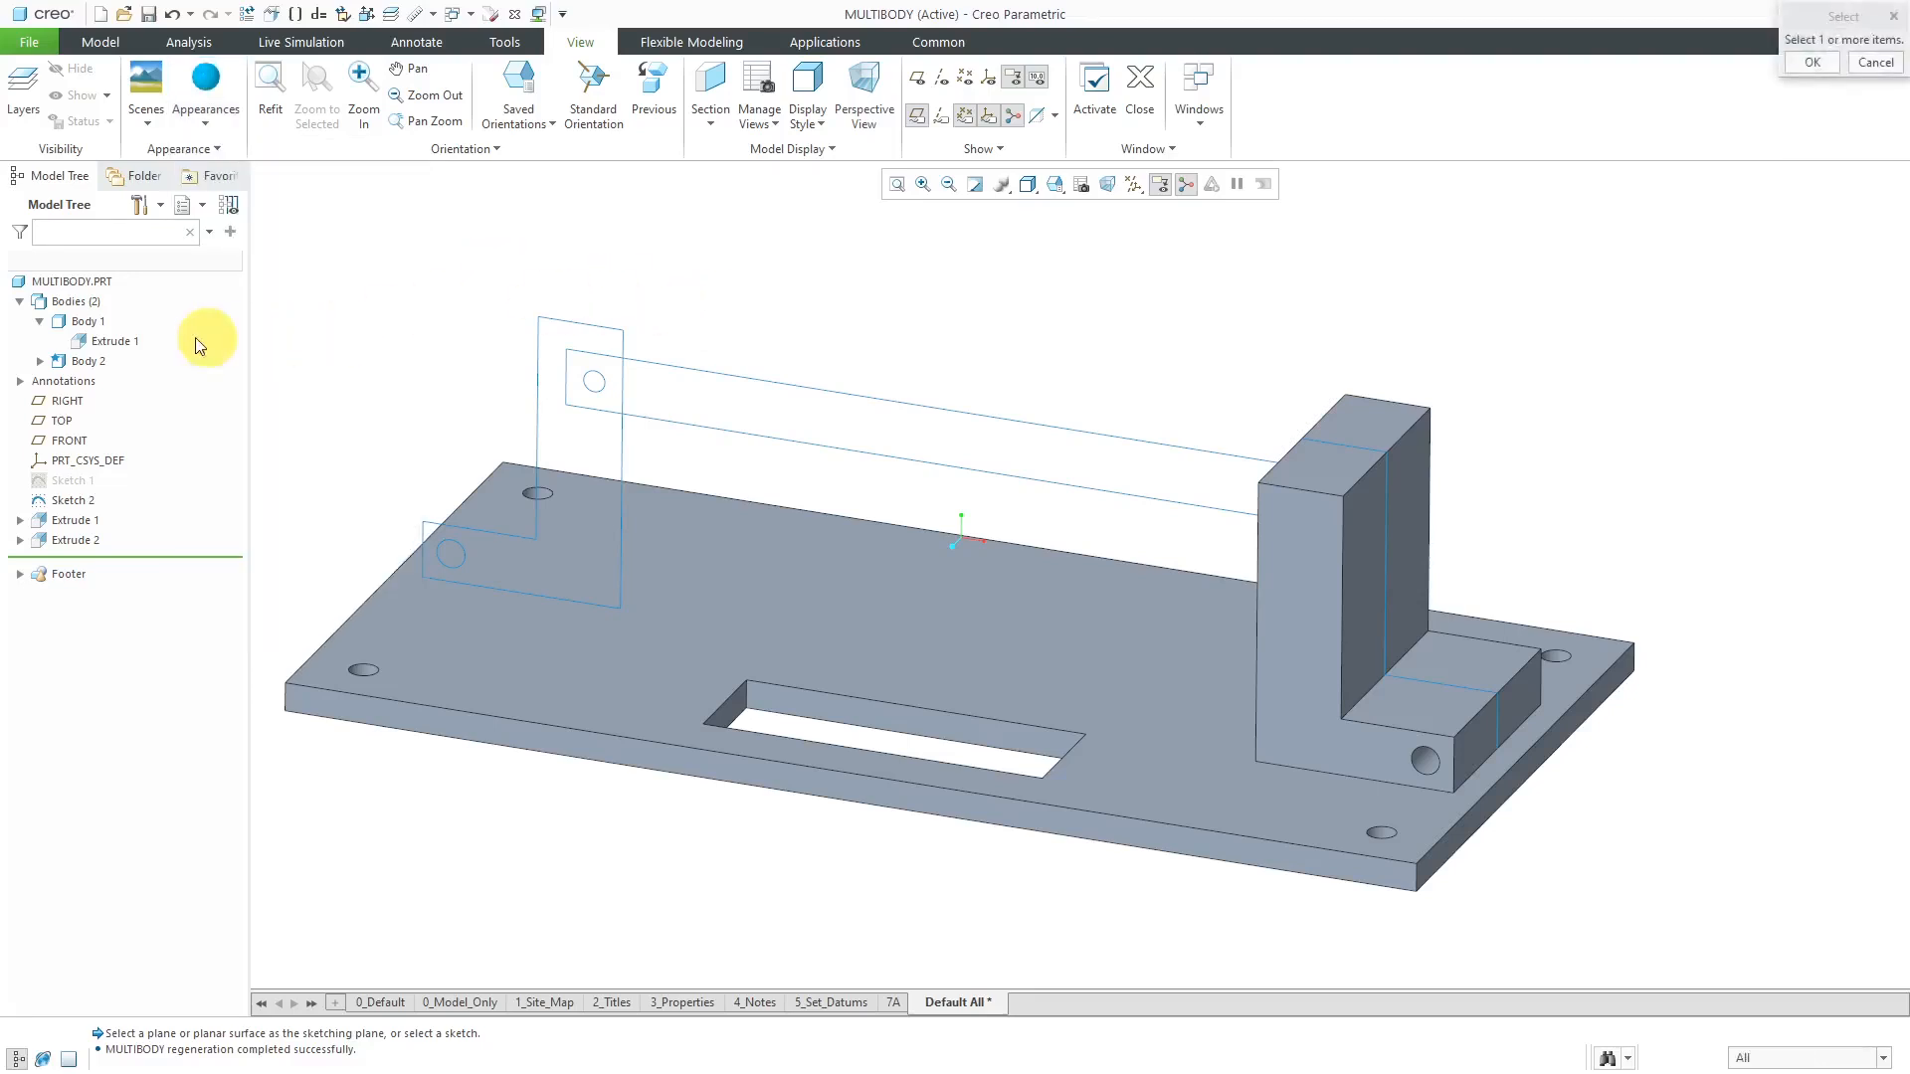
{"action": "left_click", "coordinate": [87, 360]}
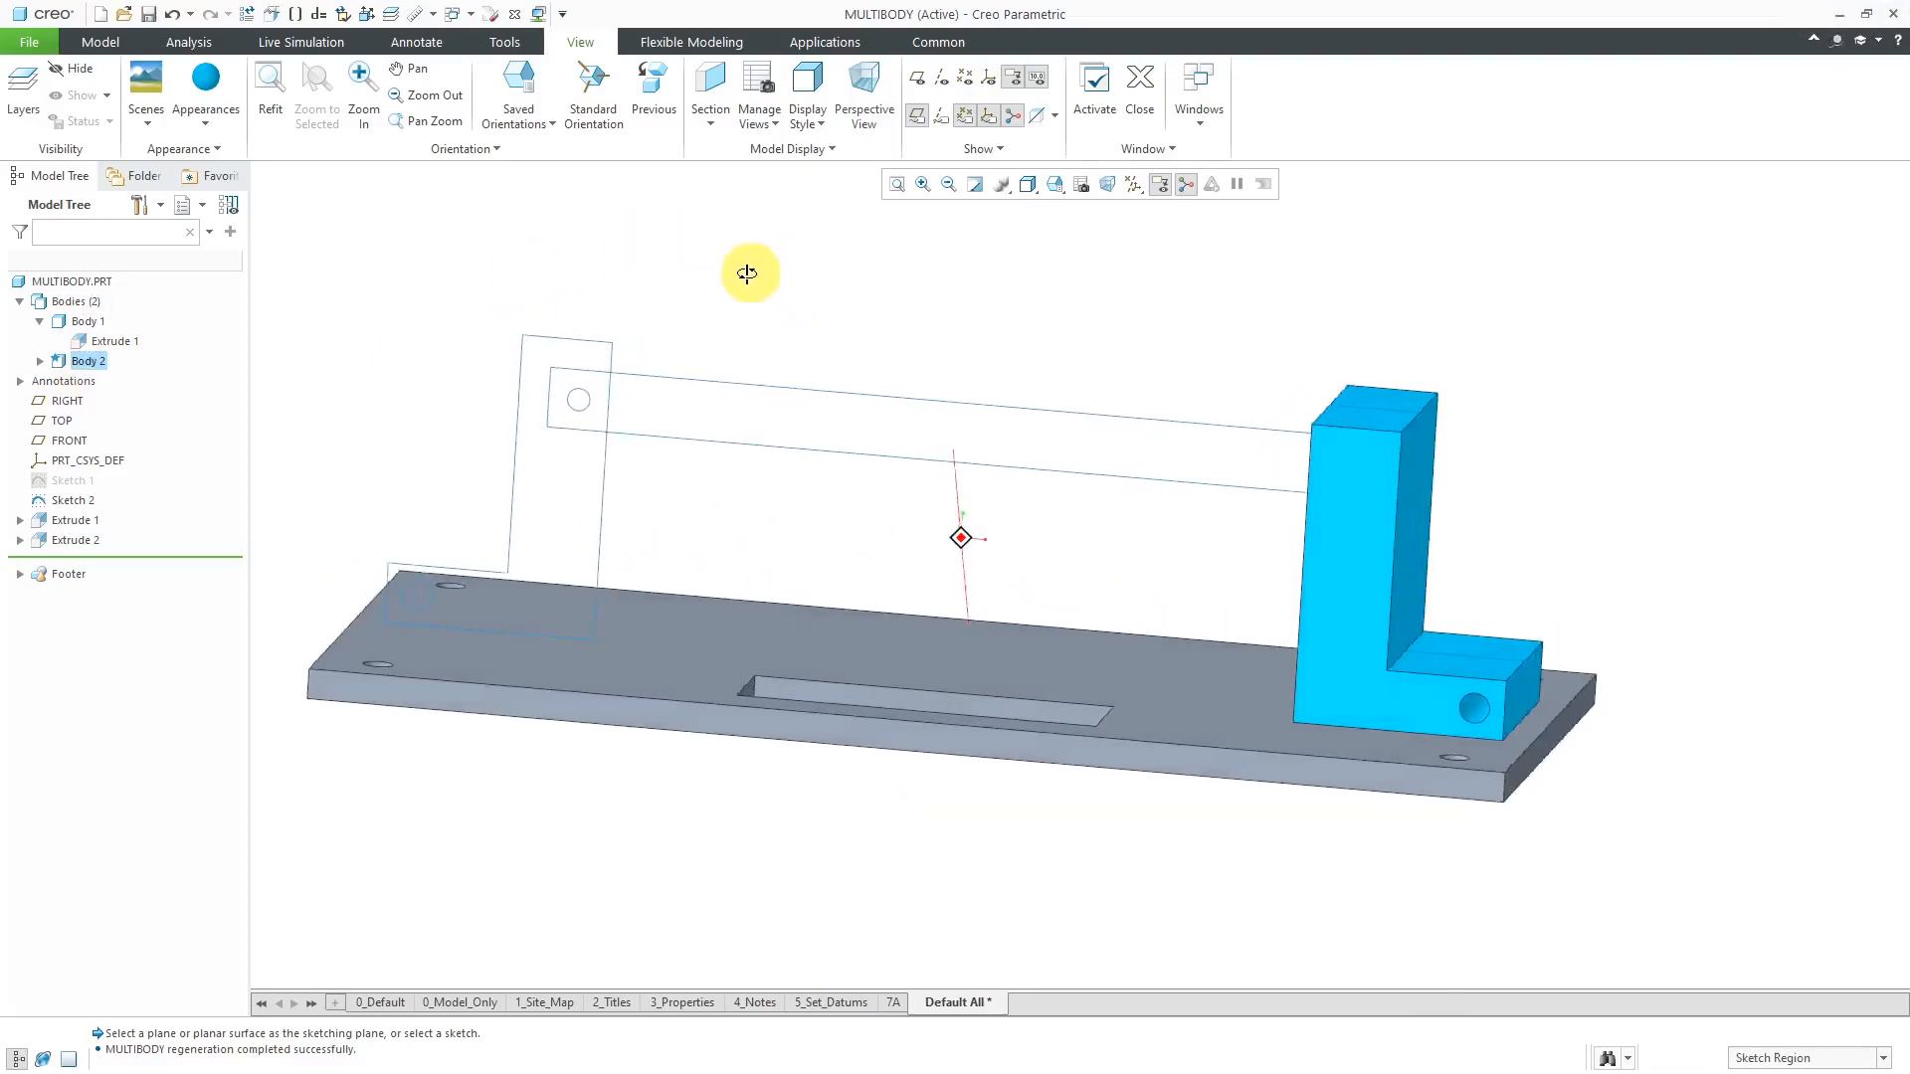
{"action": "left_click_drag", "start_coordinate": [748, 271], "coordinate": [731, 288]}
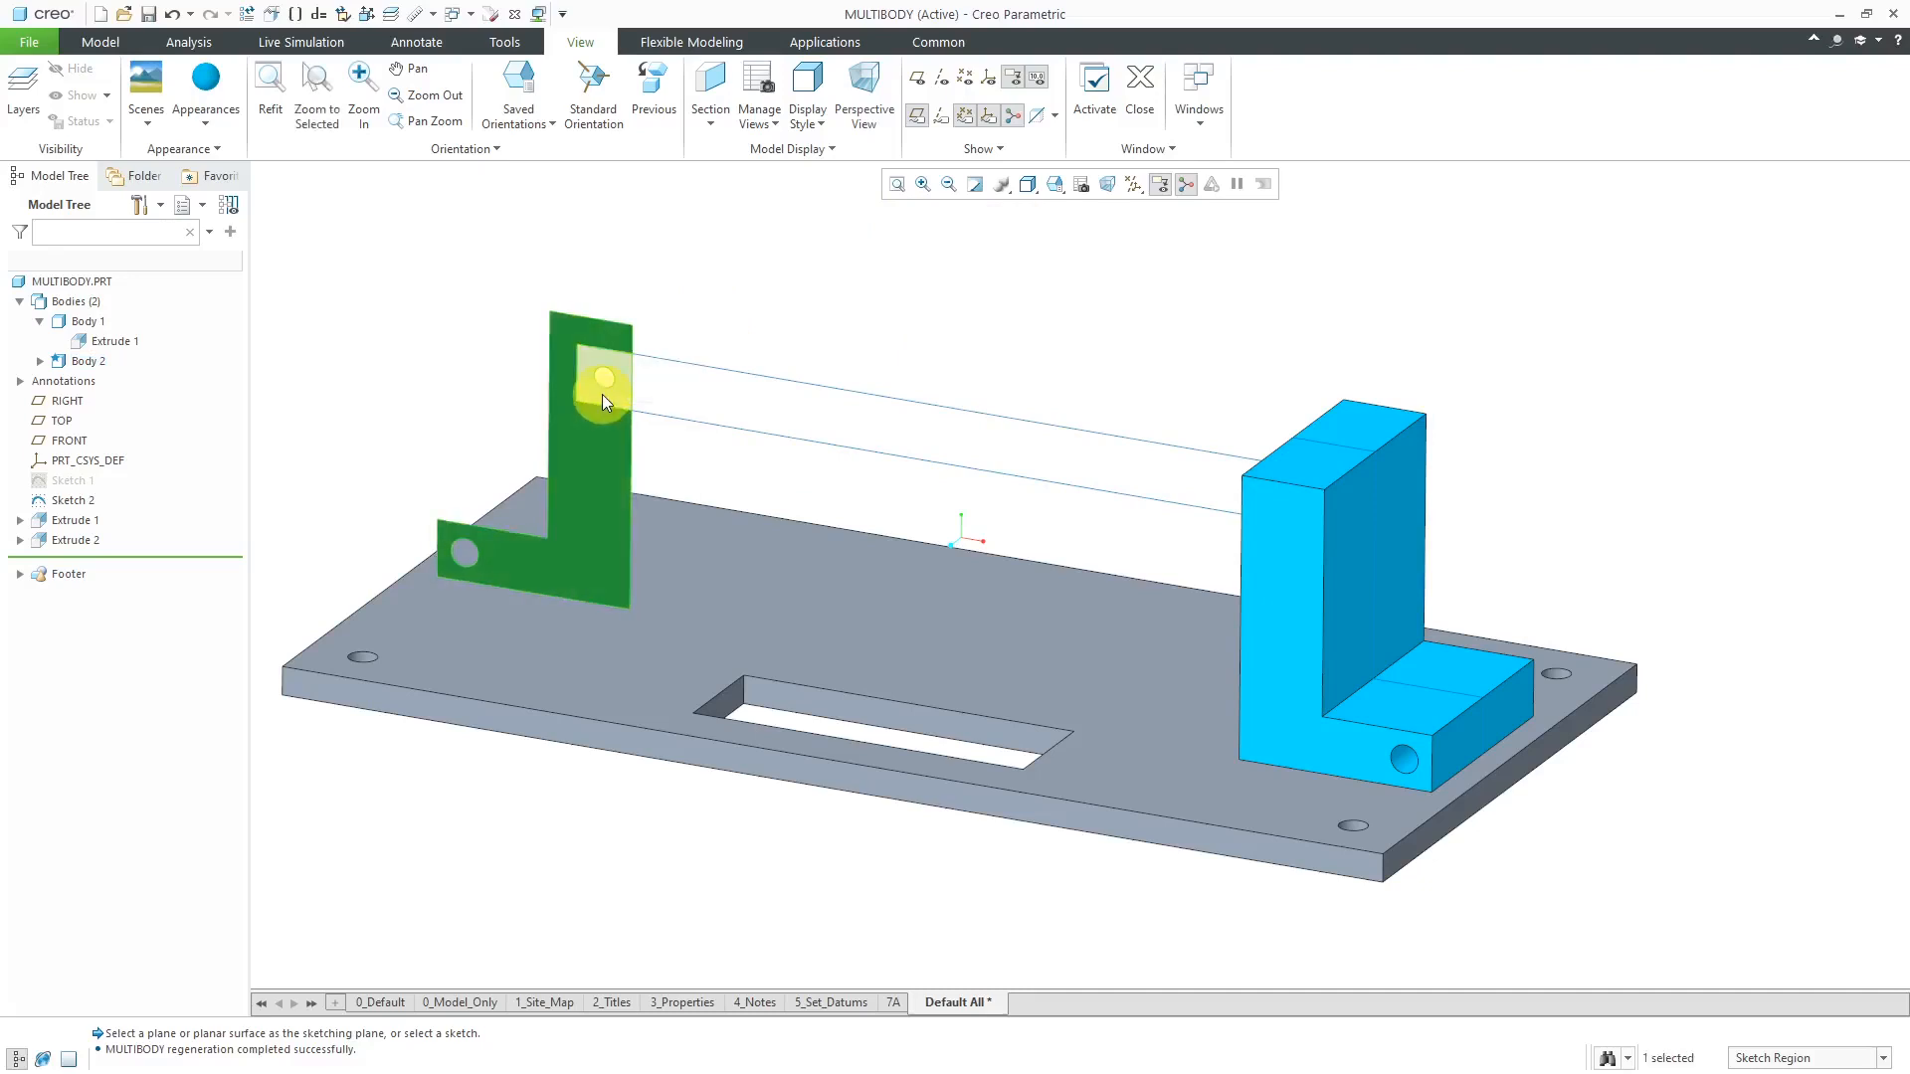
Step: Extrude the left L sketch symmetrically 4.00 deep as a new Body 3
{"action": "left_click", "coordinate": [597, 378]}
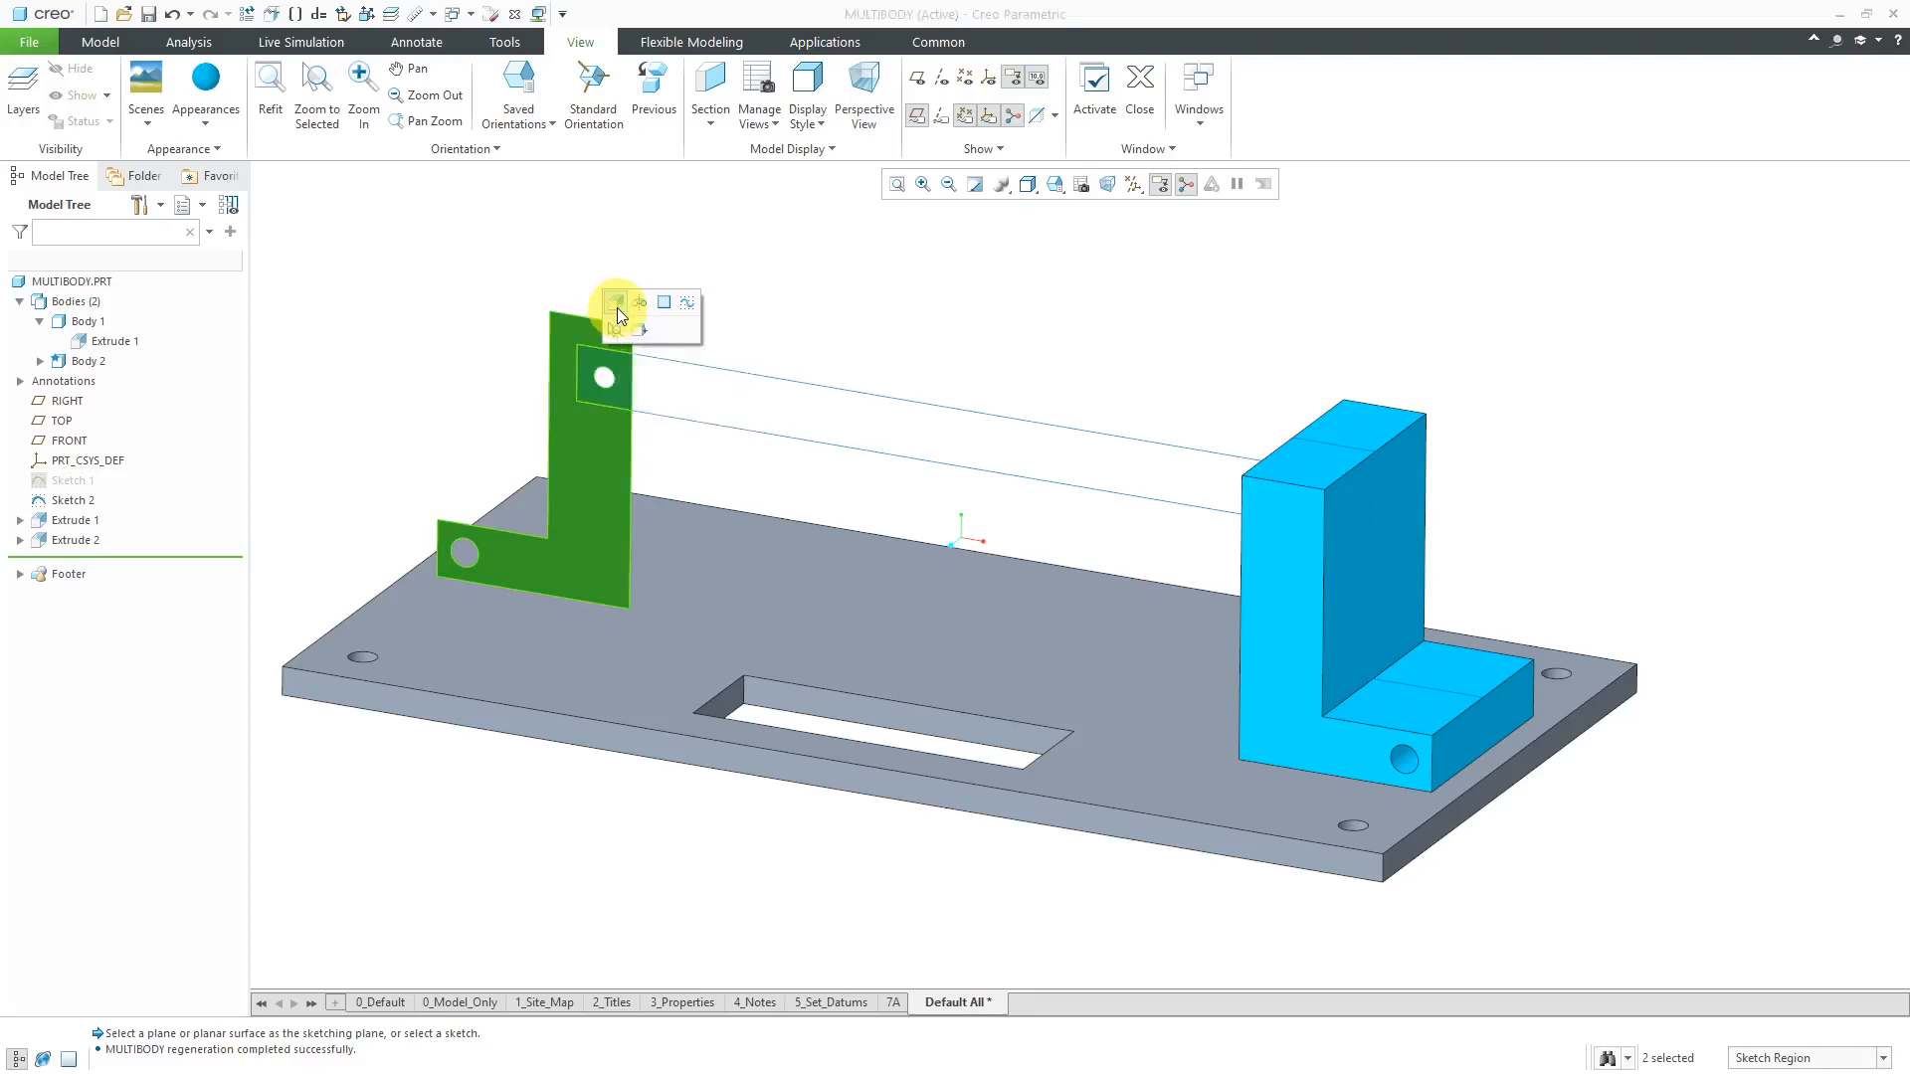
{"action": "left_click", "coordinate": [615, 300]}
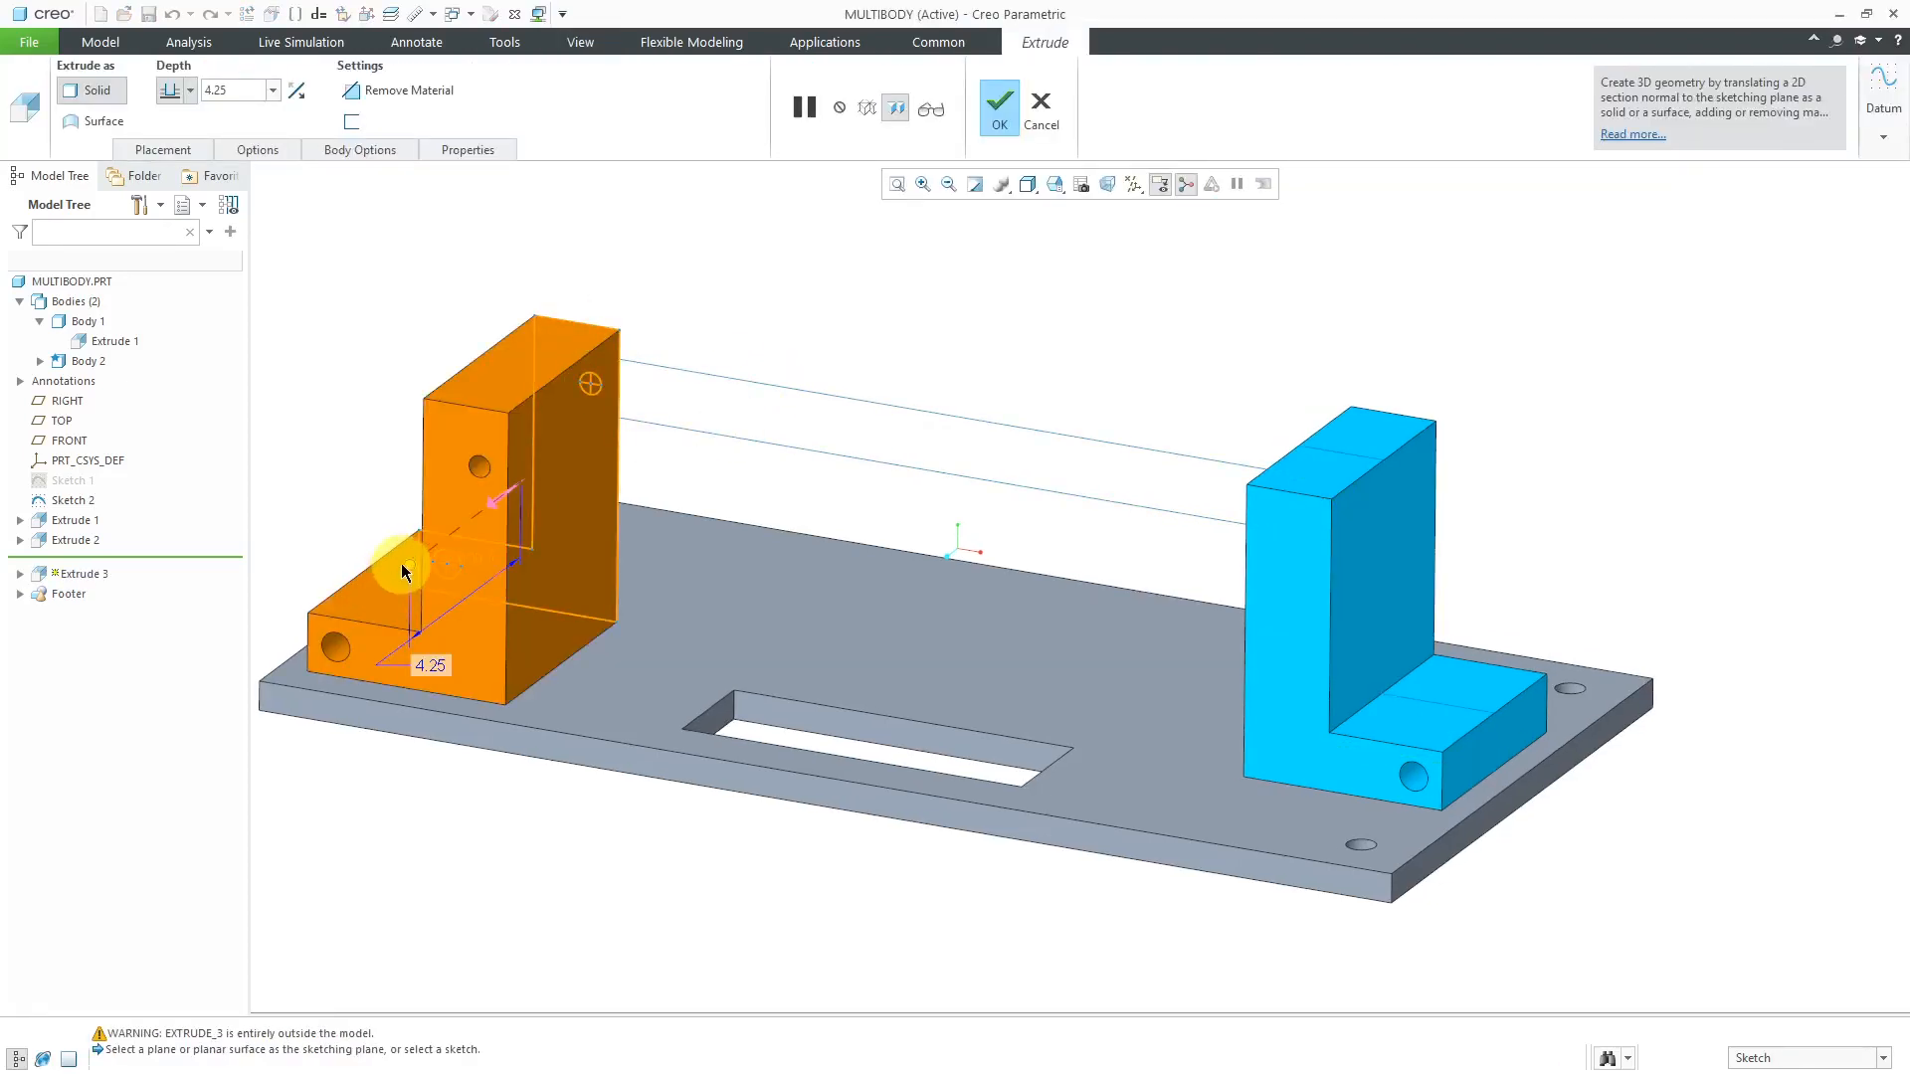
{"action": "left_click", "coordinate": [407, 564]}
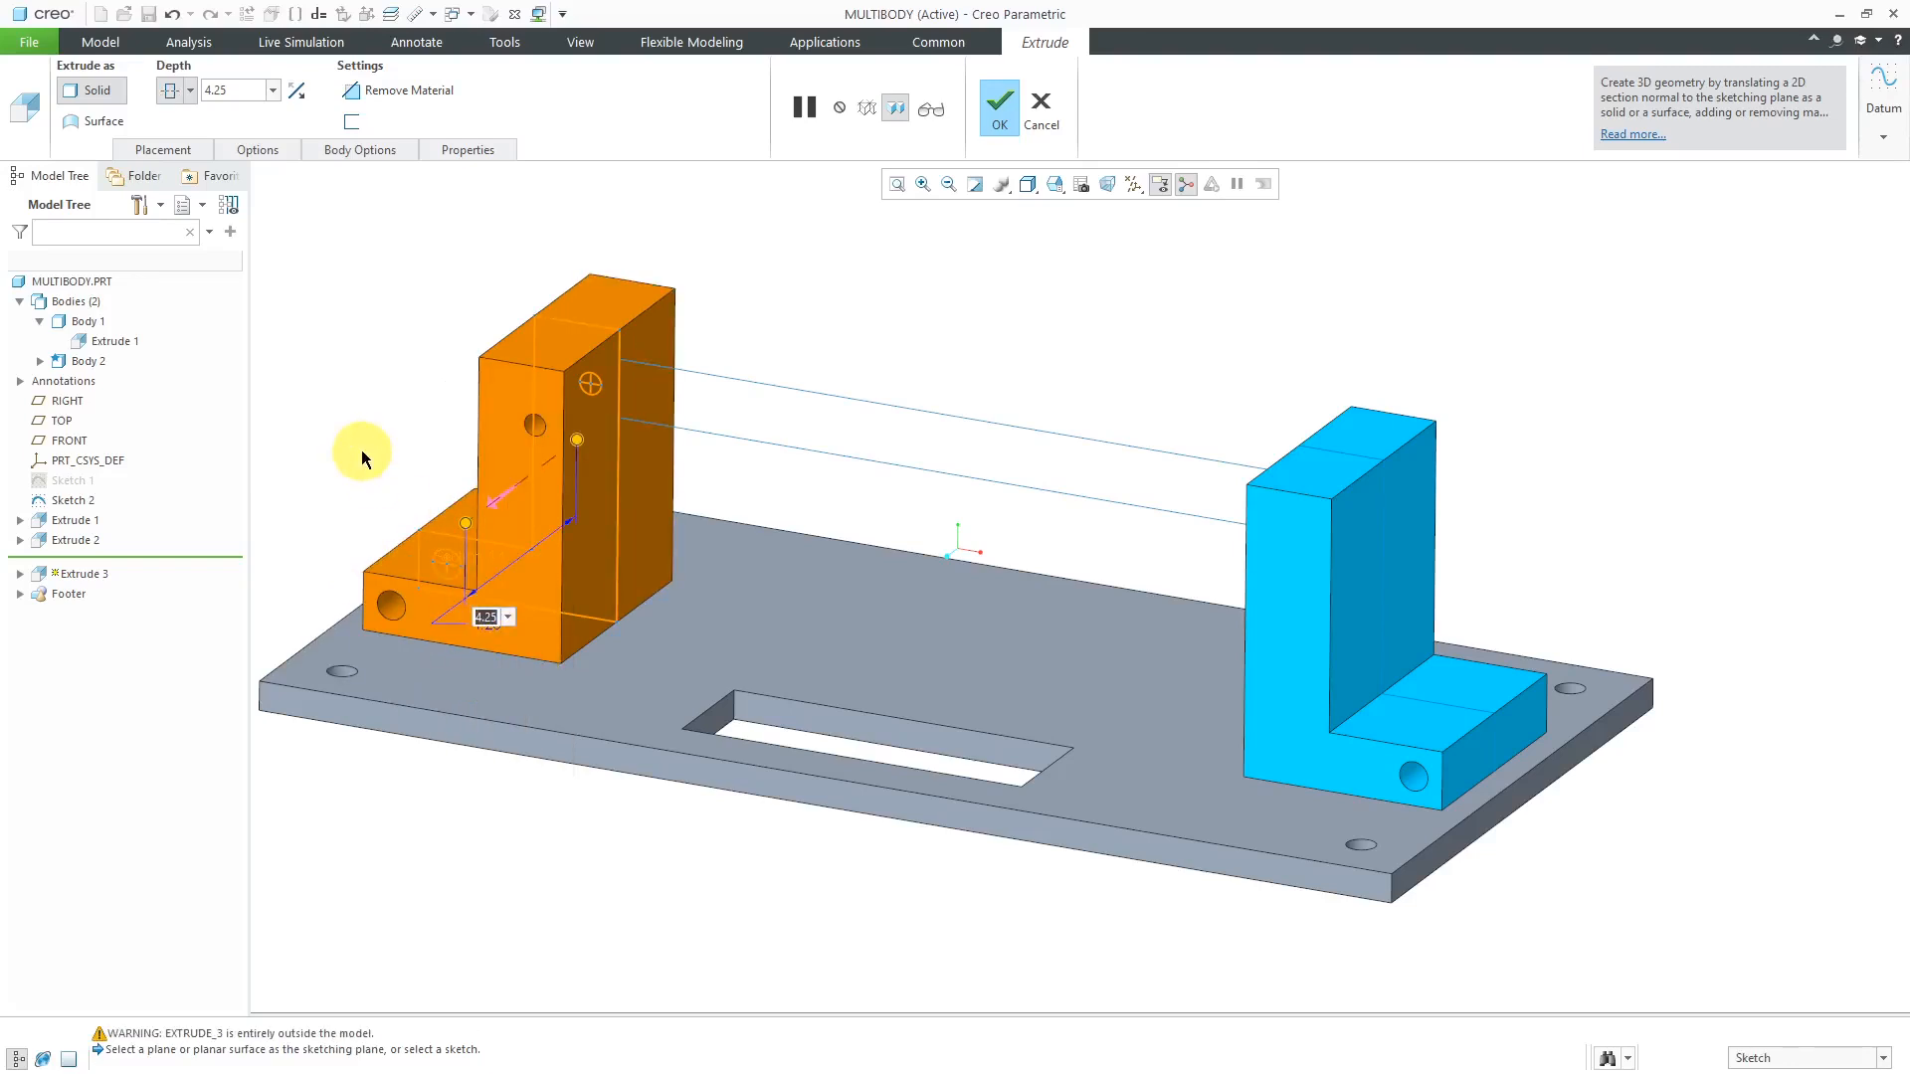
{"action": "type", "text": "4.00"}
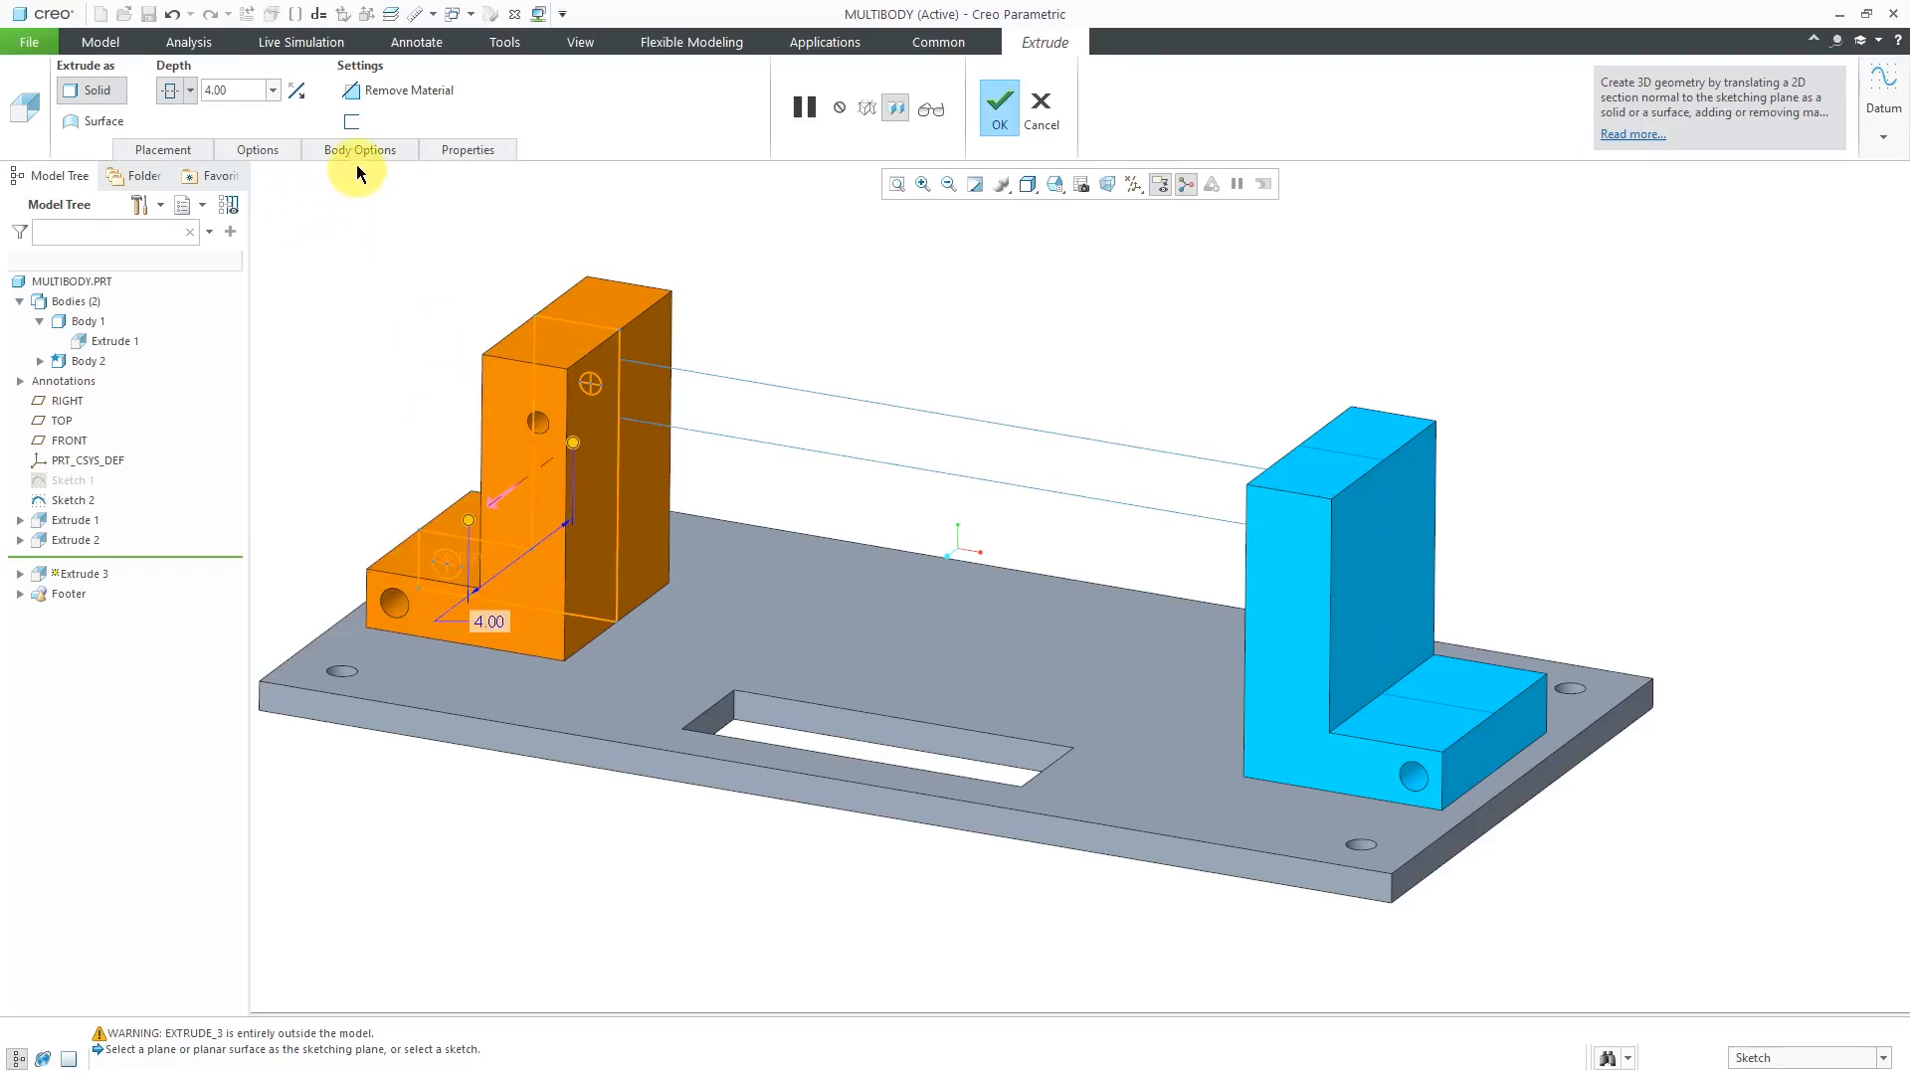
{"action": "left_click", "coordinate": [359, 150]}
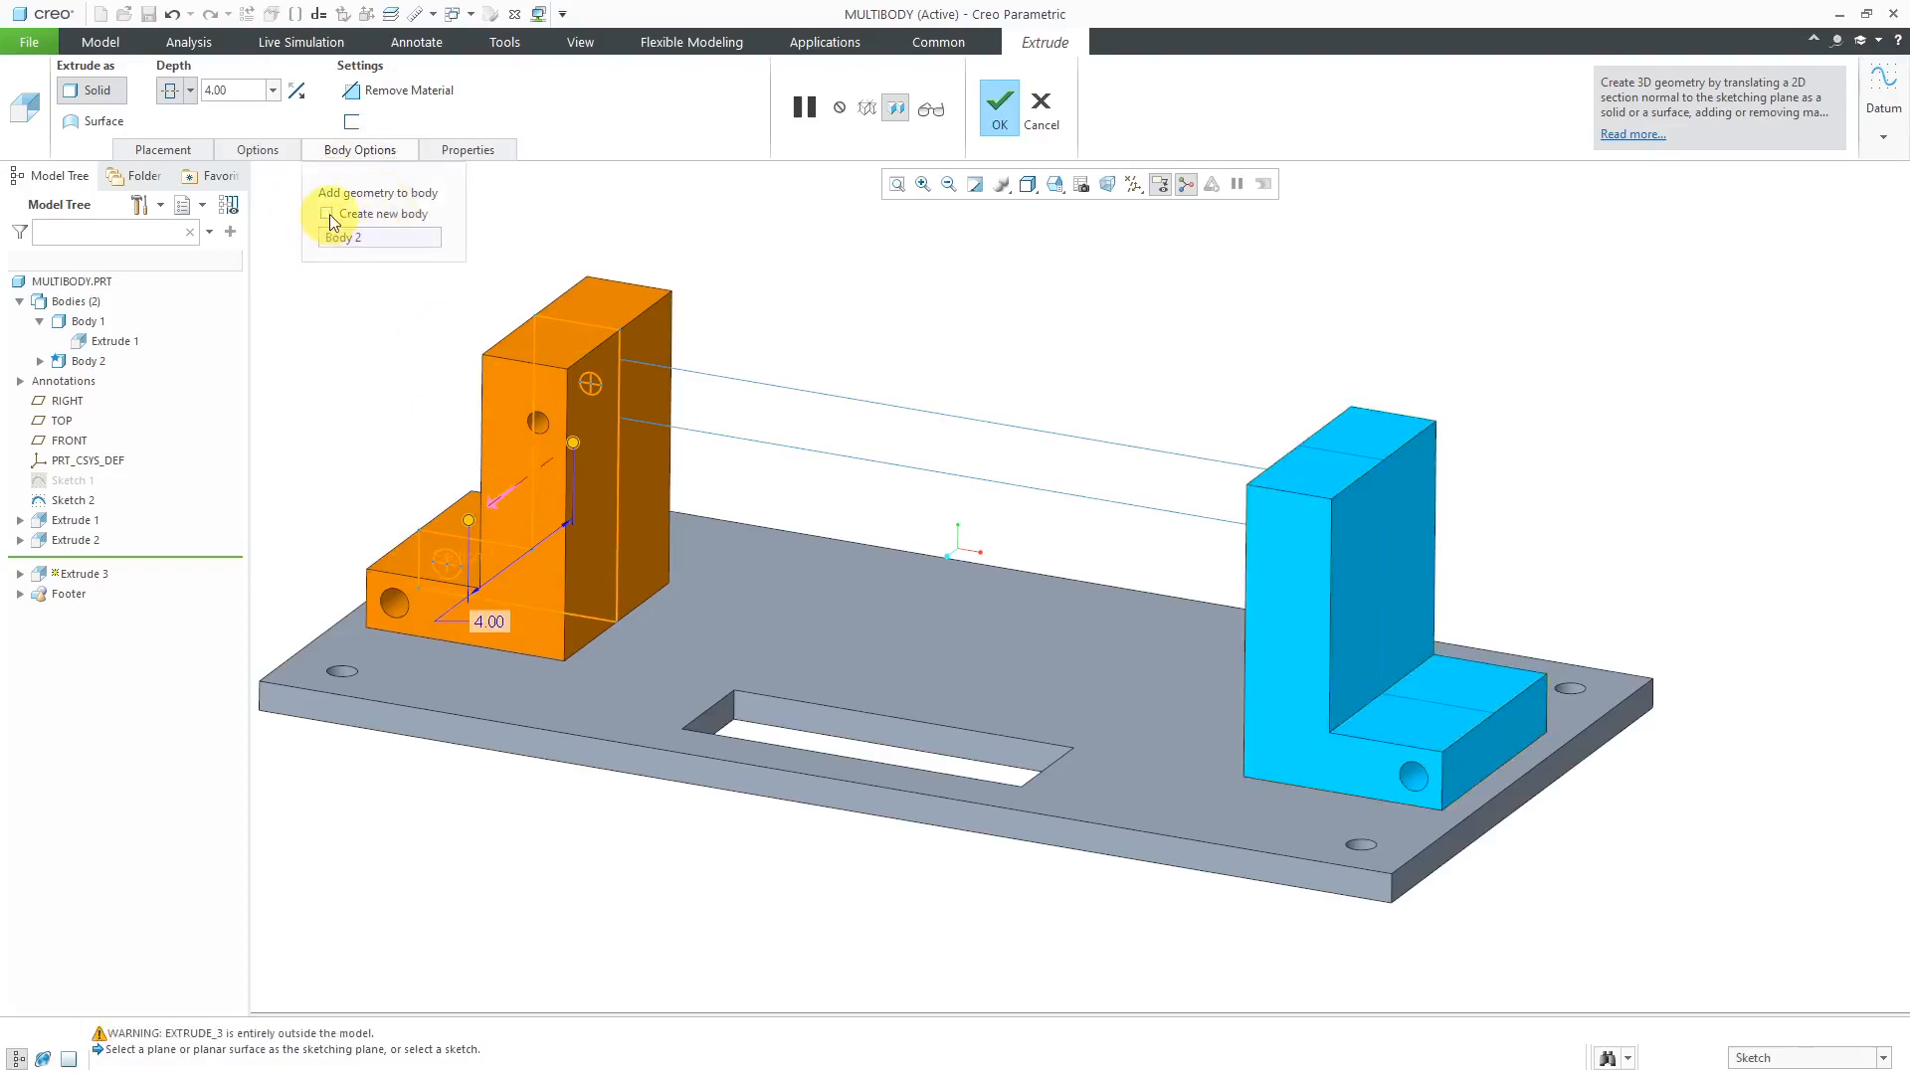
{"action": "left_click", "coordinate": [326, 213]}
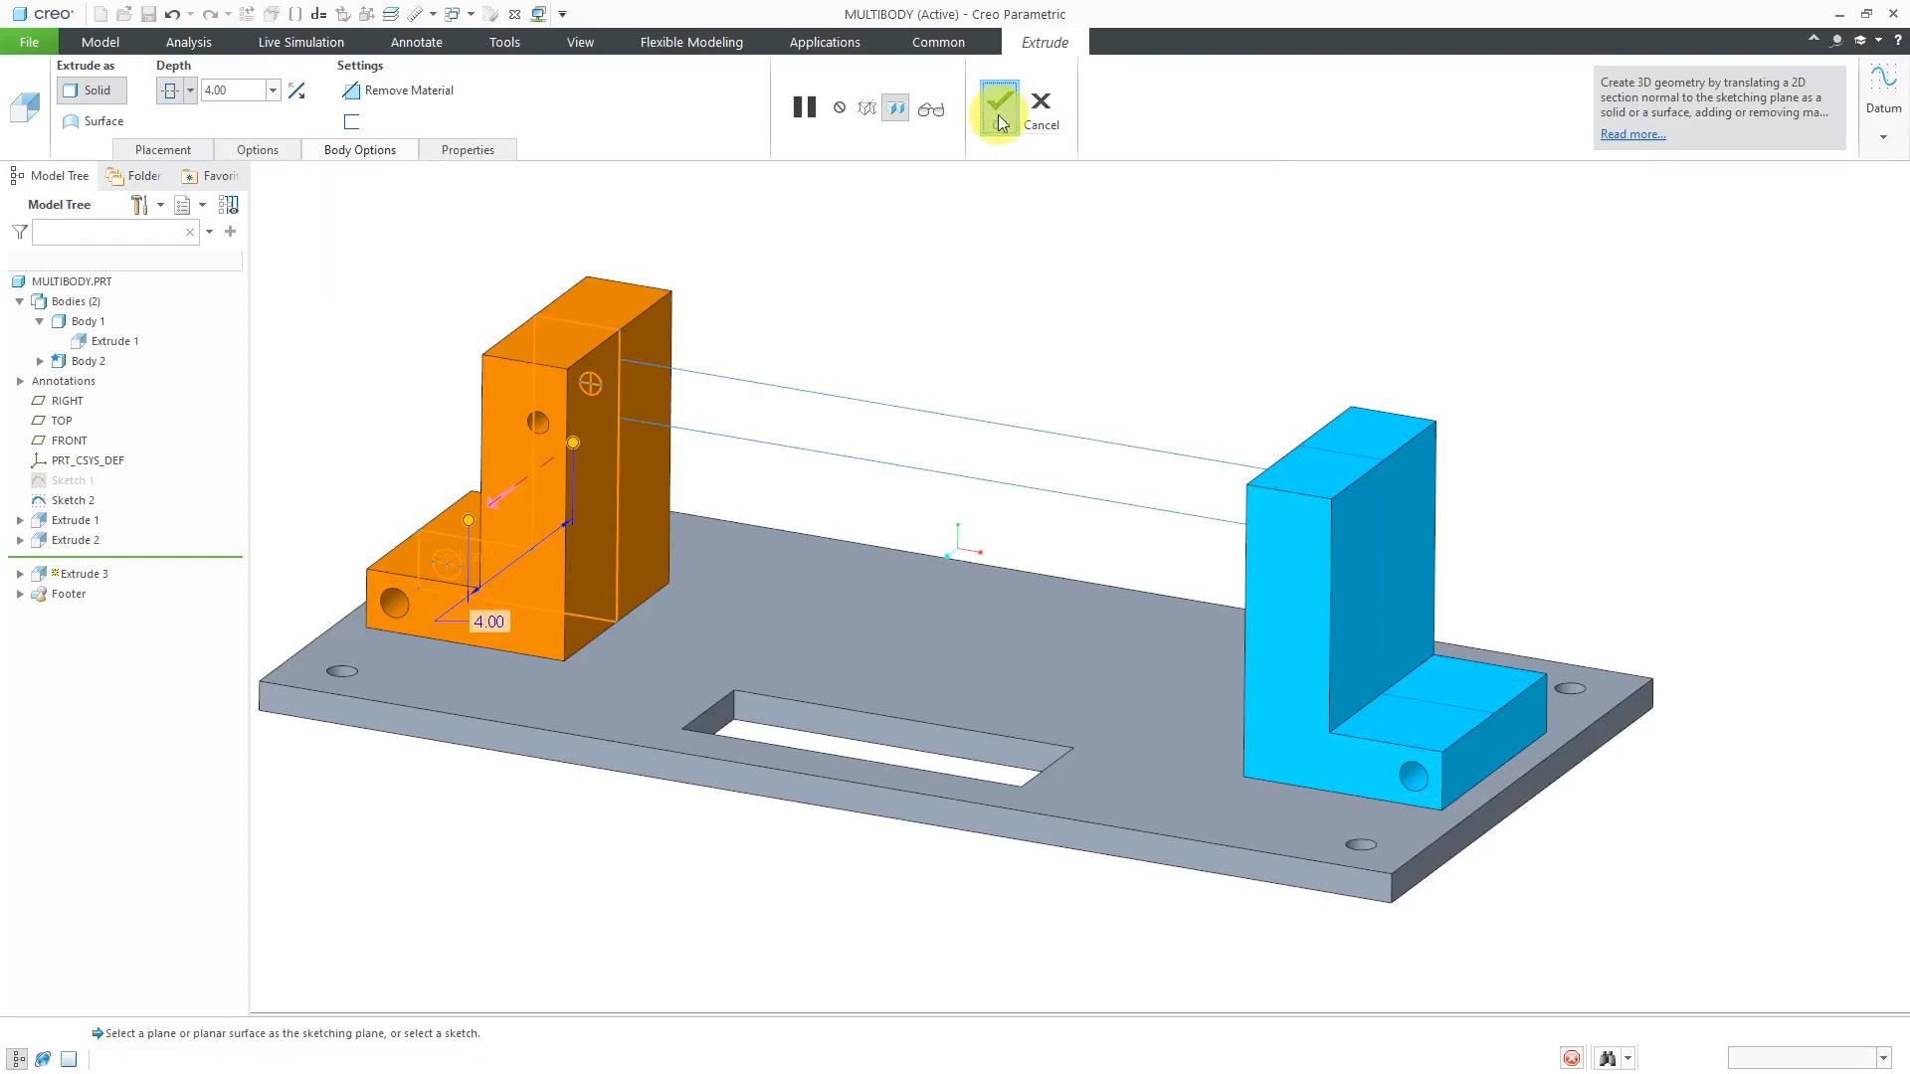
{"action": "left_click", "coordinate": [997, 103]}
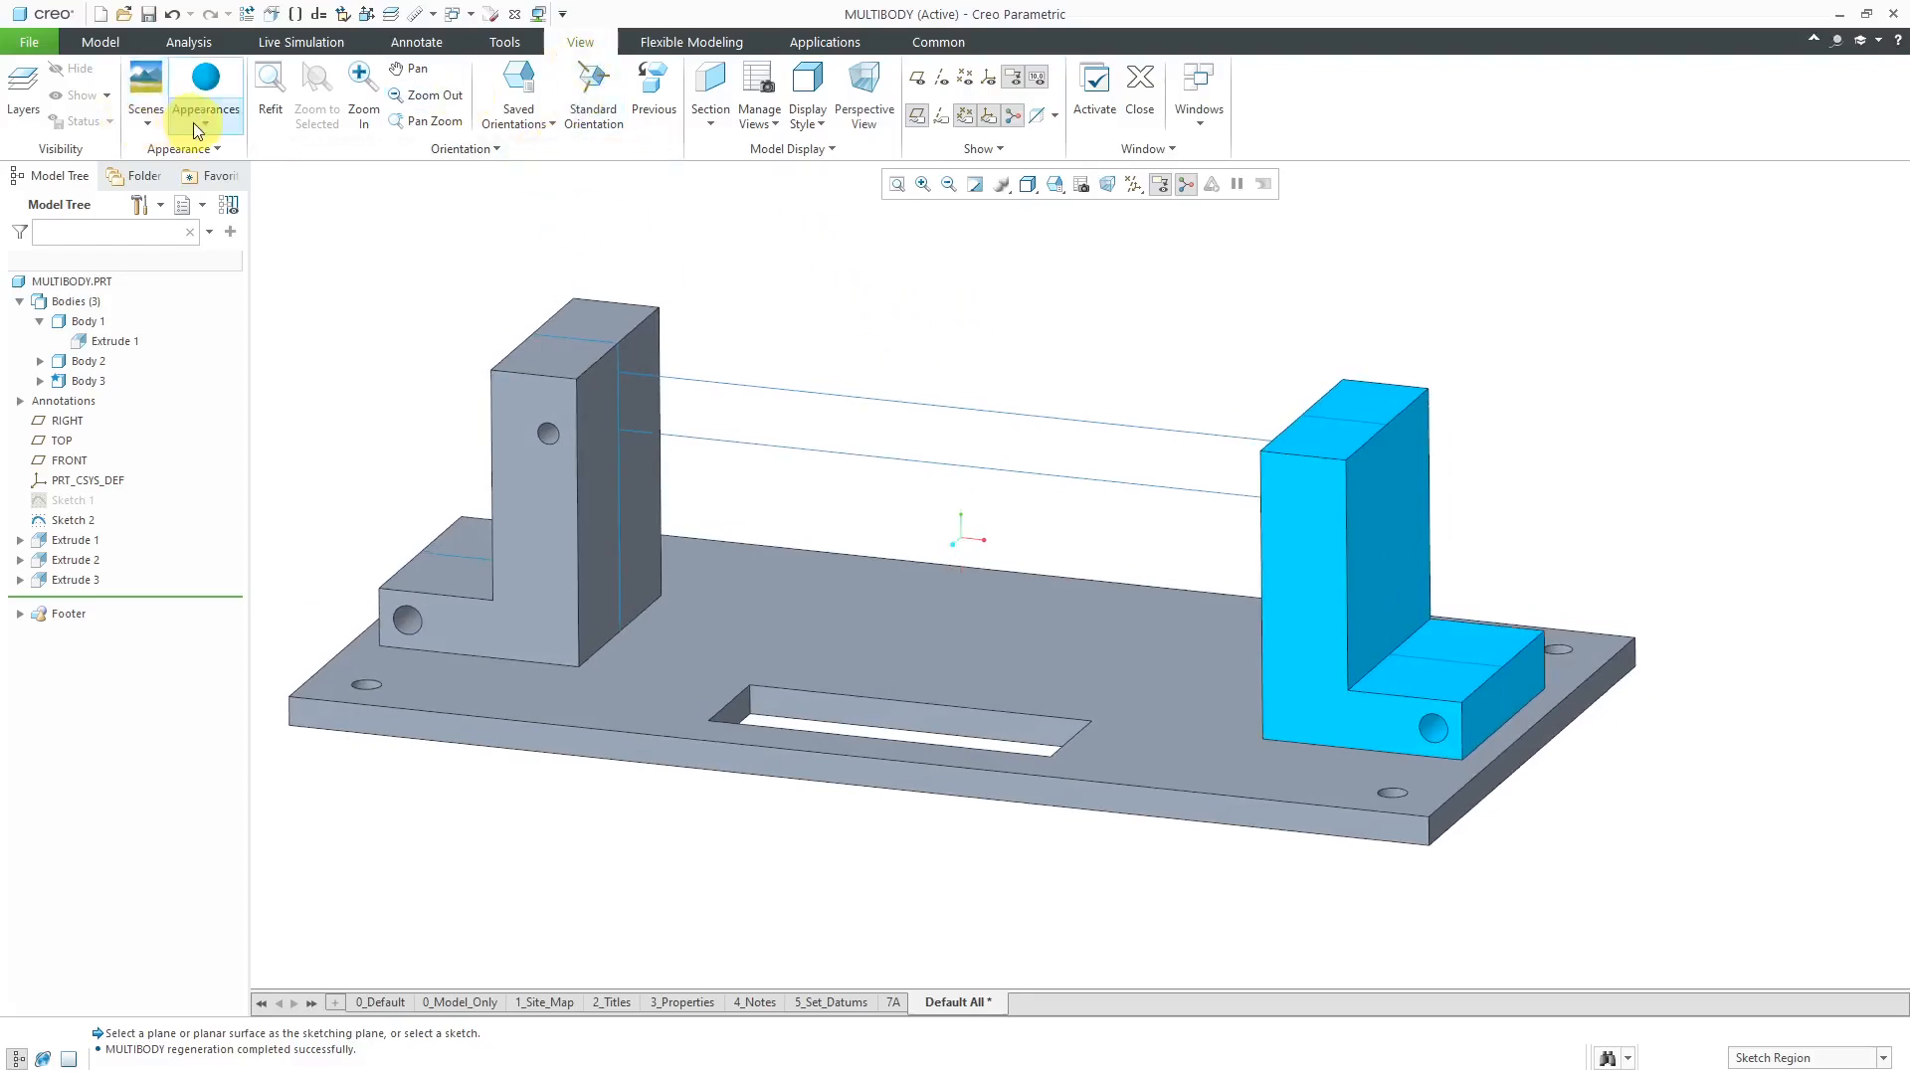
Step: Apply teal to Body 3, hide Bodies 2 and 3, and select the crossbar sketch
{"action": "left_click", "coordinate": [205, 76]}
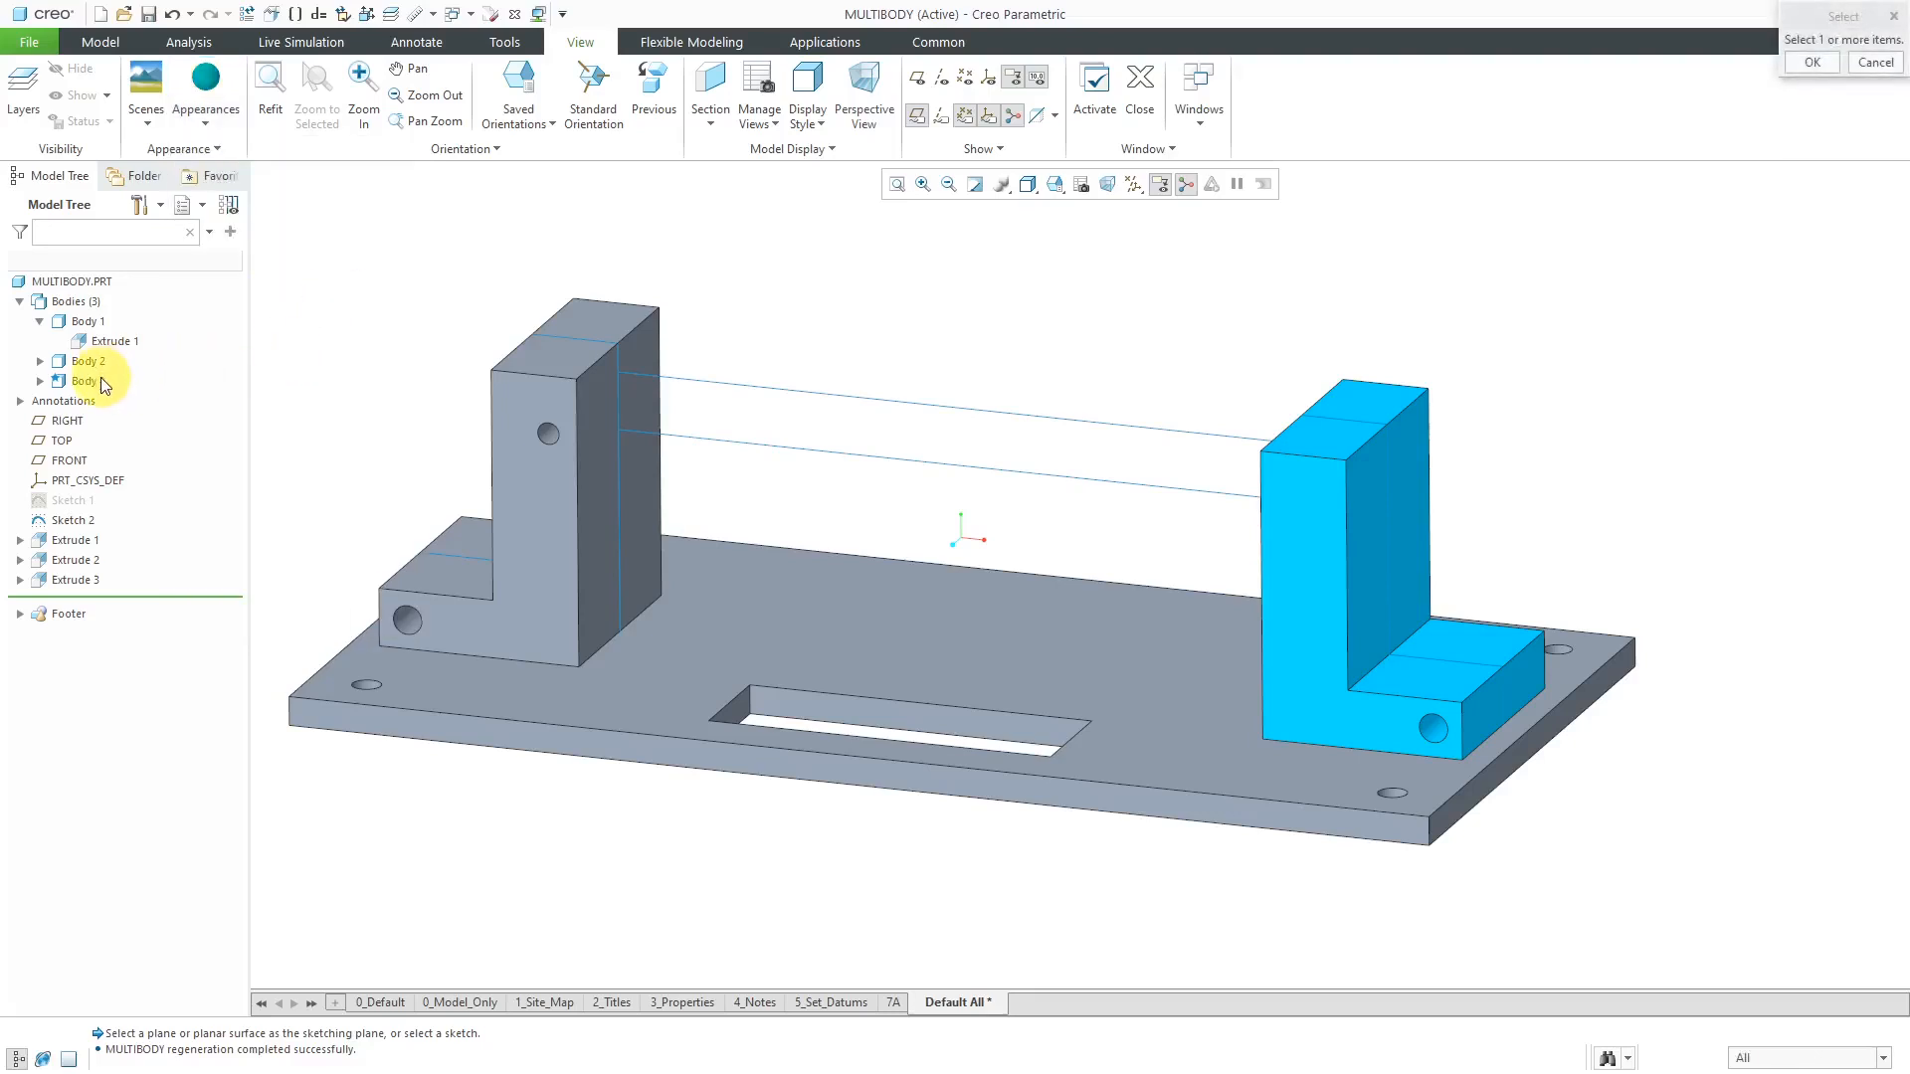
{"action": "left_click", "coordinate": [85, 380]}
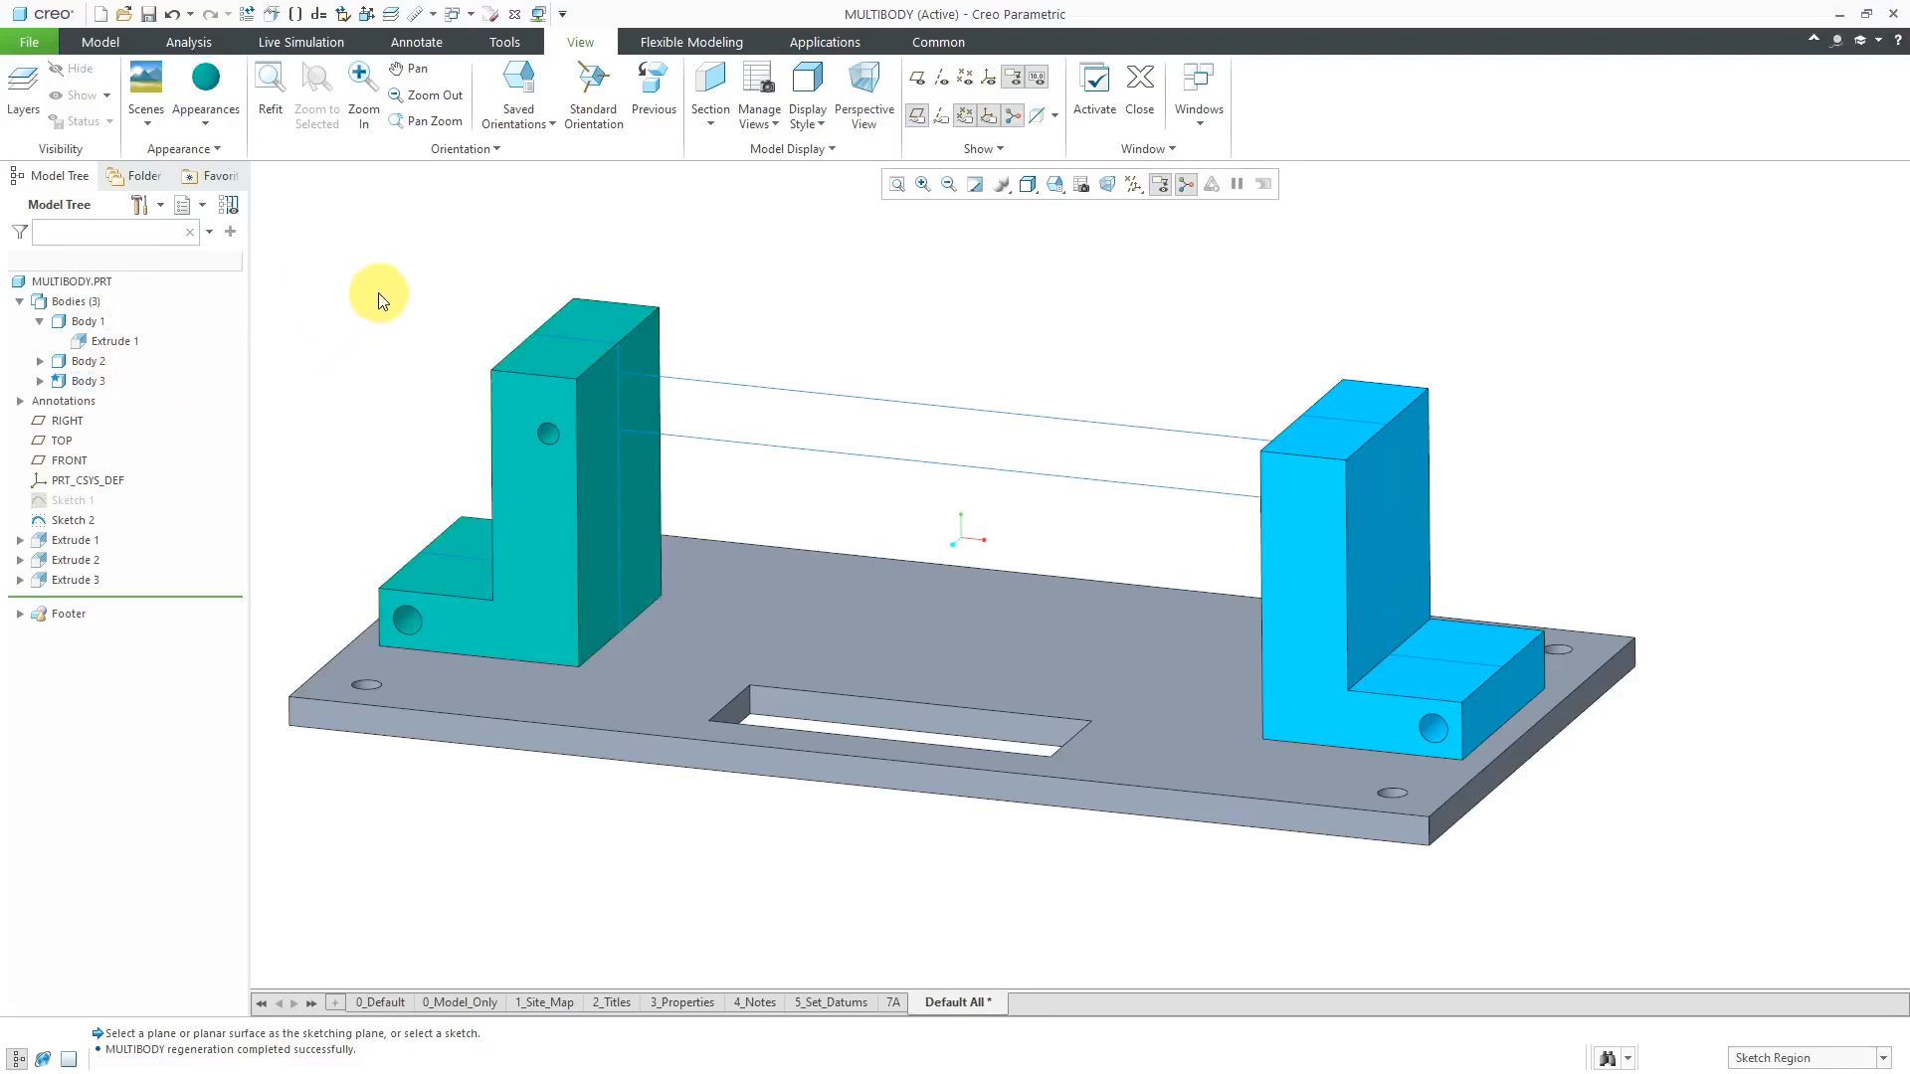
{"action": "mouse_move", "coordinate": [371, 297]}
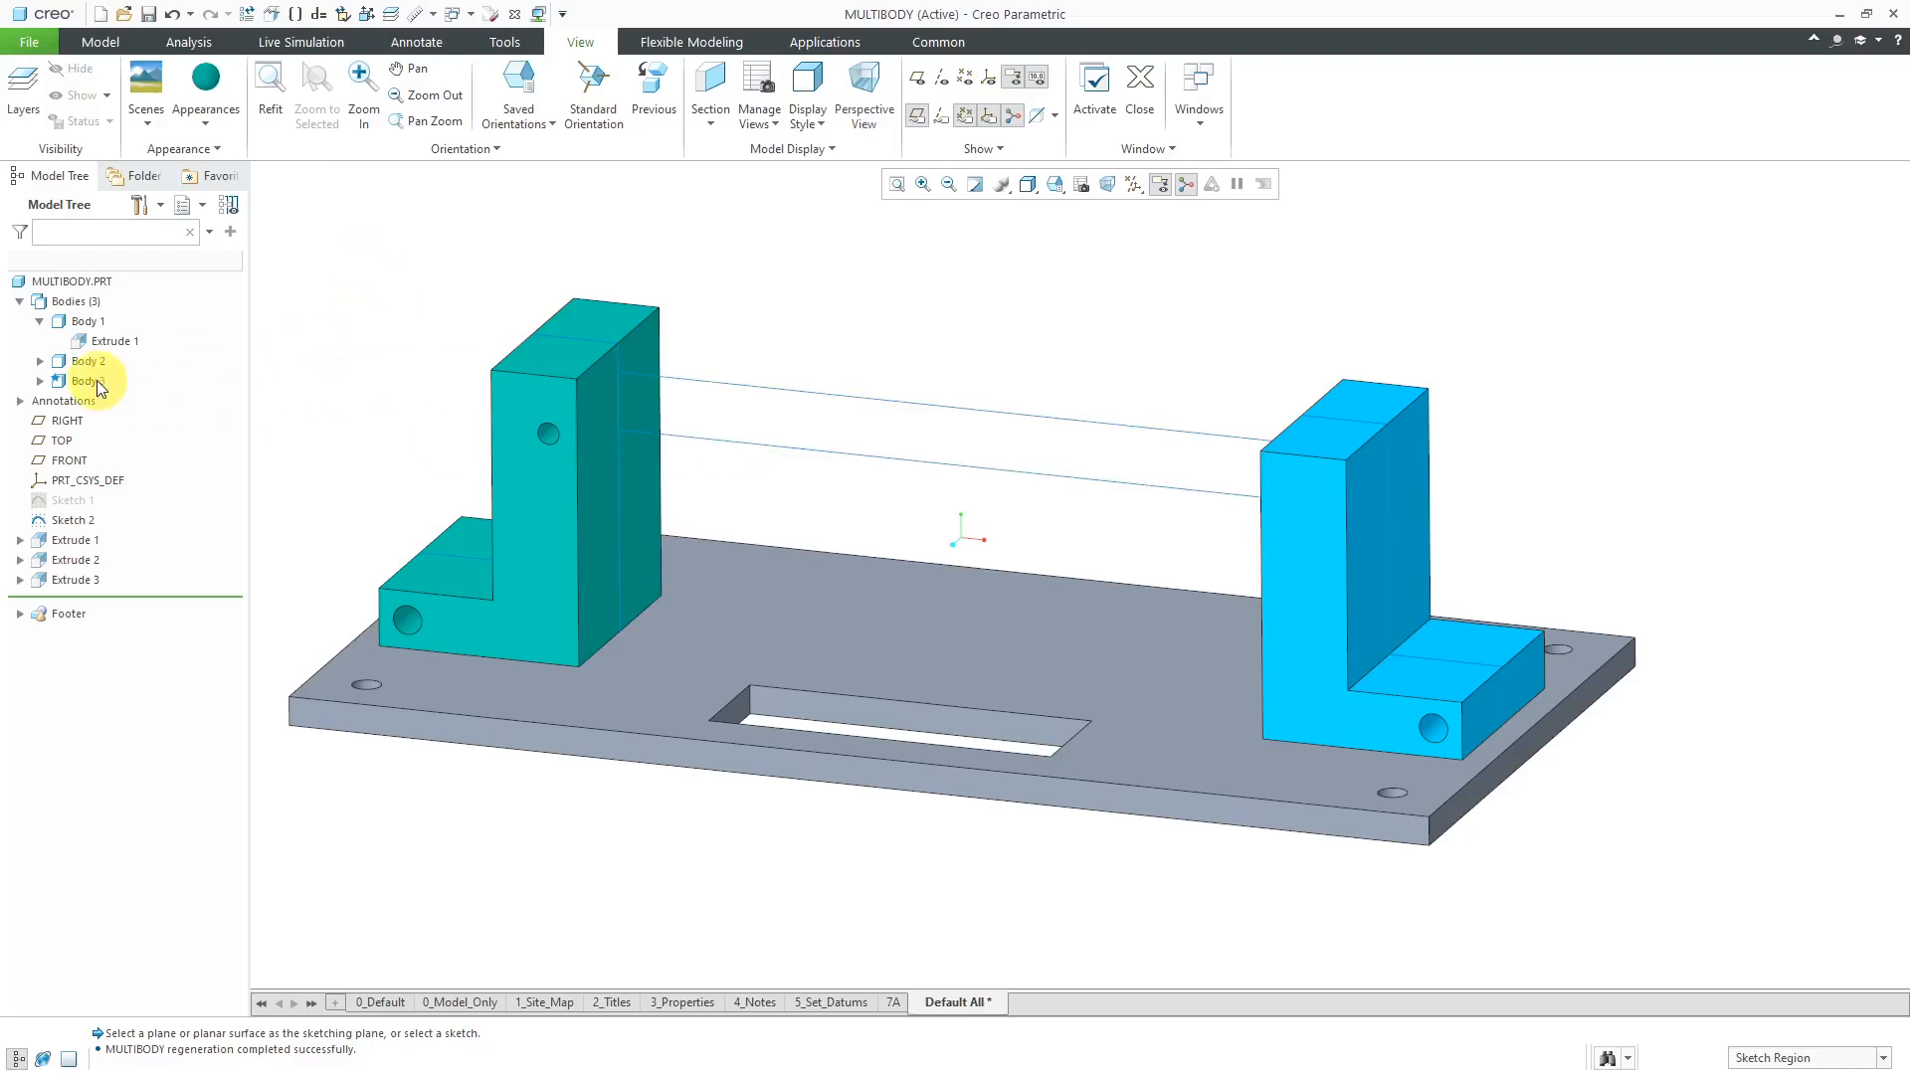
{"action": "left_click", "coordinate": [86, 380]}
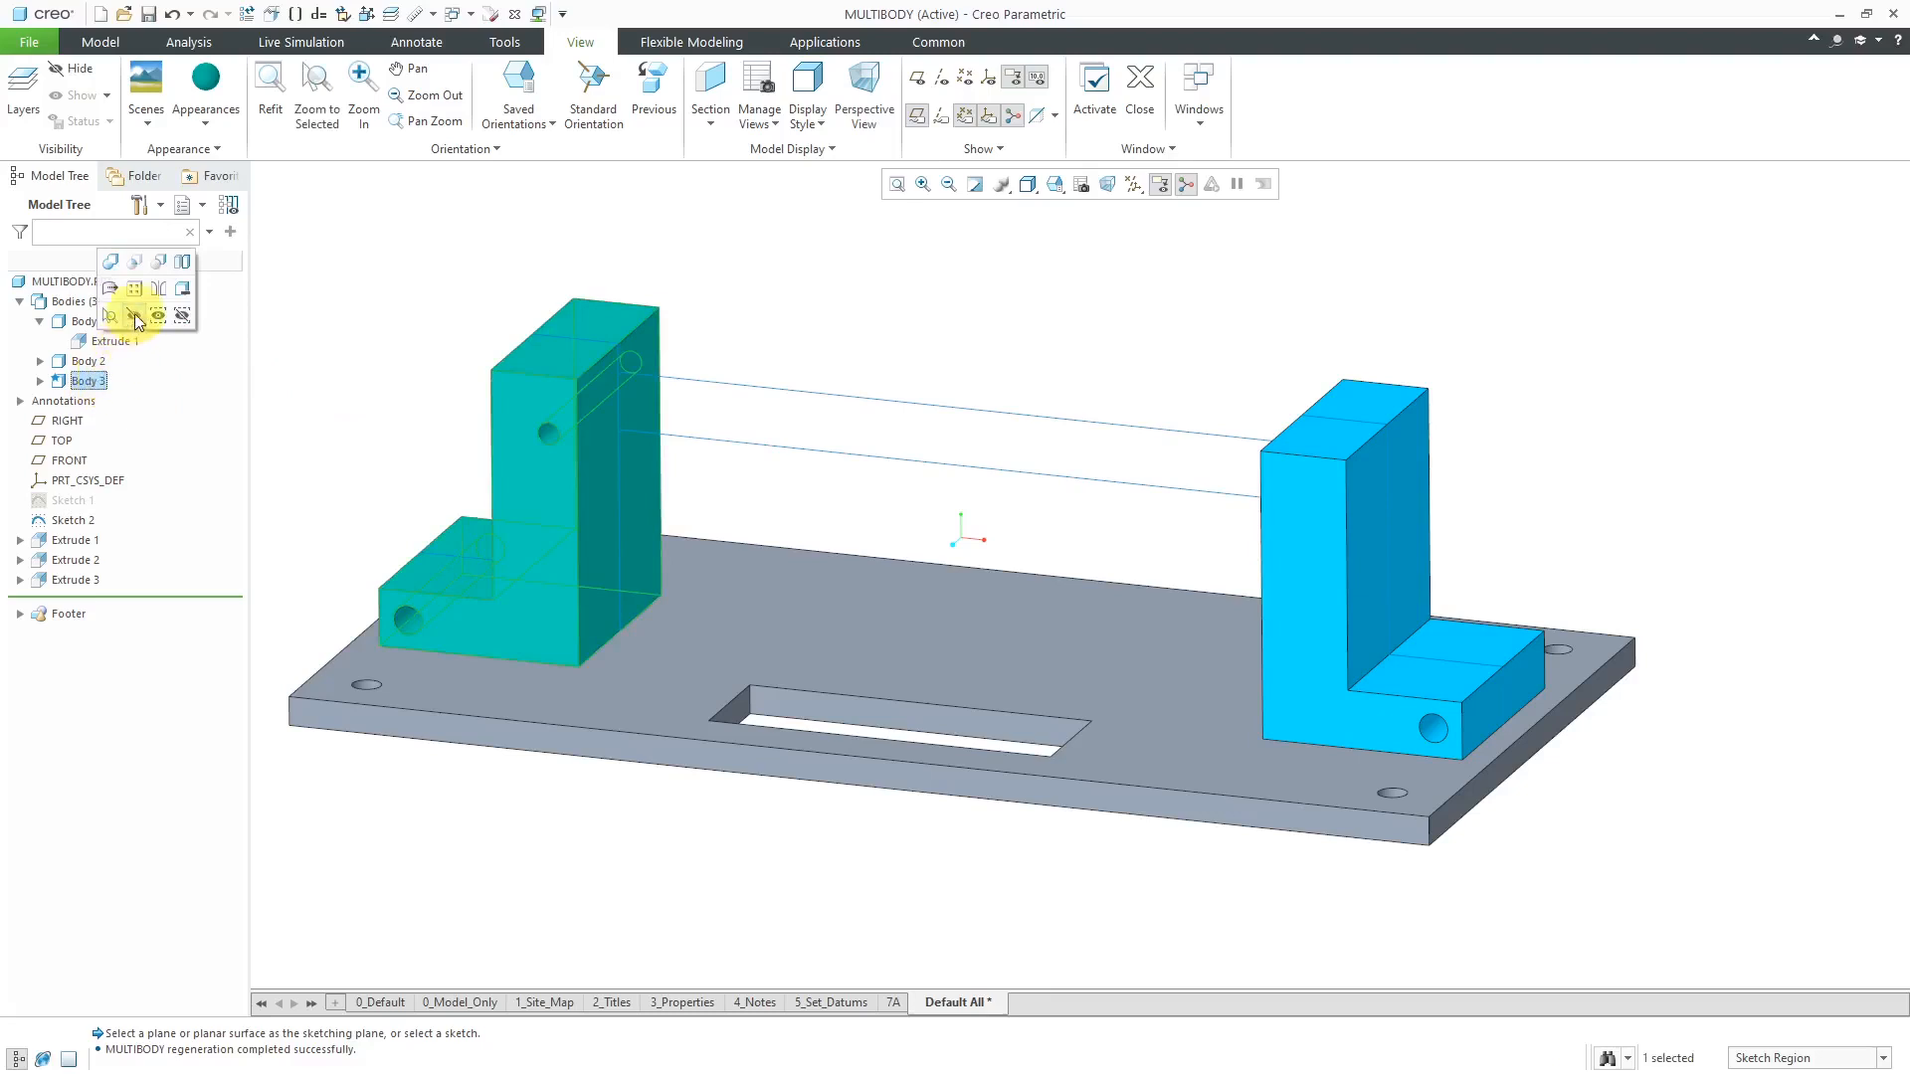
{"action": "left_click", "coordinate": [111, 316]}
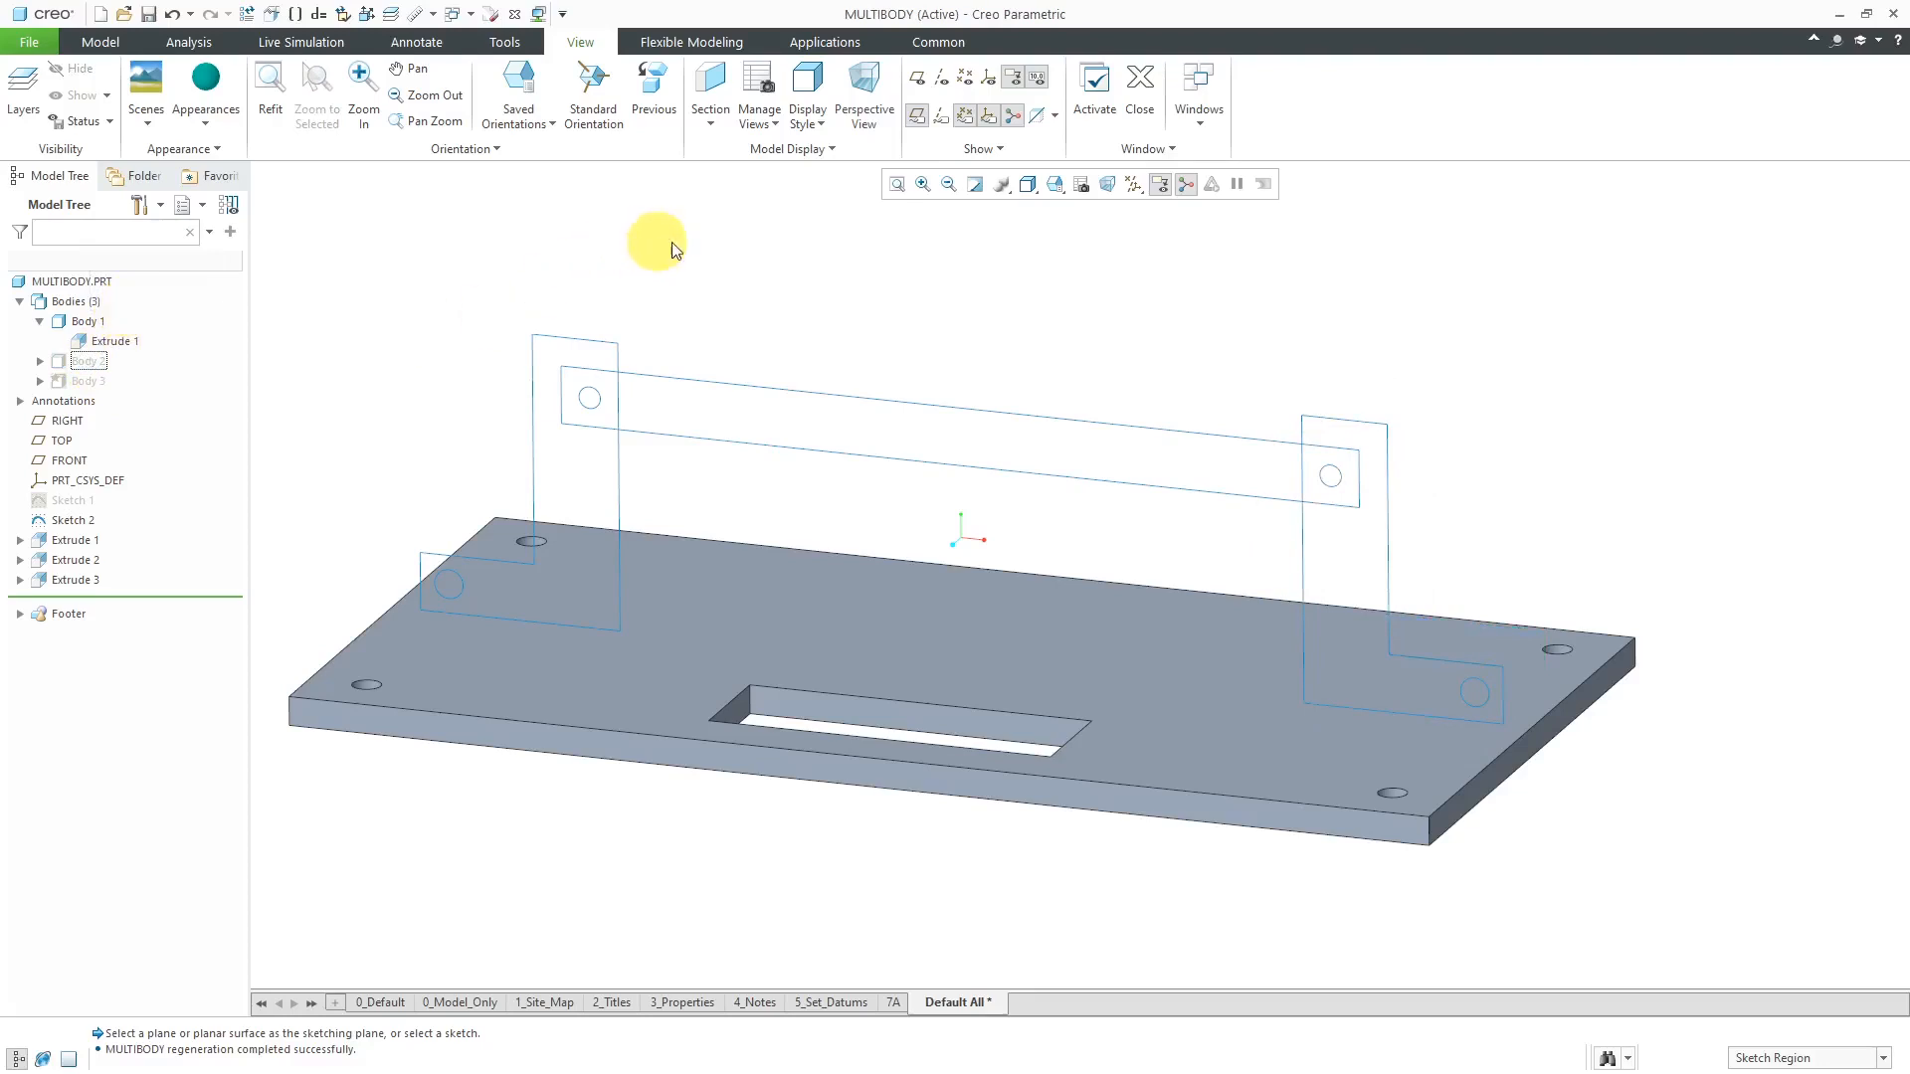
{"action": "mouse_move", "coordinate": [809, 252]}
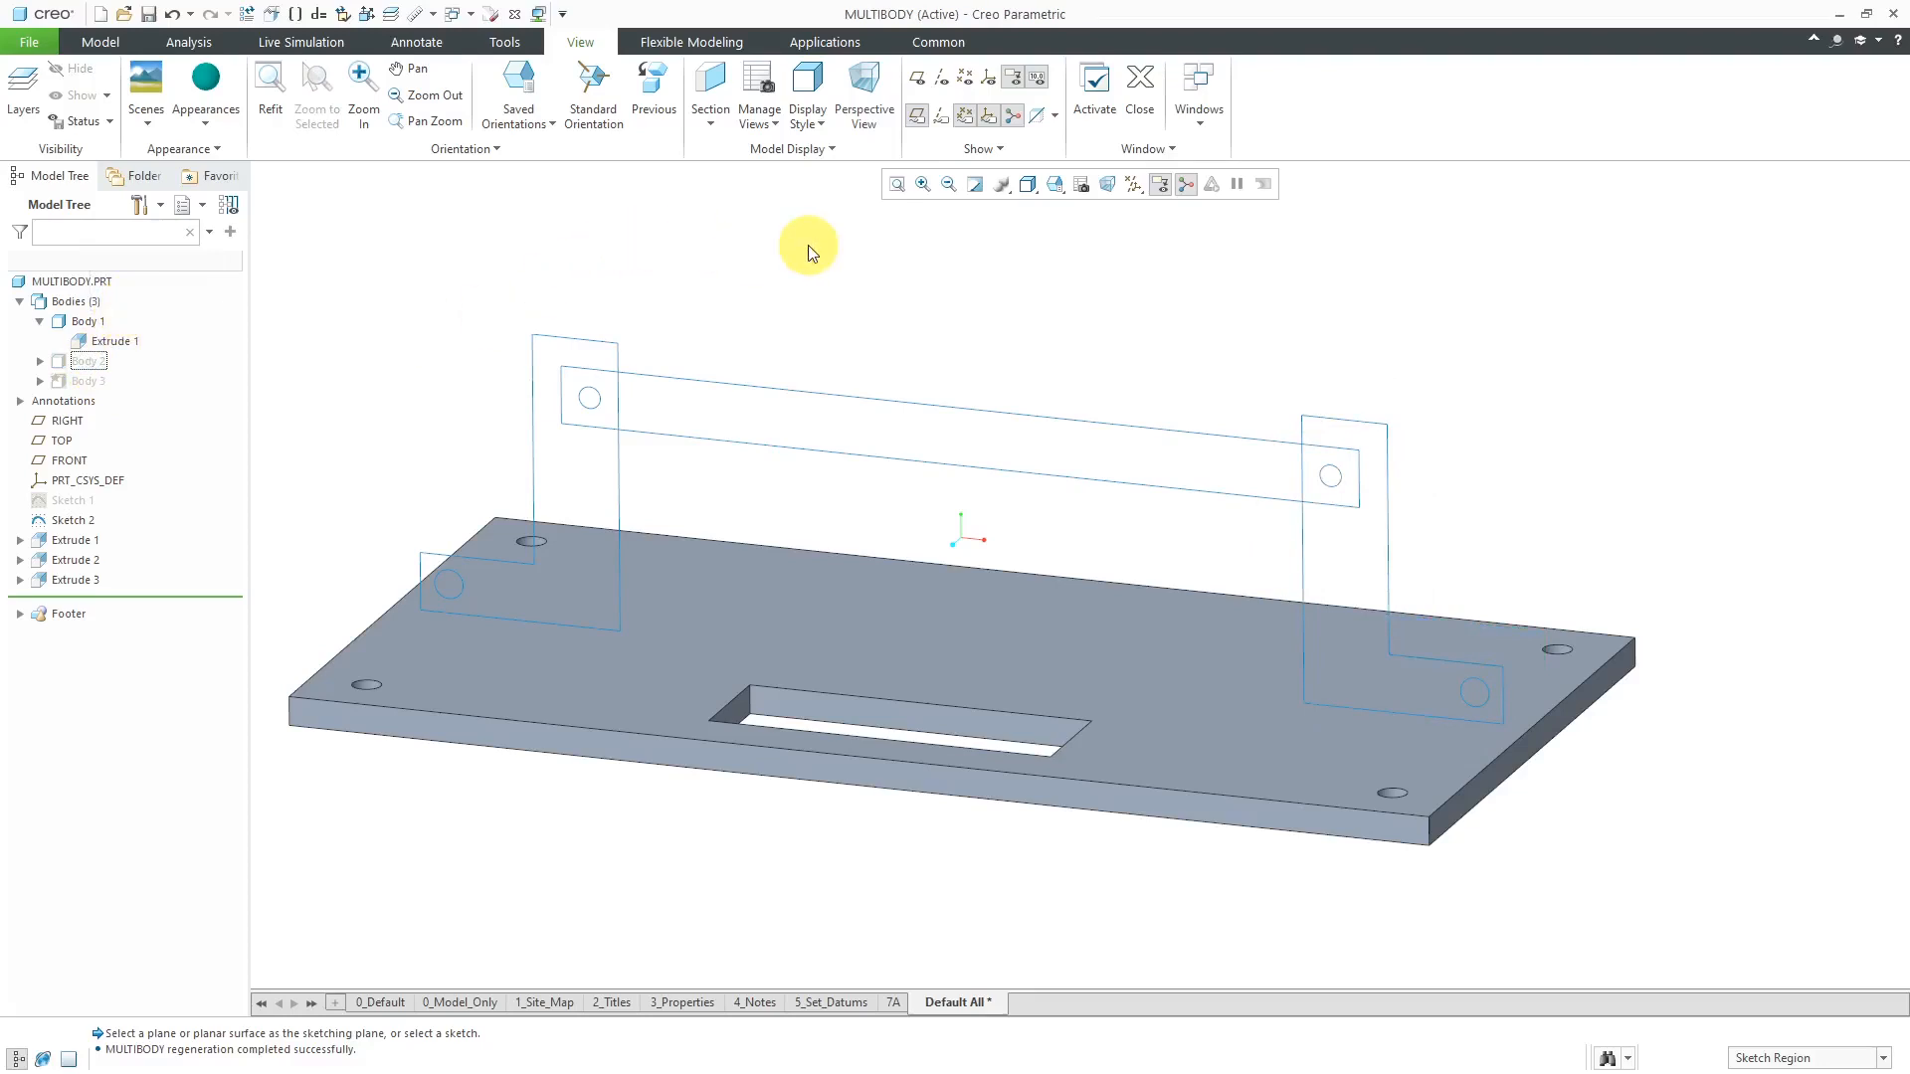
{"action": "left_click", "coordinate": [808, 439]}
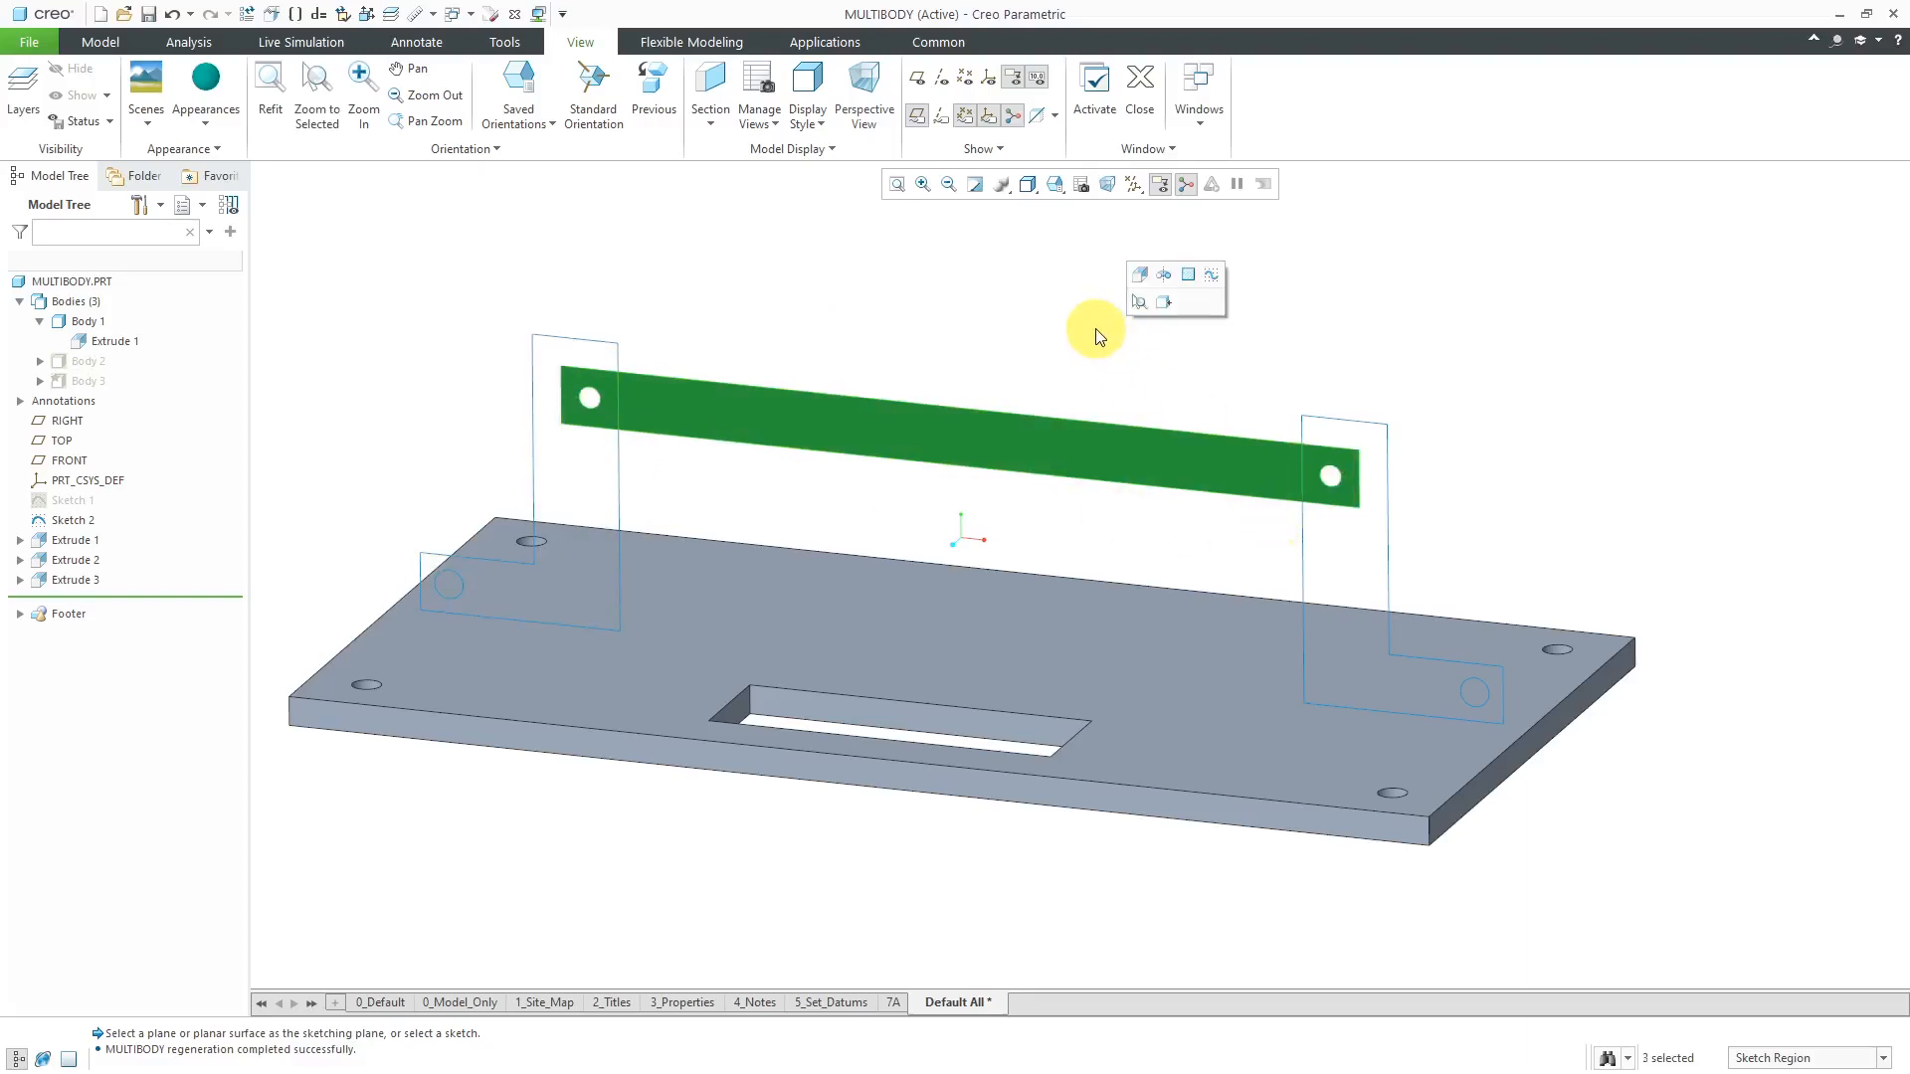
{"action": "mouse_move", "coordinate": [895, 288]}
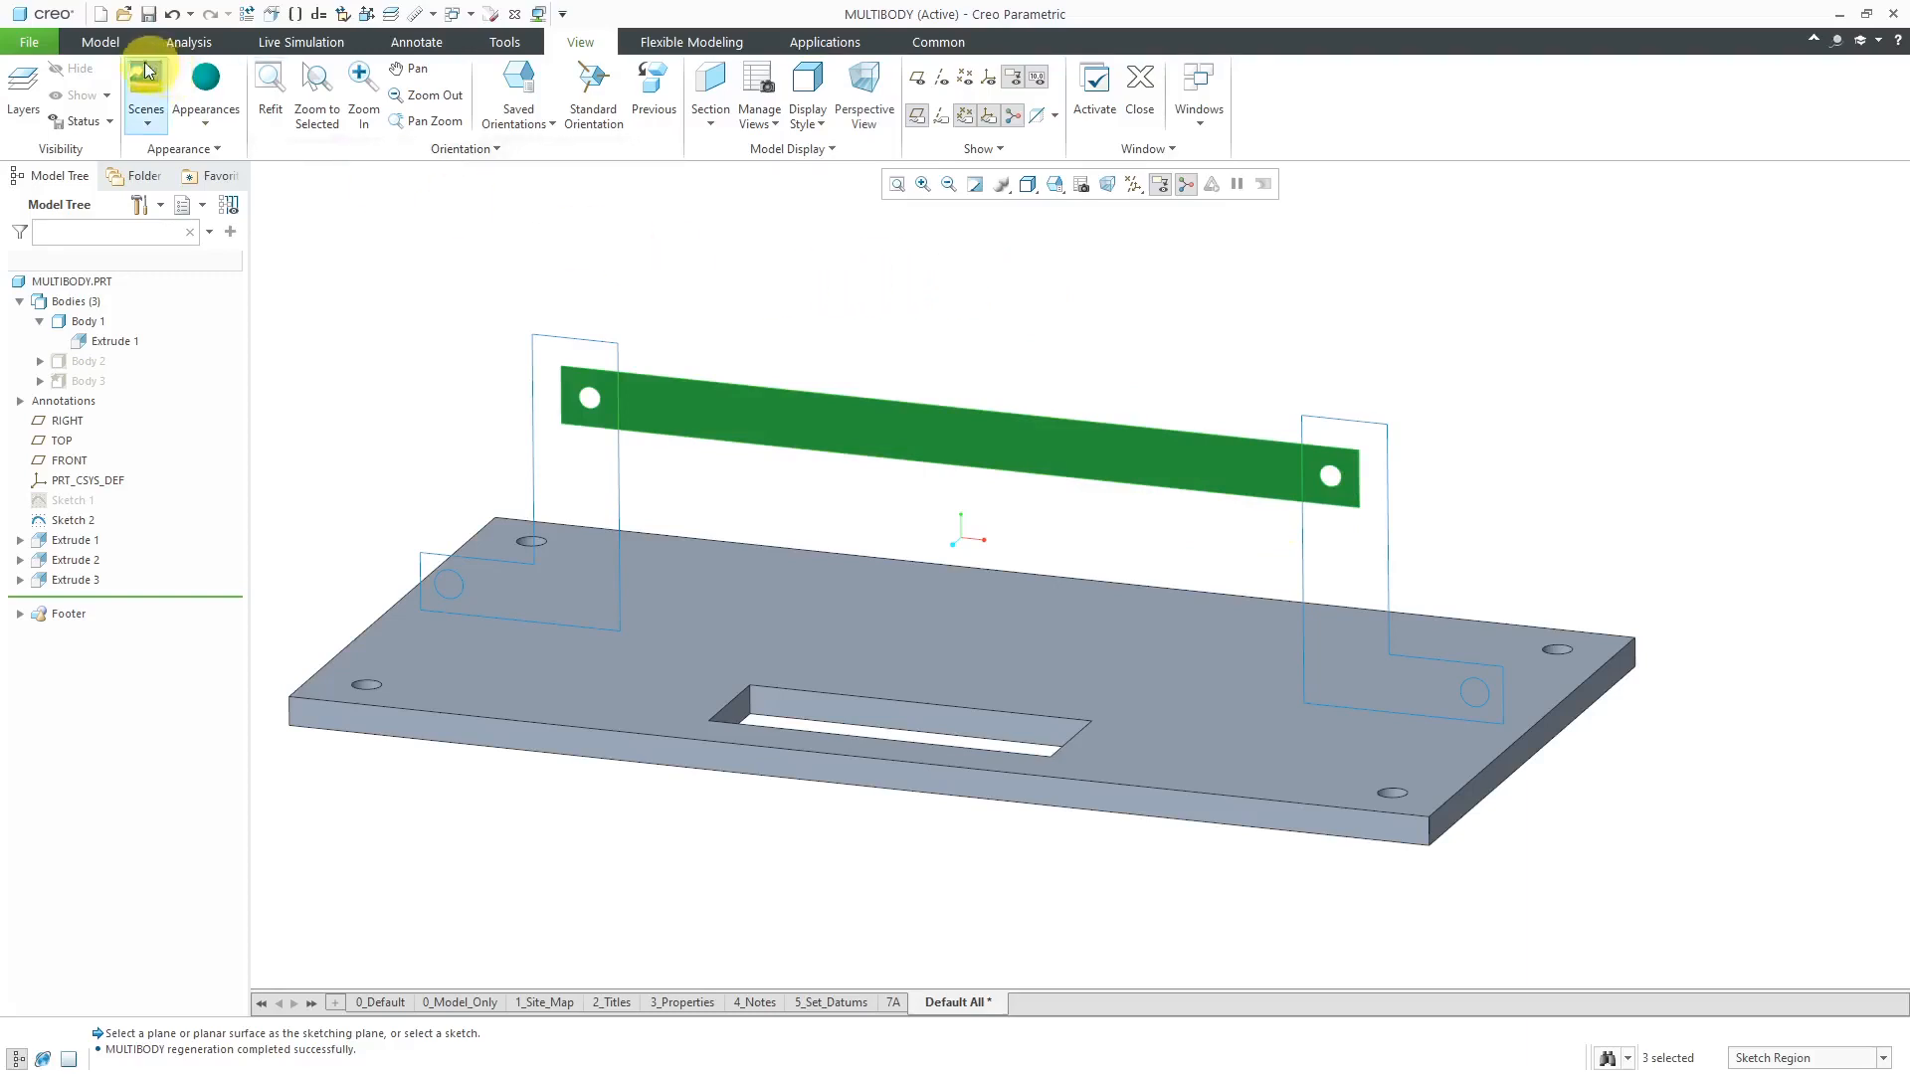
Step: Extrude the crossbar sketch 3.00 deep as a new Body 4 (Extrude 4)
{"action": "left_click", "coordinate": [100, 42]}
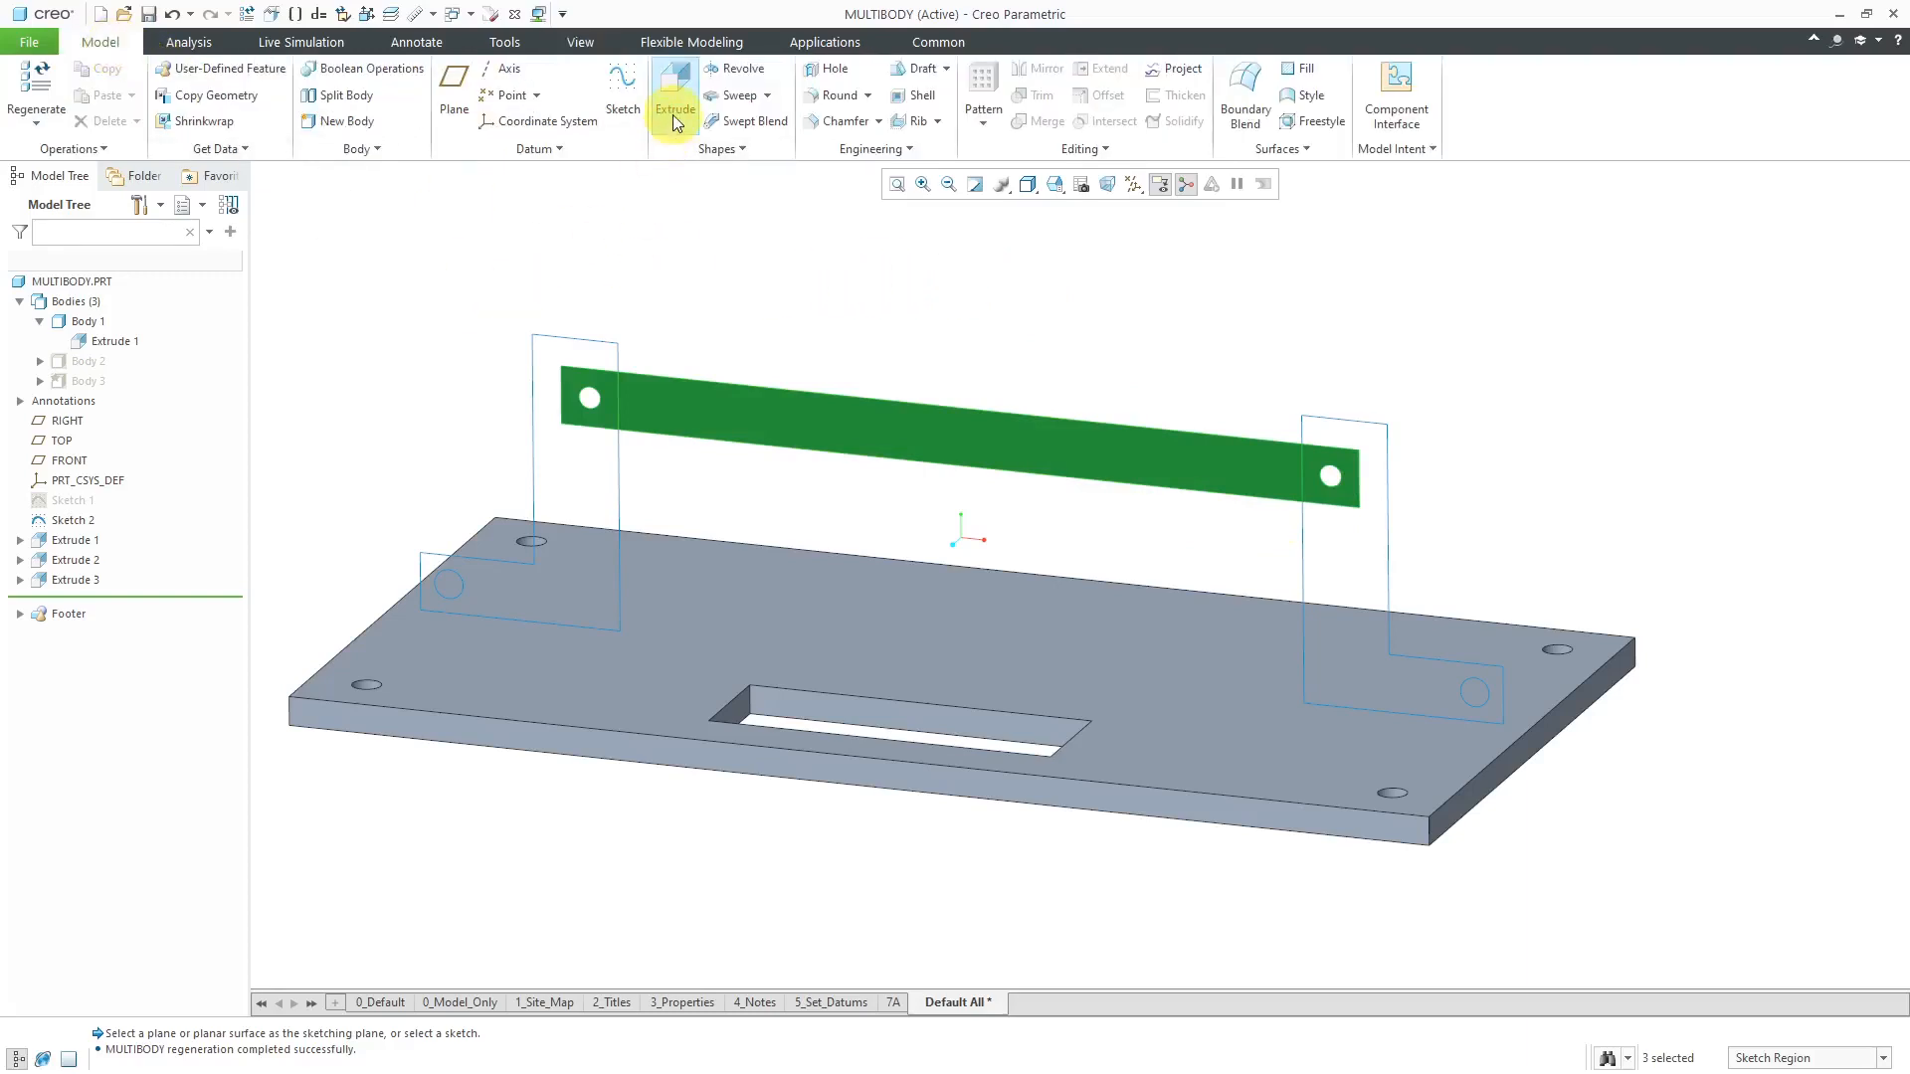
{"action": "left_click", "coordinate": [674, 109]}
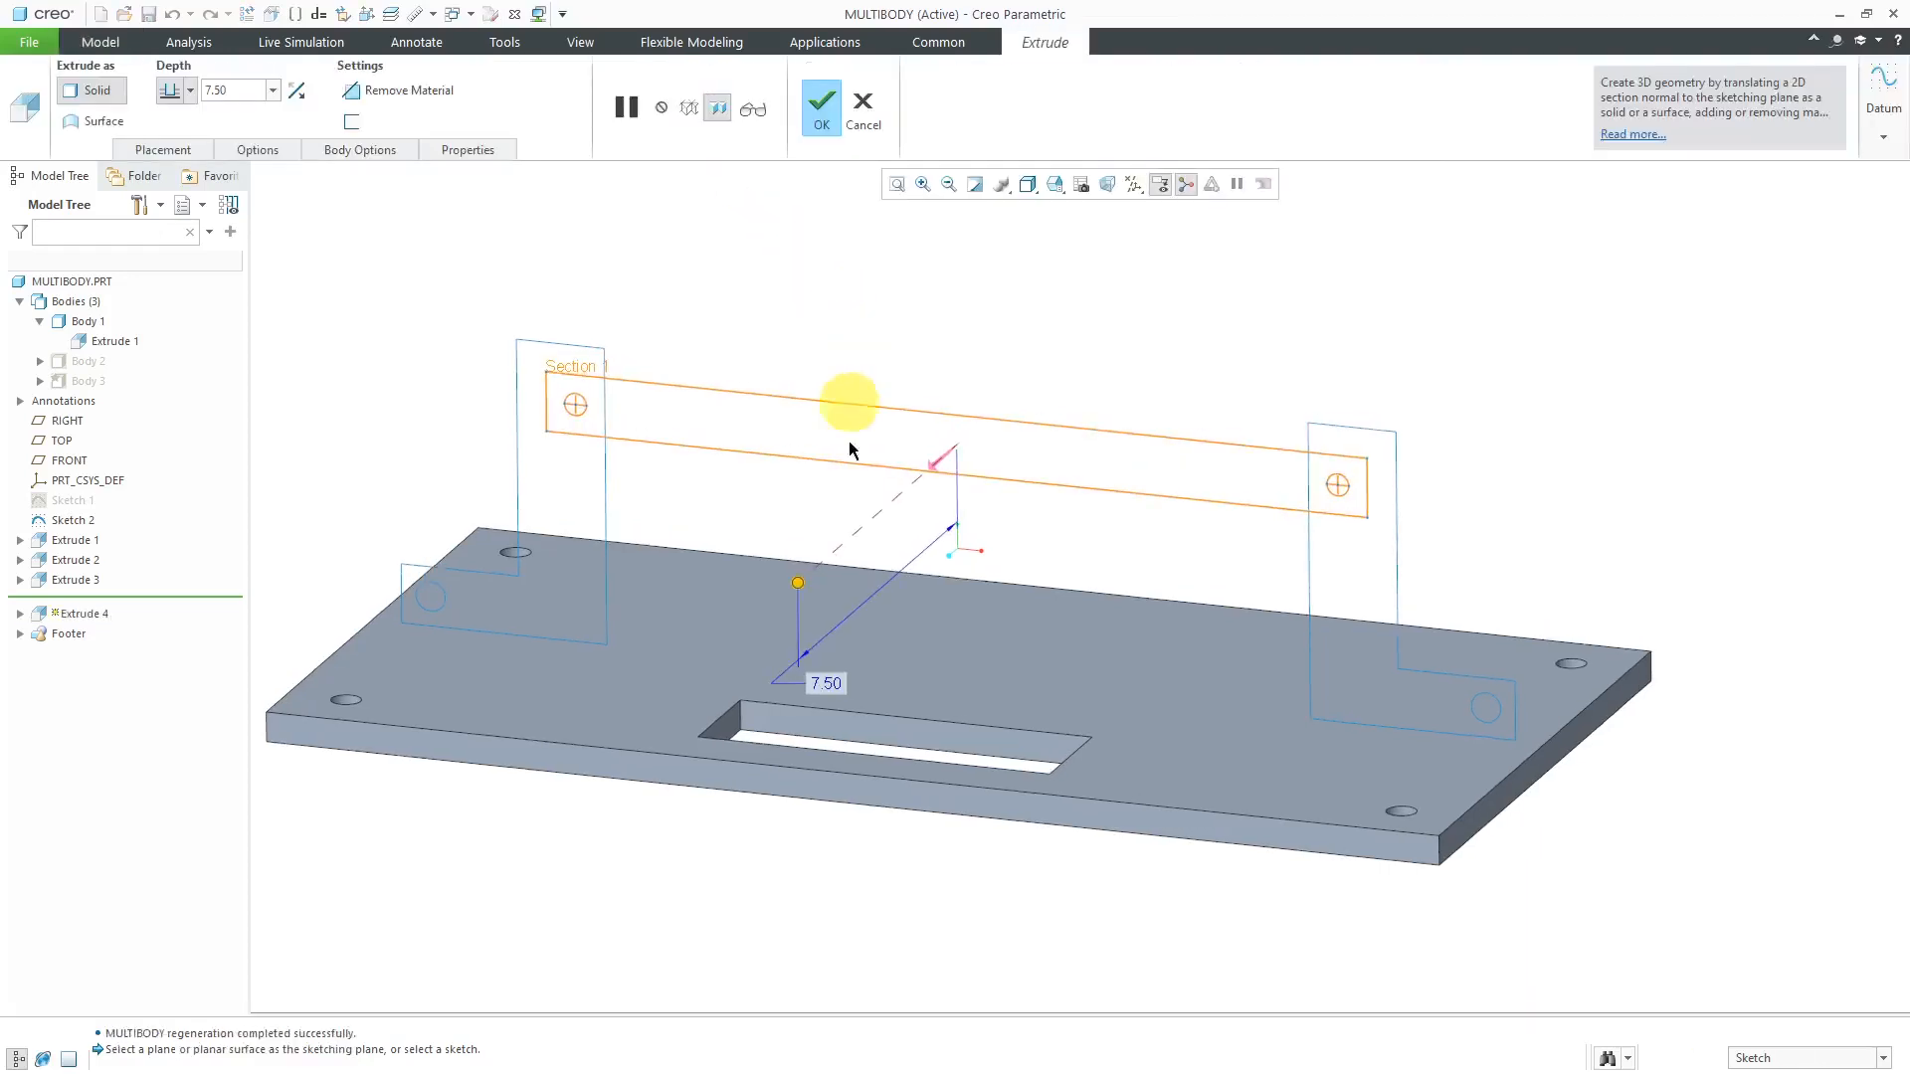
{"action": "mouse_move", "coordinate": [1045, 537]}
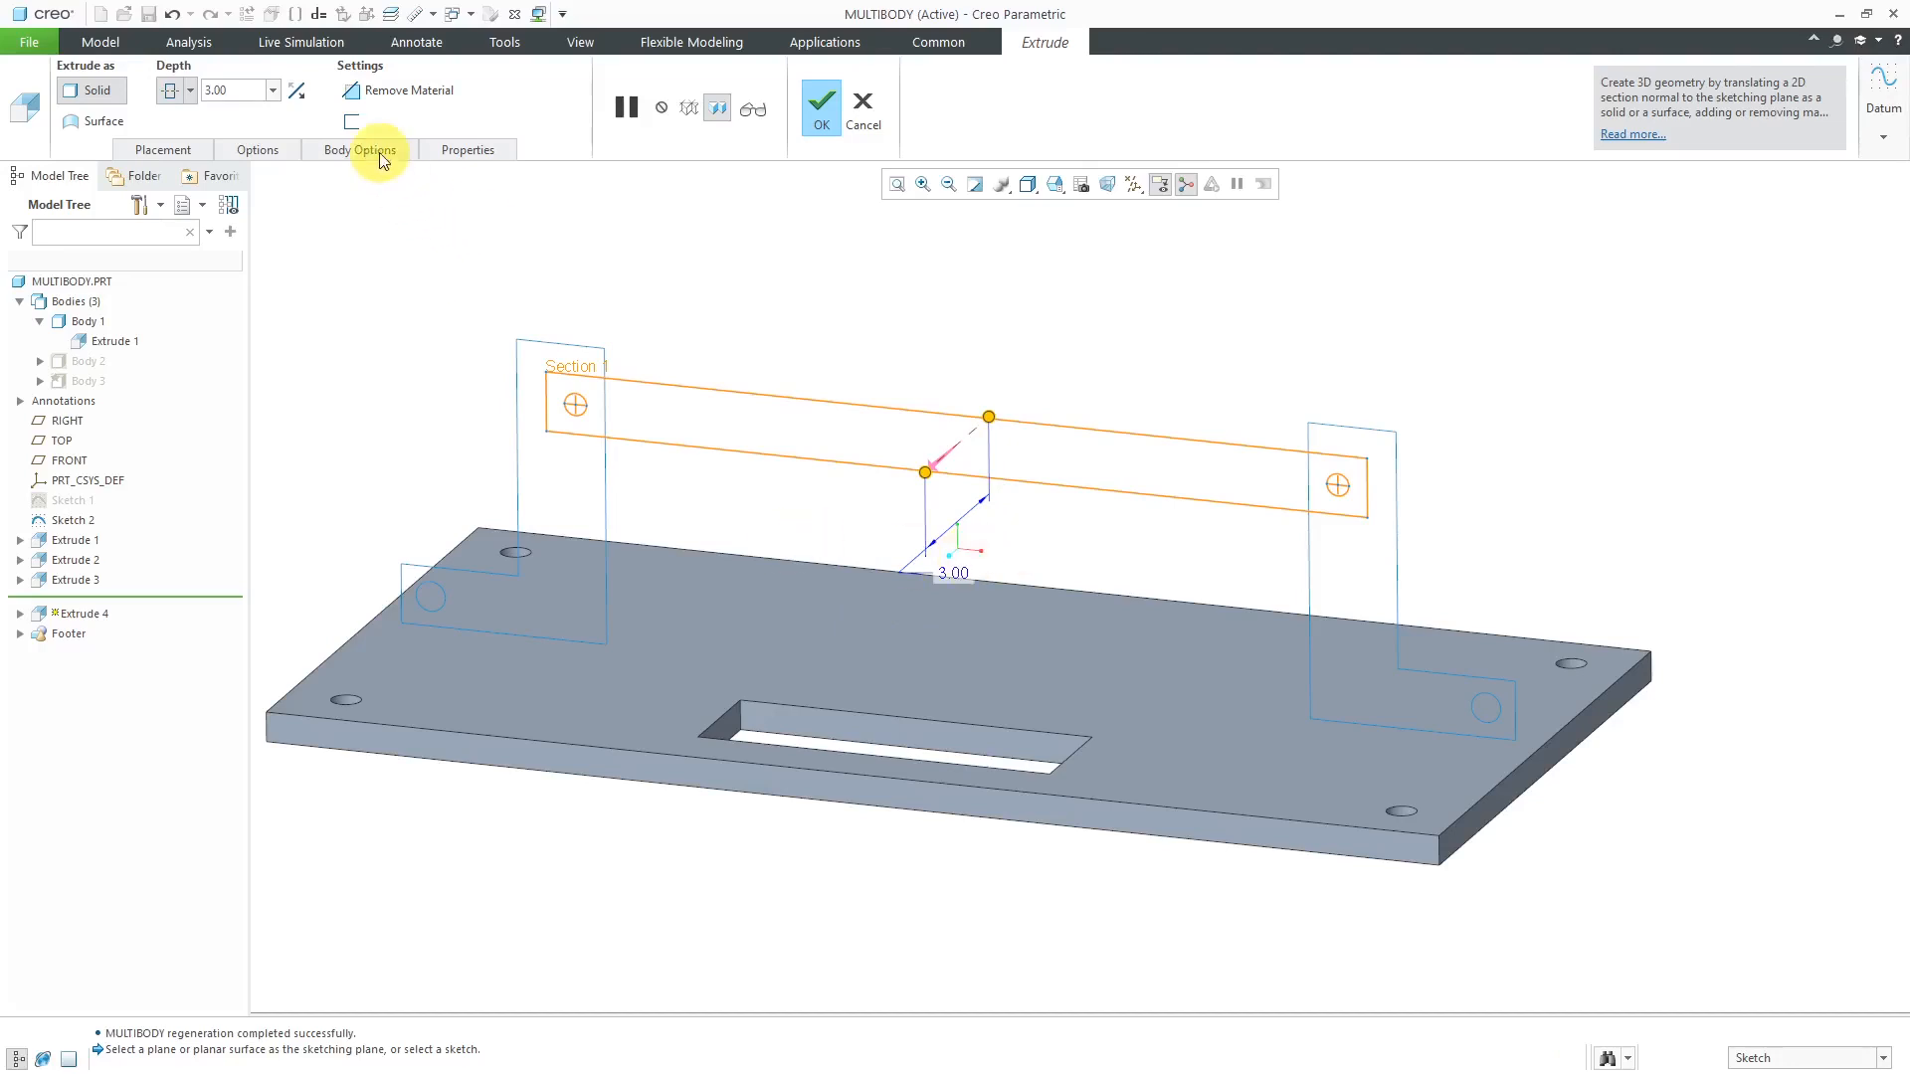
{"action": "left_click", "coordinate": [358, 149]}
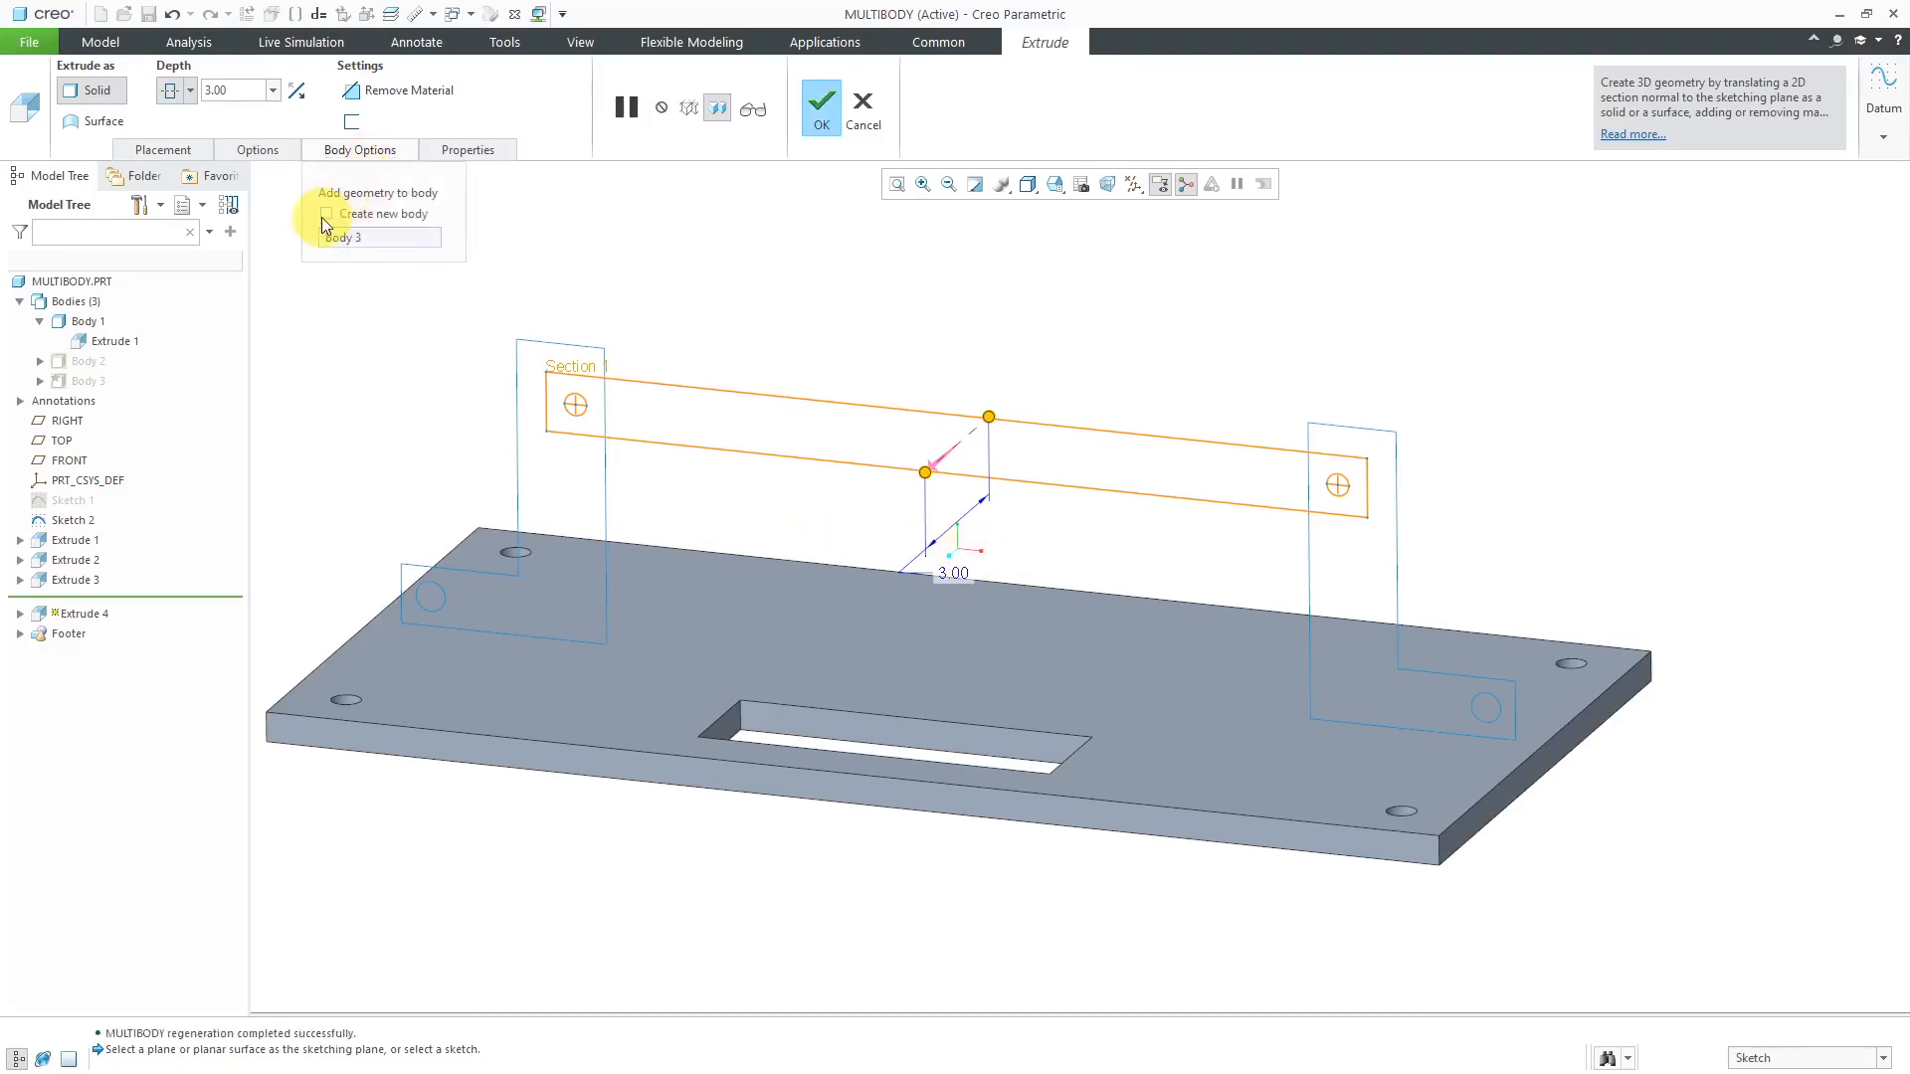
{"action": "left_click", "coordinate": [326, 213]}
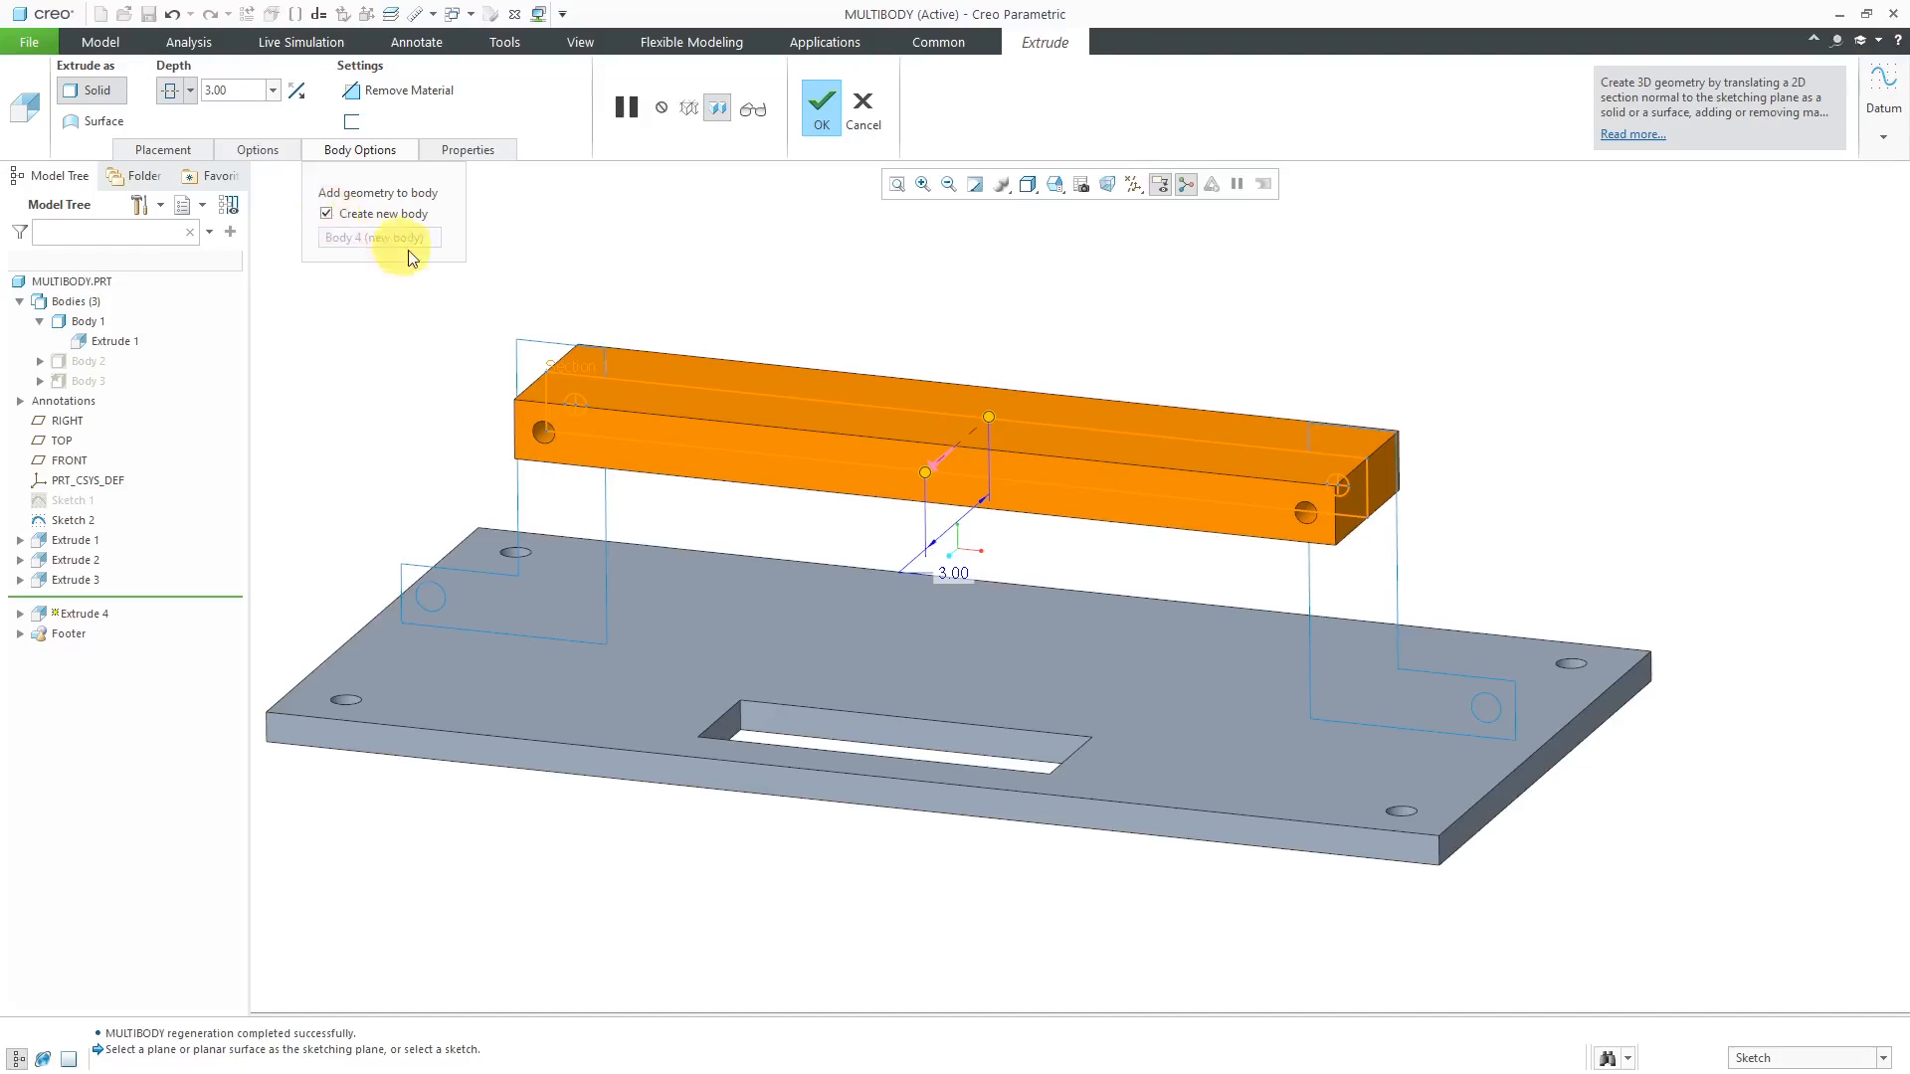
{"action": "mouse_move", "coordinate": [770, 288]}
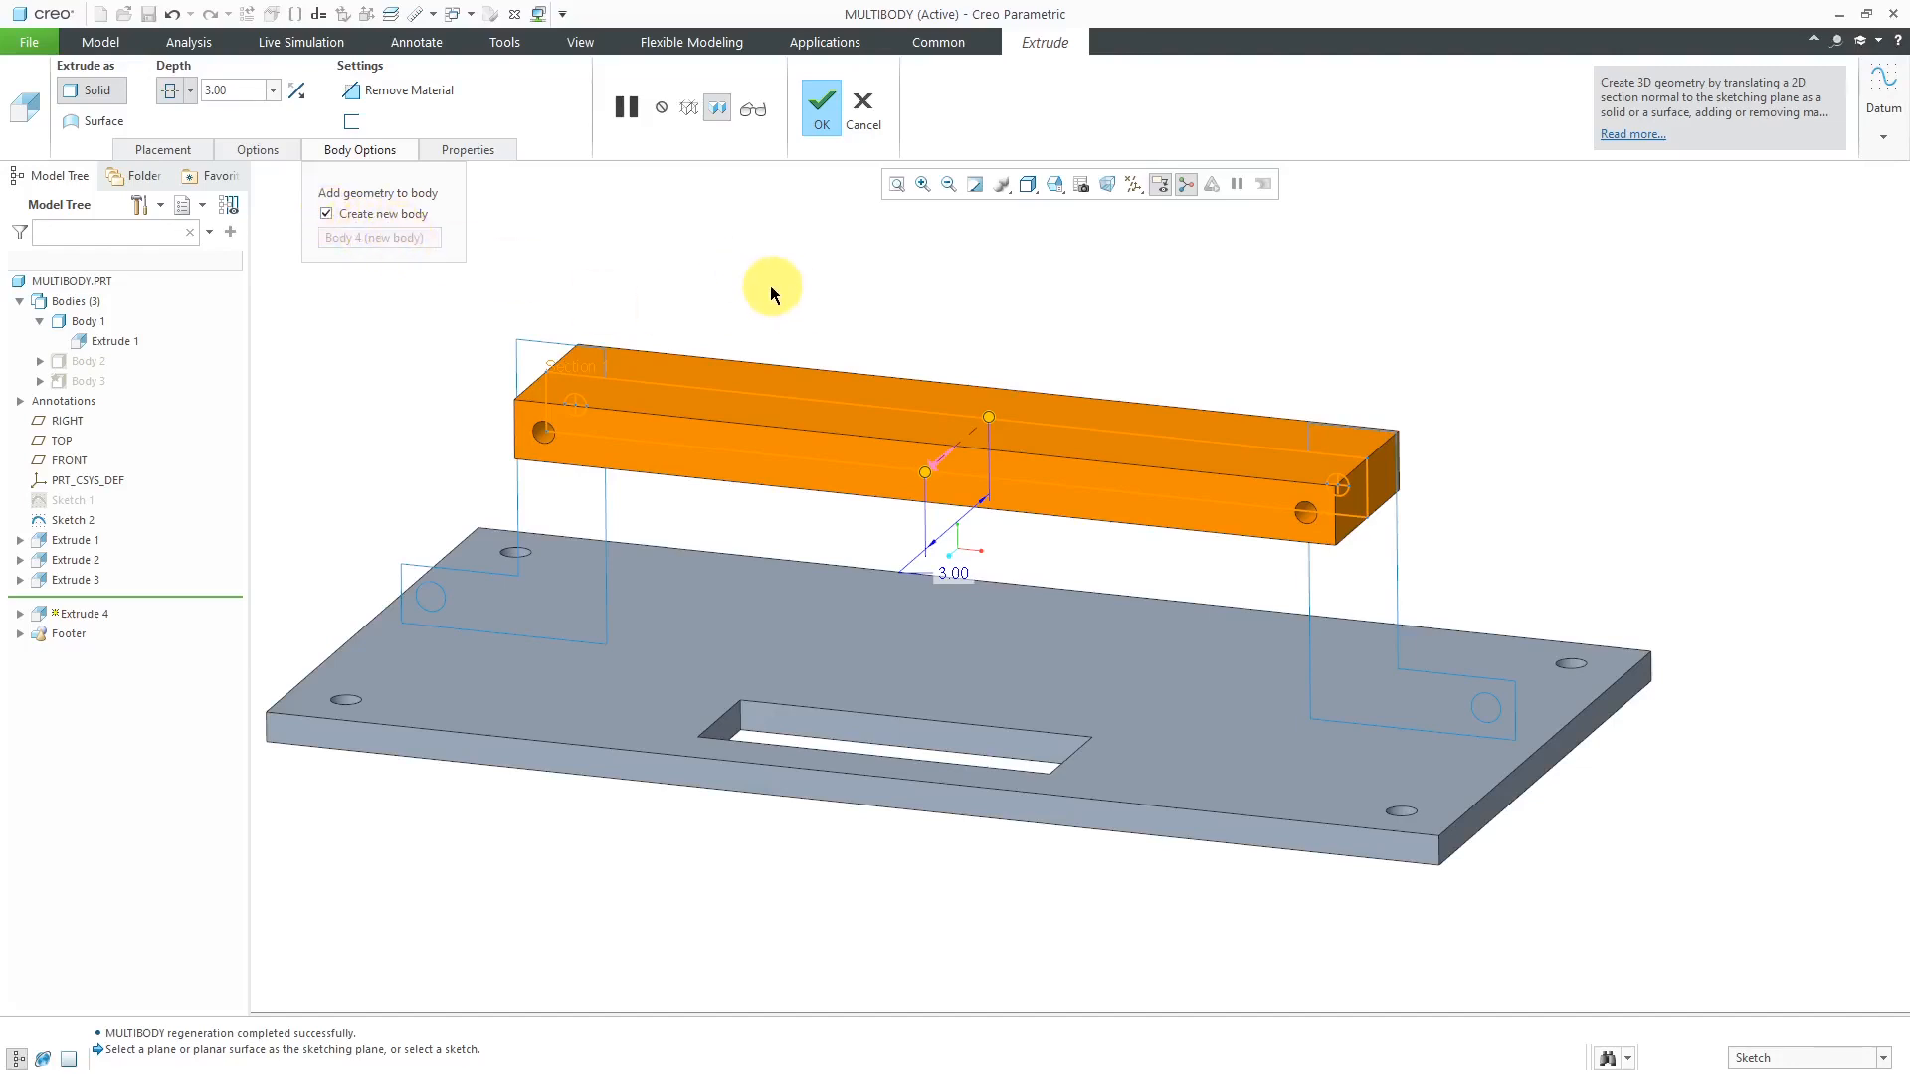
{"action": "mouse_move", "coordinate": [780, 218]}
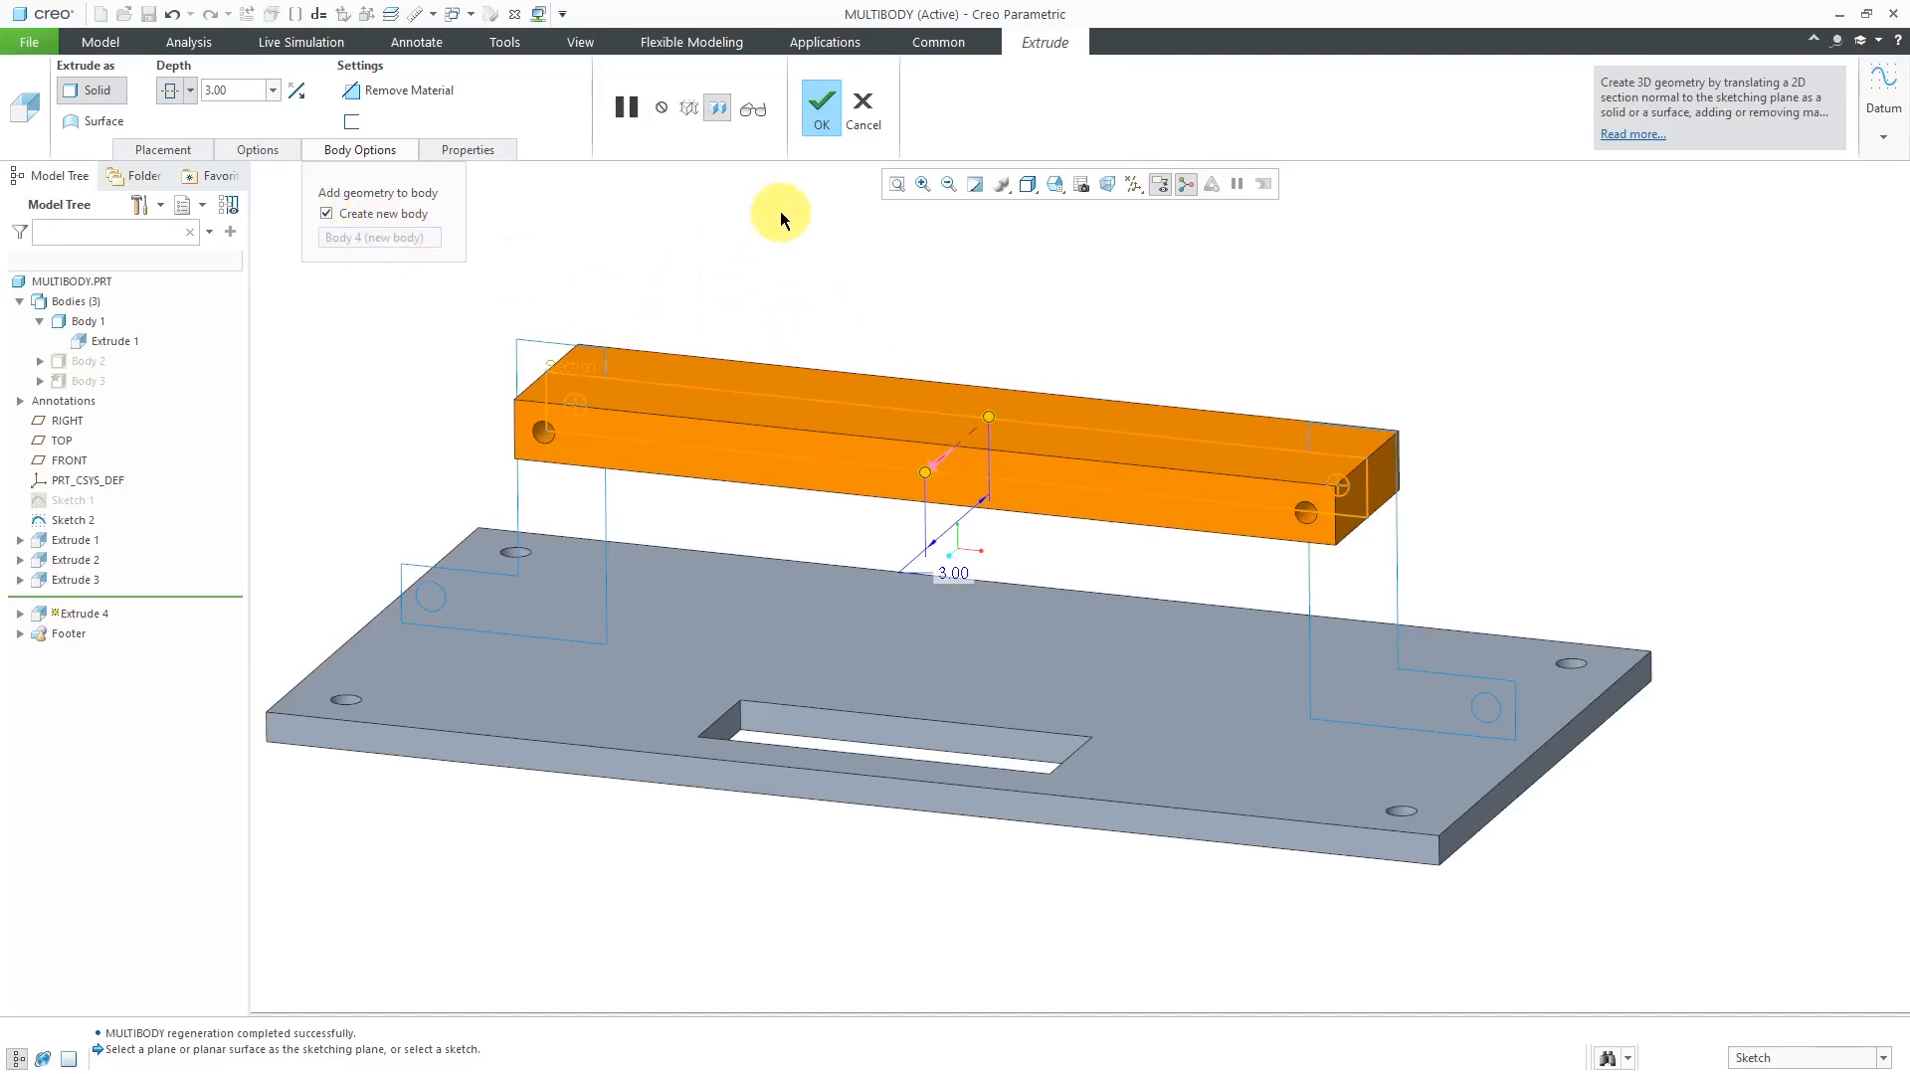
{"action": "mouse_move", "coordinate": [781, 217]}
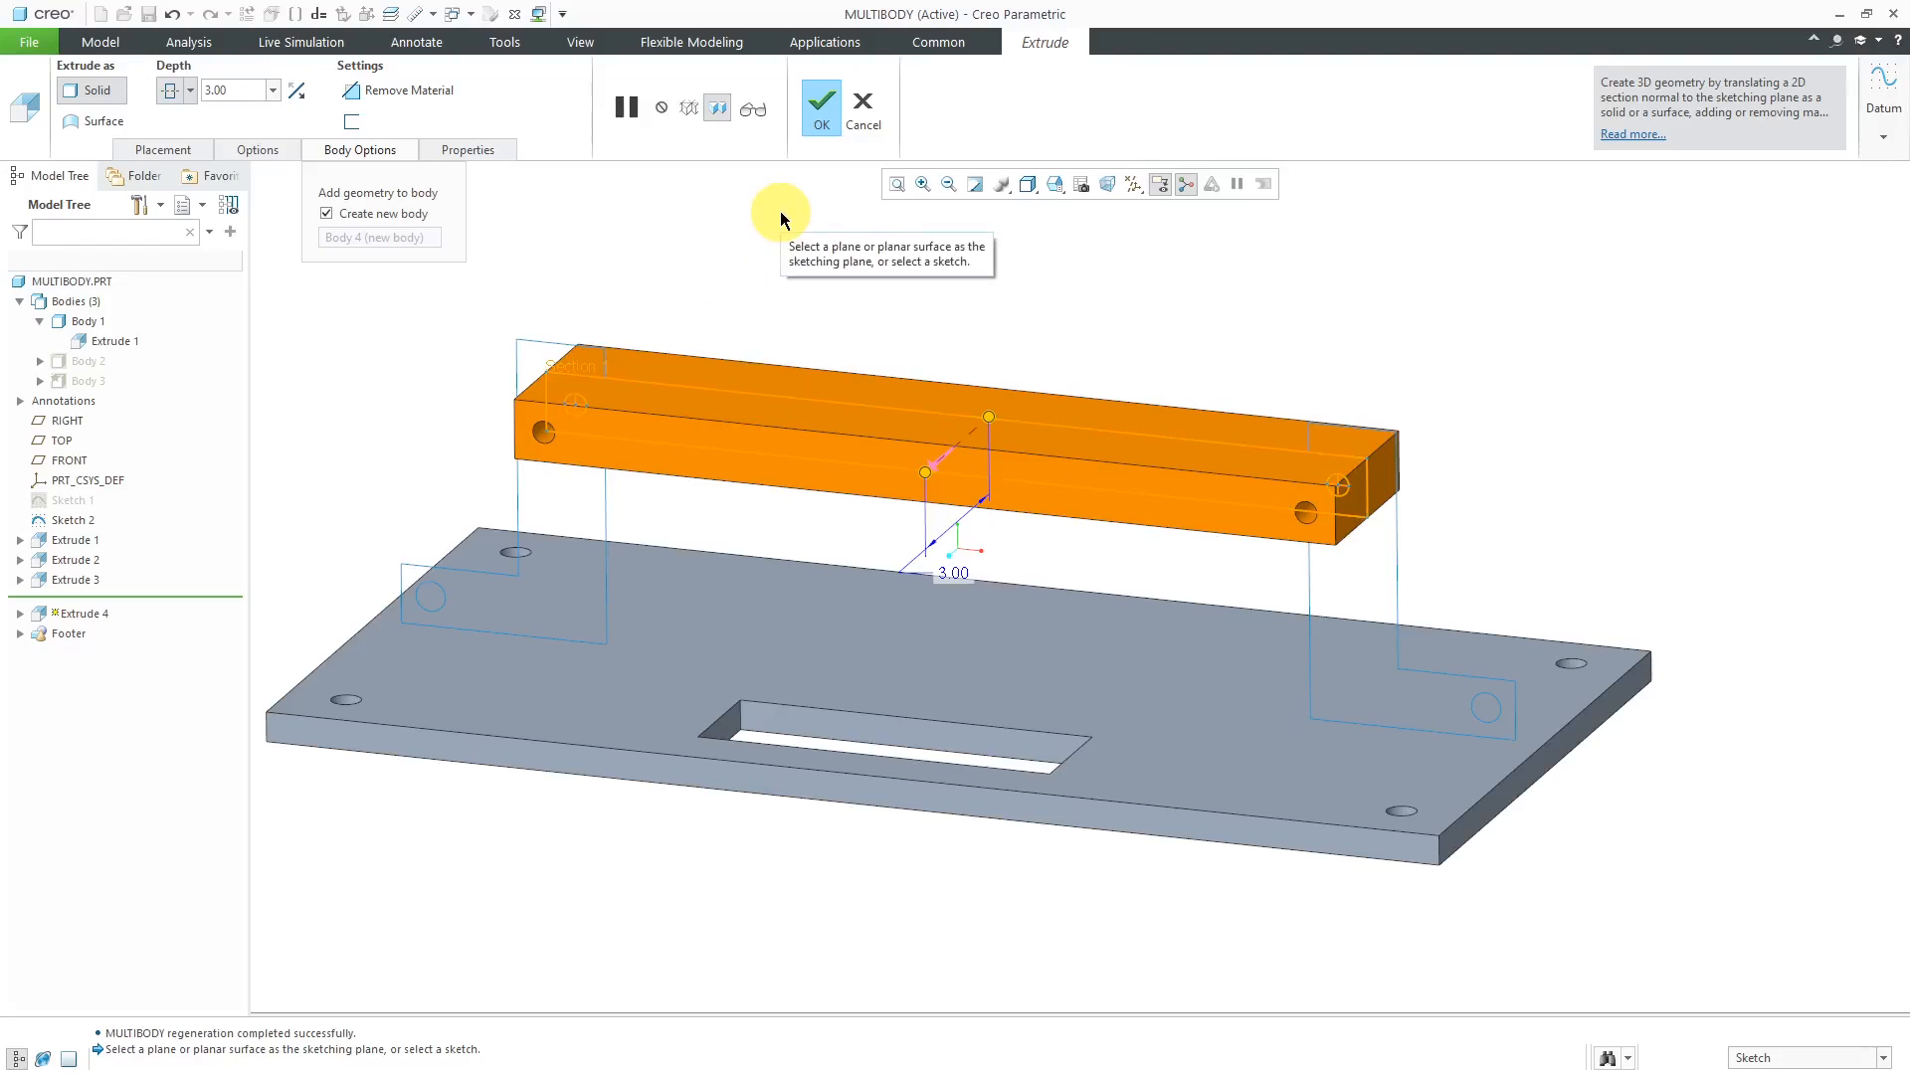
{"action": "mouse_move", "coordinate": [767, 222]}
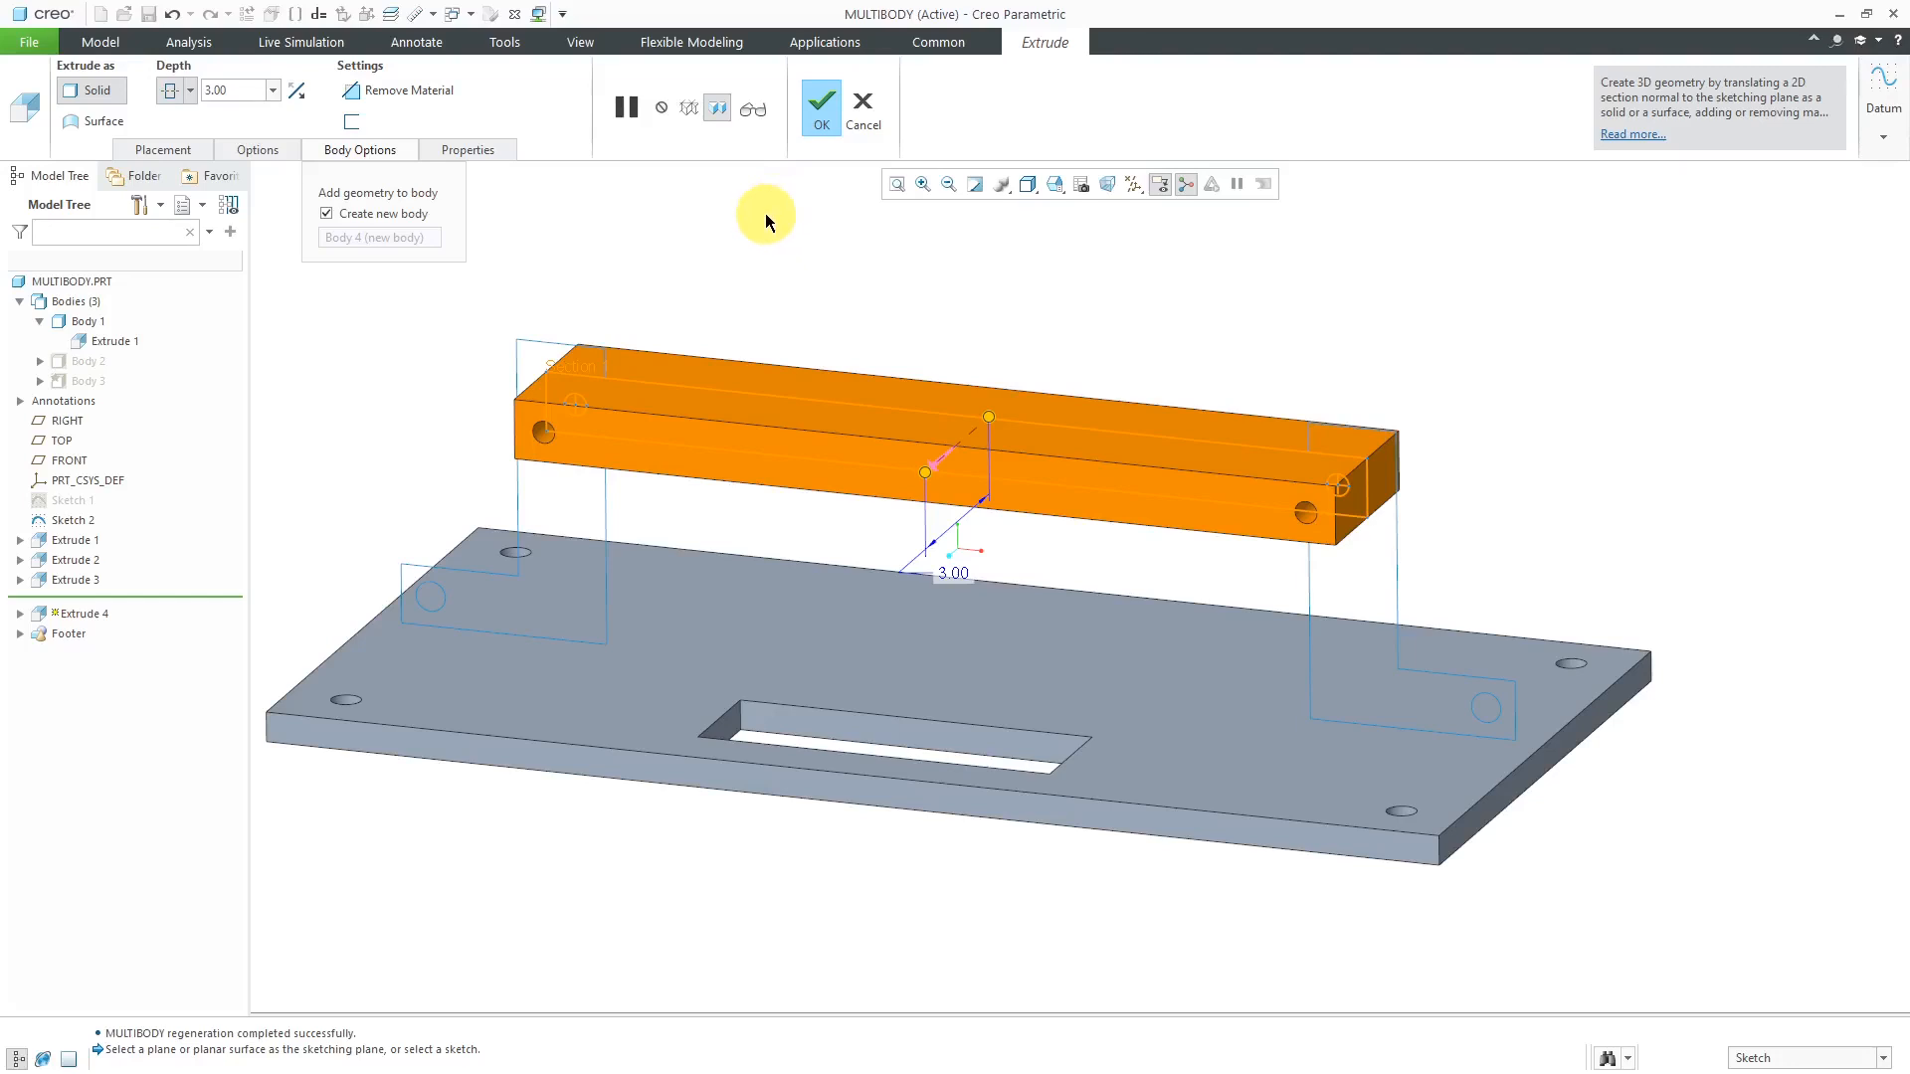
{"action": "mouse_move", "coordinate": [765, 217]}
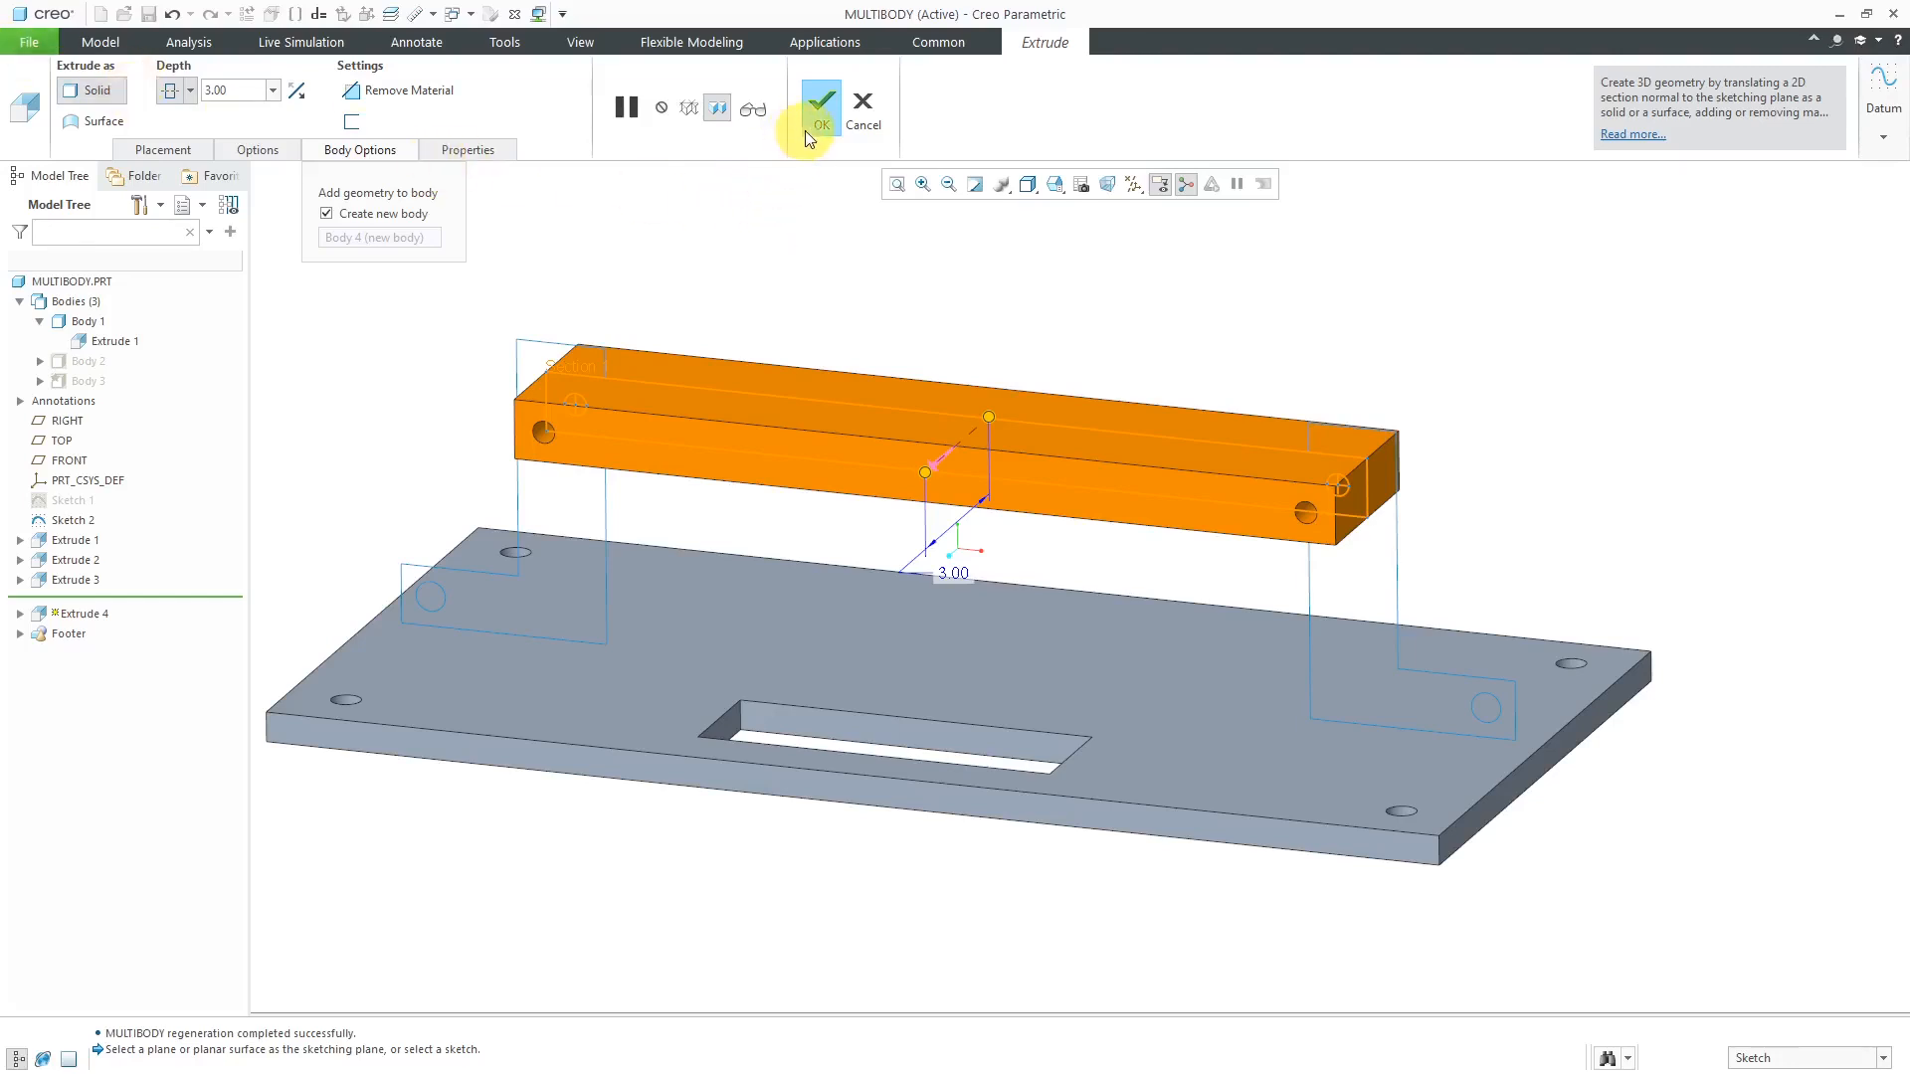
{"action": "left_click", "coordinate": [820, 109]}
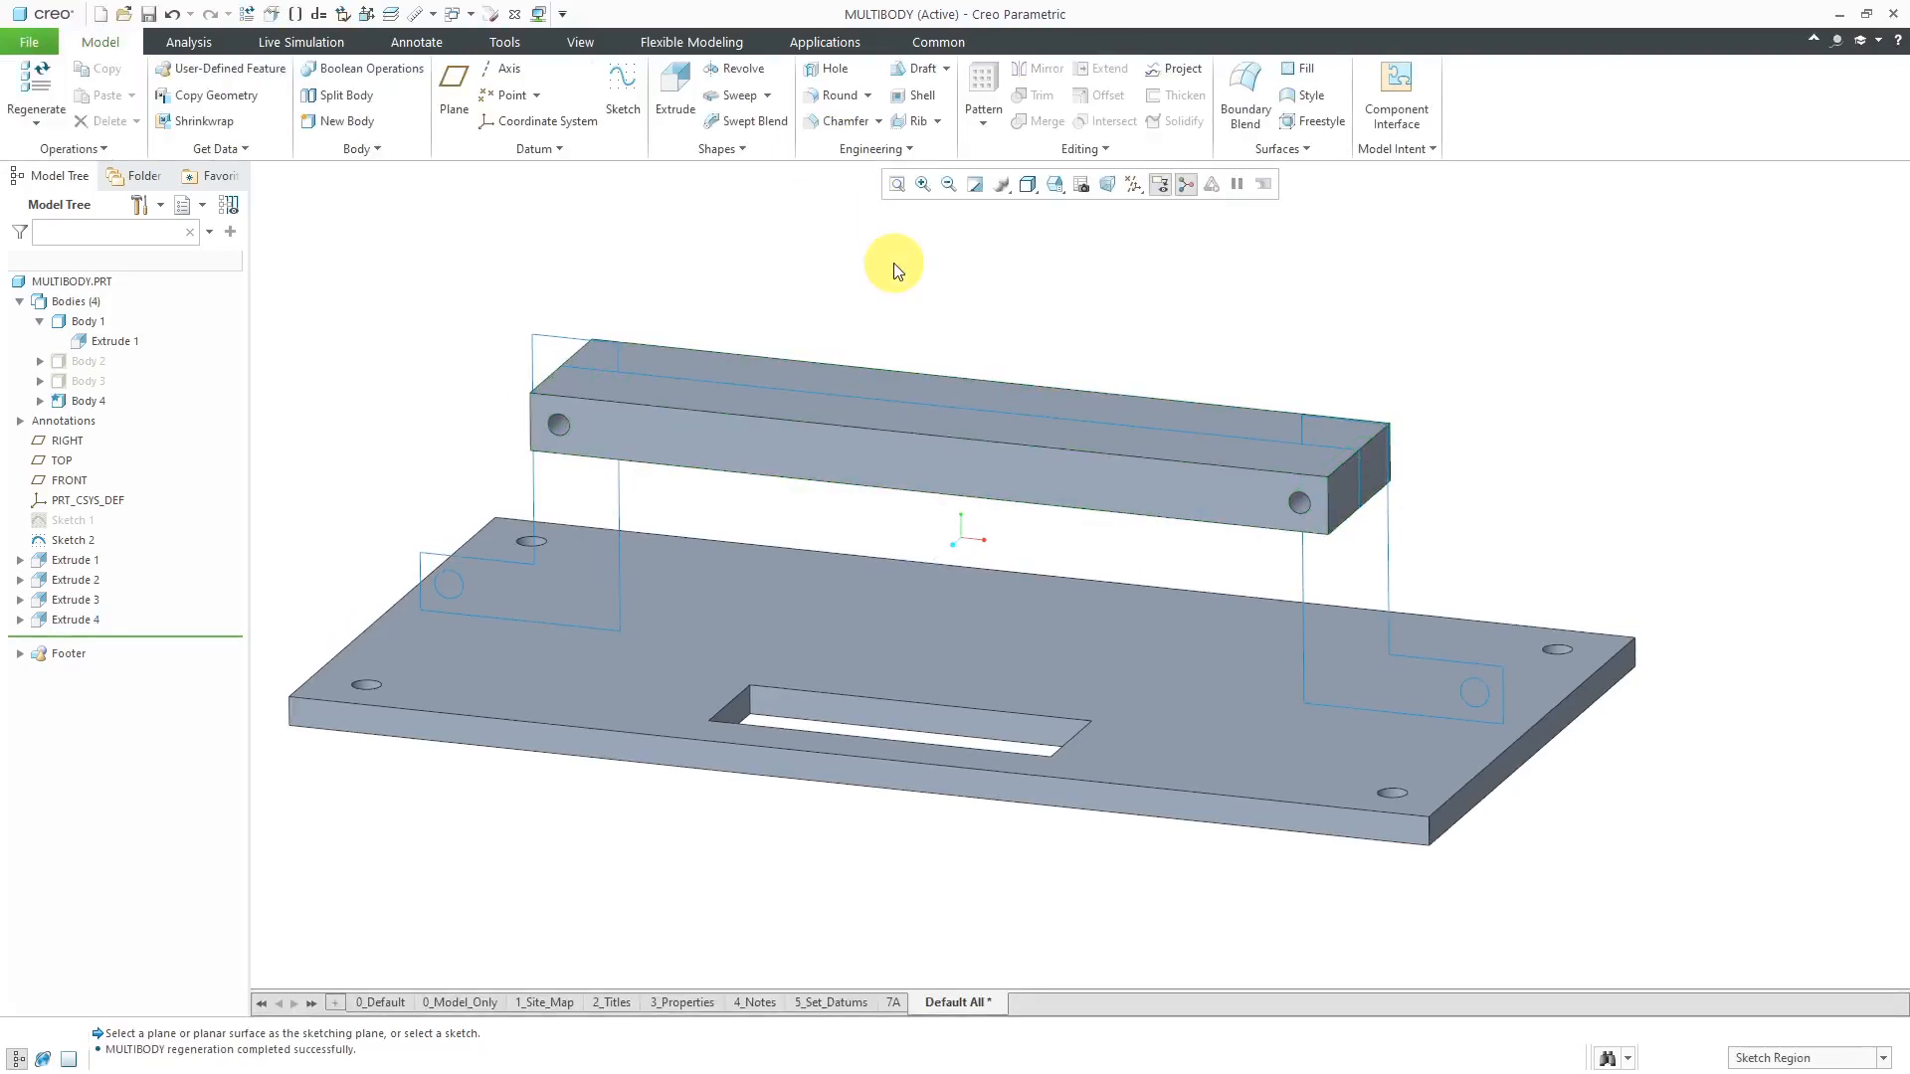
Step: Apply a pink appearance to the beam and show Body 2 and Body 3 again
{"action": "left_click", "coordinate": [580, 42]}
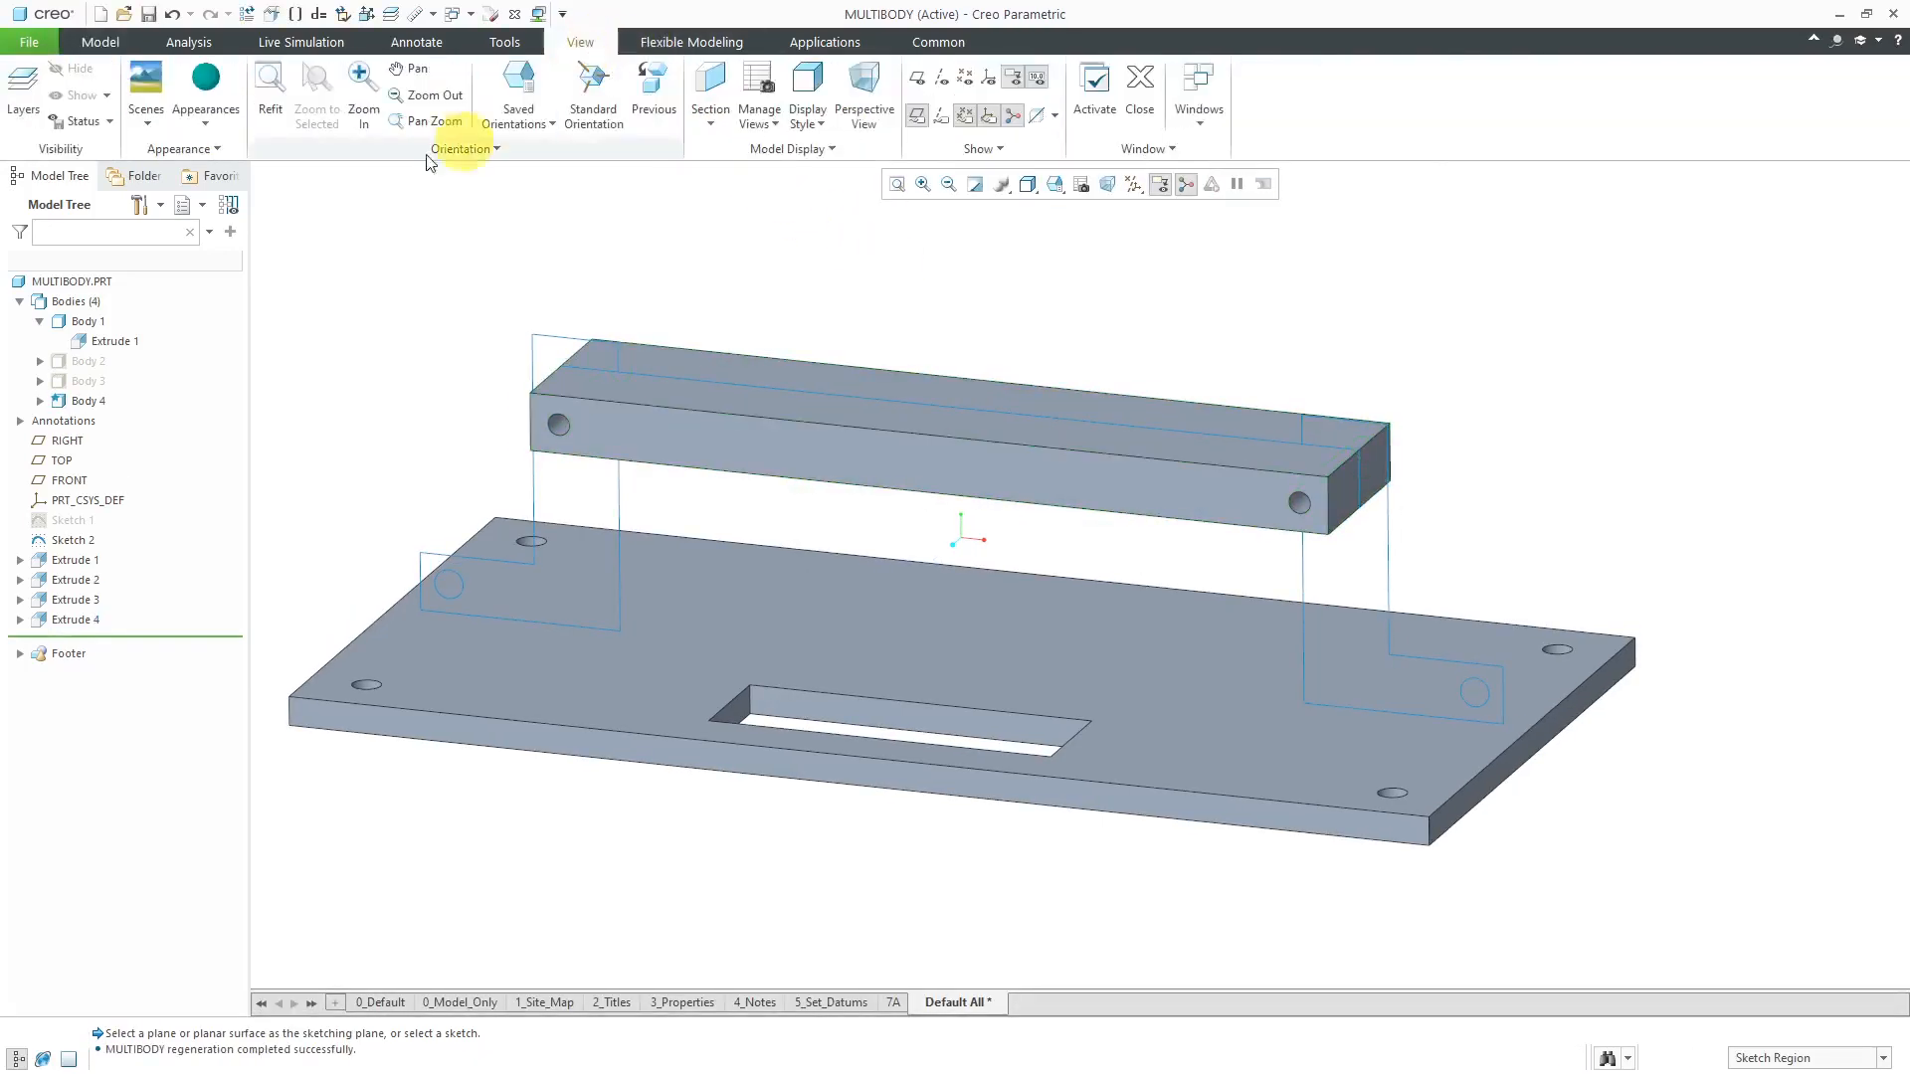
{"action": "left_click", "coordinate": [205, 85]}
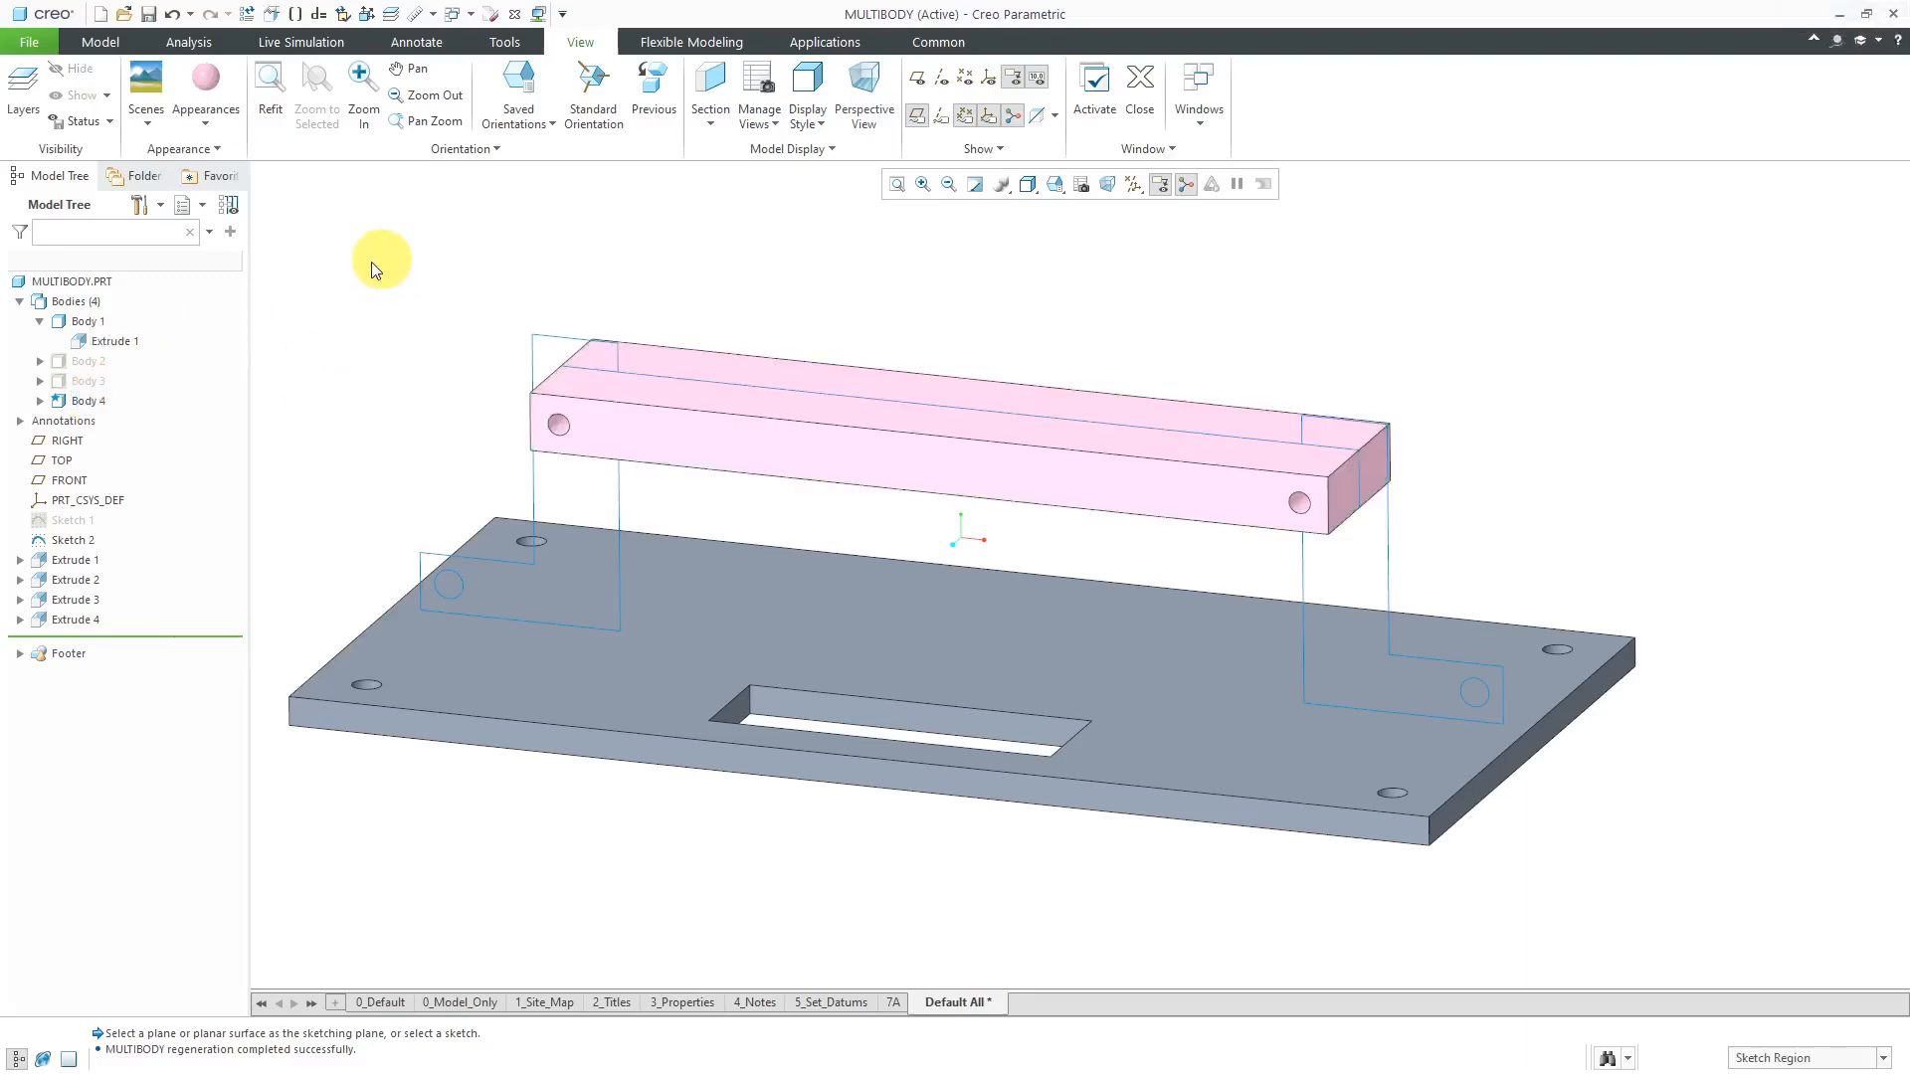
{"action": "left_click", "coordinate": [86, 362]}
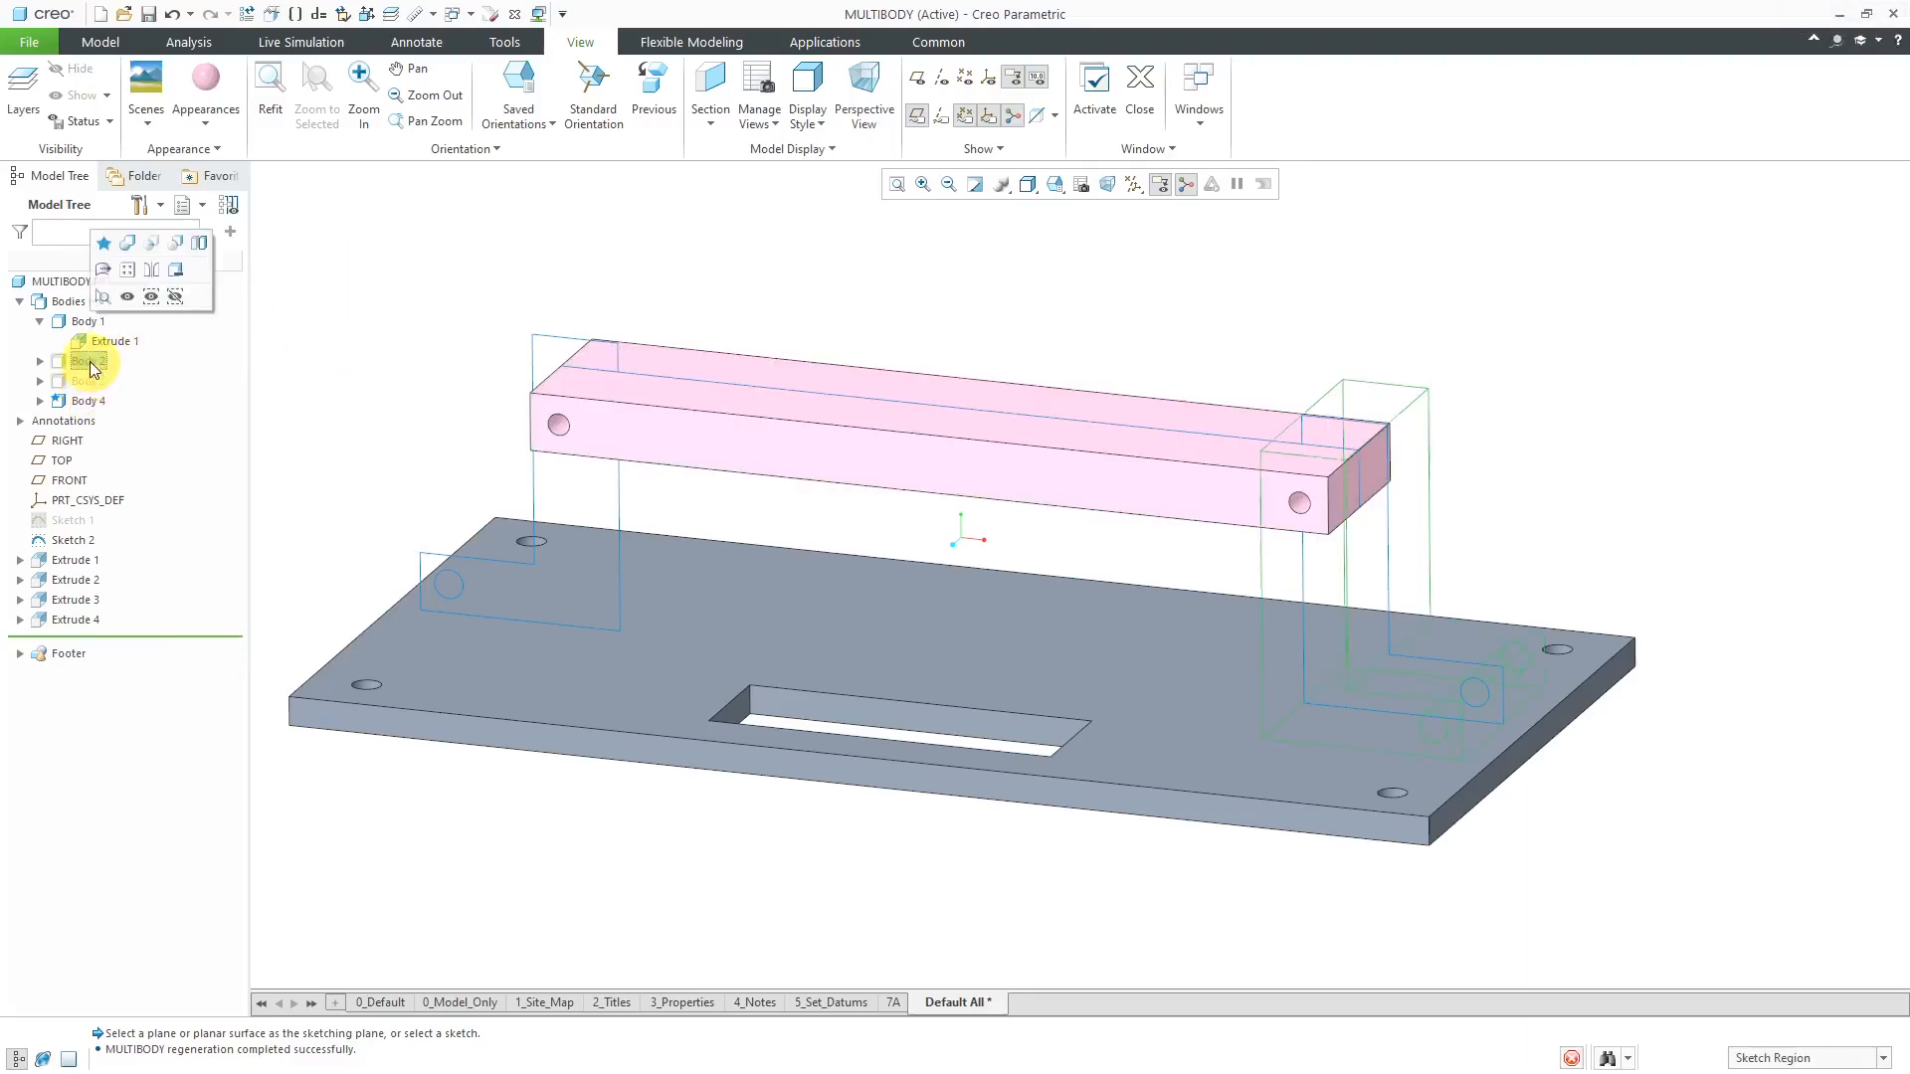
{"action": "left_click", "coordinate": [88, 360]}
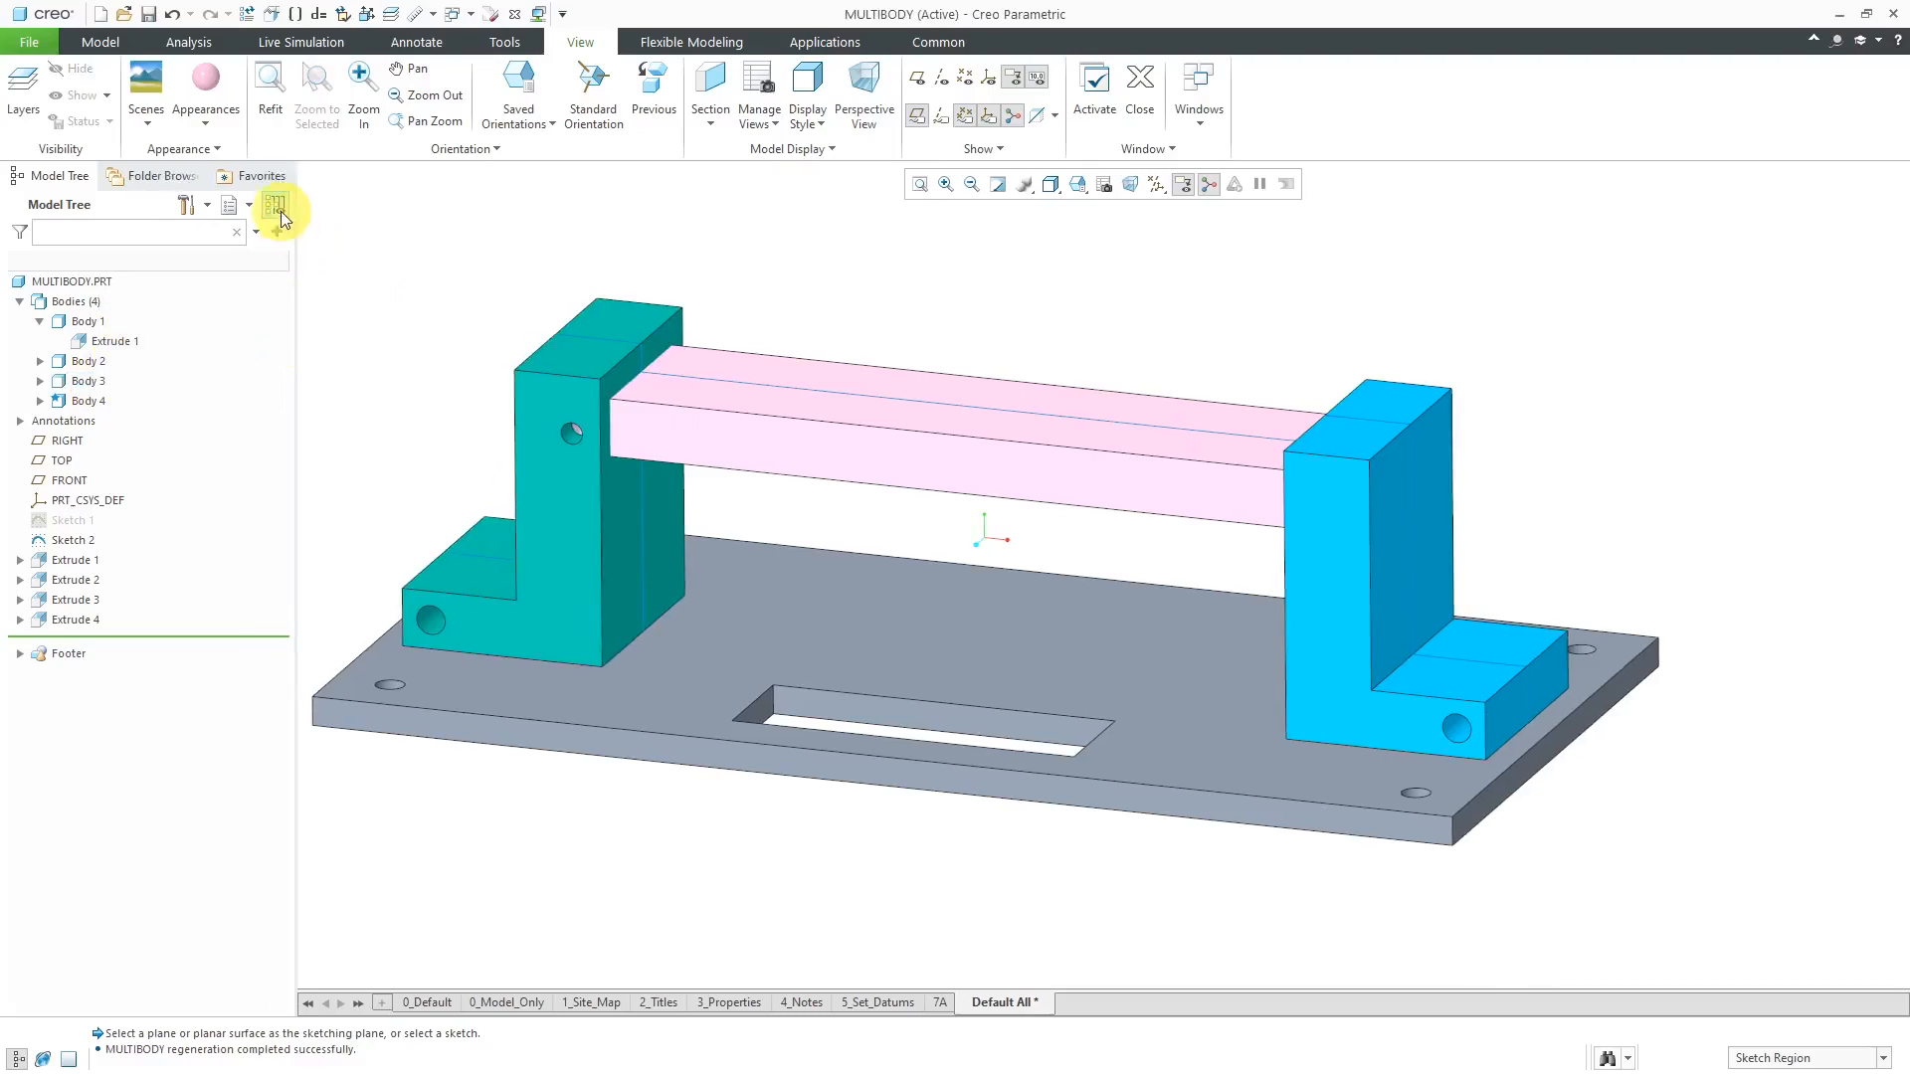
{"action": "left_click", "coordinate": [278, 205]}
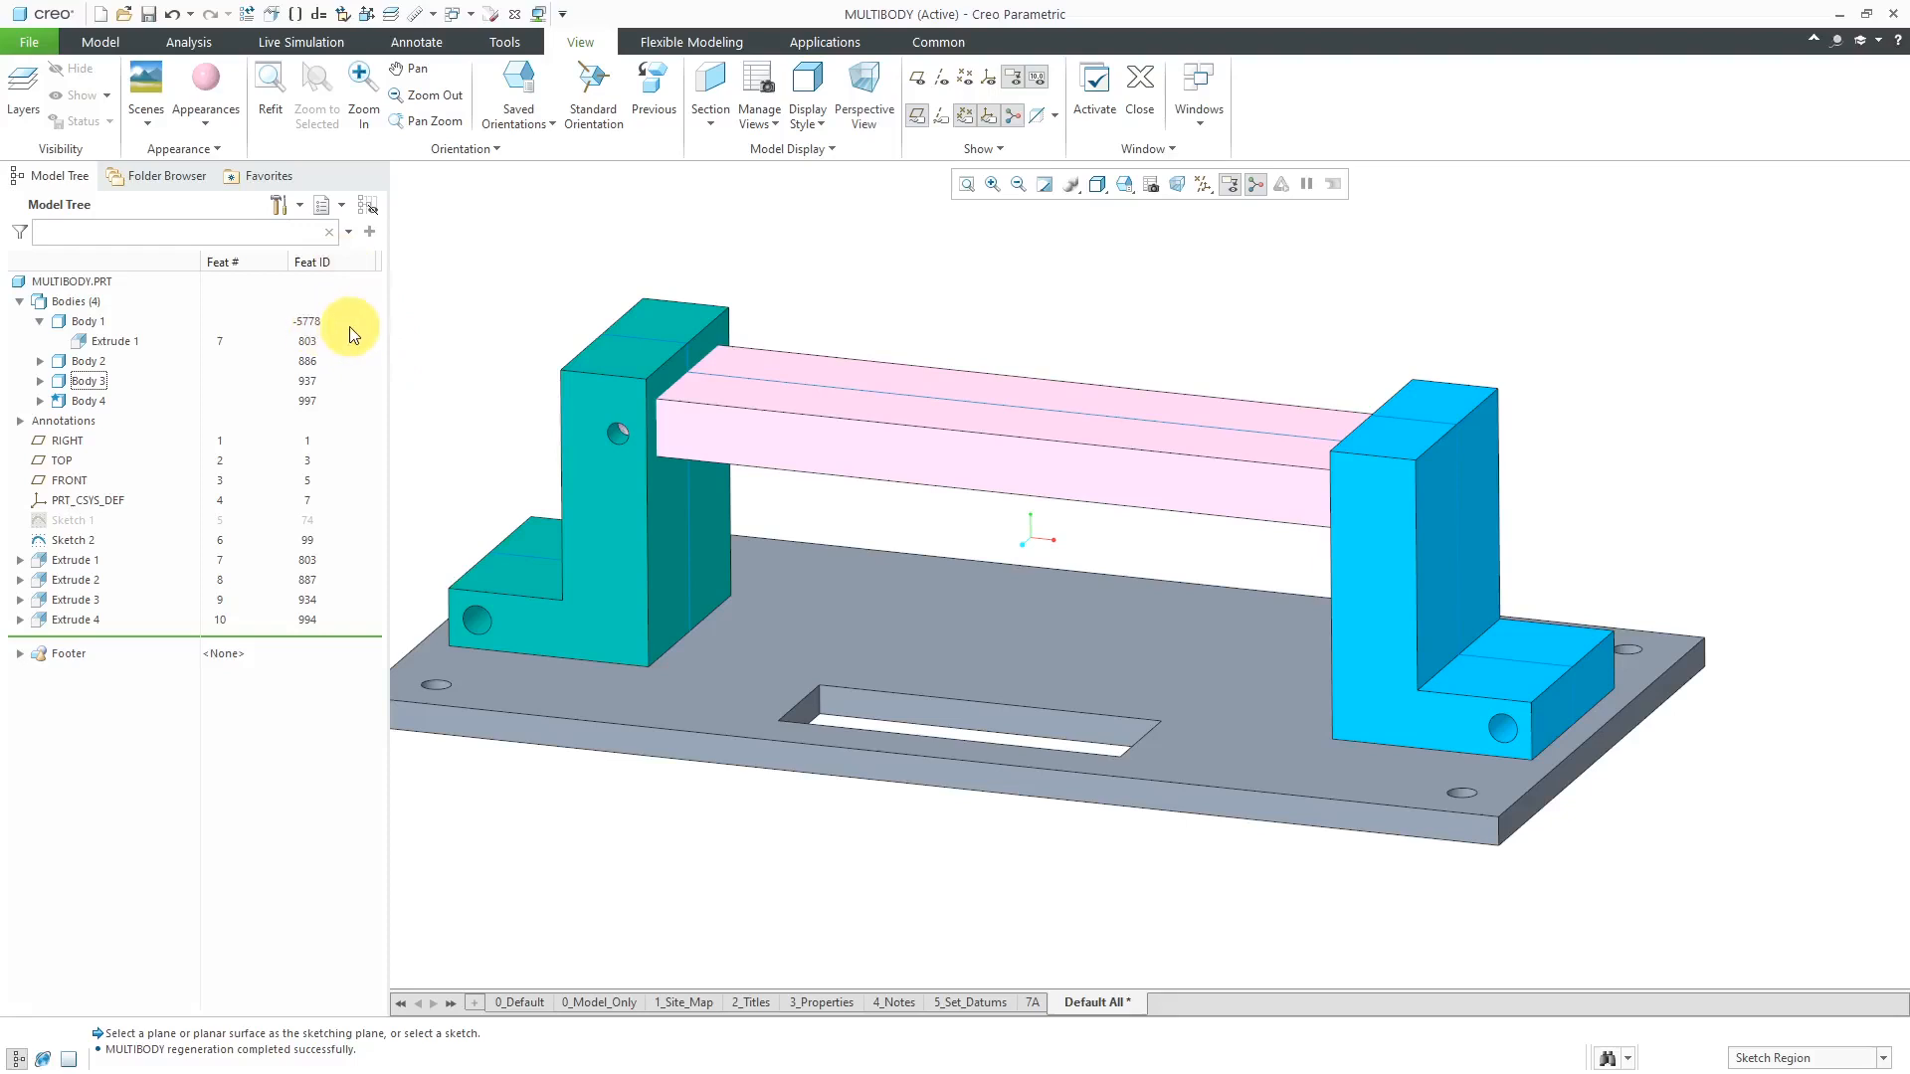
{"action": "mouse_move", "coordinate": [369, 205]}
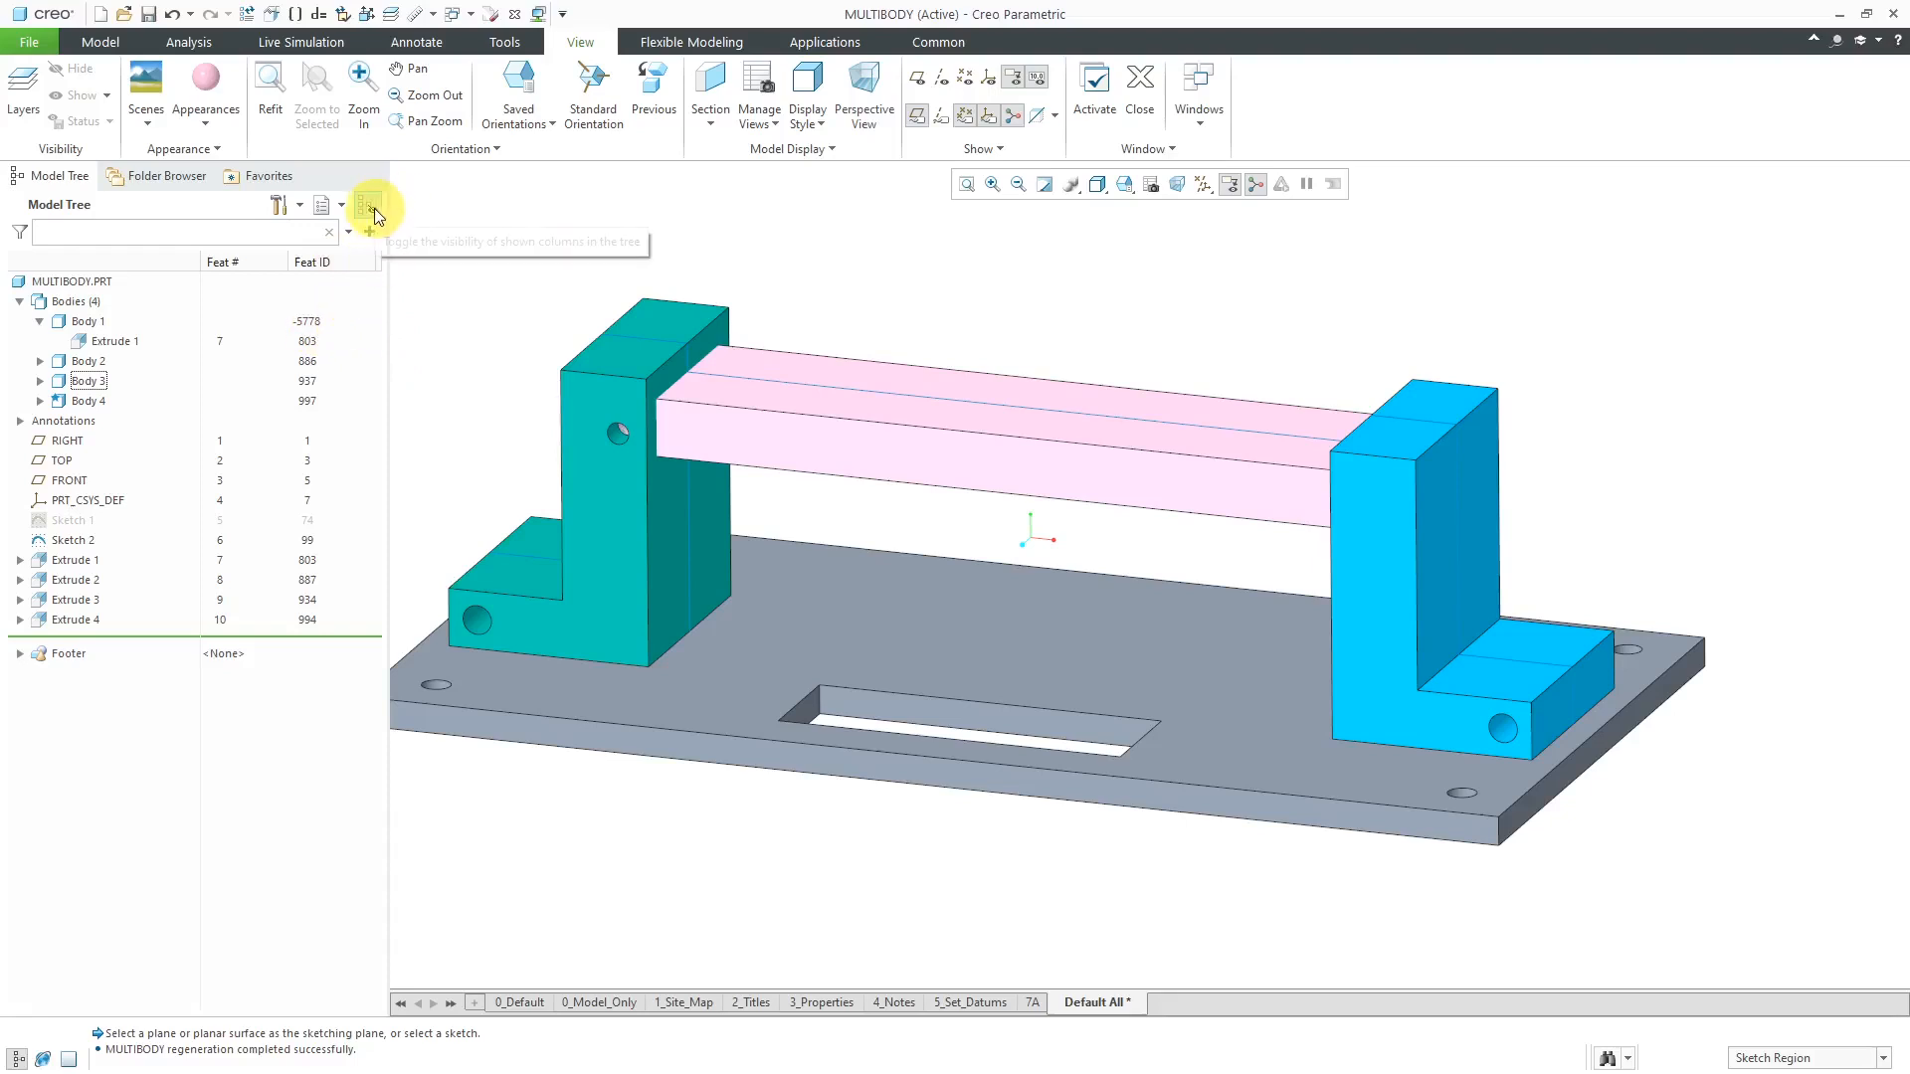
{"action": "left_click", "coordinate": [373, 205]}
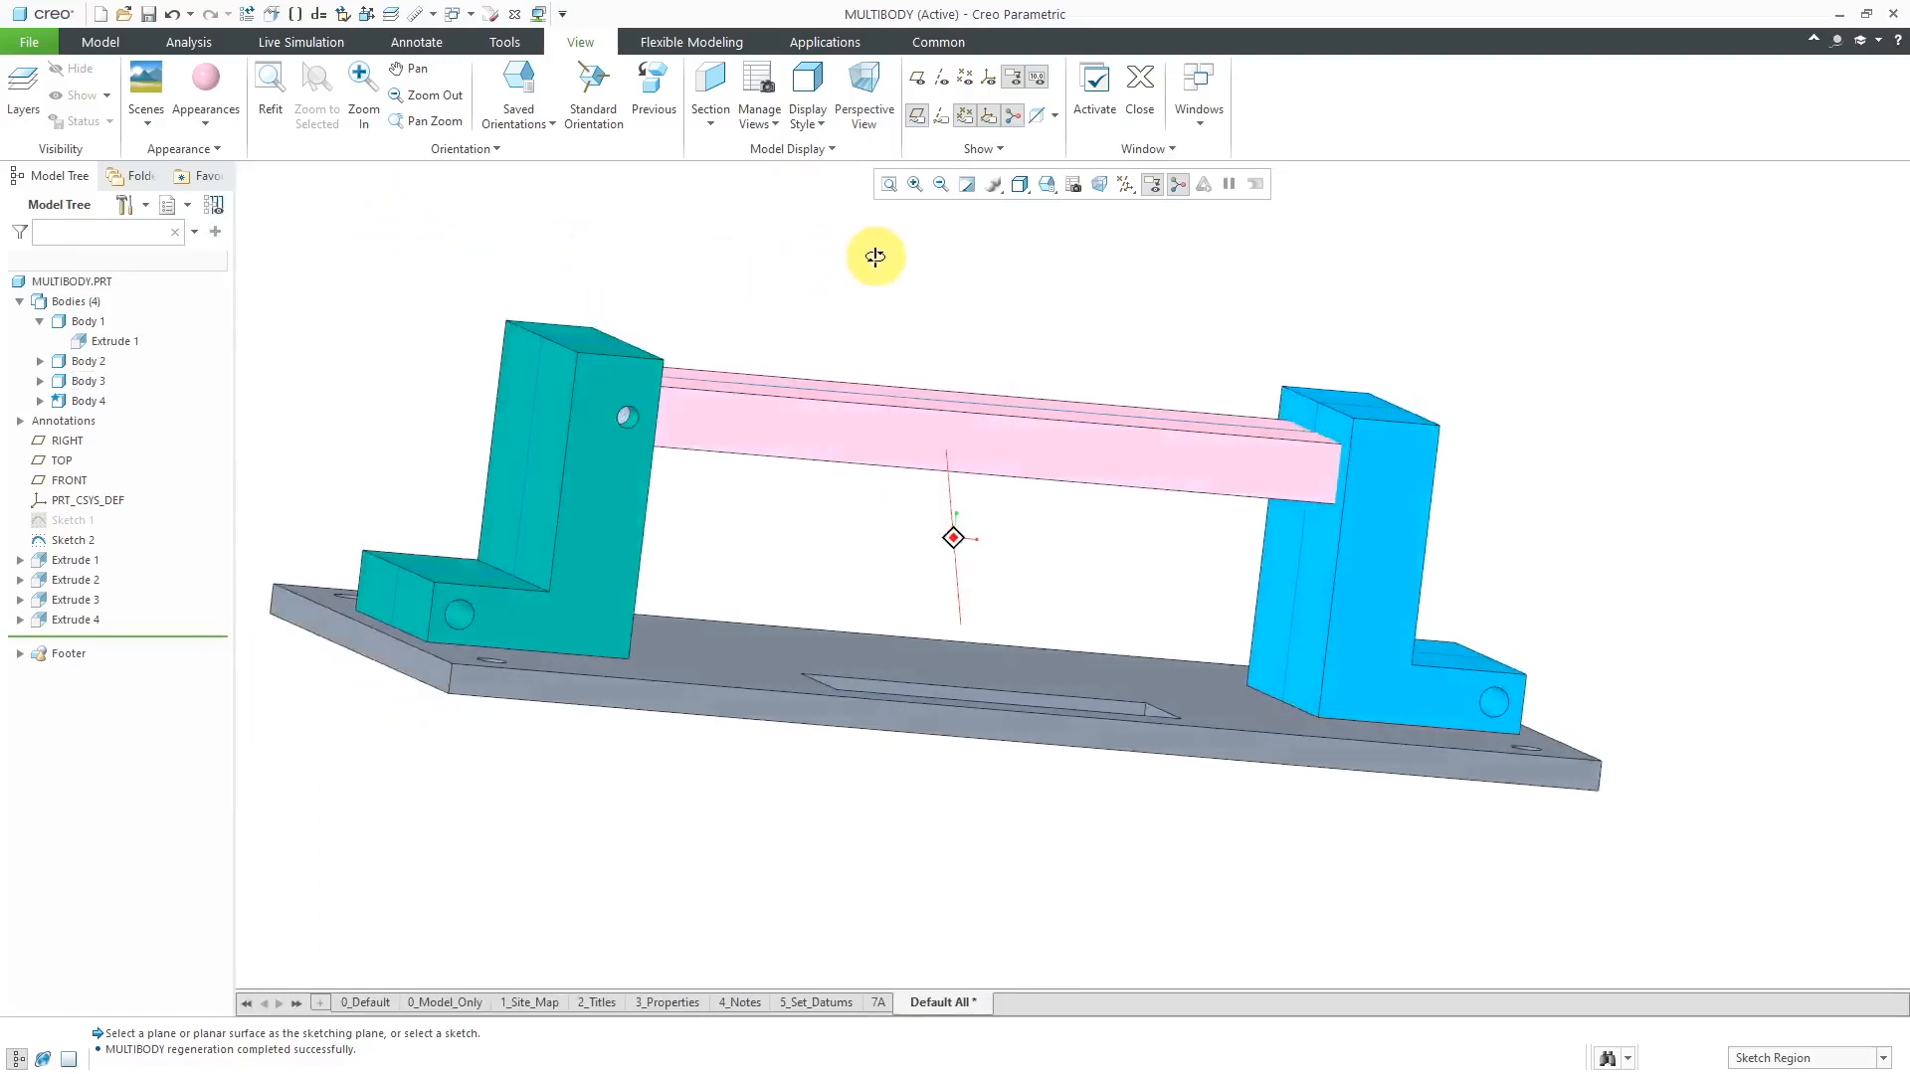
{"action": "left_click_drag", "start_coordinate": [874, 256], "coordinate": [836, 255]}
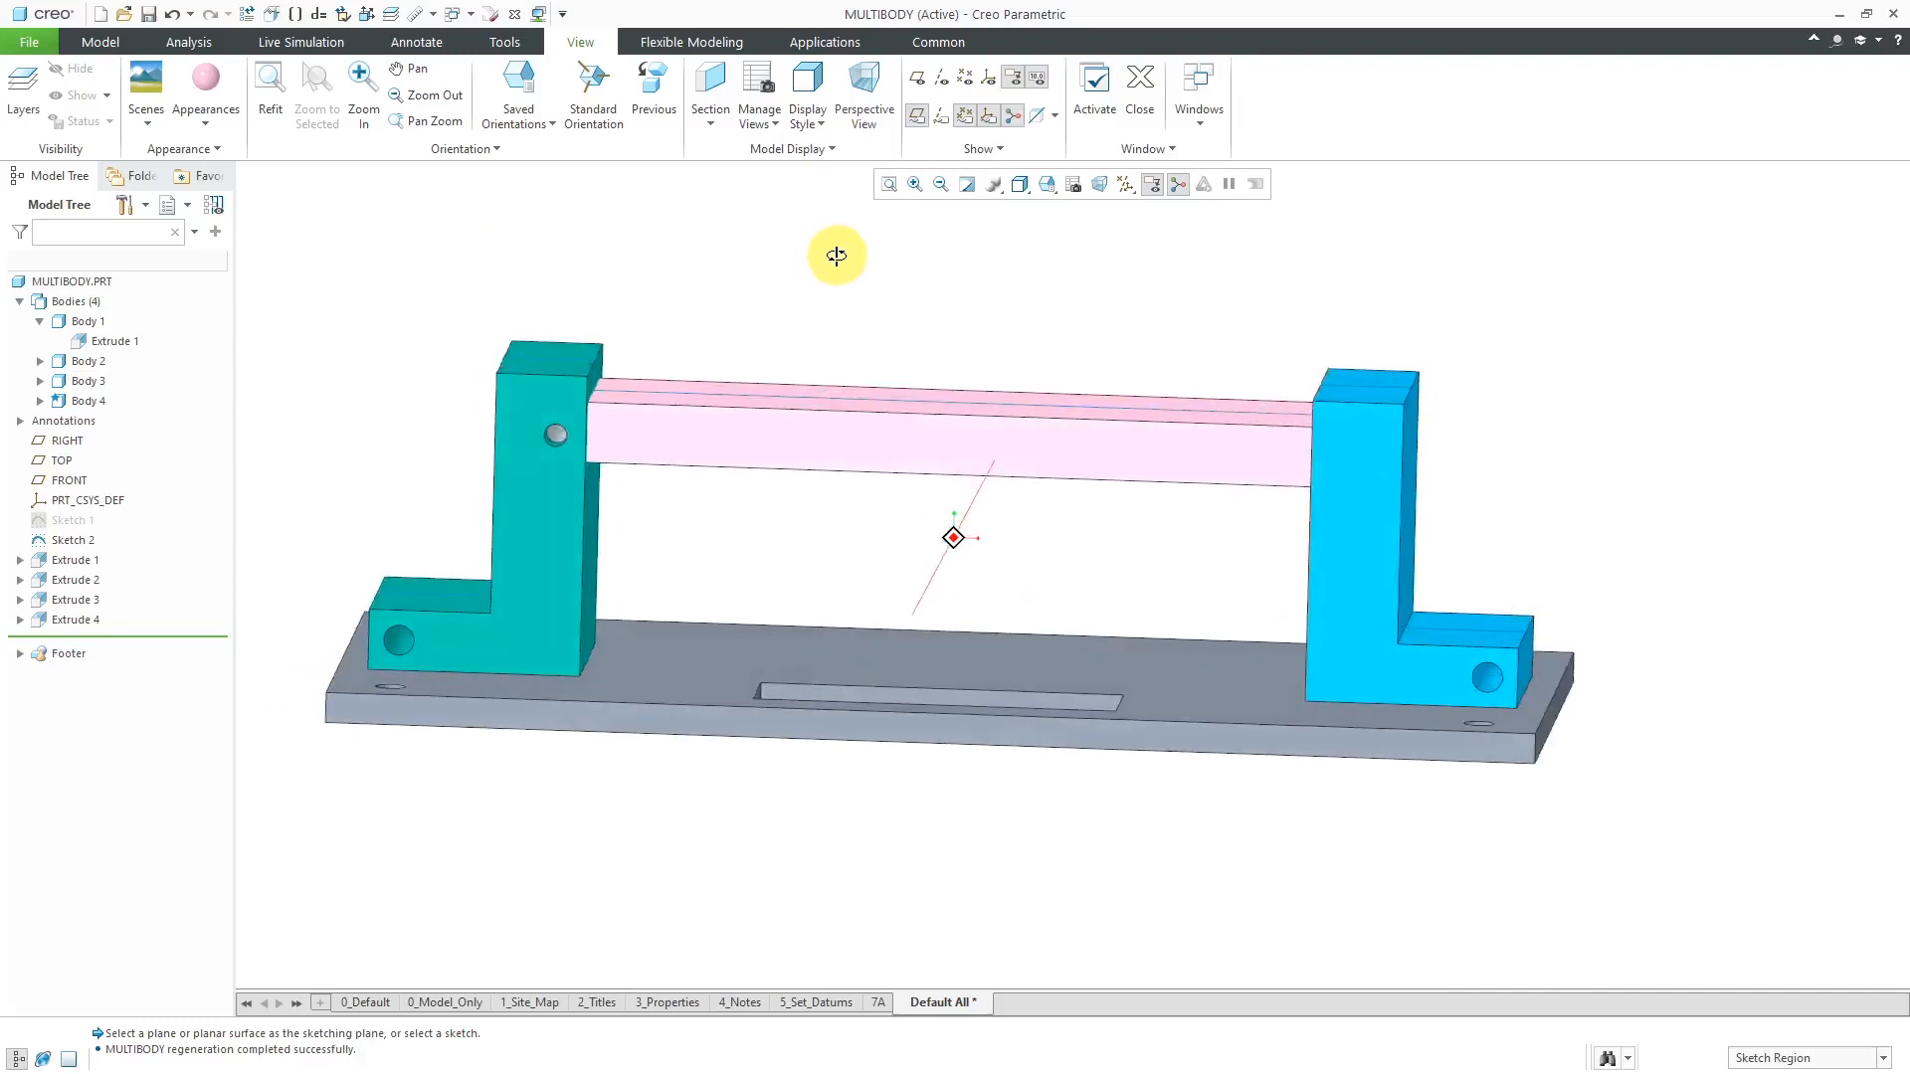
{"action": "left_click_drag", "start_coordinate": [836, 254], "coordinate": [292, 427]}
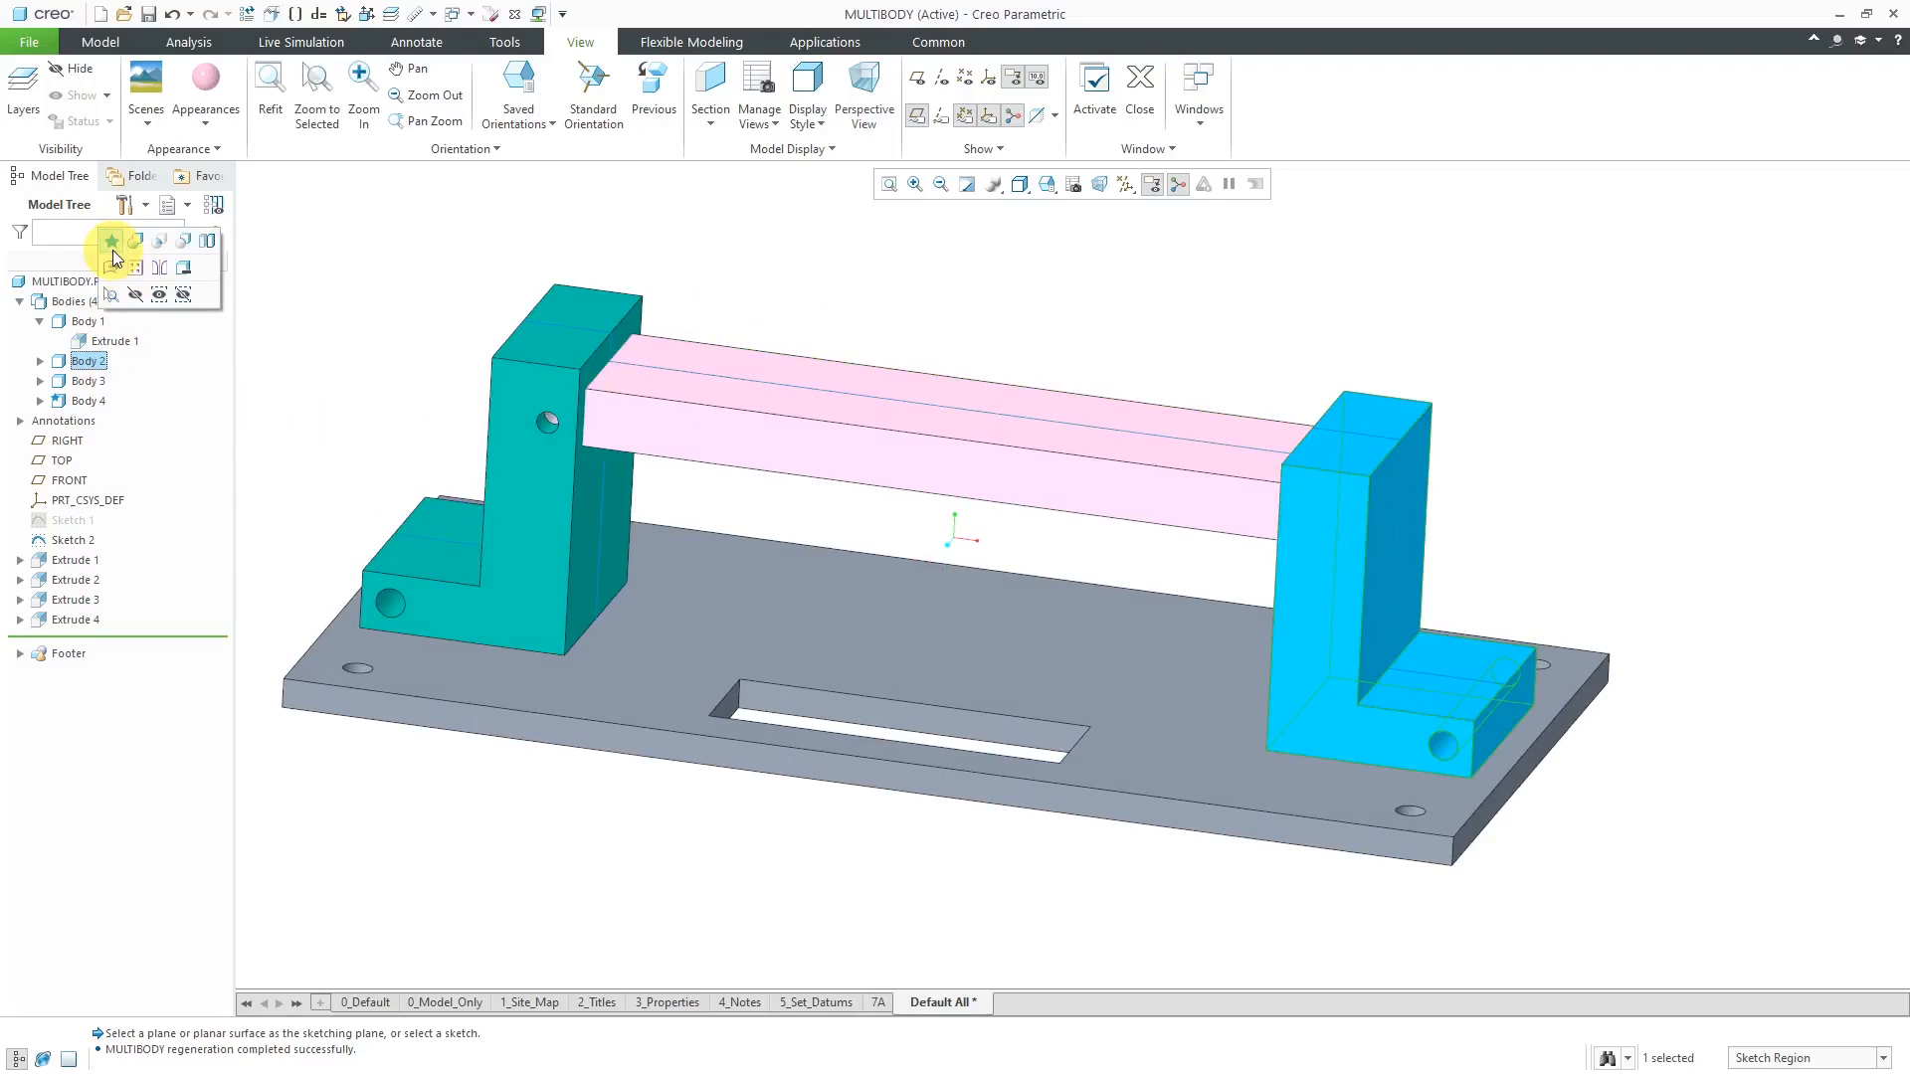
{"action": "mouse_move", "coordinate": [137, 241]}
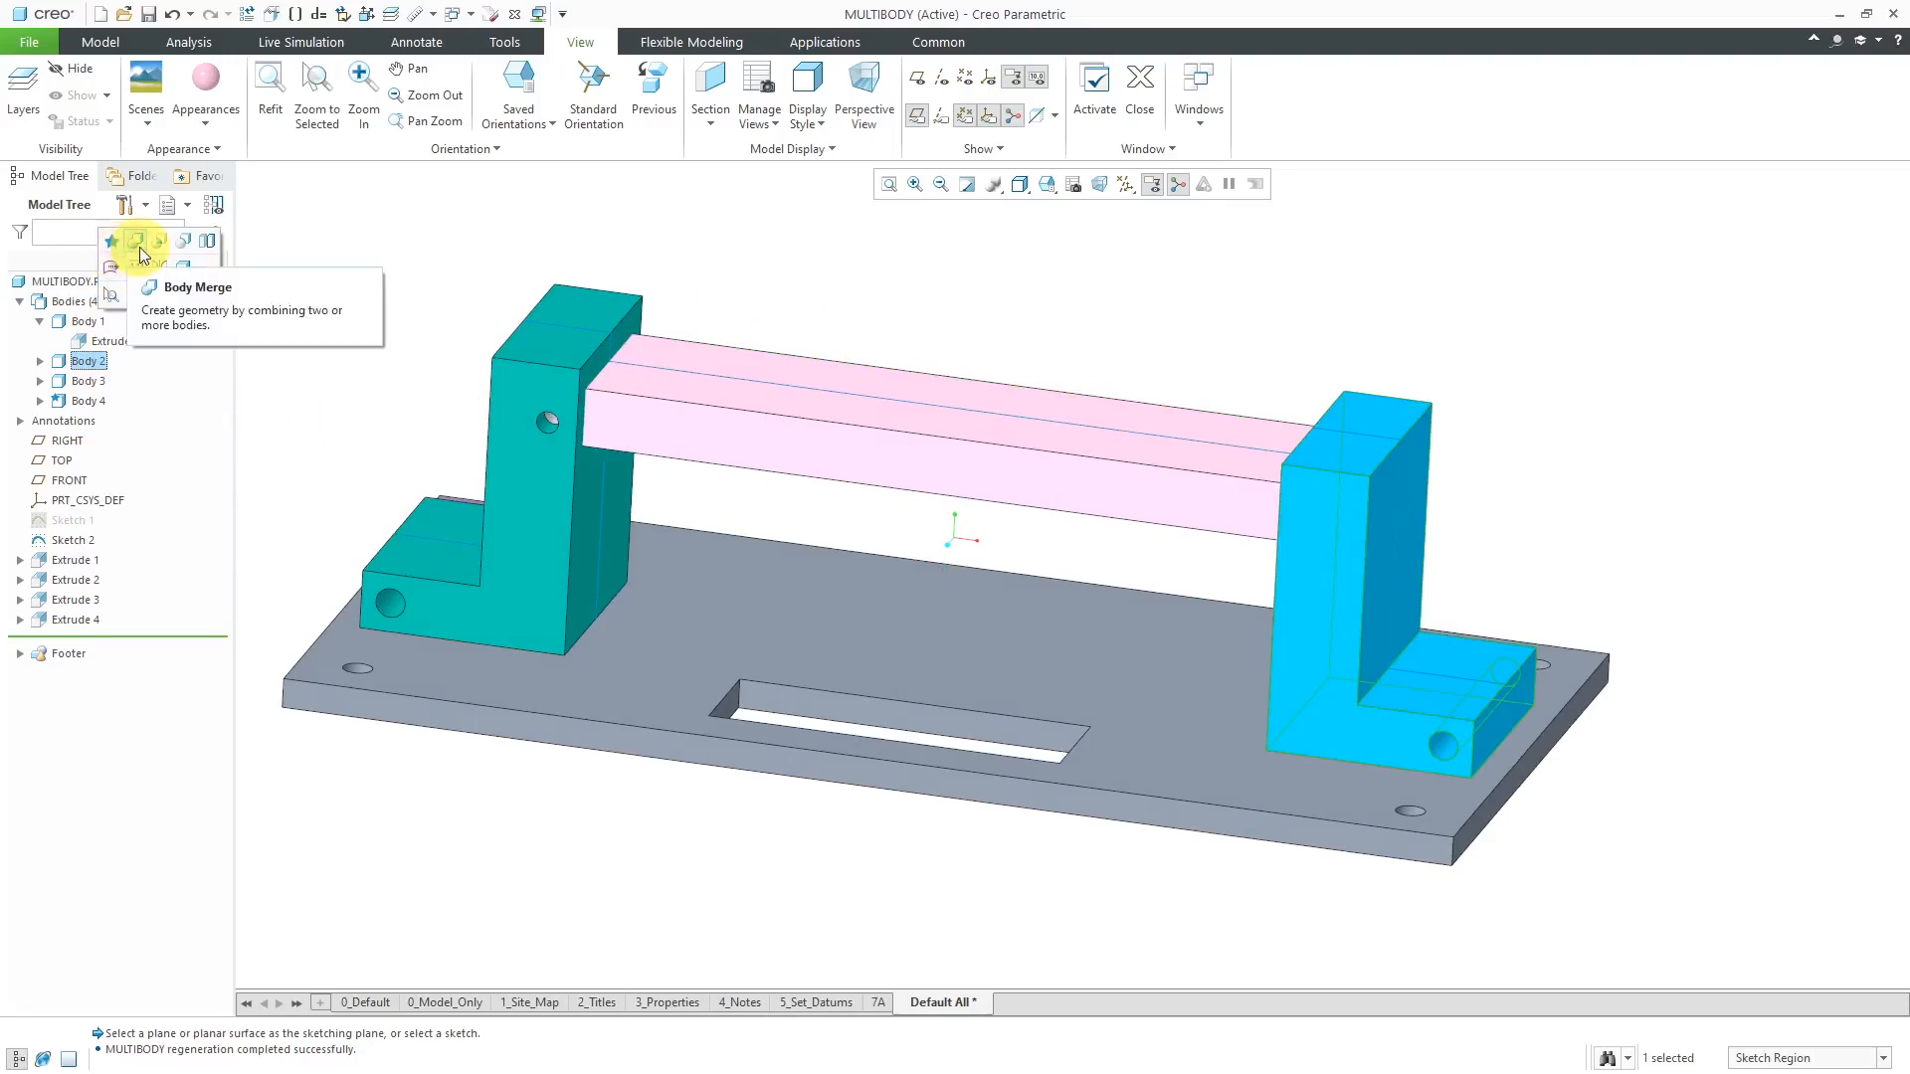
{"action": "mouse_move", "coordinate": [159, 241]}
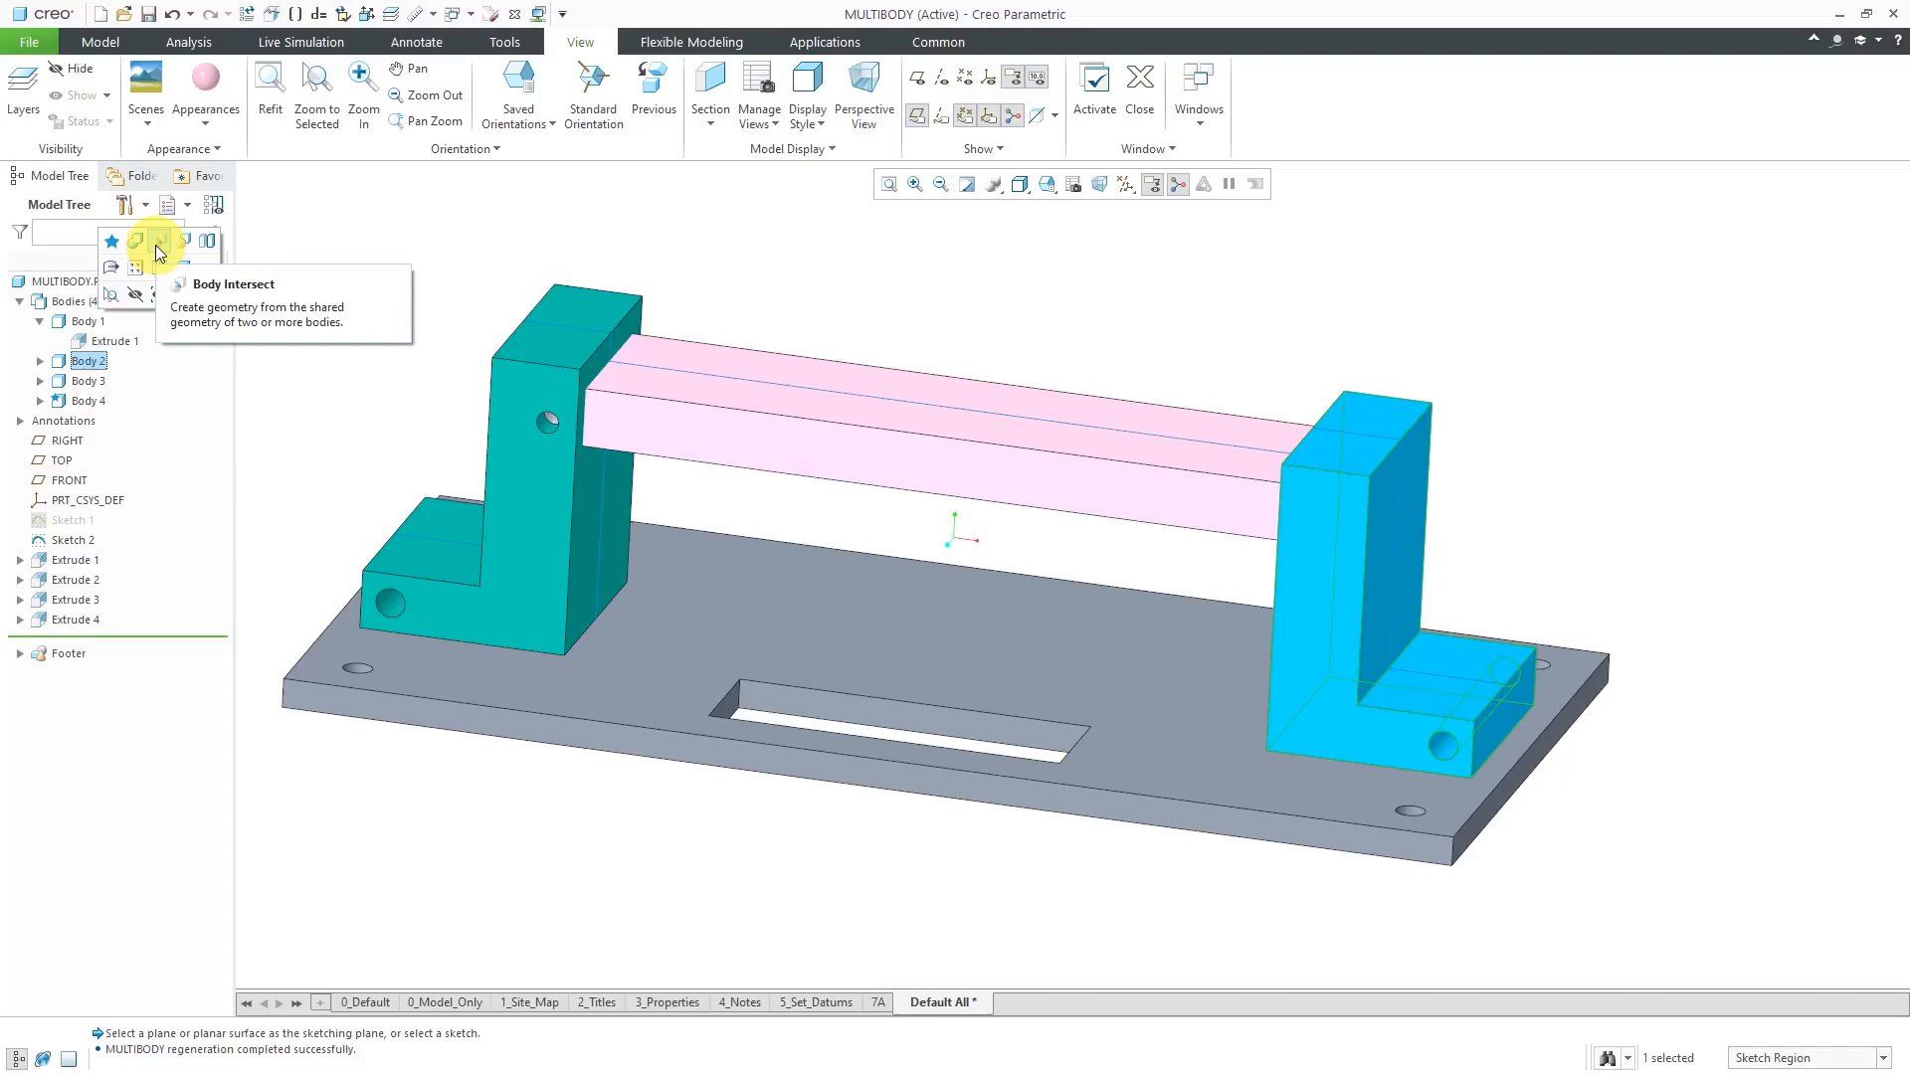
{"action": "mouse_move", "coordinate": [181, 251]}
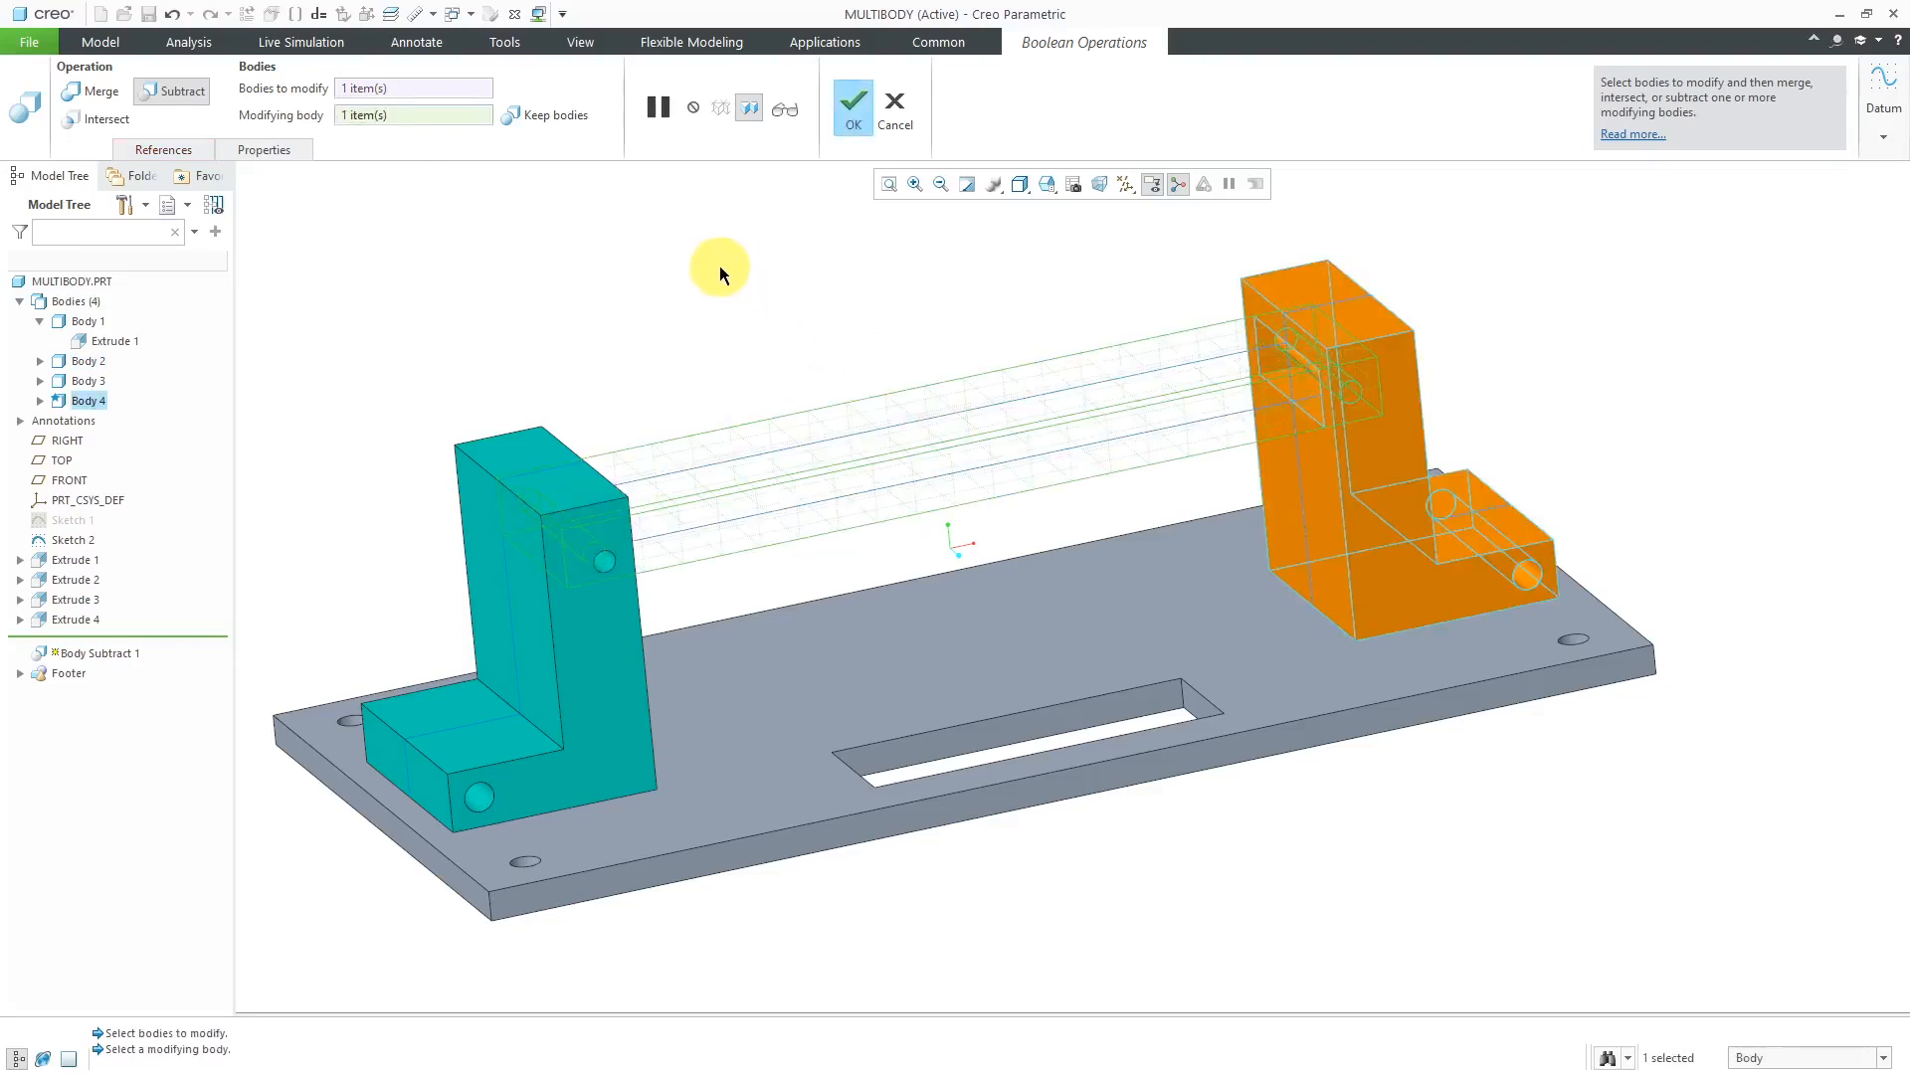
{"action": "mouse_move", "coordinate": [609, 358]}
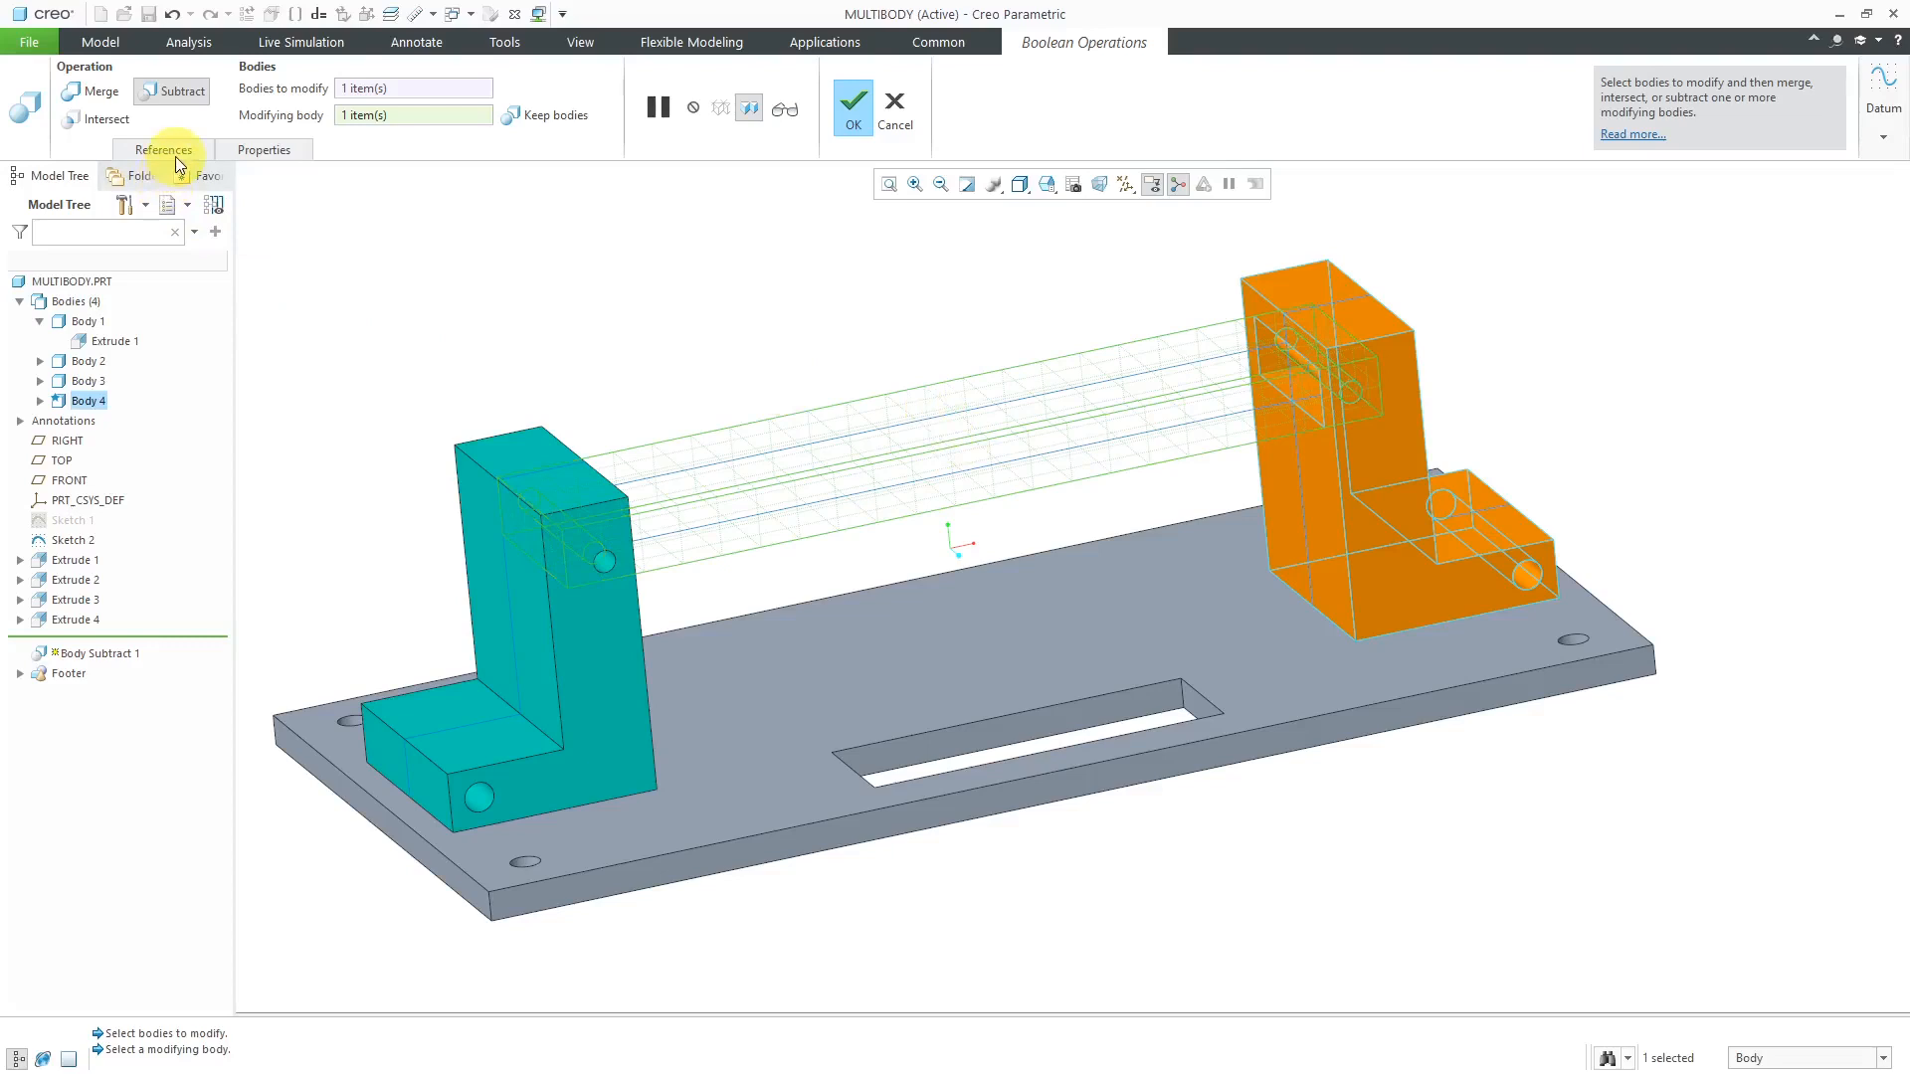
Step: Subtract Body 4 from Body 2, cutting square openings through the right bracket
{"action": "left_click", "coordinate": [162, 148]}
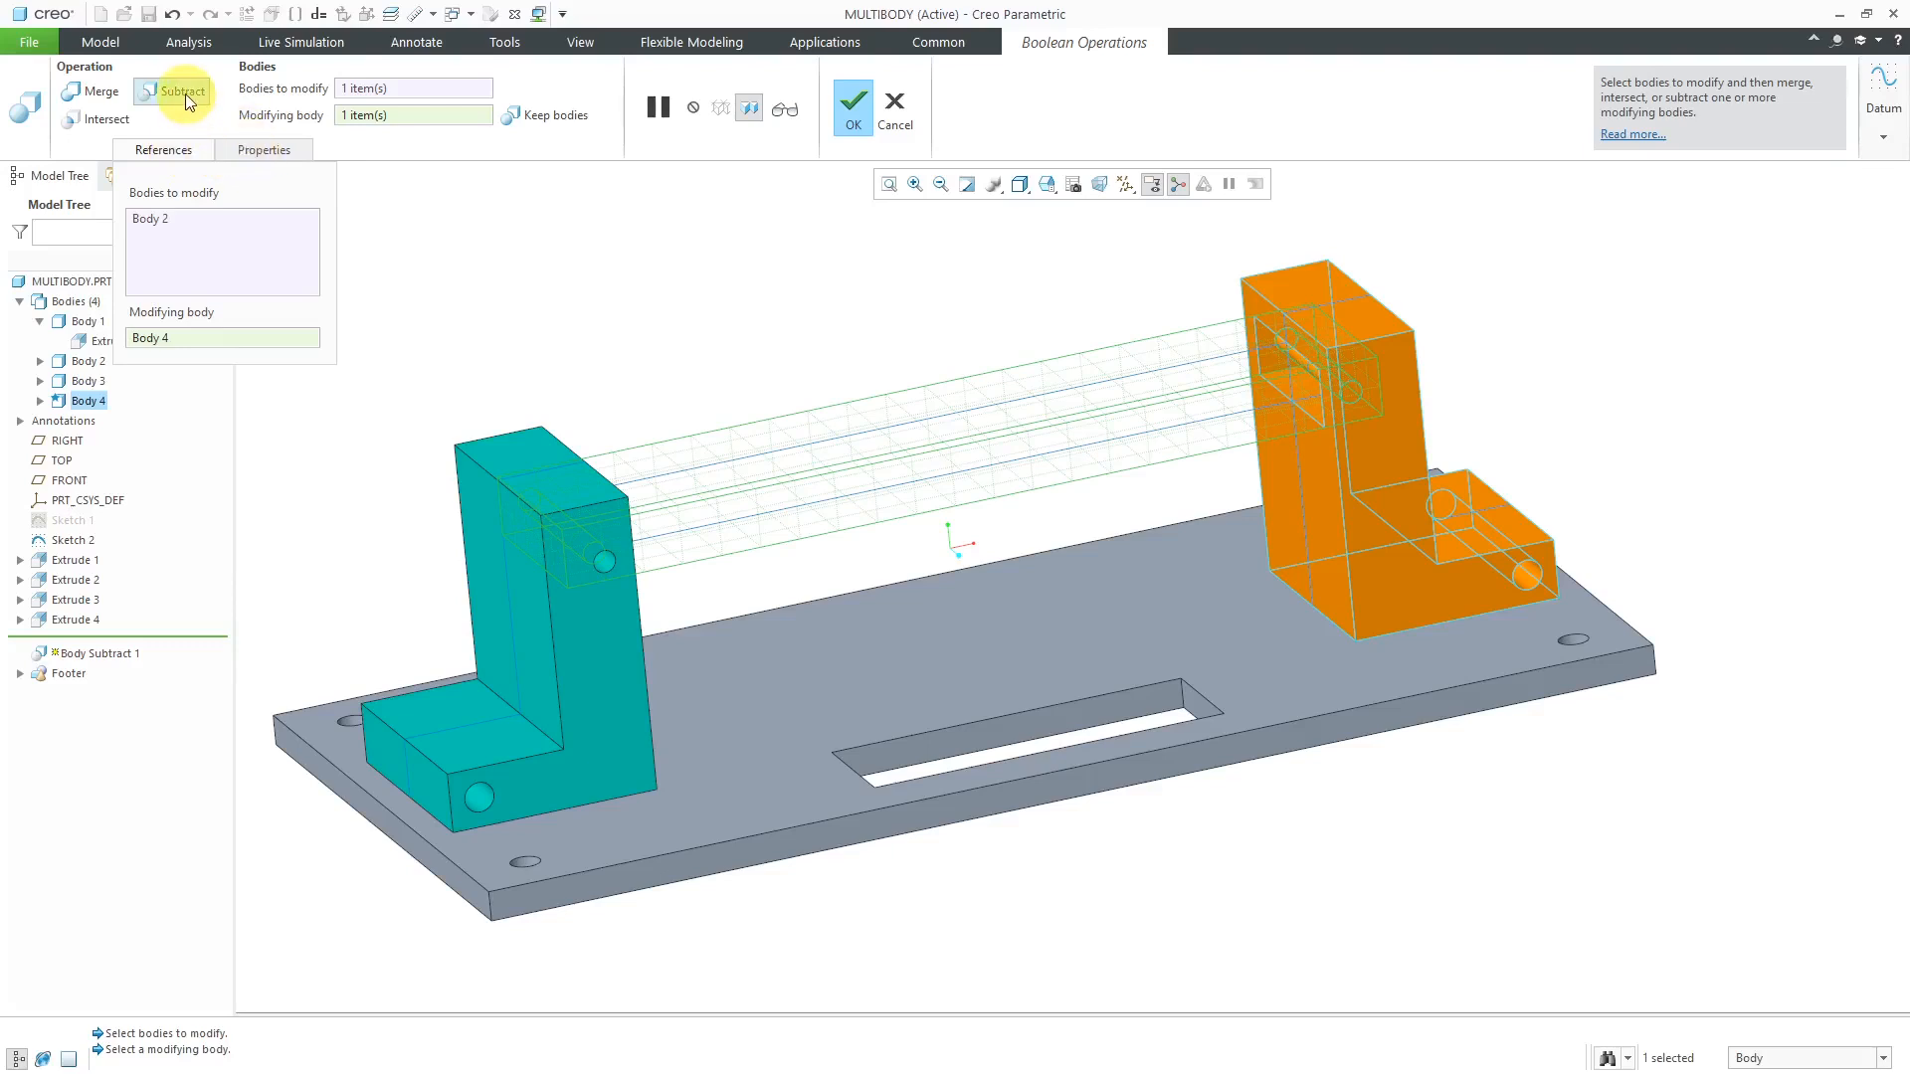
{"action": "mouse_move", "coordinate": [103, 96]}
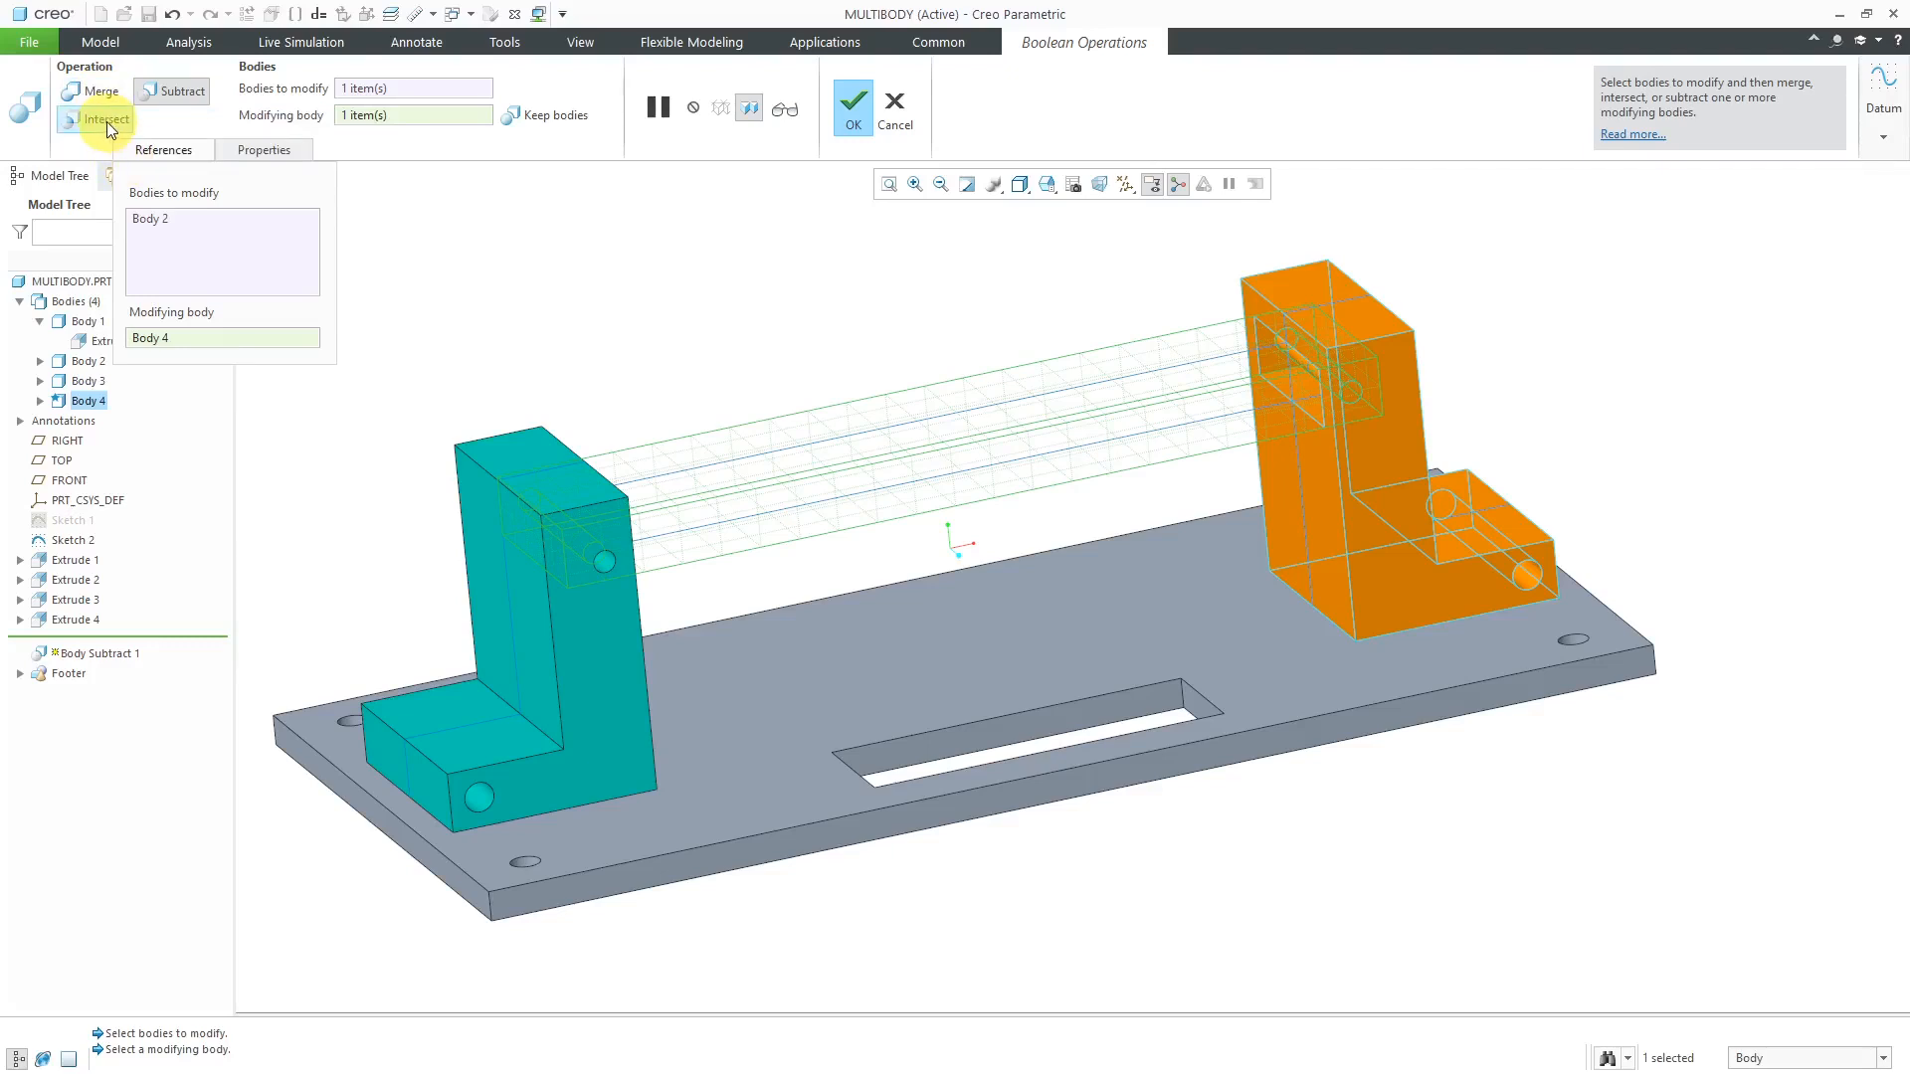
{"action": "mouse_move", "coordinate": [103, 120]}
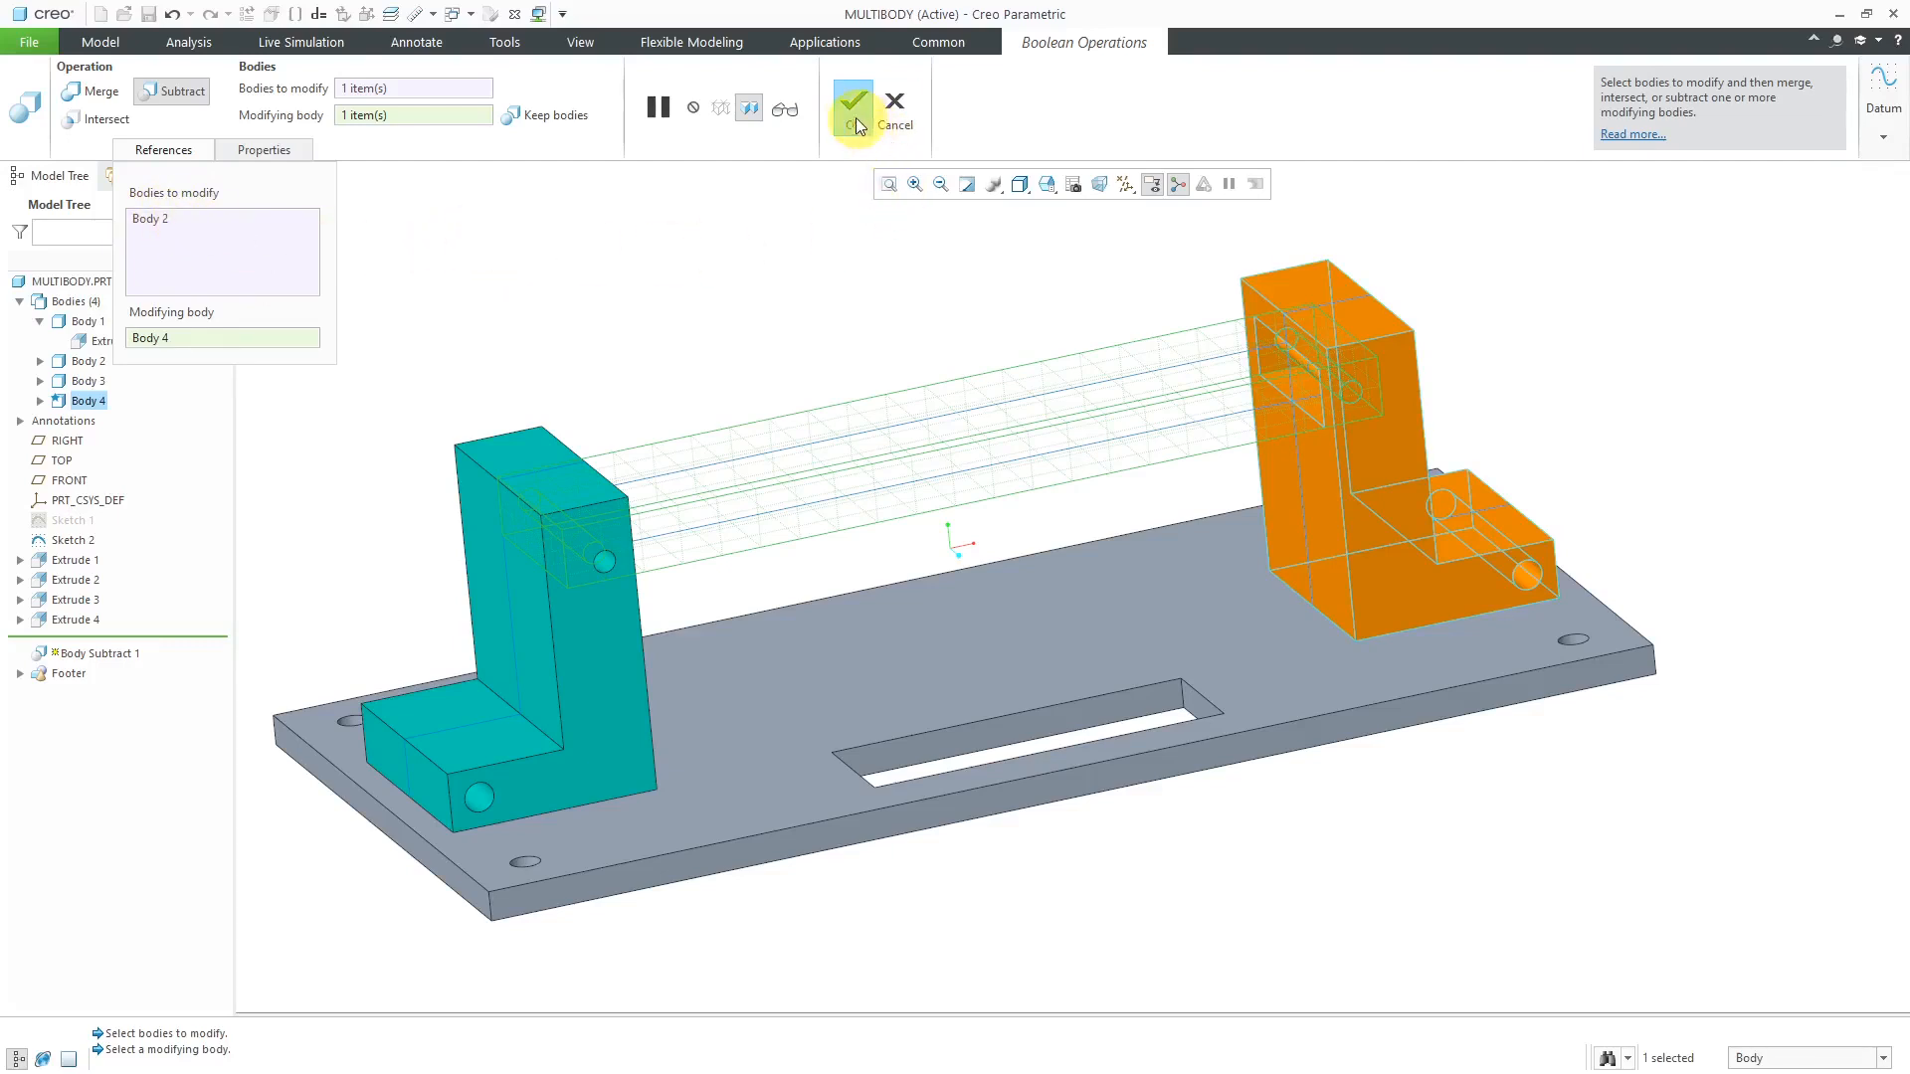
{"action": "left_click", "coordinate": [853, 107]}
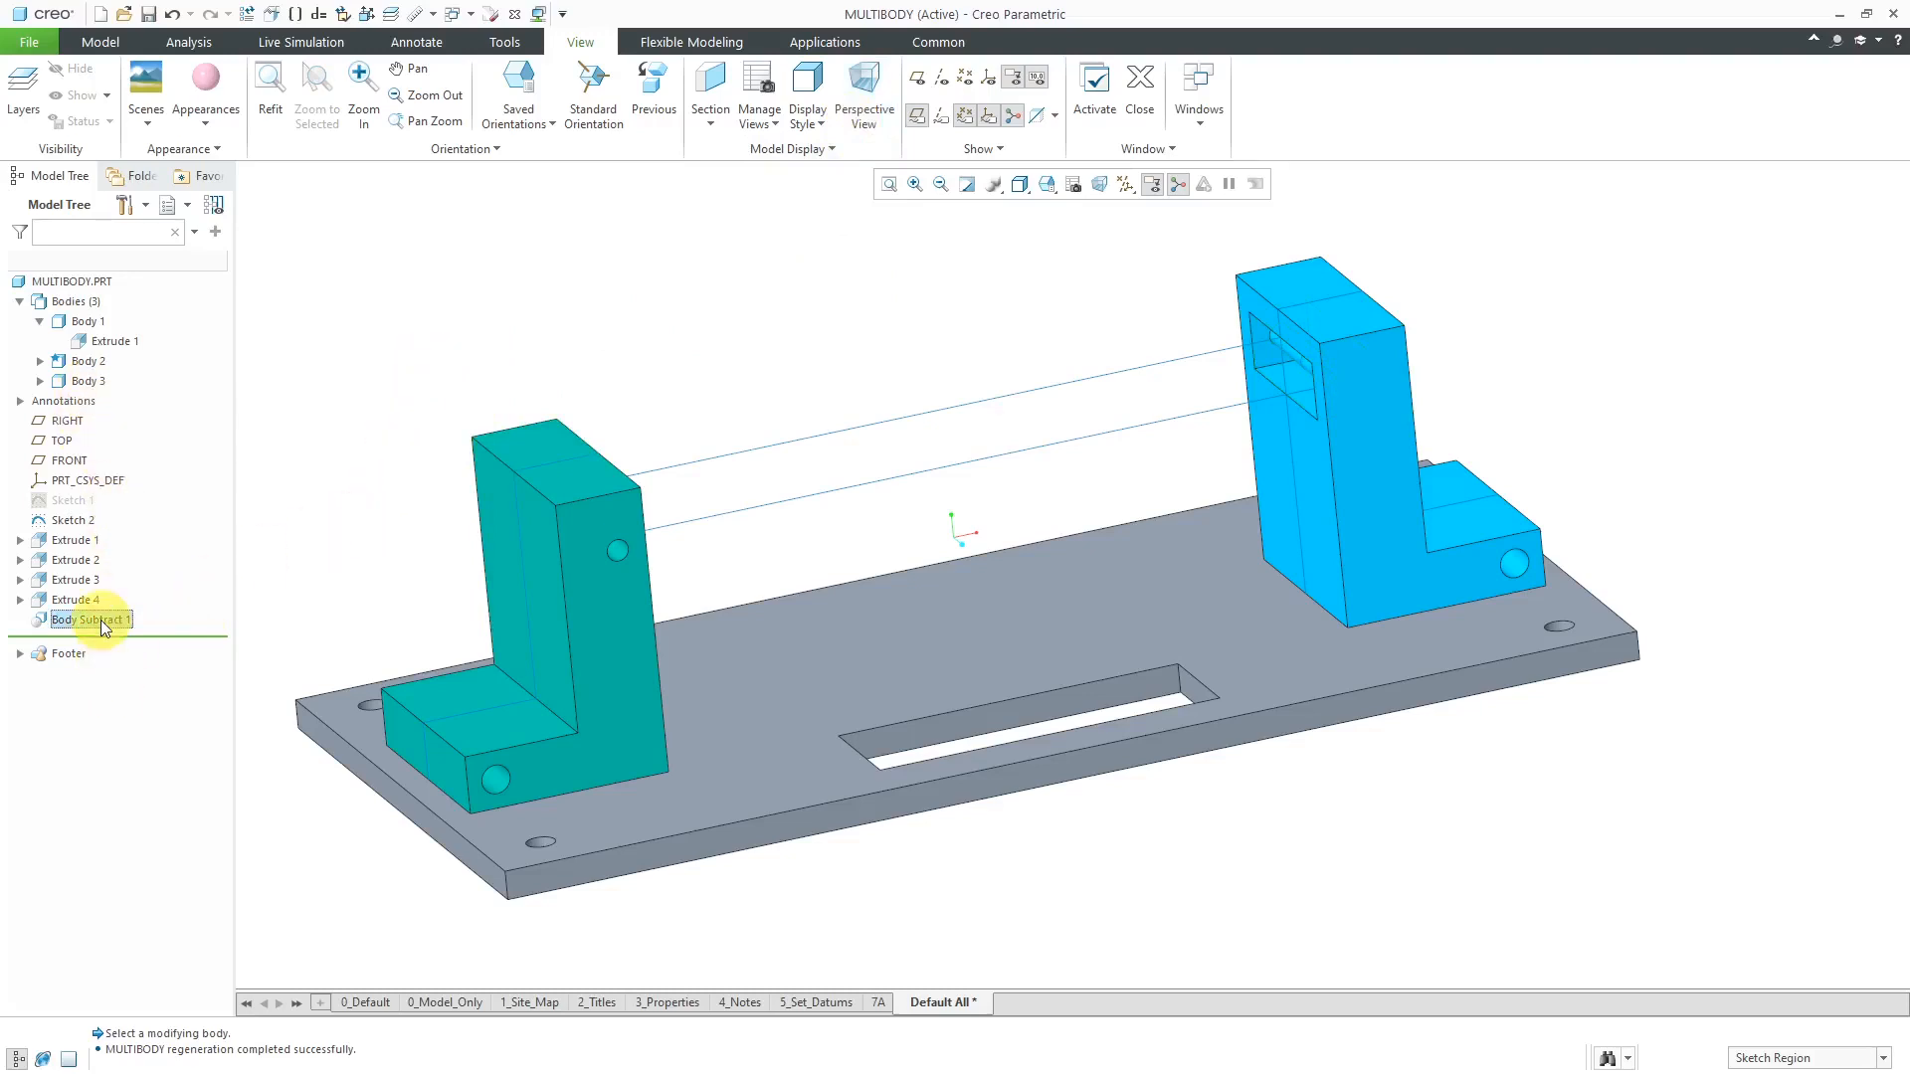
Step: Delete the Body Subtract 1 feature so the pink crossbar returns as Body 4
{"action": "left_click", "coordinate": [88, 619]}
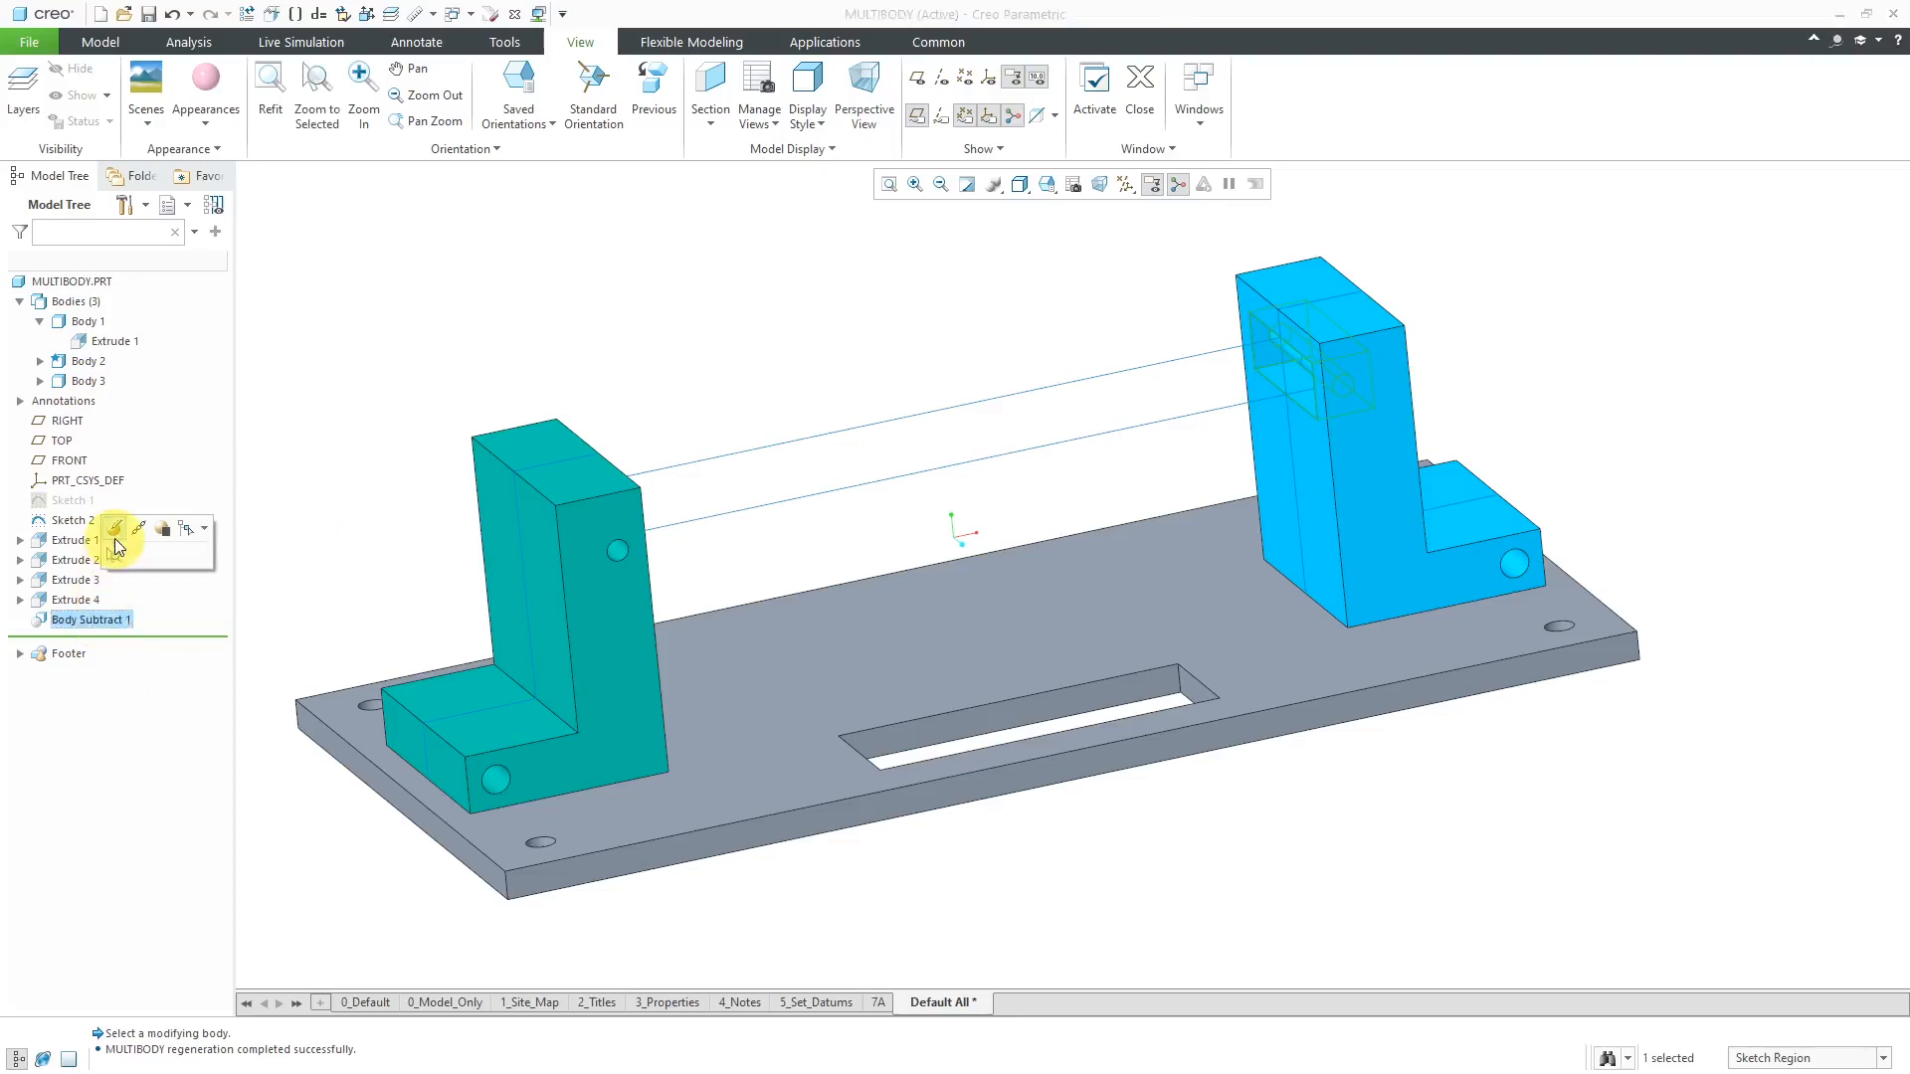
{"action": "left_click", "coordinate": [115, 527]}
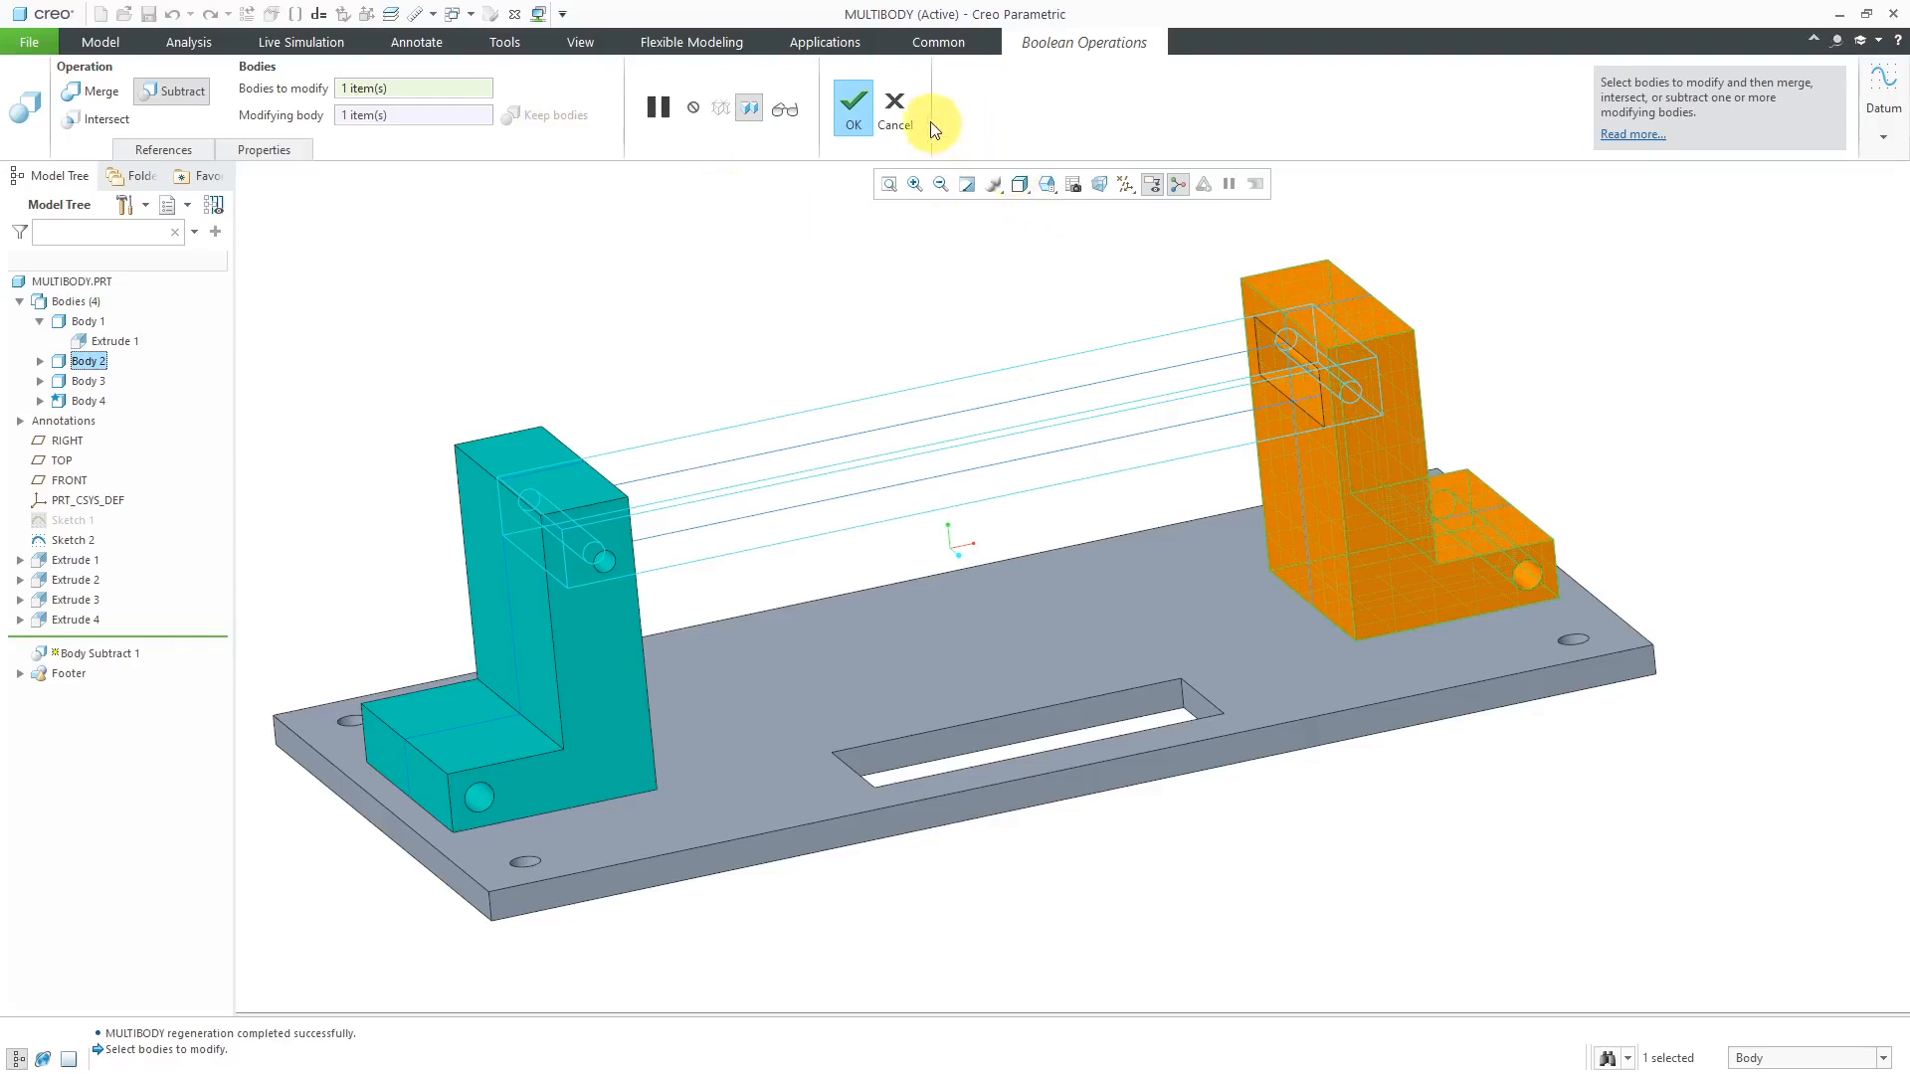
{"action": "left_click", "coordinate": [851, 109]}
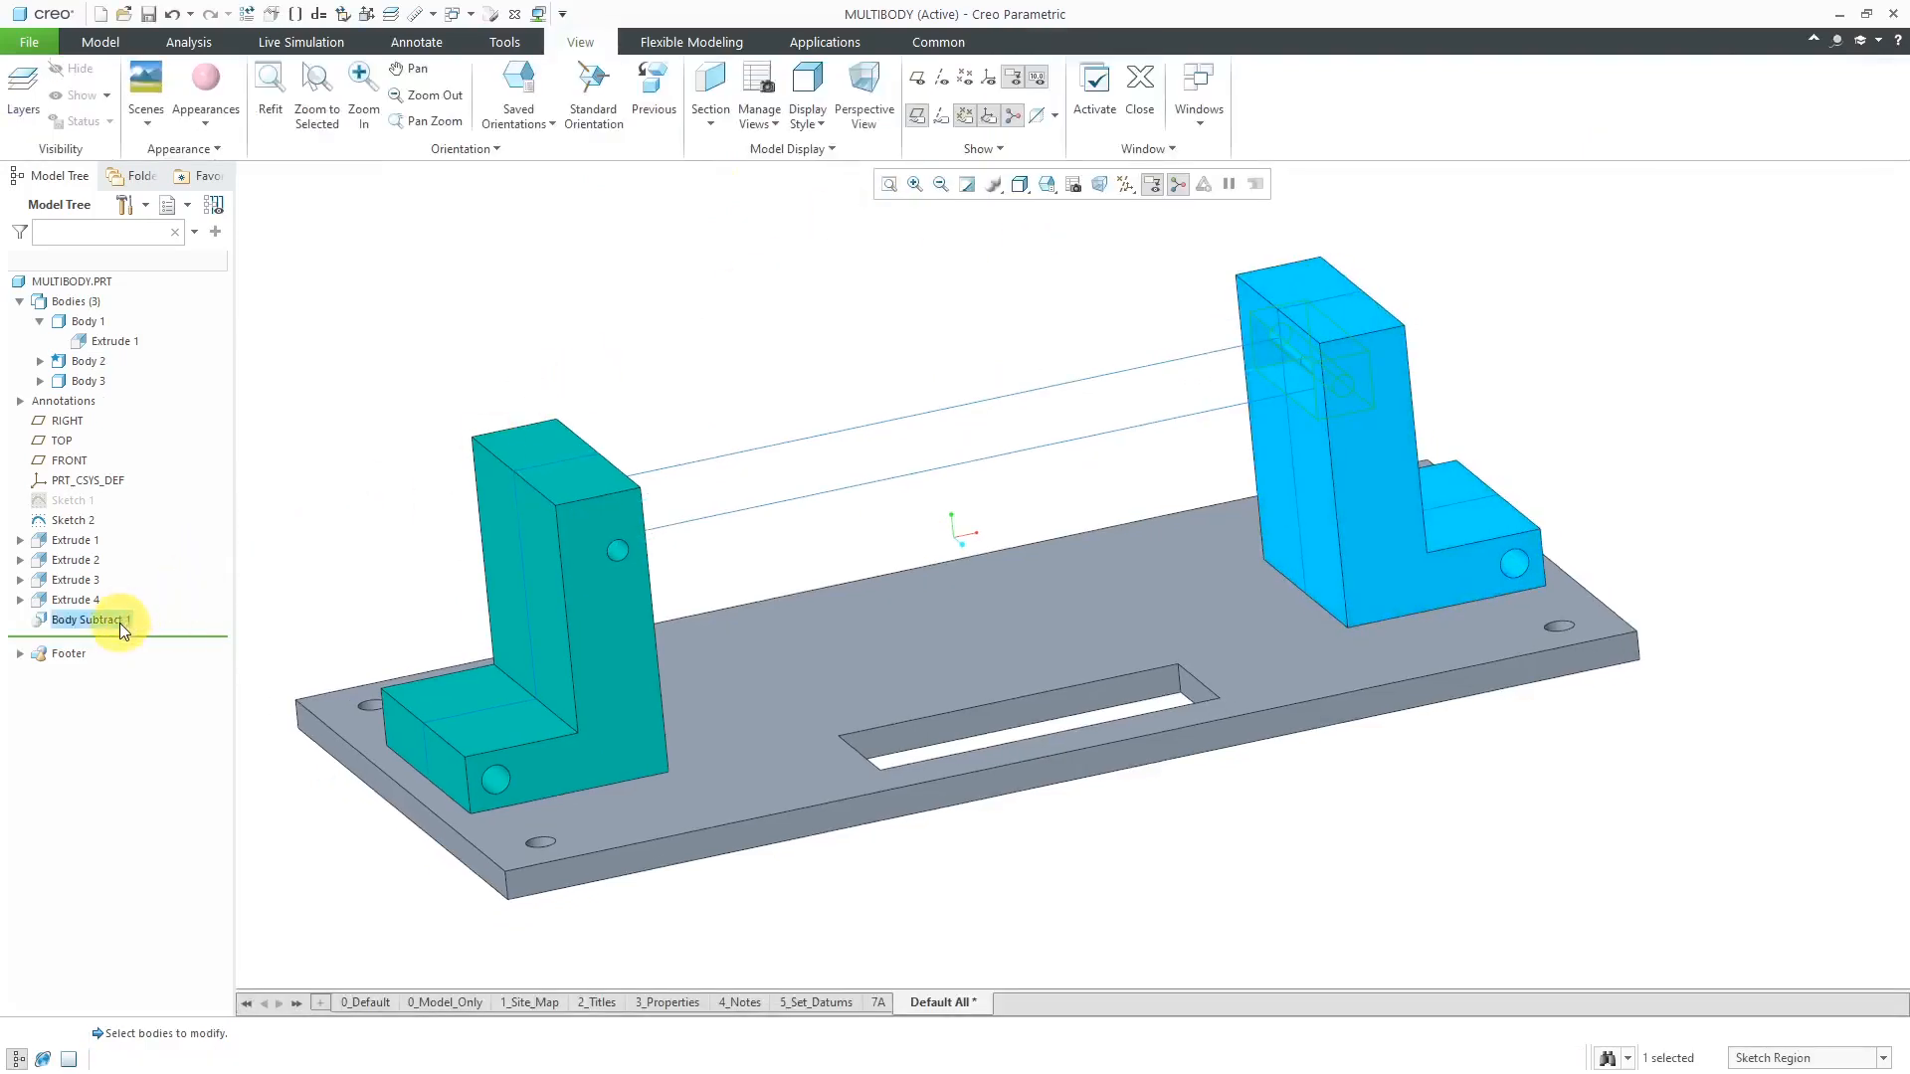
{"action": "right_click", "coordinate": [92, 618]}
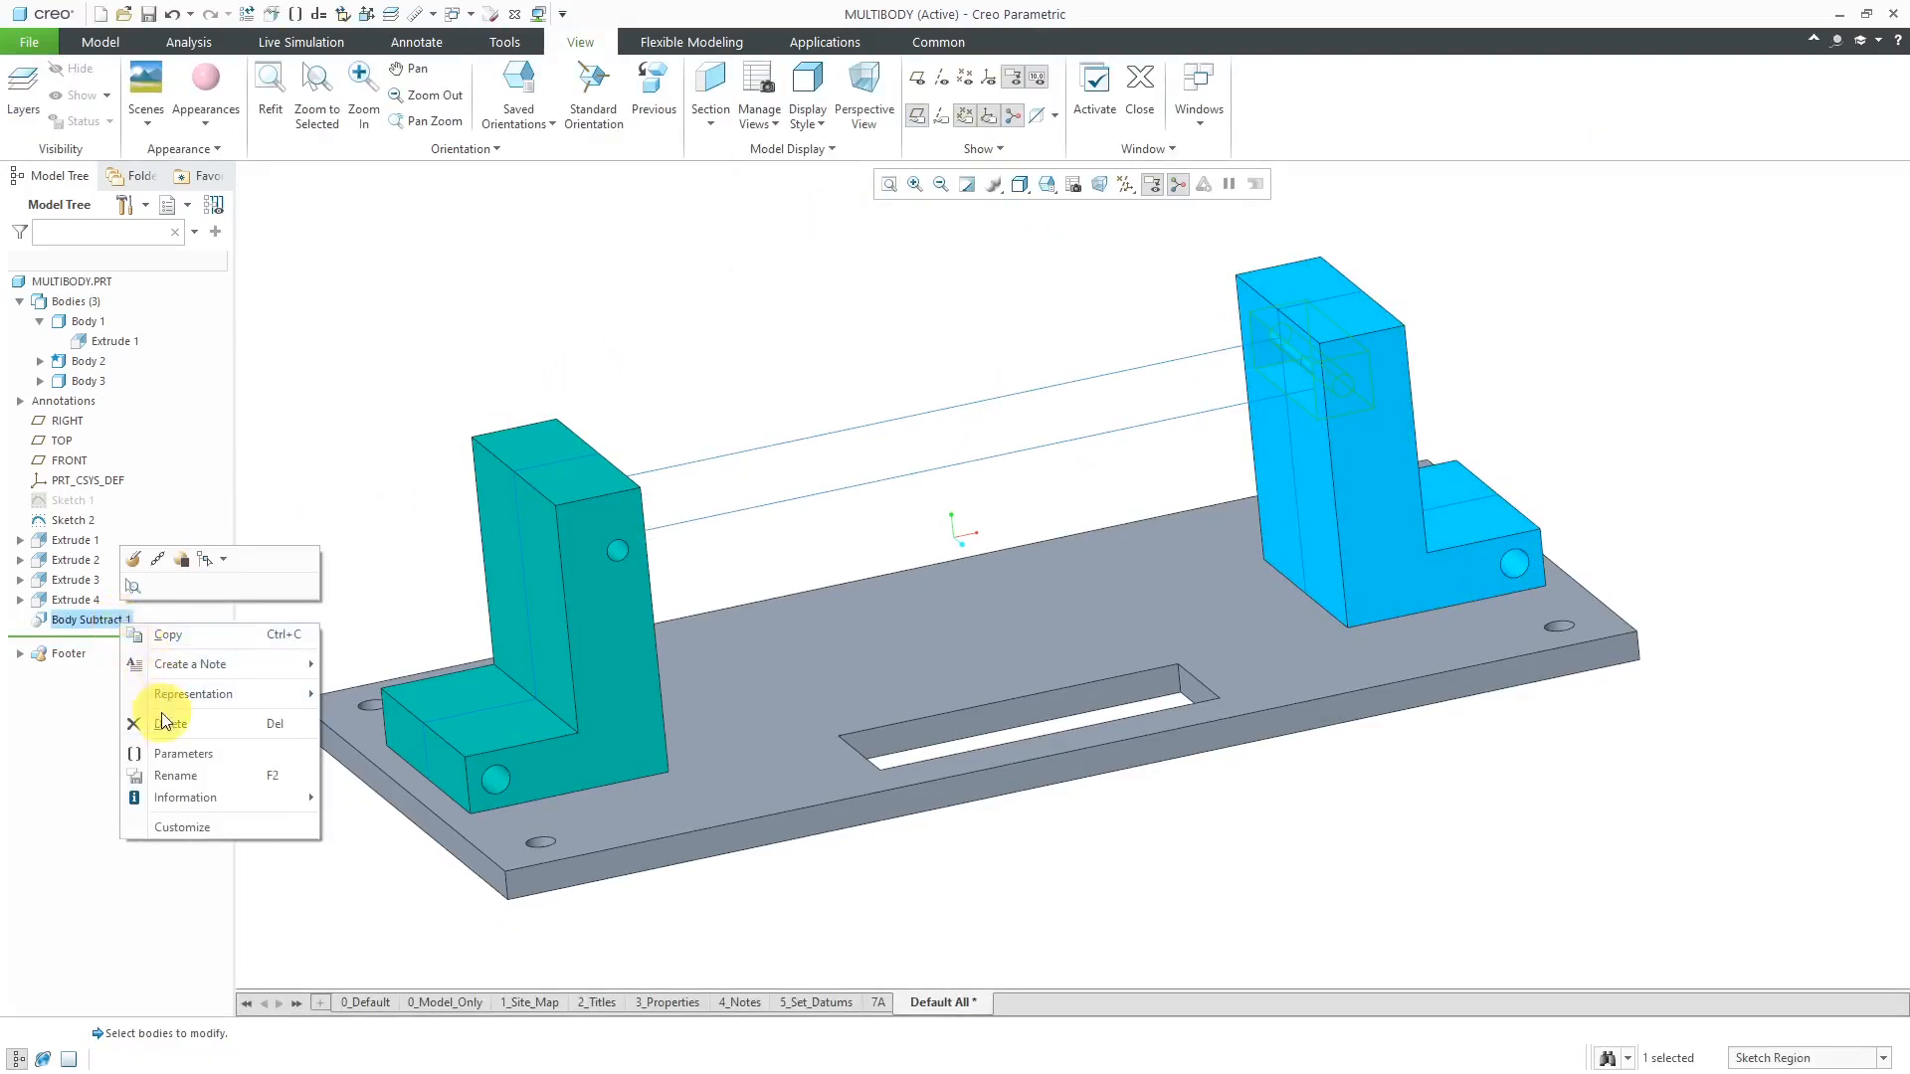
{"action": "left_click", "coordinate": [169, 722]}
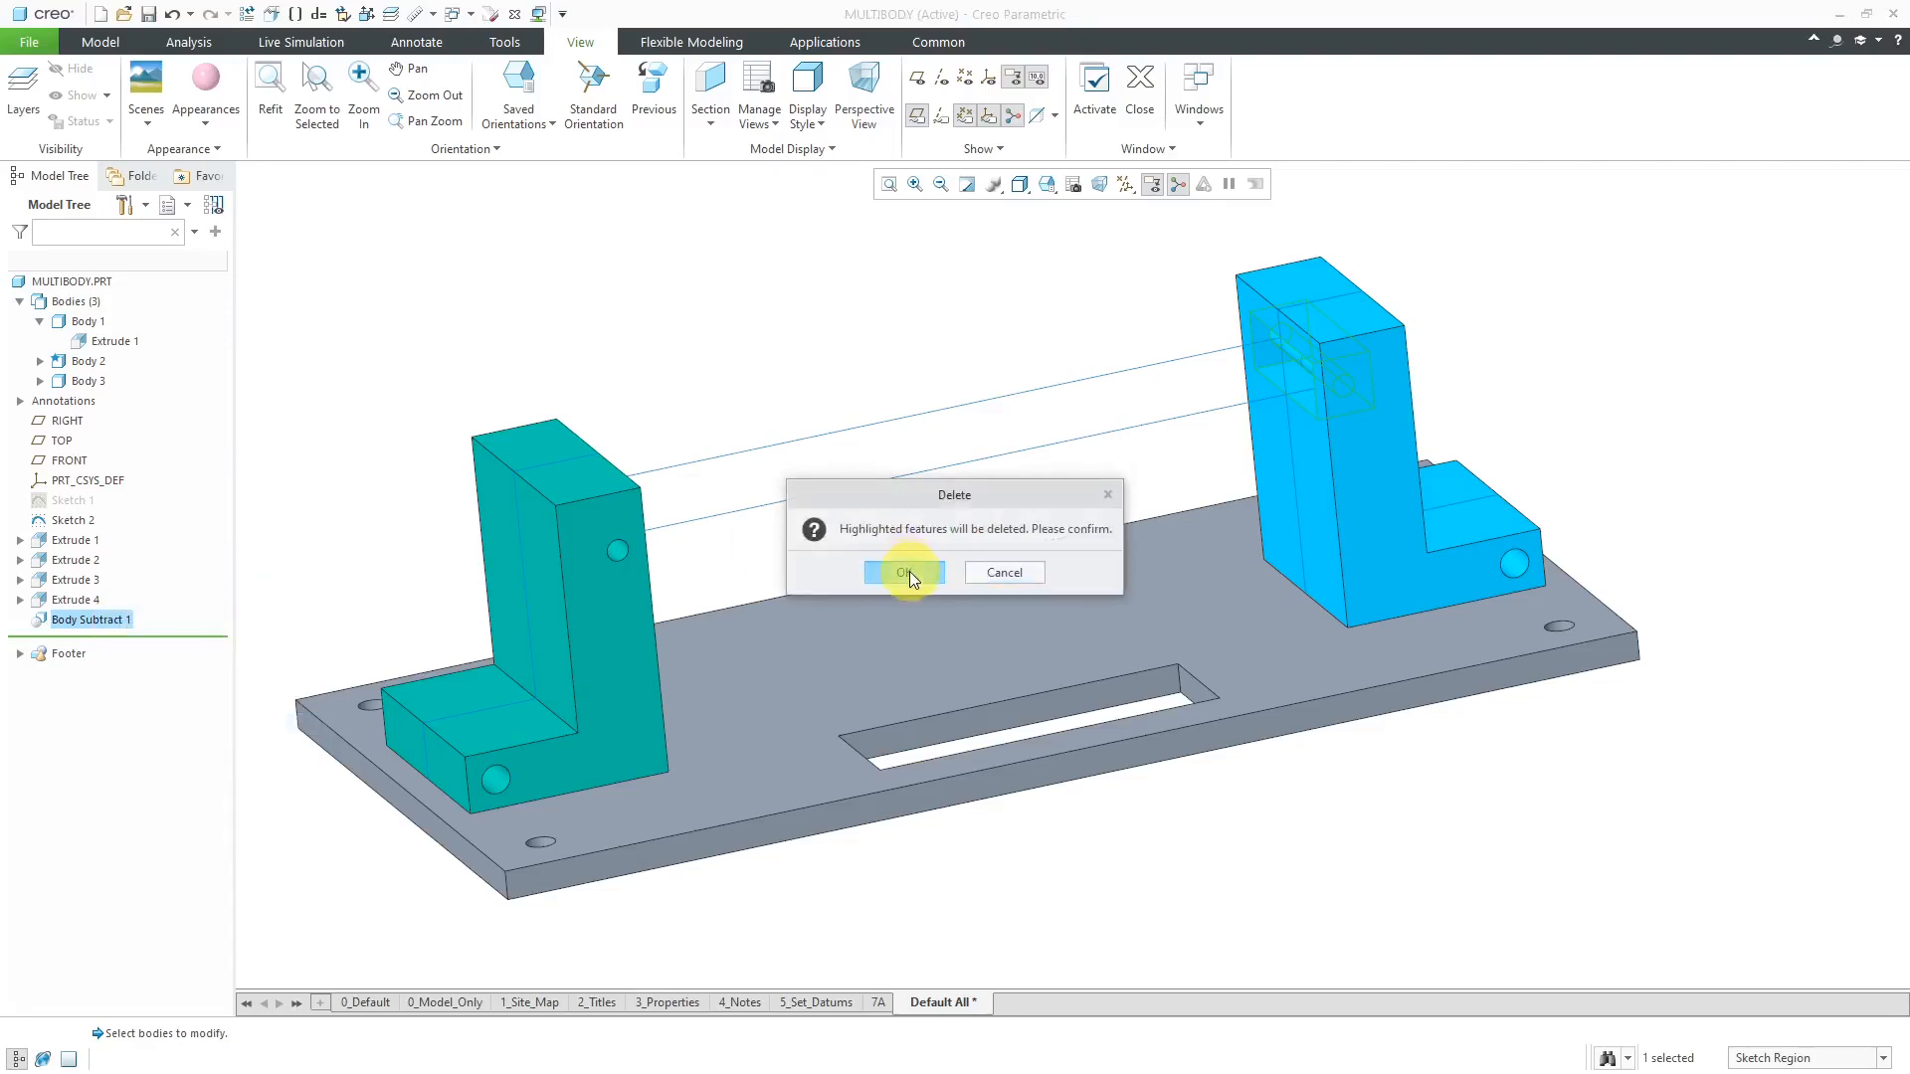
{"action": "left_click", "coordinate": [901, 573]}
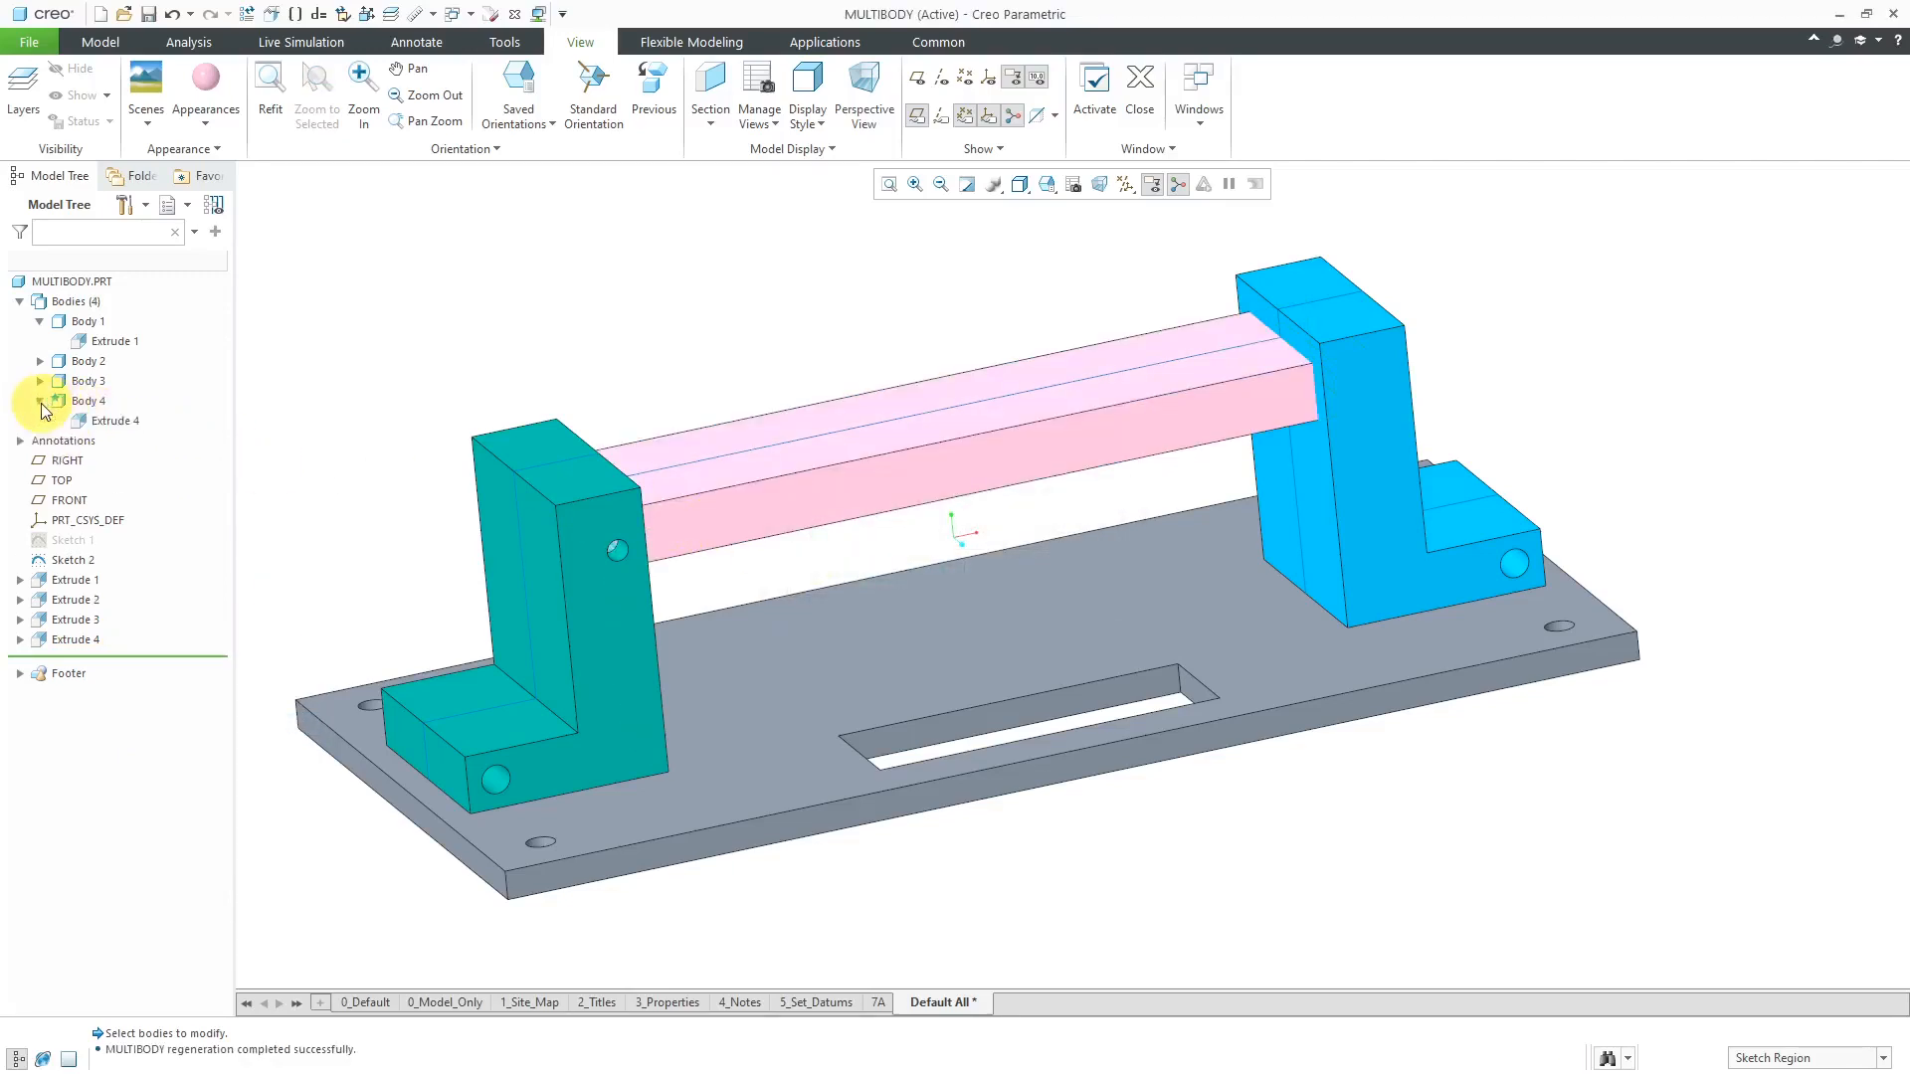
{"action": "left_click", "coordinate": [40, 401]}
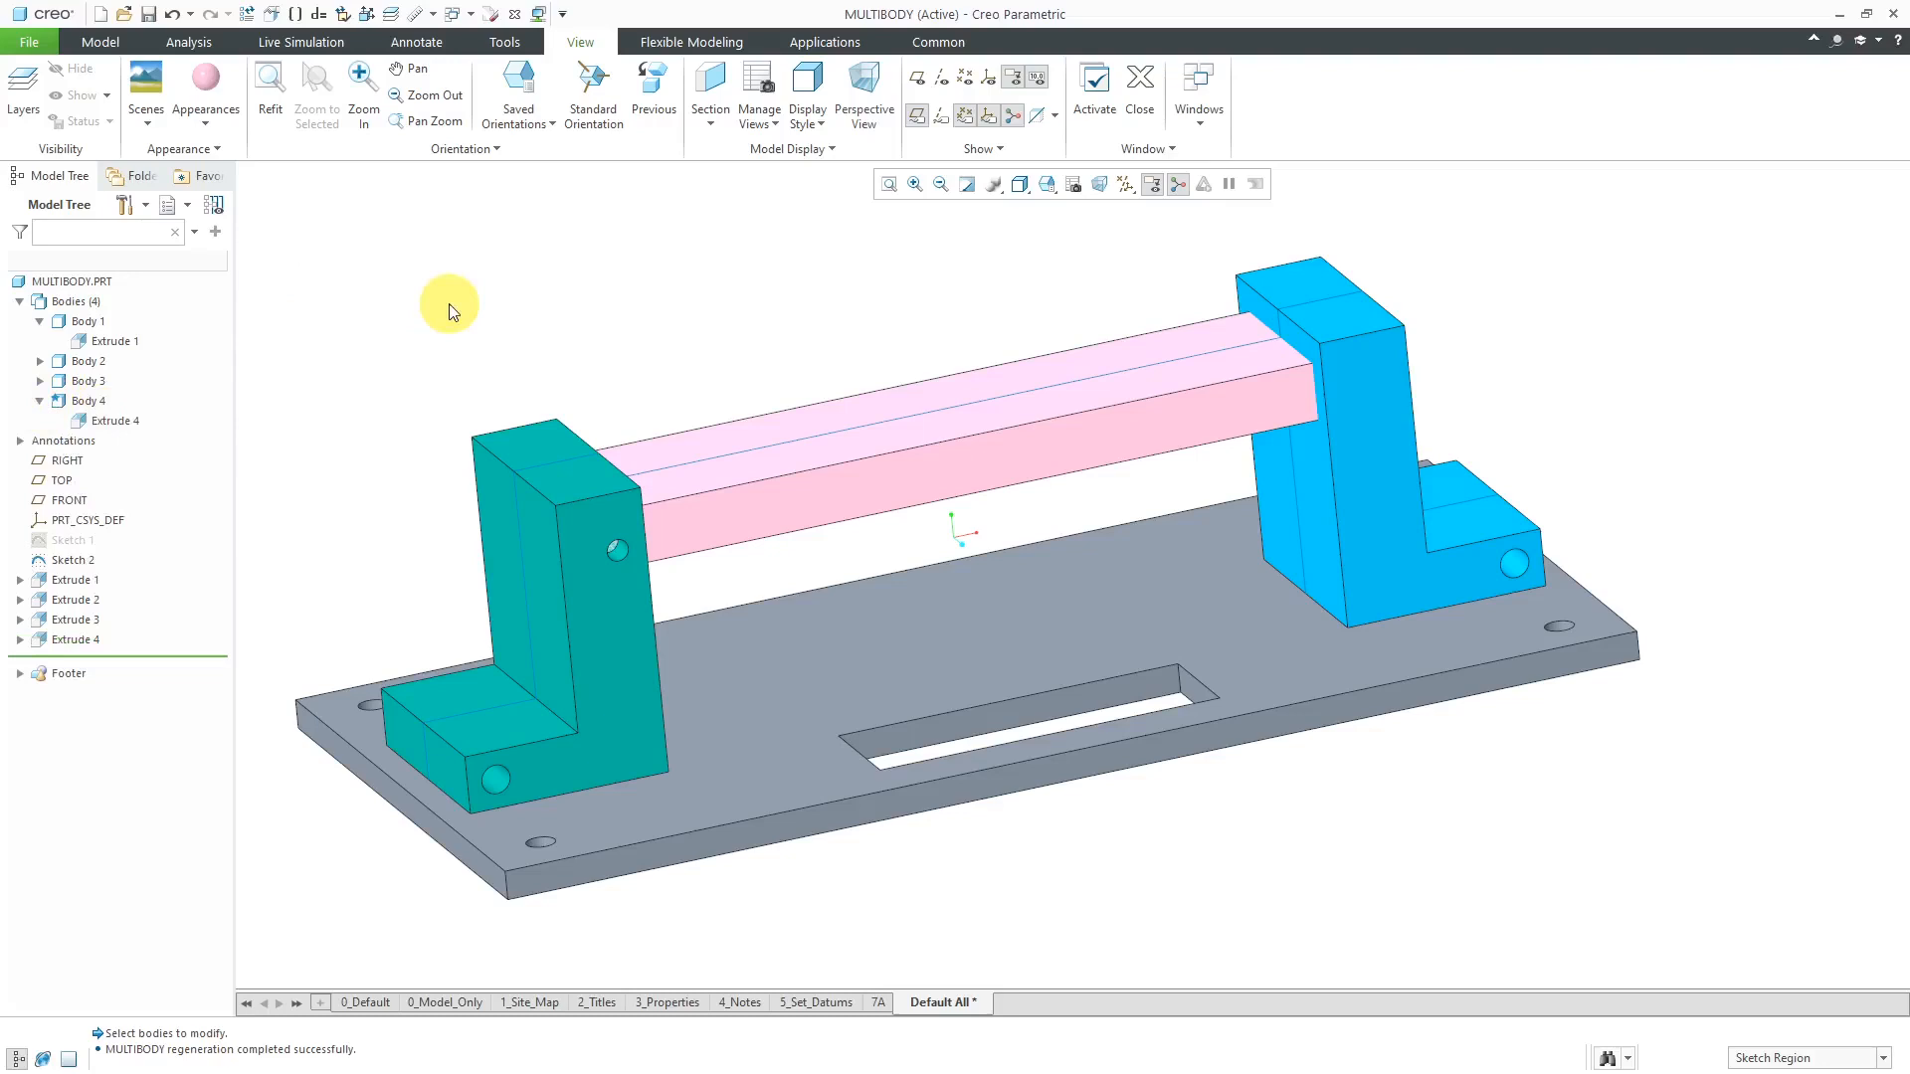
Step: Subtract Body 4 from the blue bracket Body 2 with Keep bodies enabled
{"action": "left_click", "coordinate": [87, 360]}
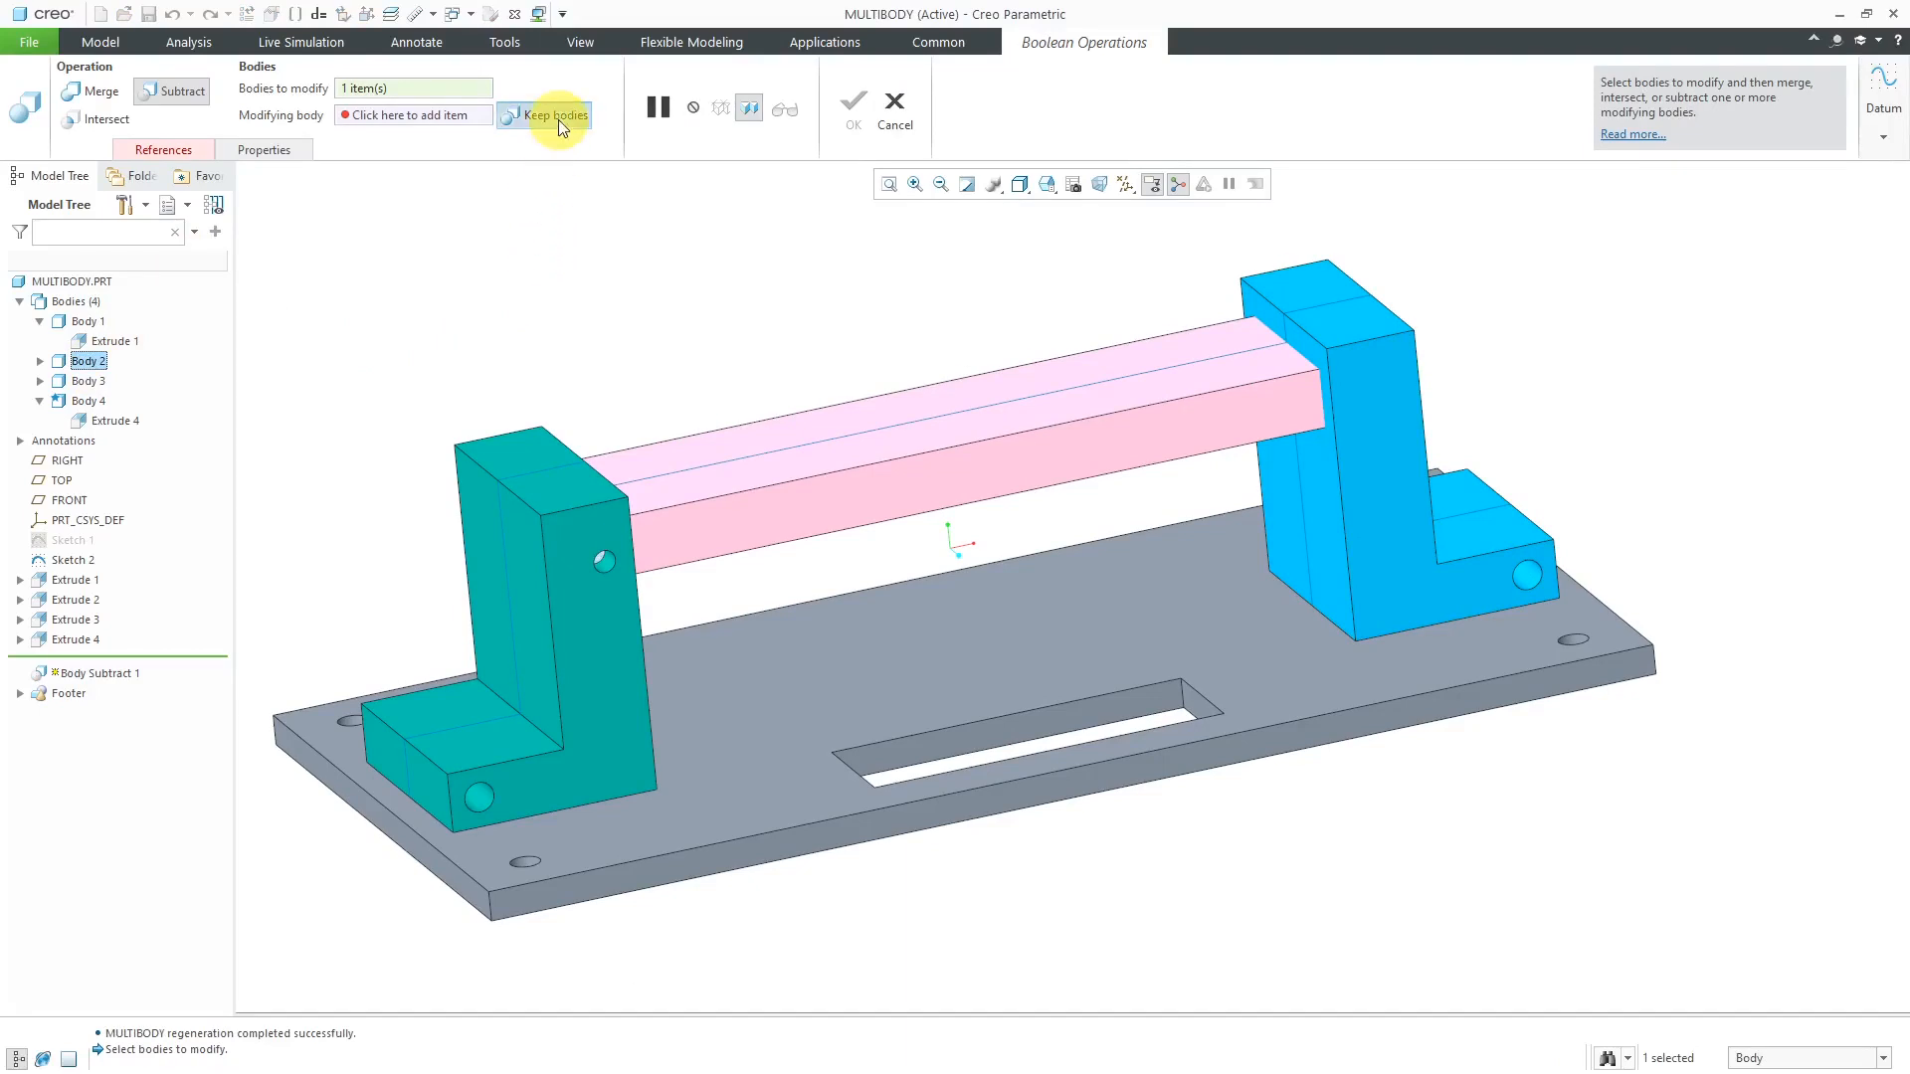
{"action": "left_click", "coordinate": [412, 114]}
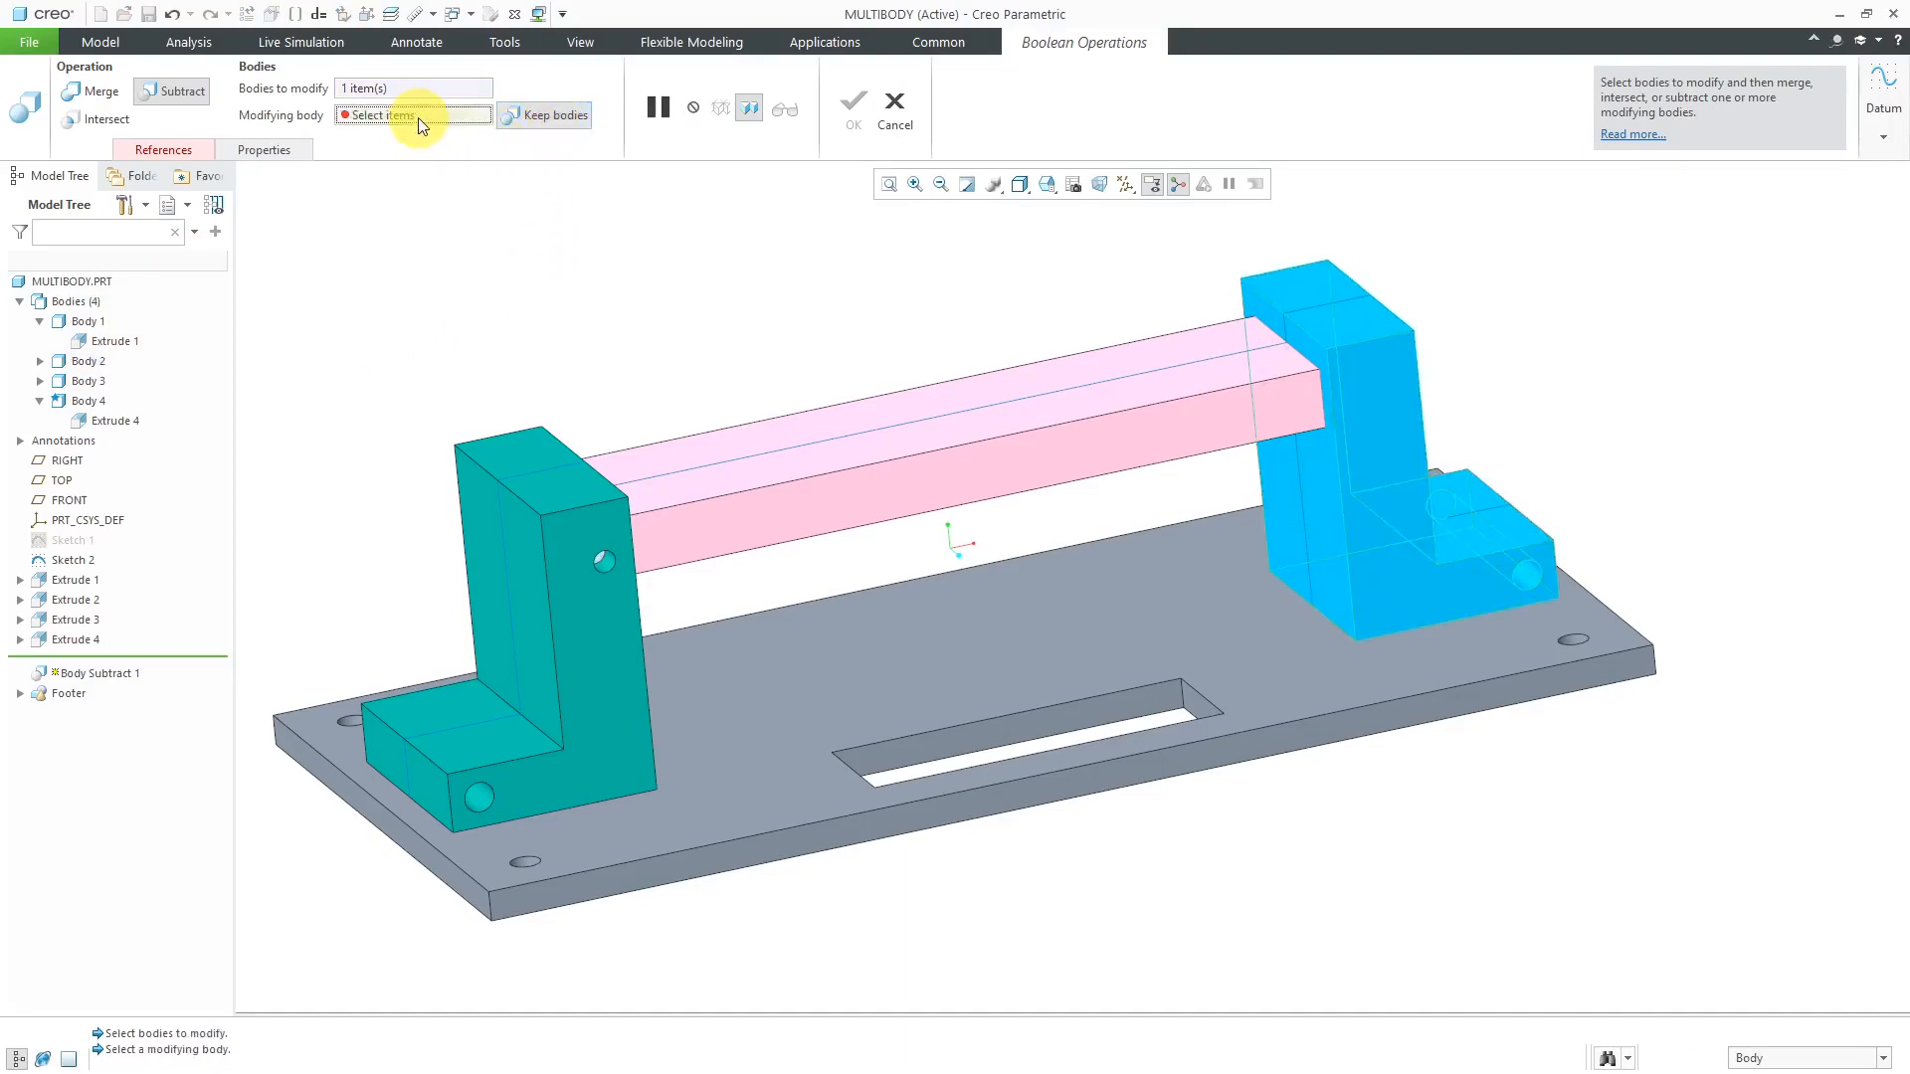
{"action": "left_click", "coordinate": [871, 419]}
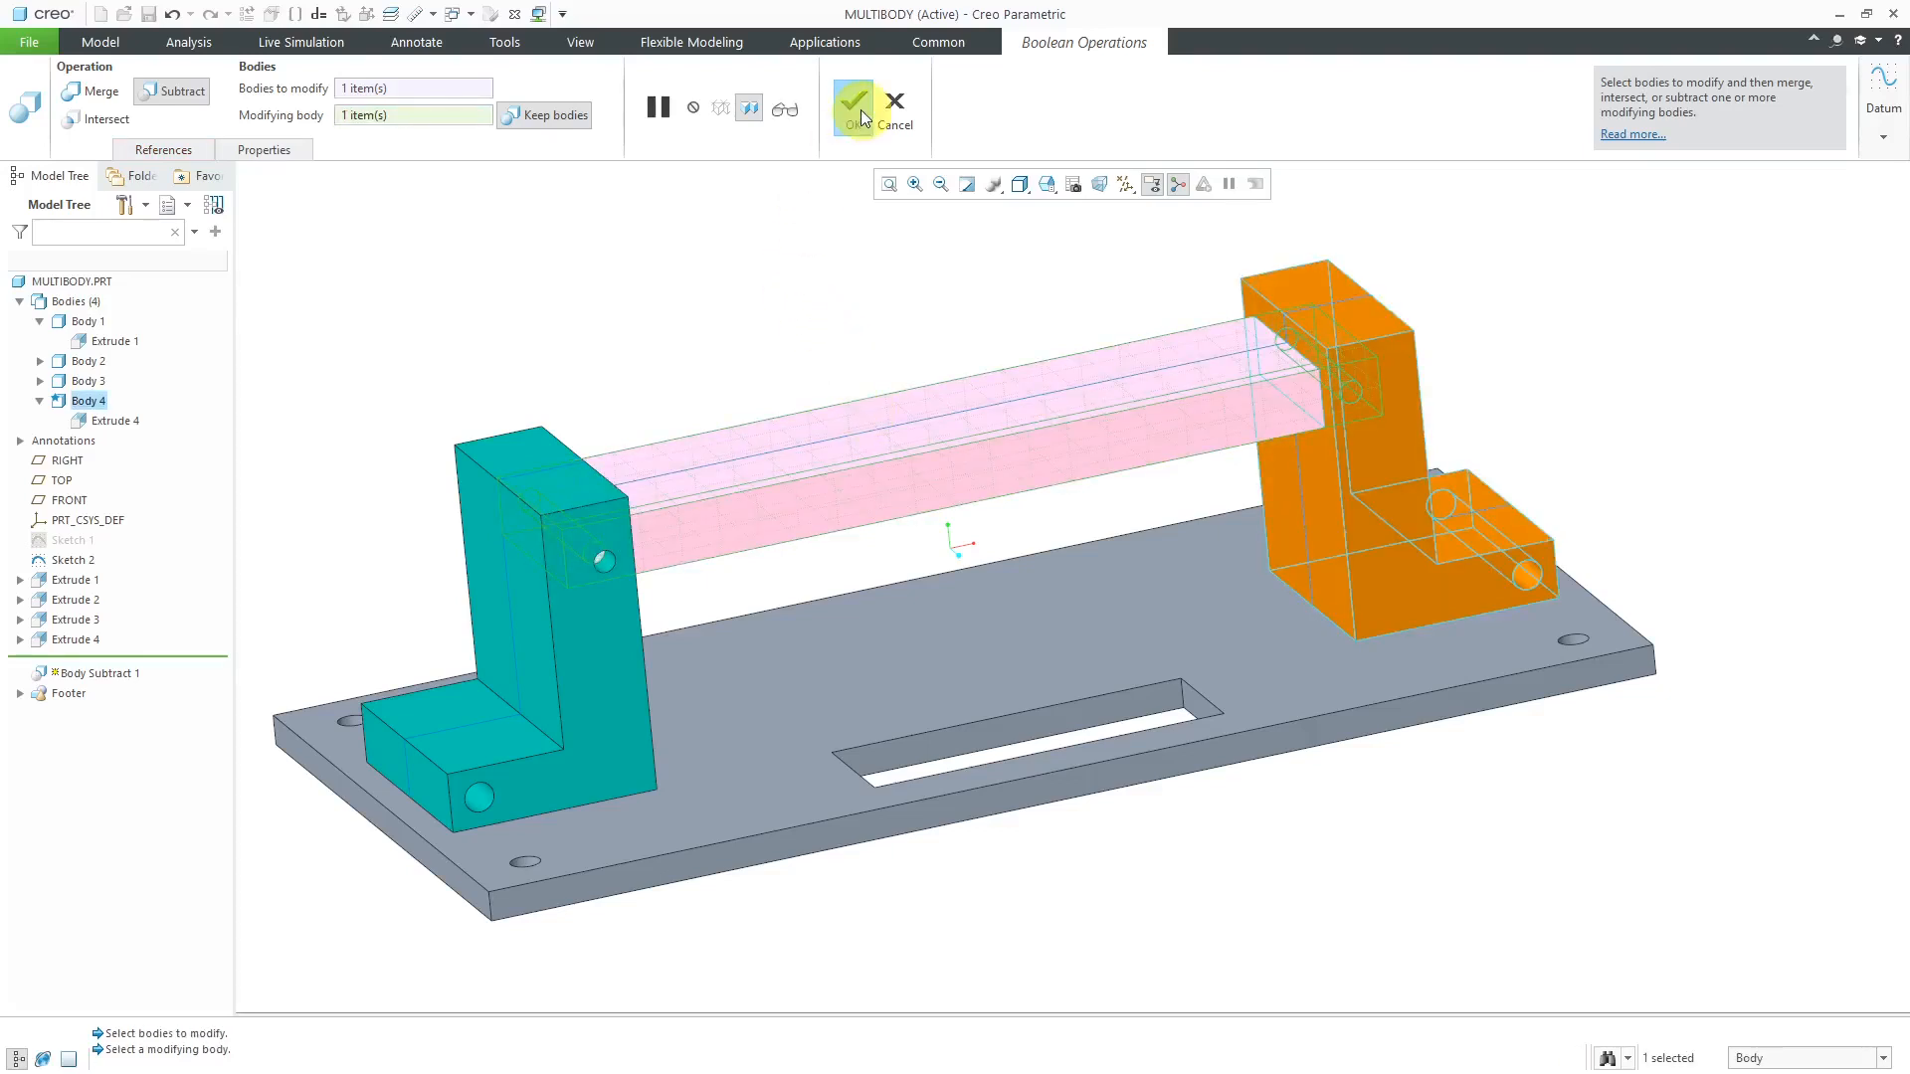
{"action": "left_click", "coordinate": [851, 107]}
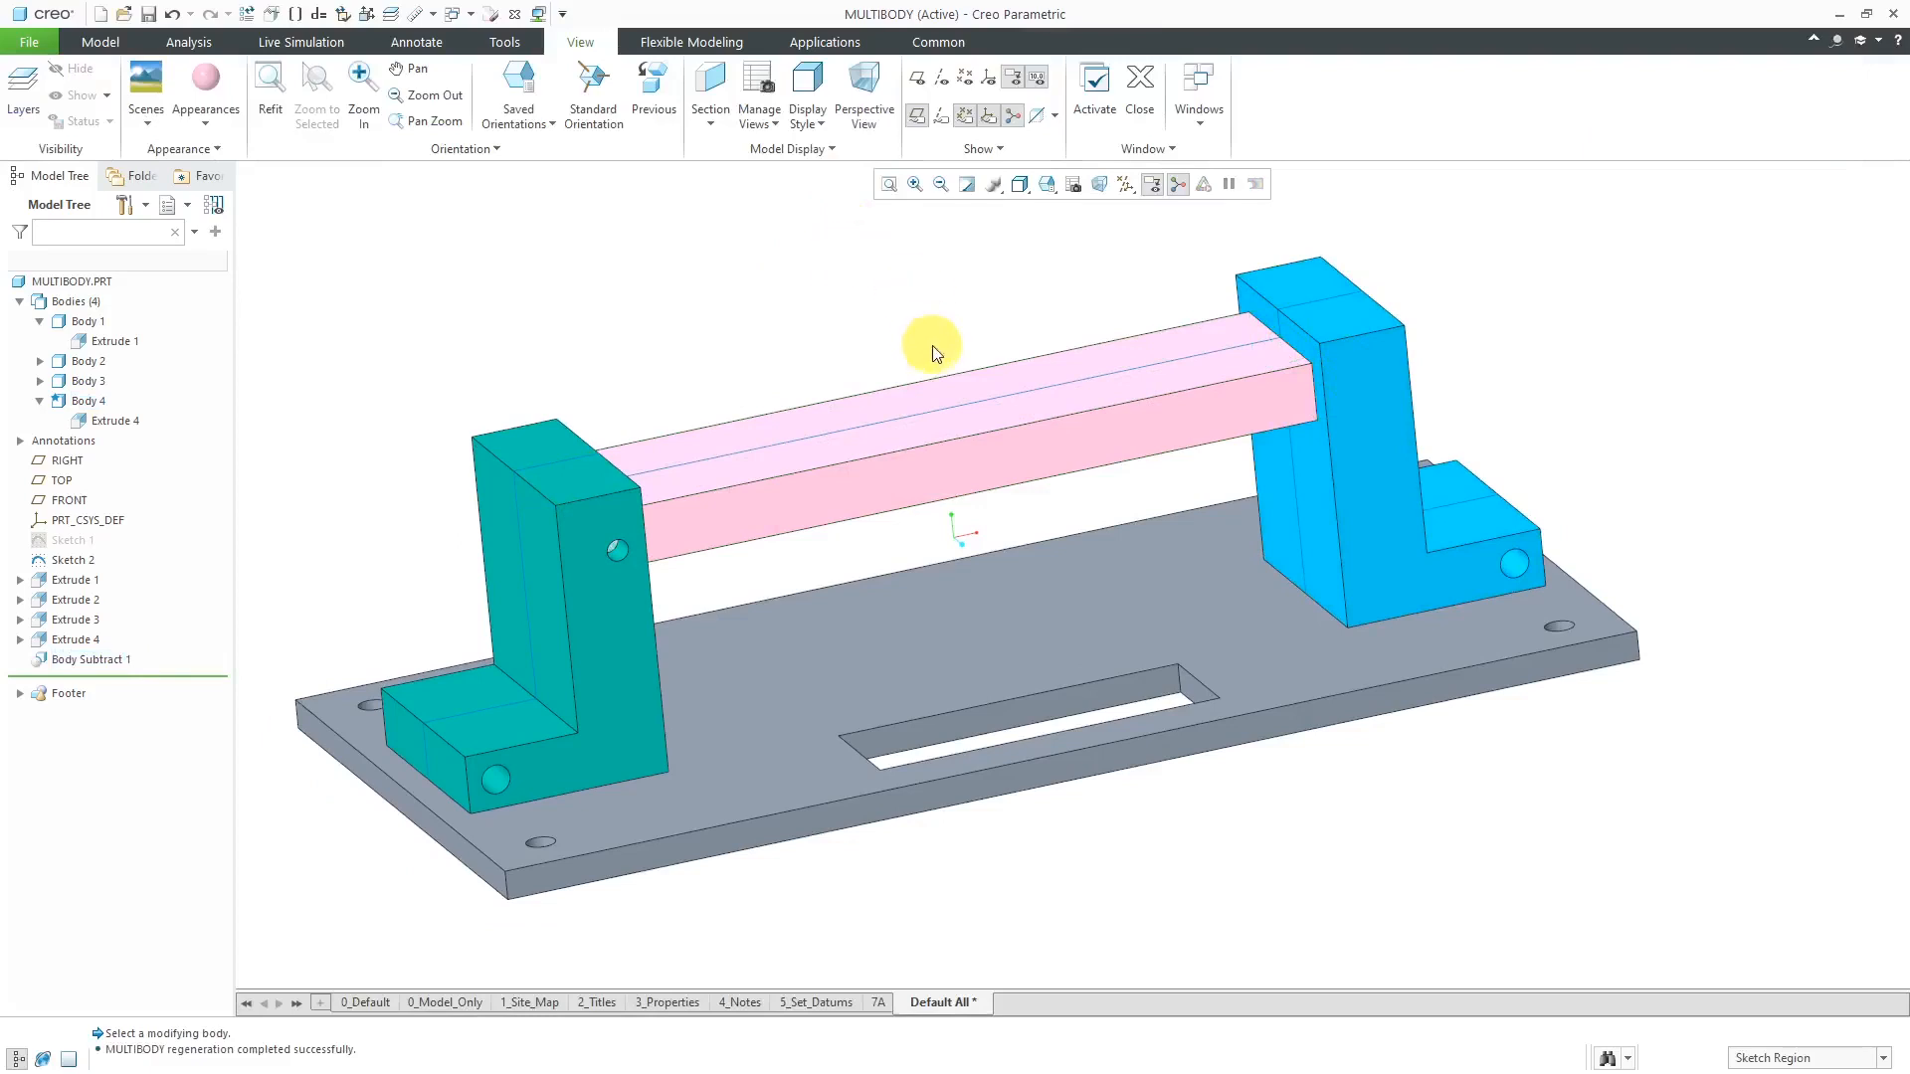
{"action": "mouse_move", "coordinate": [765, 427]}
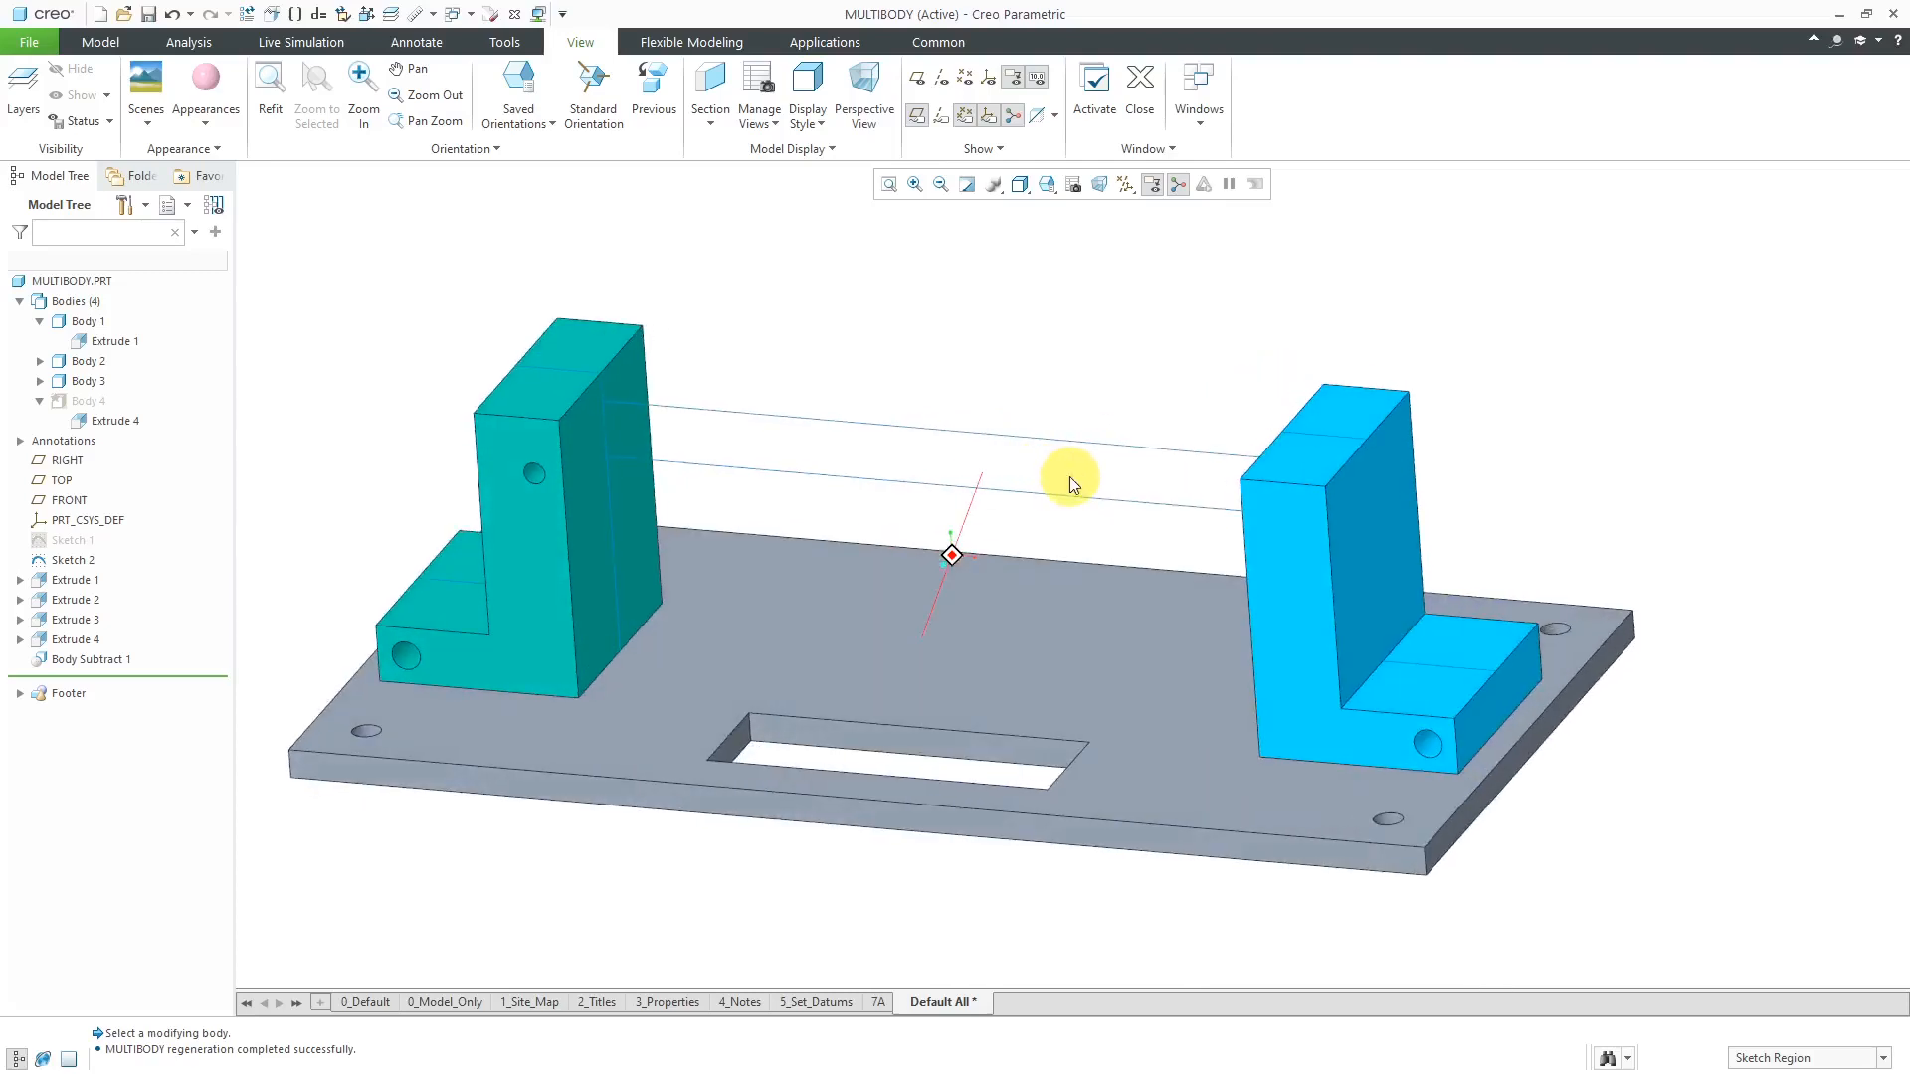
Step: Select the pink beam Body 4 in the Model Tree to hide it
{"action": "left_click", "coordinate": [88, 401]}
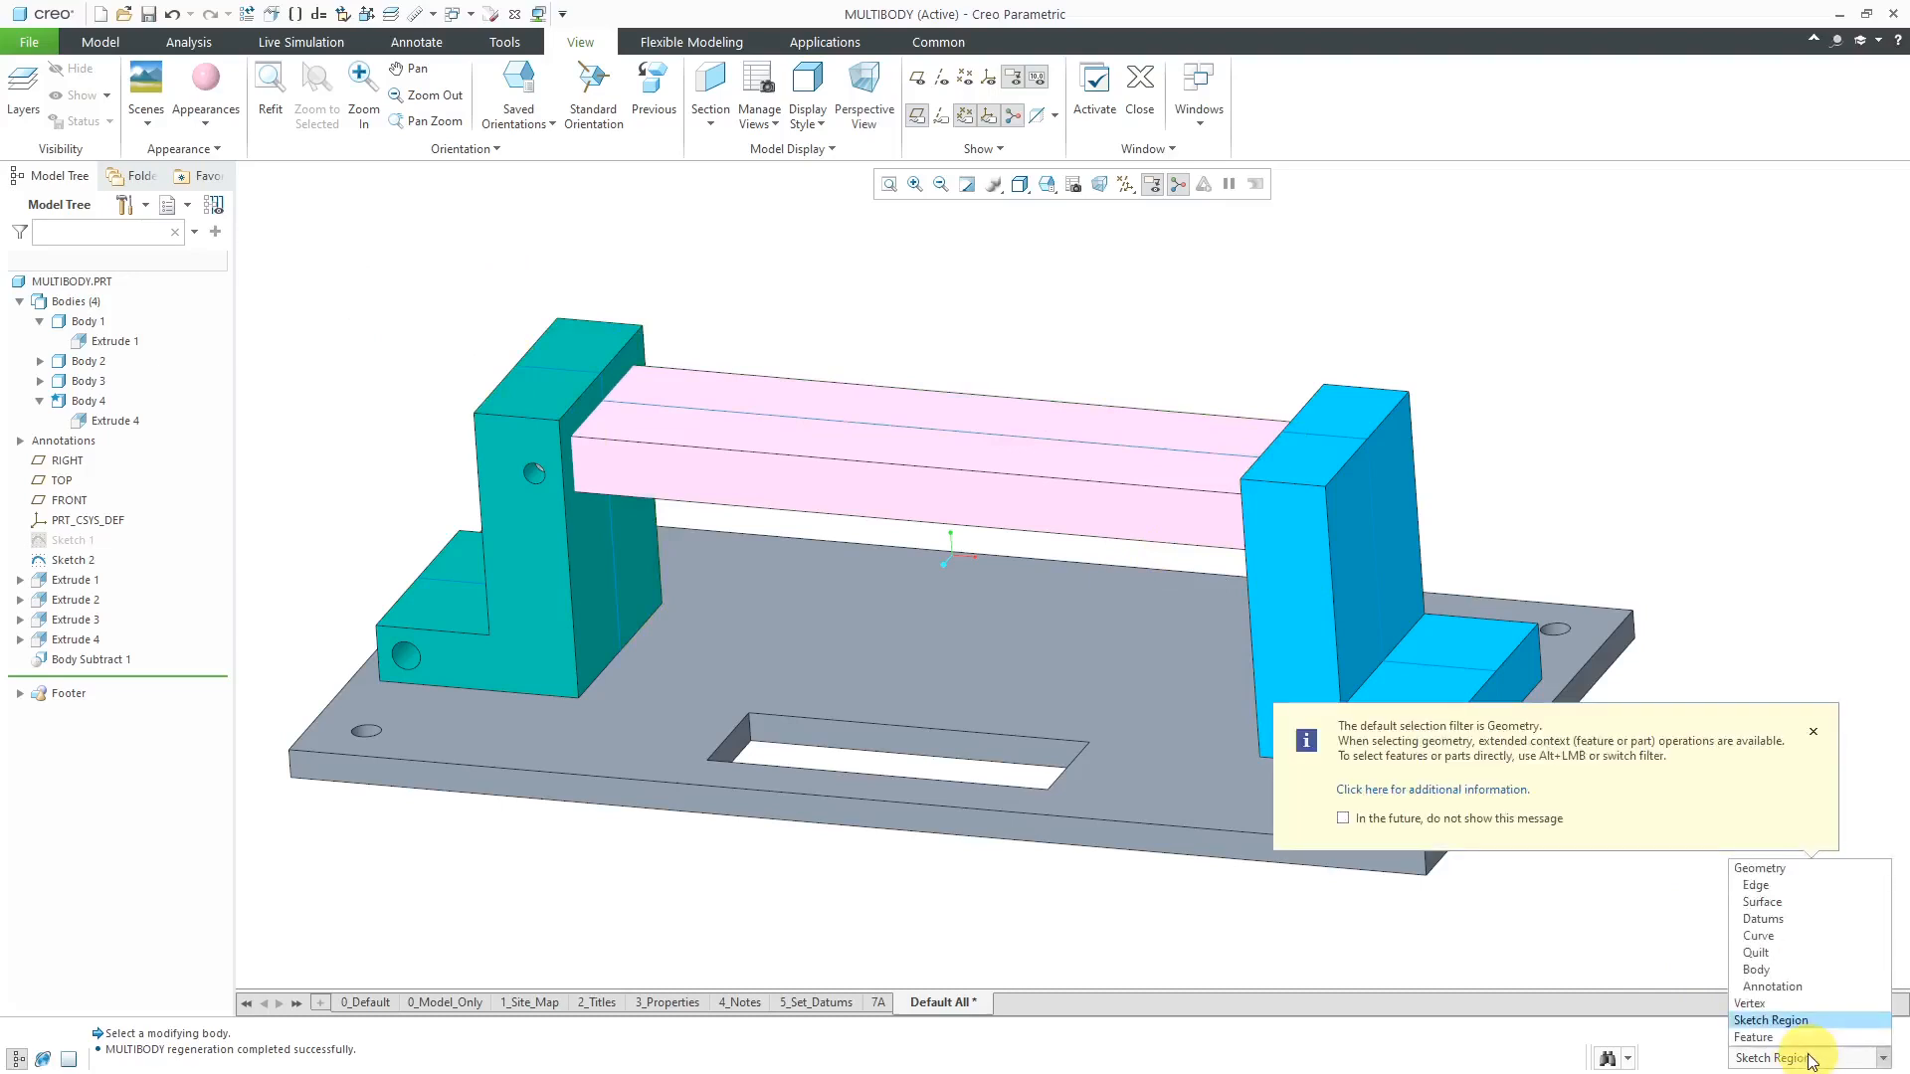
Step: Set the selection filter to Geometry and pick Body 3 from the overlapping-items list
{"action": "left_click", "coordinate": [1758, 867]}
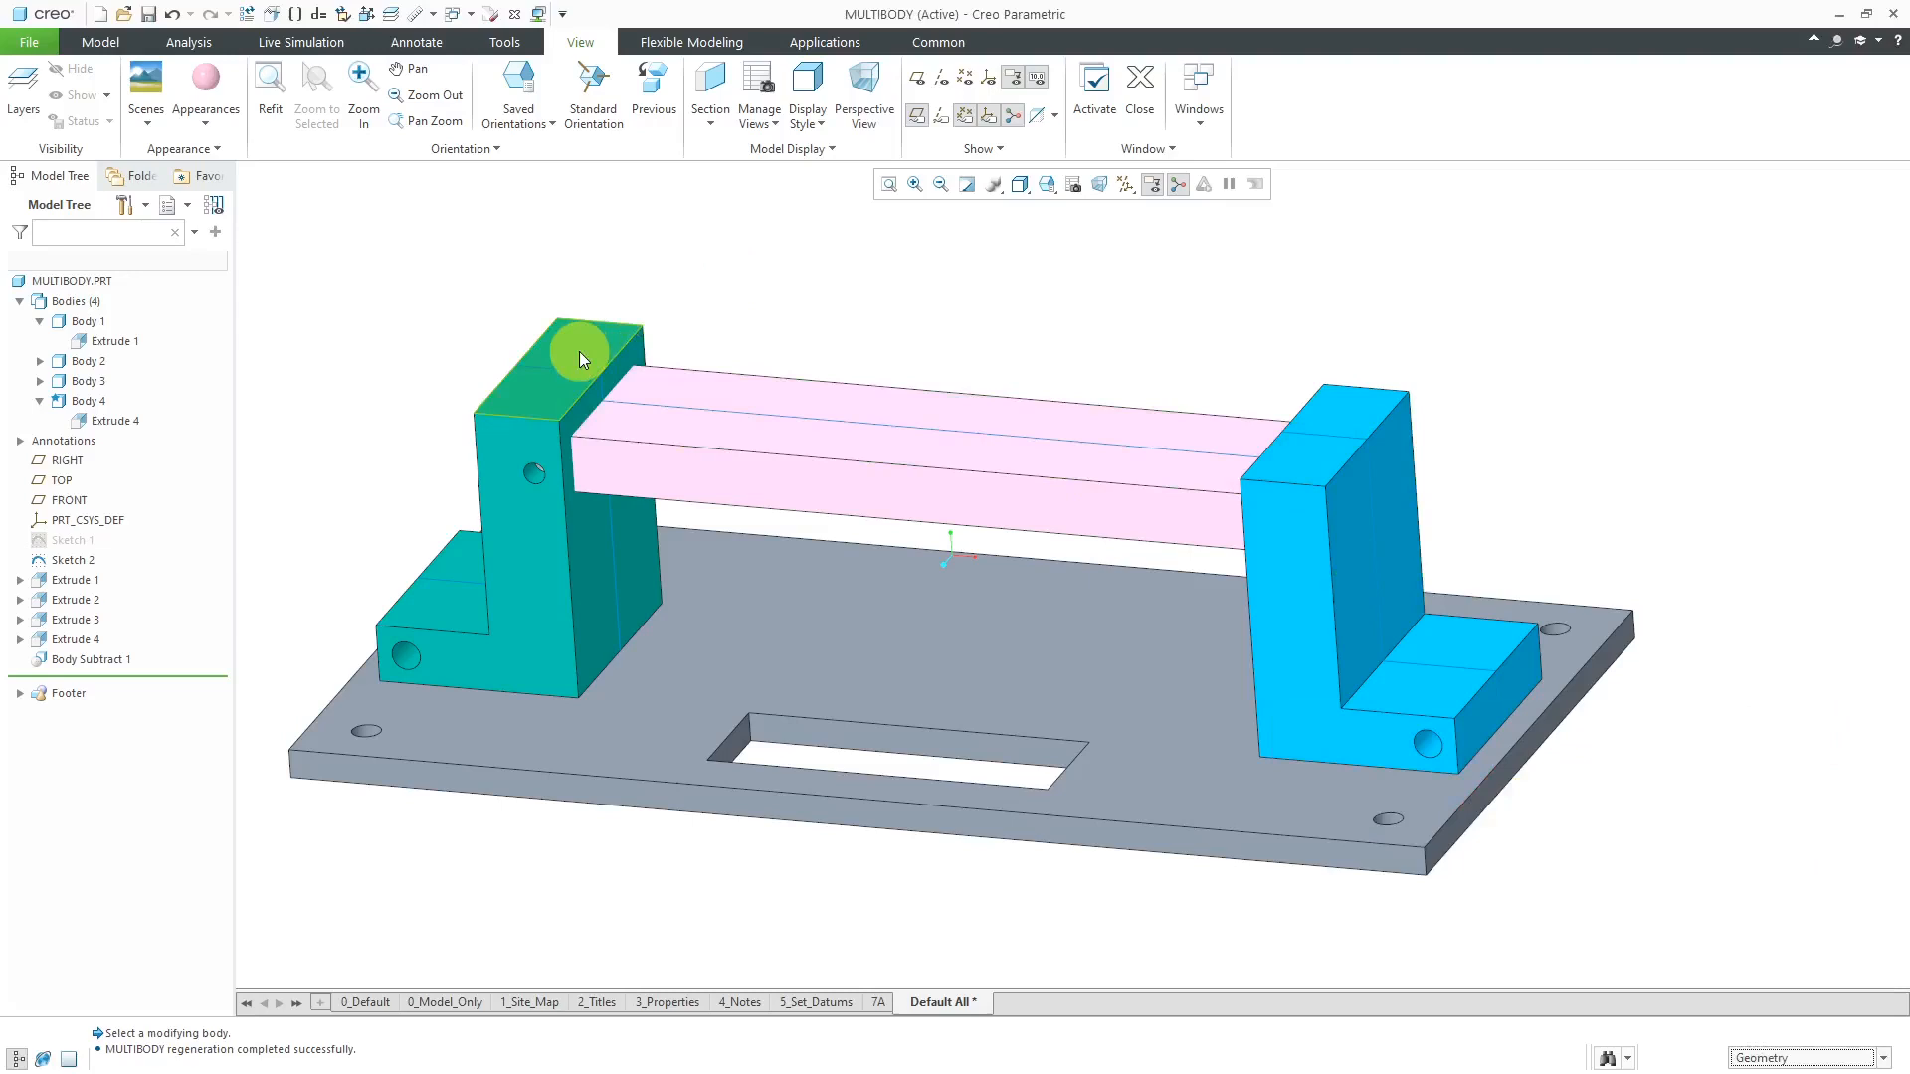
{"action": "right_click", "coordinate": [582, 357]}
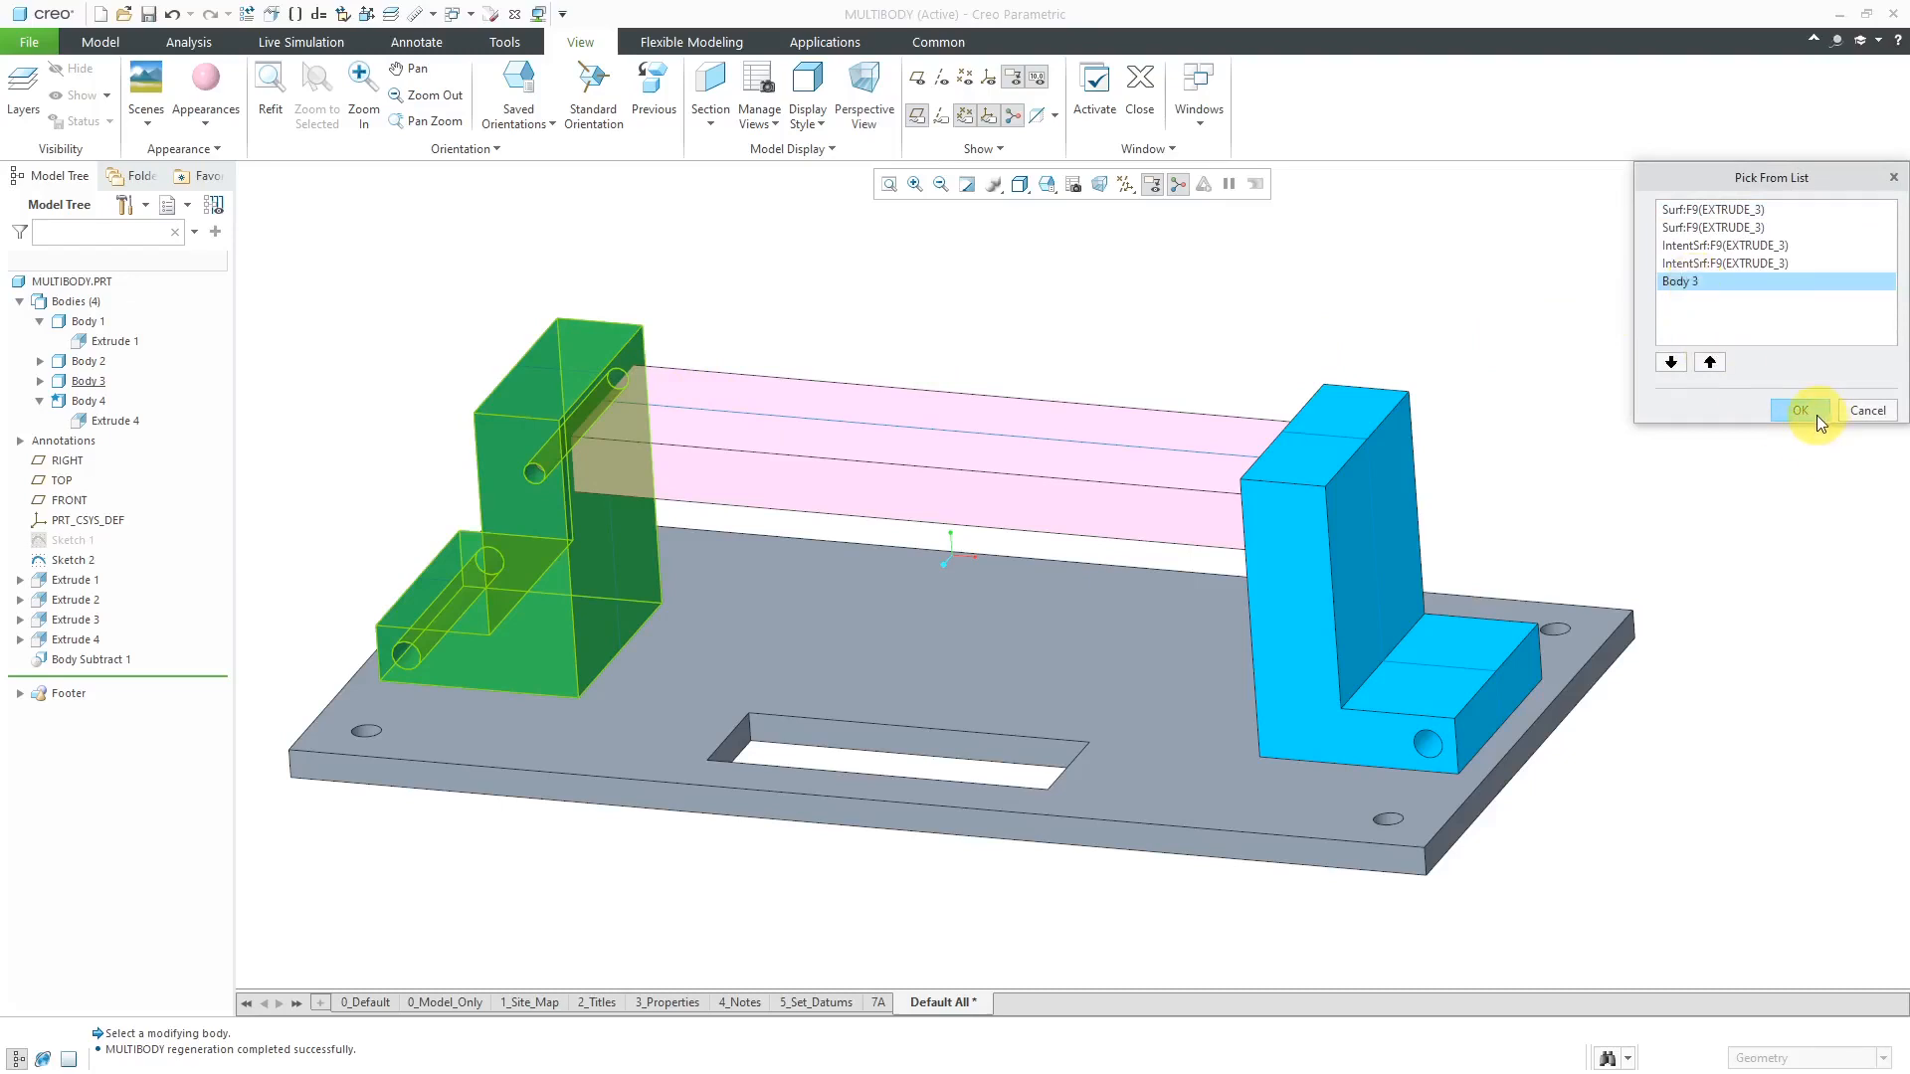
{"action": "left_click", "coordinate": [1800, 409]}
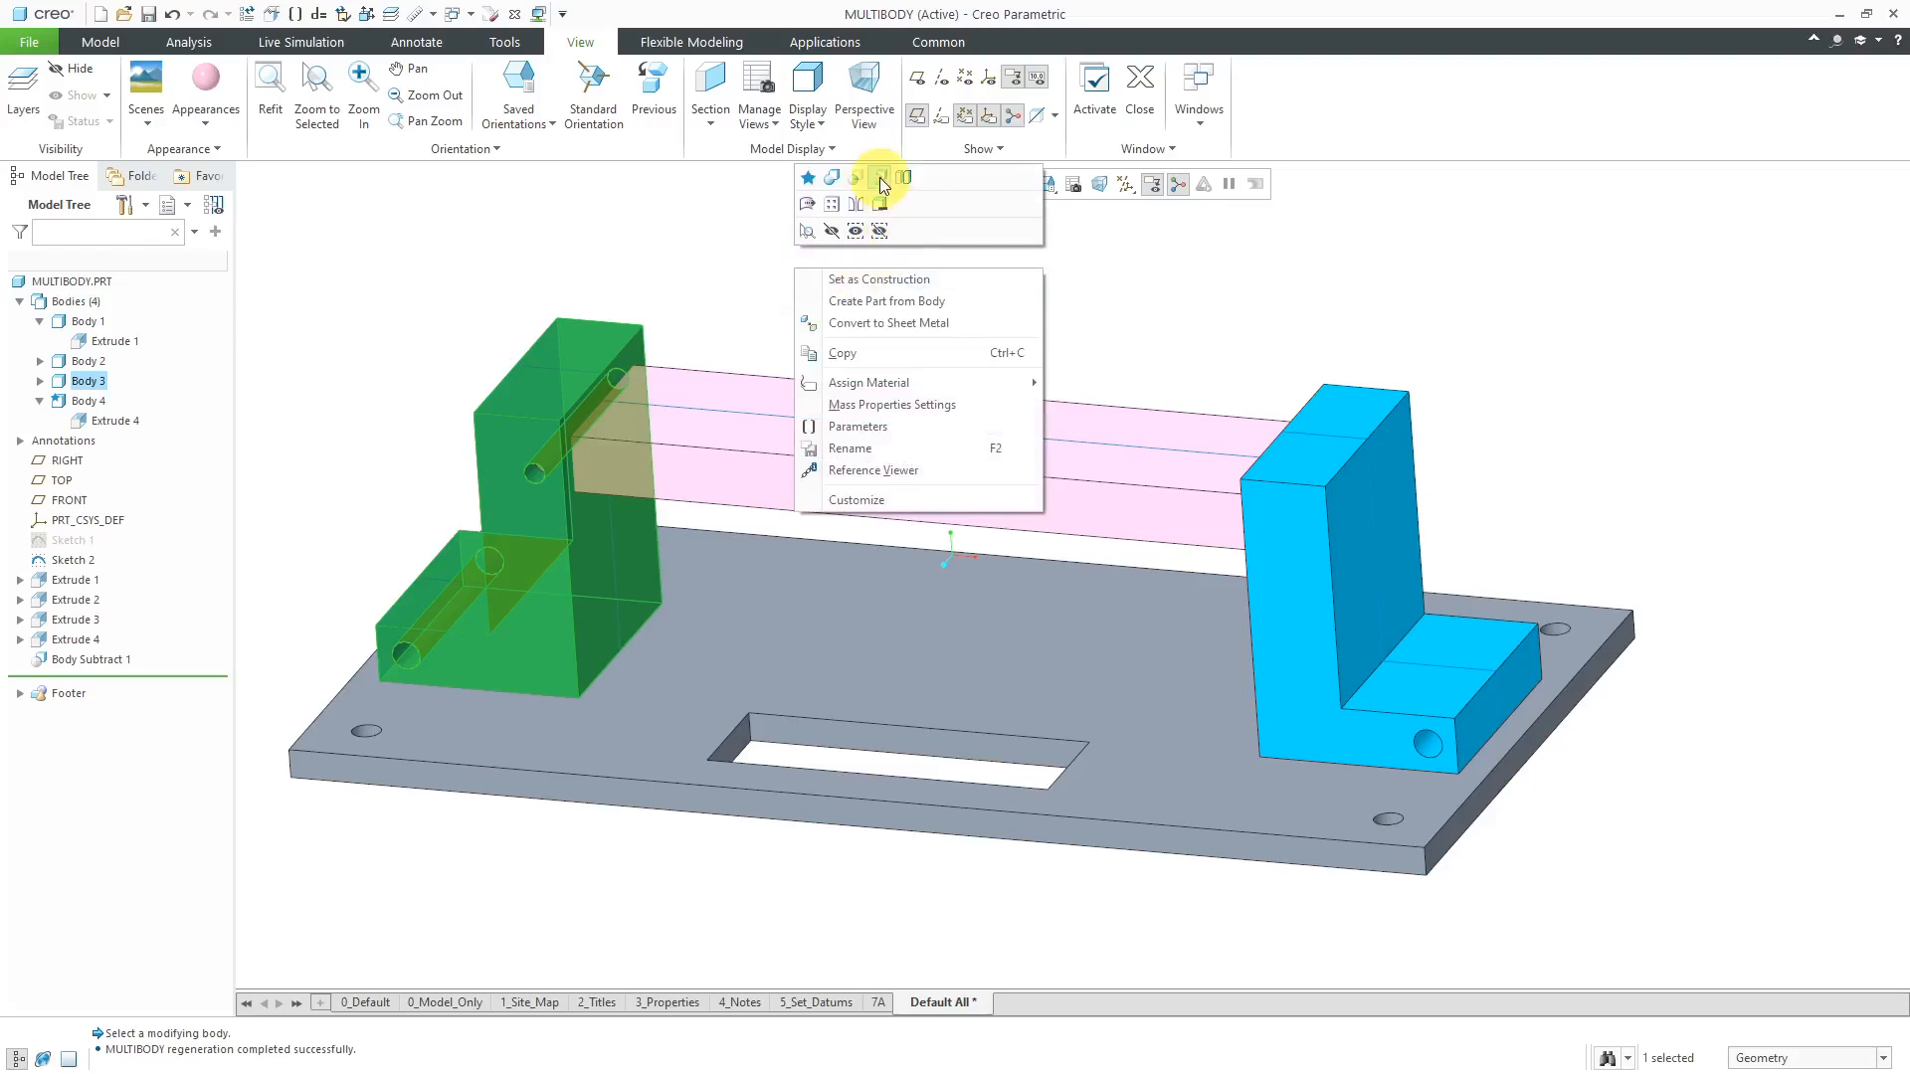
{"action": "mouse_move", "coordinate": [878, 179]}
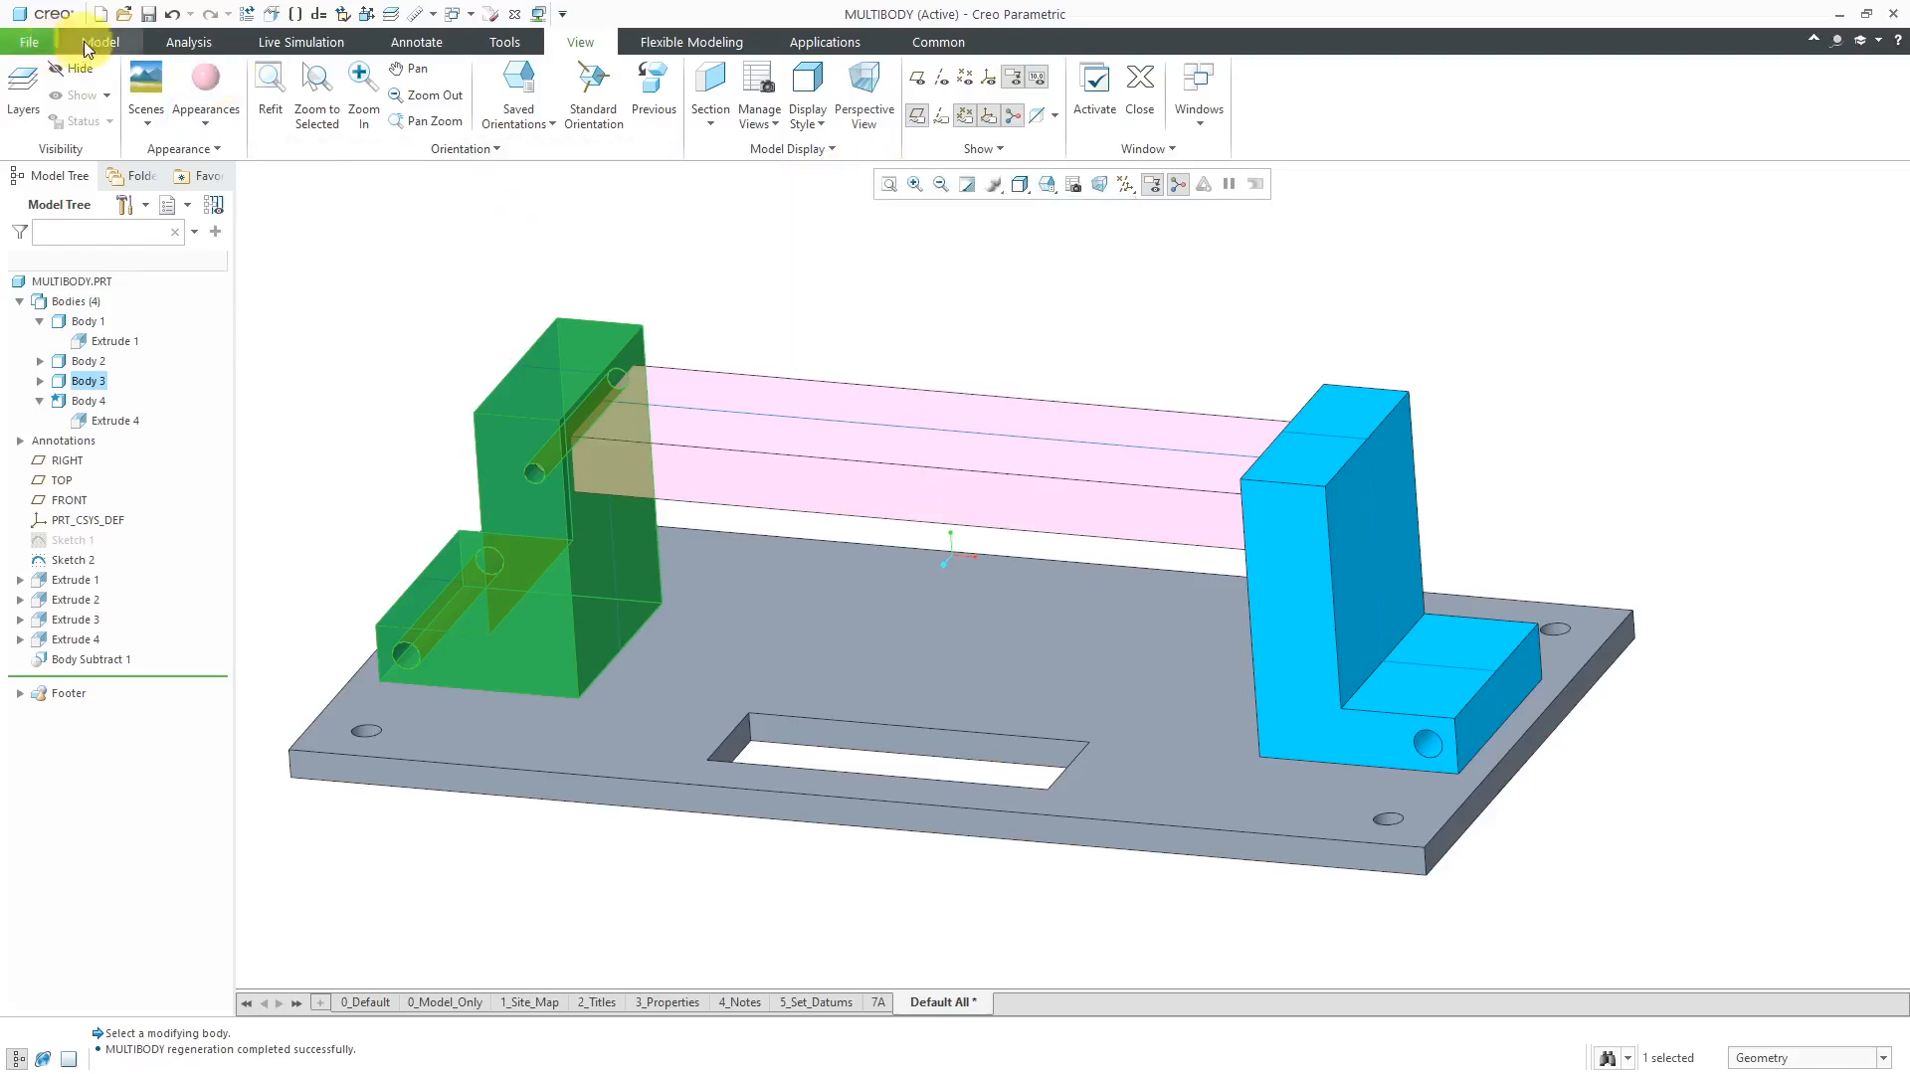
Step: Subtract the Body 4 crossbar from left bracket Body 3, keeping the crossbar body
{"action": "left_click", "coordinate": [100, 41]}
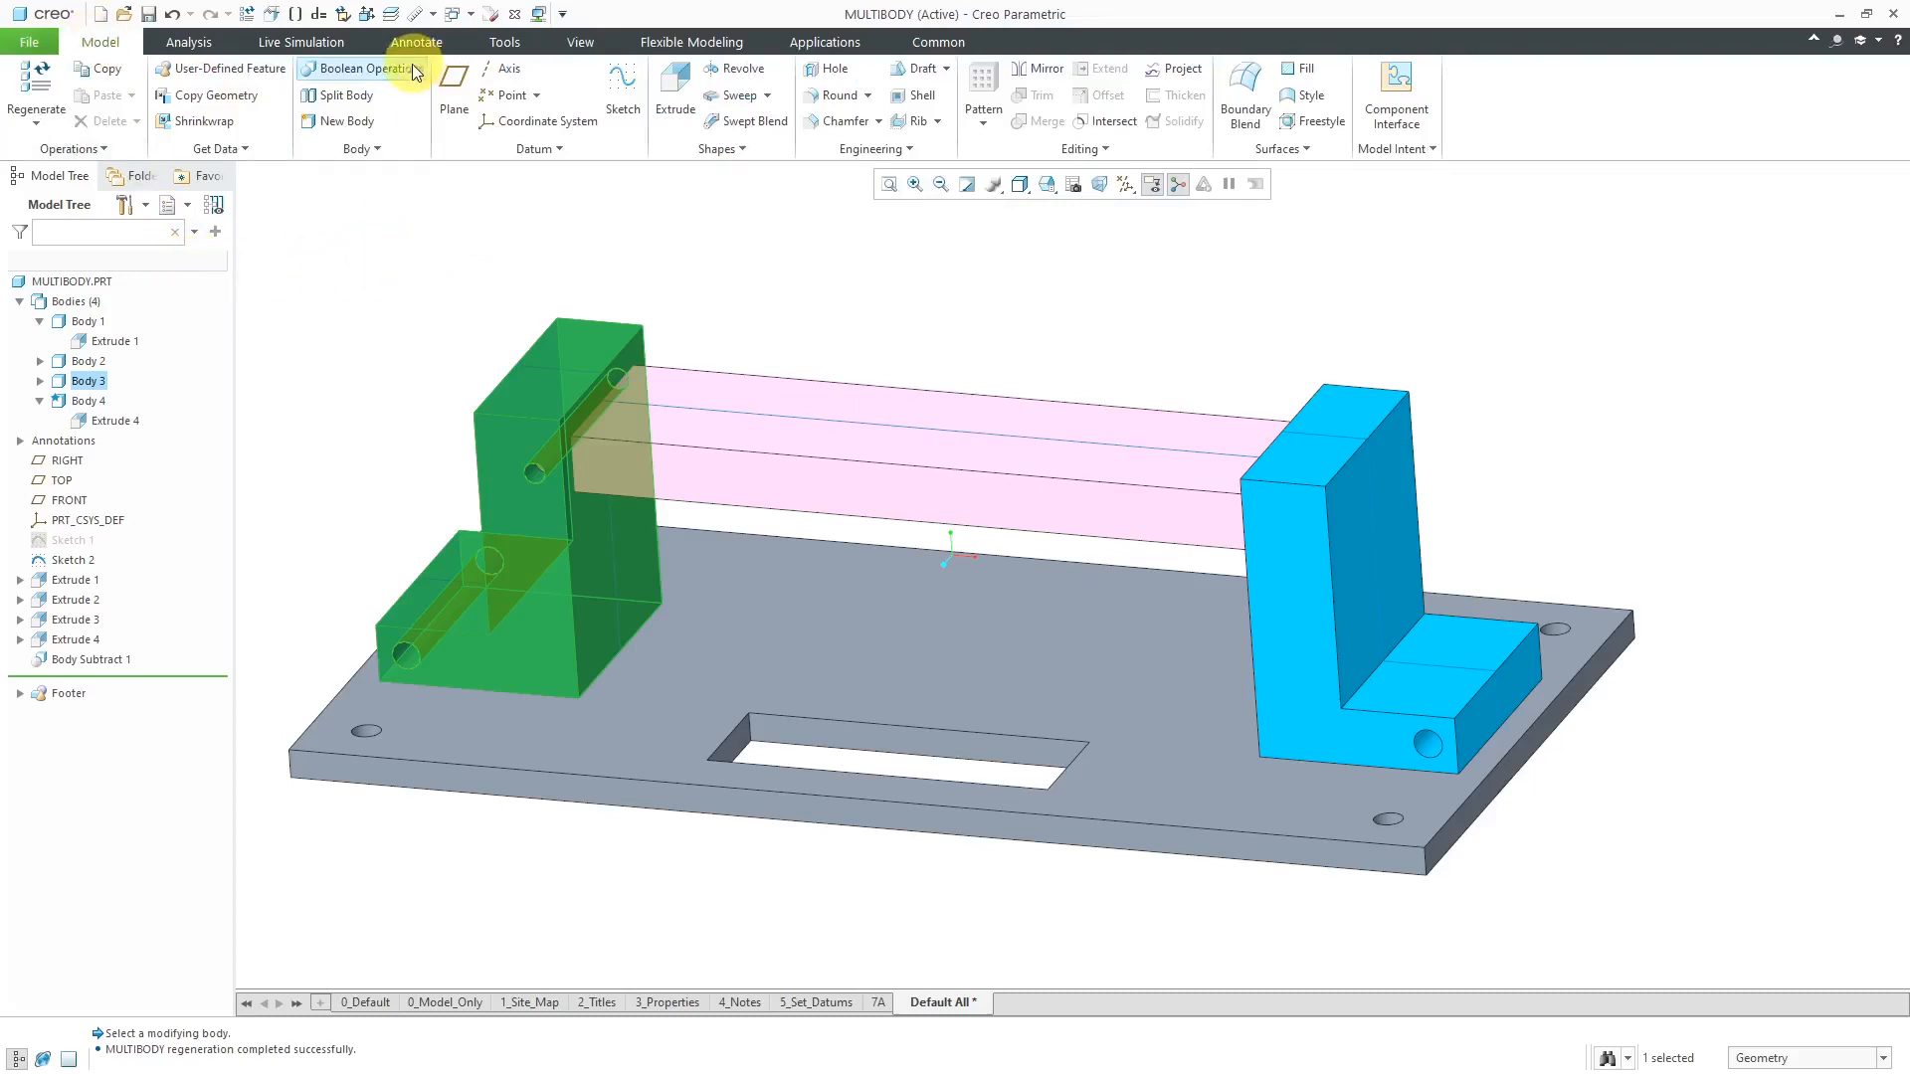
{"action": "left_click", "coordinate": [357, 69]}
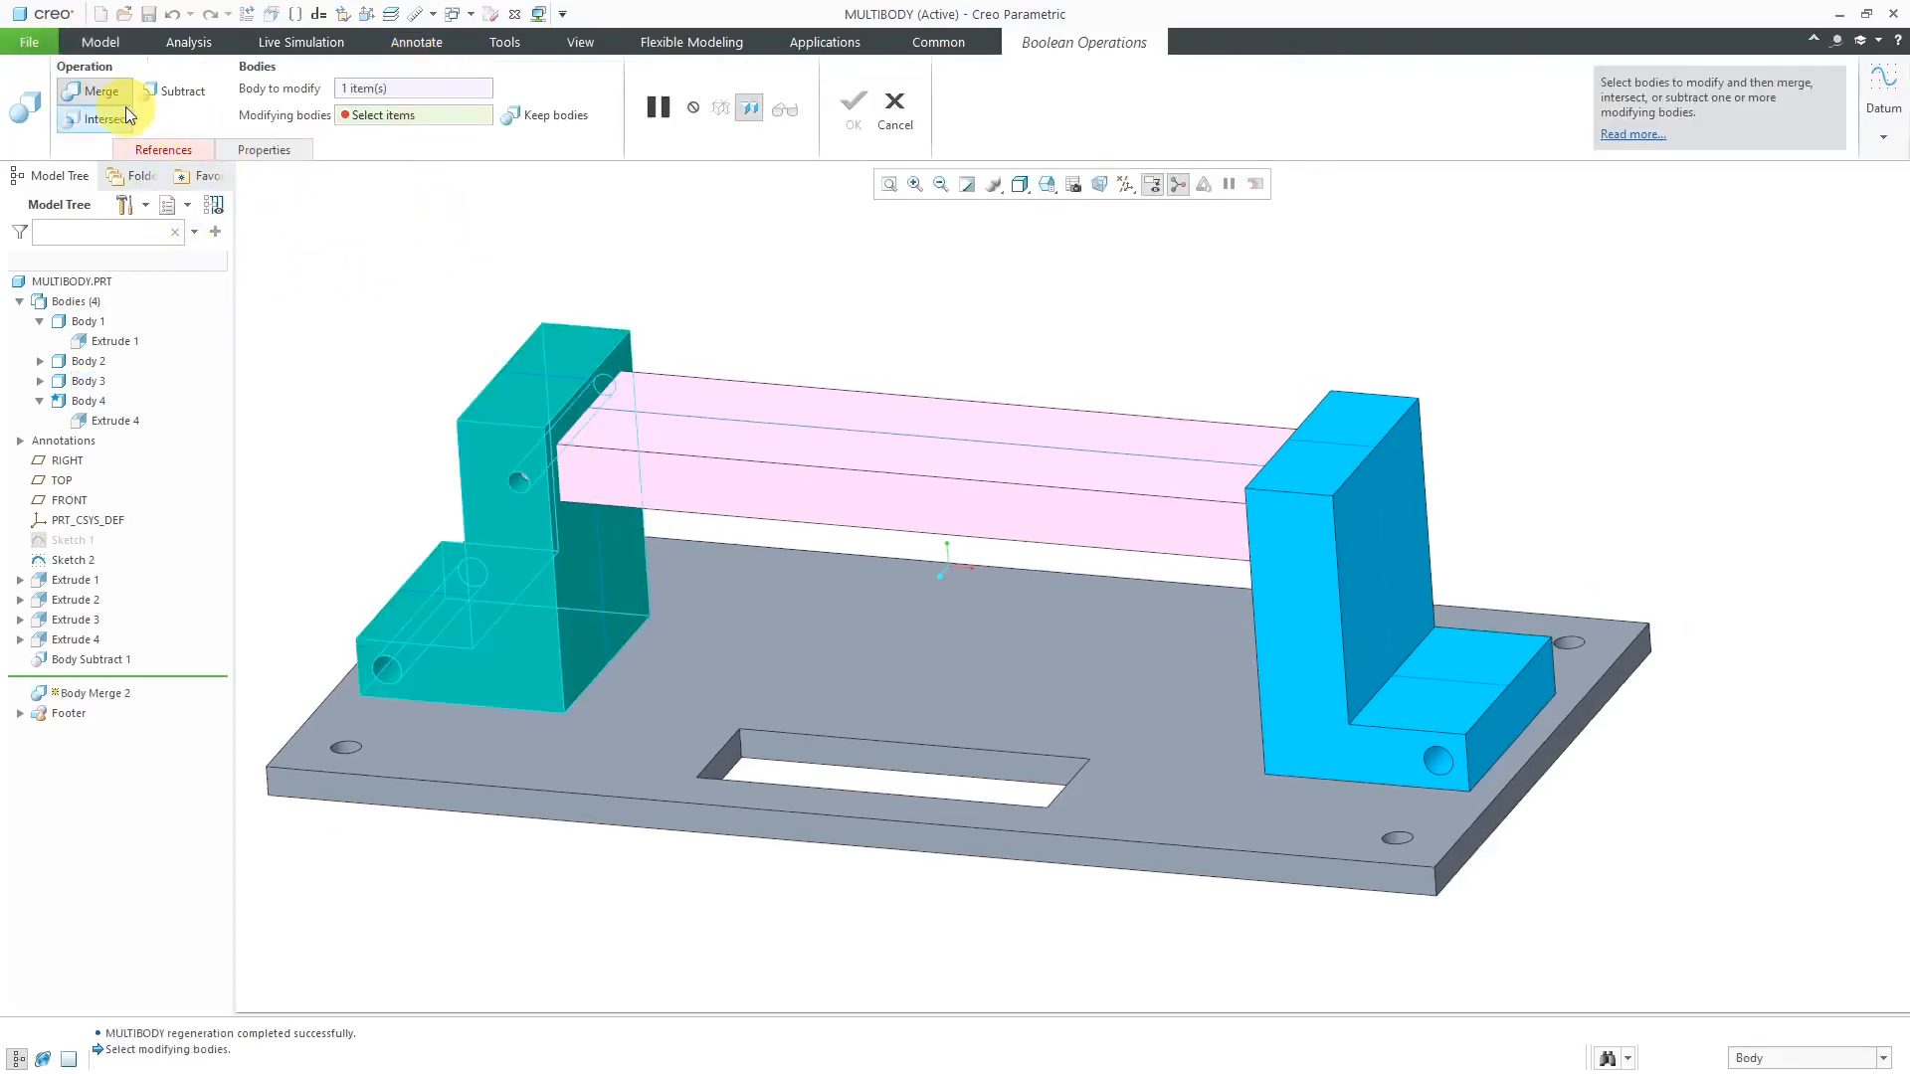
{"action": "left_click", "coordinate": [180, 90]}
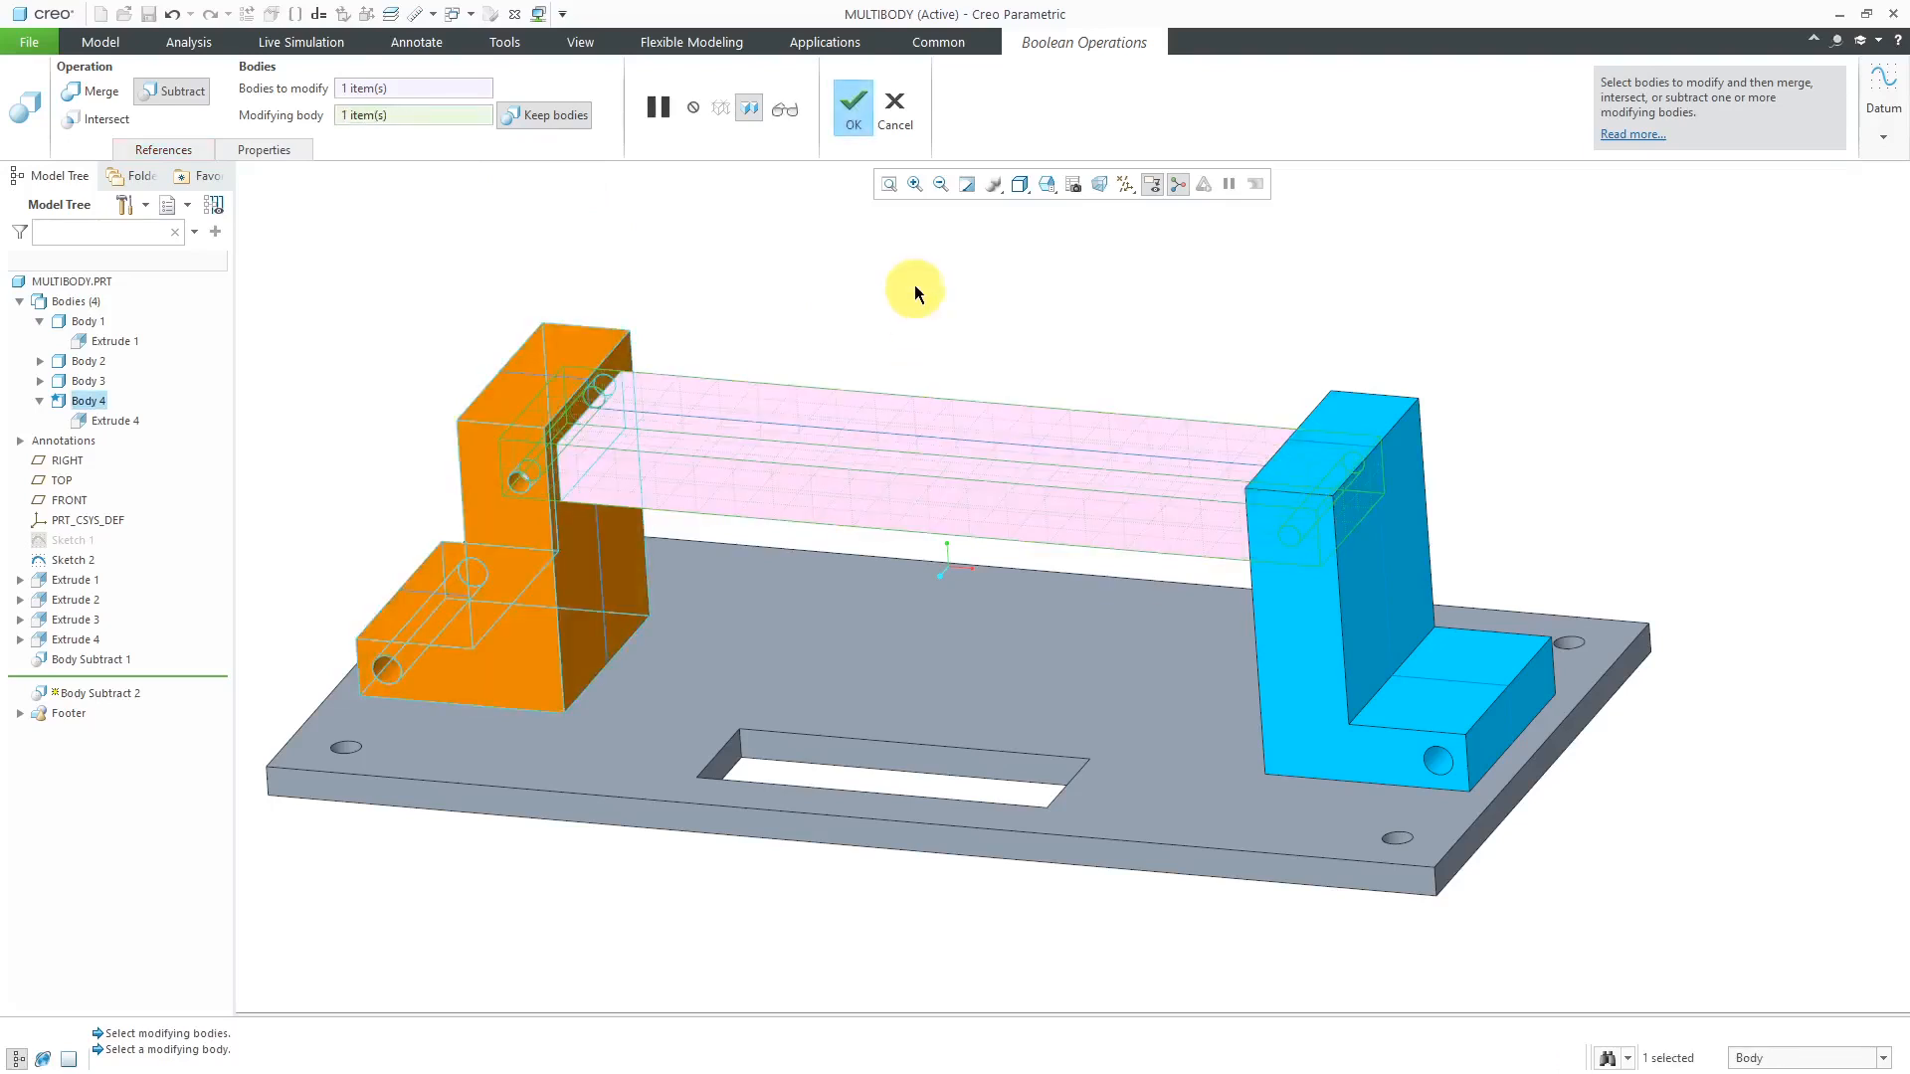
{"action": "mouse_move", "coordinate": [853, 107]}
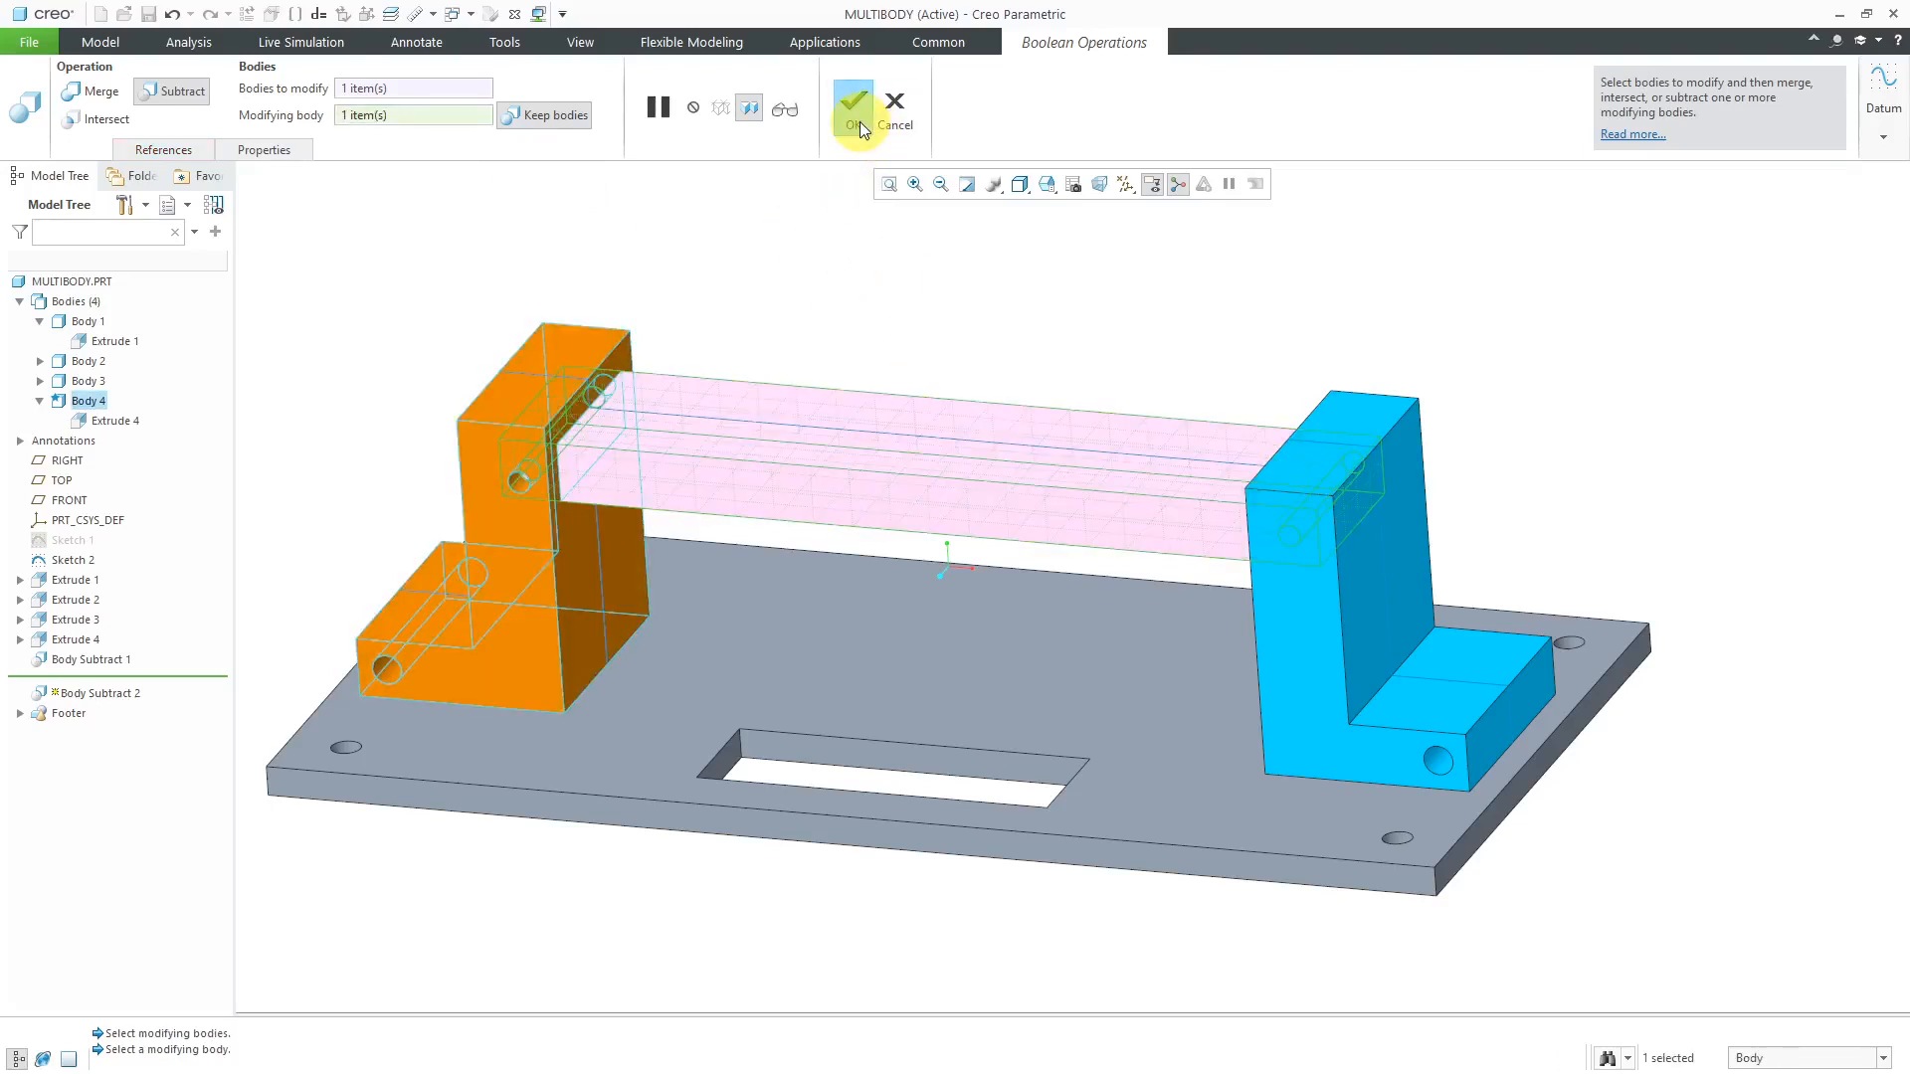
{"action": "left_click", "coordinate": [851, 108]}
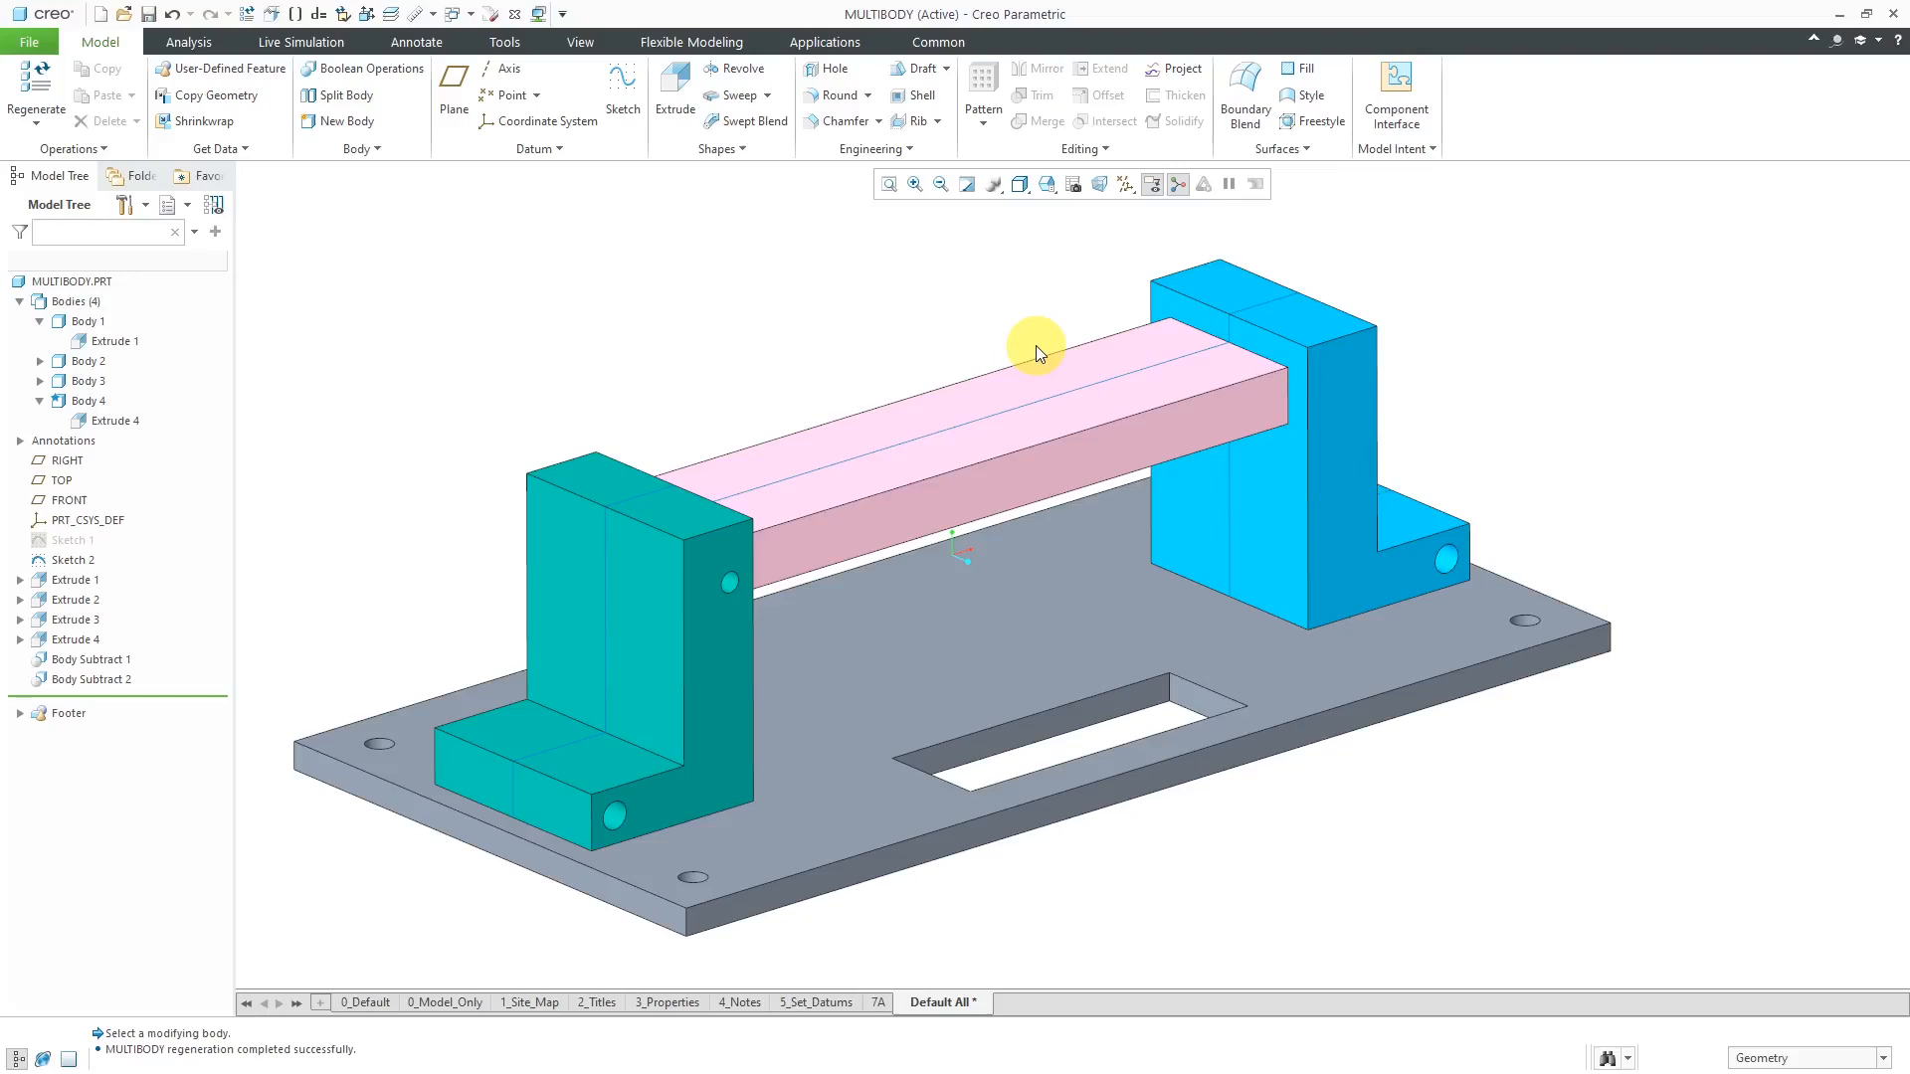
{"action": "mouse_move", "coordinate": [1075, 306]}
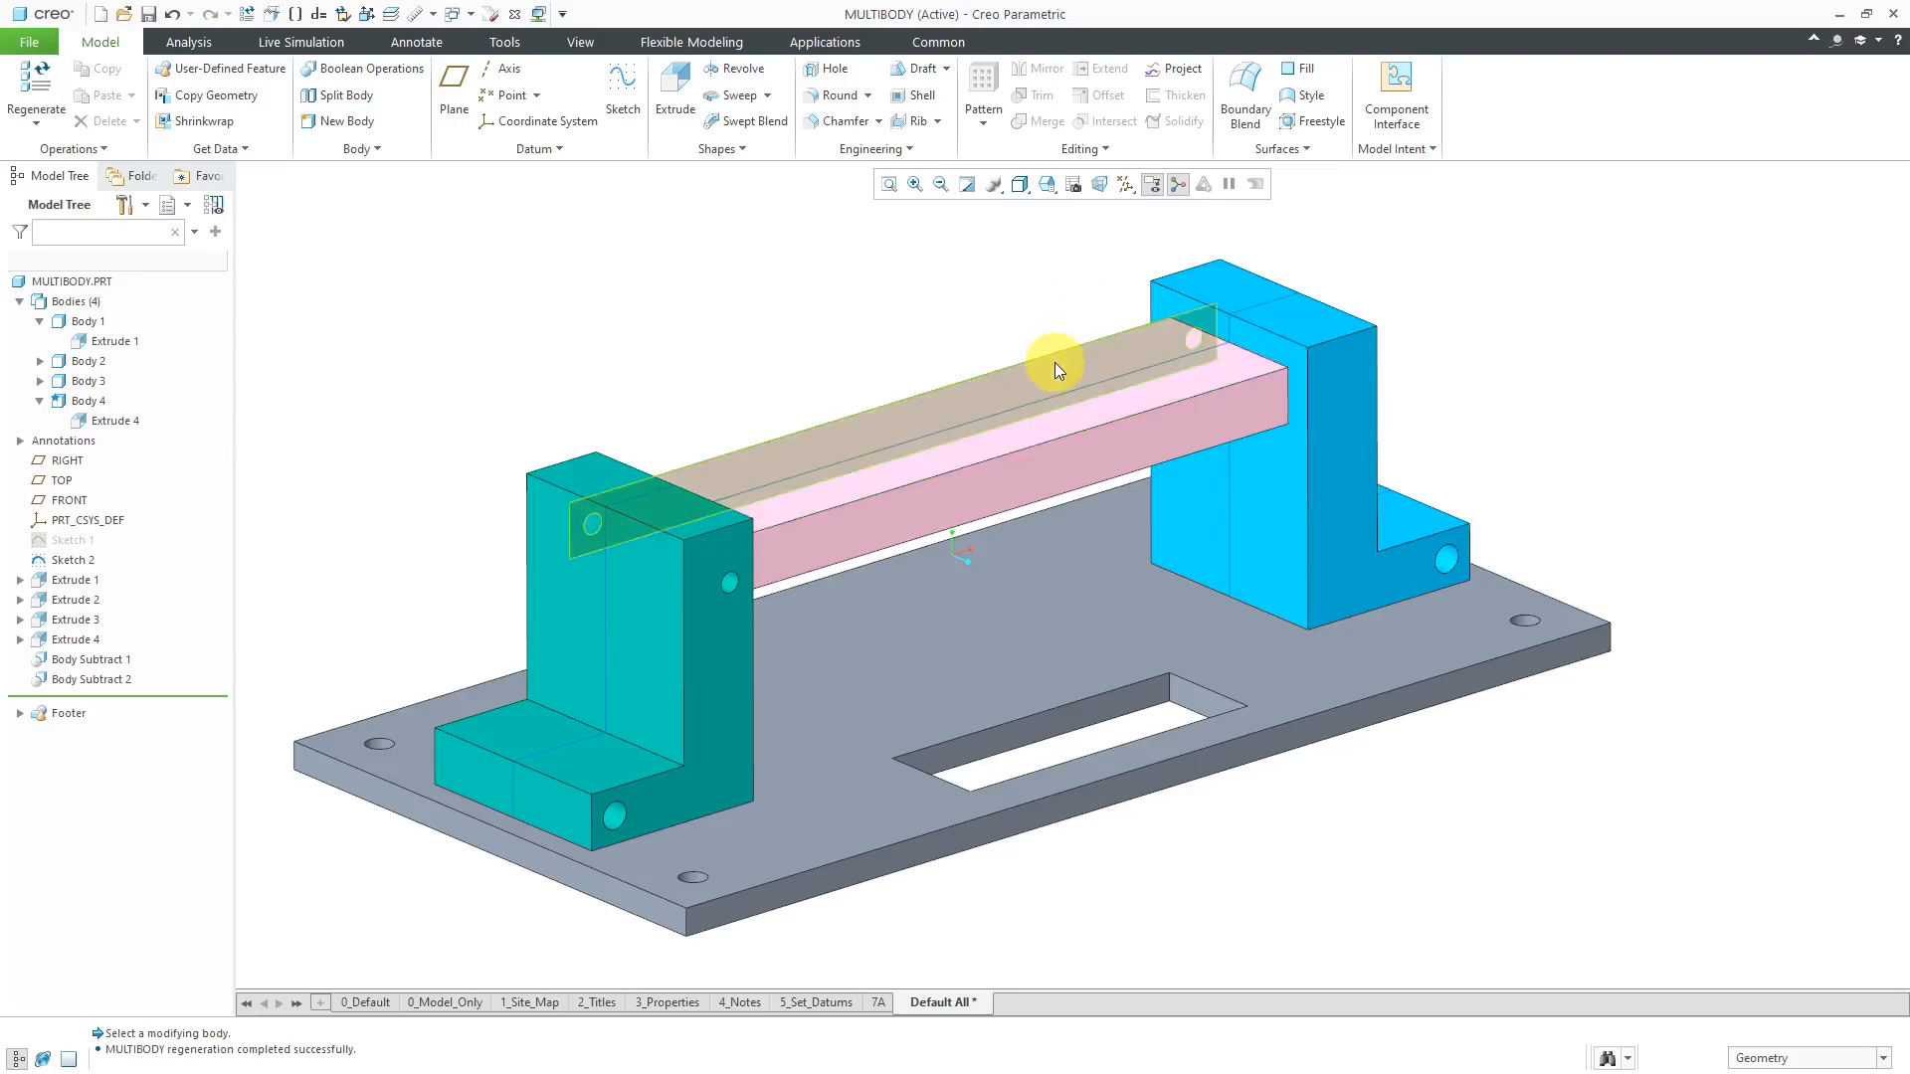
{"action": "mouse_move", "coordinate": [1058, 369]}
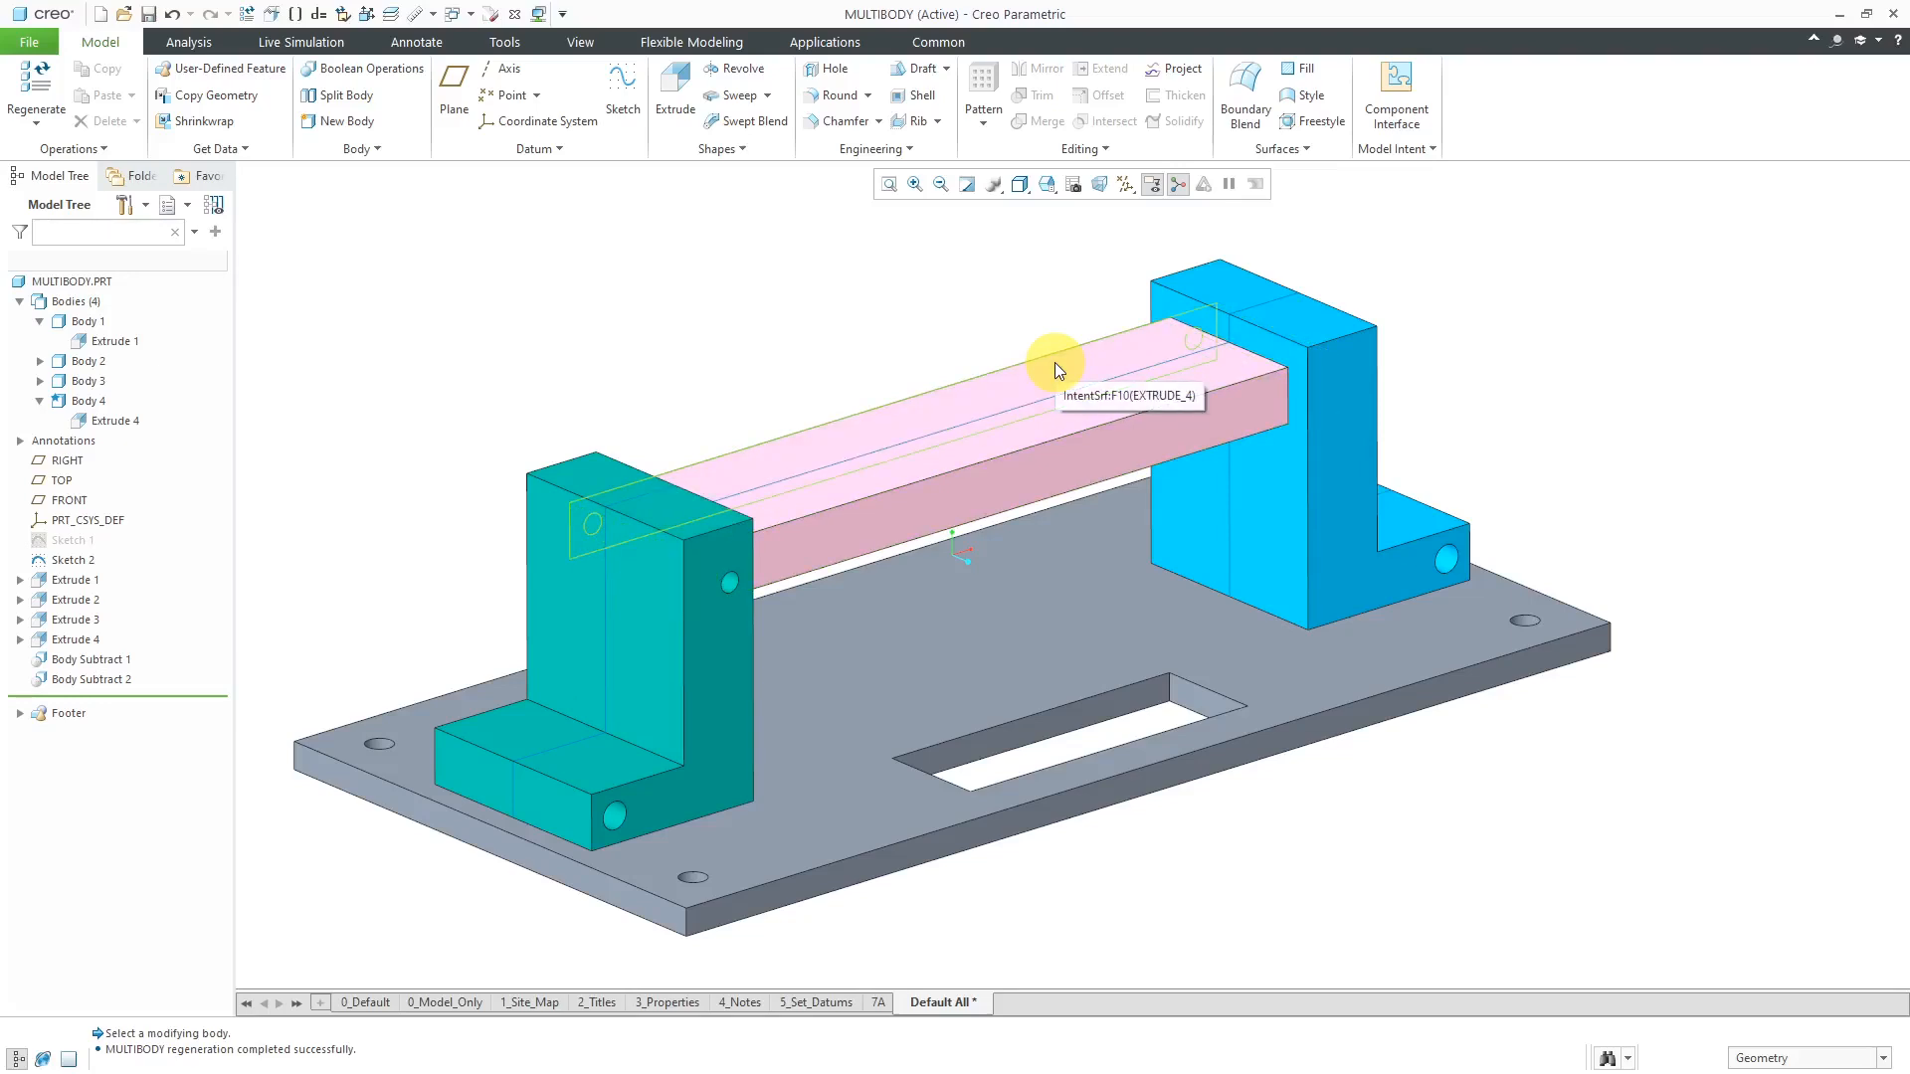
Step: Hide the pink crossbar Body 4 to reveal the right bracket's square pocket
{"action": "left_click", "coordinate": [87, 401]}
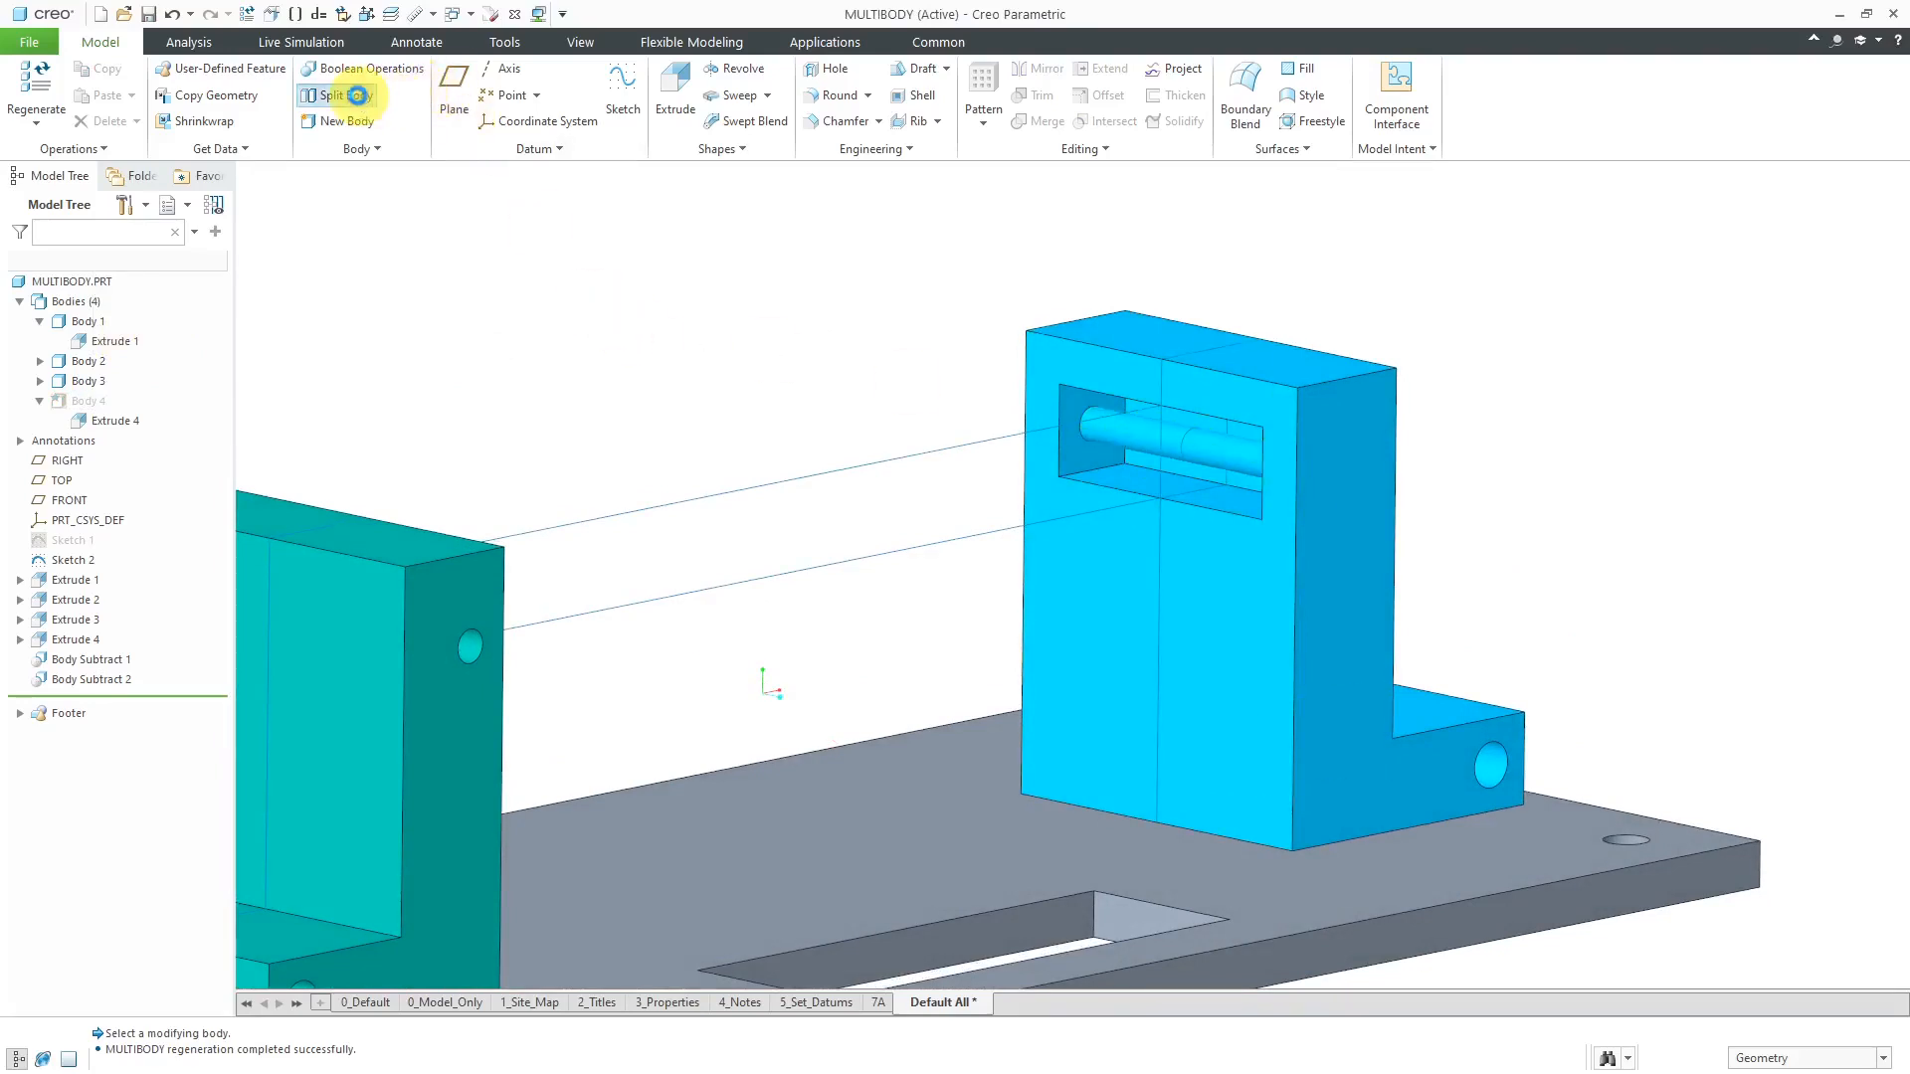
Step: Split right bracket Body 2 using the pin's cylindrical surface, creating Body 5
{"action": "left_click", "coordinate": [331, 95]}
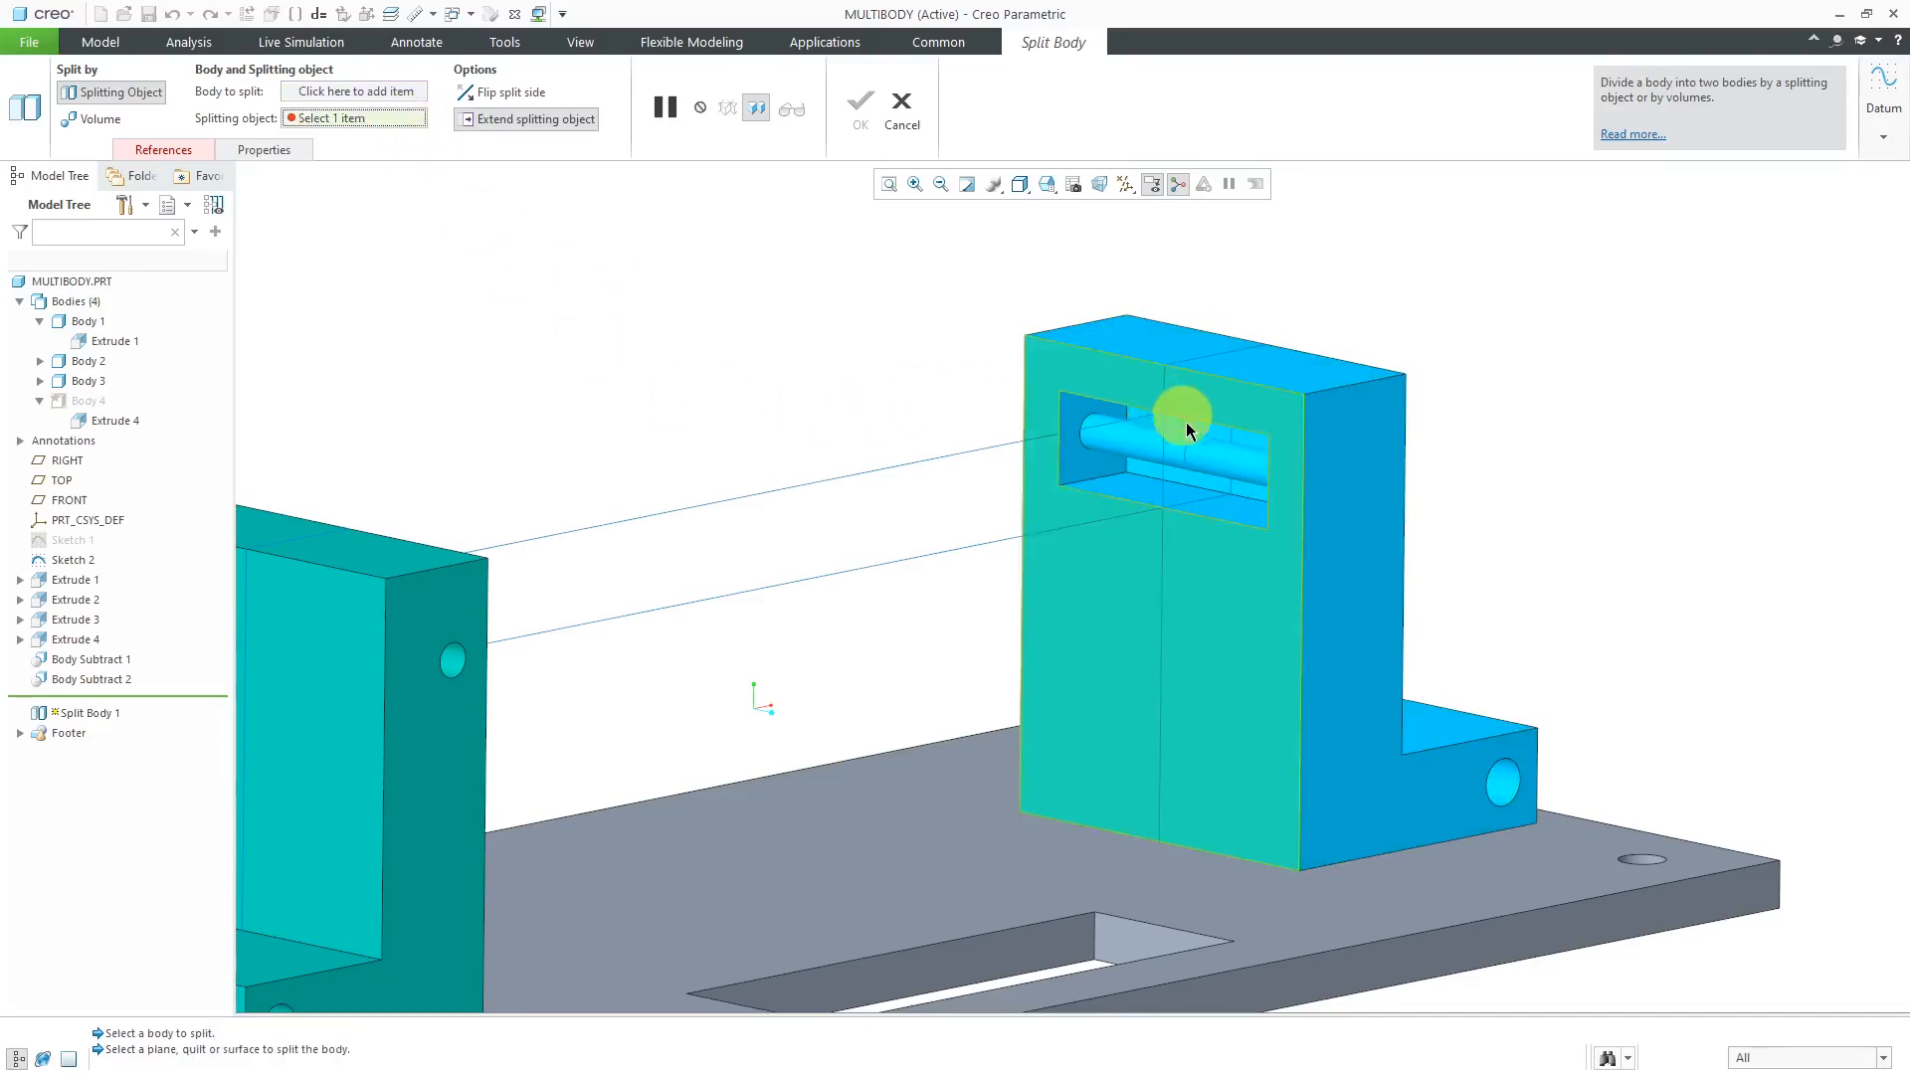
{"action": "left_click", "coordinate": [1187, 439]}
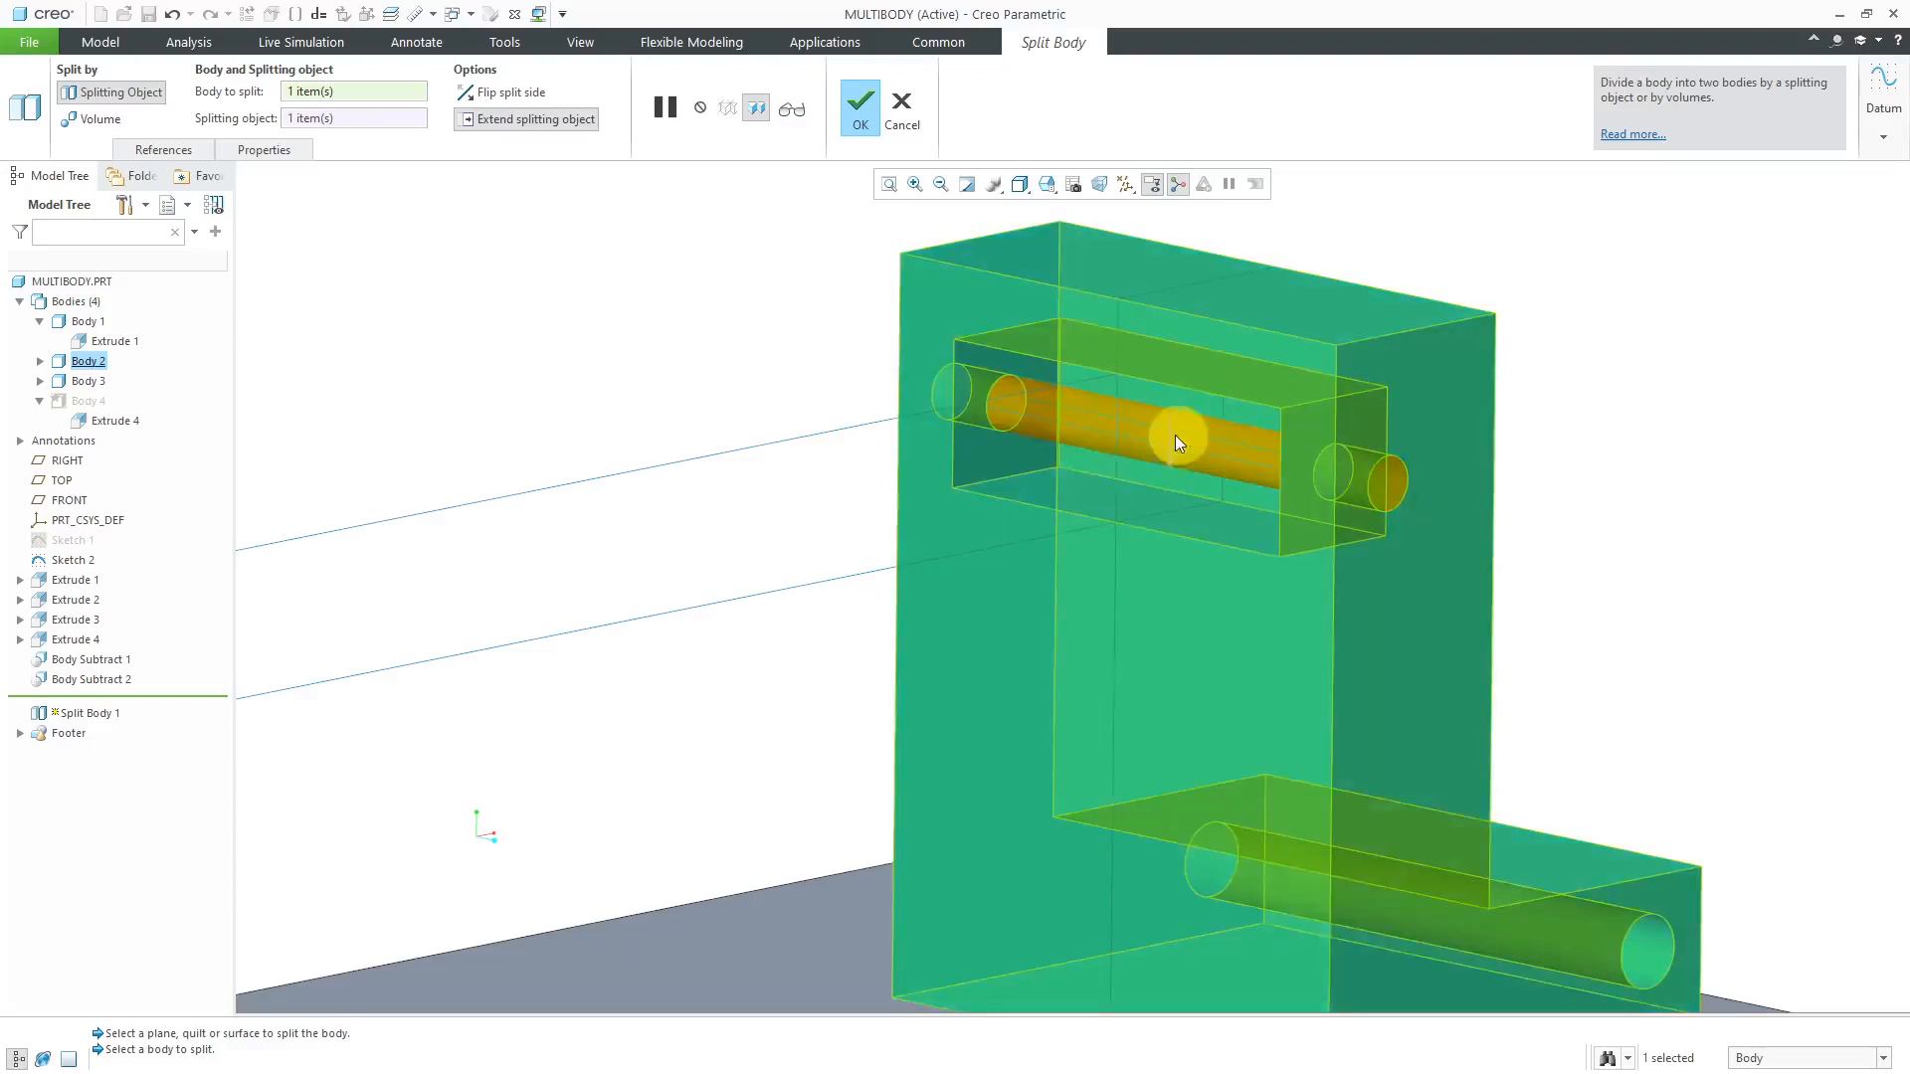
{"action": "left_click", "coordinate": [353, 118]}
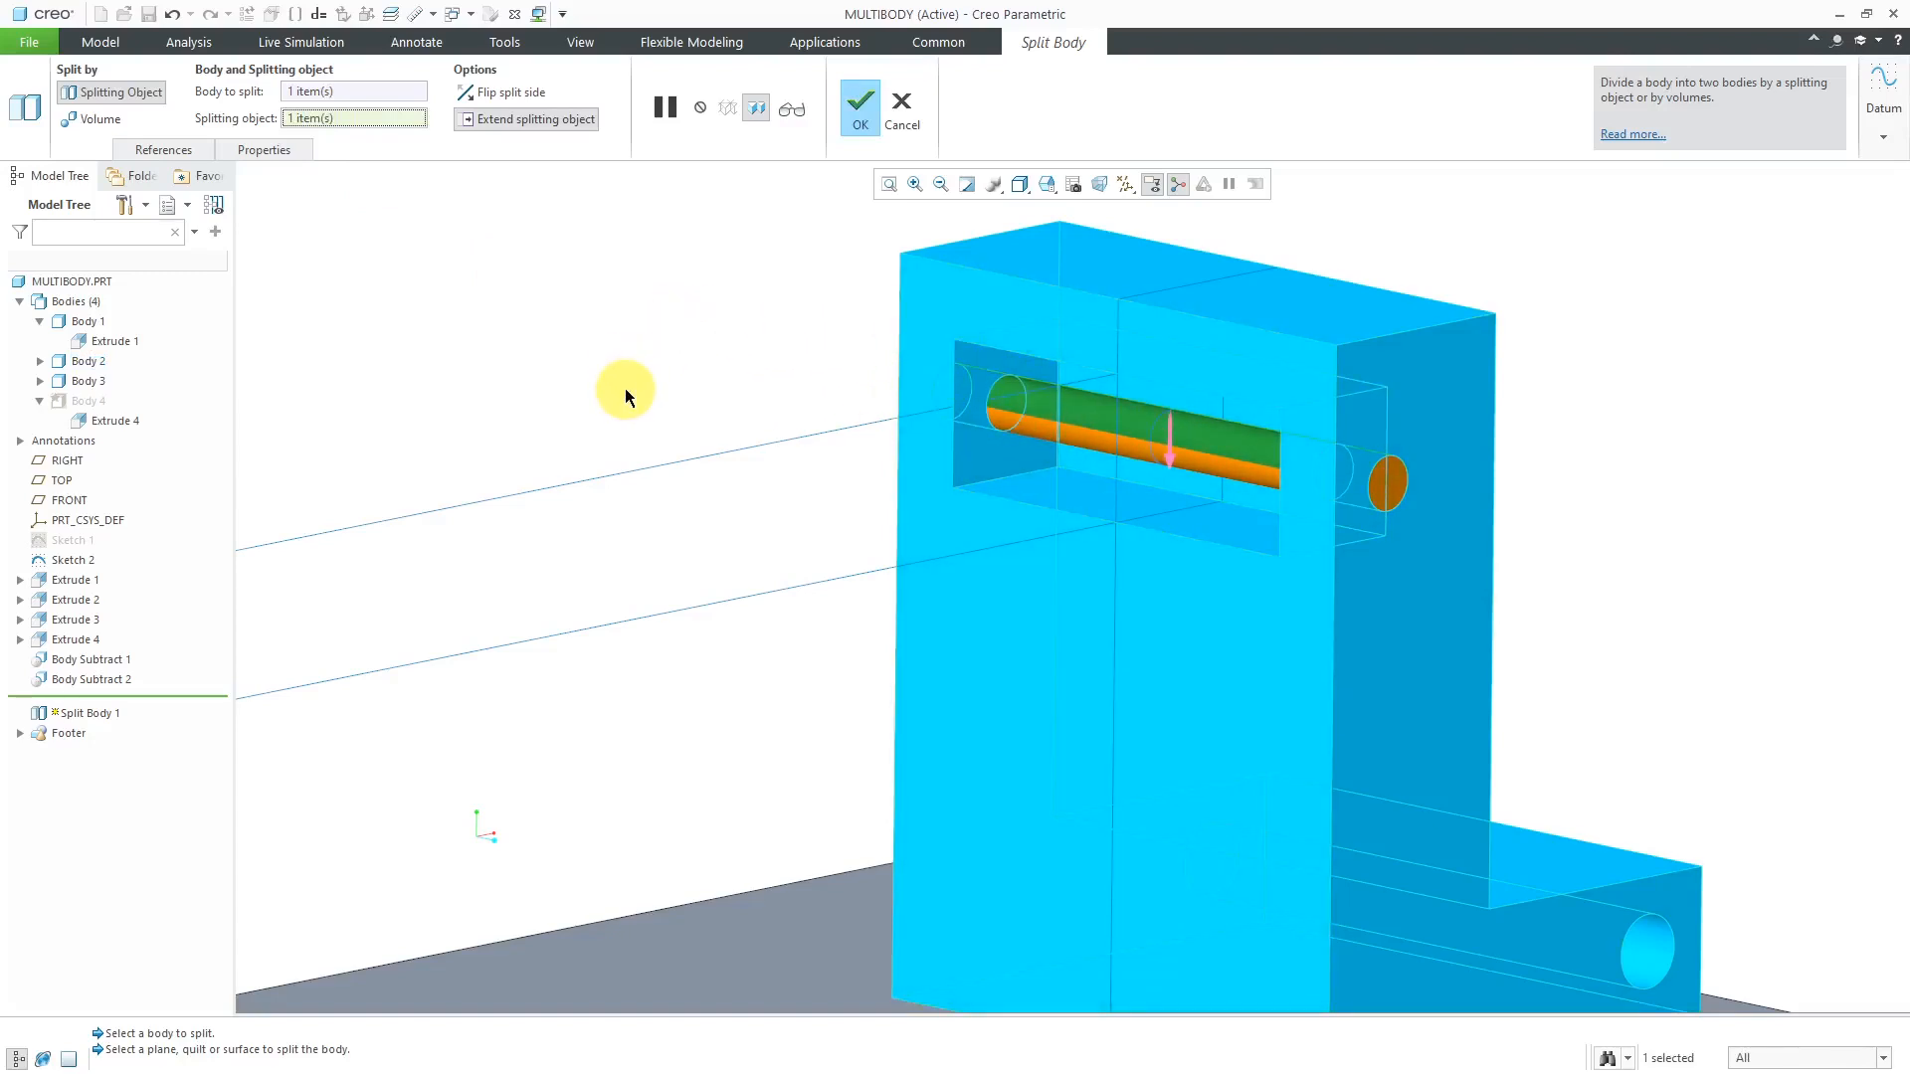
{"action": "mouse_move", "coordinate": [597, 352]}
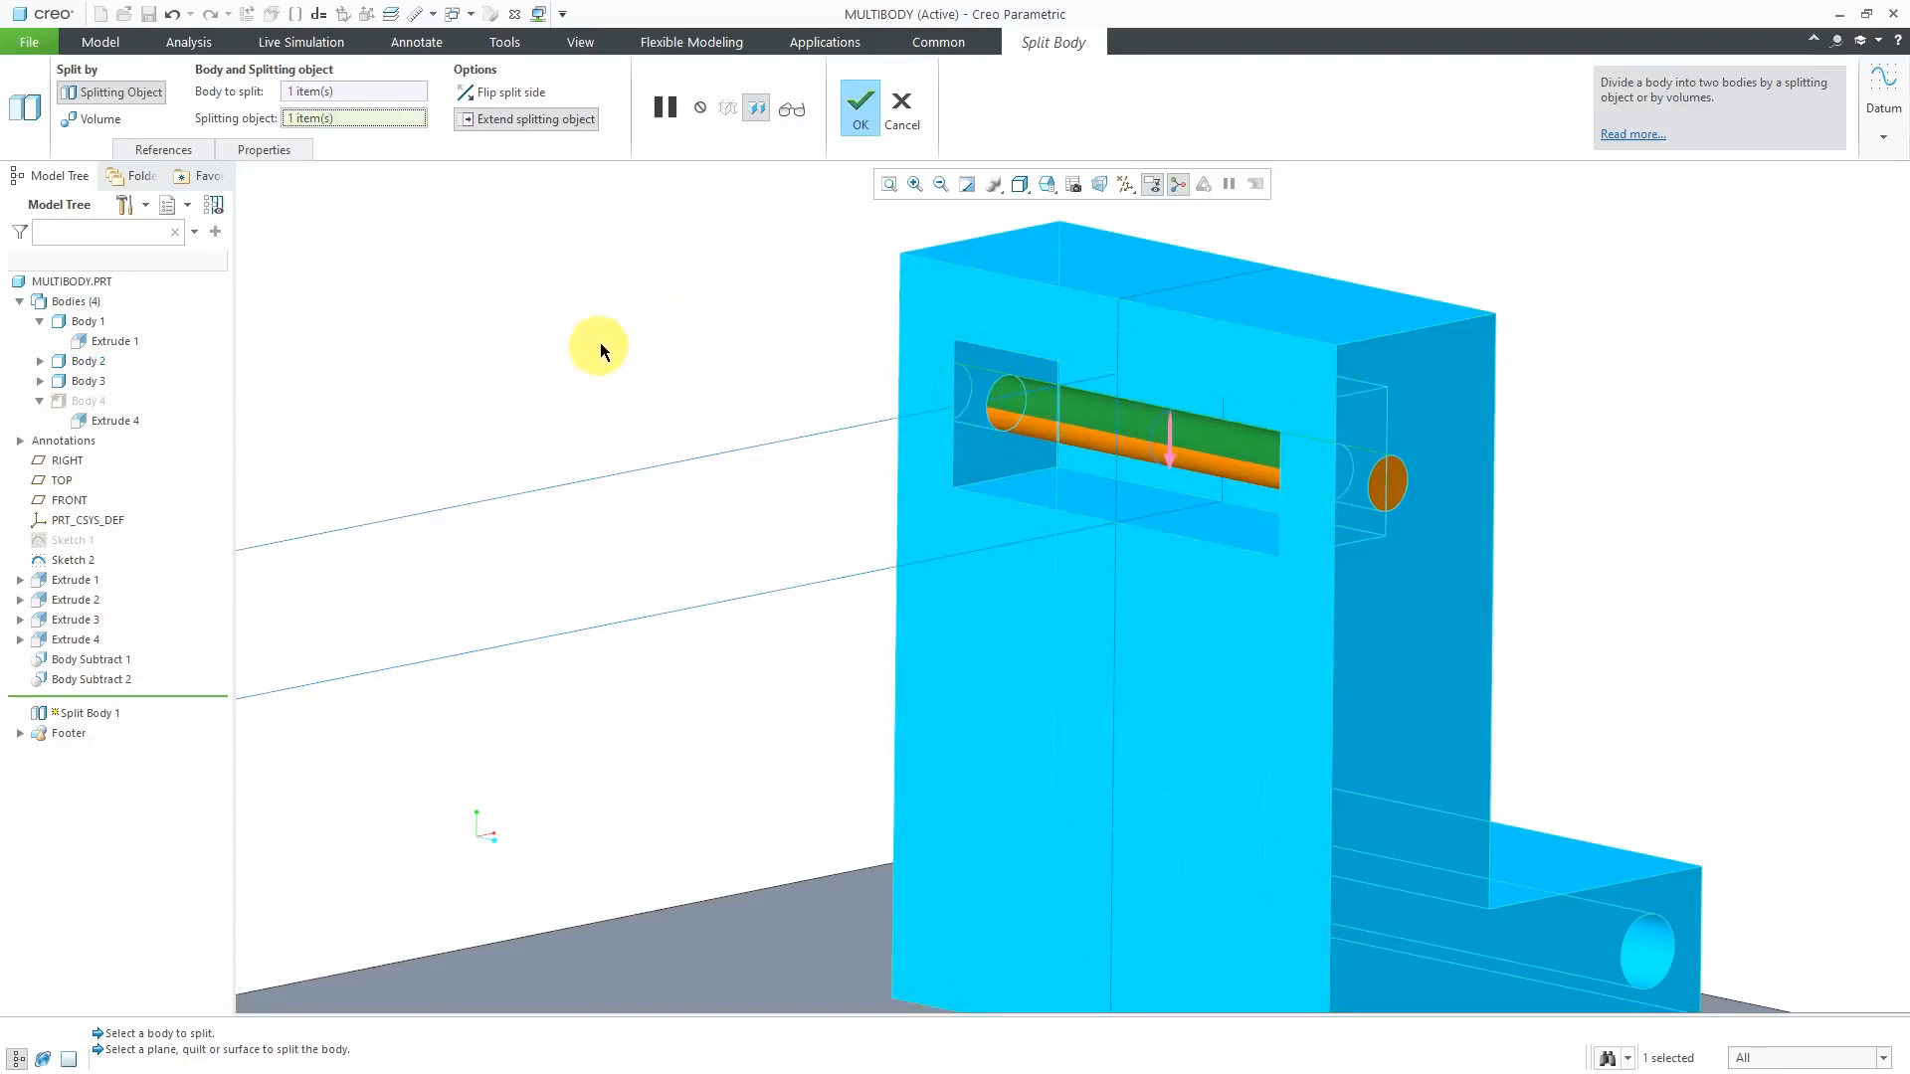
{"action": "left_click", "coordinate": [858, 107]}
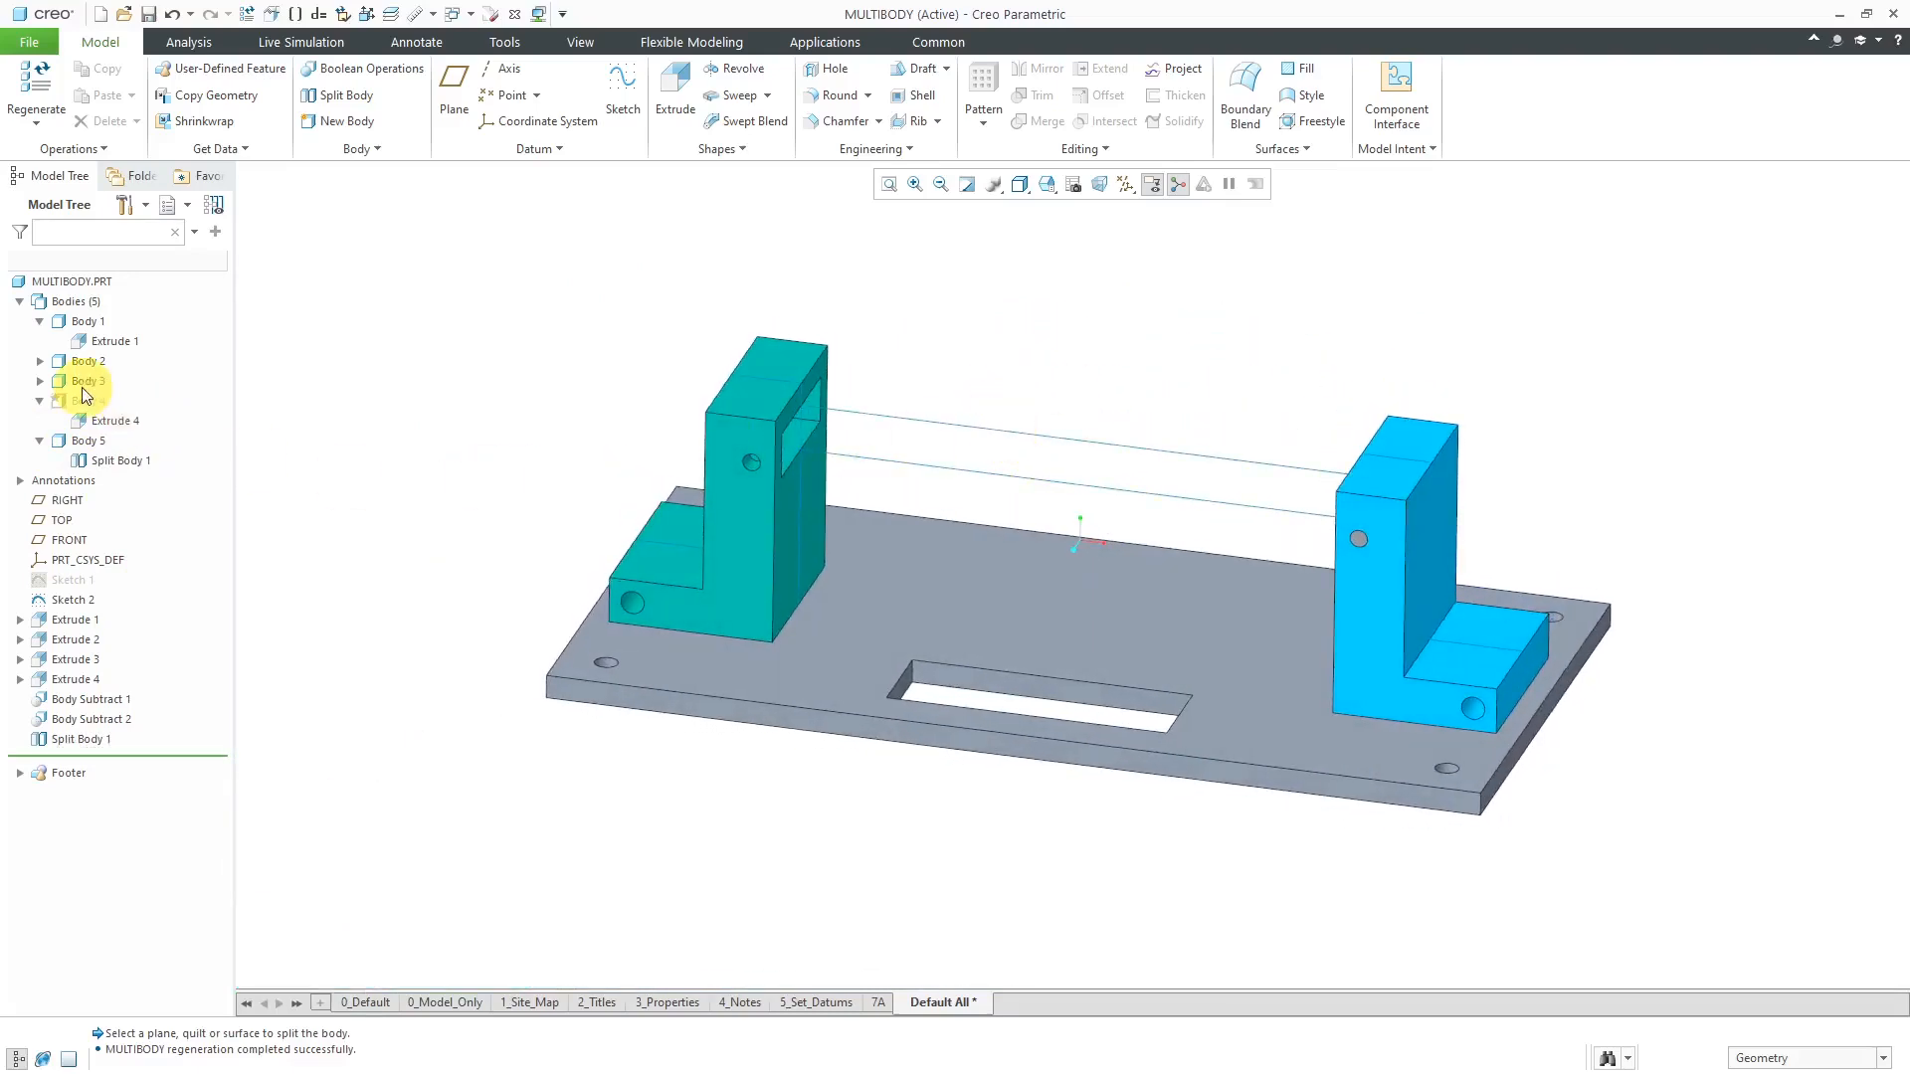
Step: Unhide crossbar Body 4 and open the part's Model Properties
{"action": "left_click", "coordinate": [87, 399]}
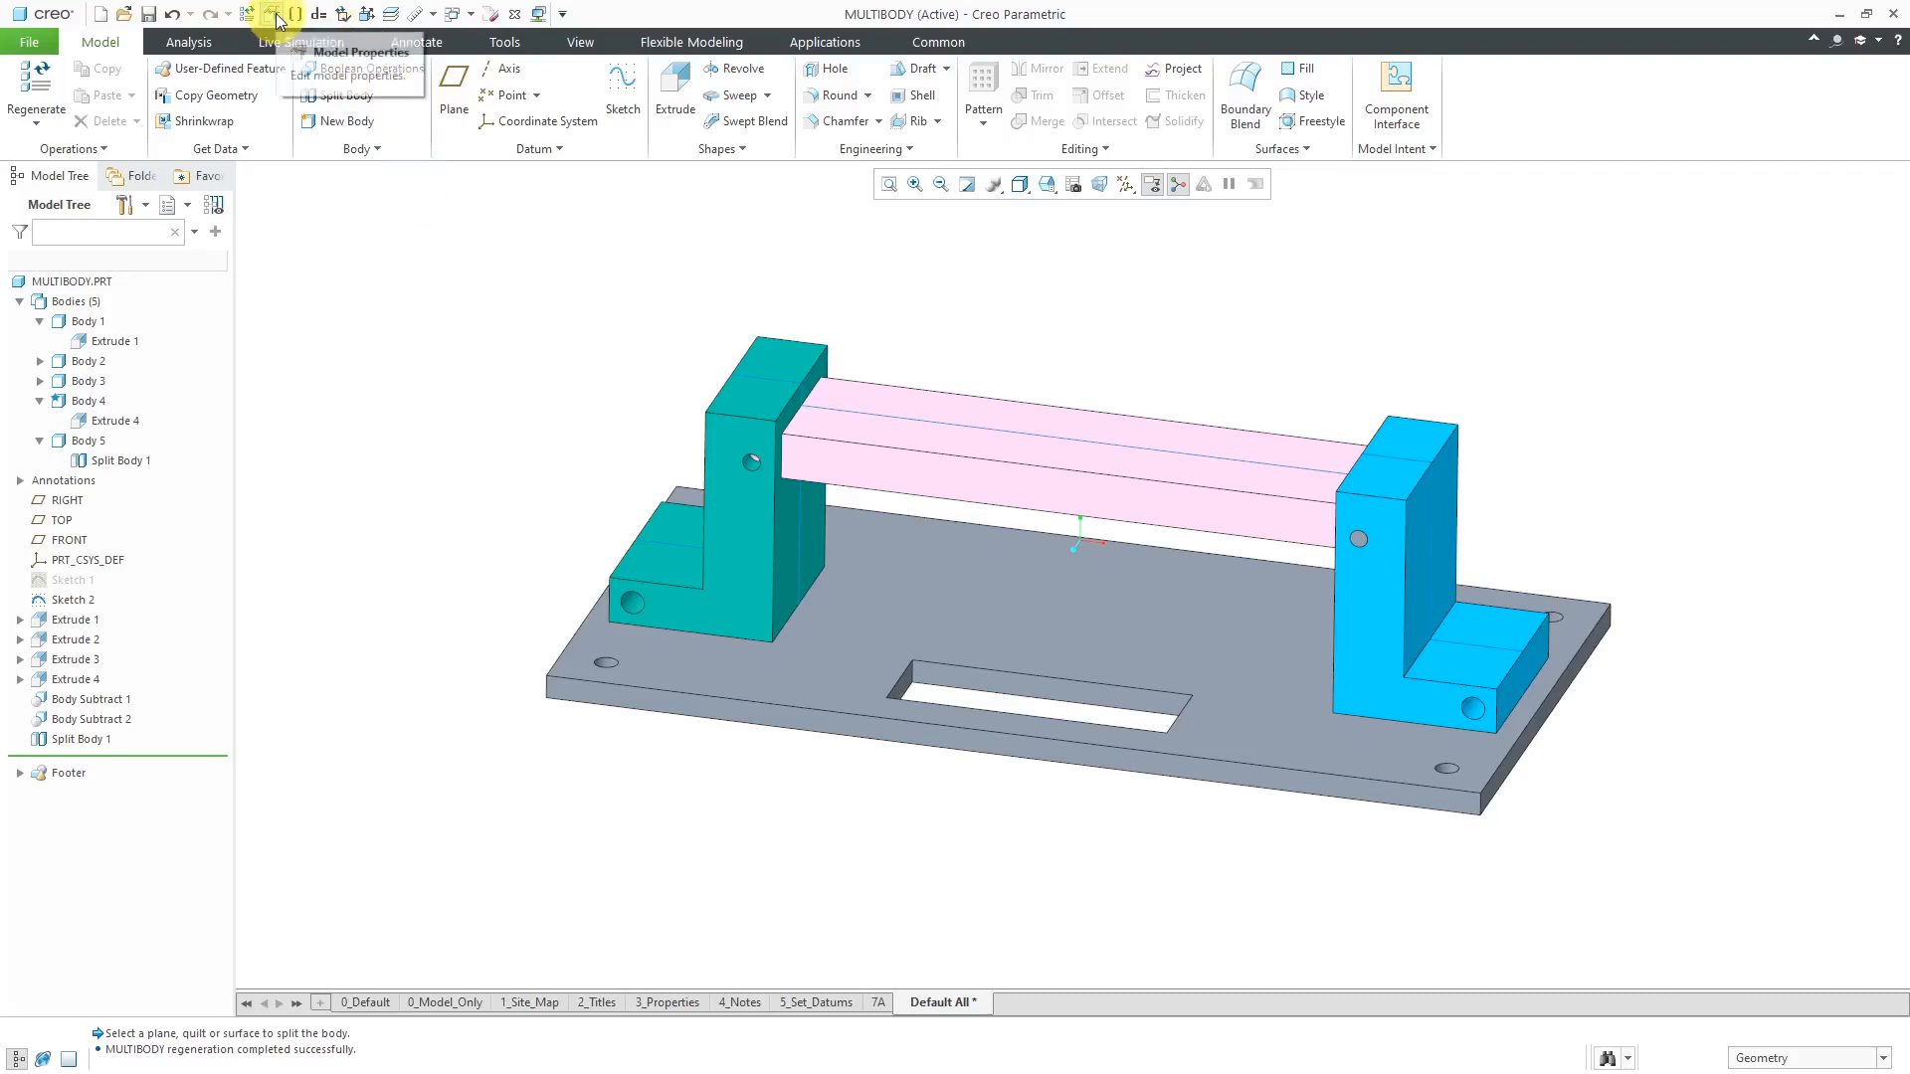
{"action": "left_click", "coordinate": [358, 51]}
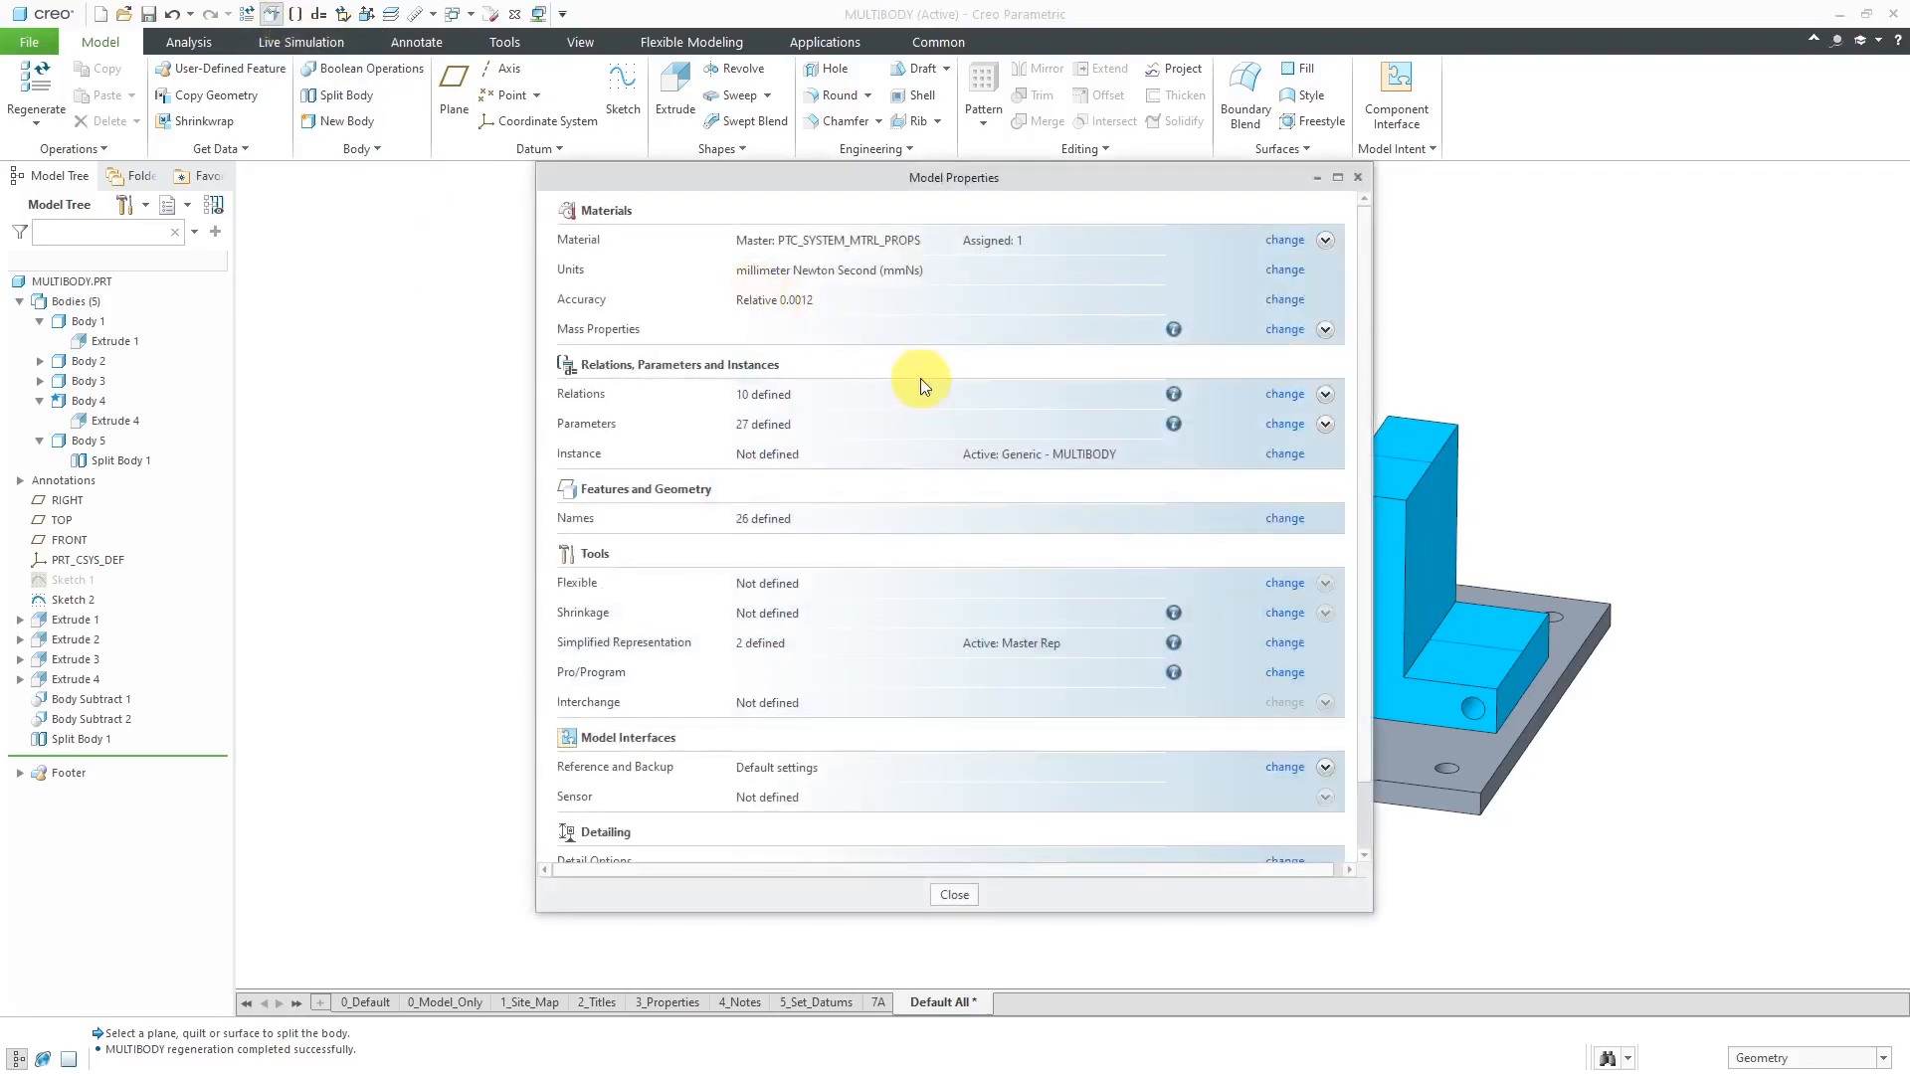
{"action": "mouse_move", "coordinate": [836, 256]}
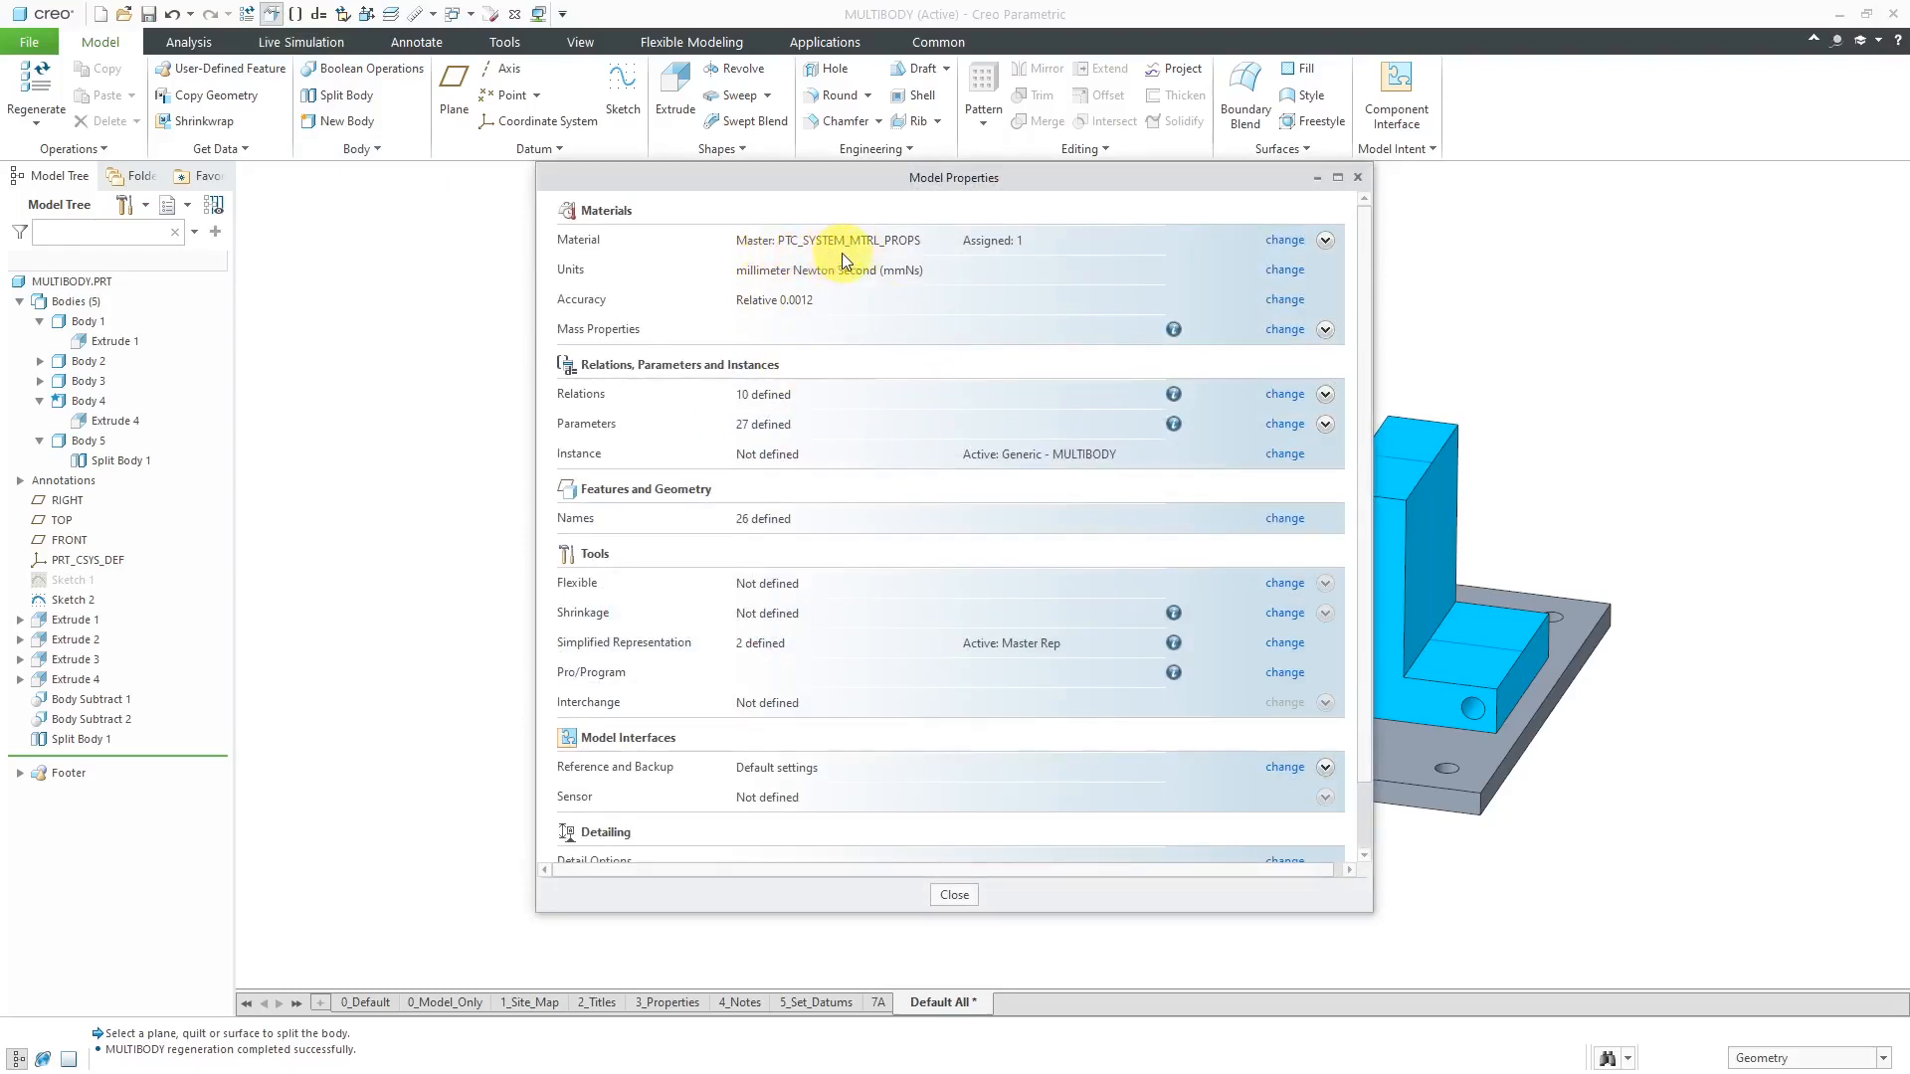
{"action": "mouse_move", "coordinate": [1282, 240]}
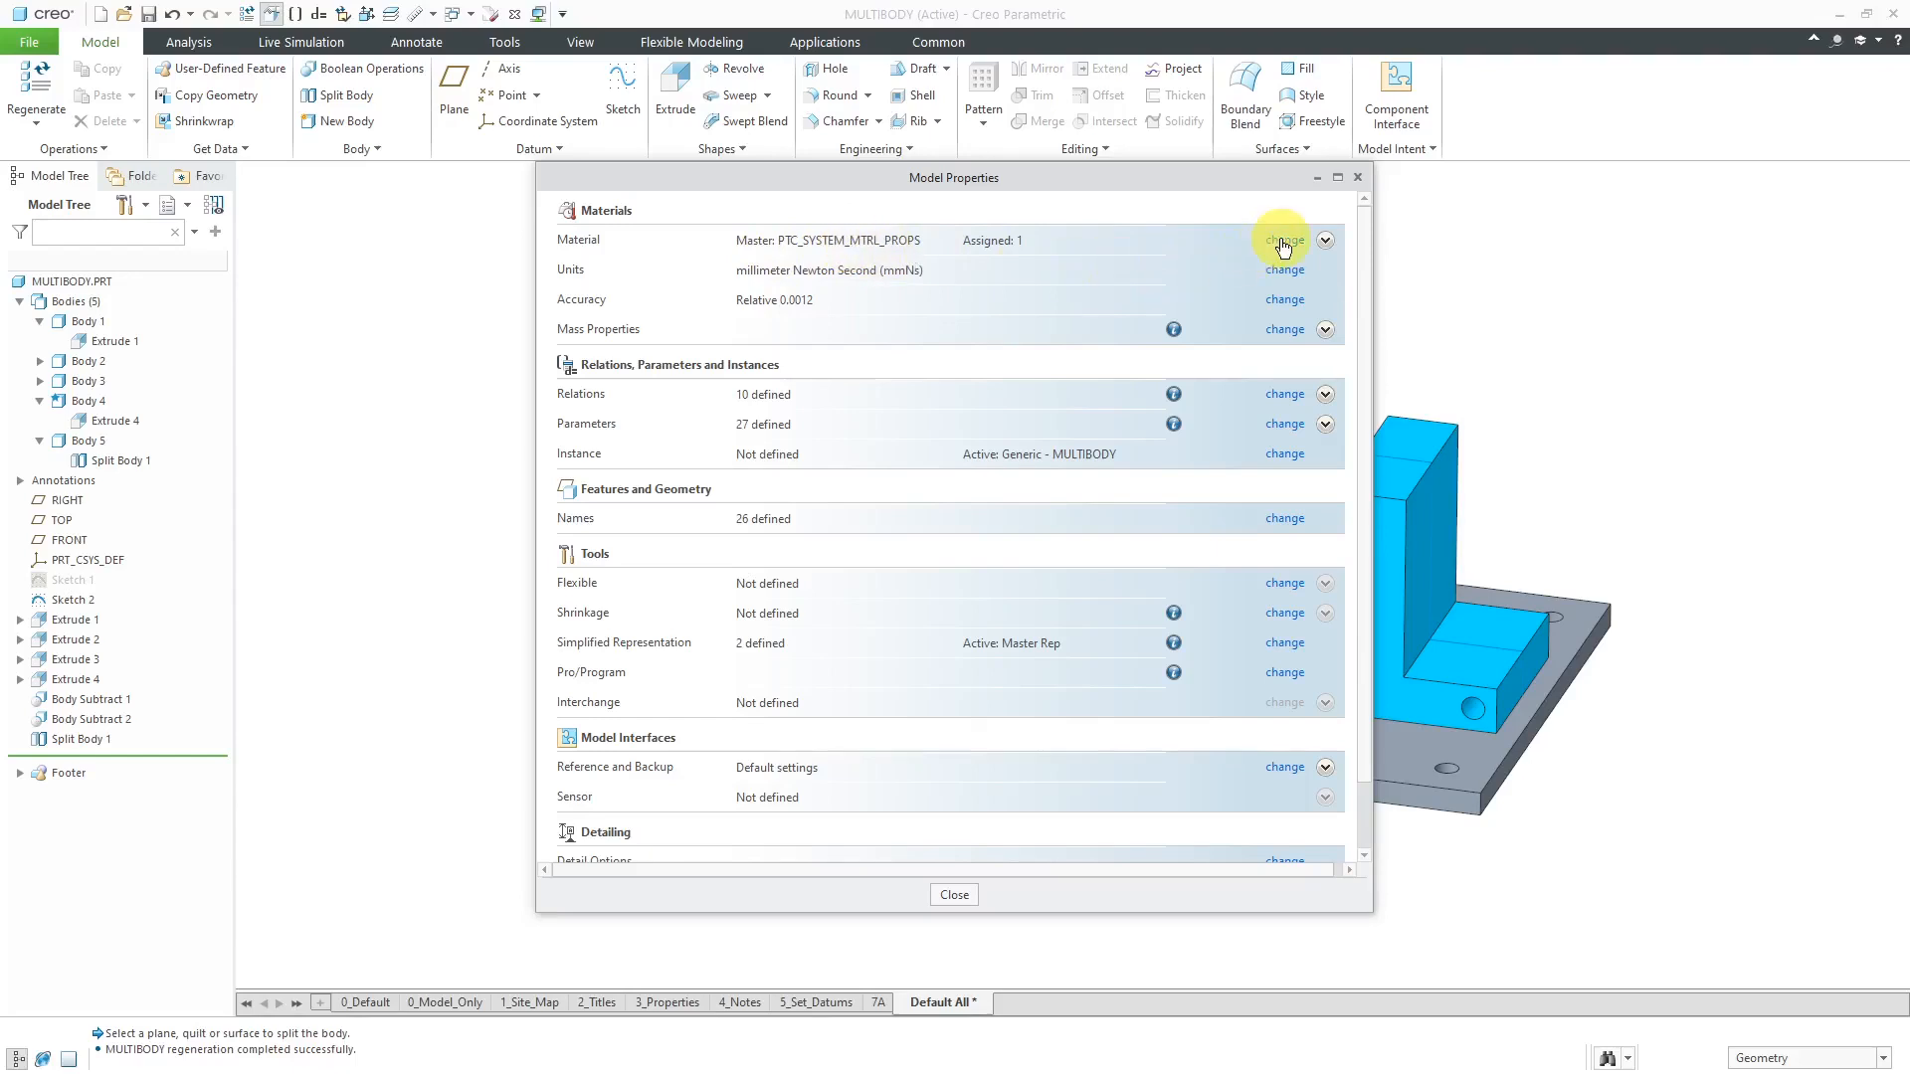
Step: Open the part's materials and add STEEL_HIGH_CARBON from the standard library
{"action": "left_click", "coordinate": [1282, 240]}
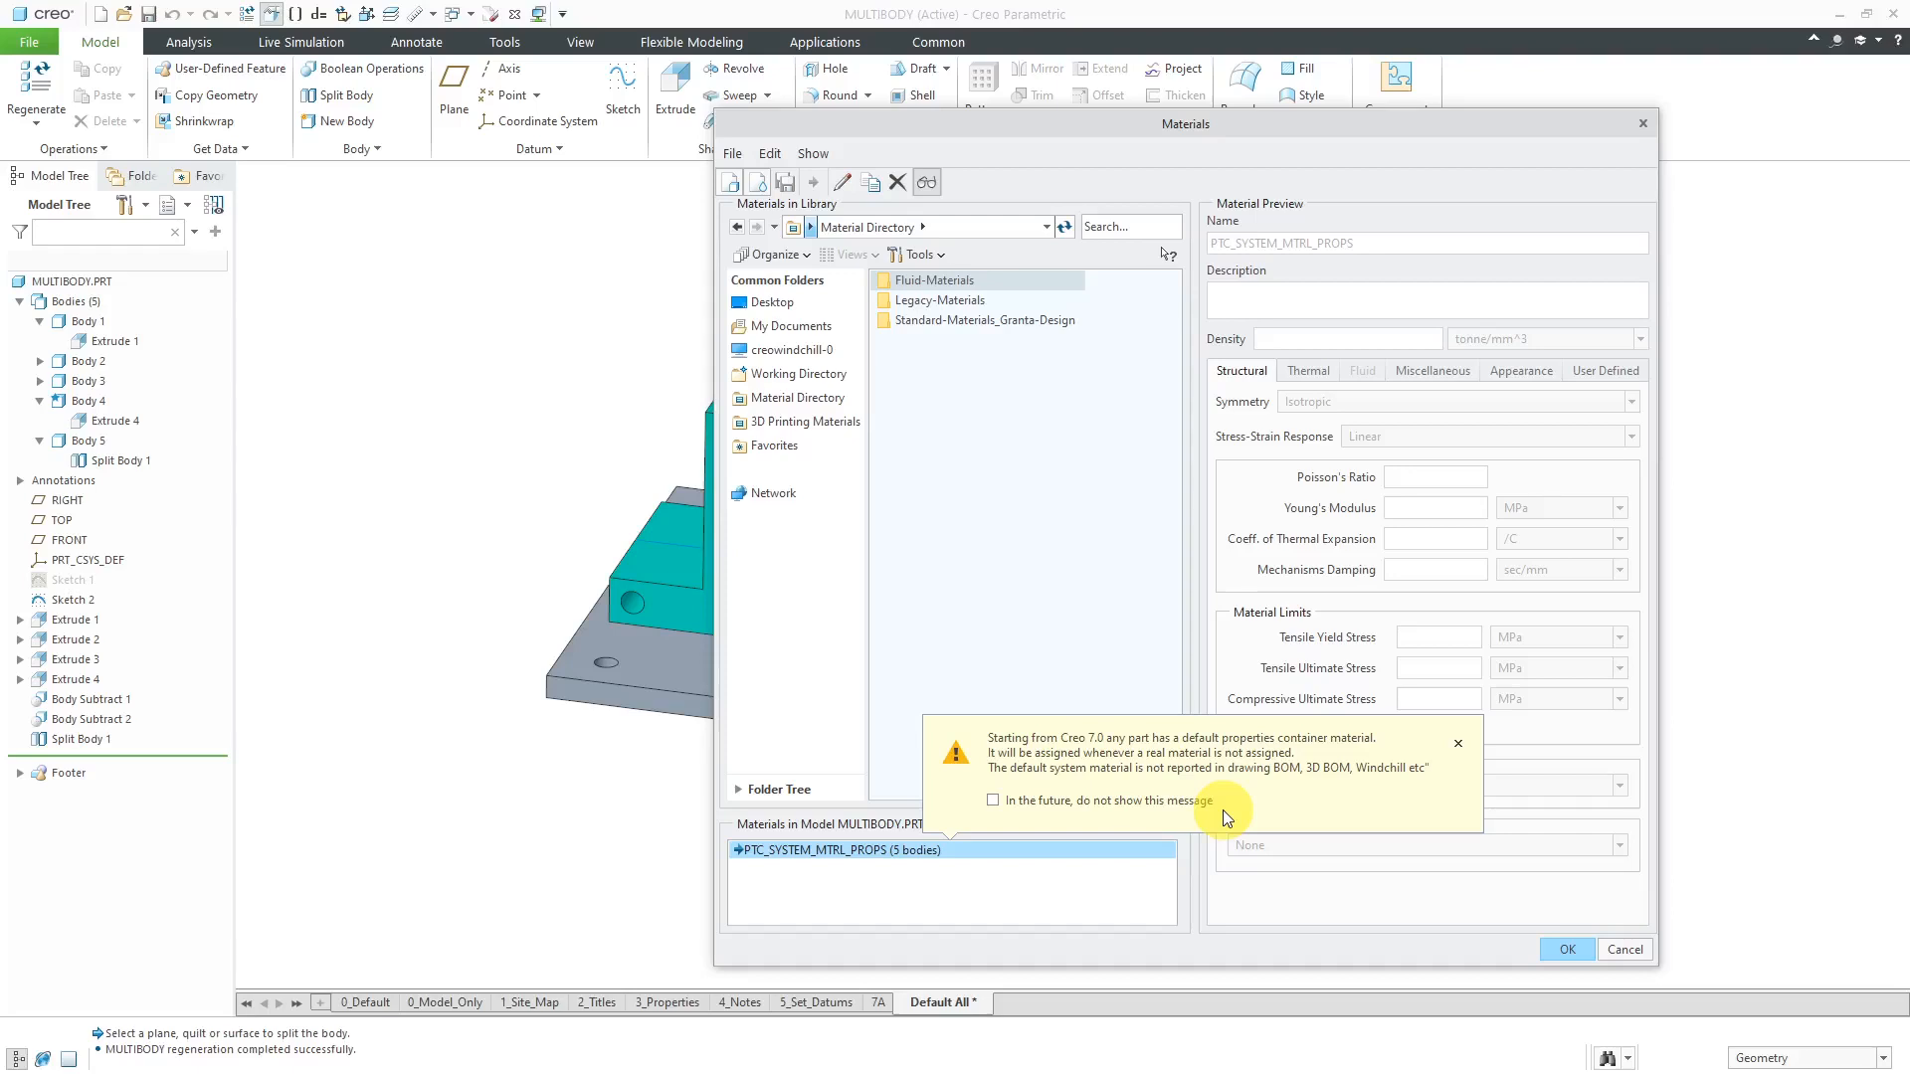
{"action": "mouse_move", "coordinate": [1317, 812]}
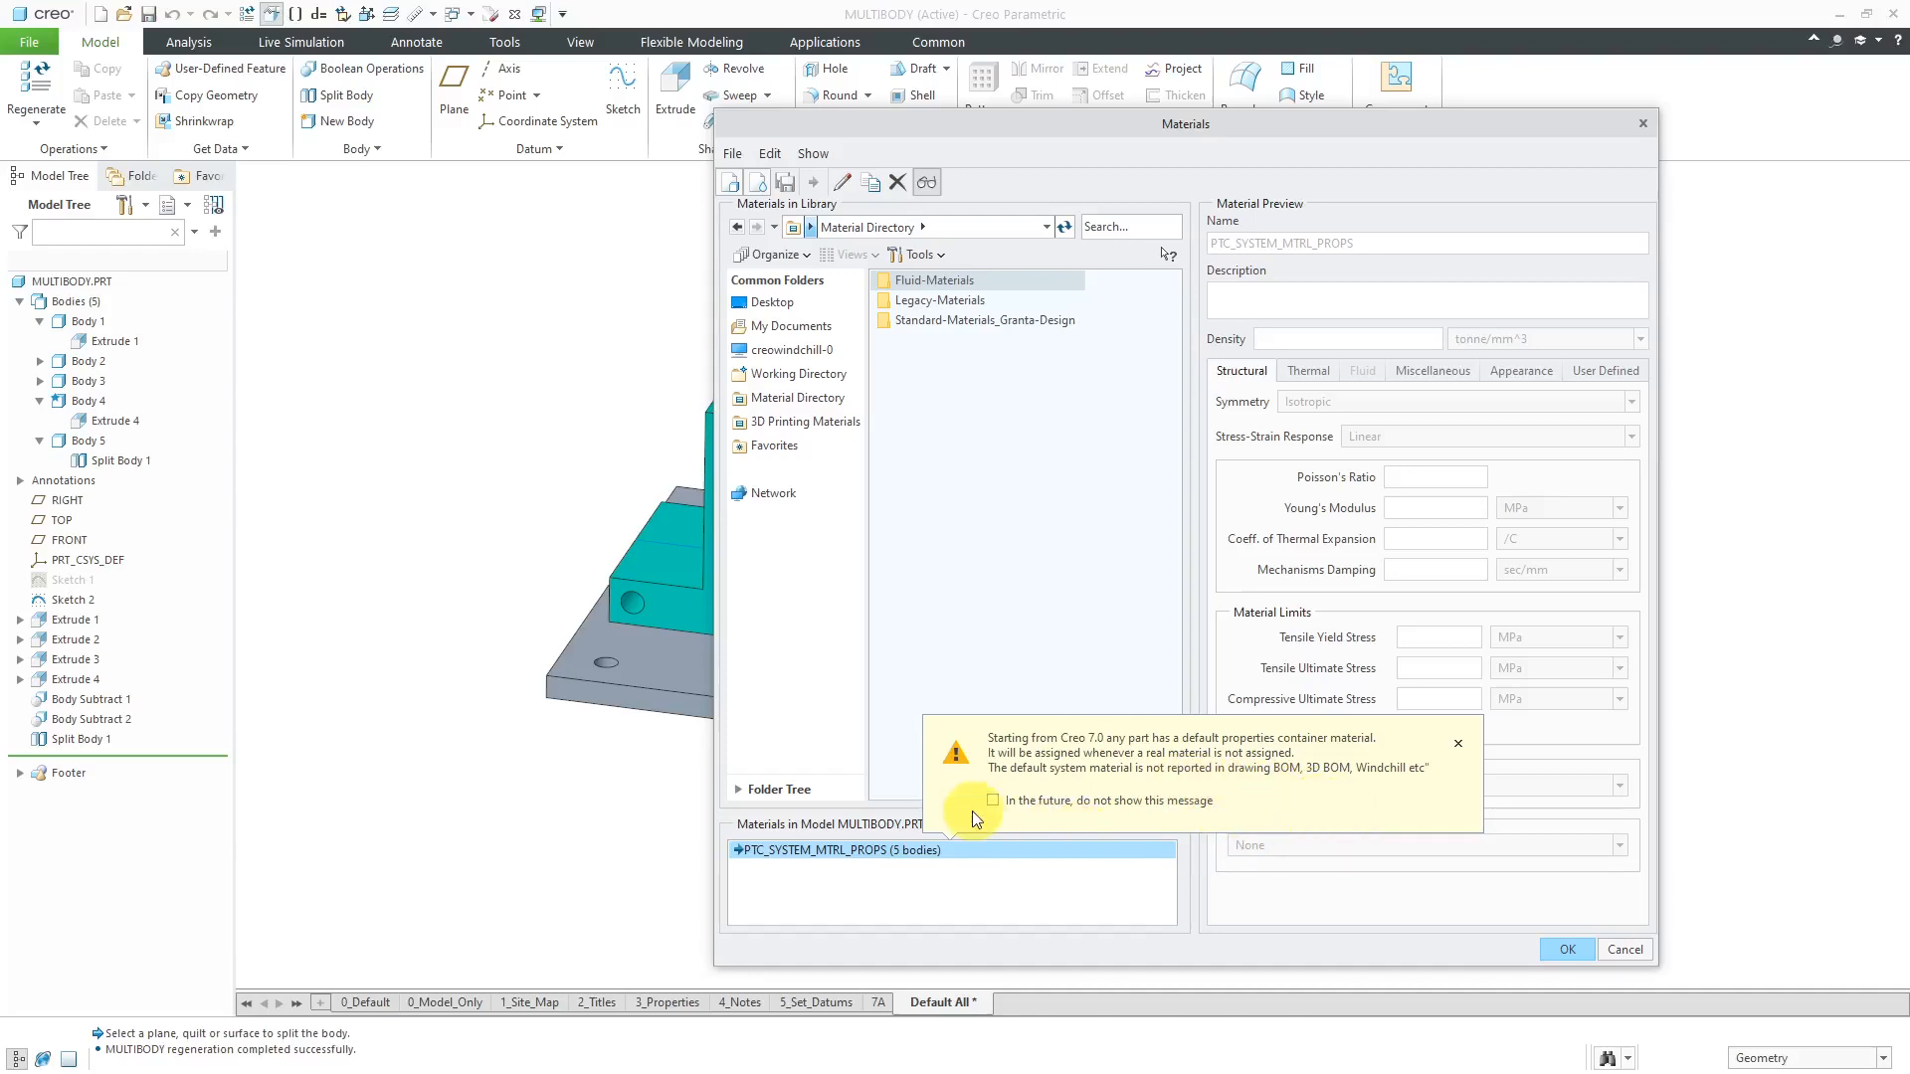
{"action": "left_click", "coordinate": [1458, 744]}
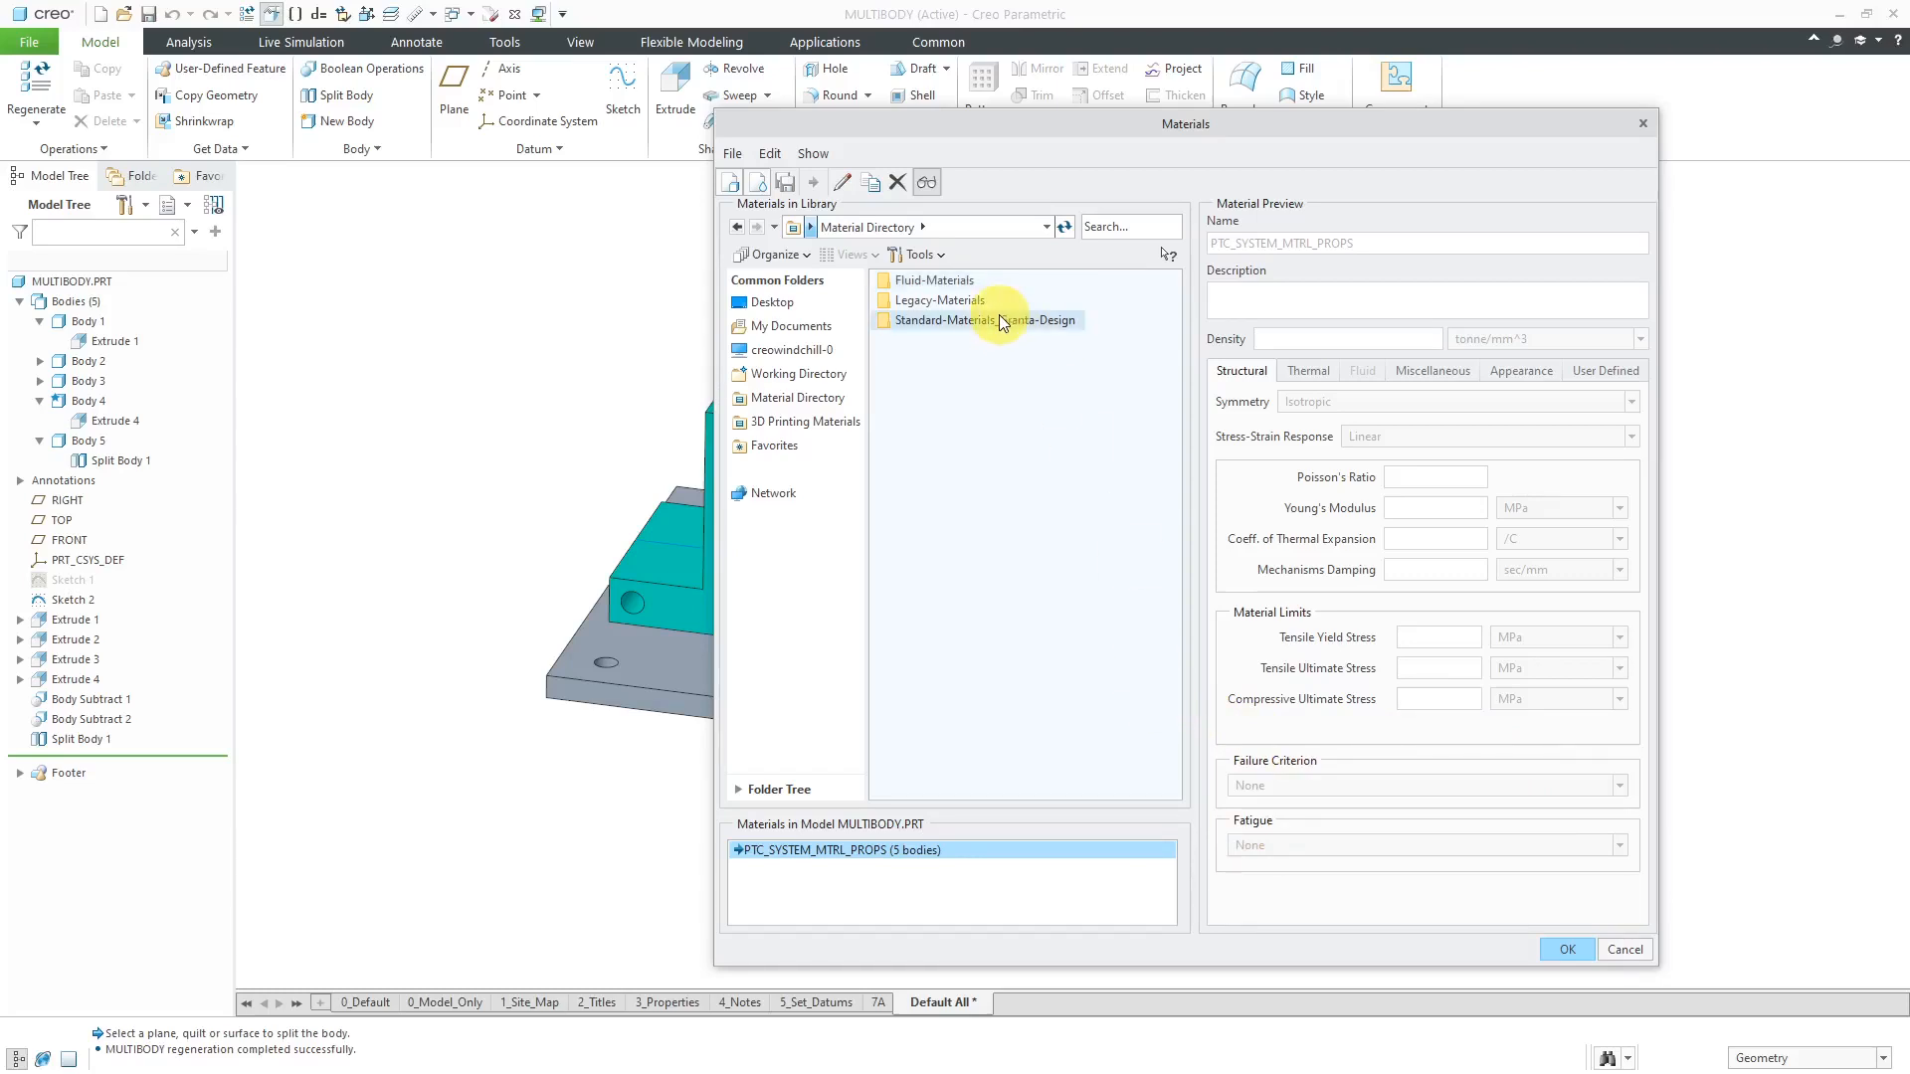
{"action": "double_click", "coordinate": [986, 321]}
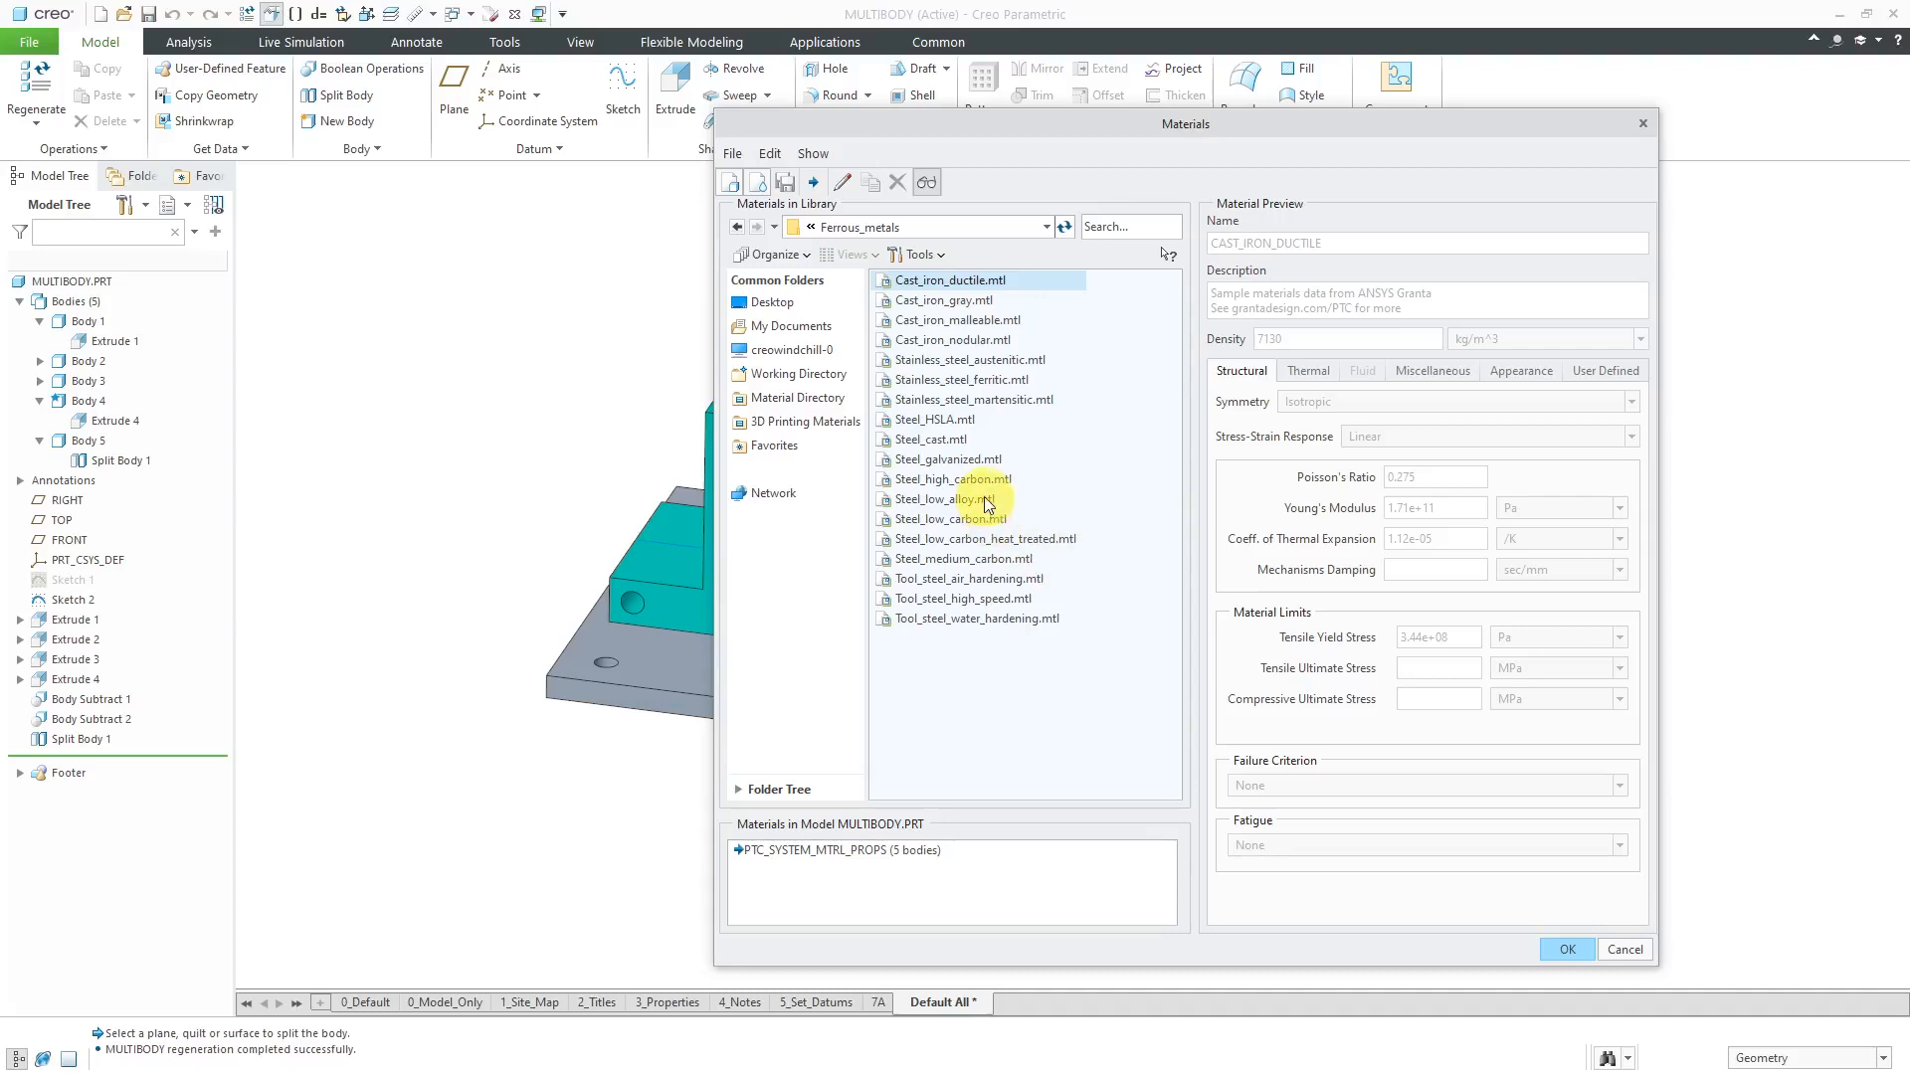
{"action": "right_click", "coordinate": [952, 479]}
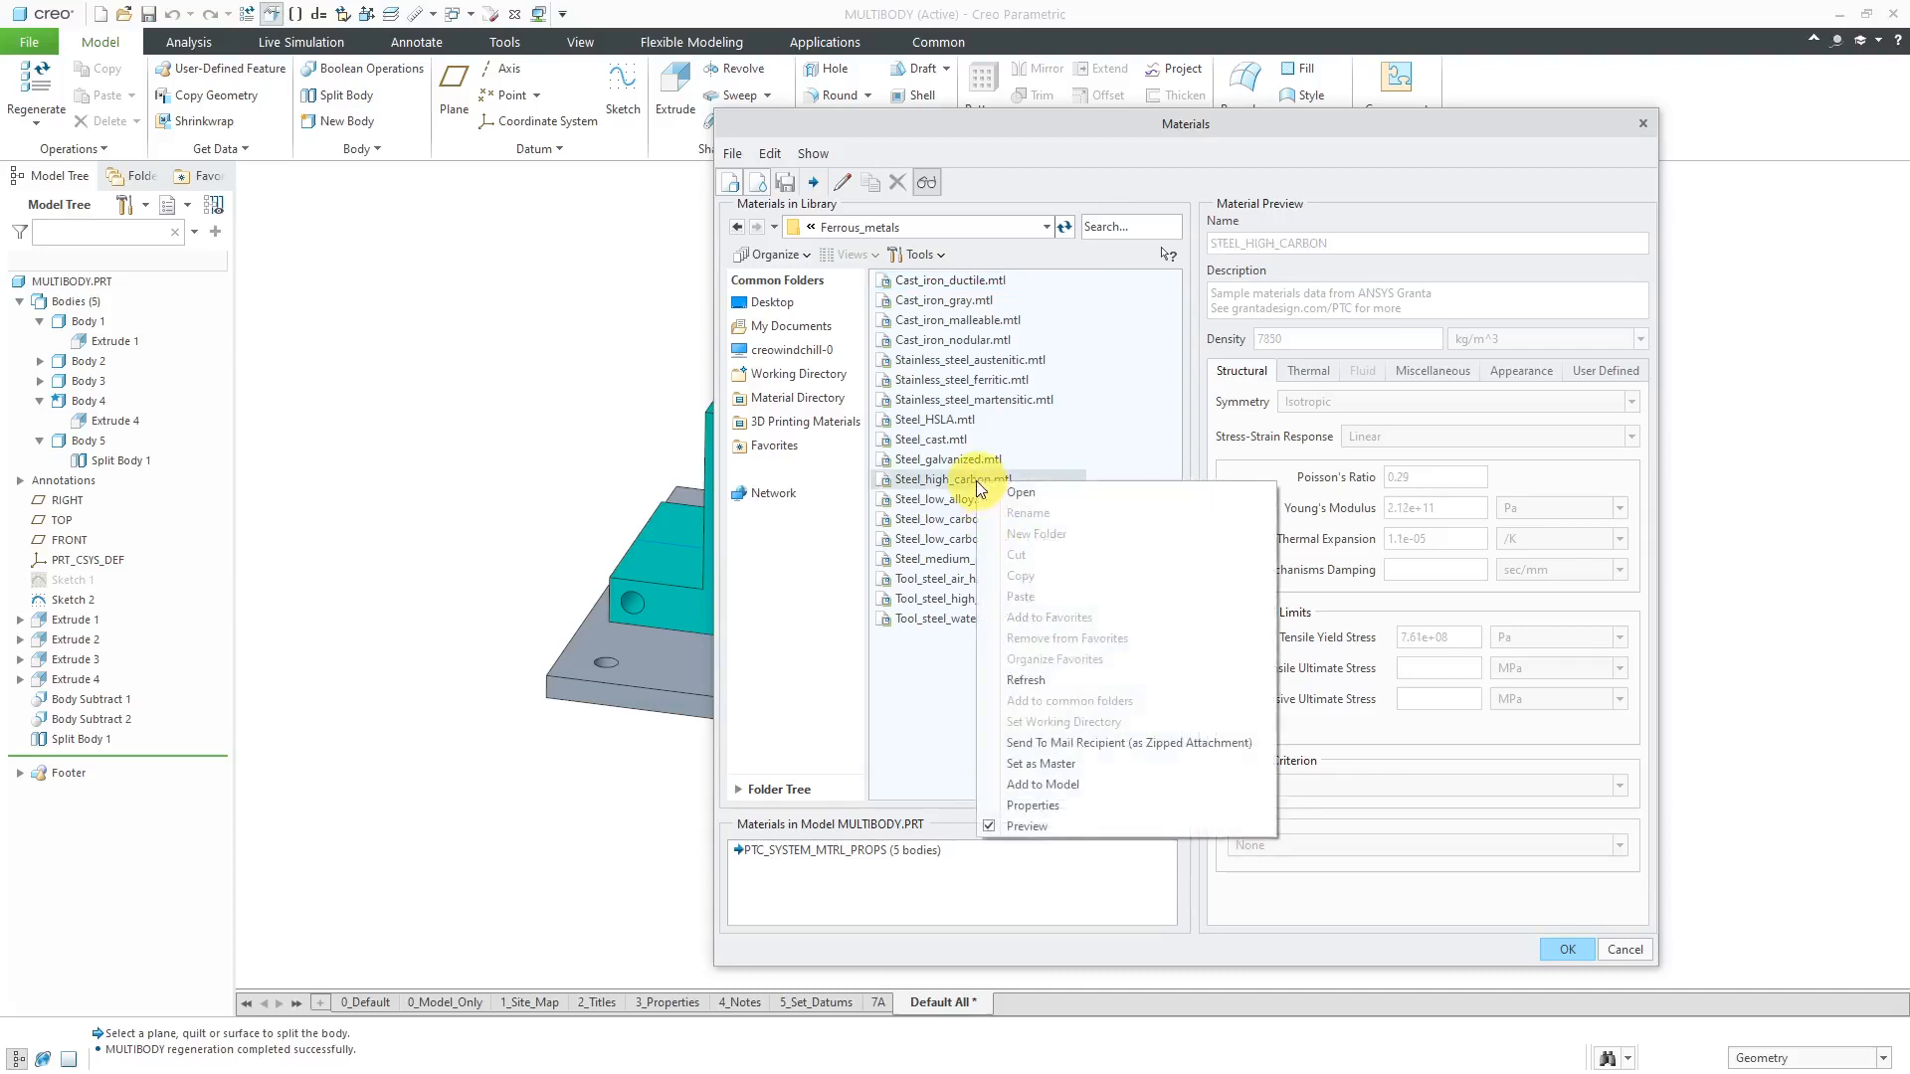
{"action": "mouse_move", "coordinate": [1029, 680]}
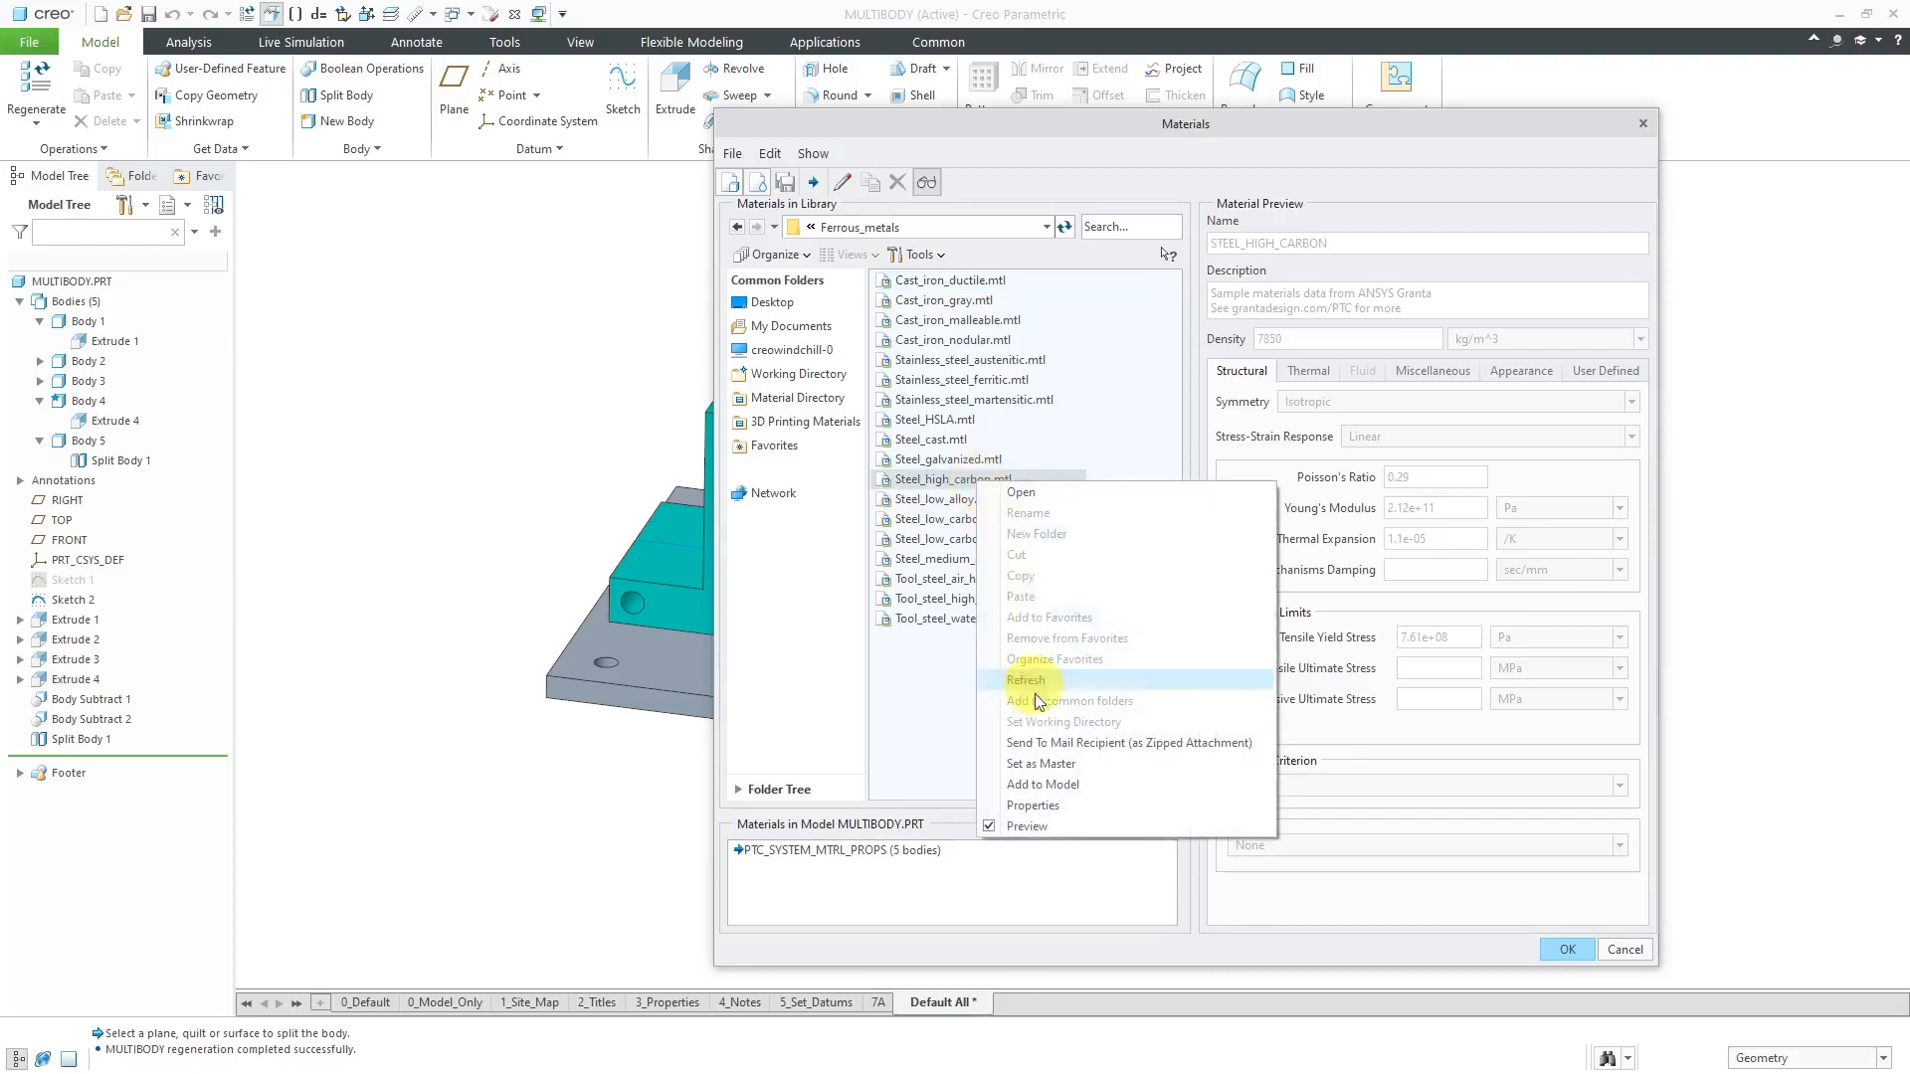
{"action": "left_click", "coordinate": [1045, 783]}
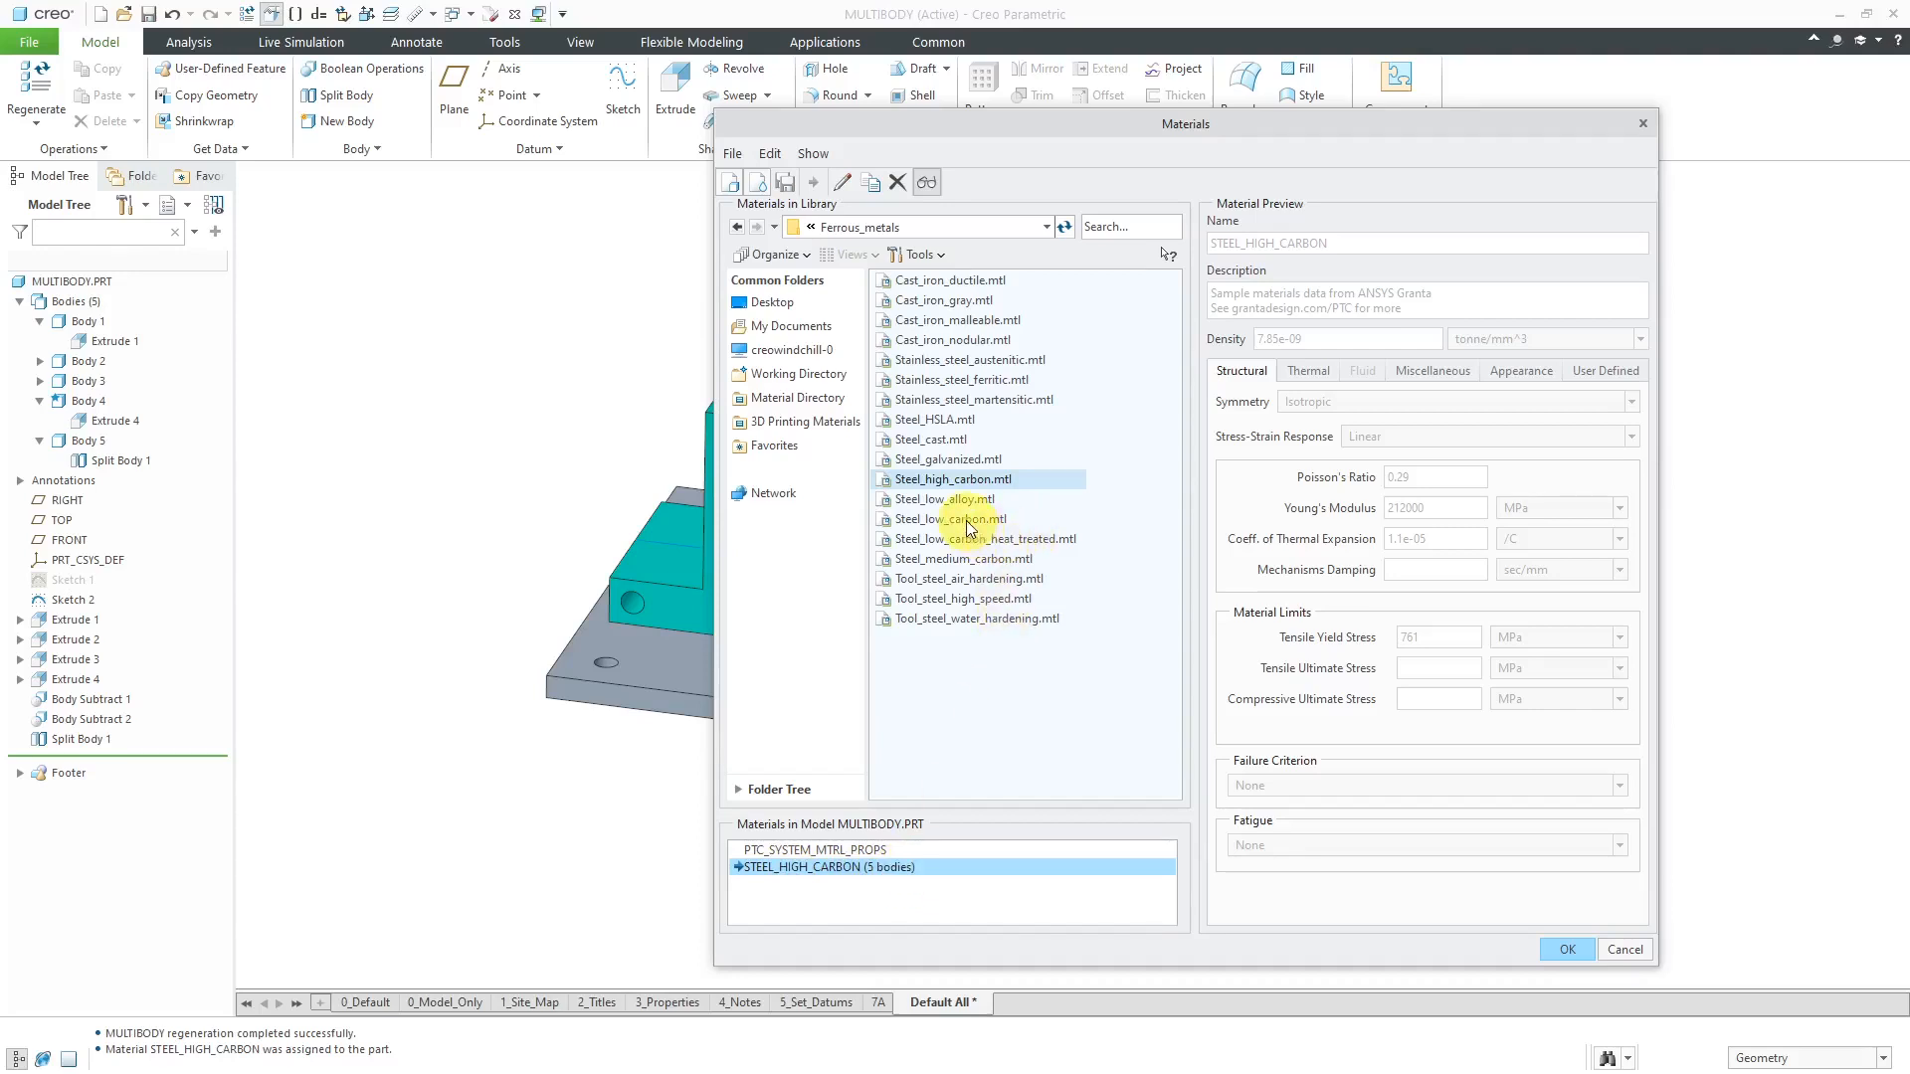
Step: Add low-carbon and medium-carbon steel to the part, then close the library
{"action": "right_click", "coordinate": [948, 517]}
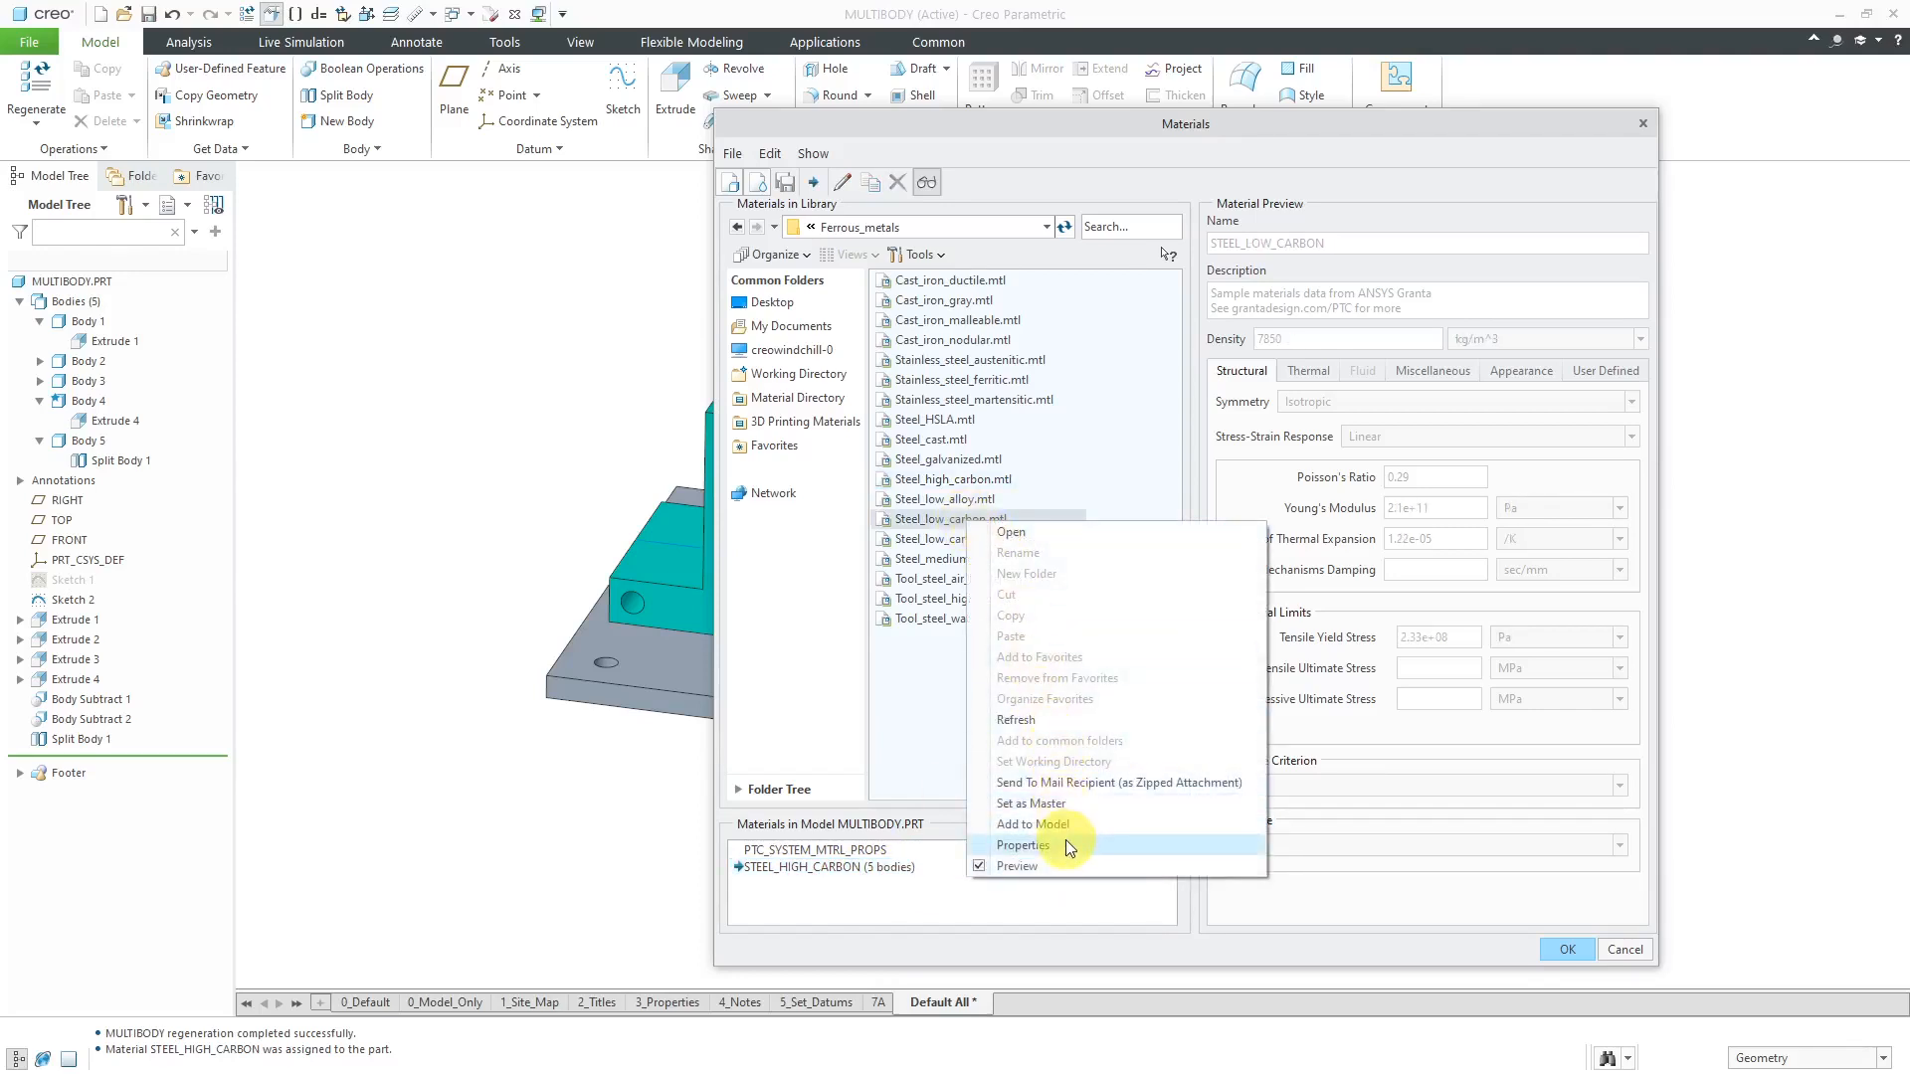
{"action": "left_click", "coordinate": [1043, 824]}
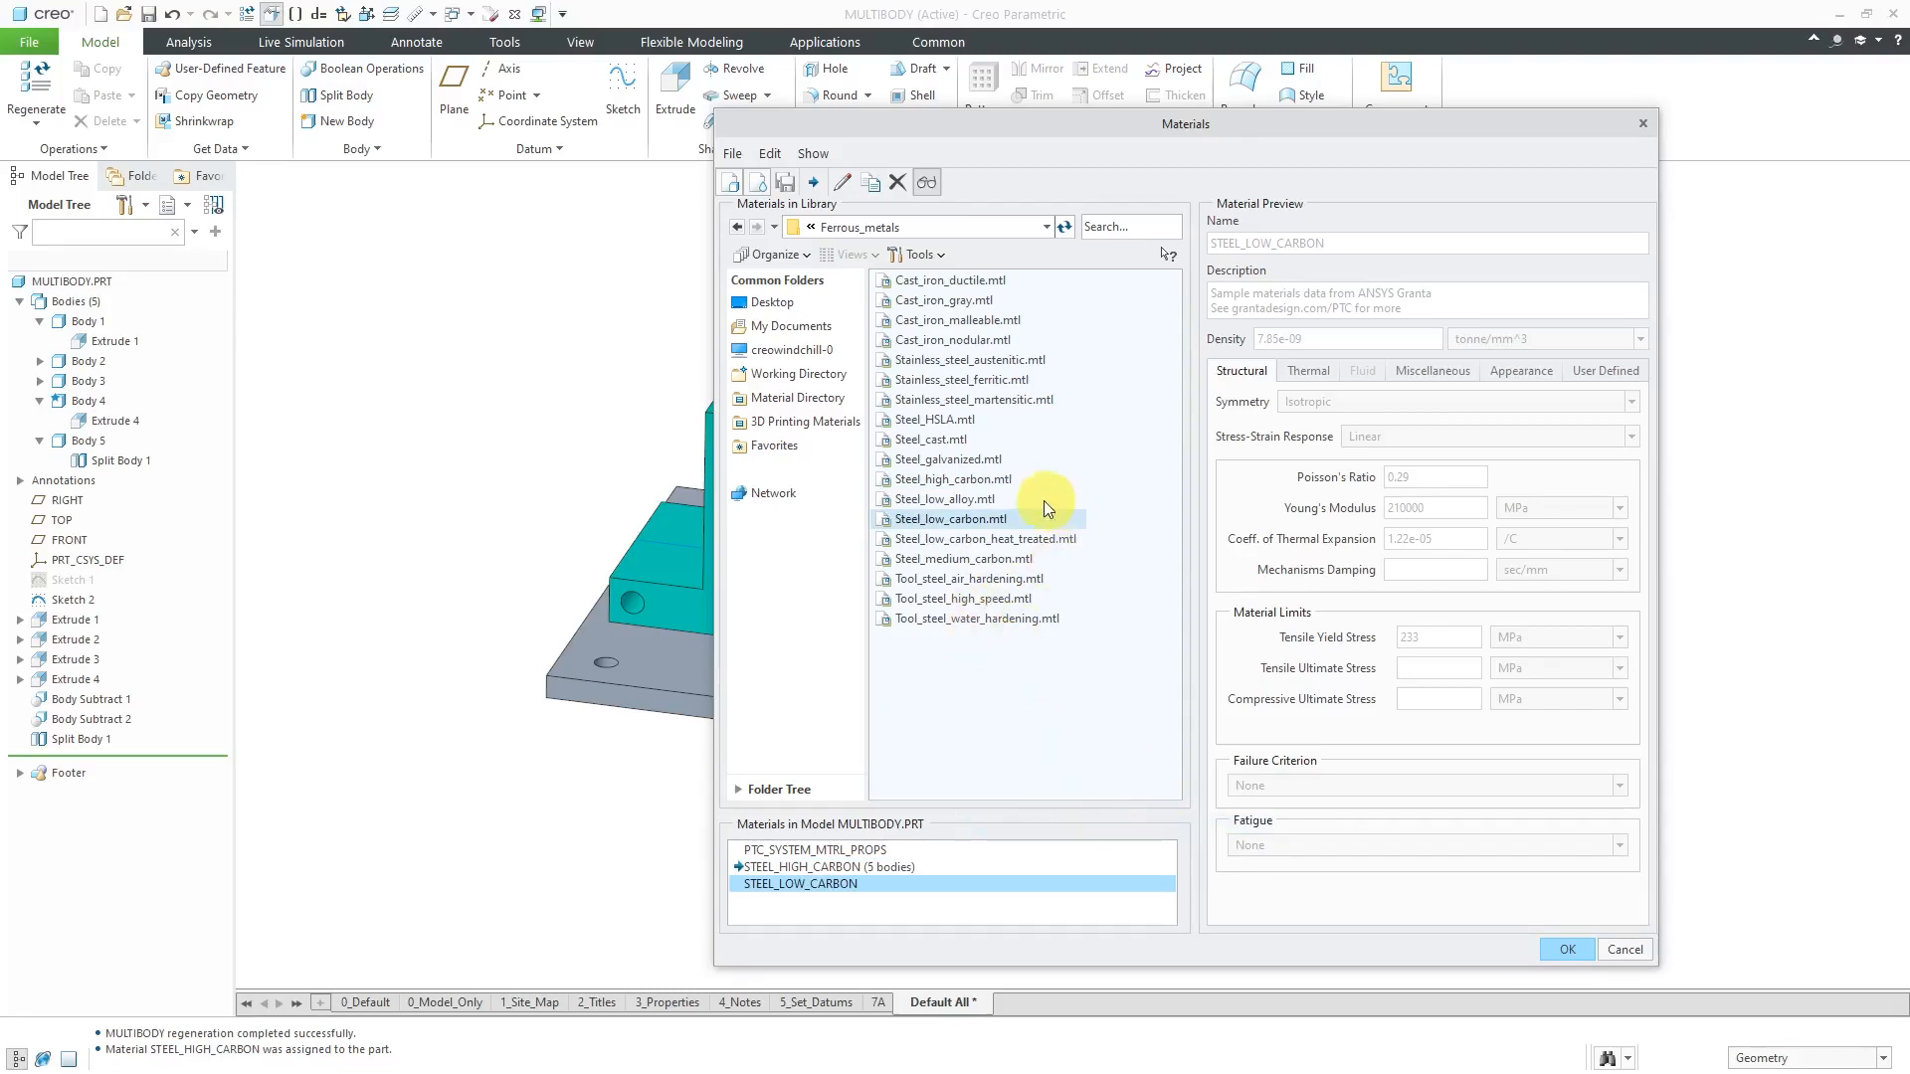
{"action": "mouse_move", "coordinate": [1054, 520]}
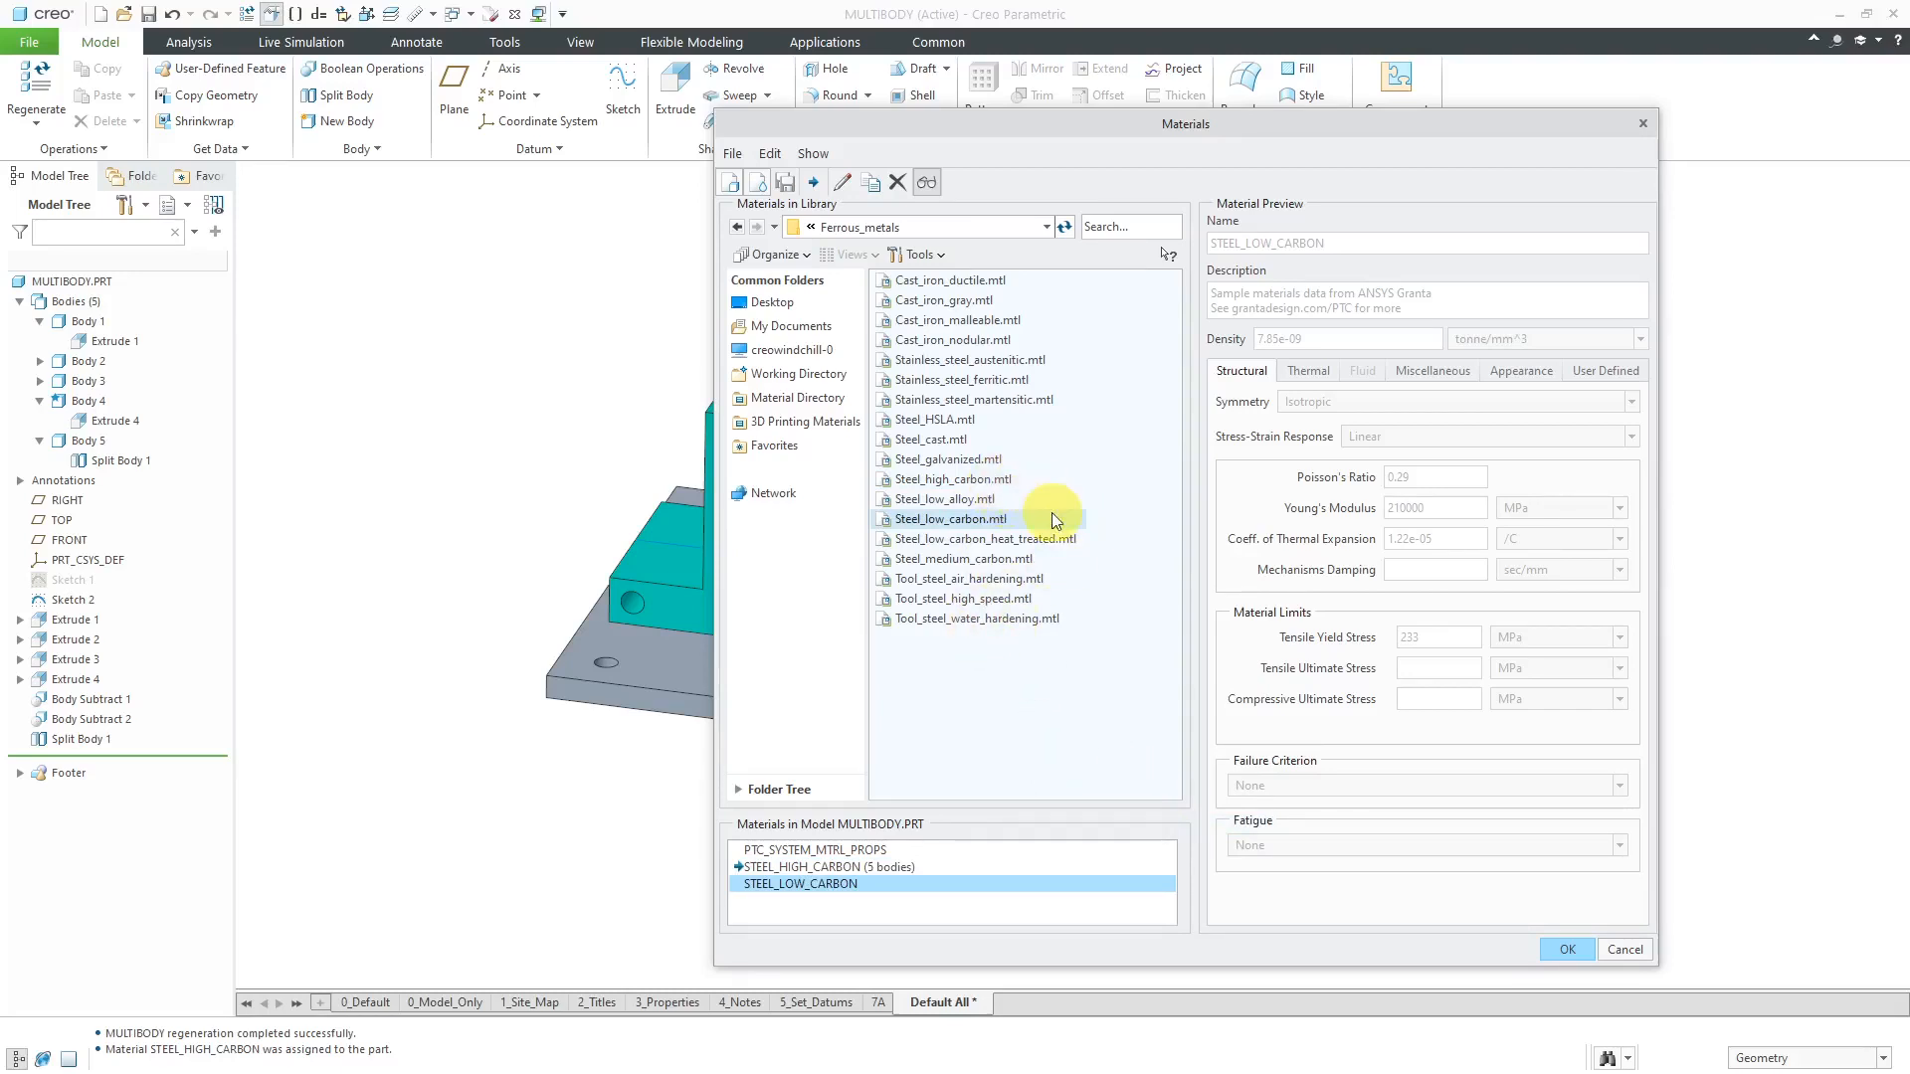
{"action": "mouse_move", "coordinate": [962, 558]}
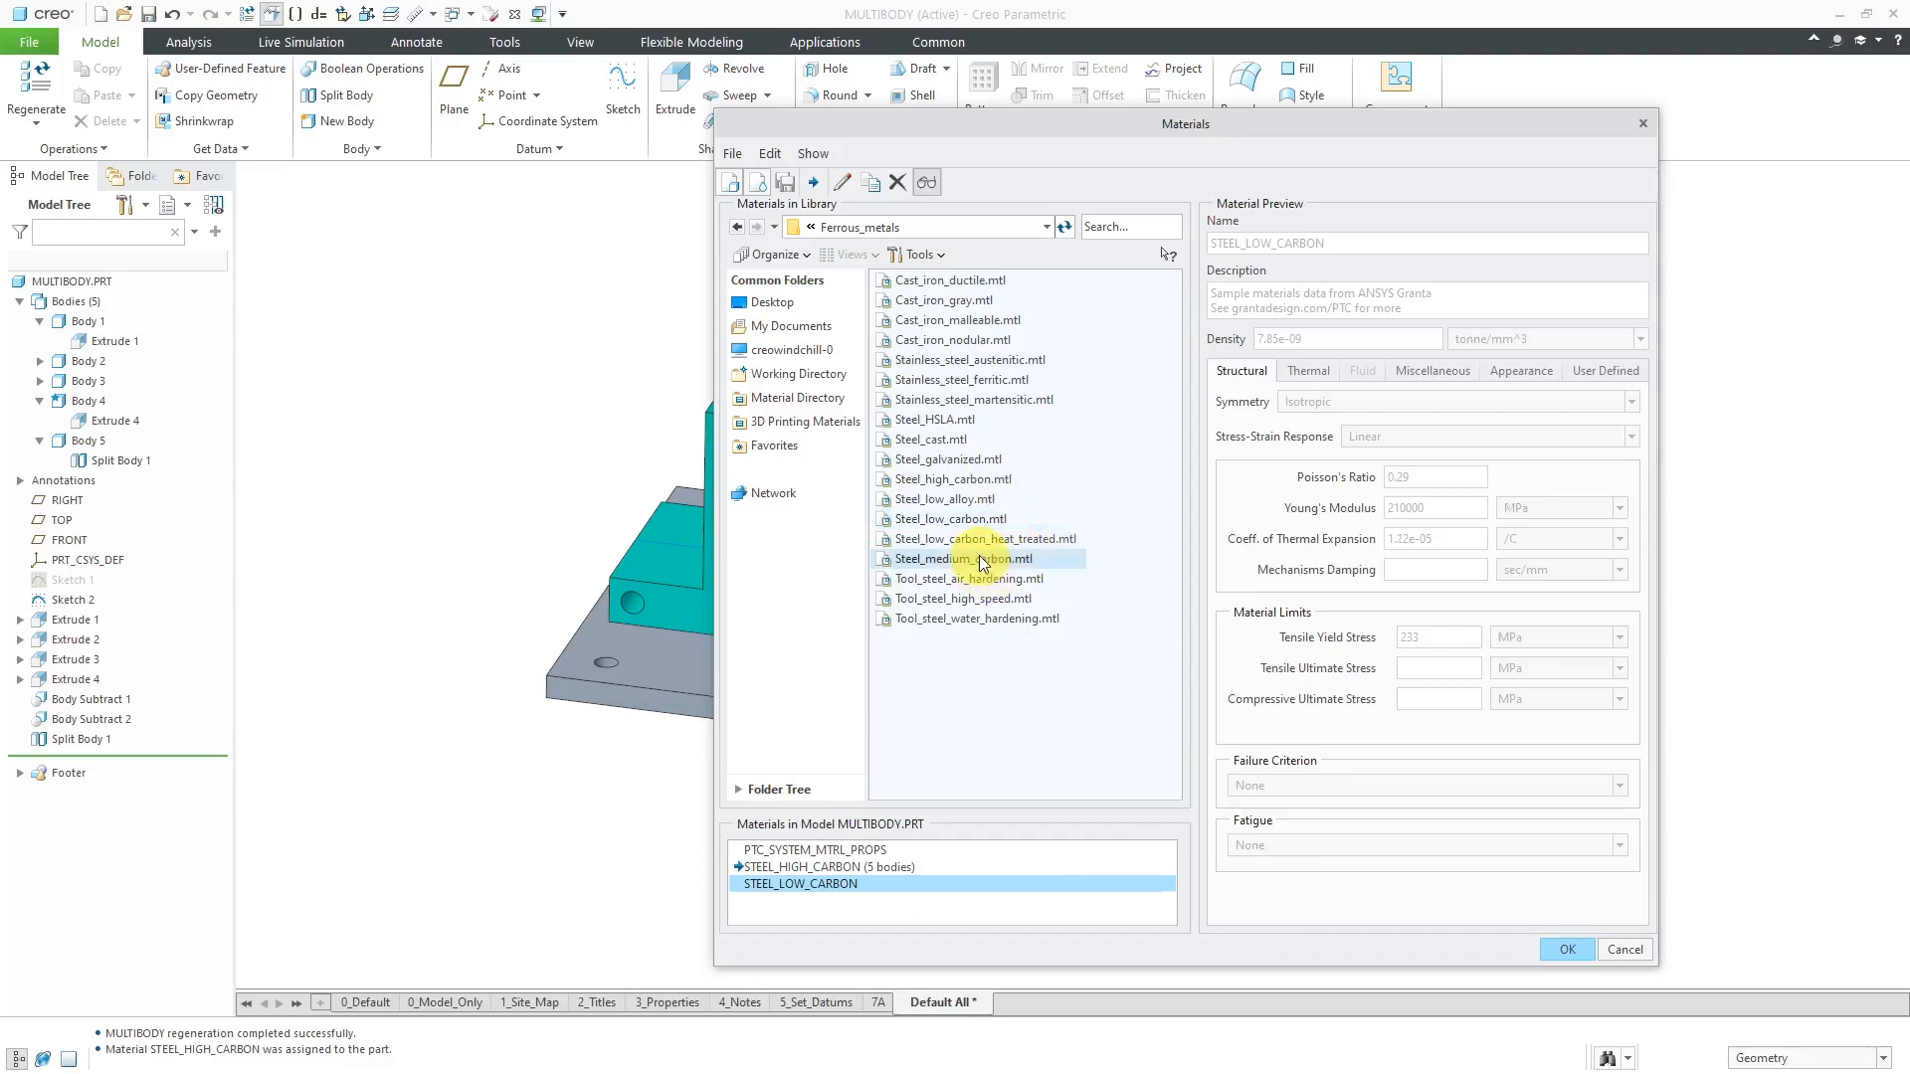
{"action": "right_click", "coordinate": [962, 558]}
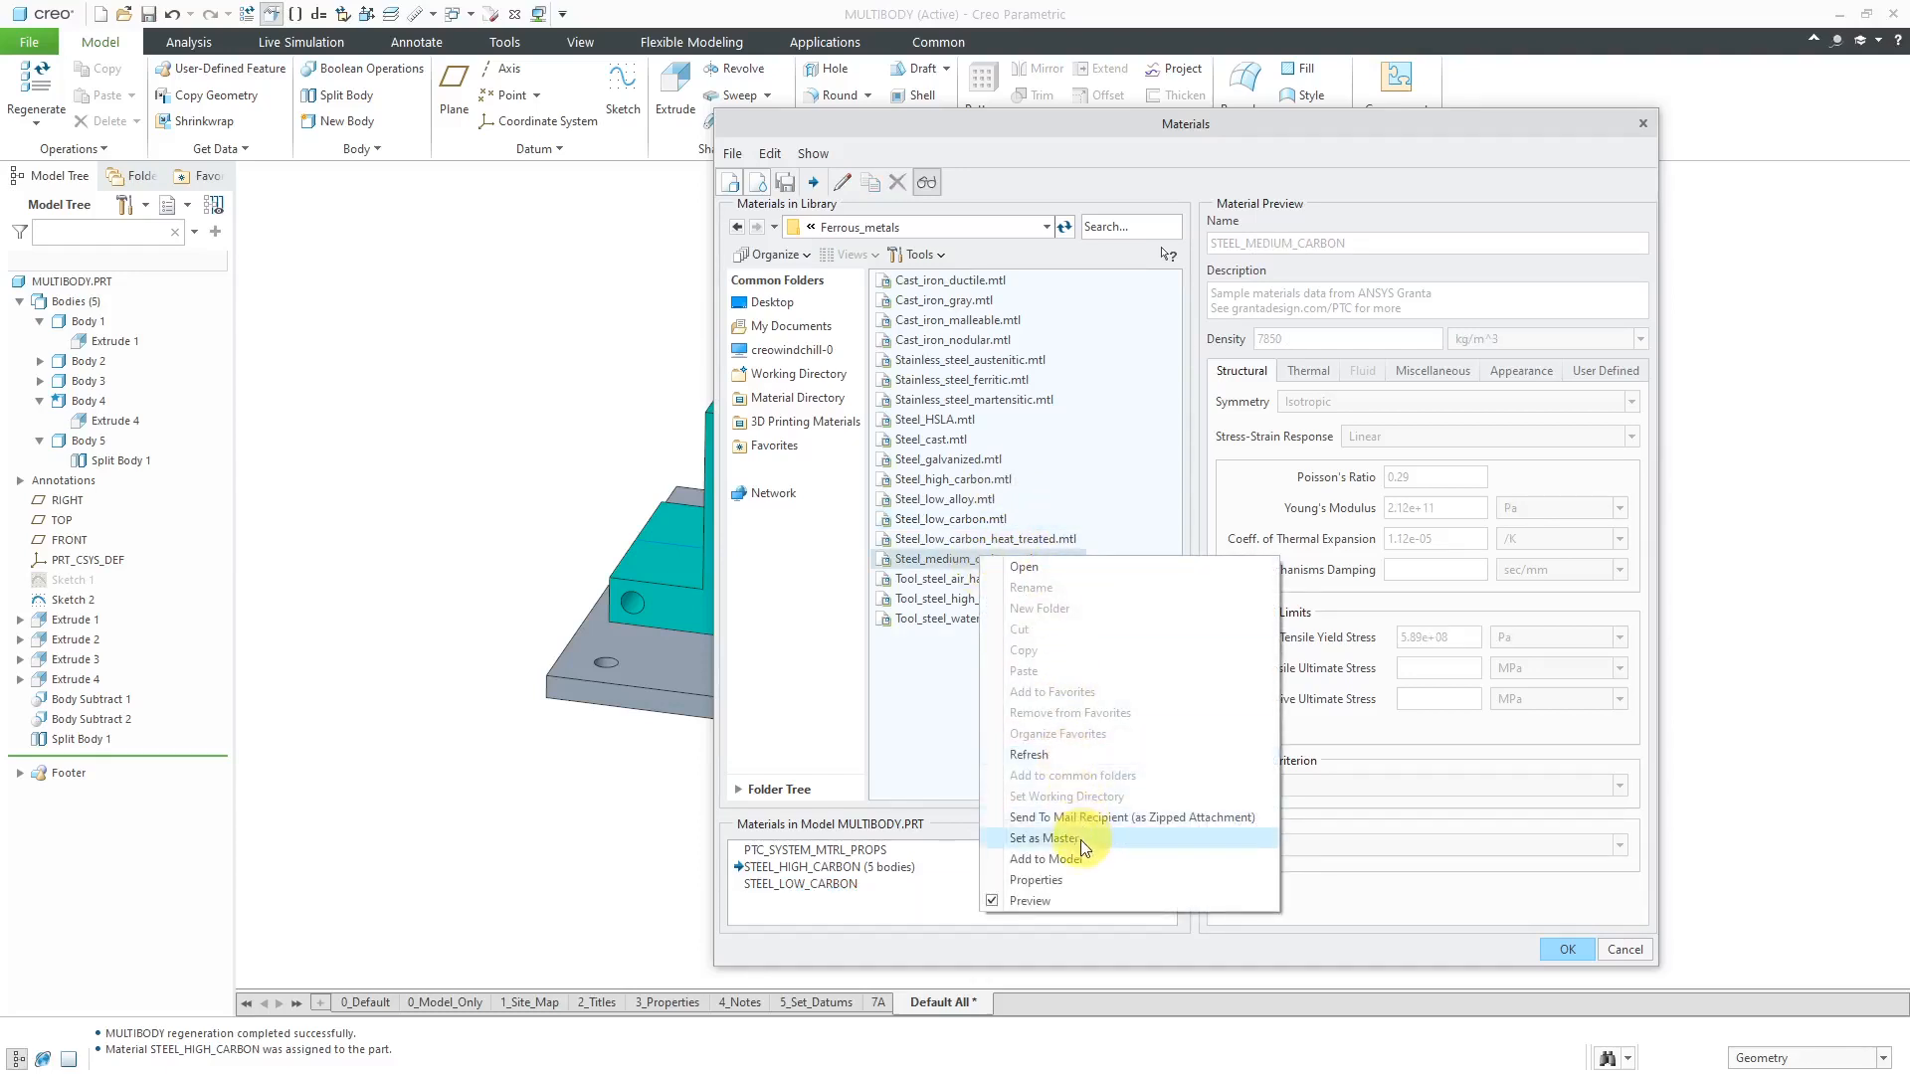
{"action": "left_click", "coordinate": [1046, 858]}
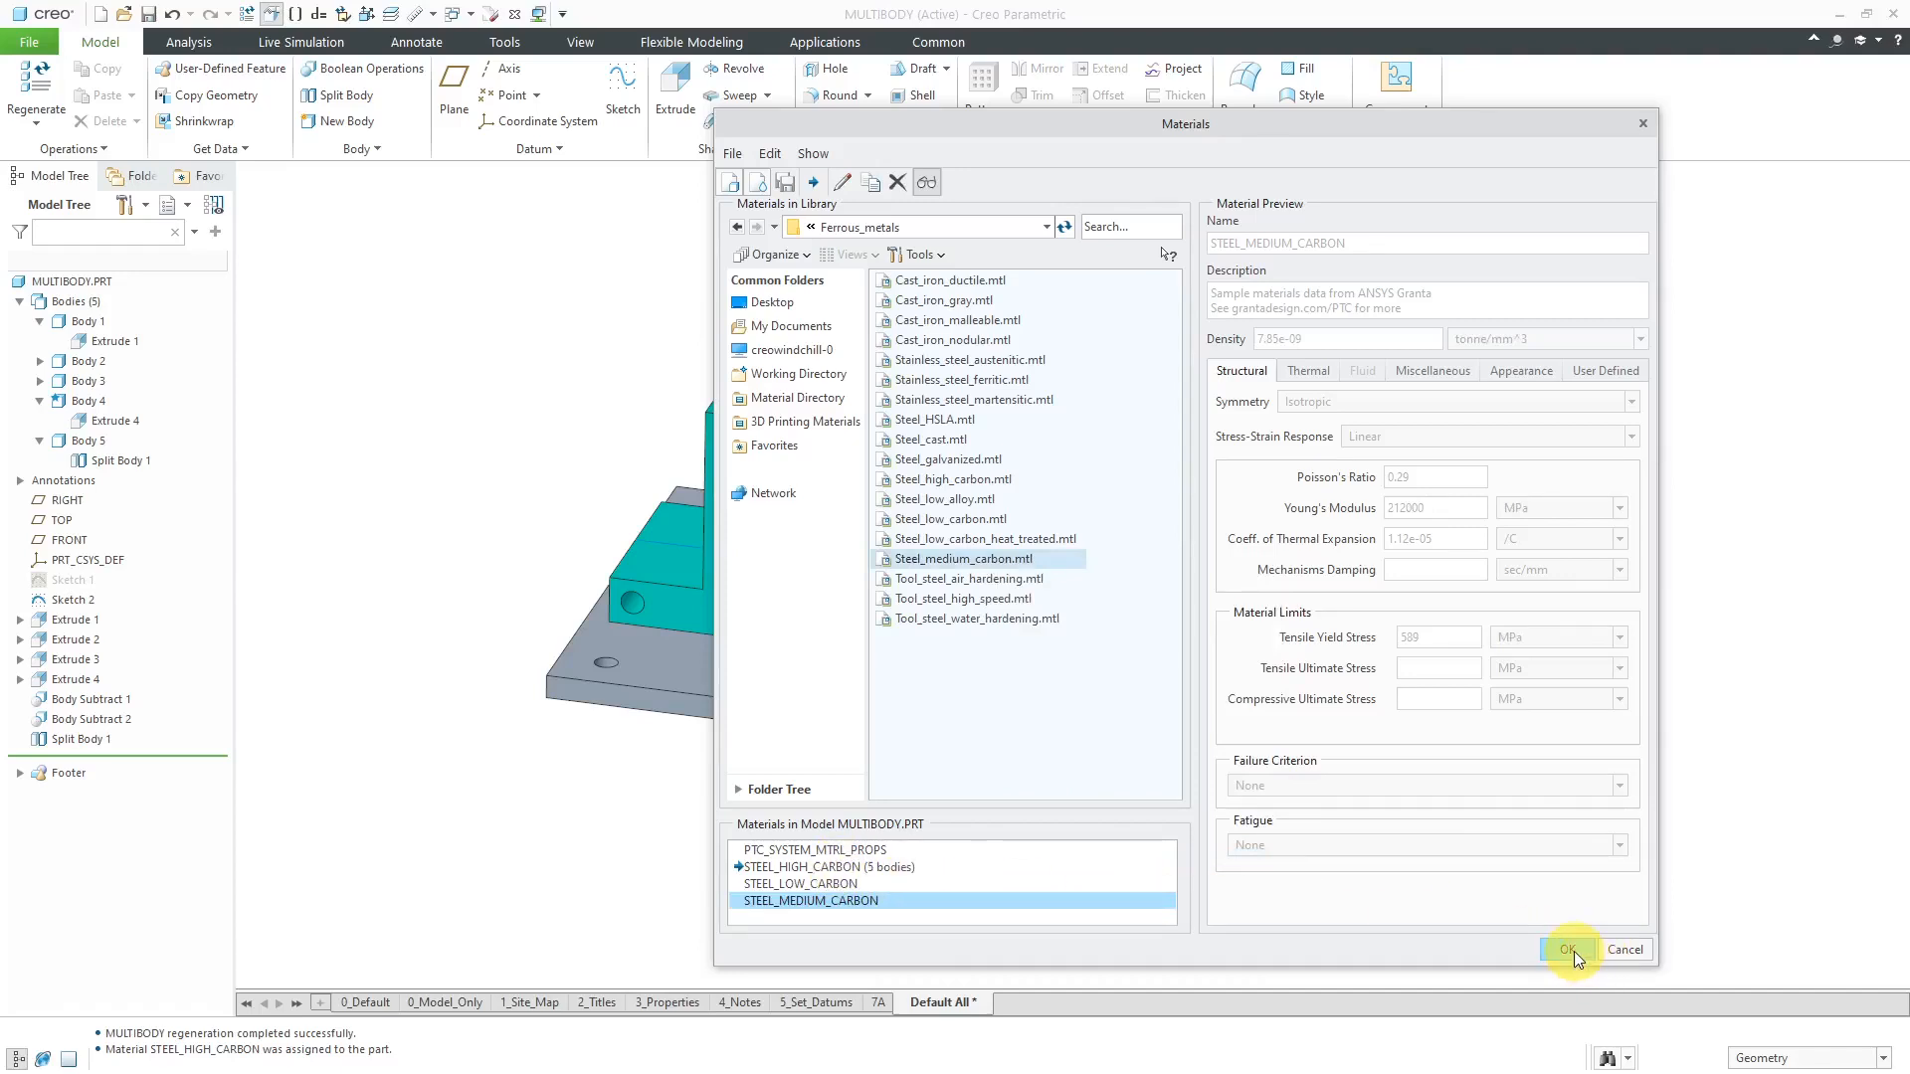
{"action": "left_click", "coordinate": [1569, 948]}
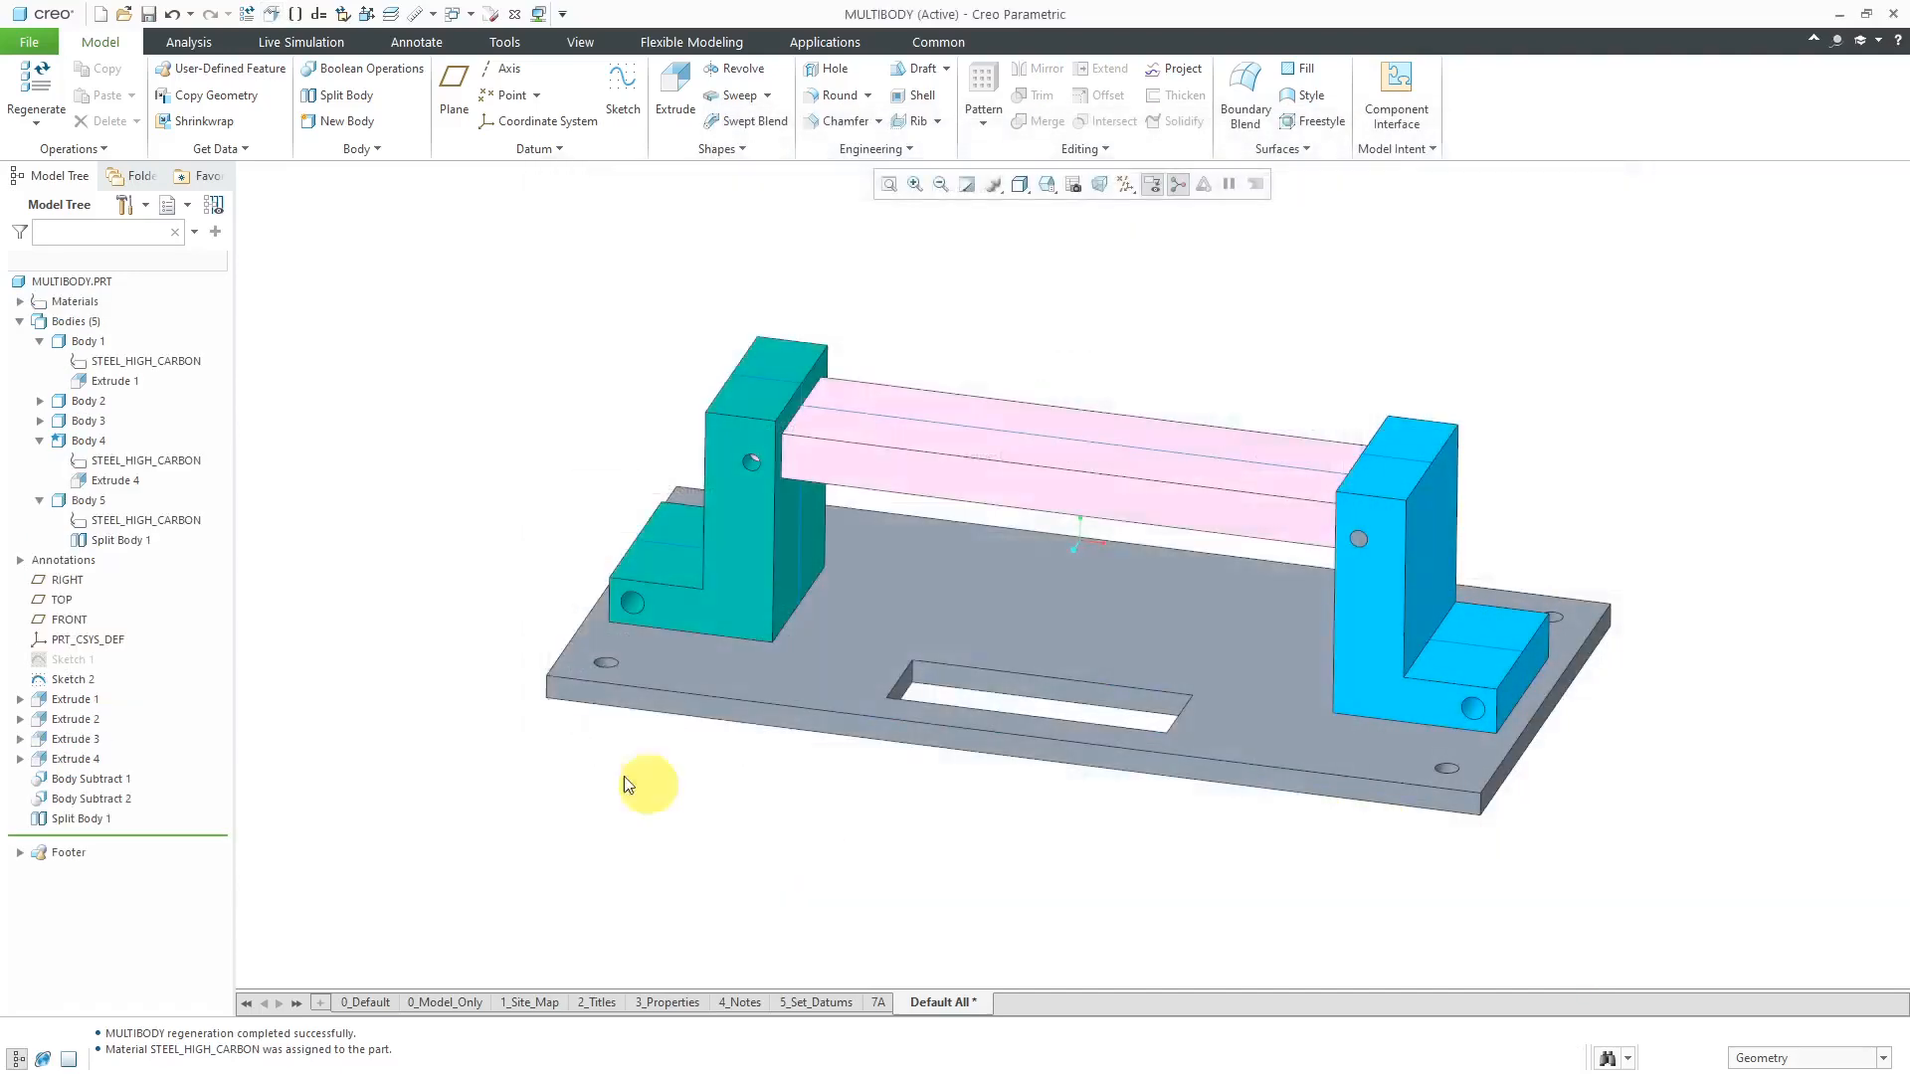
{"action": "mouse_move", "coordinate": [199, 381]}
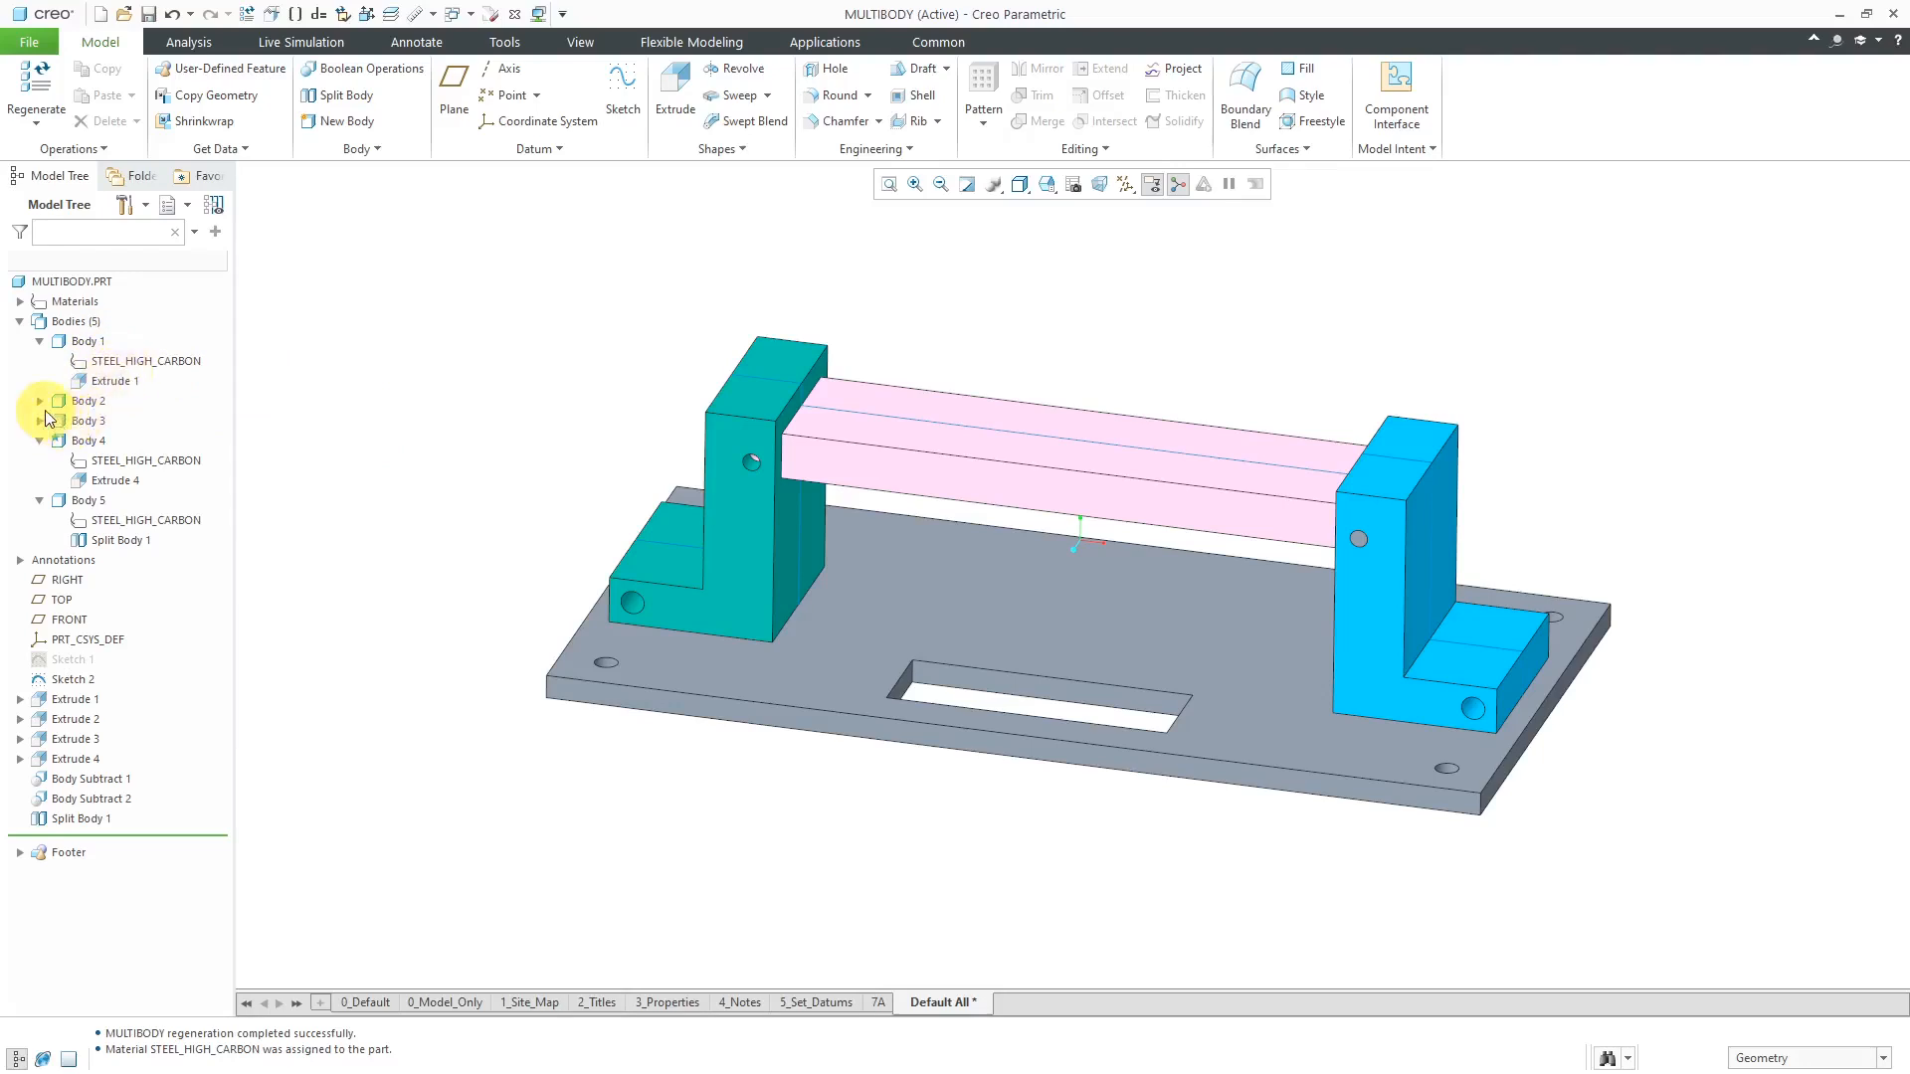
Step: Assign STEEL_LOW_CARBON to Bodies 2 and 3, and STEEL_MEDIUM_CARBON to Body 4
{"action": "left_click", "coordinate": [39, 400]}
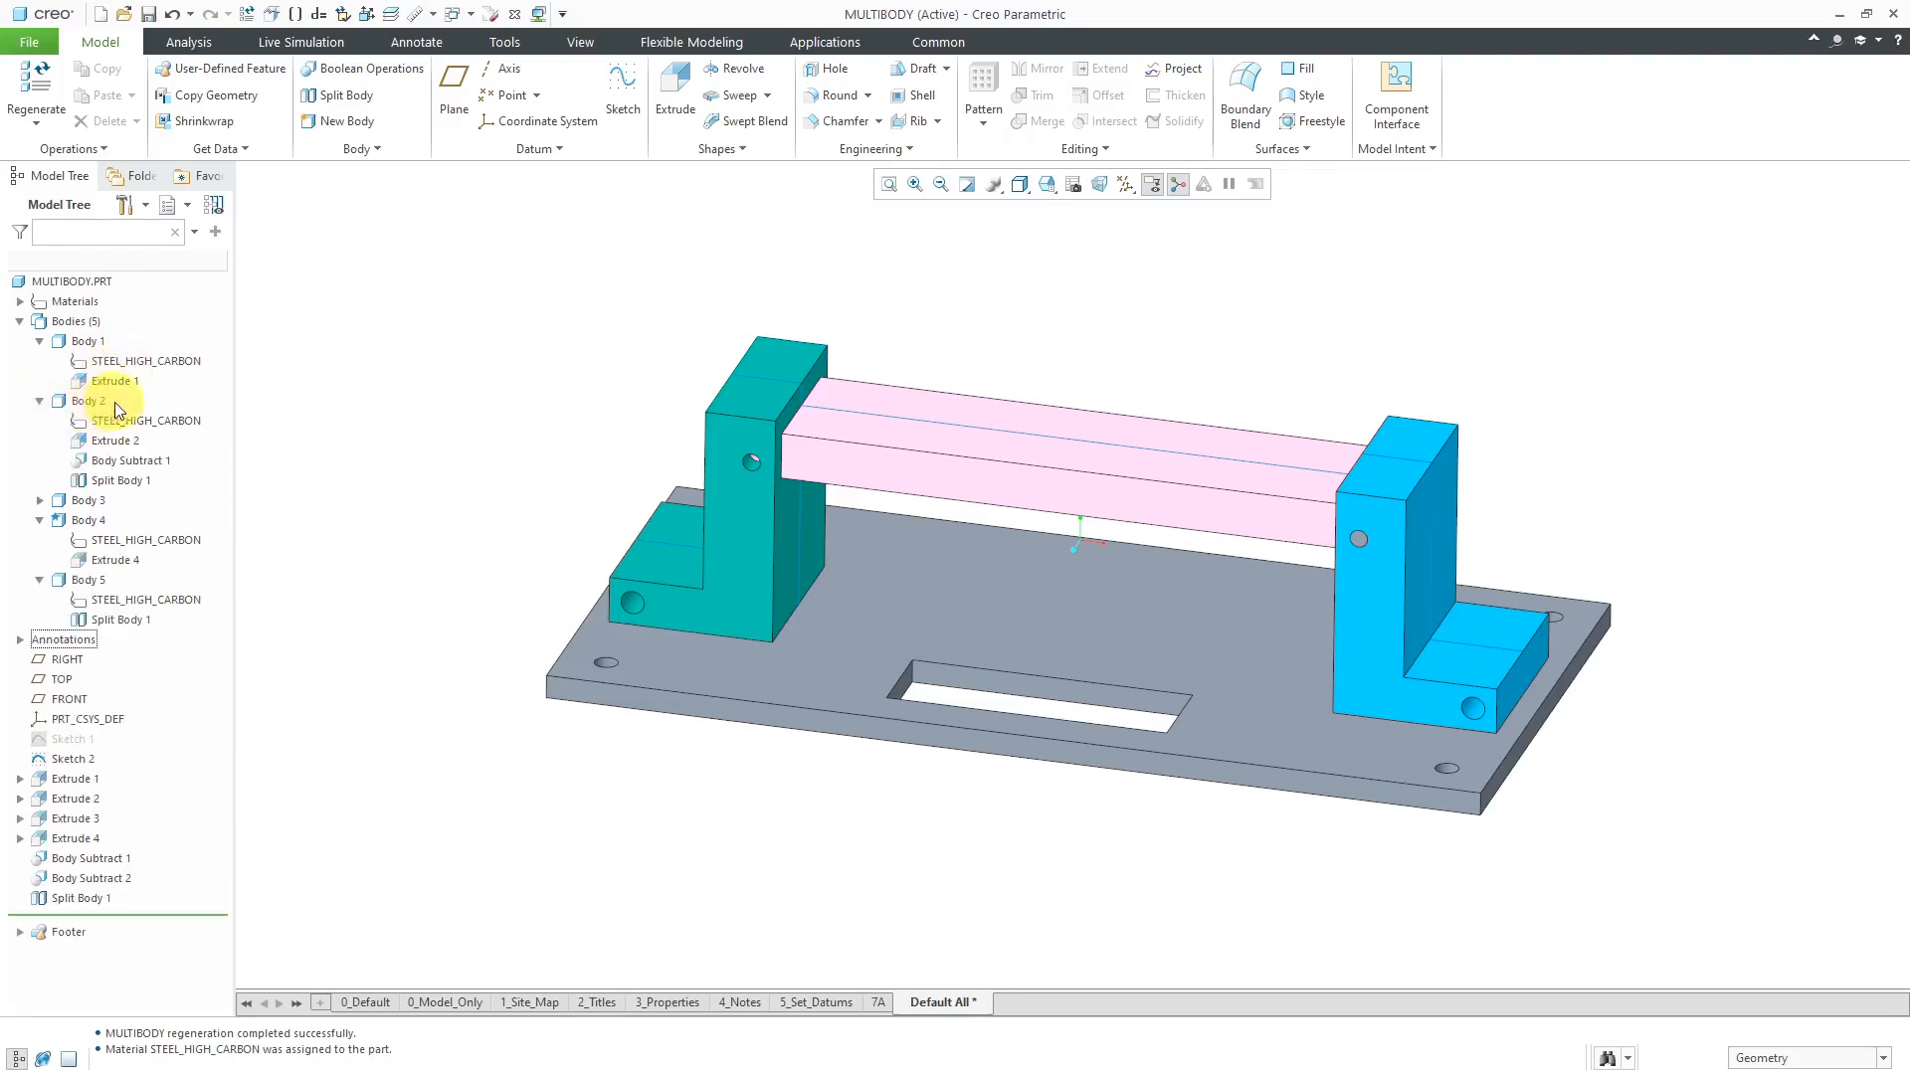
{"action": "left_click", "coordinate": [38, 401]}
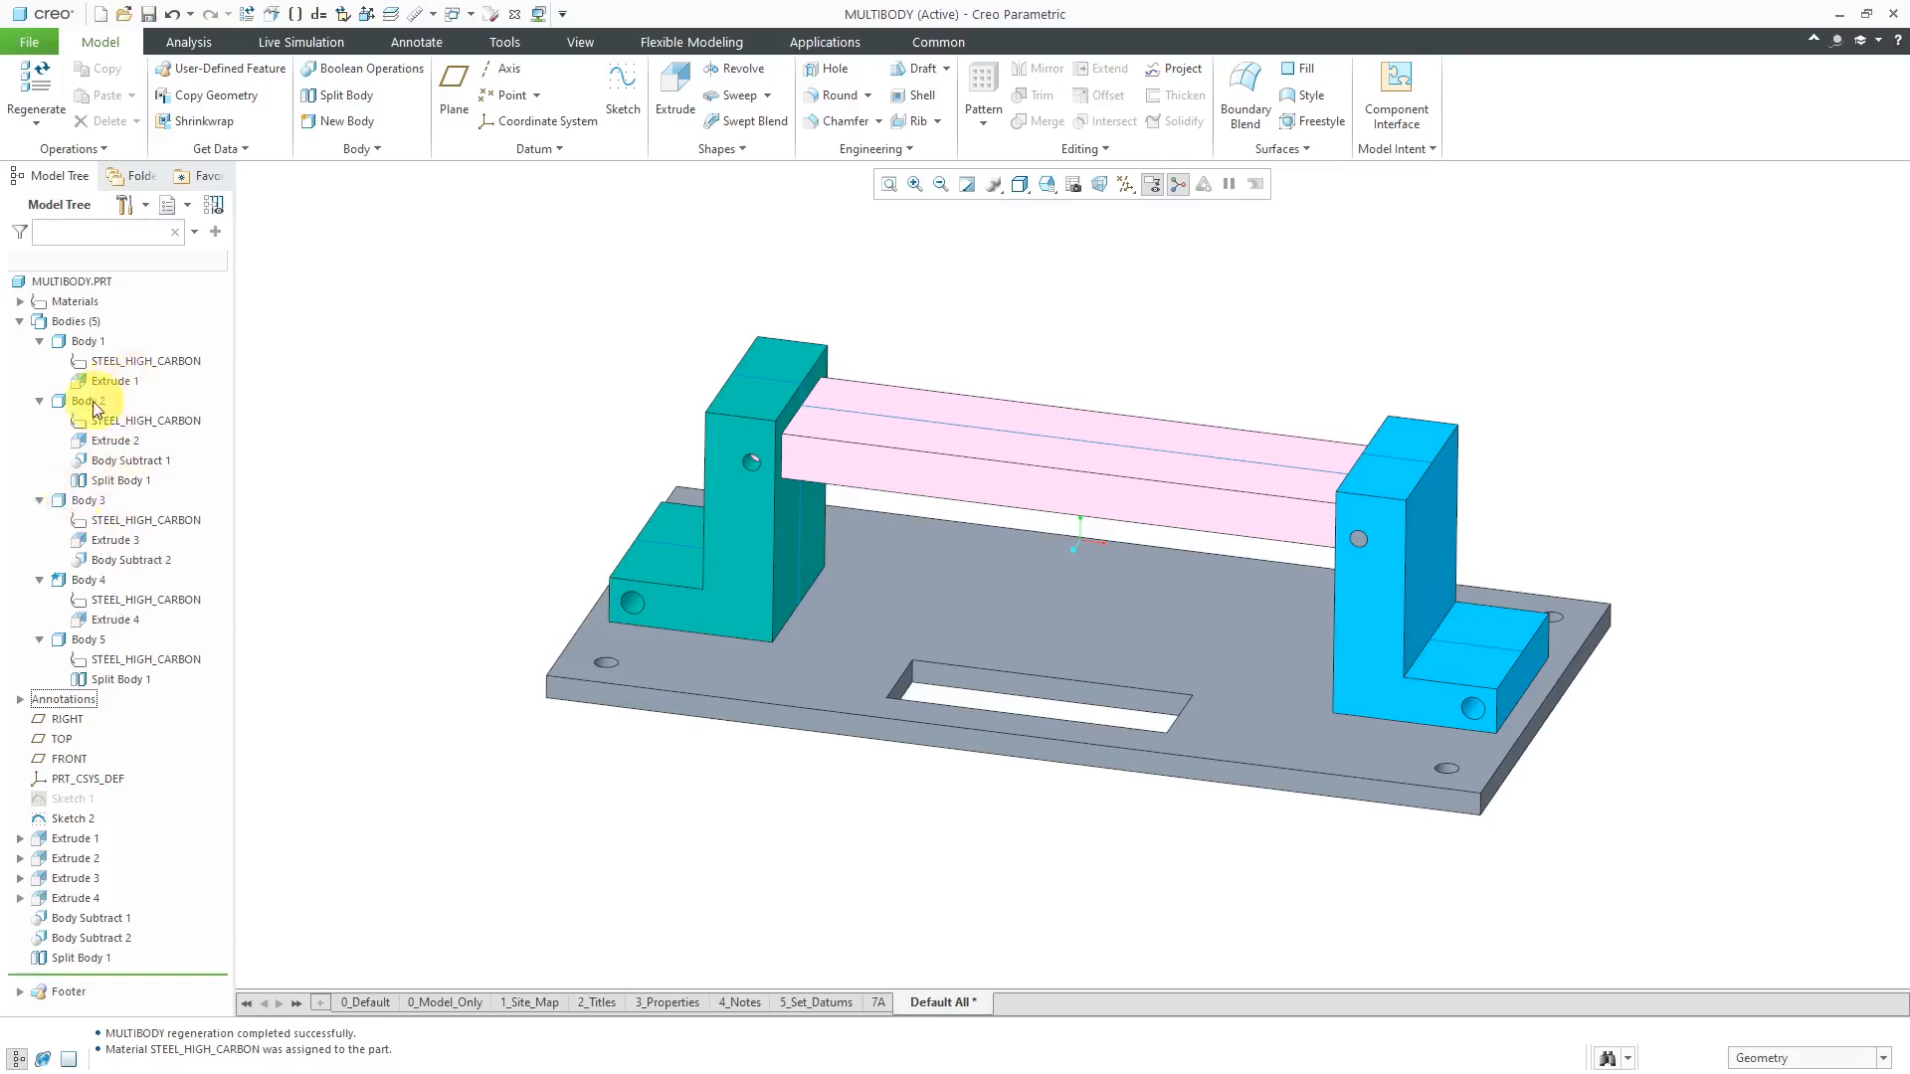
{"action": "right_click", "coordinate": [87, 402]}
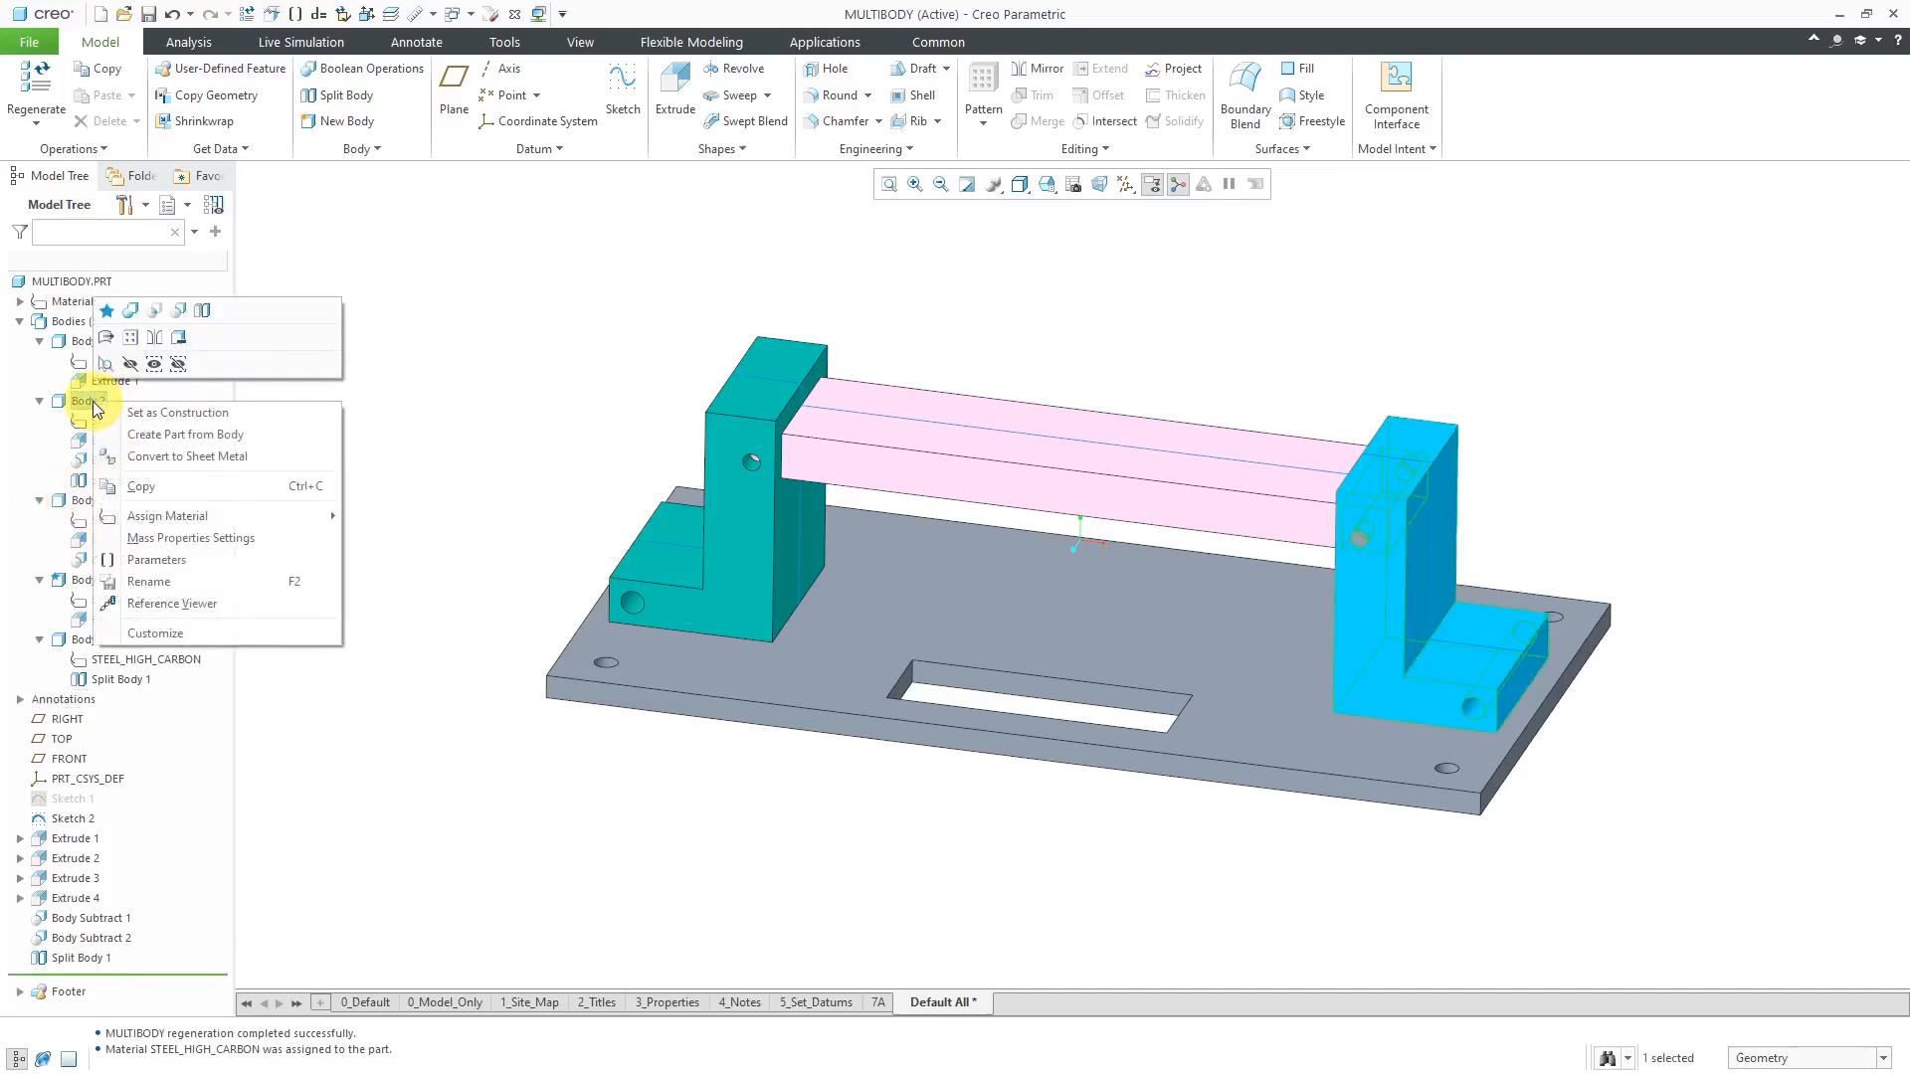
{"action": "mouse_move", "coordinate": [168, 515]}
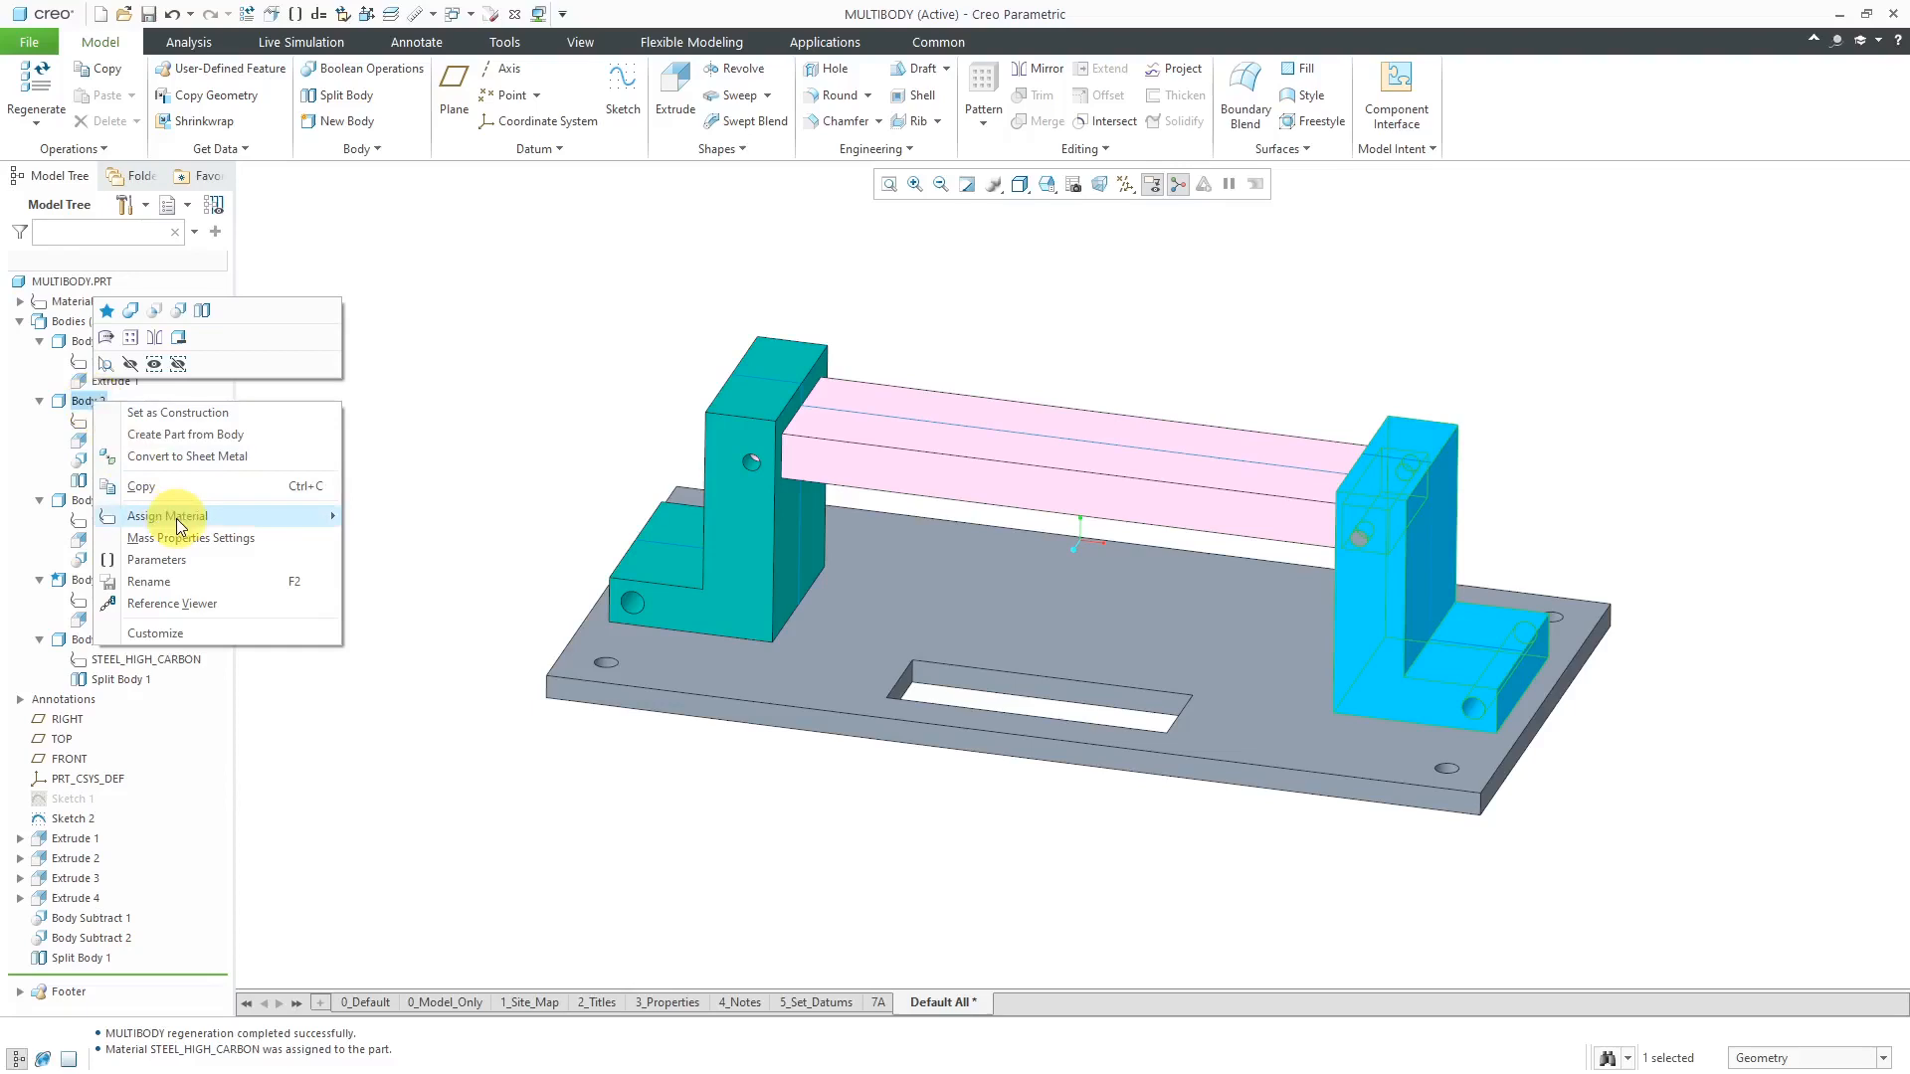
{"action": "mouse_move", "coordinate": [167, 516]}
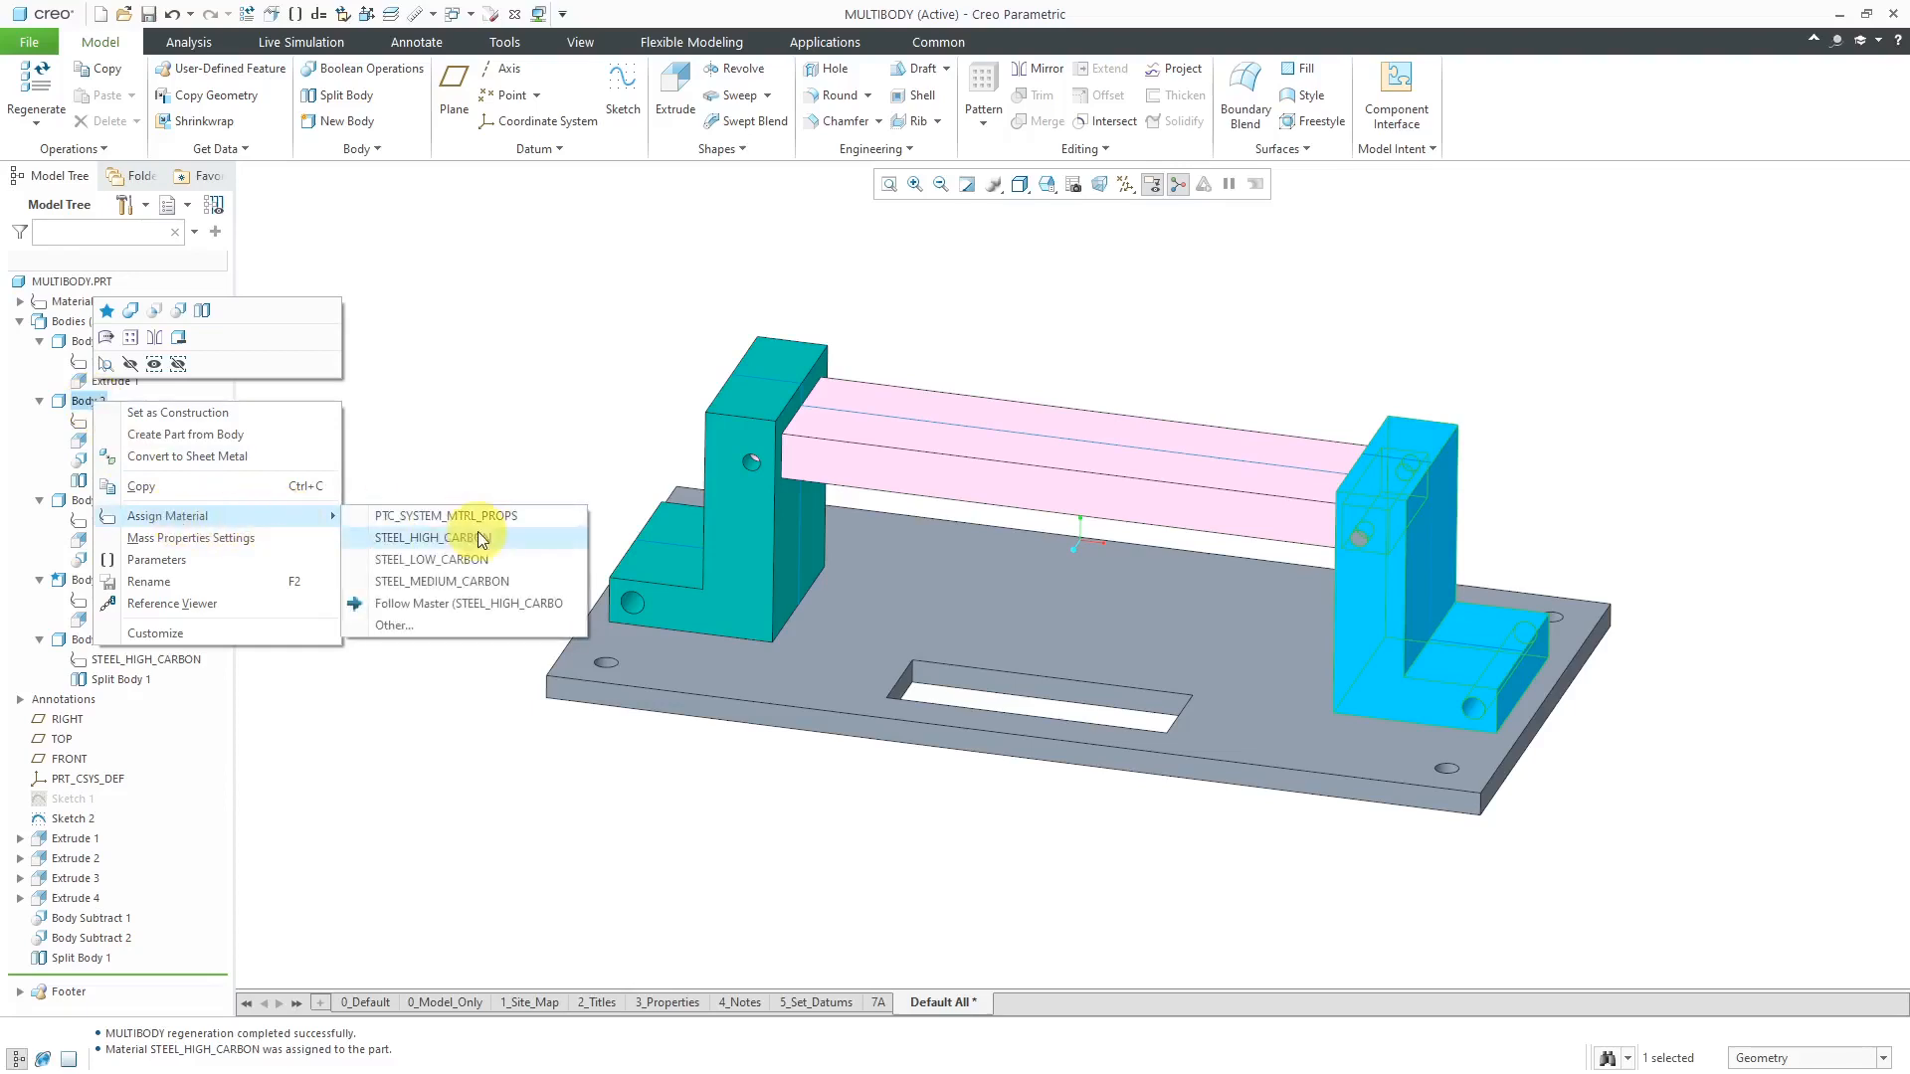
{"action": "mouse_move", "coordinate": [481, 559]}
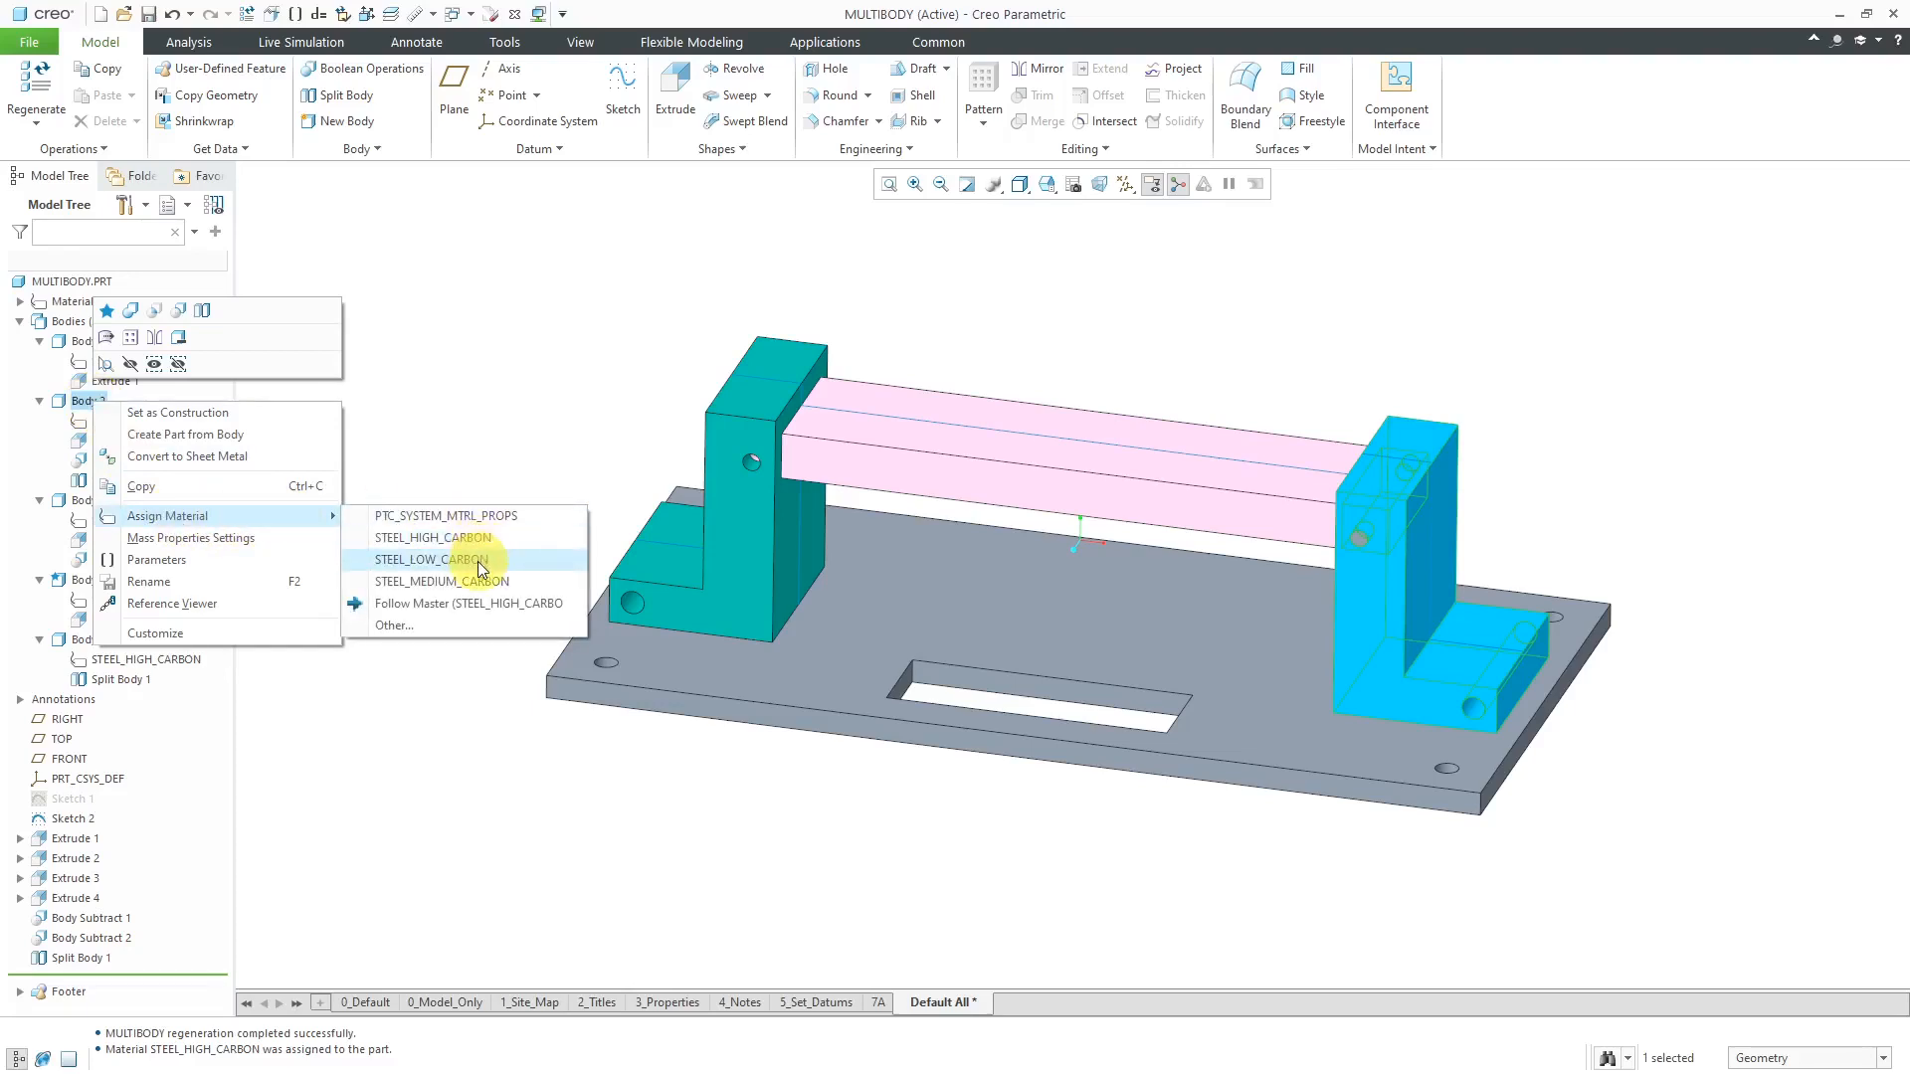
{"action": "left_click", "coordinate": [427, 559]}
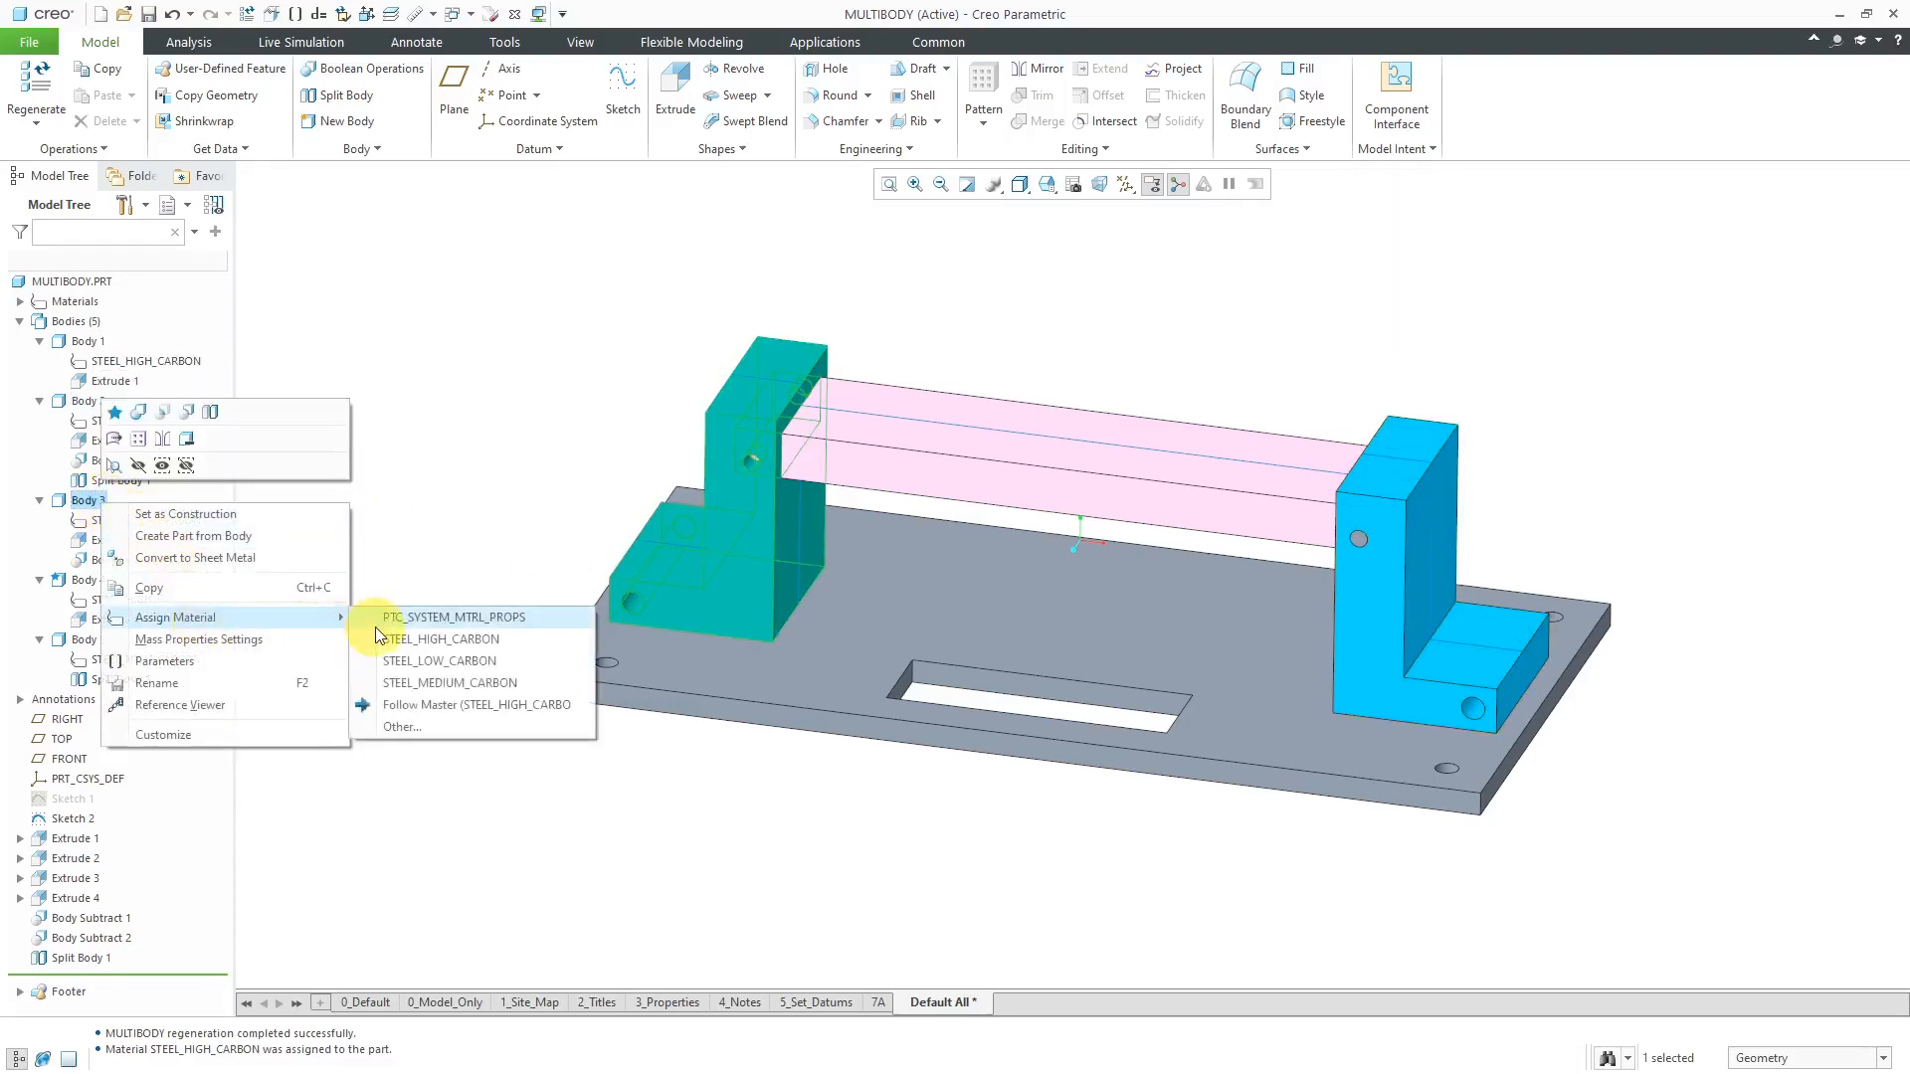
{"action": "left_click", "coordinate": [440, 660]}
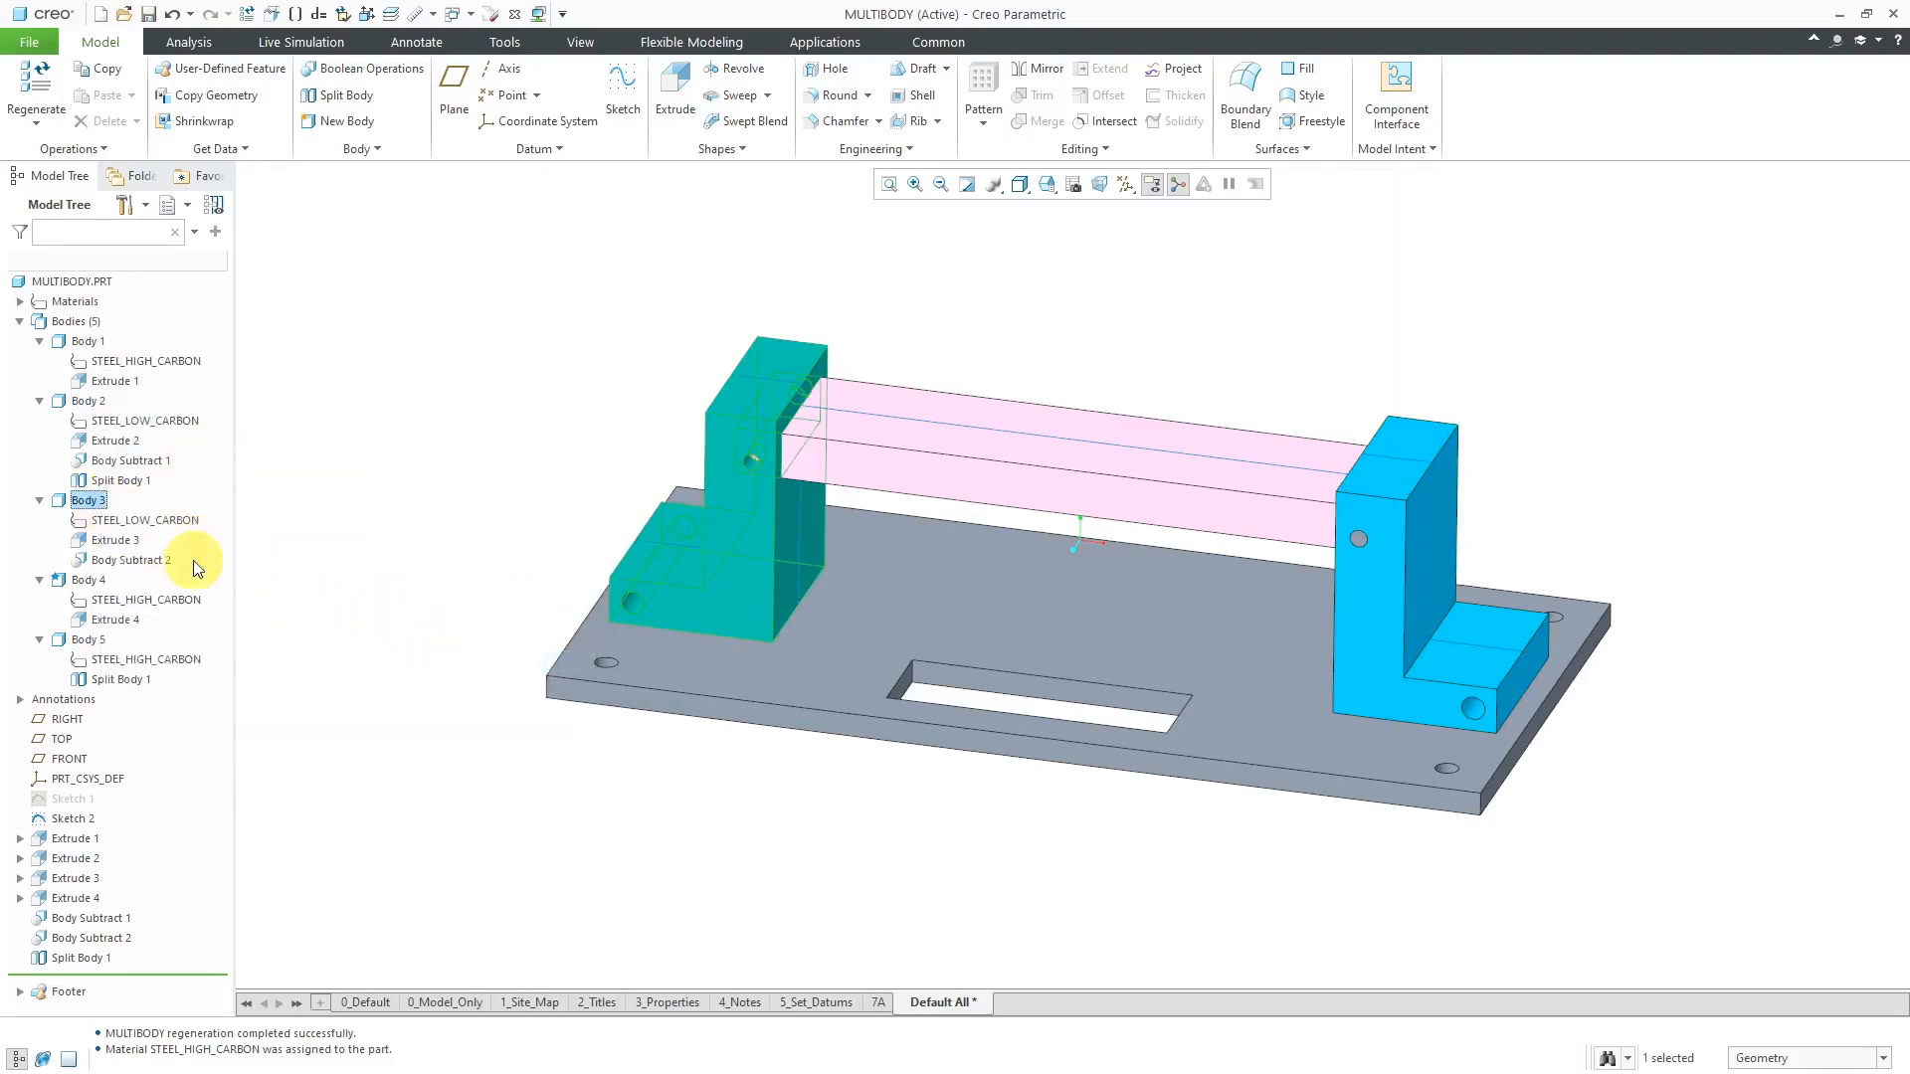
{"action": "right_click", "coordinate": [92, 580]}
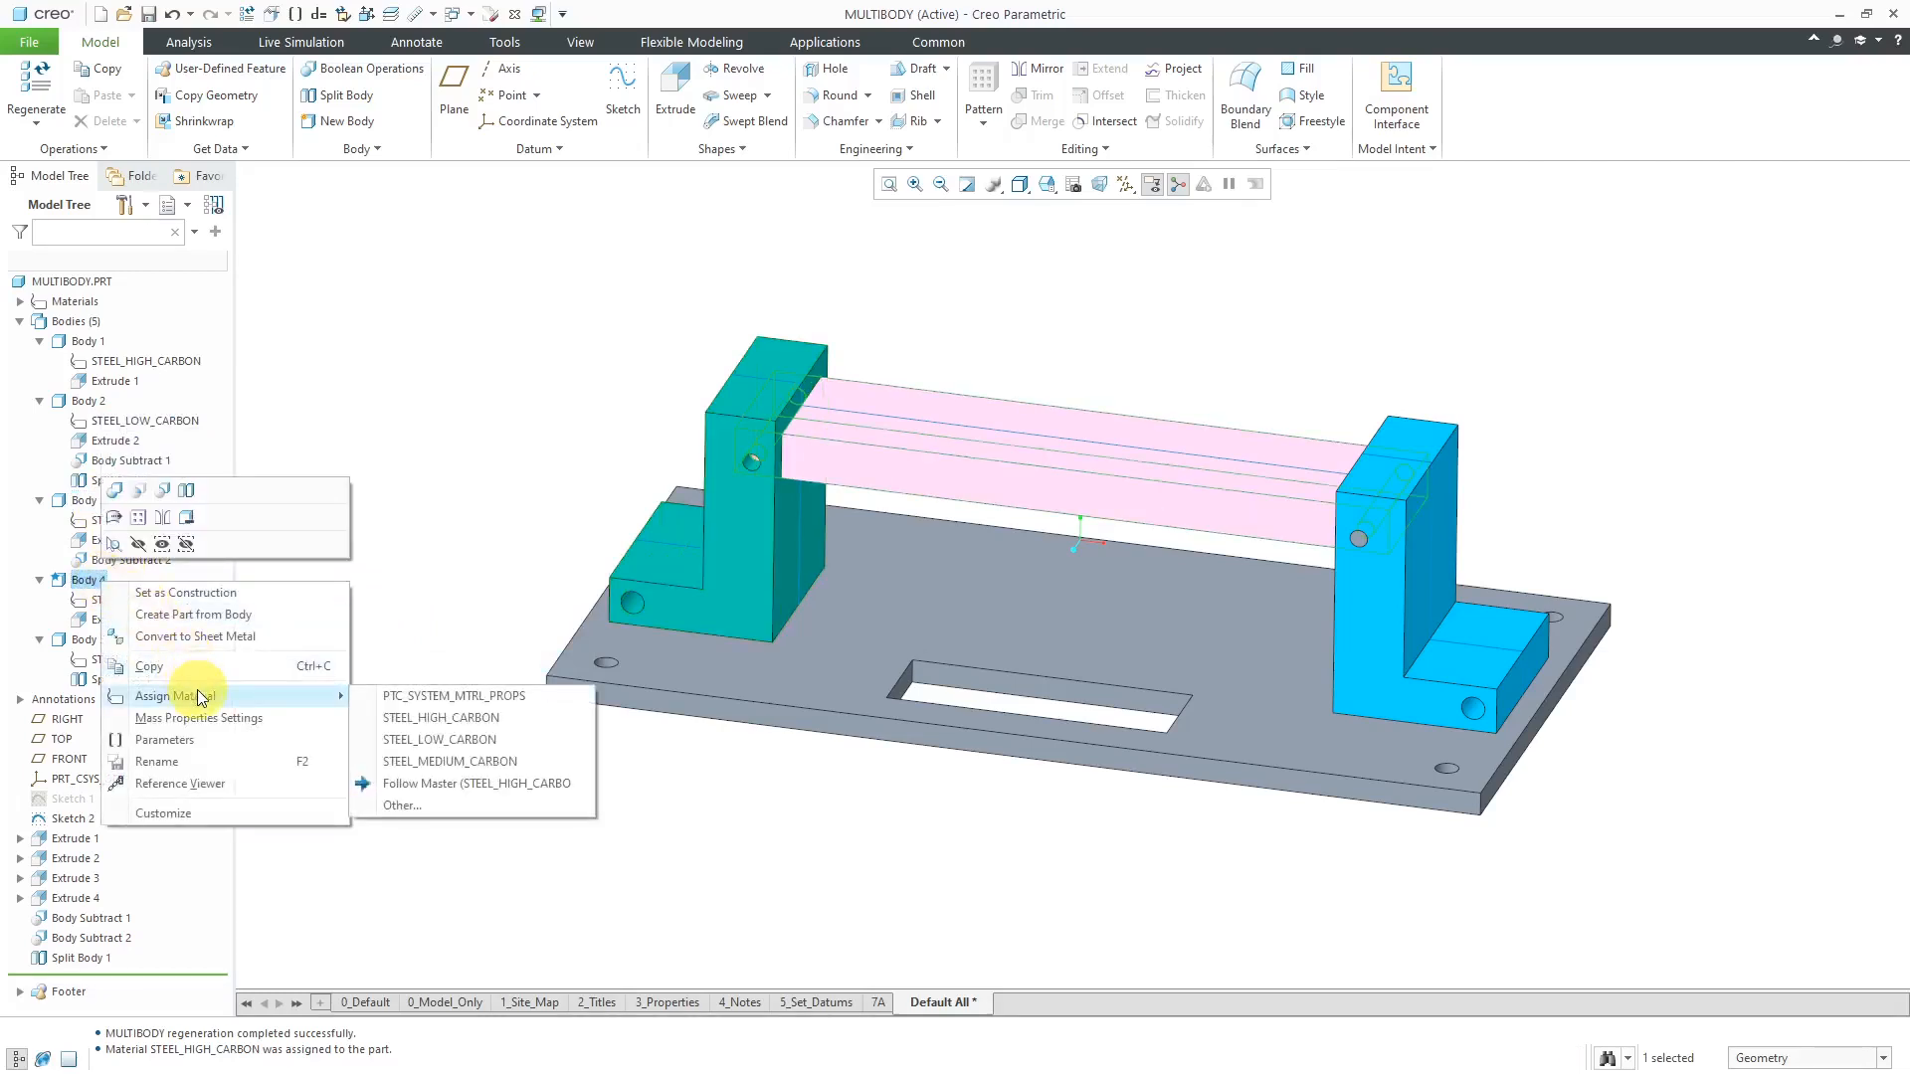
{"action": "mouse_move", "coordinate": [449, 761]}
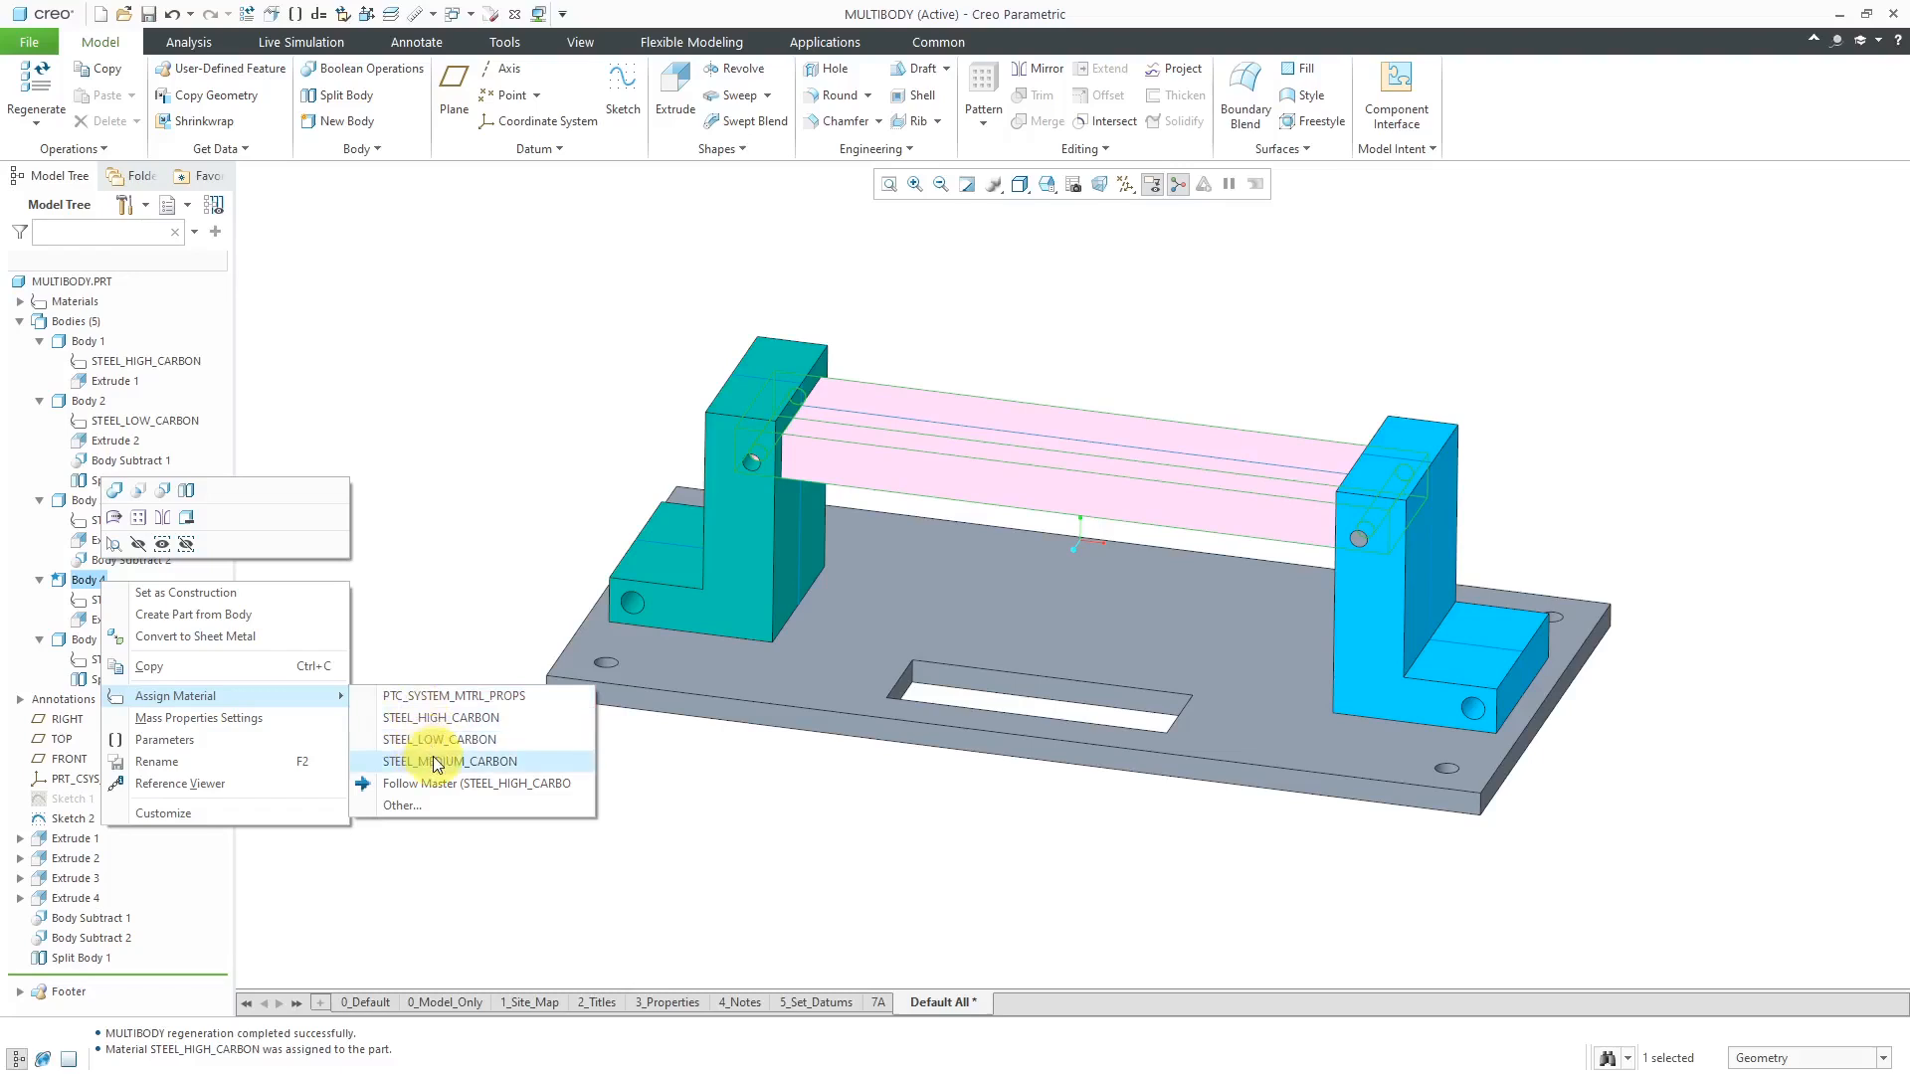
{"action": "left_click", "coordinate": [452, 761]}
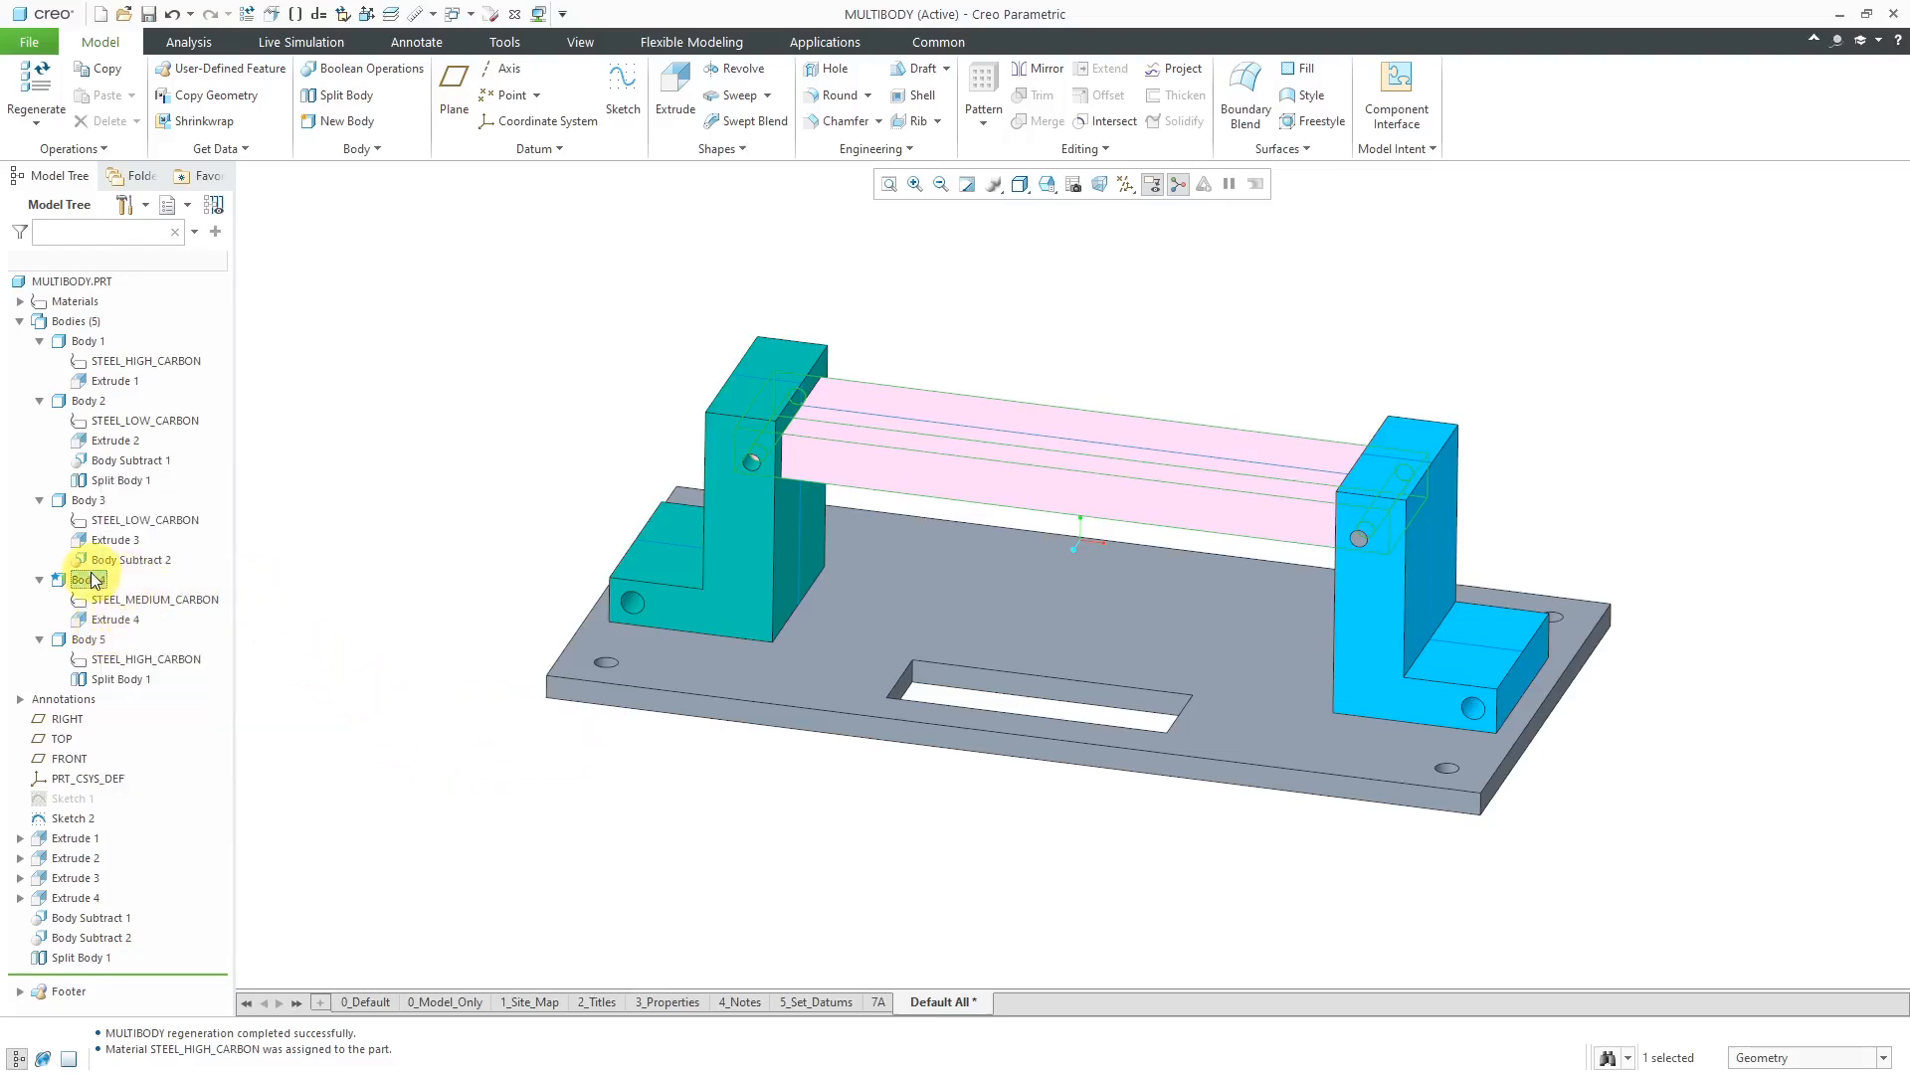
Step: Compute Body 4's volume, mass and inertia using its medium-carbon steel material
{"action": "right_click", "coordinate": [88, 580]}
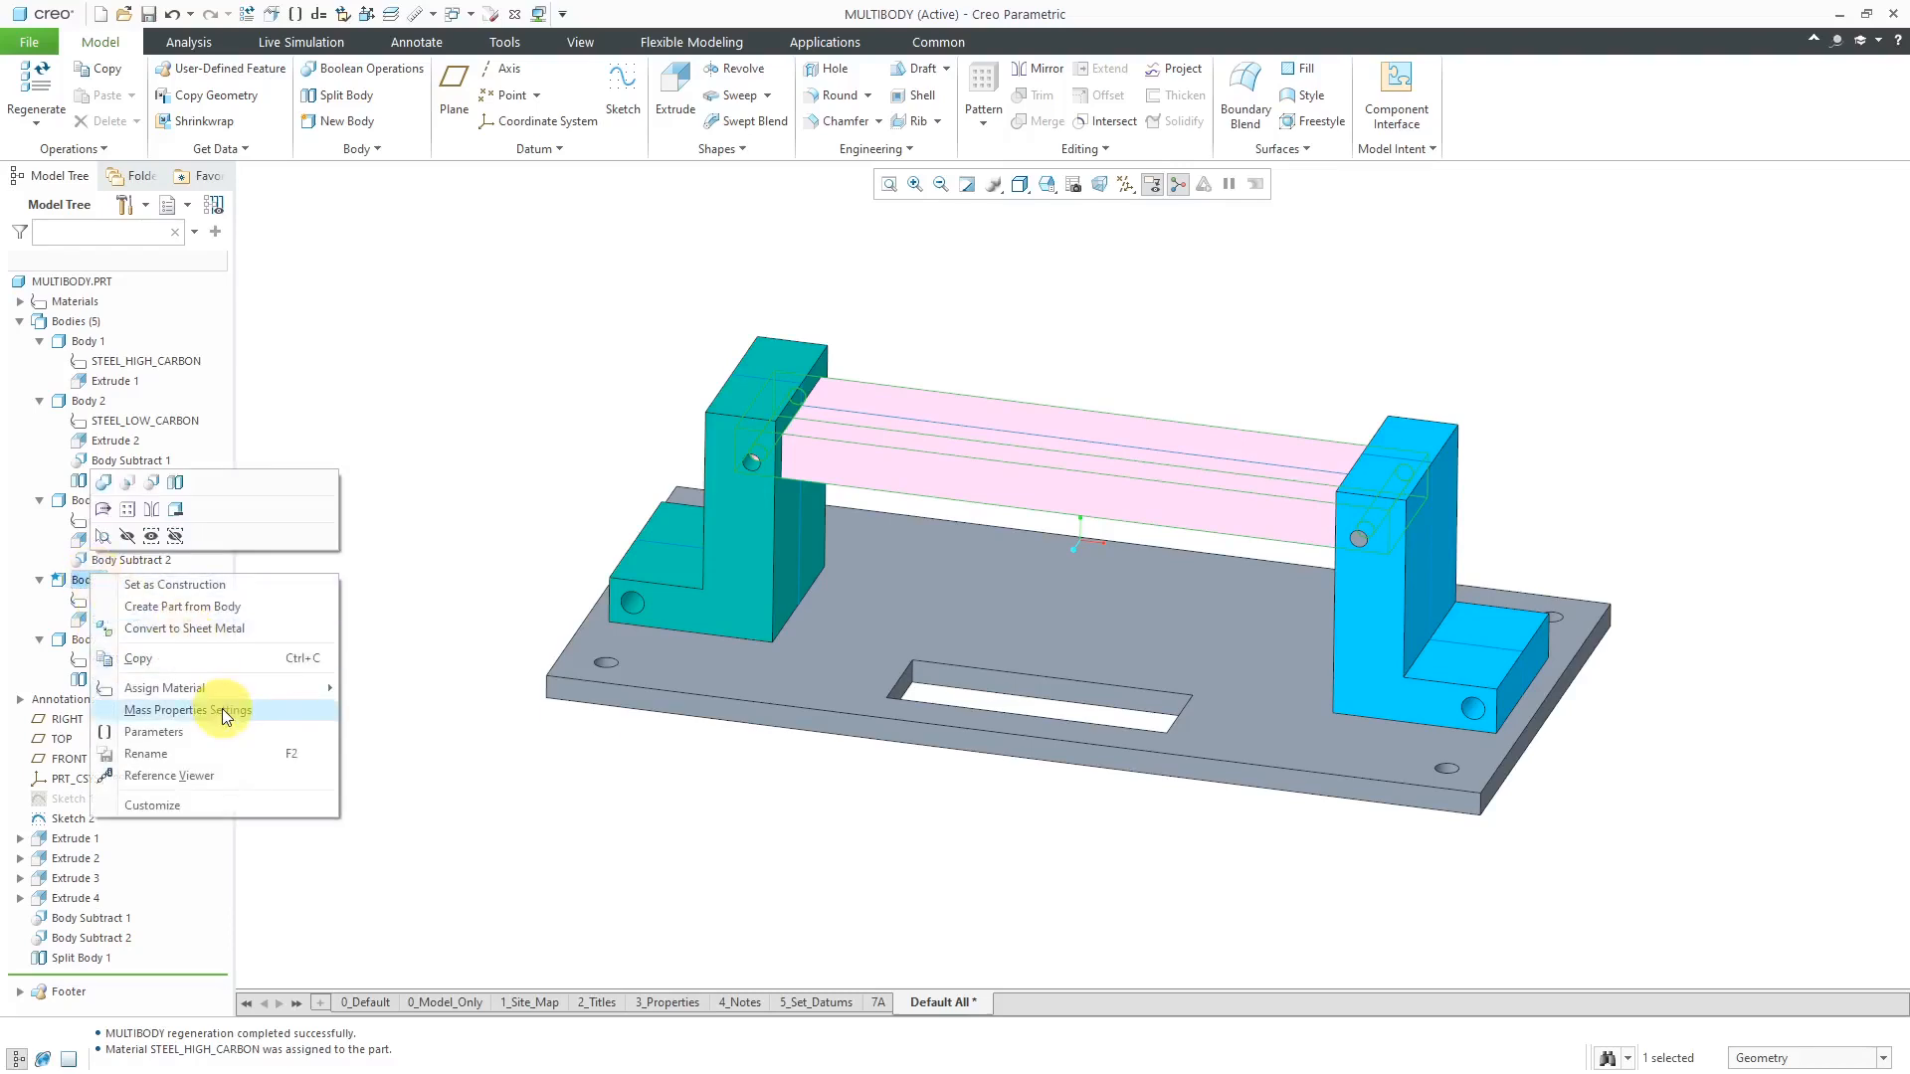
{"action": "left_click", "coordinate": [189, 710]}
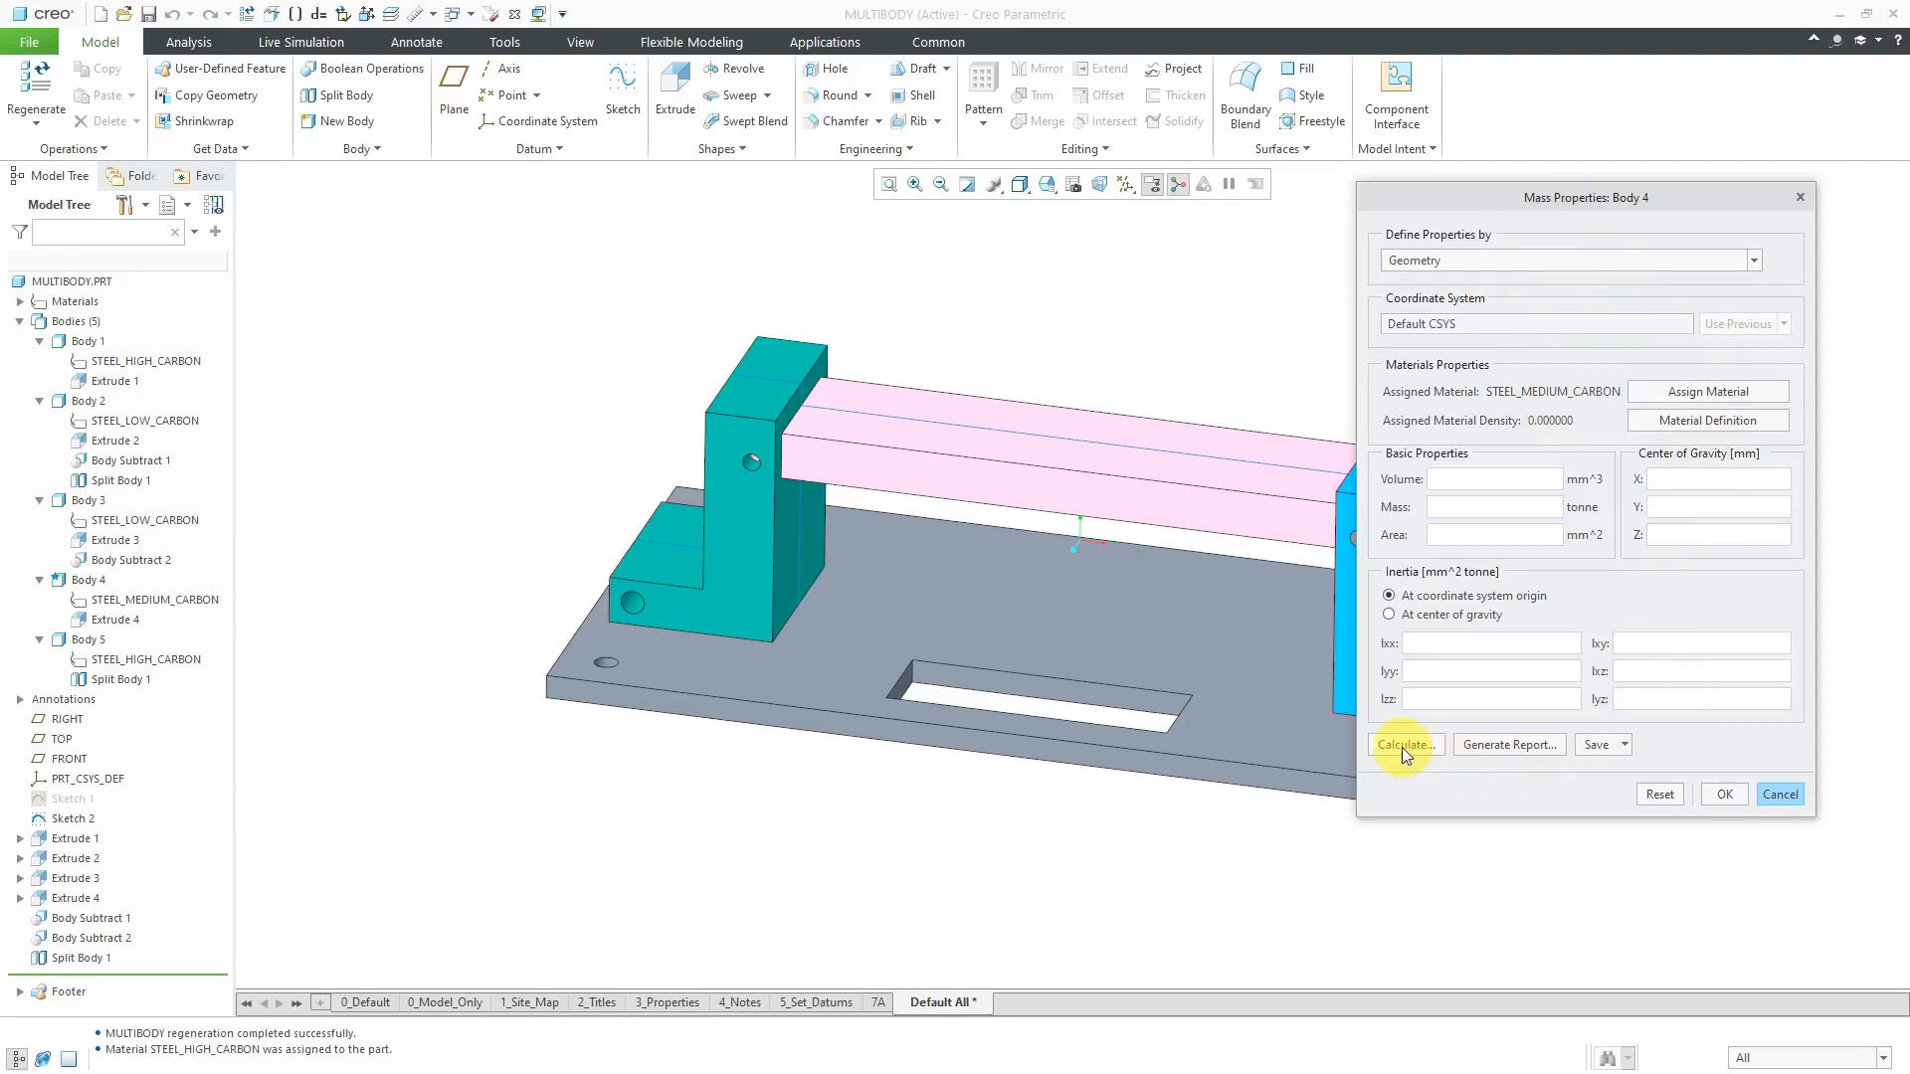
{"action": "left_click", "coordinate": [1403, 744]}
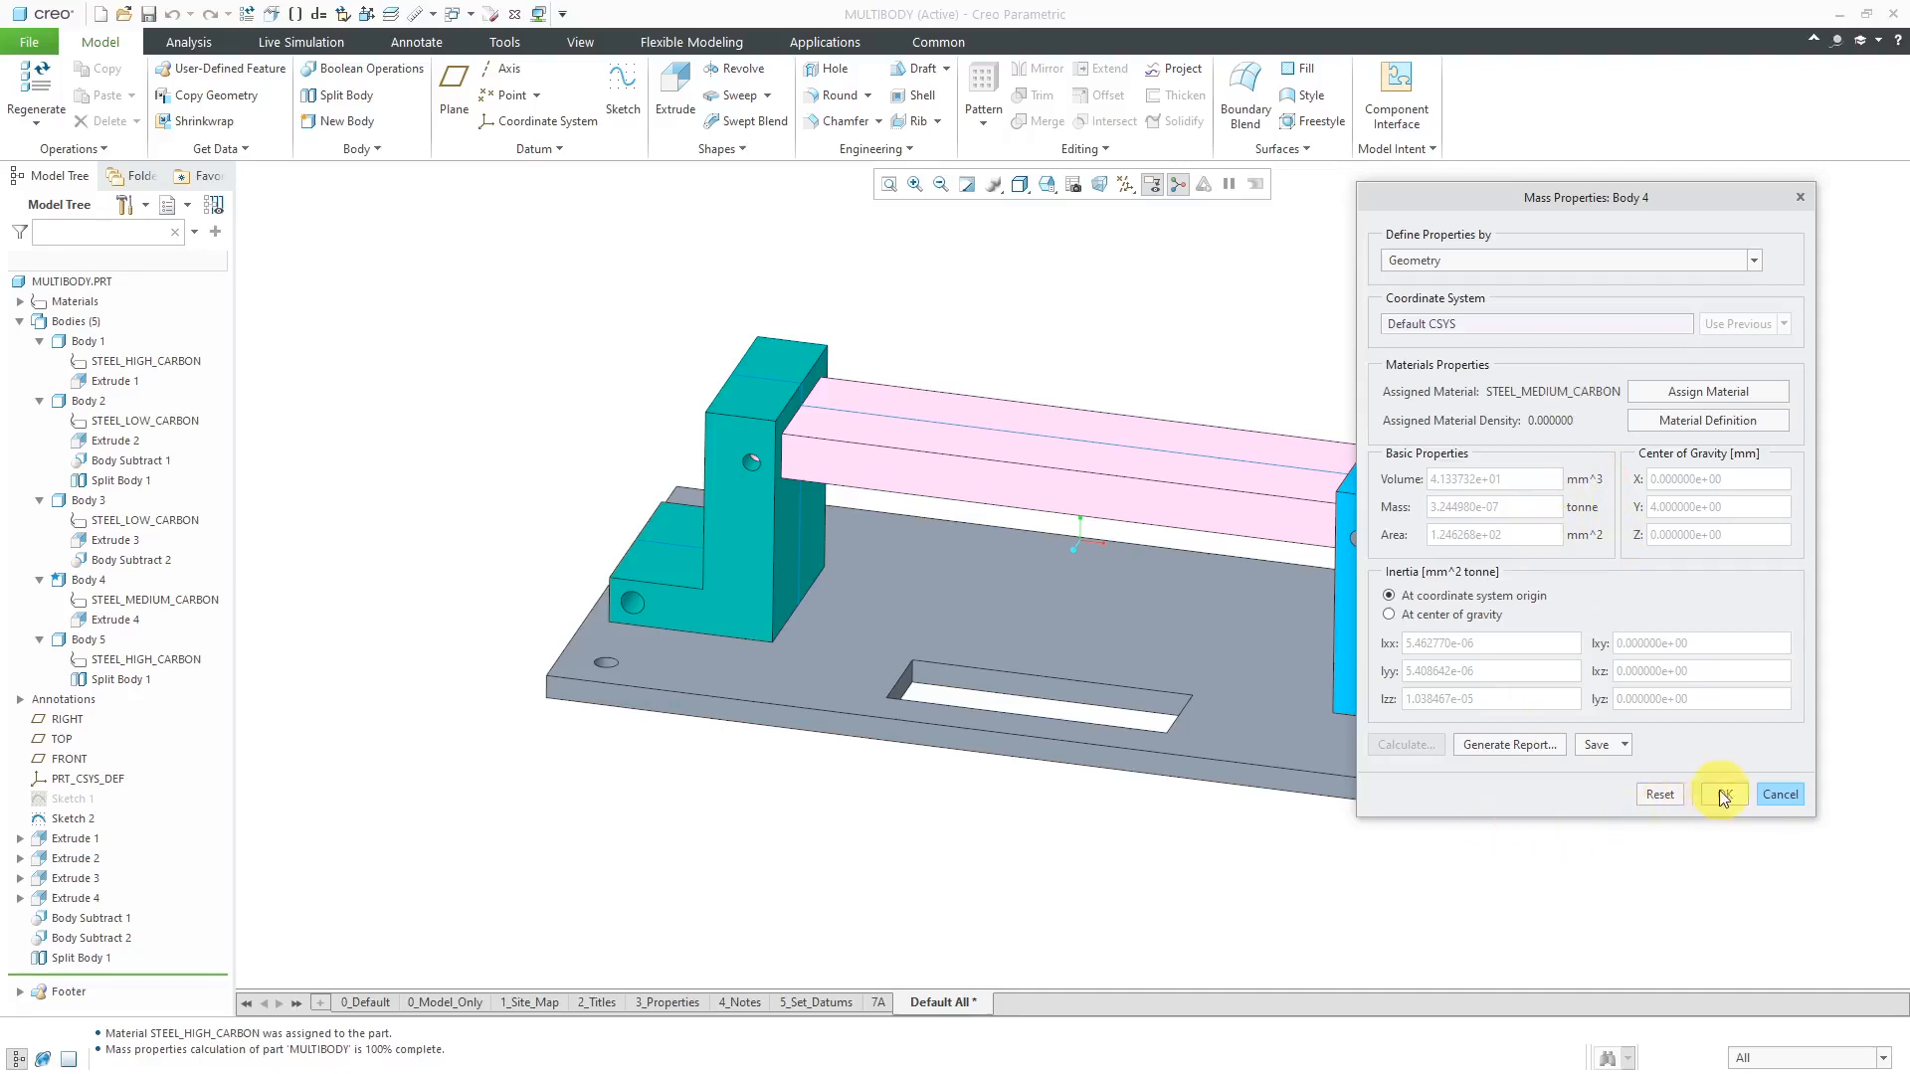
{"action": "left_click", "coordinate": [1719, 794]}
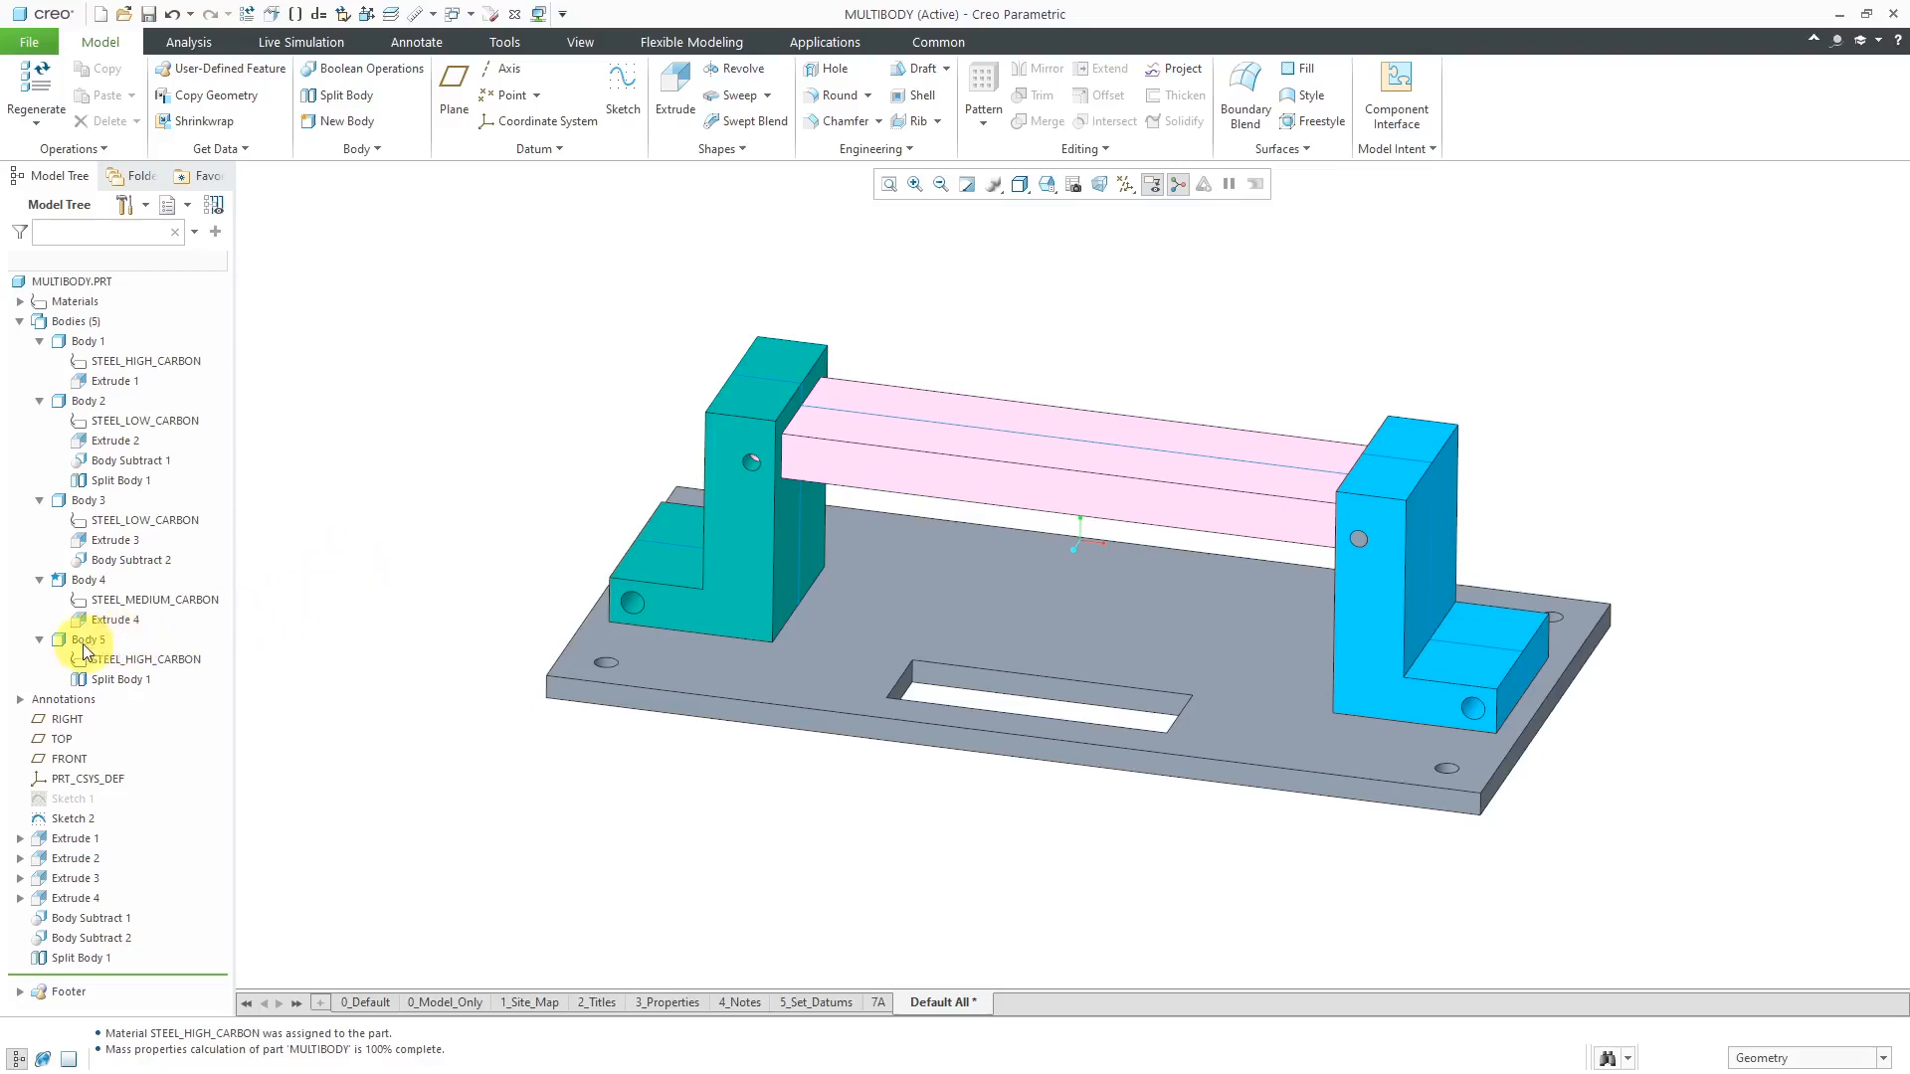
{"action": "right_click", "coordinate": [86, 639]}
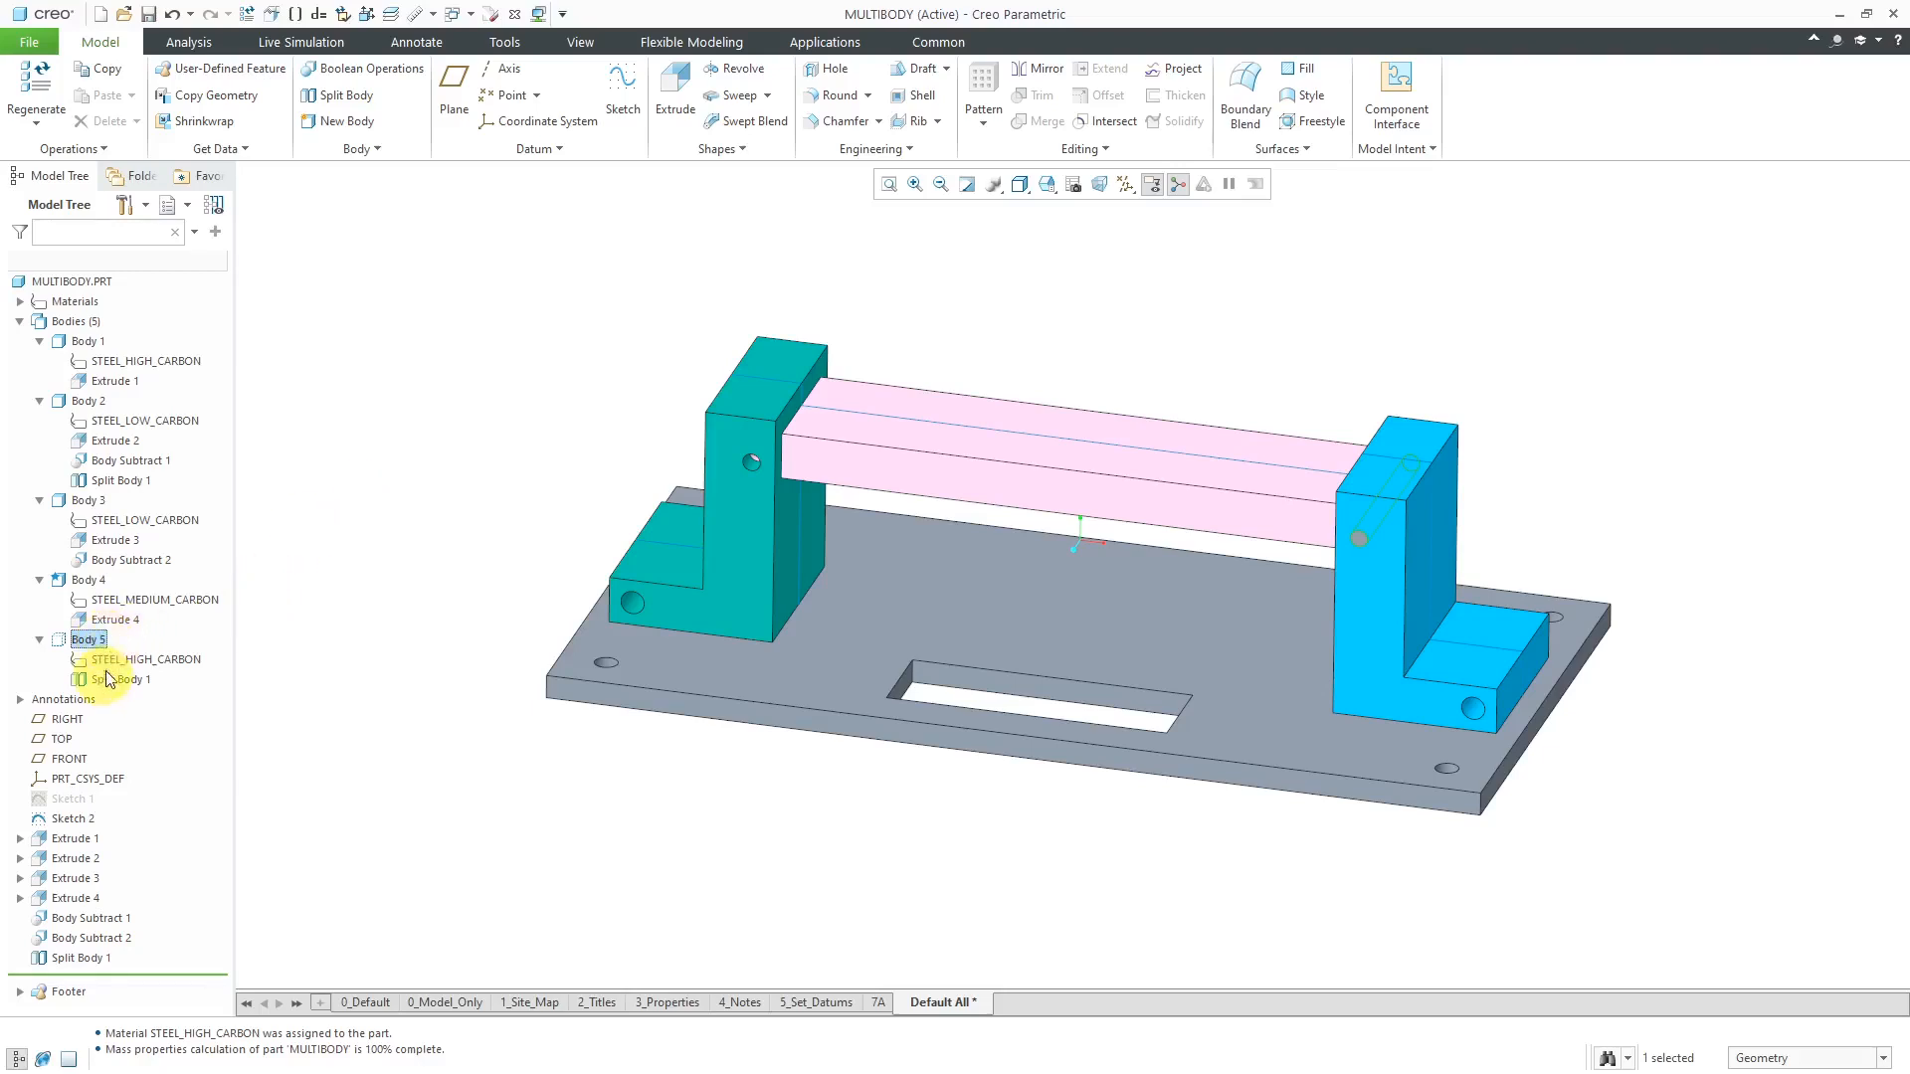
{"action": "left_click", "coordinate": [88, 341]}
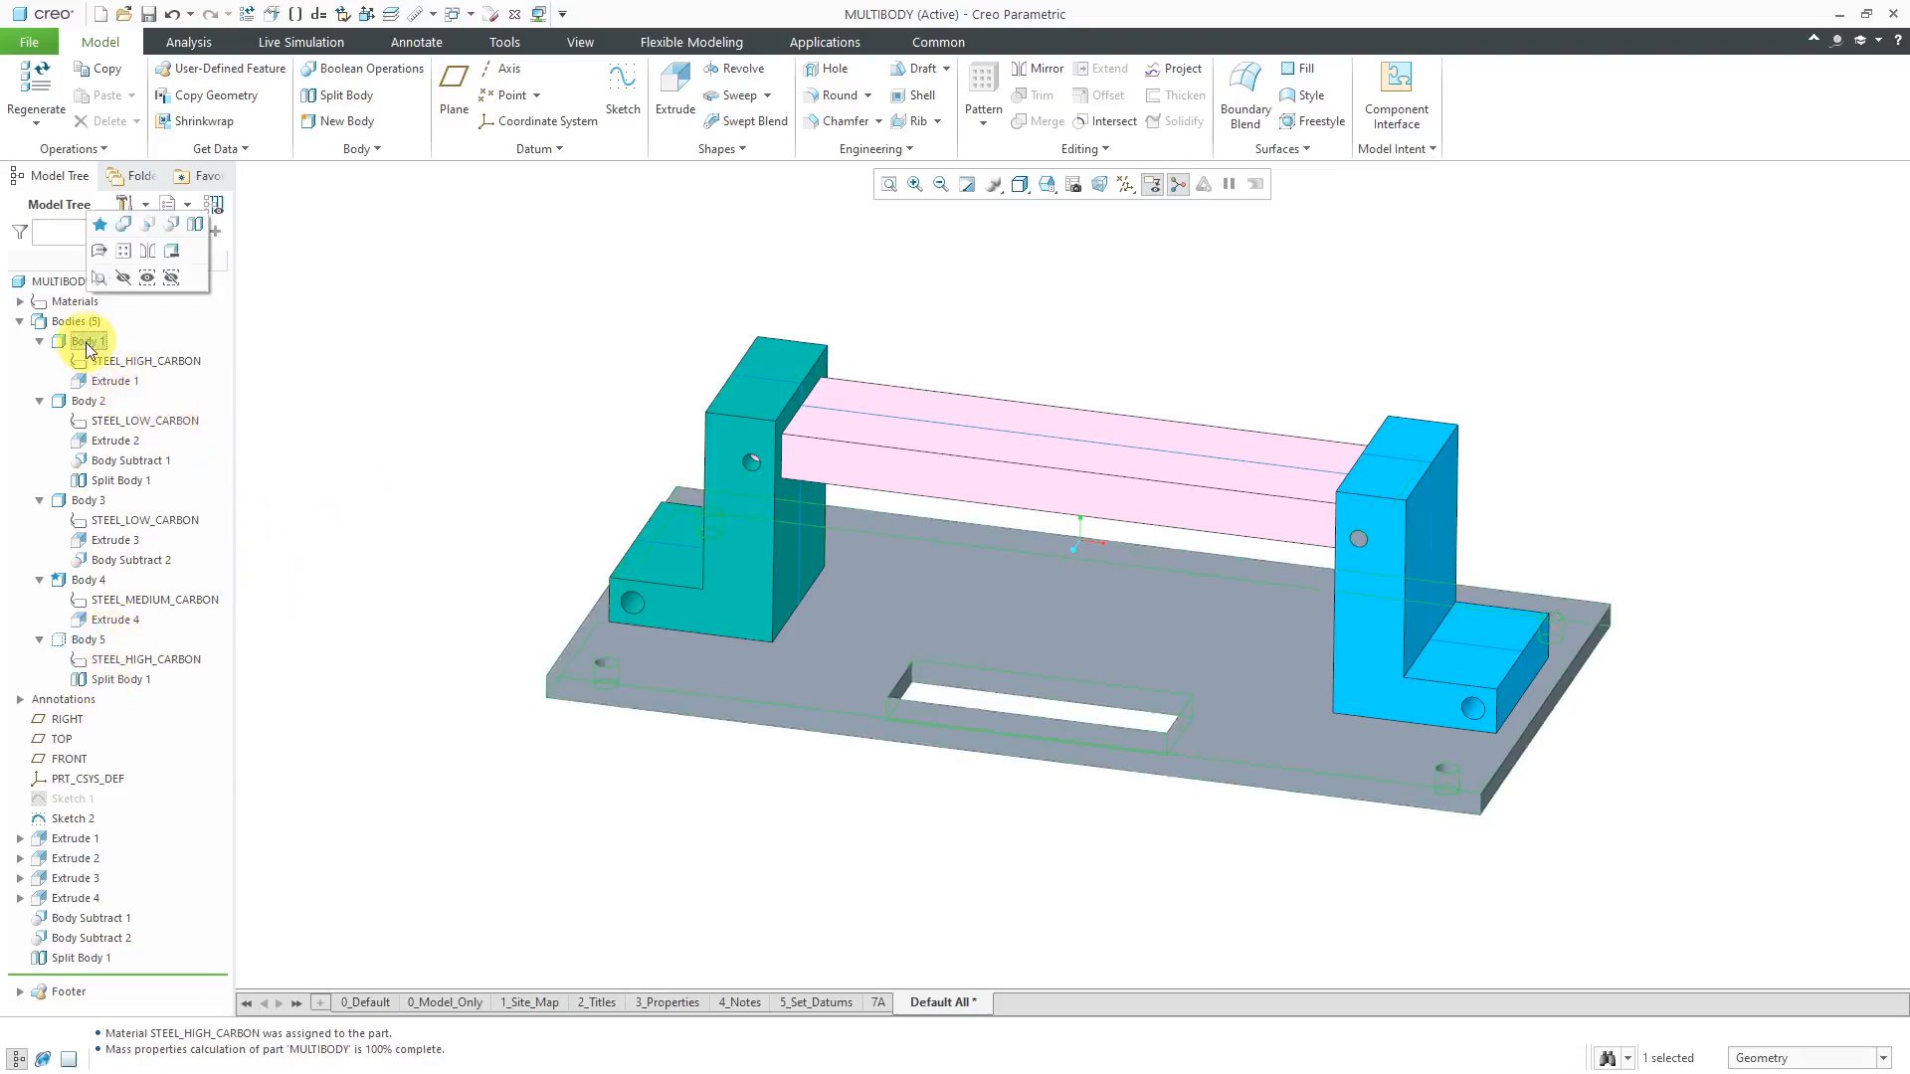
Step: Convert Body 1's base plate to 0.10-thick sheet metal driven by surface Surf:F7
{"action": "right_click", "coordinate": [88, 341]}
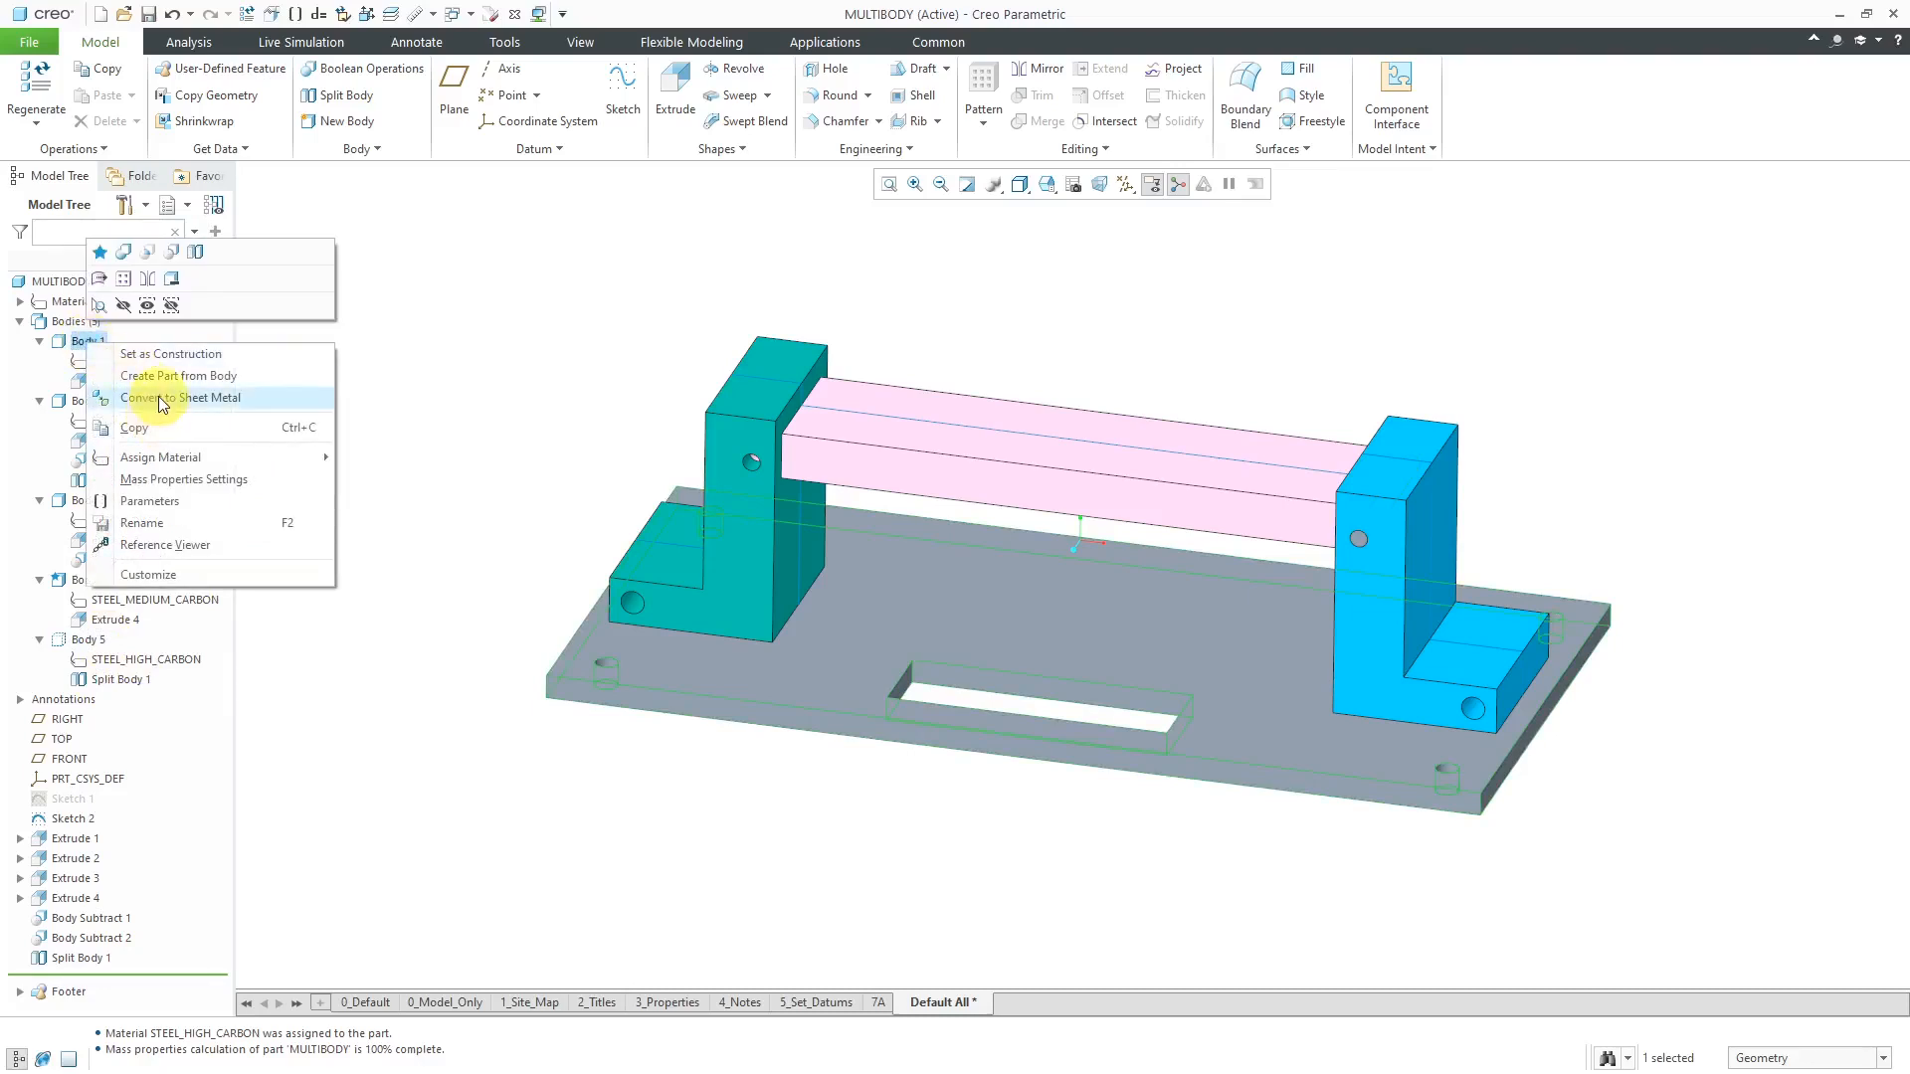
{"action": "left_click", "coordinate": [185, 398]}
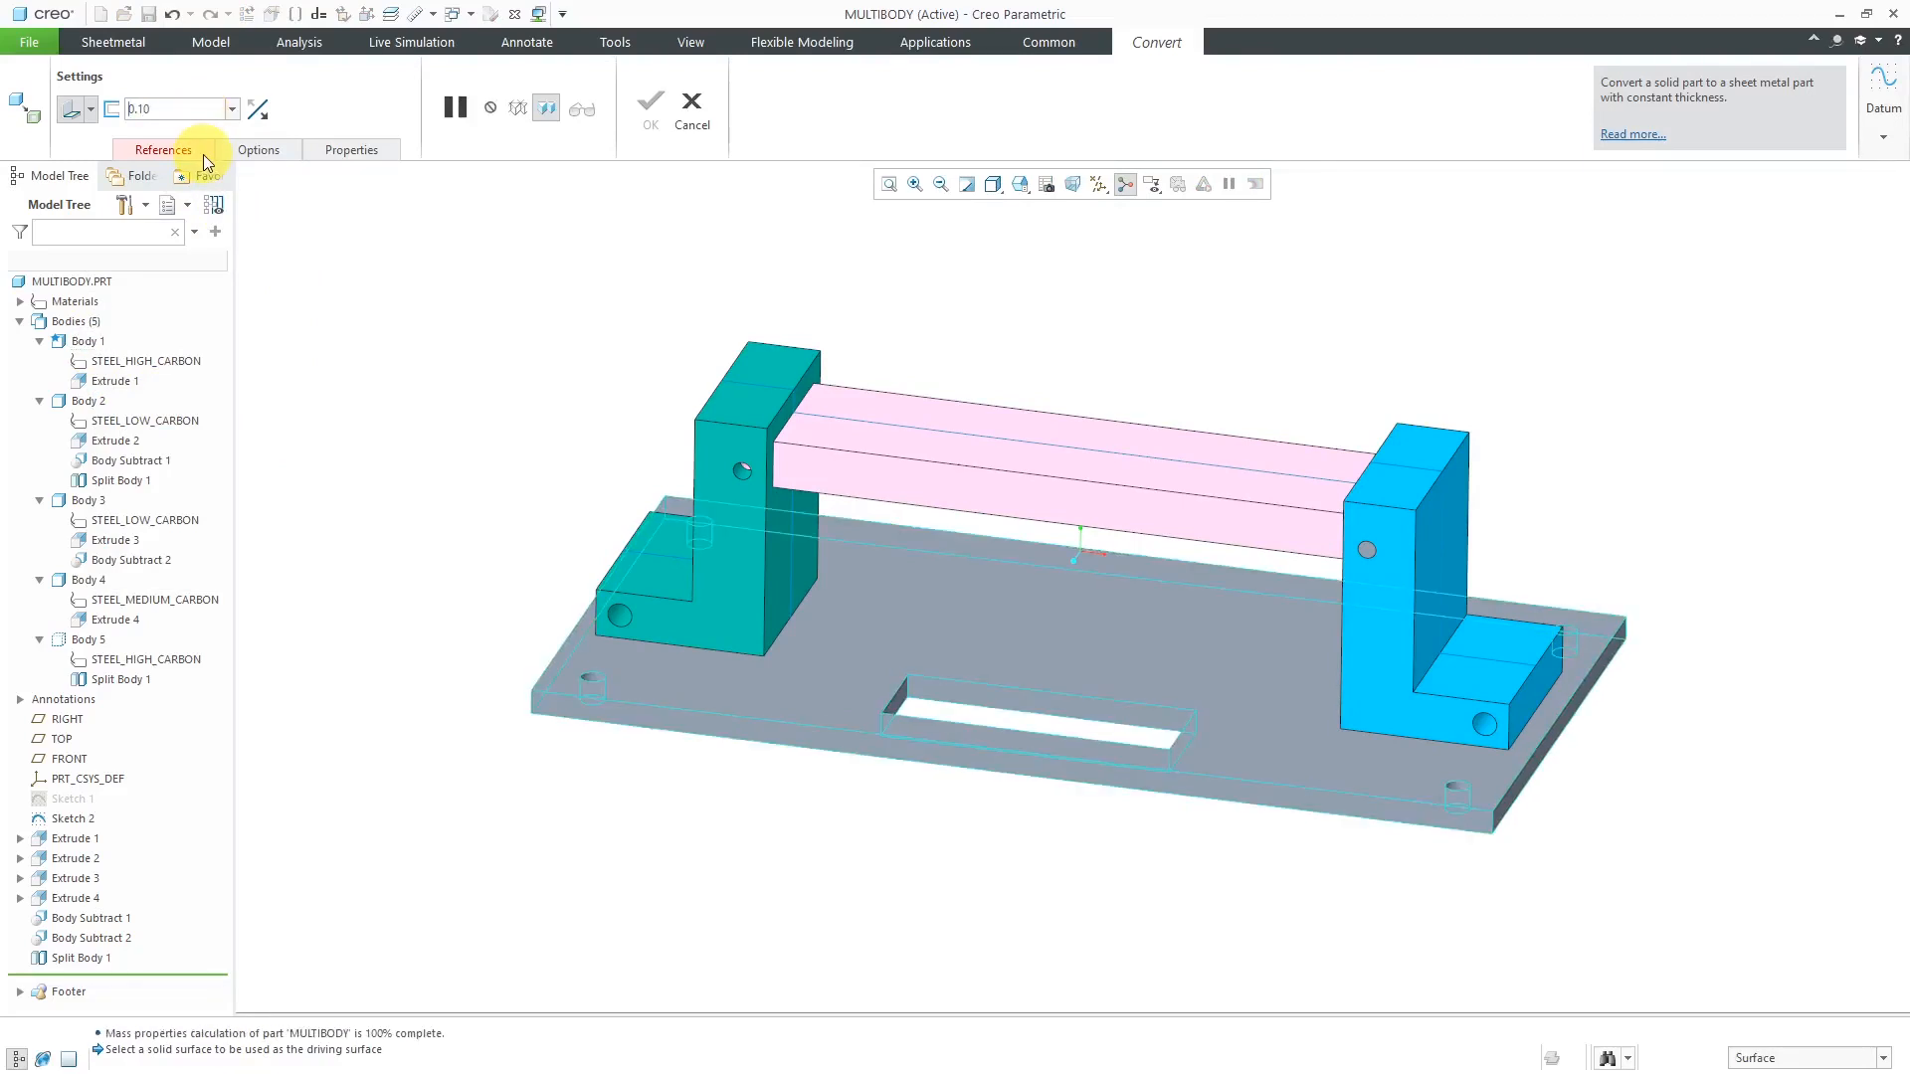
{"action": "left_click", "coordinate": [162, 149]}
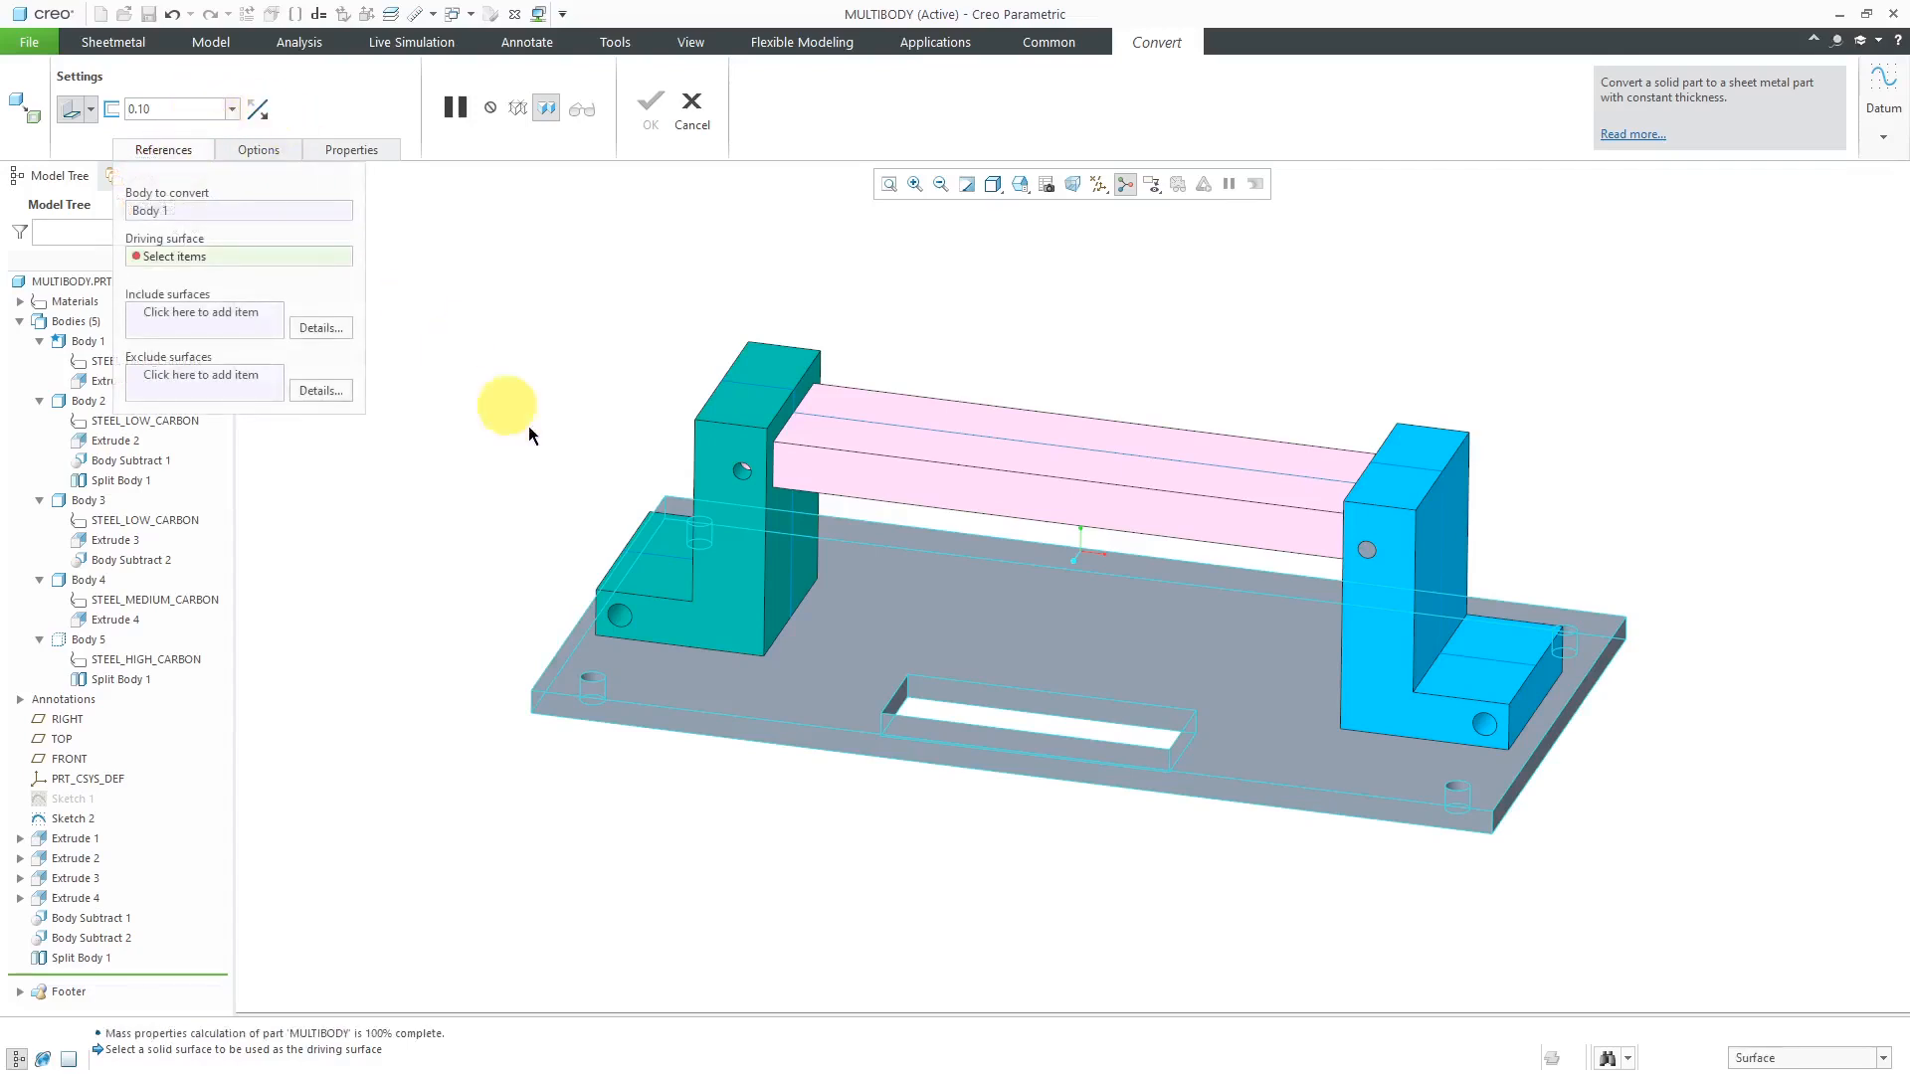
{"action": "mouse_move", "coordinate": [461, 264]}
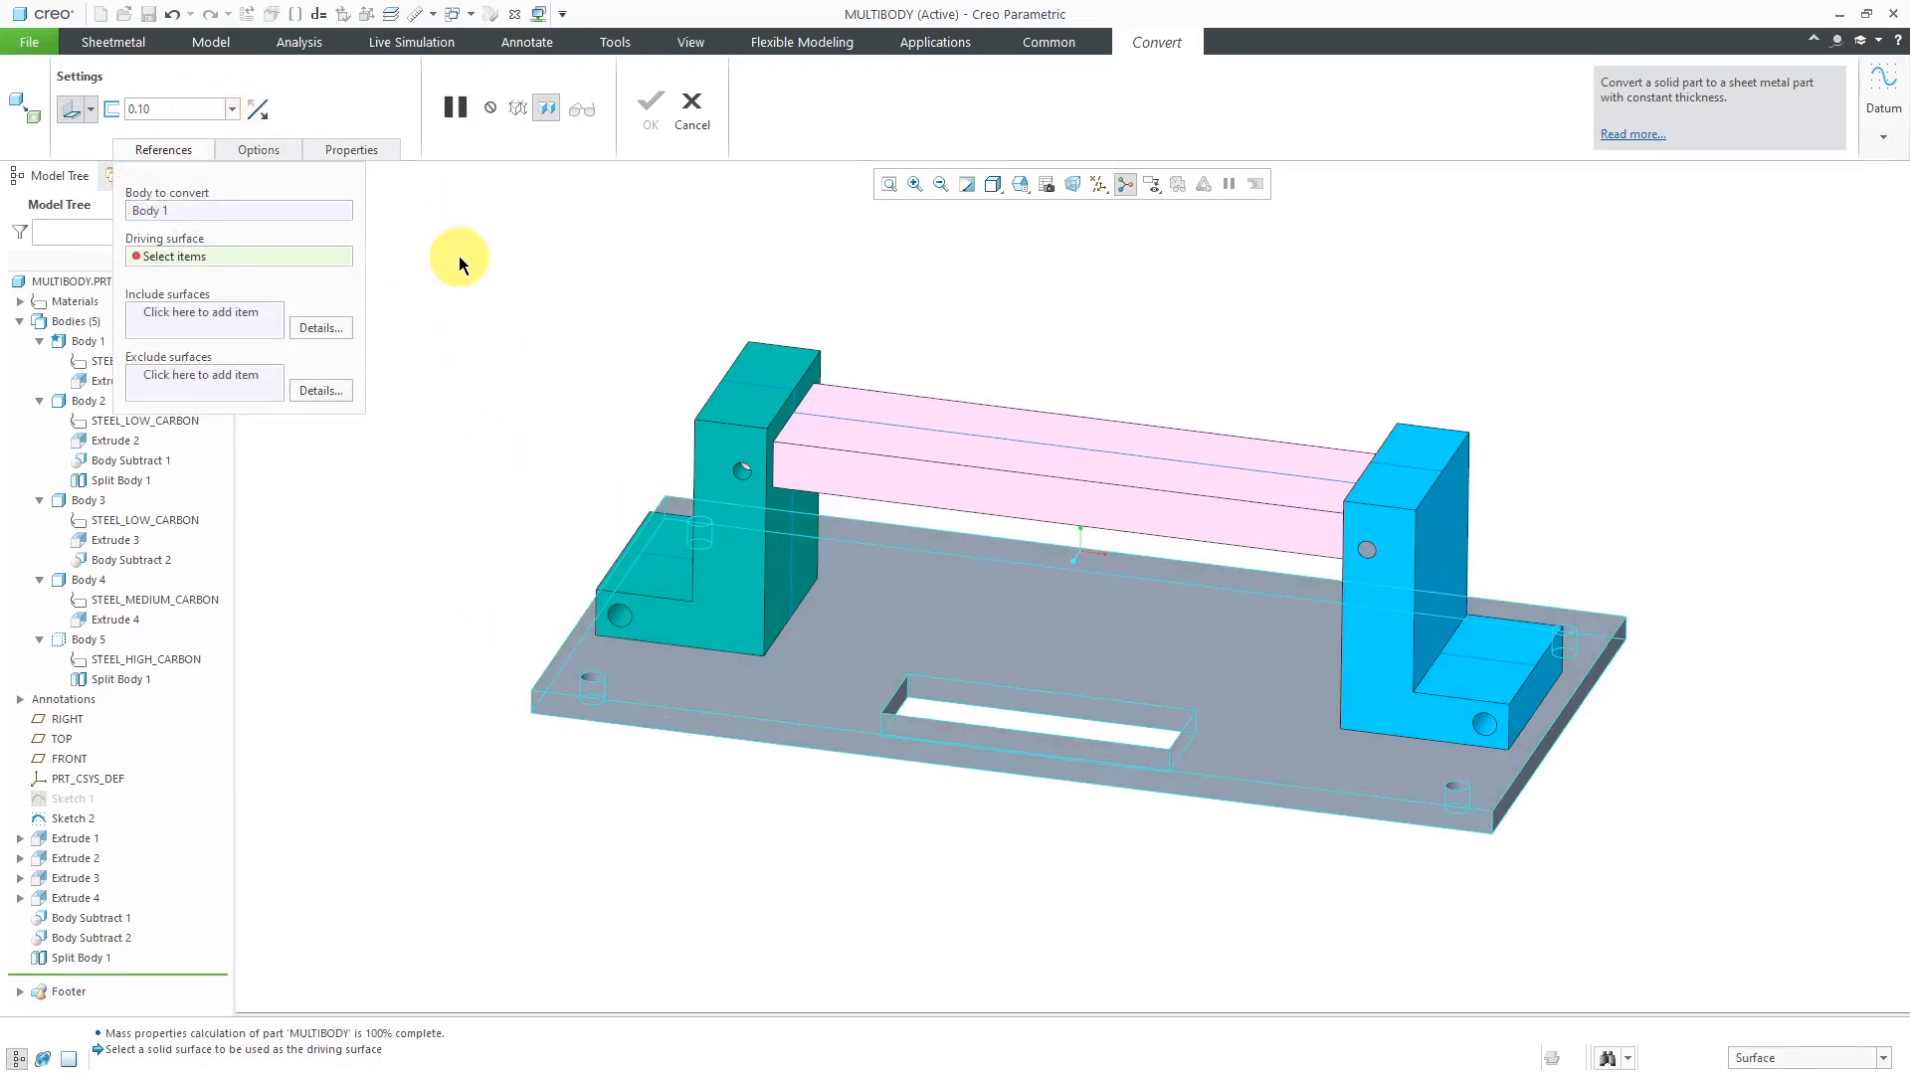
{"action": "mouse_move", "coordinate": [461, 260]}
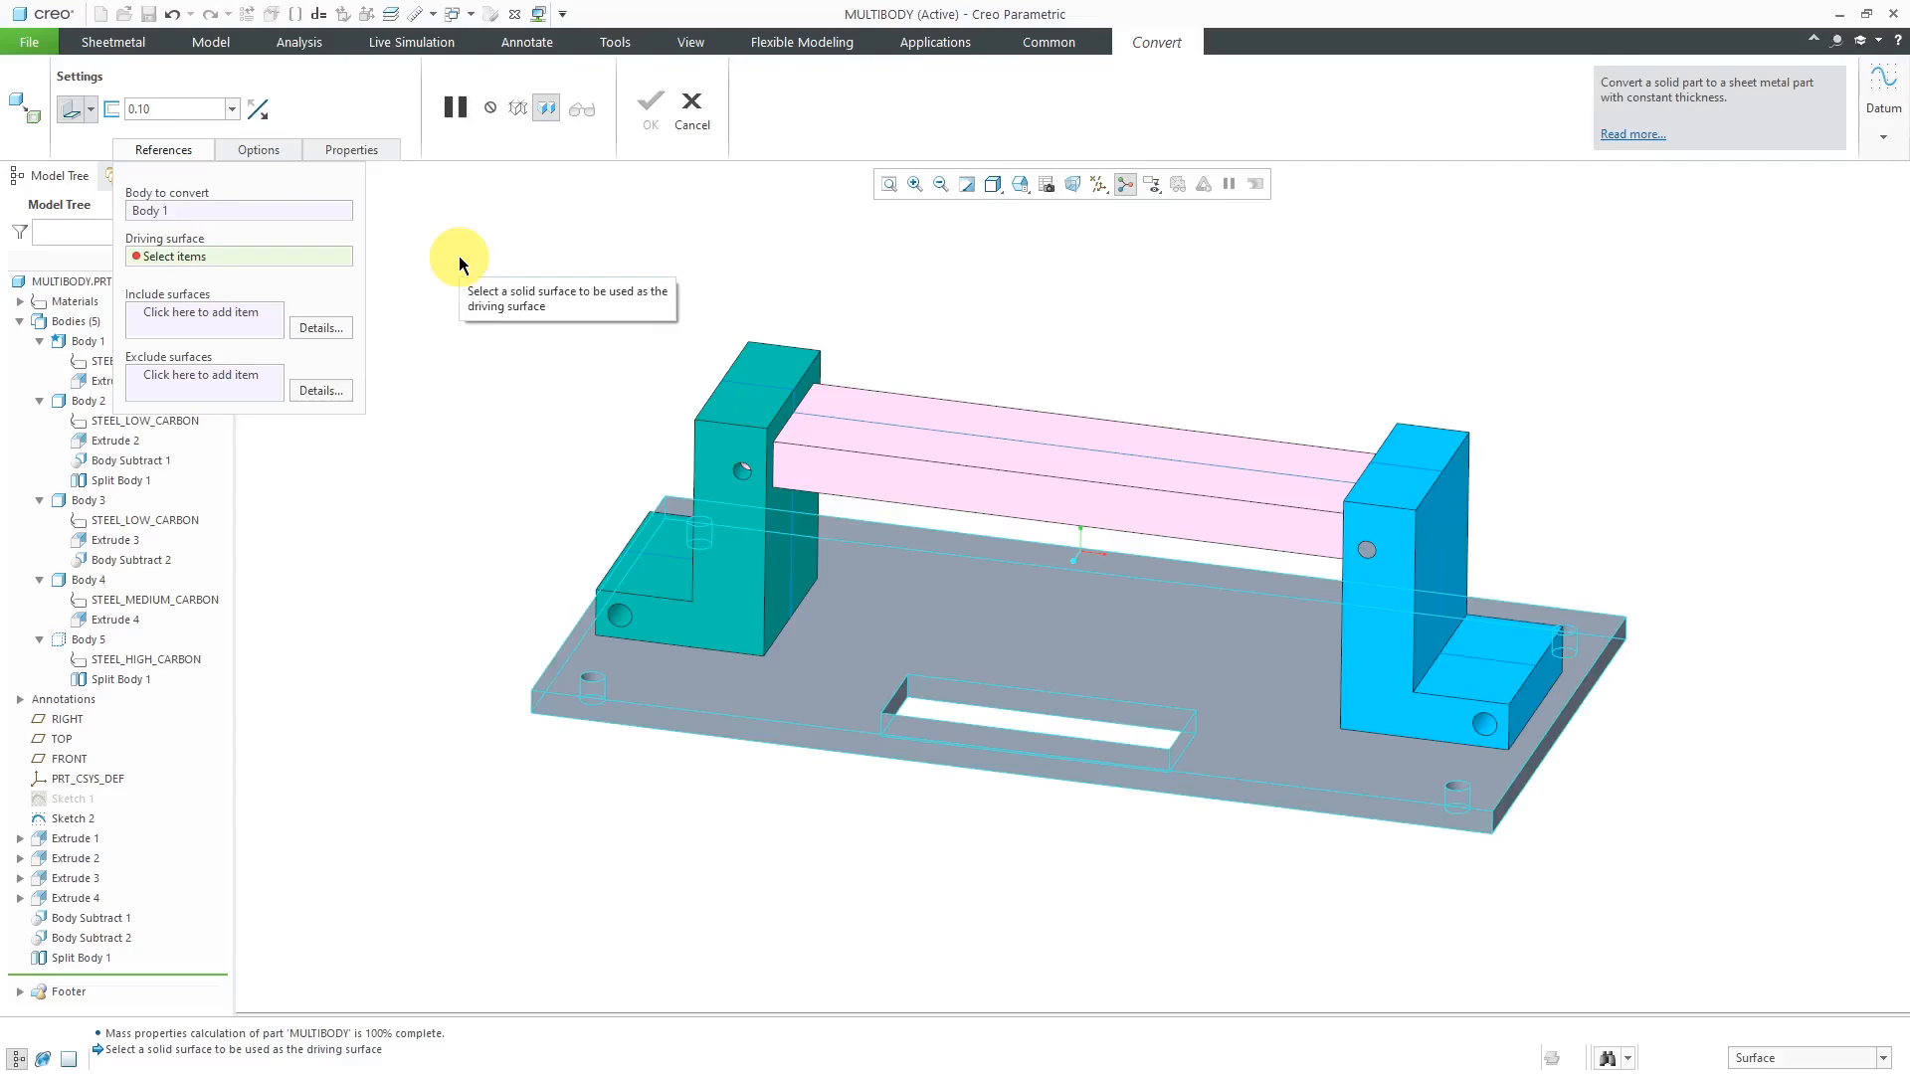
{"action": "mouse_move", "coordinate": [180, 265]}
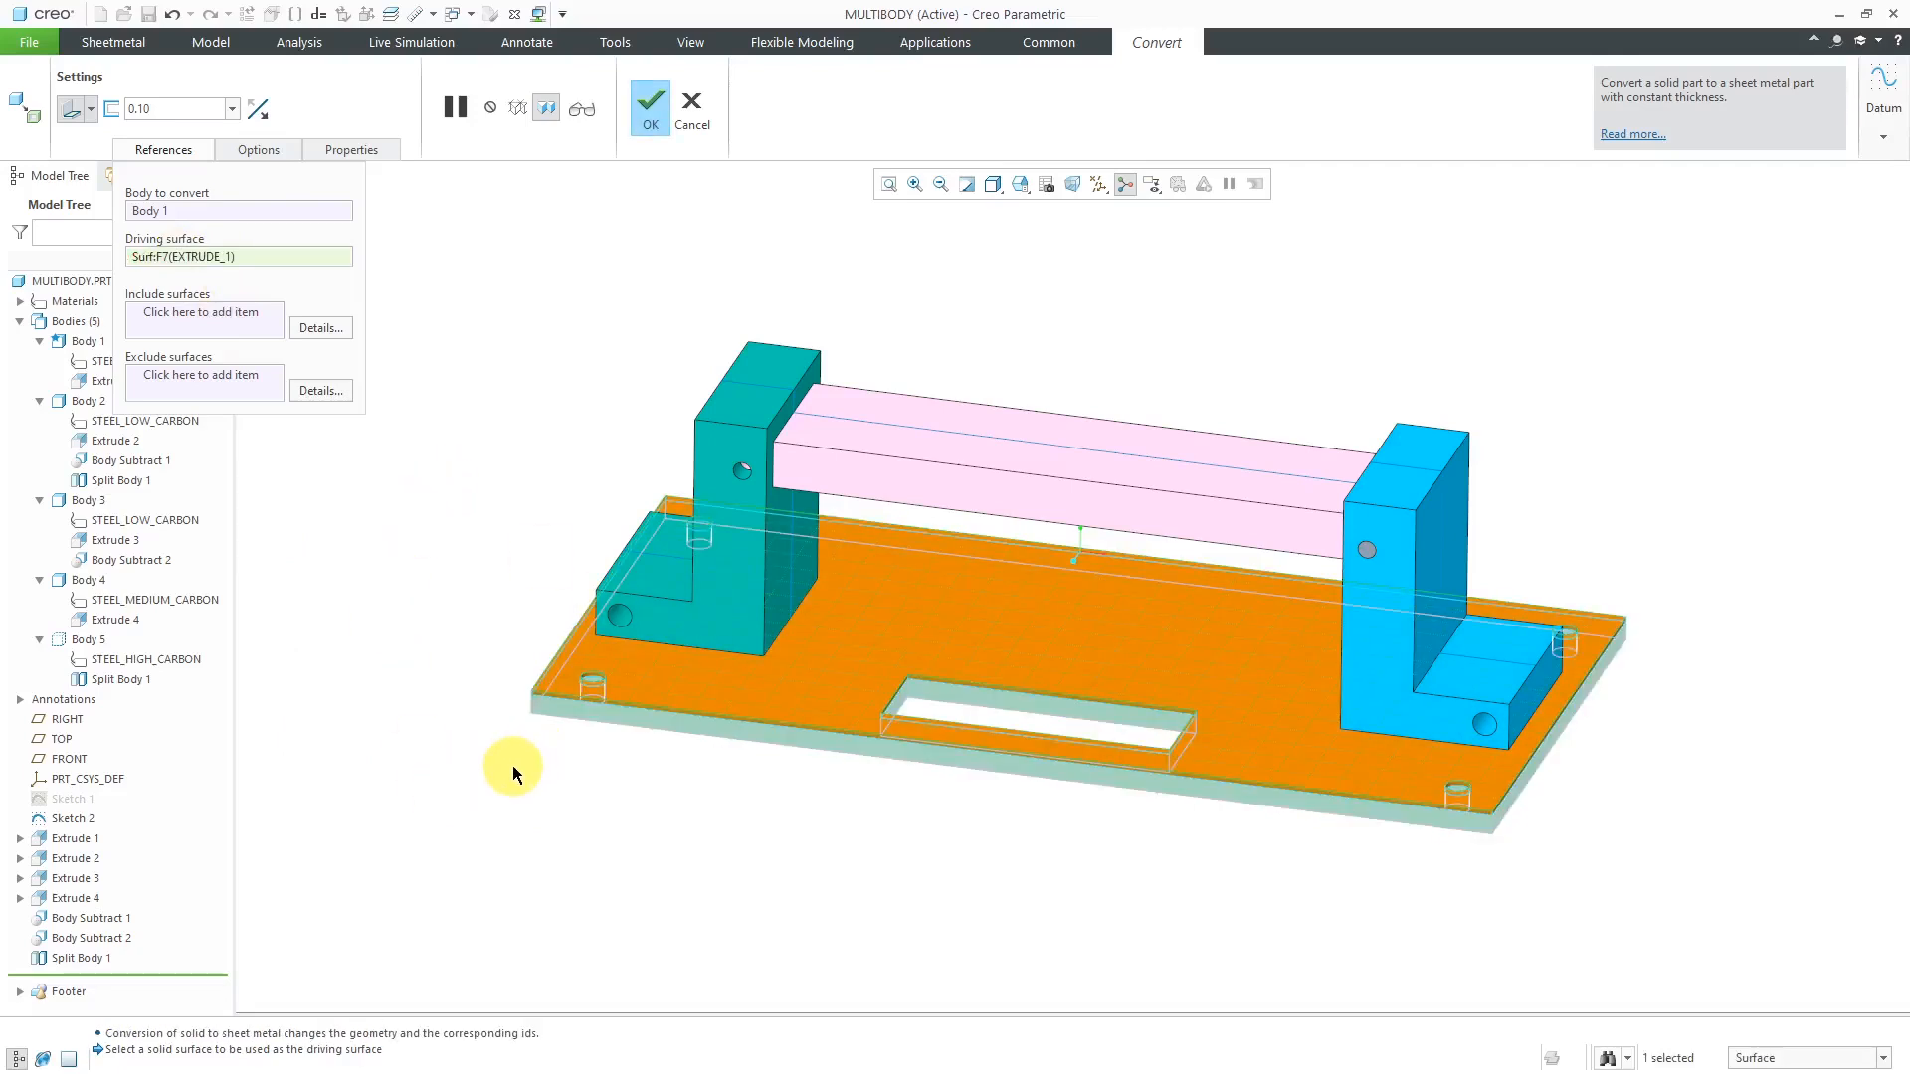
{"action": "mouse_move", "coordinate": [511, 770]}
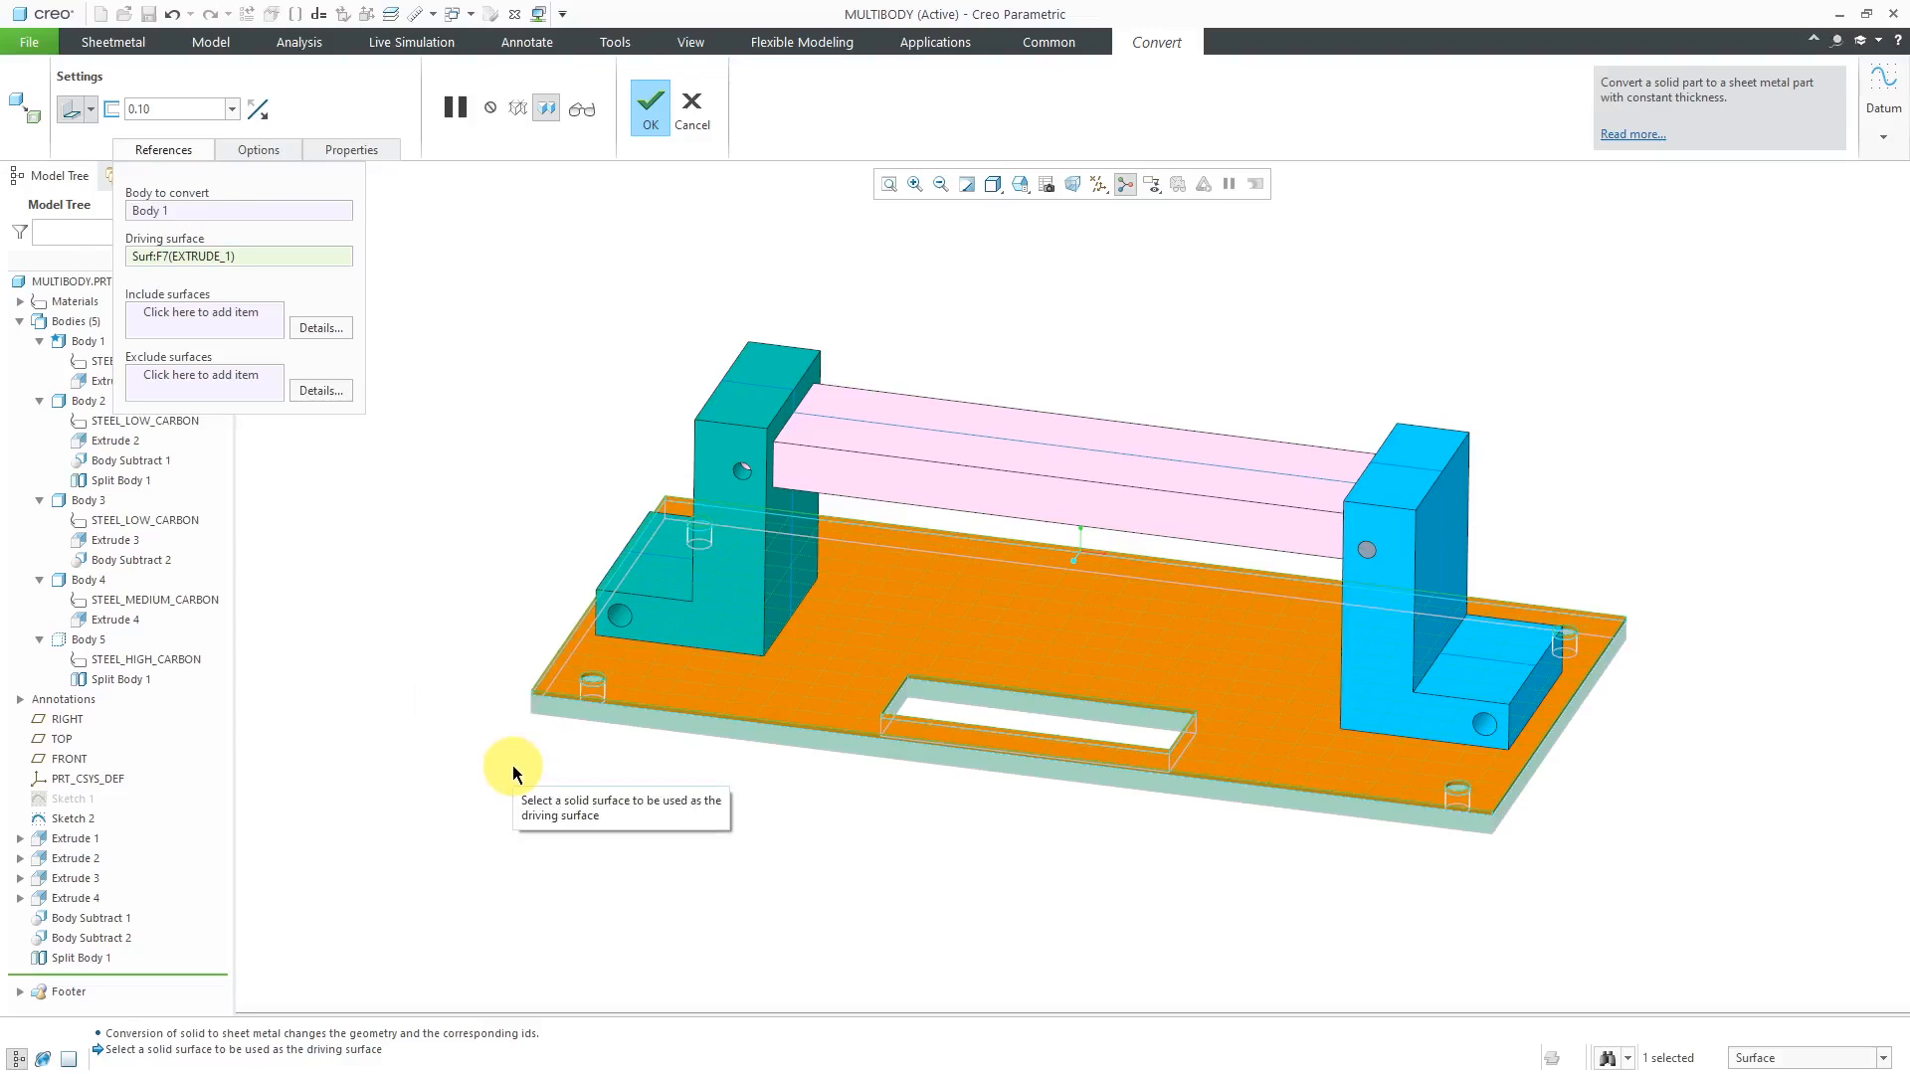
{"action": "mouse_move", "coordinate": [240, 326]}
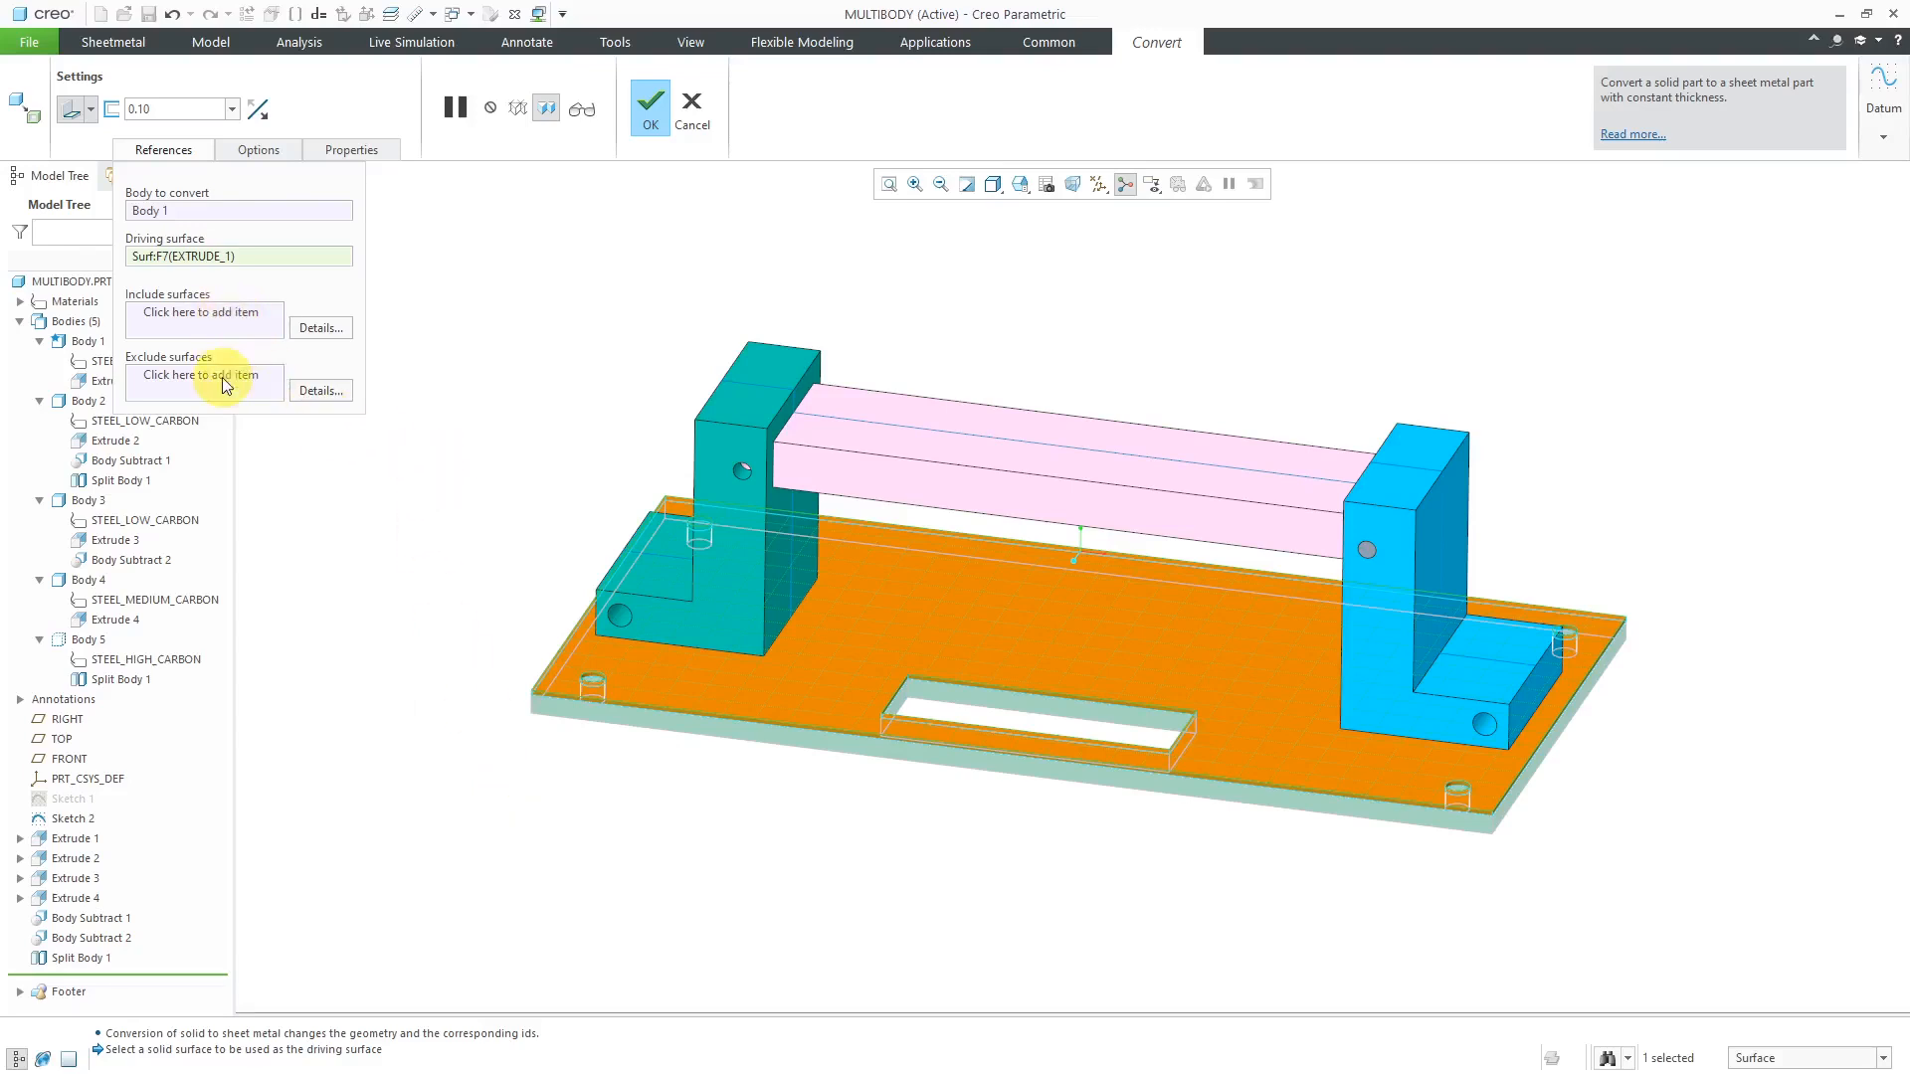
{"action": "left_click", "coordinate": [257, 150]}
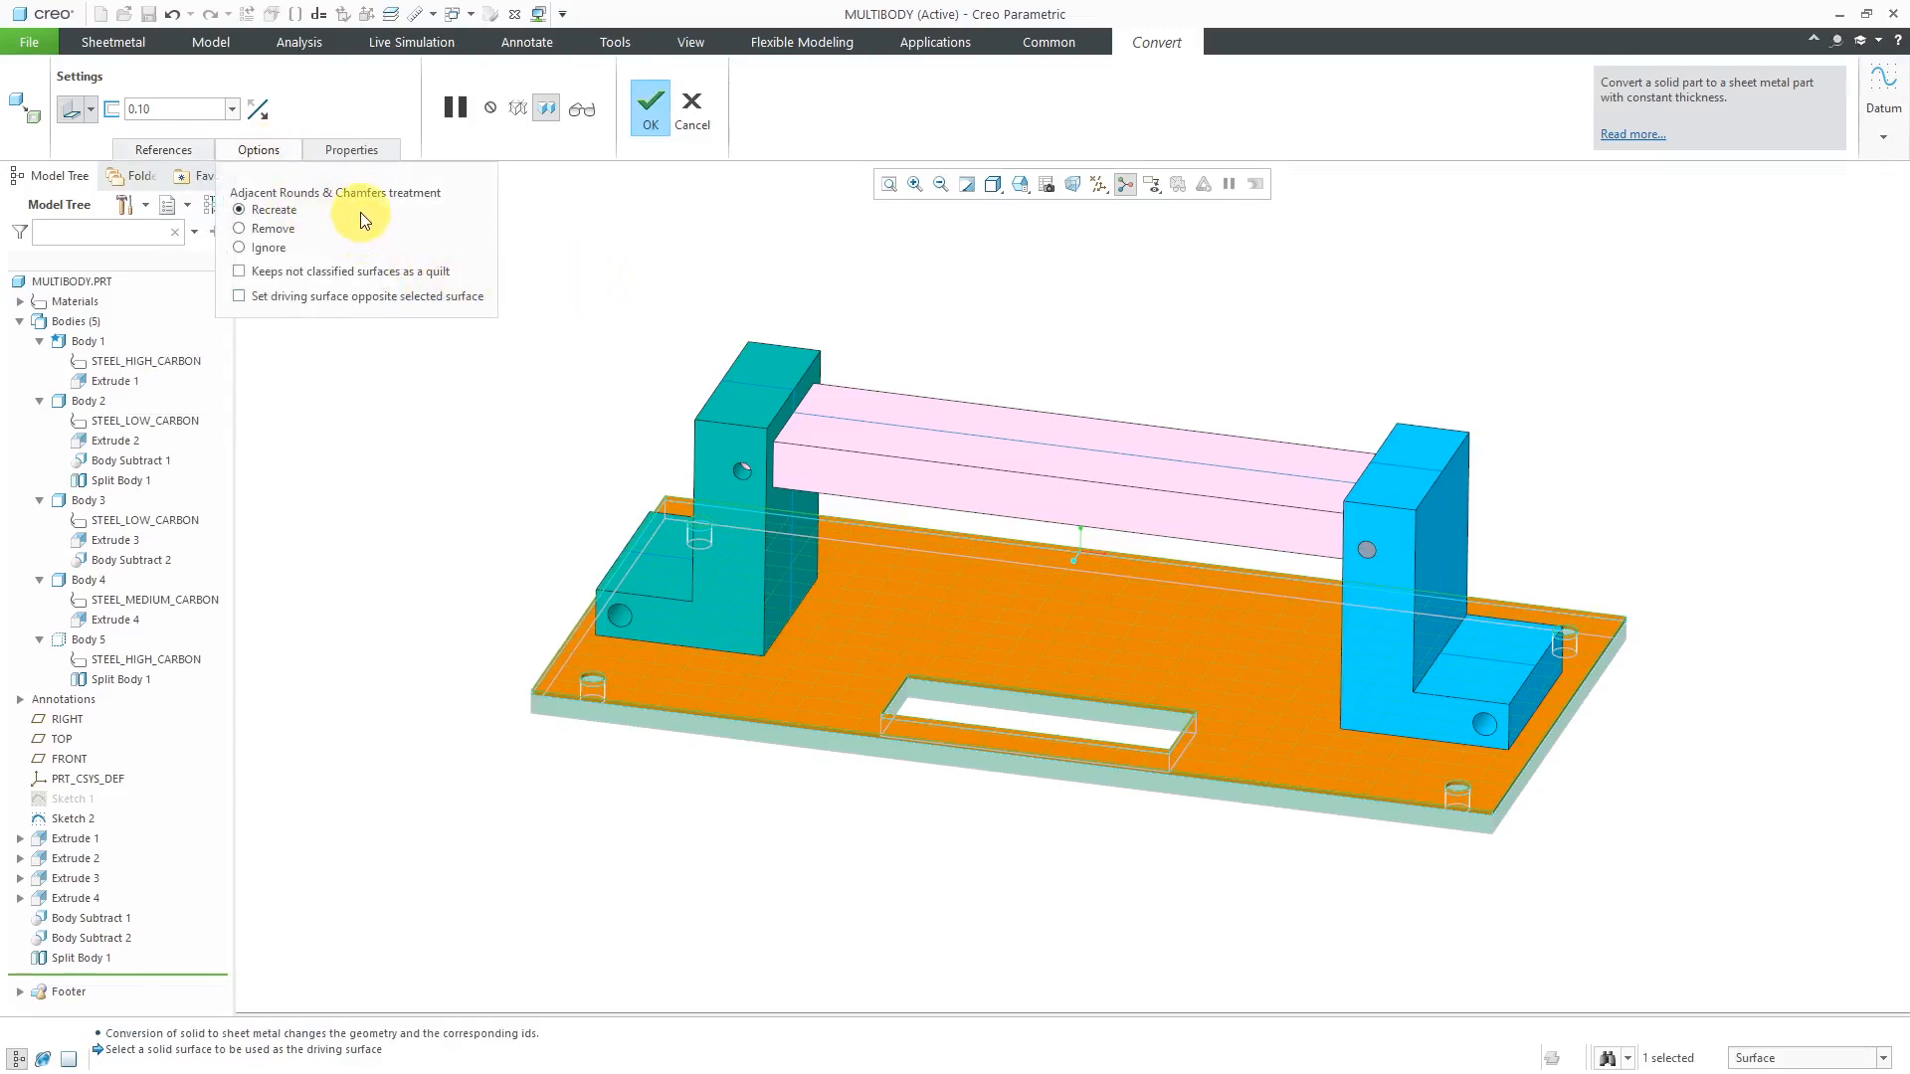
{"action": "mouse_move", "coordinate": [524, 325]}
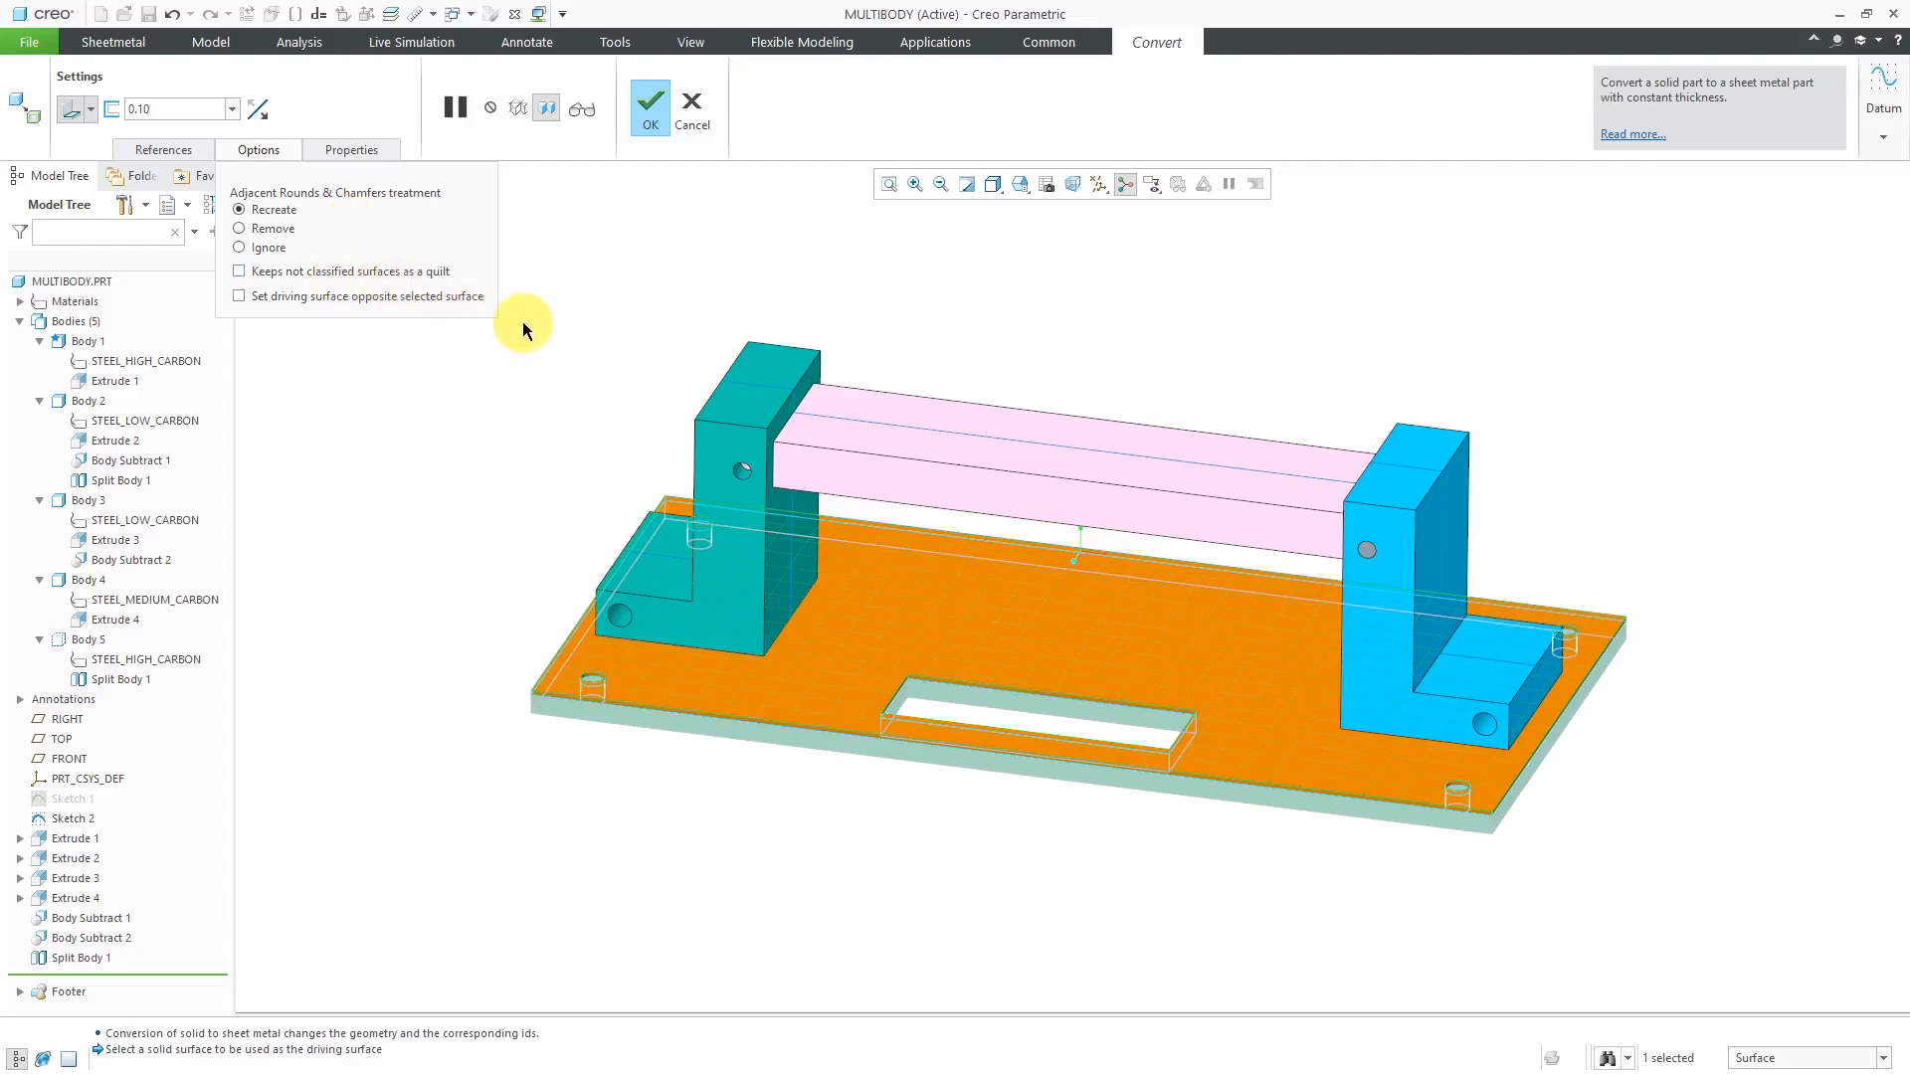
{"action": "mouse_move", "coordinate": [331, 319]}
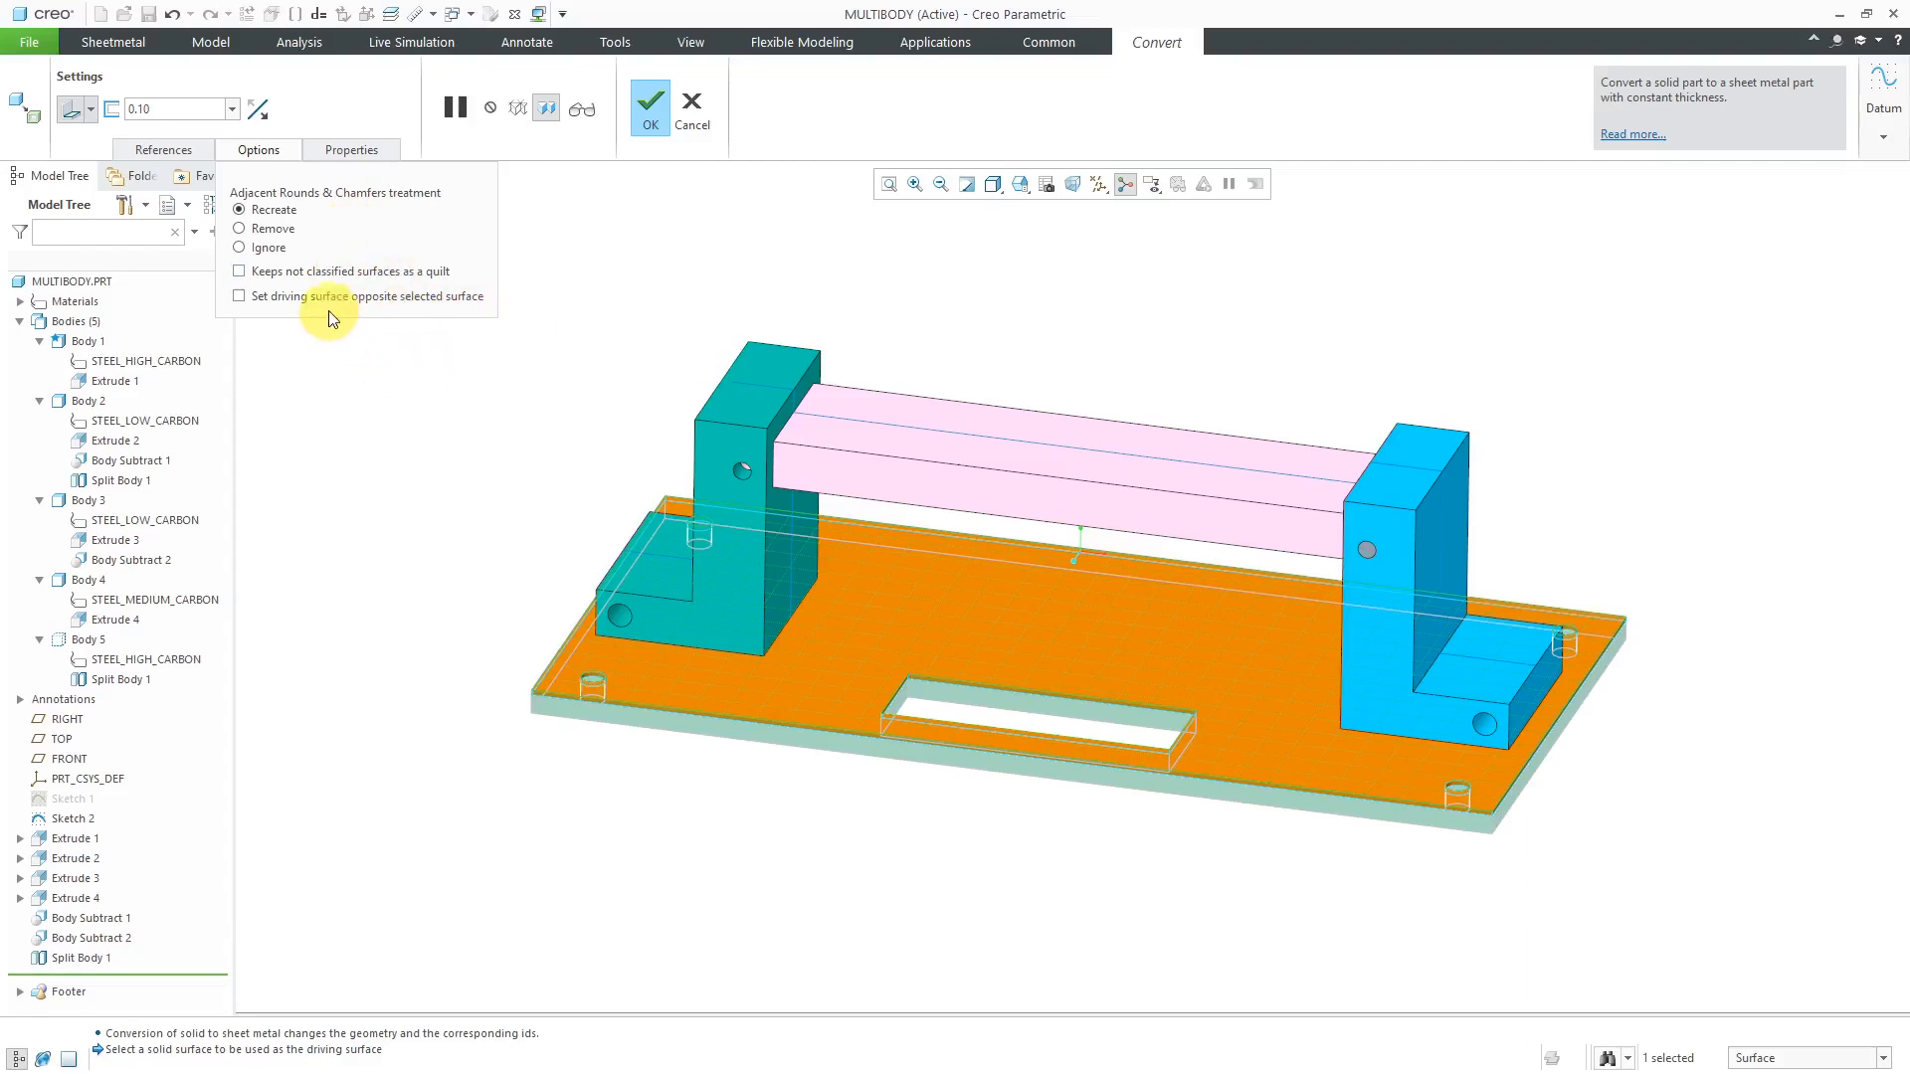
{"action": "mouse_move", "coordinate": [439, 325]}
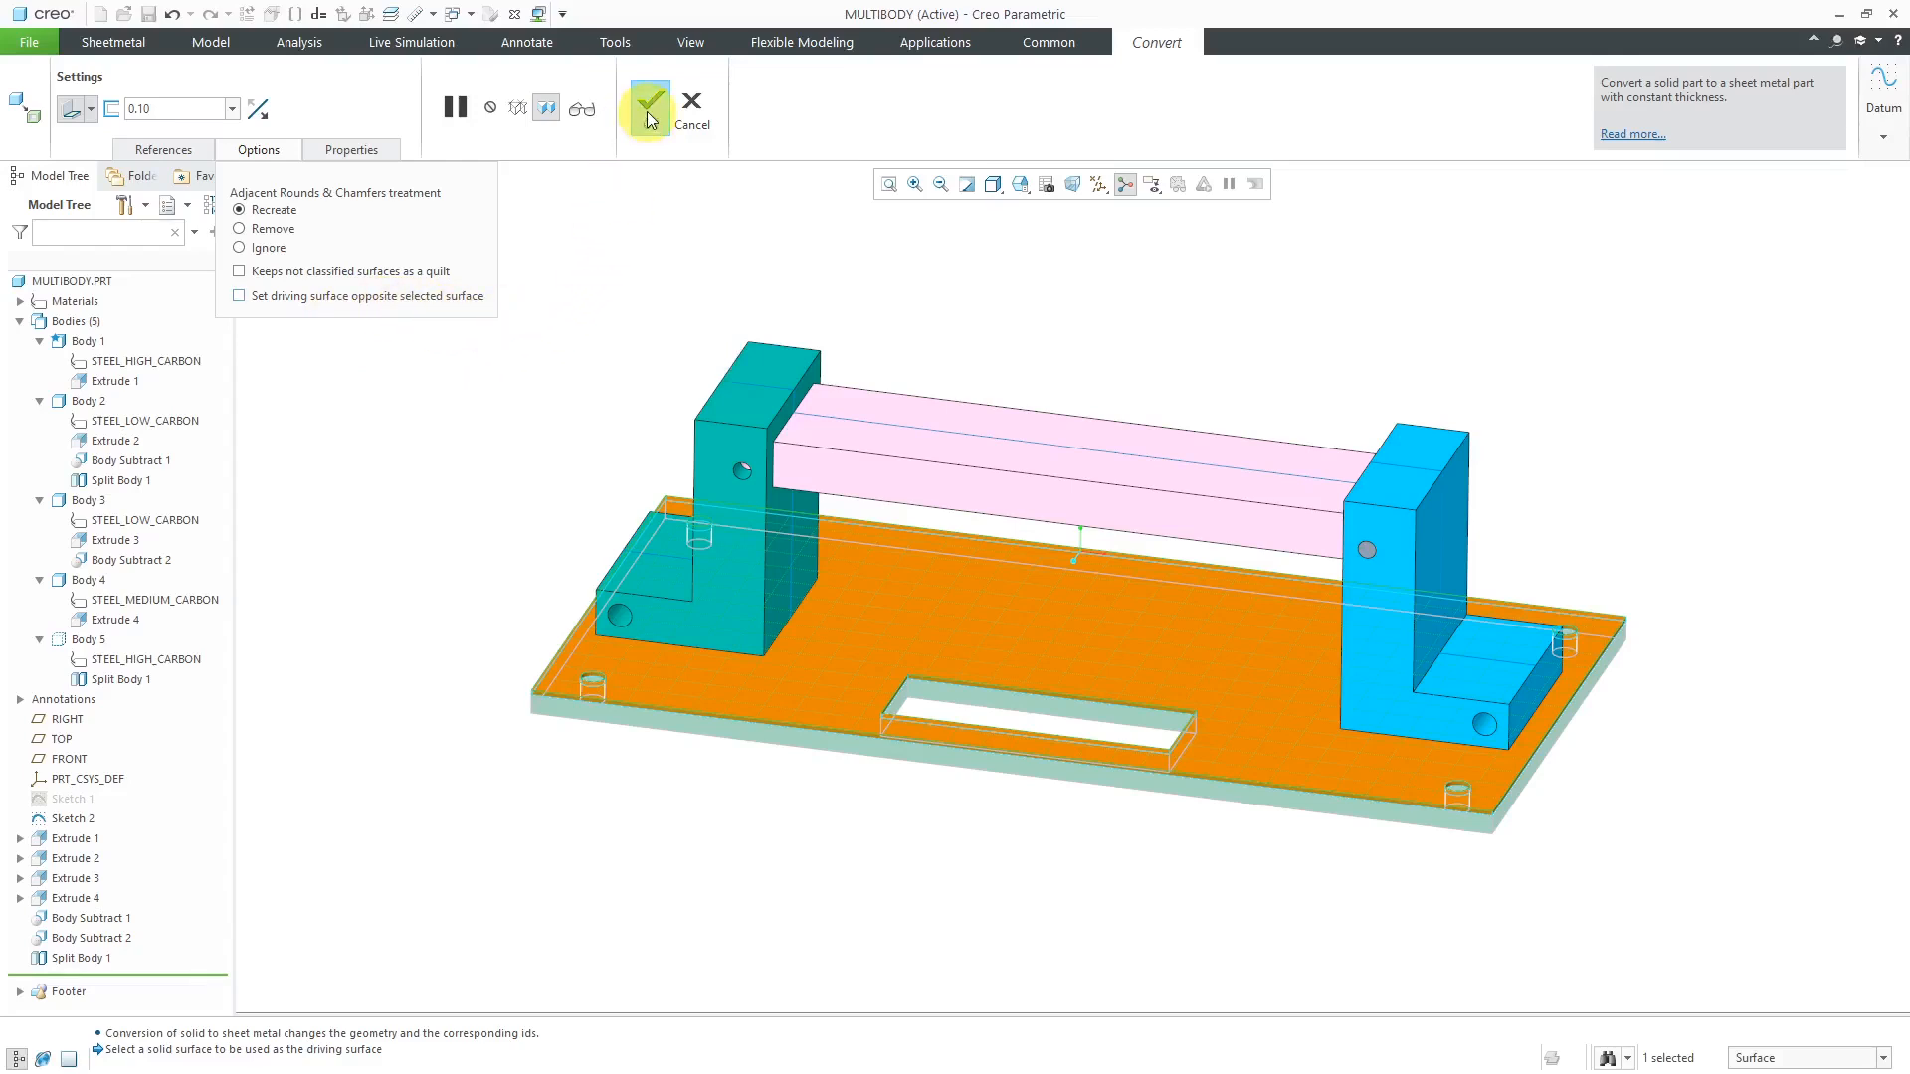
{"action": "left_click", "coordinate": [647, 104]}
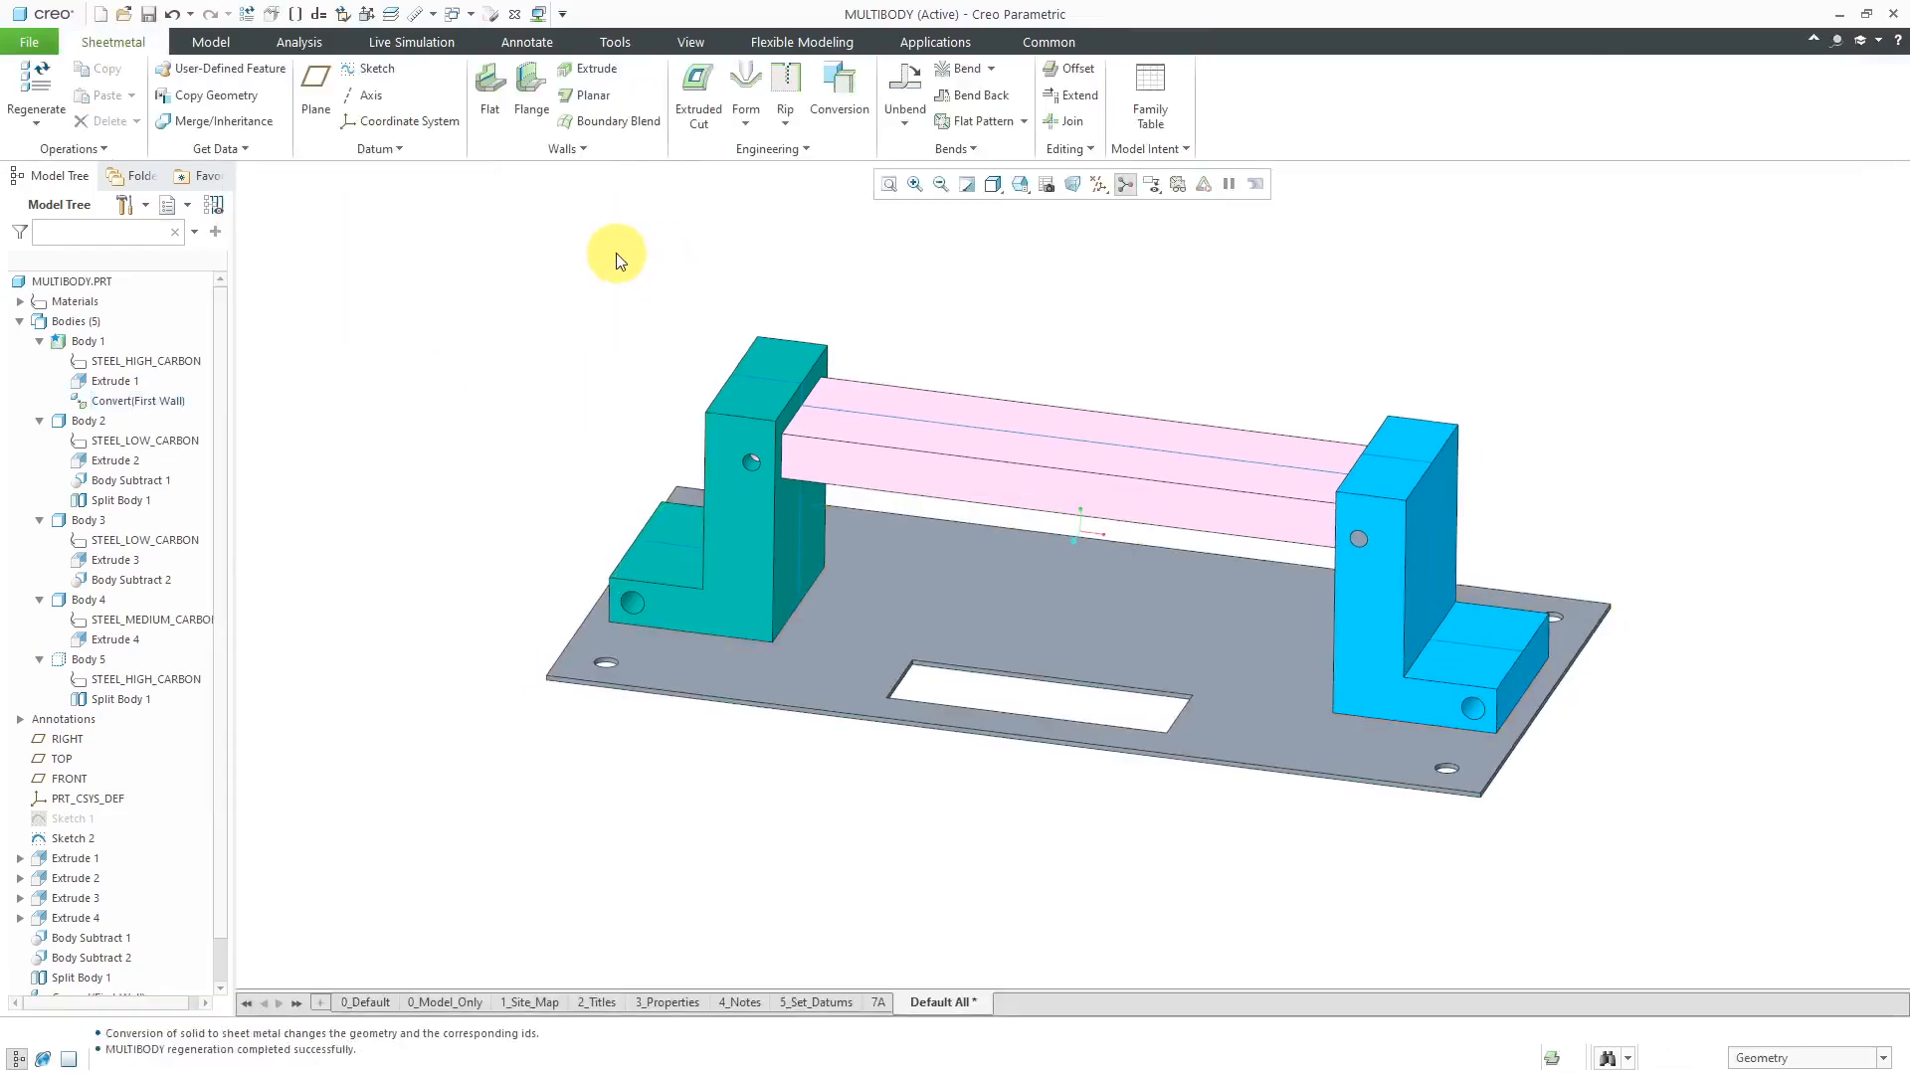
{"action": "mouse_move", "coordinate": [408, 371]}
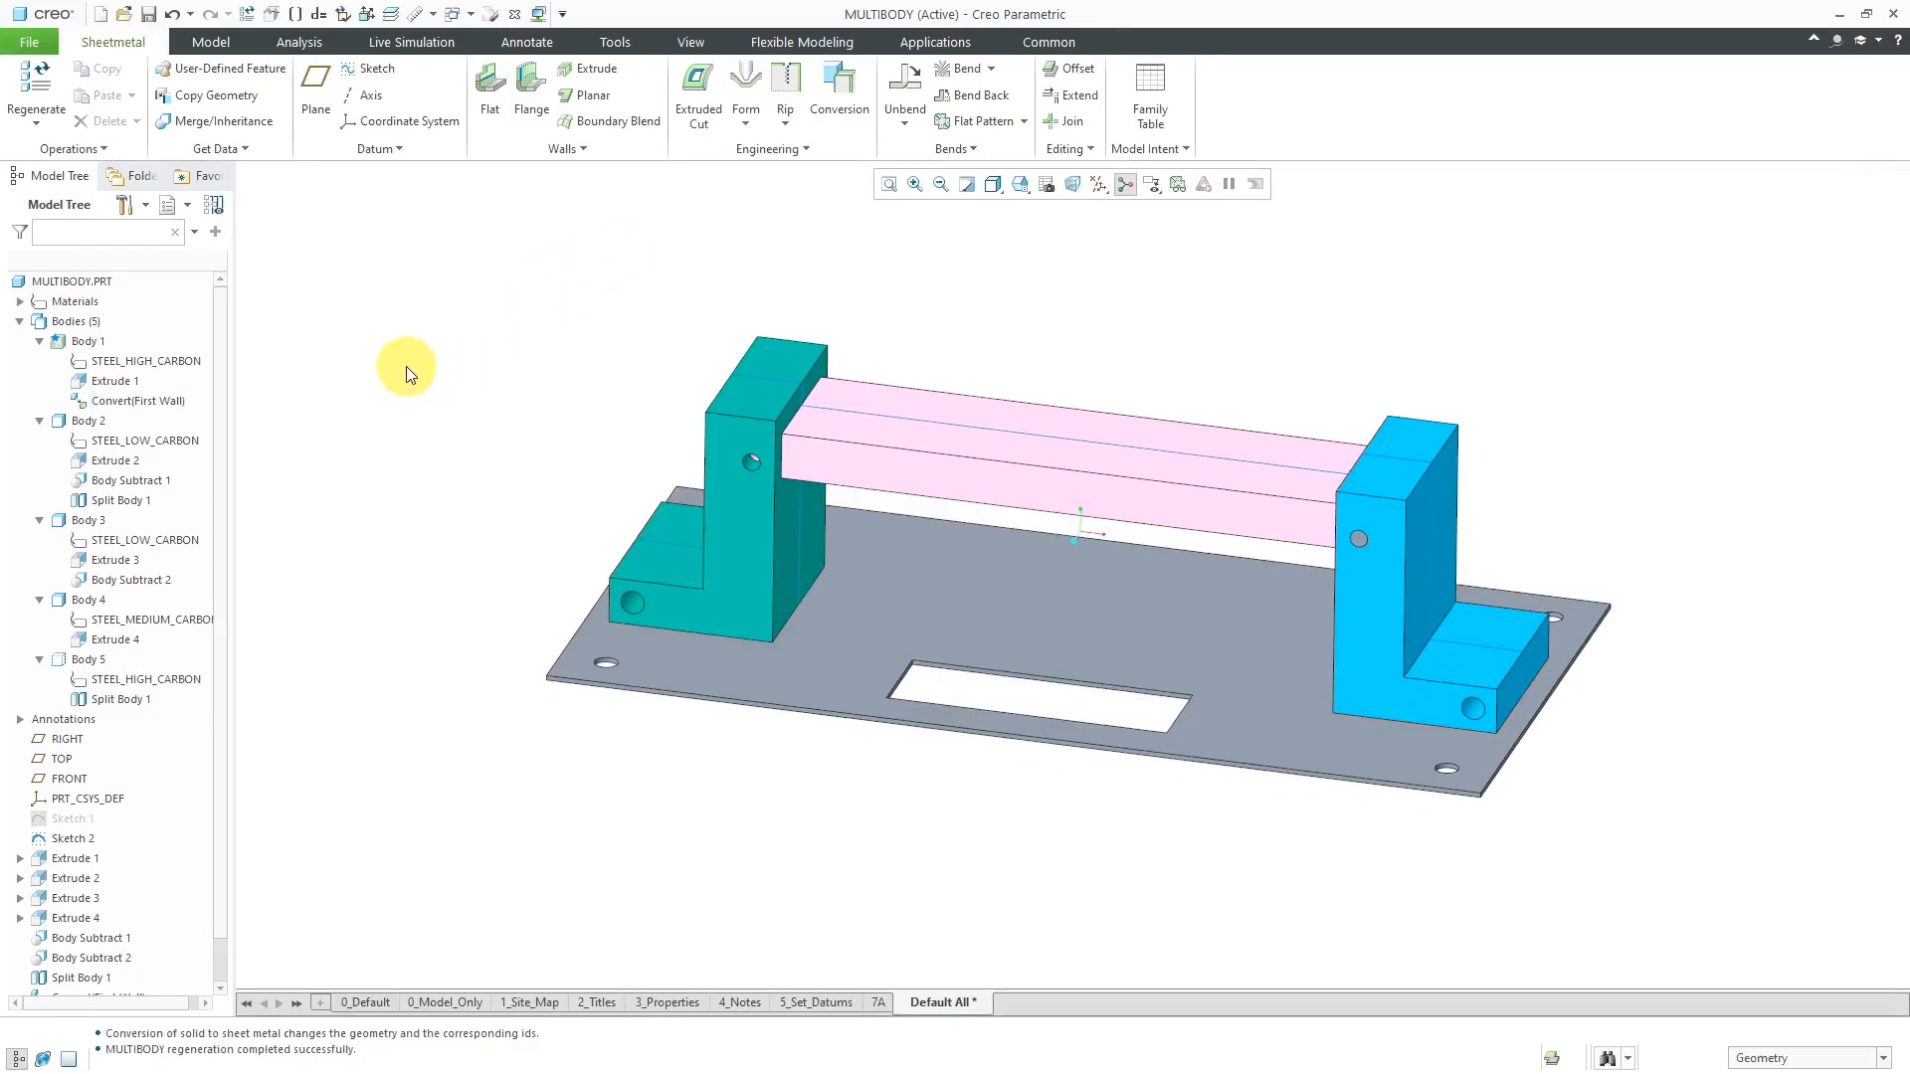
Step: Leave the Sheetmetal ribbon for the Model tab's general solid modelling tools
{"action": "left_click", "coordinate": [87, 342]}
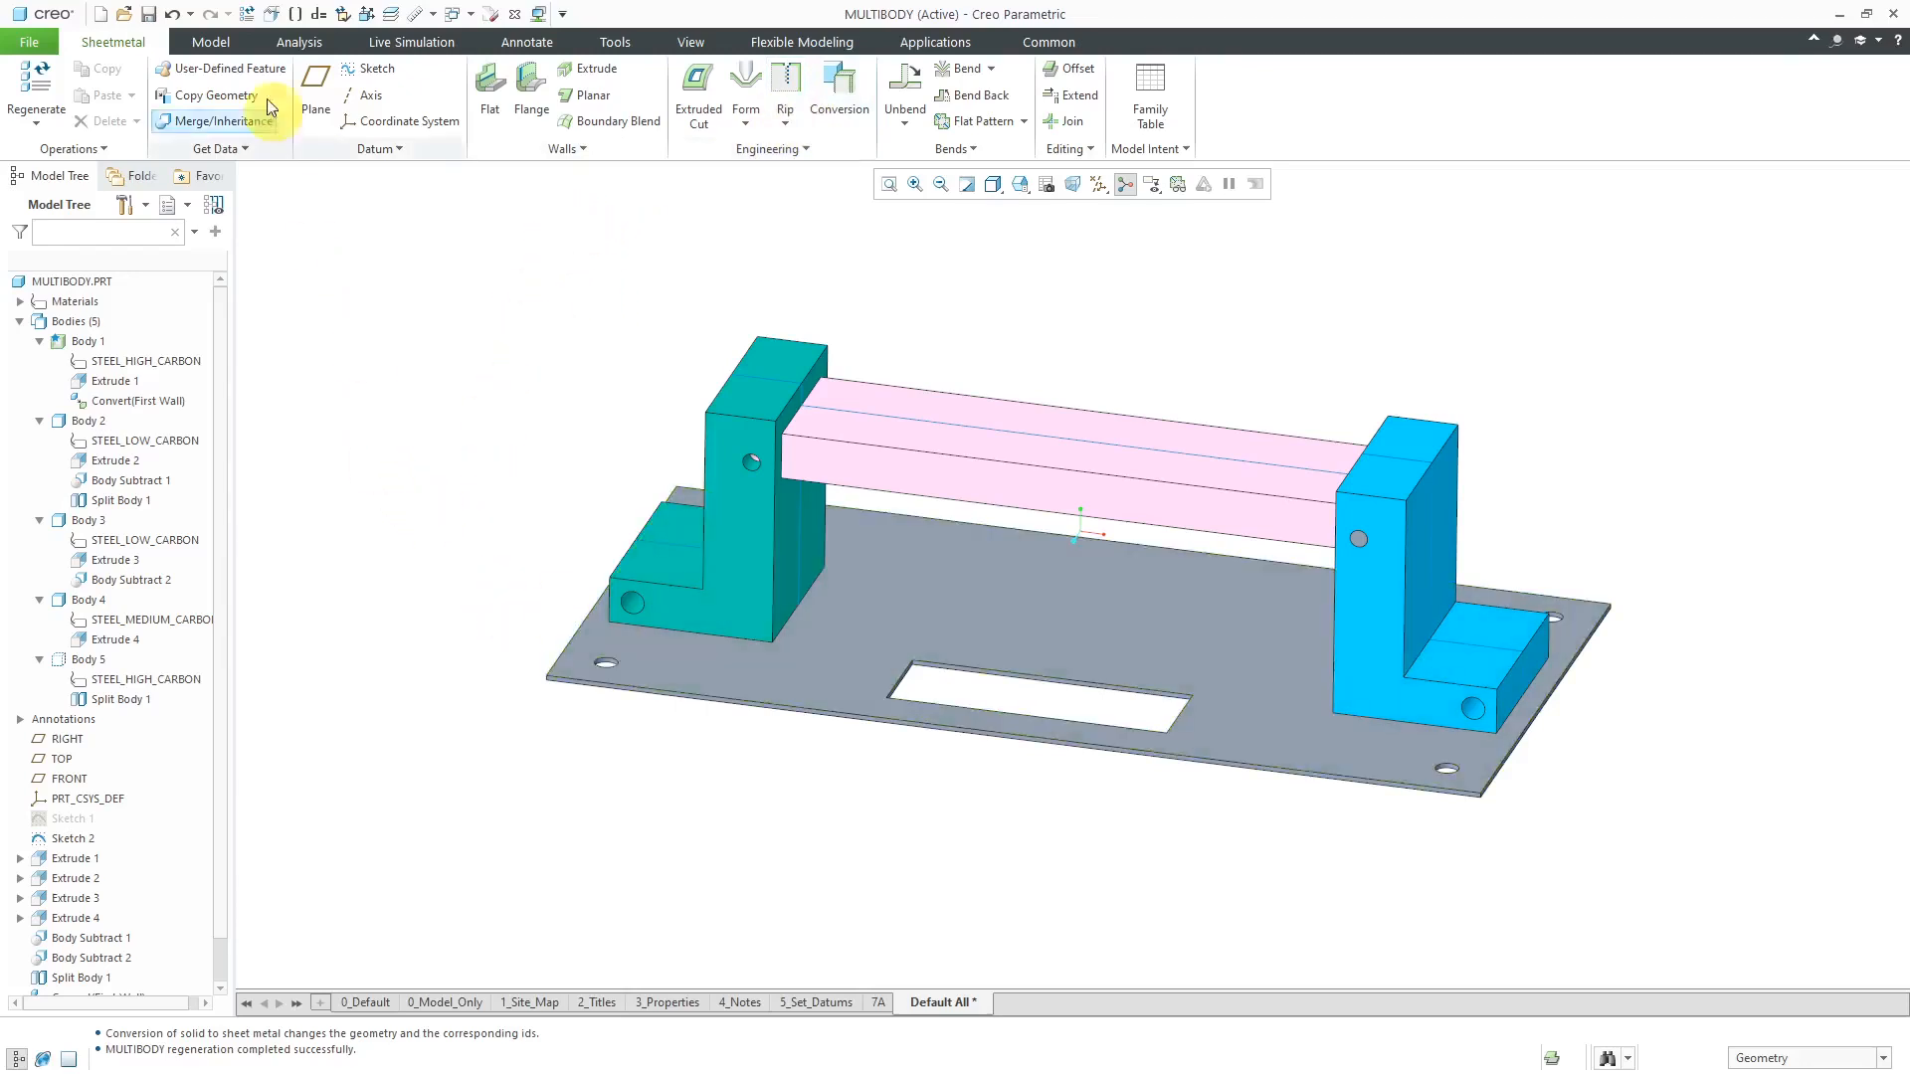
{"action": "left_click", "coordinate": [210, 42]}
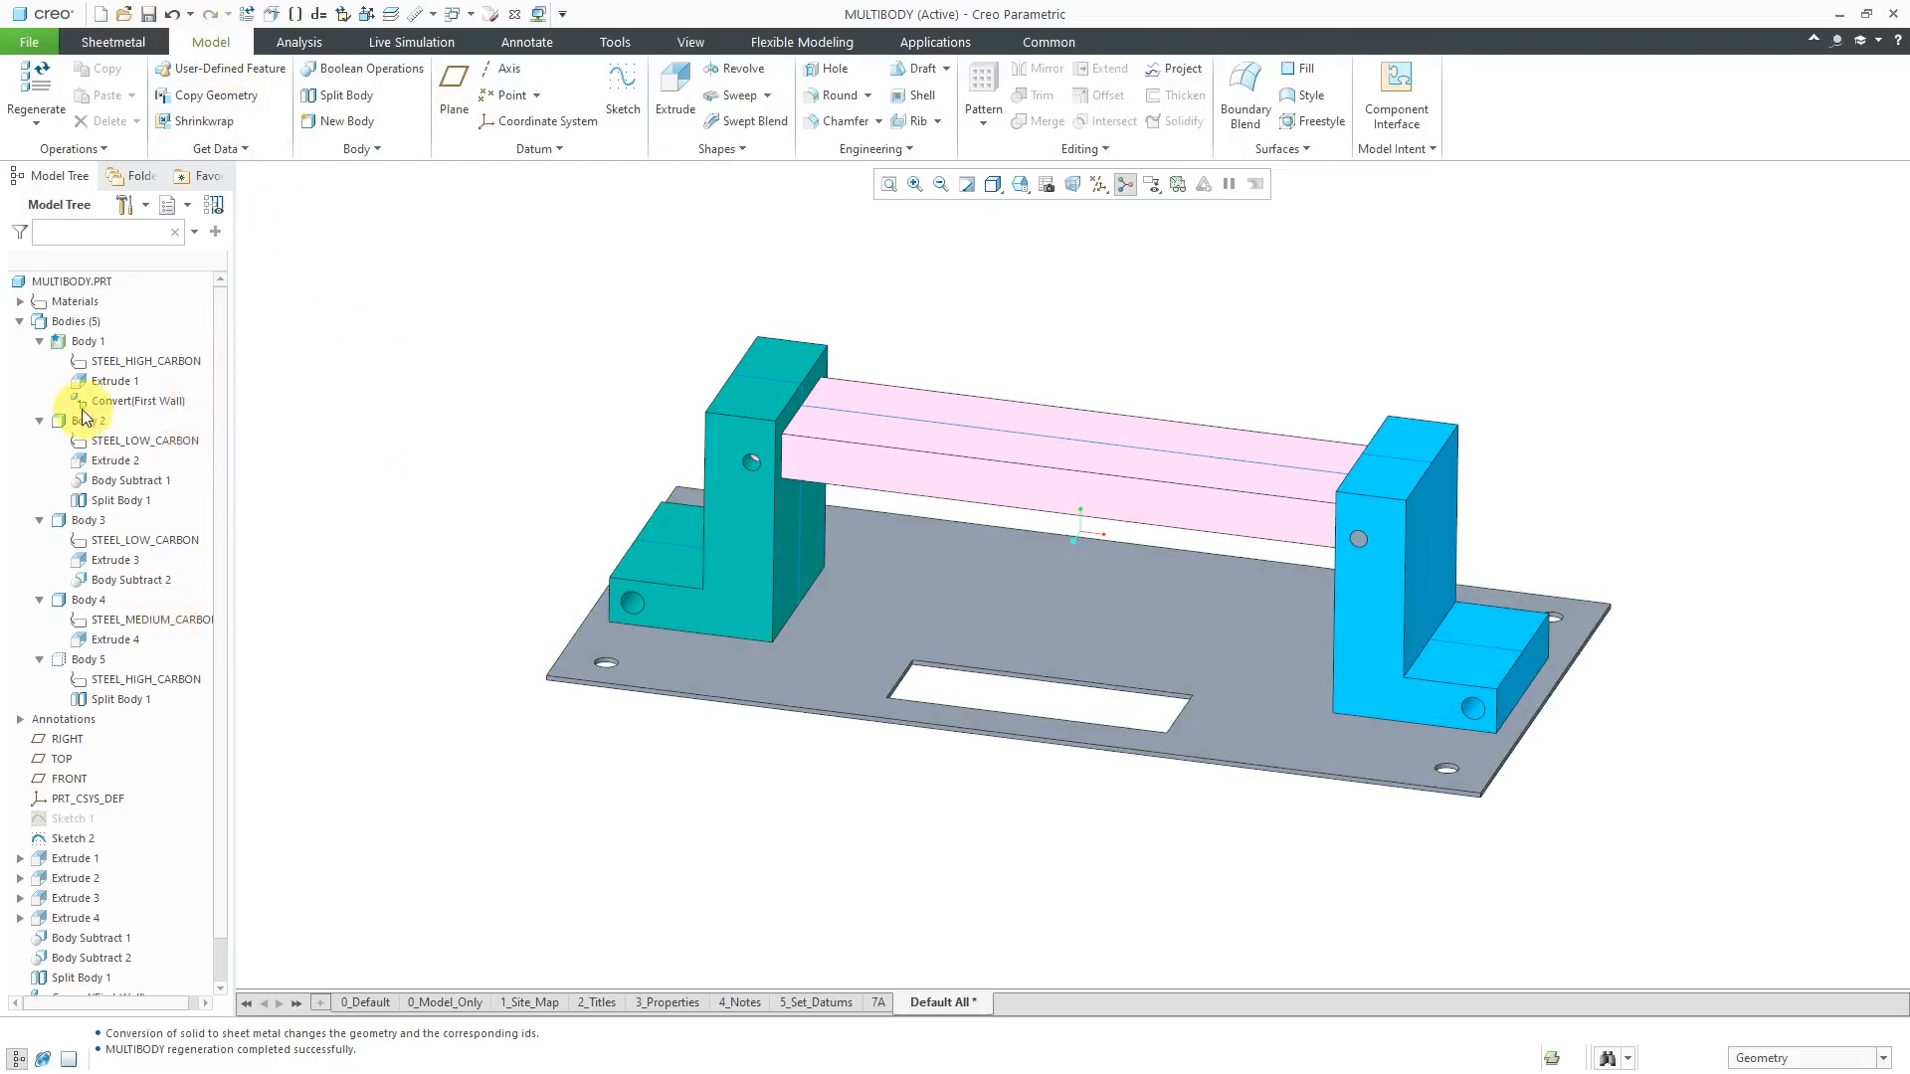
{"action": "left_click", "coordinate": [86, 418]}
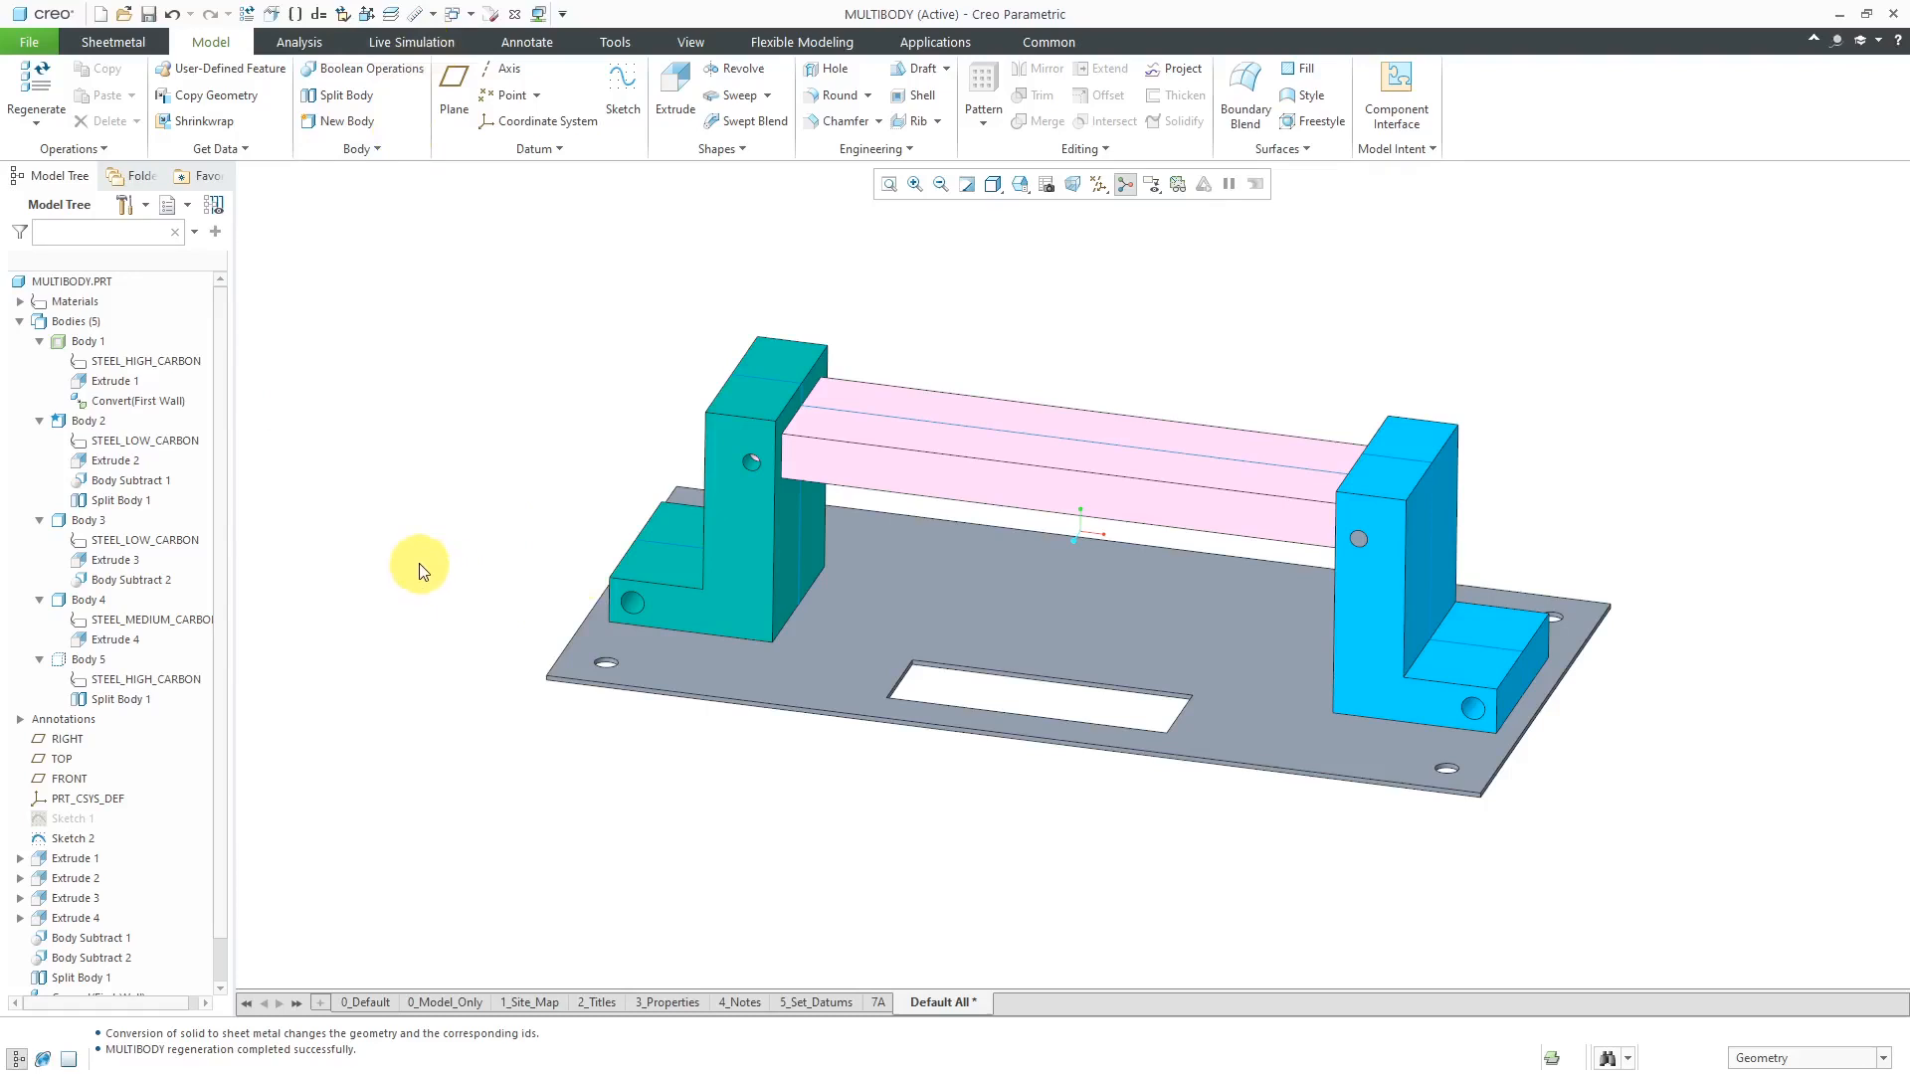
{"action": "mouse_move", "coordinate": [239, 429]}
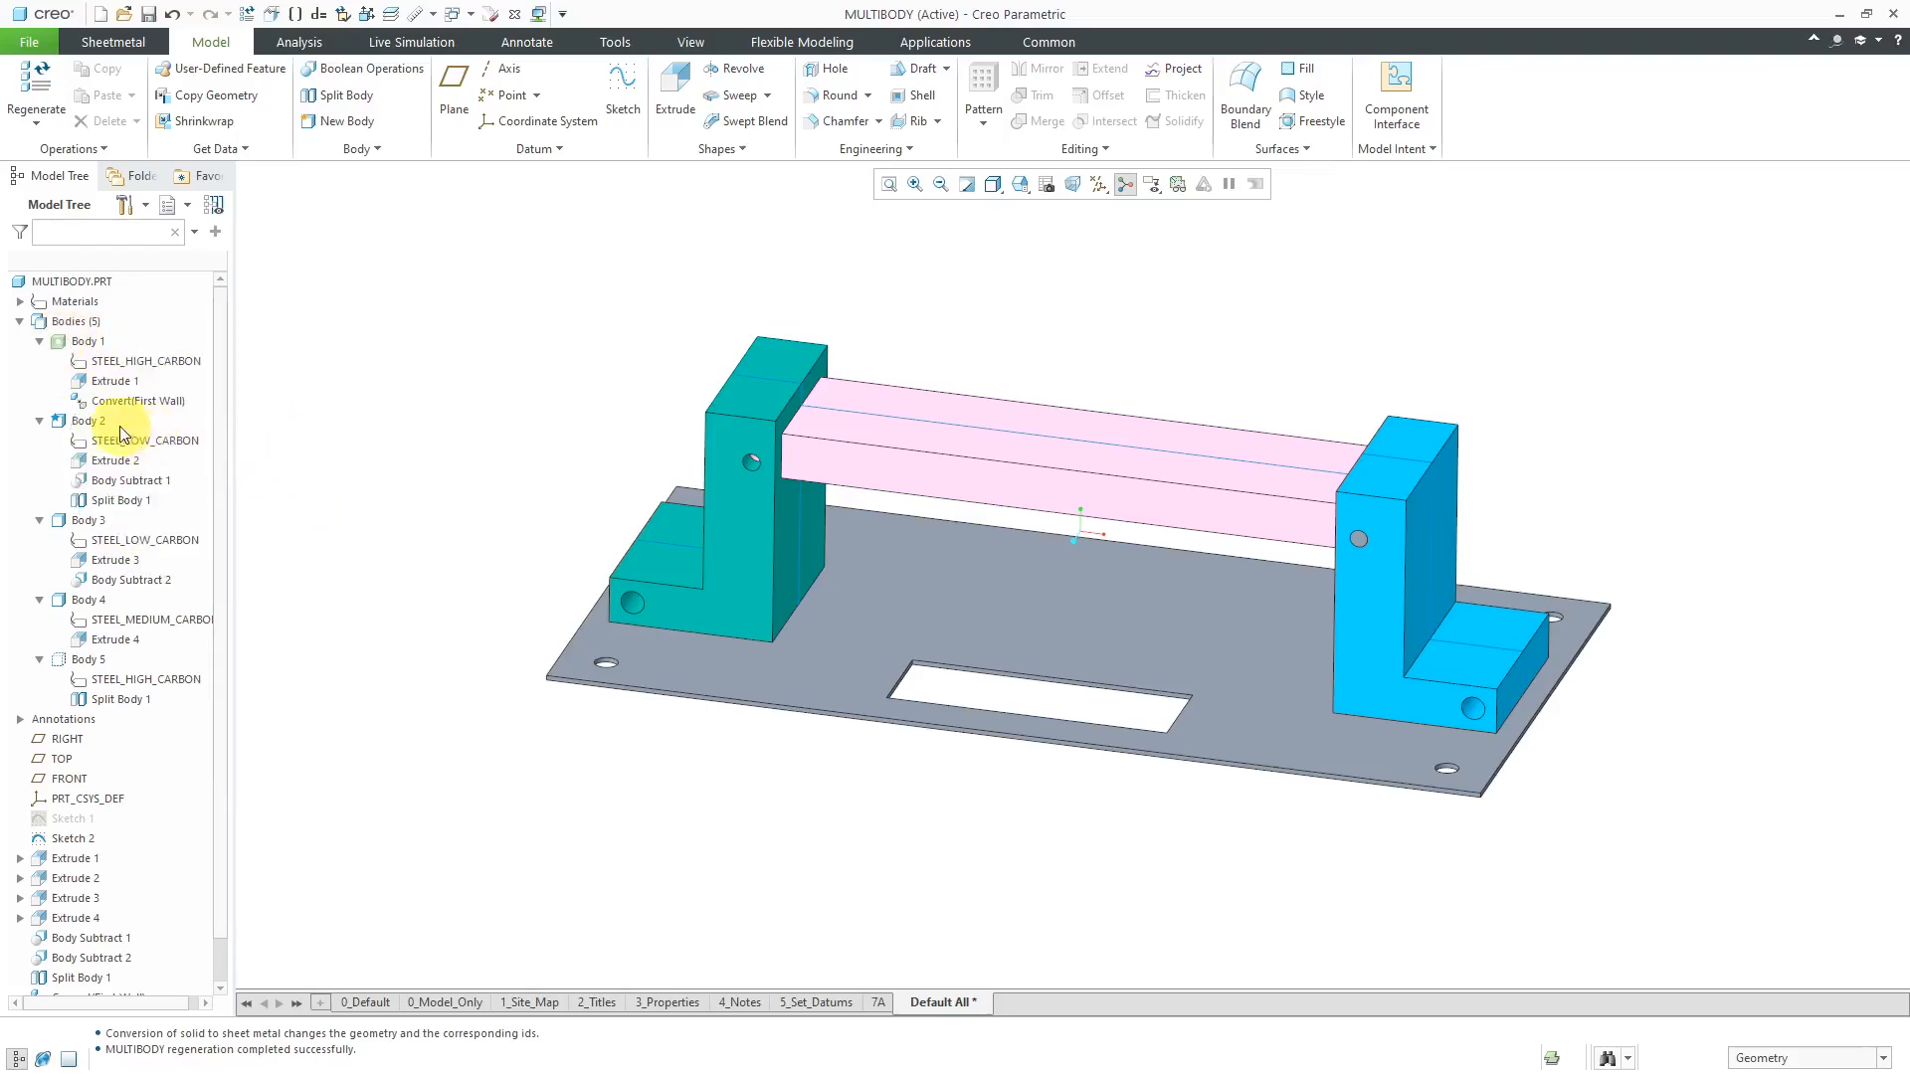
Step: Start a part from Body 2 named multibody-extract-body2, with default template unchecked
{"action": "right_click", "coordinate": [87, 420]}
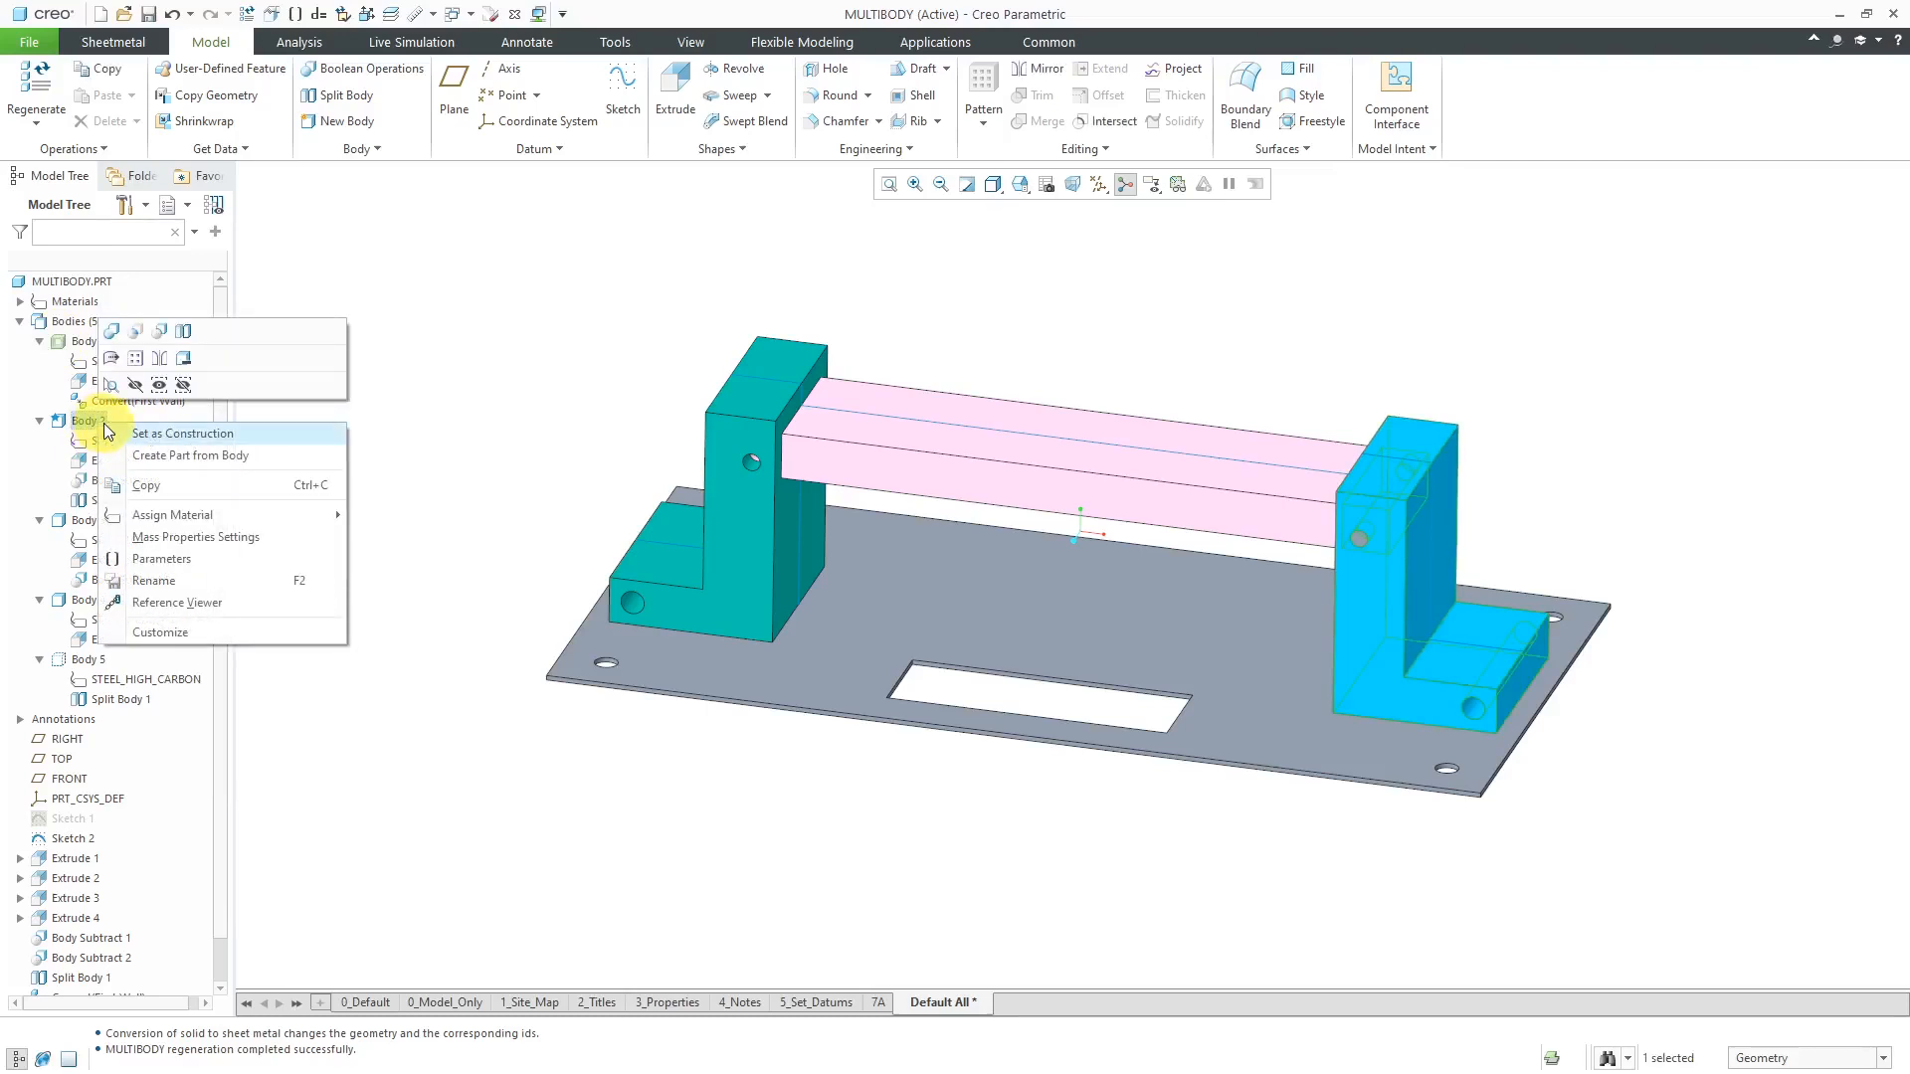
{"action": "mouse_move", "coordinate": [212, 463]}
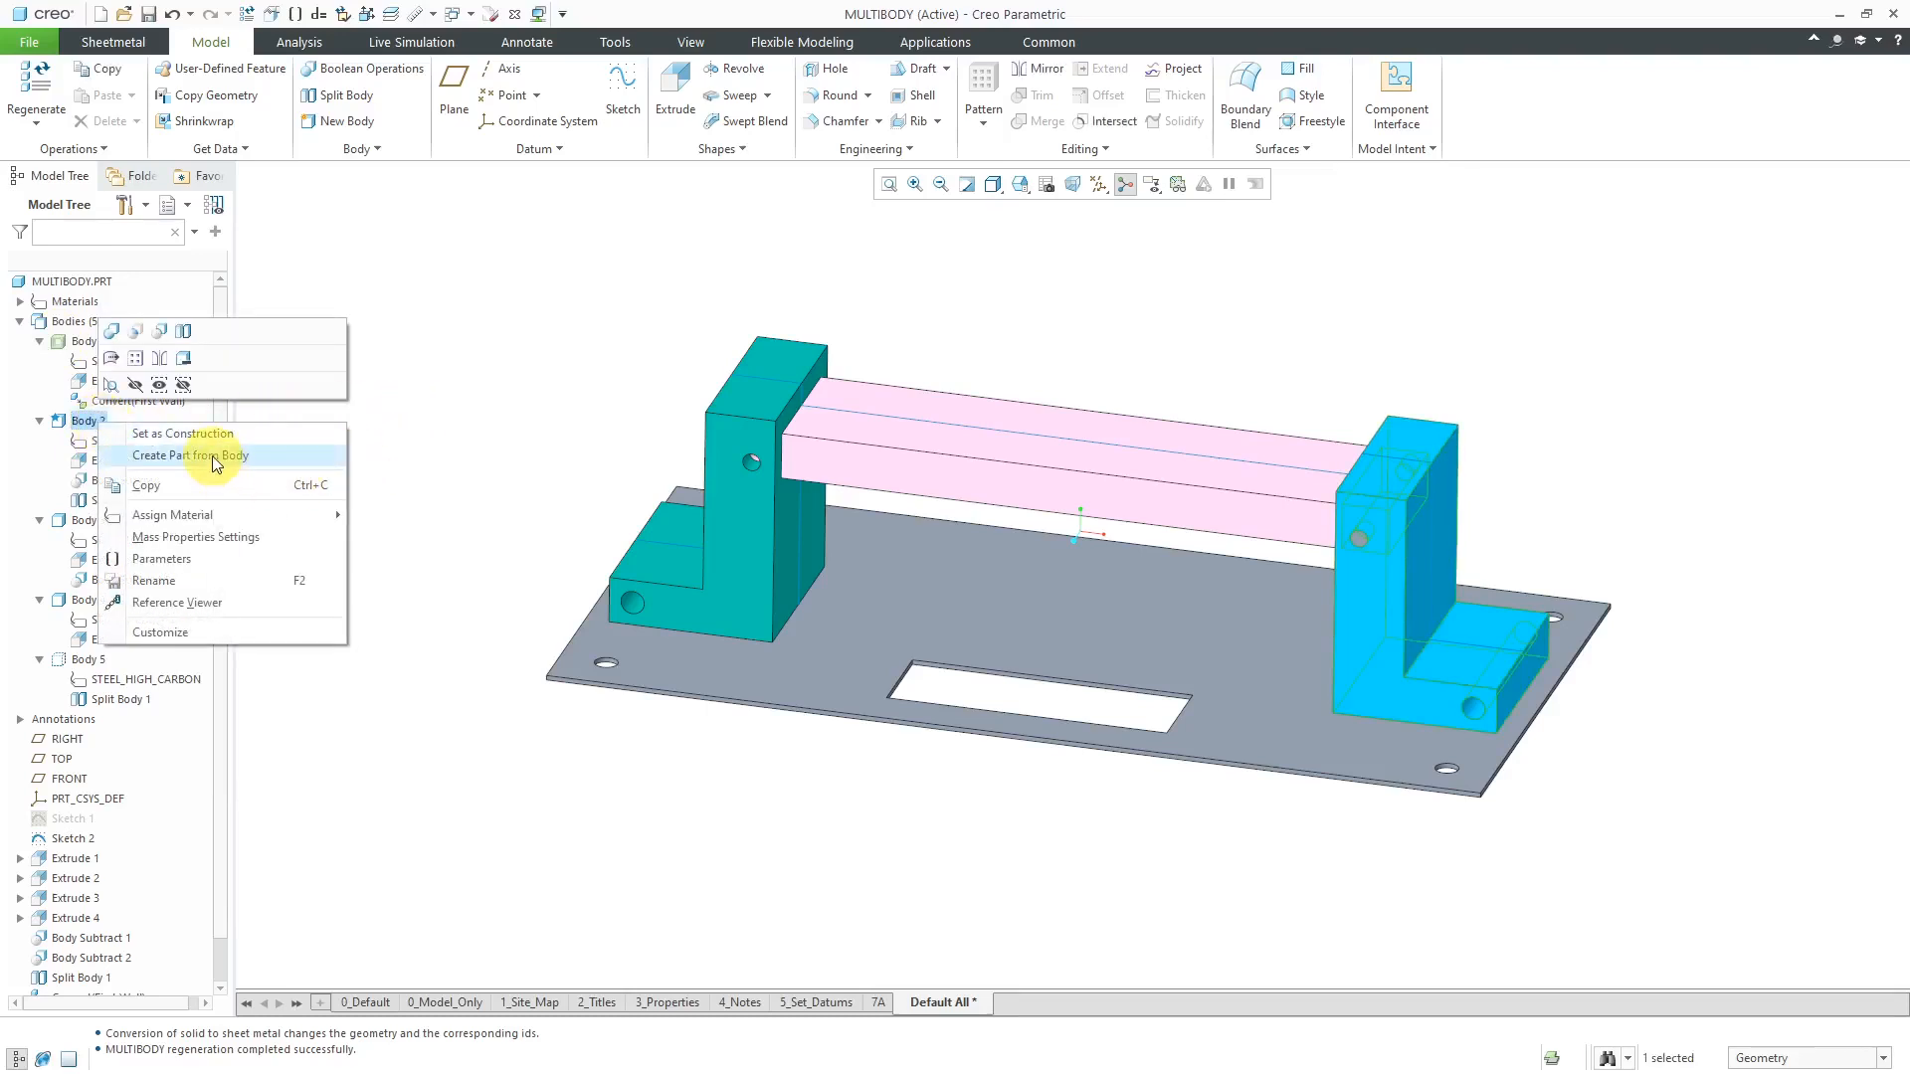
{"action": "left_click", "coordinate": [189, 455]}
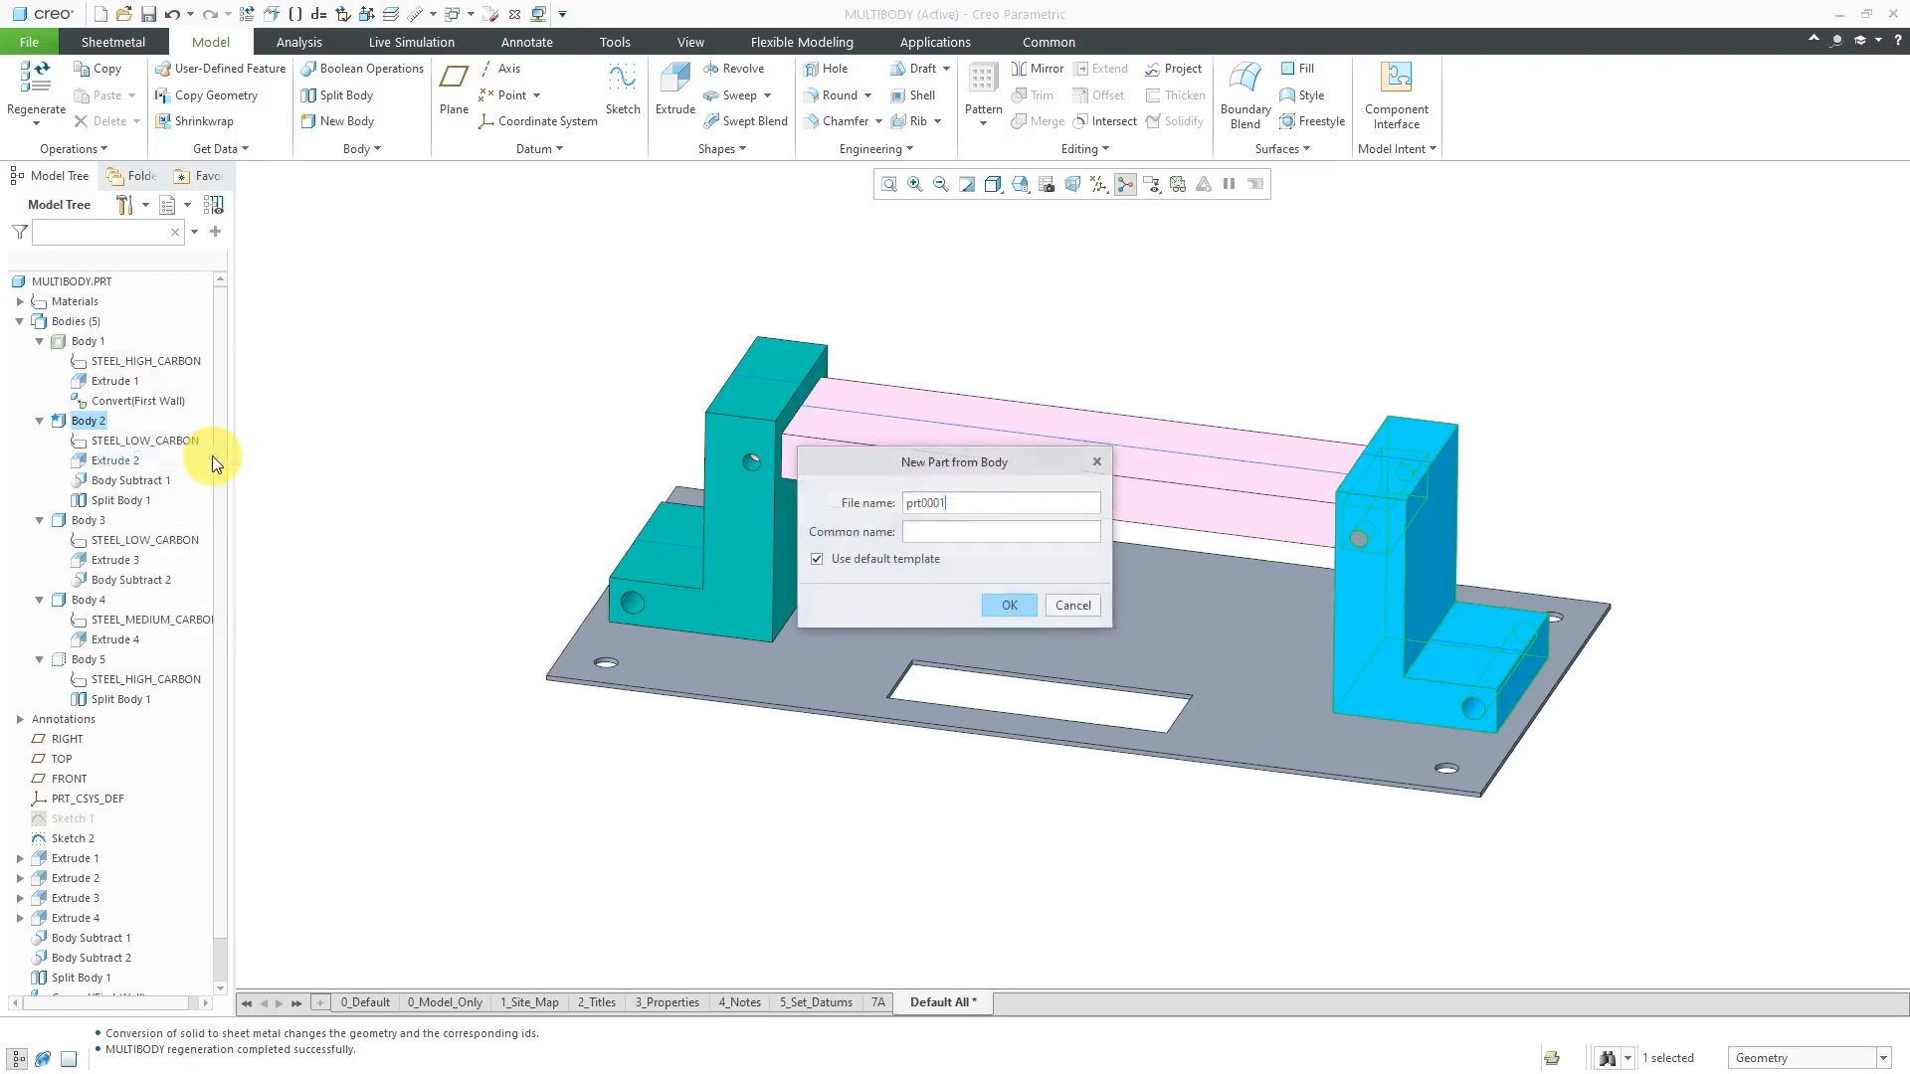
{"action": "mouse_move", "coordinate": [438, 493]}
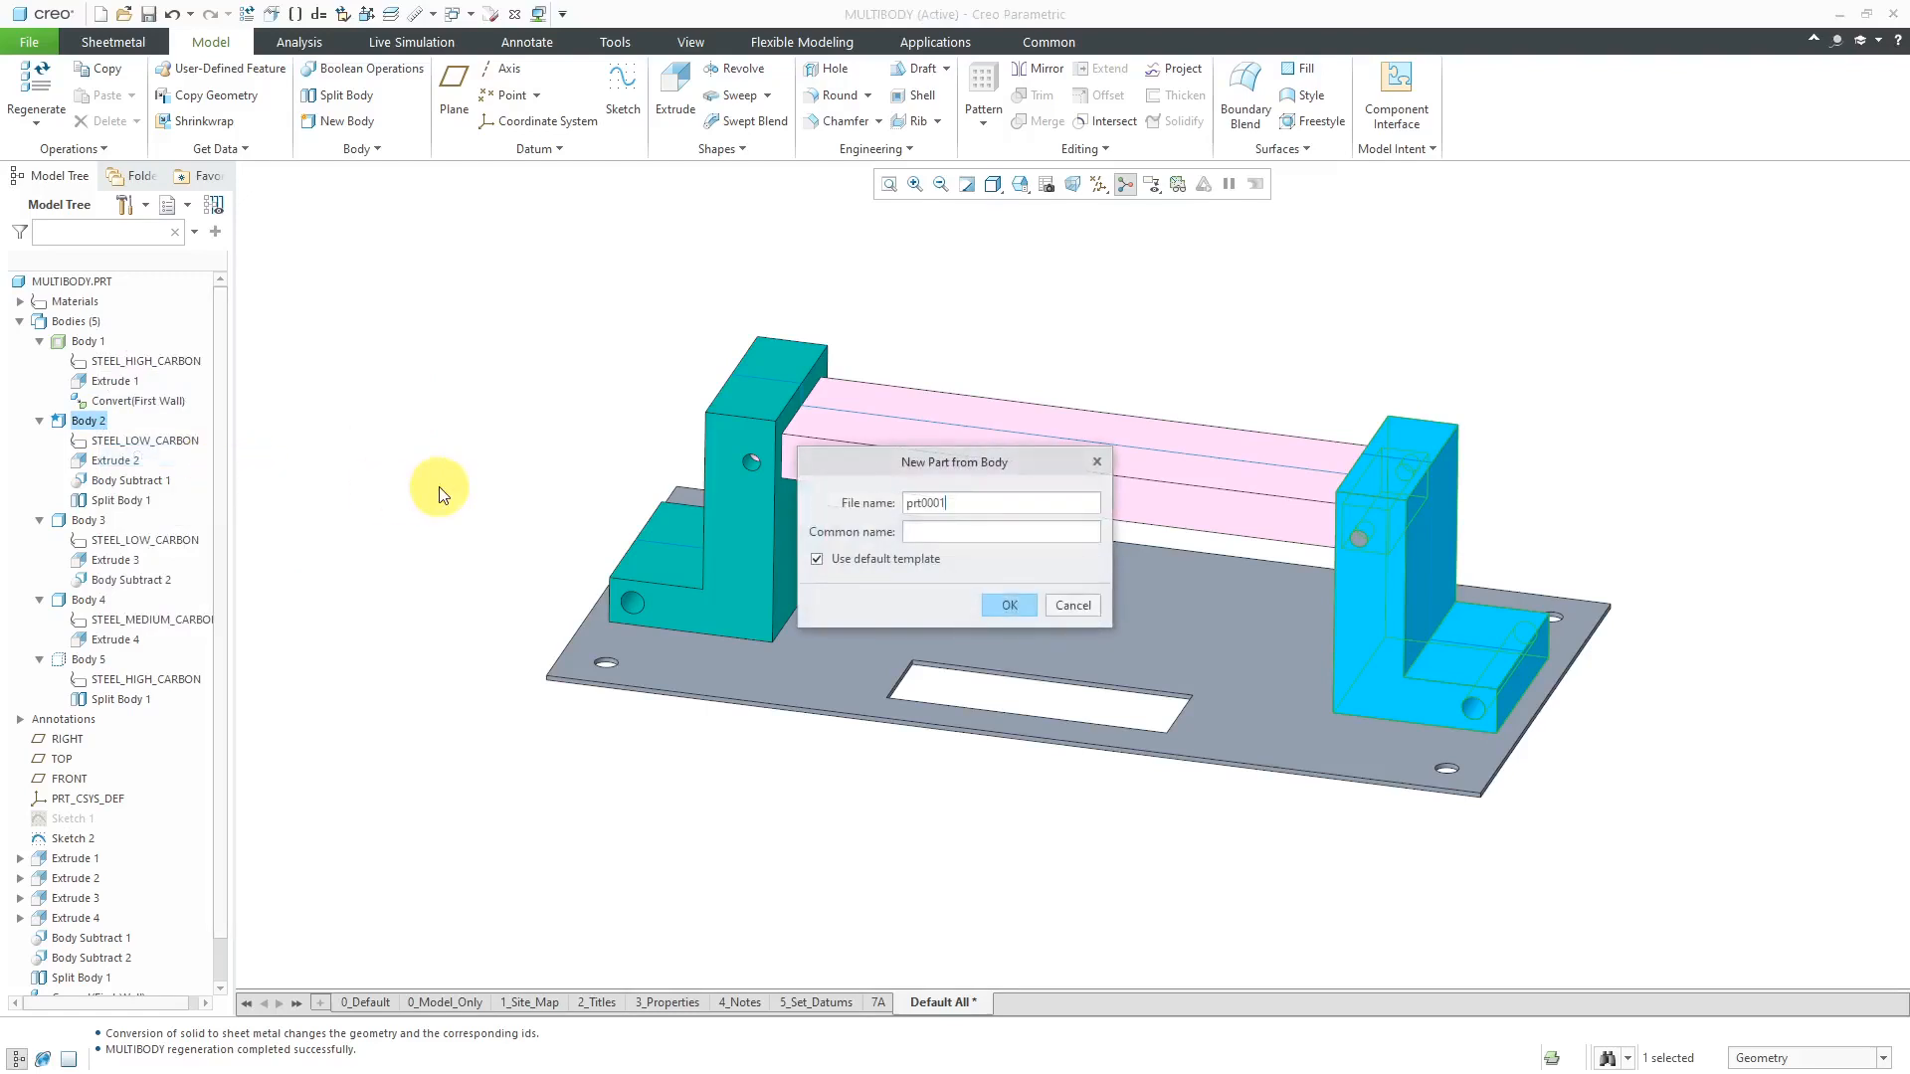
{"action": "left_click", "coordinate": [999, 502]}
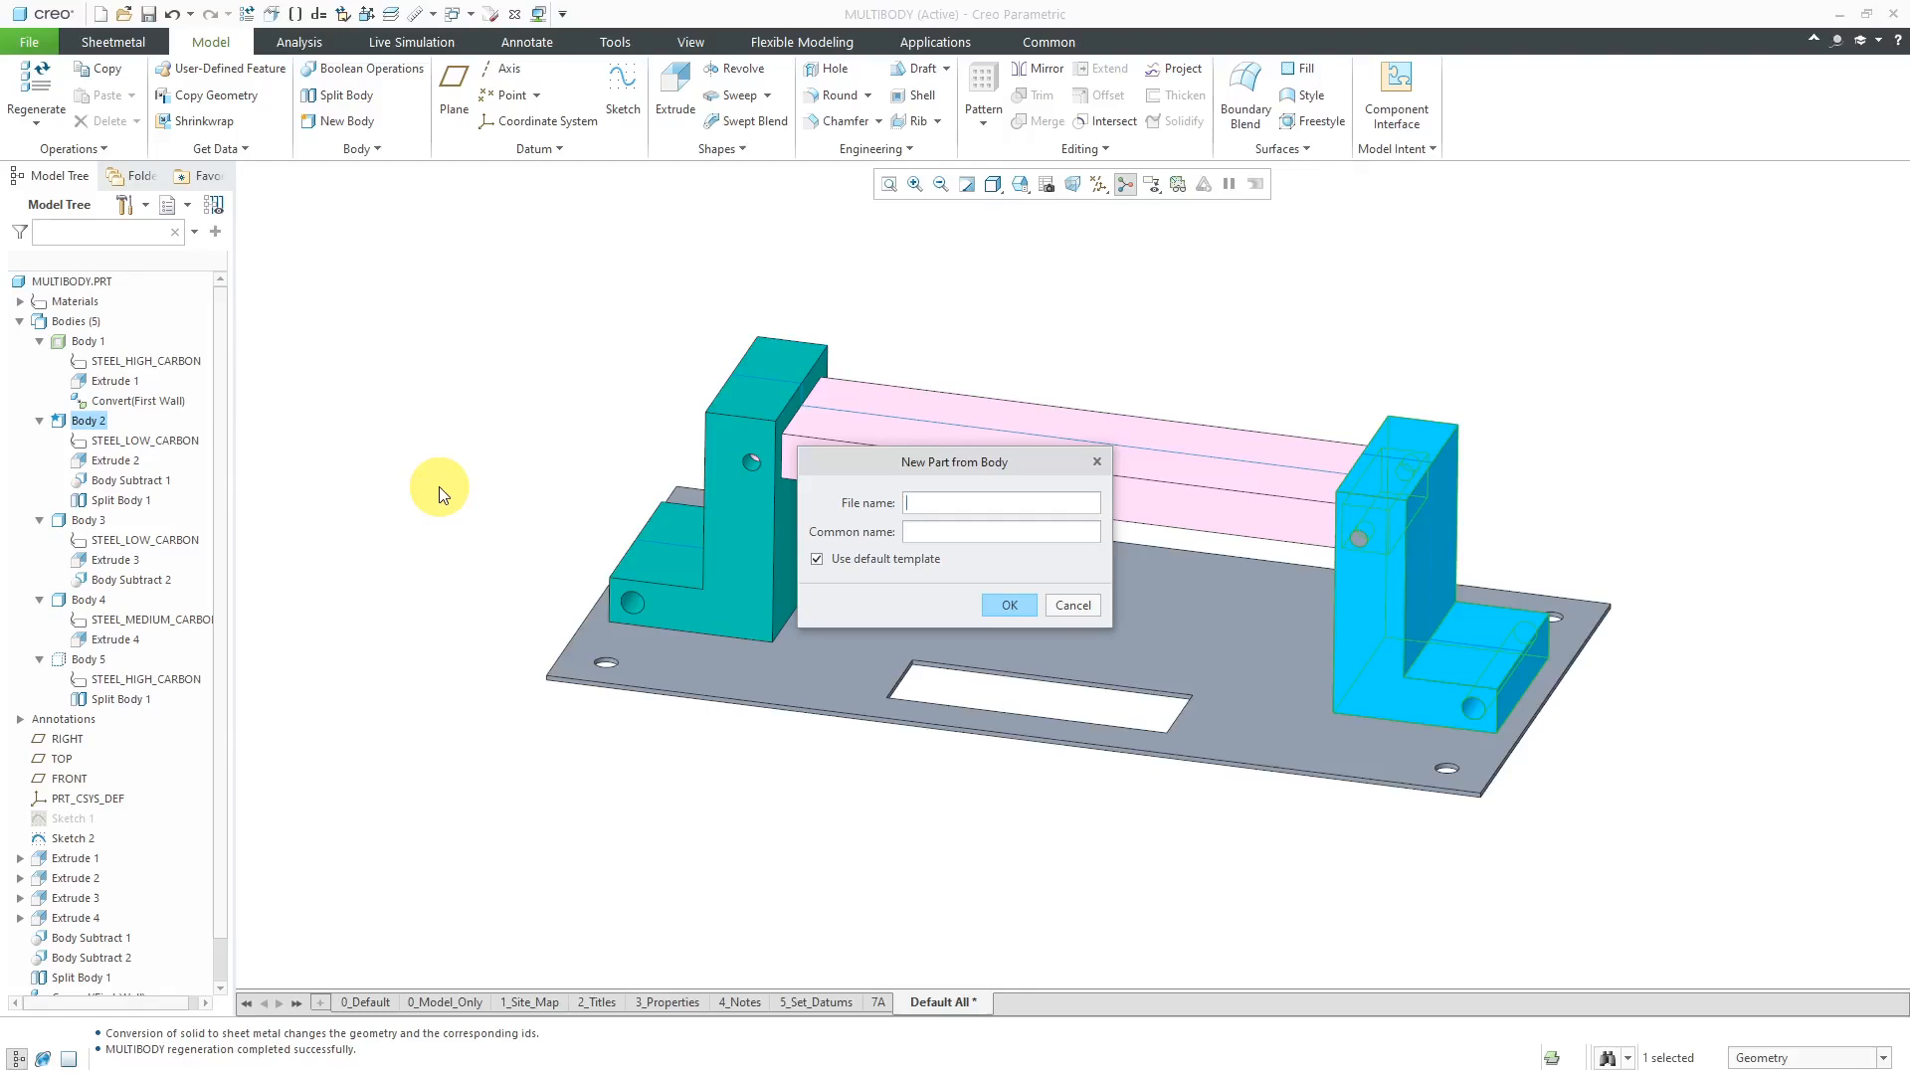
{"action": "type", "text": "m"}
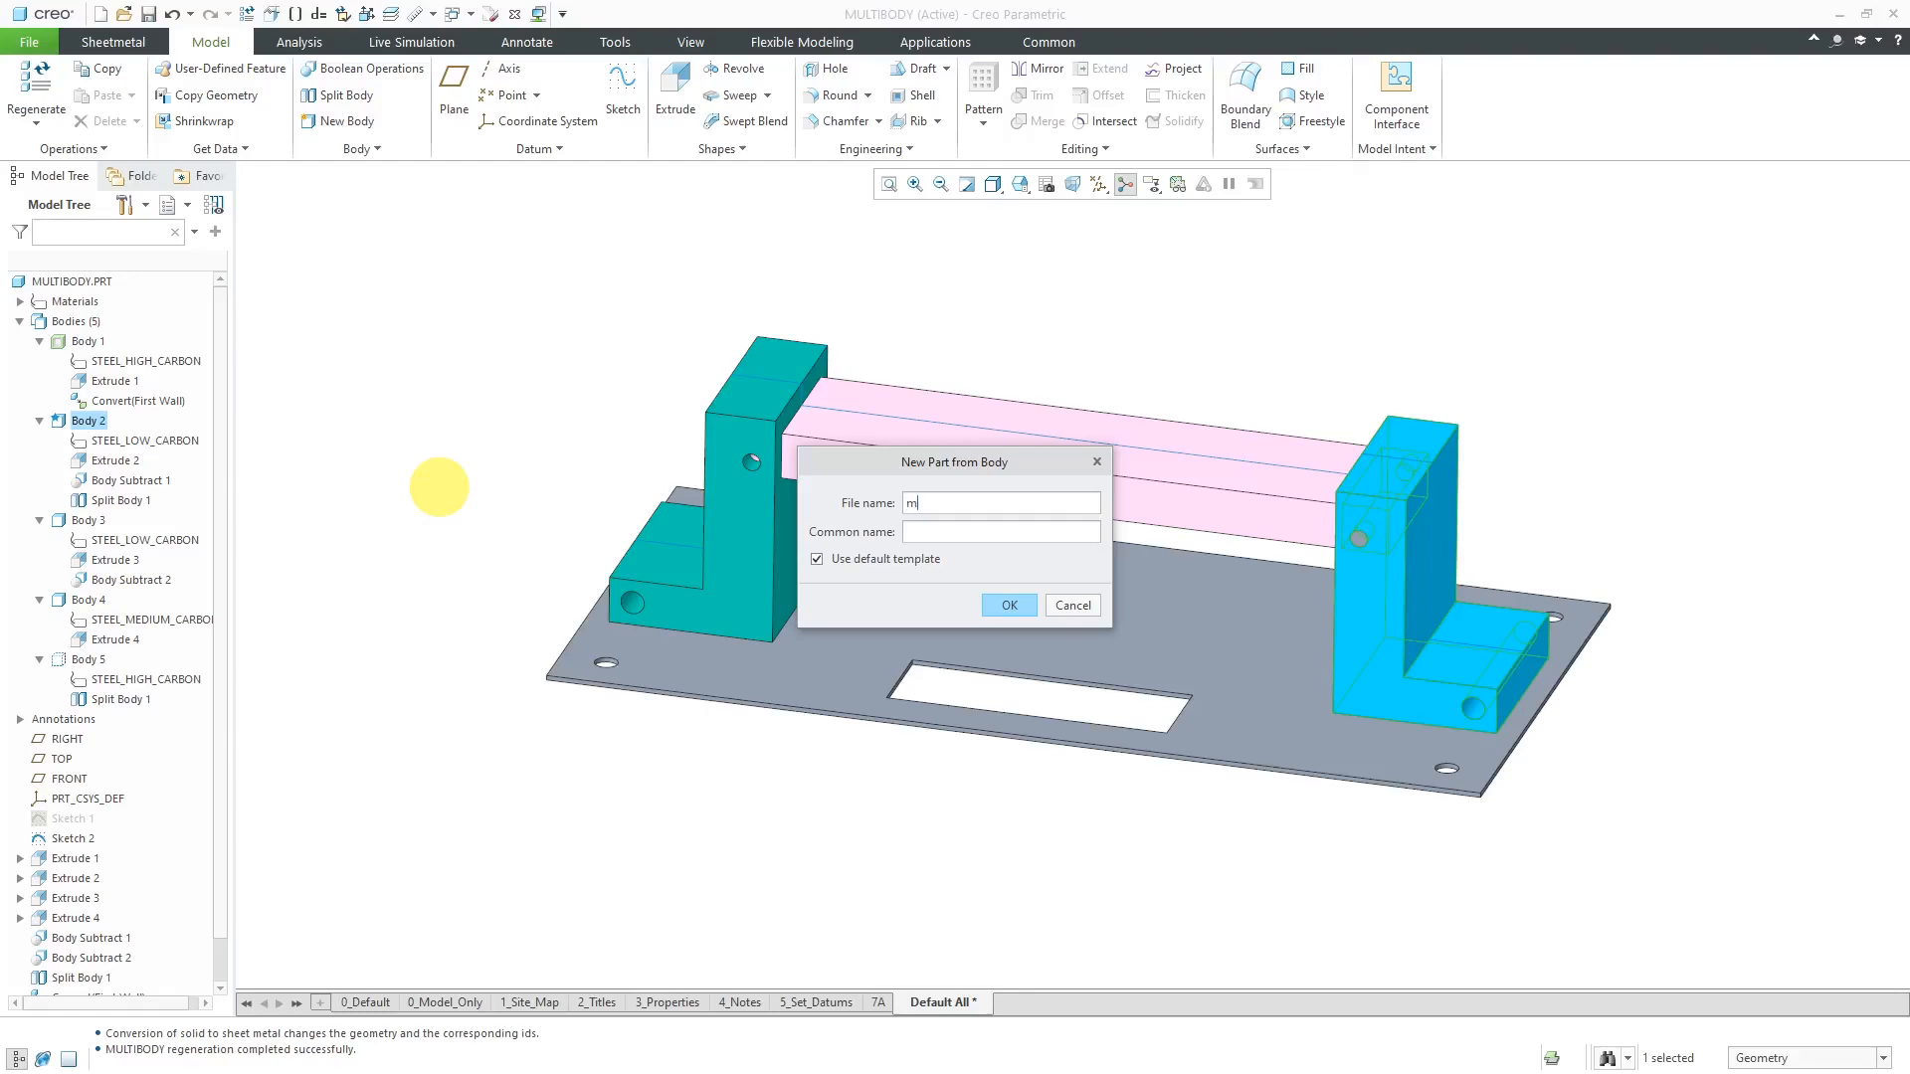
{"action": "type", "text": "ultibody-extract-body2"}
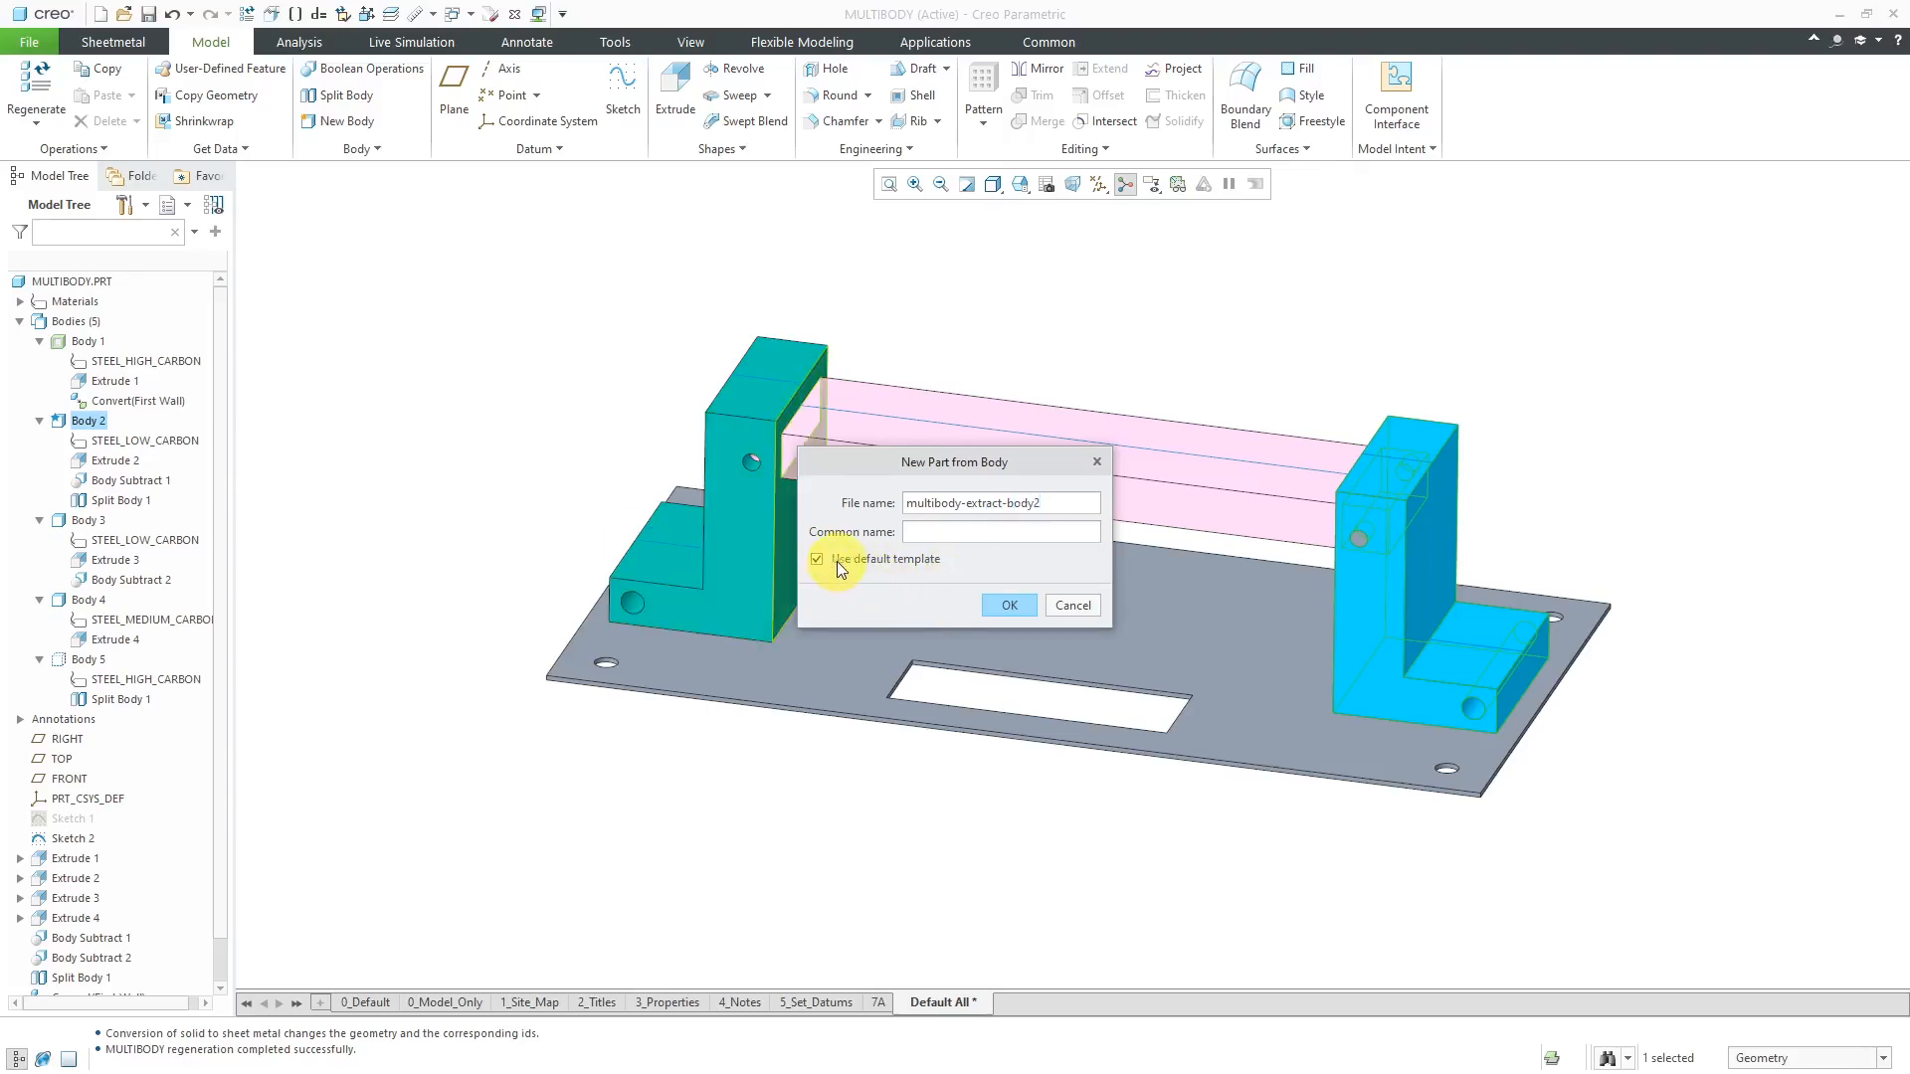
{"action": "left_click", "coordinate": [818, 558]}
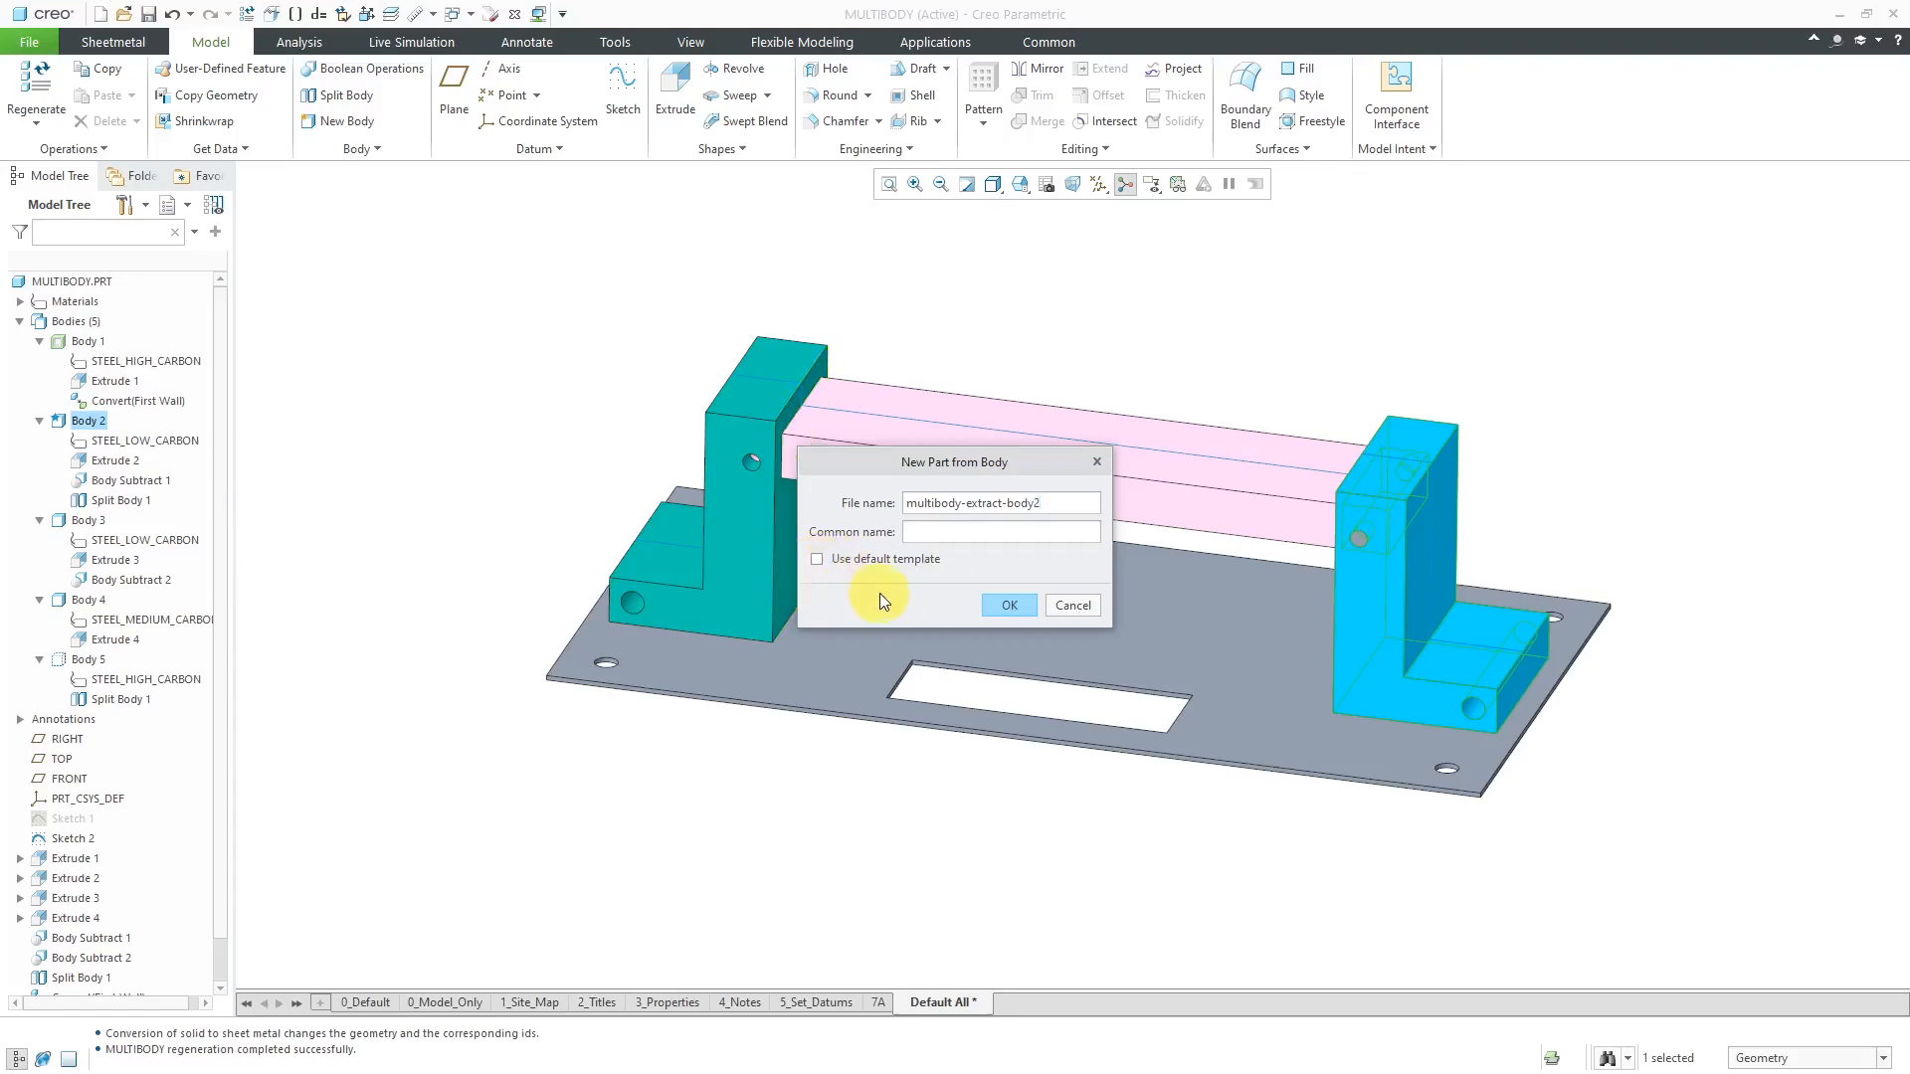
Step: Create part MULTIBODY-EXTRACT-BODY2 from the mcae_part_metric_mbd template
{"action": "left_click", "coordinate": [1008, 606]}
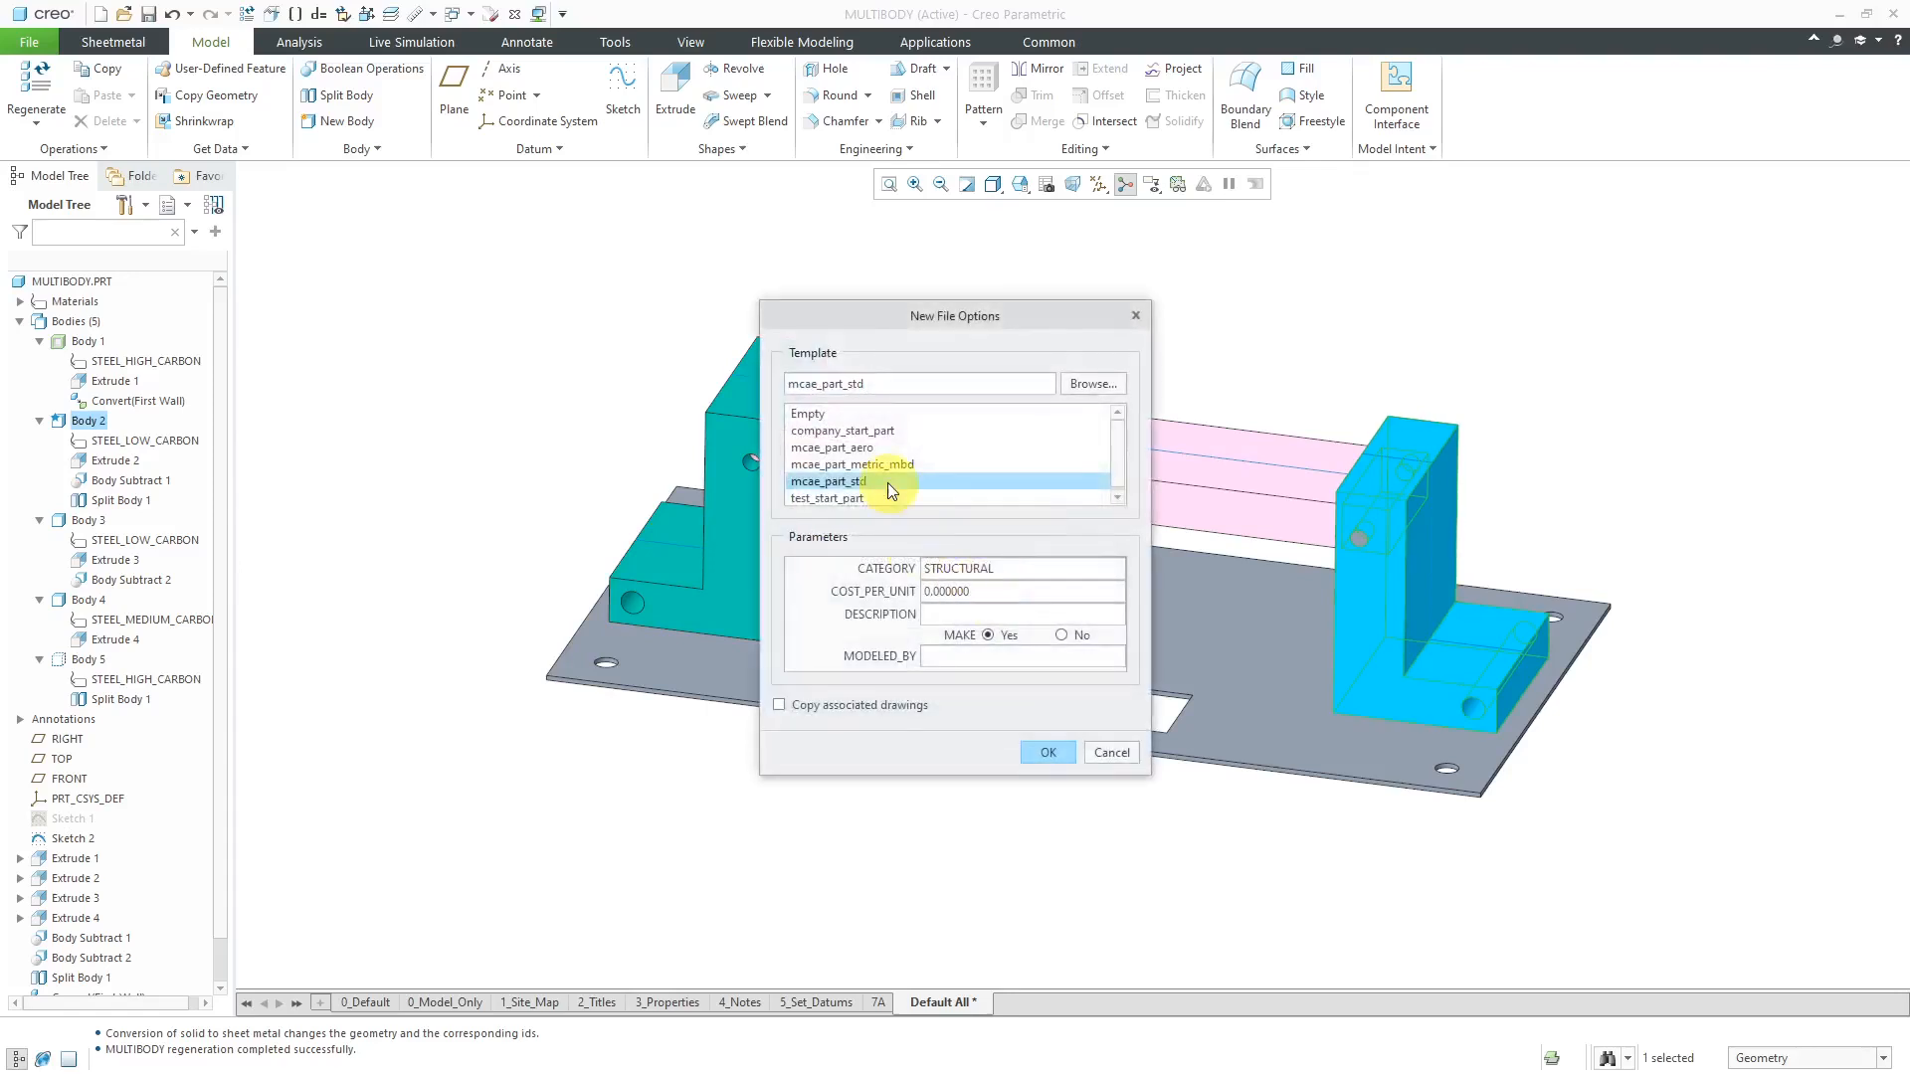
{"action": "left_click", "coordinate": [851, 465]}
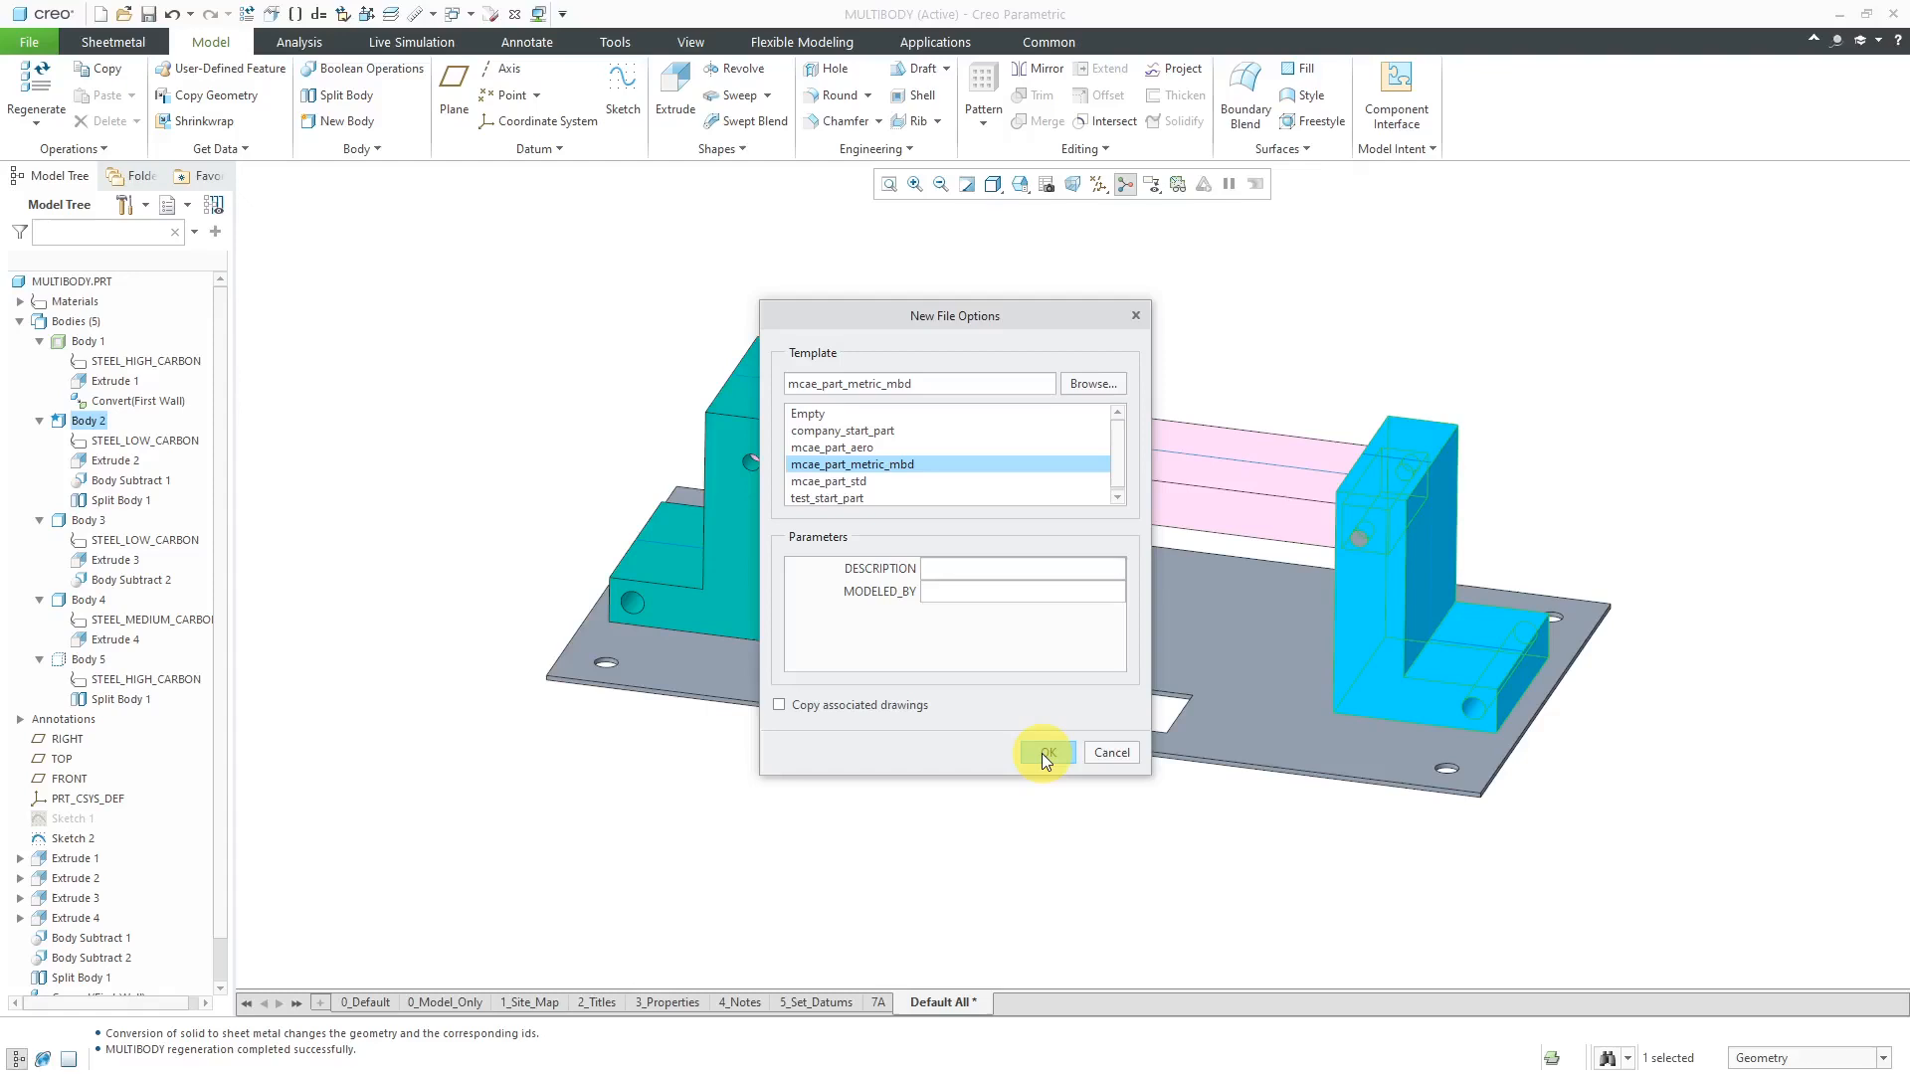
{"action": "left_click", "coordinate": [1041, 752]}
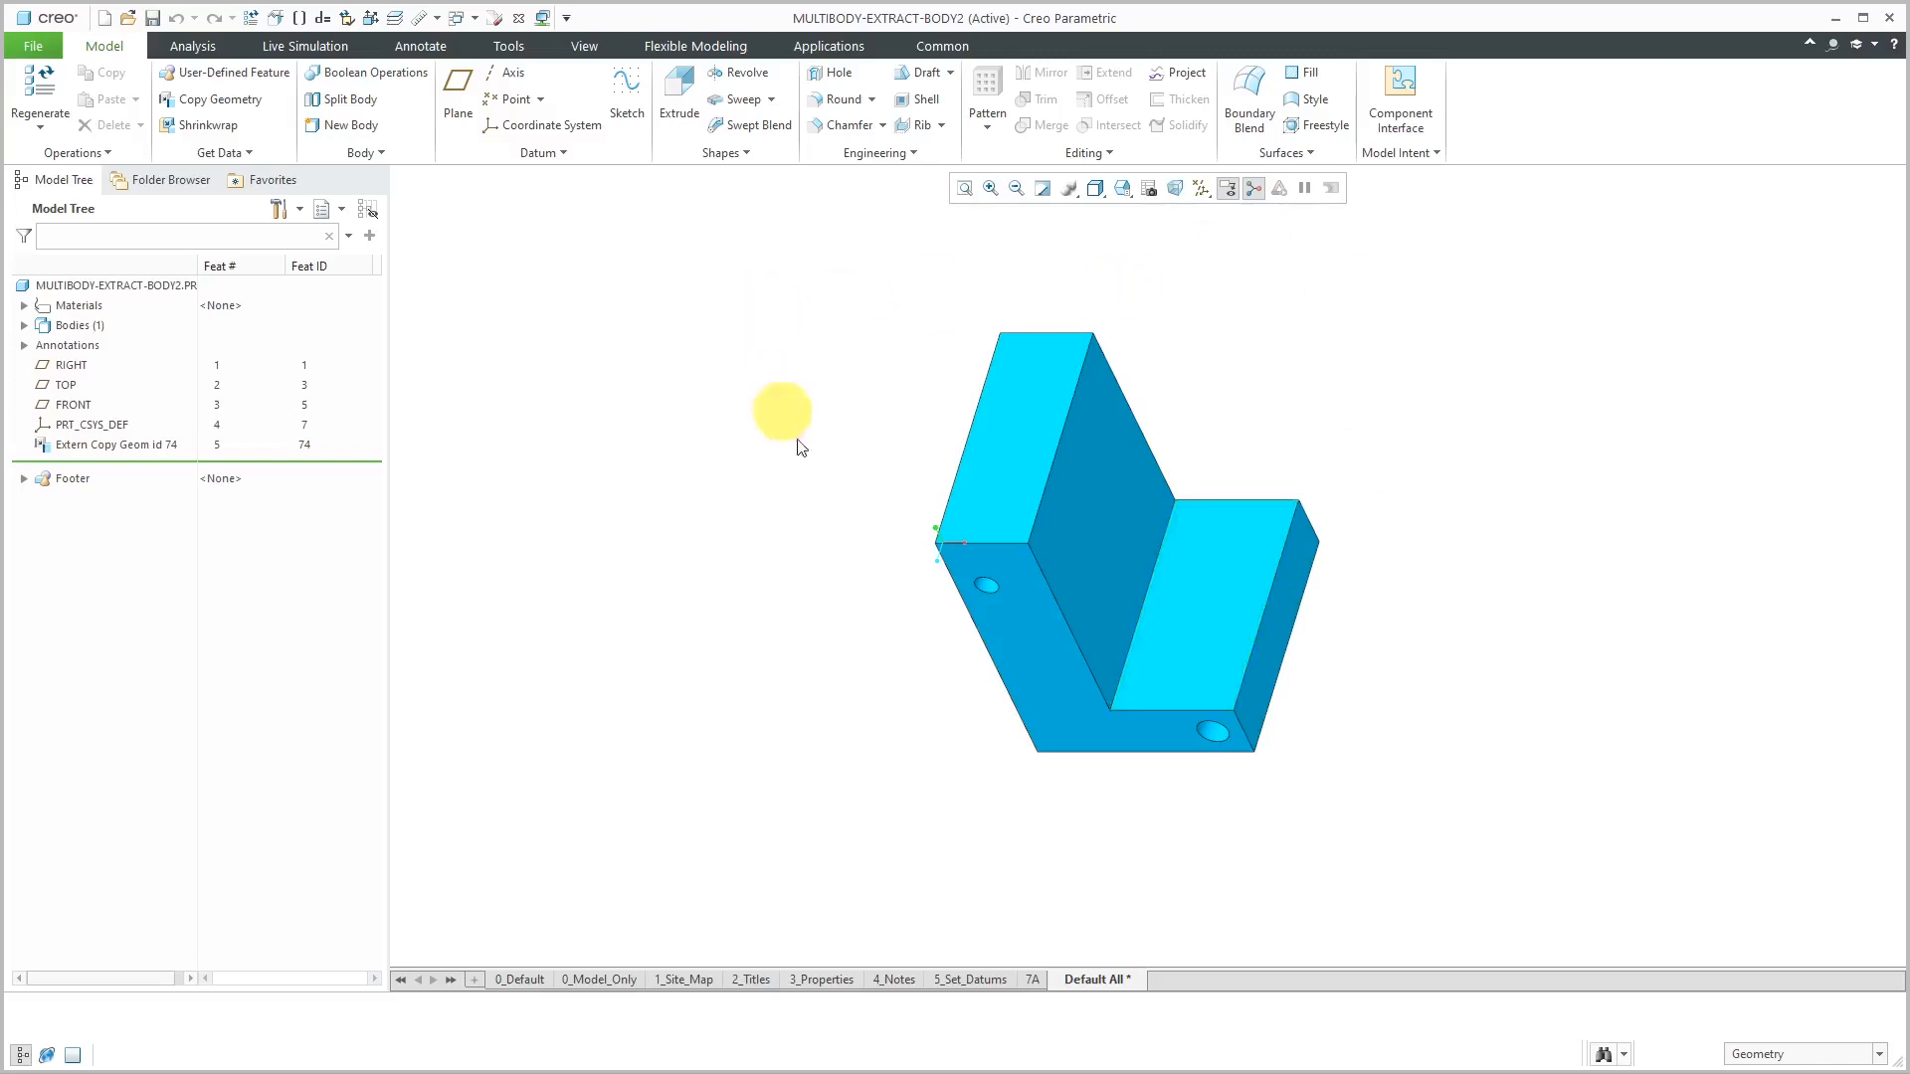
{"action": "mouse_move", "coordinate": [815, 494]}
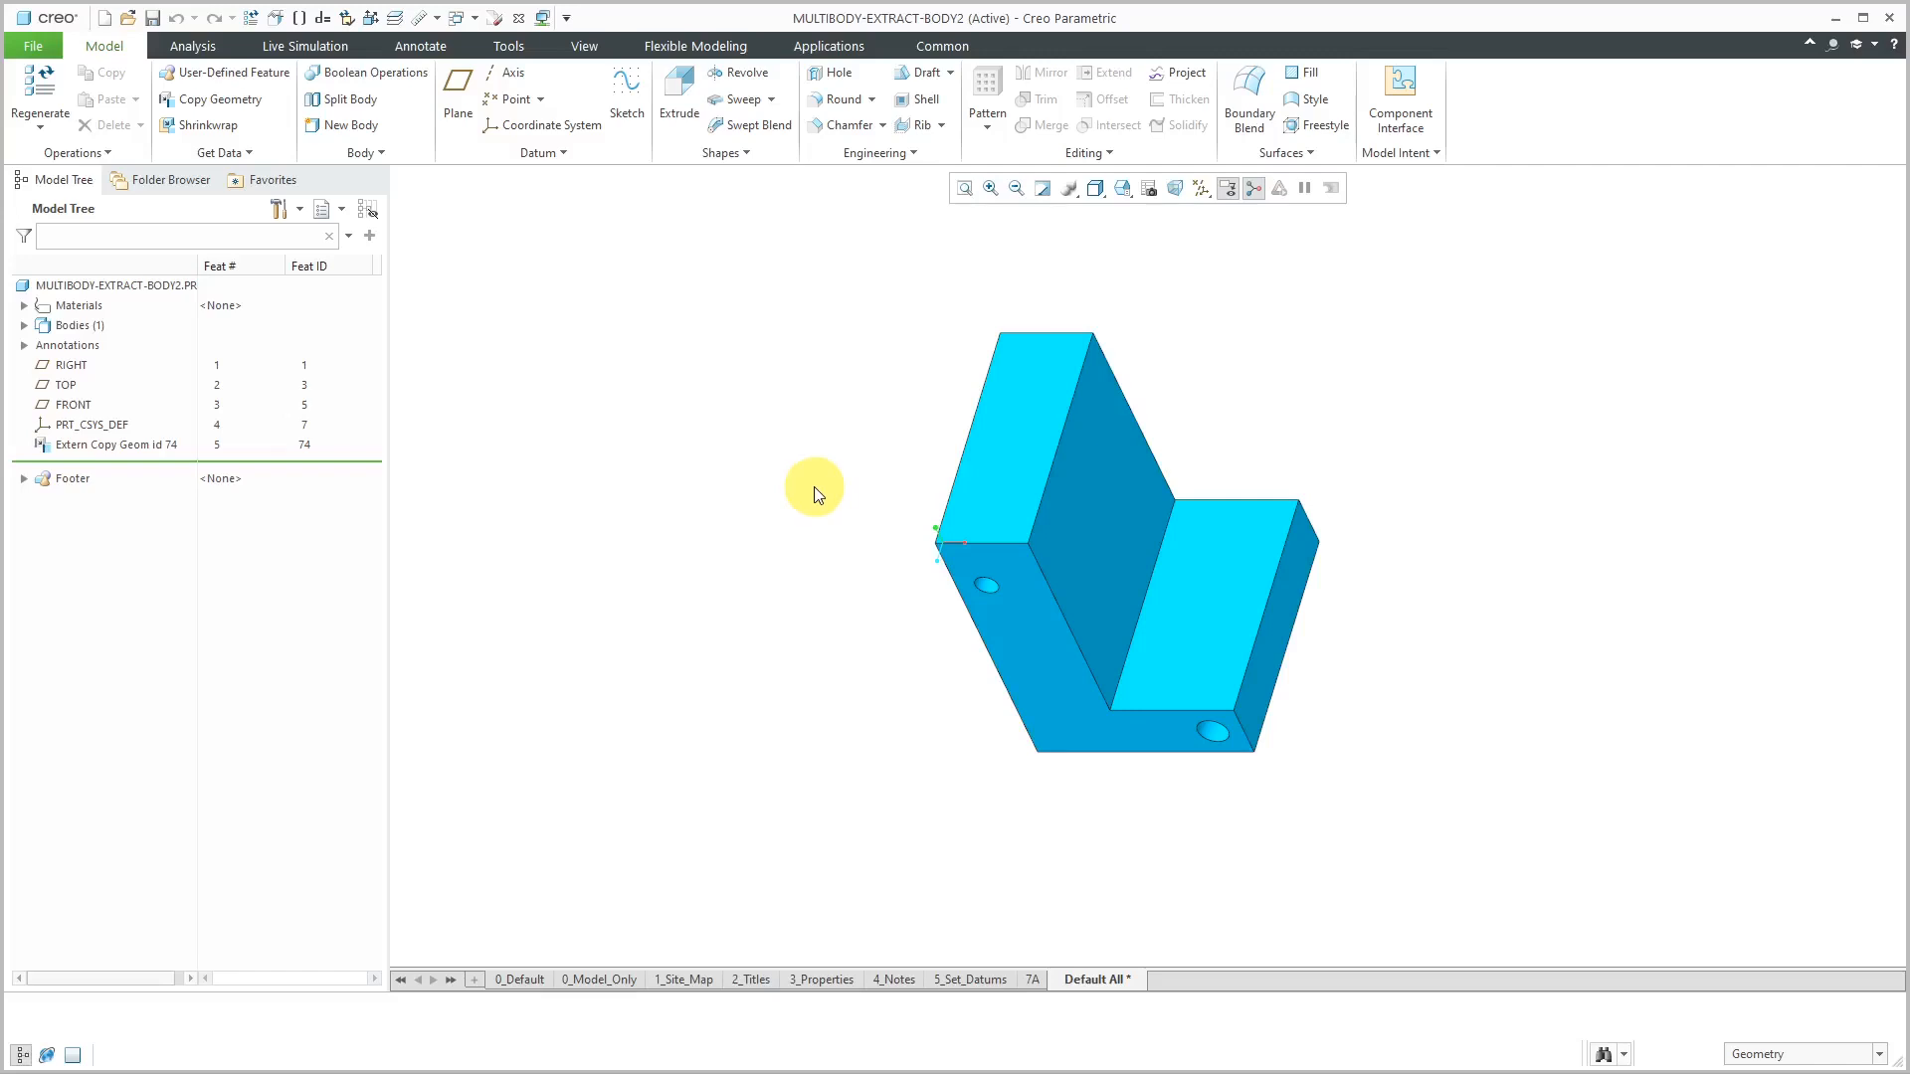
{"action": "mouse_move", "coordinate": [635, 476]}
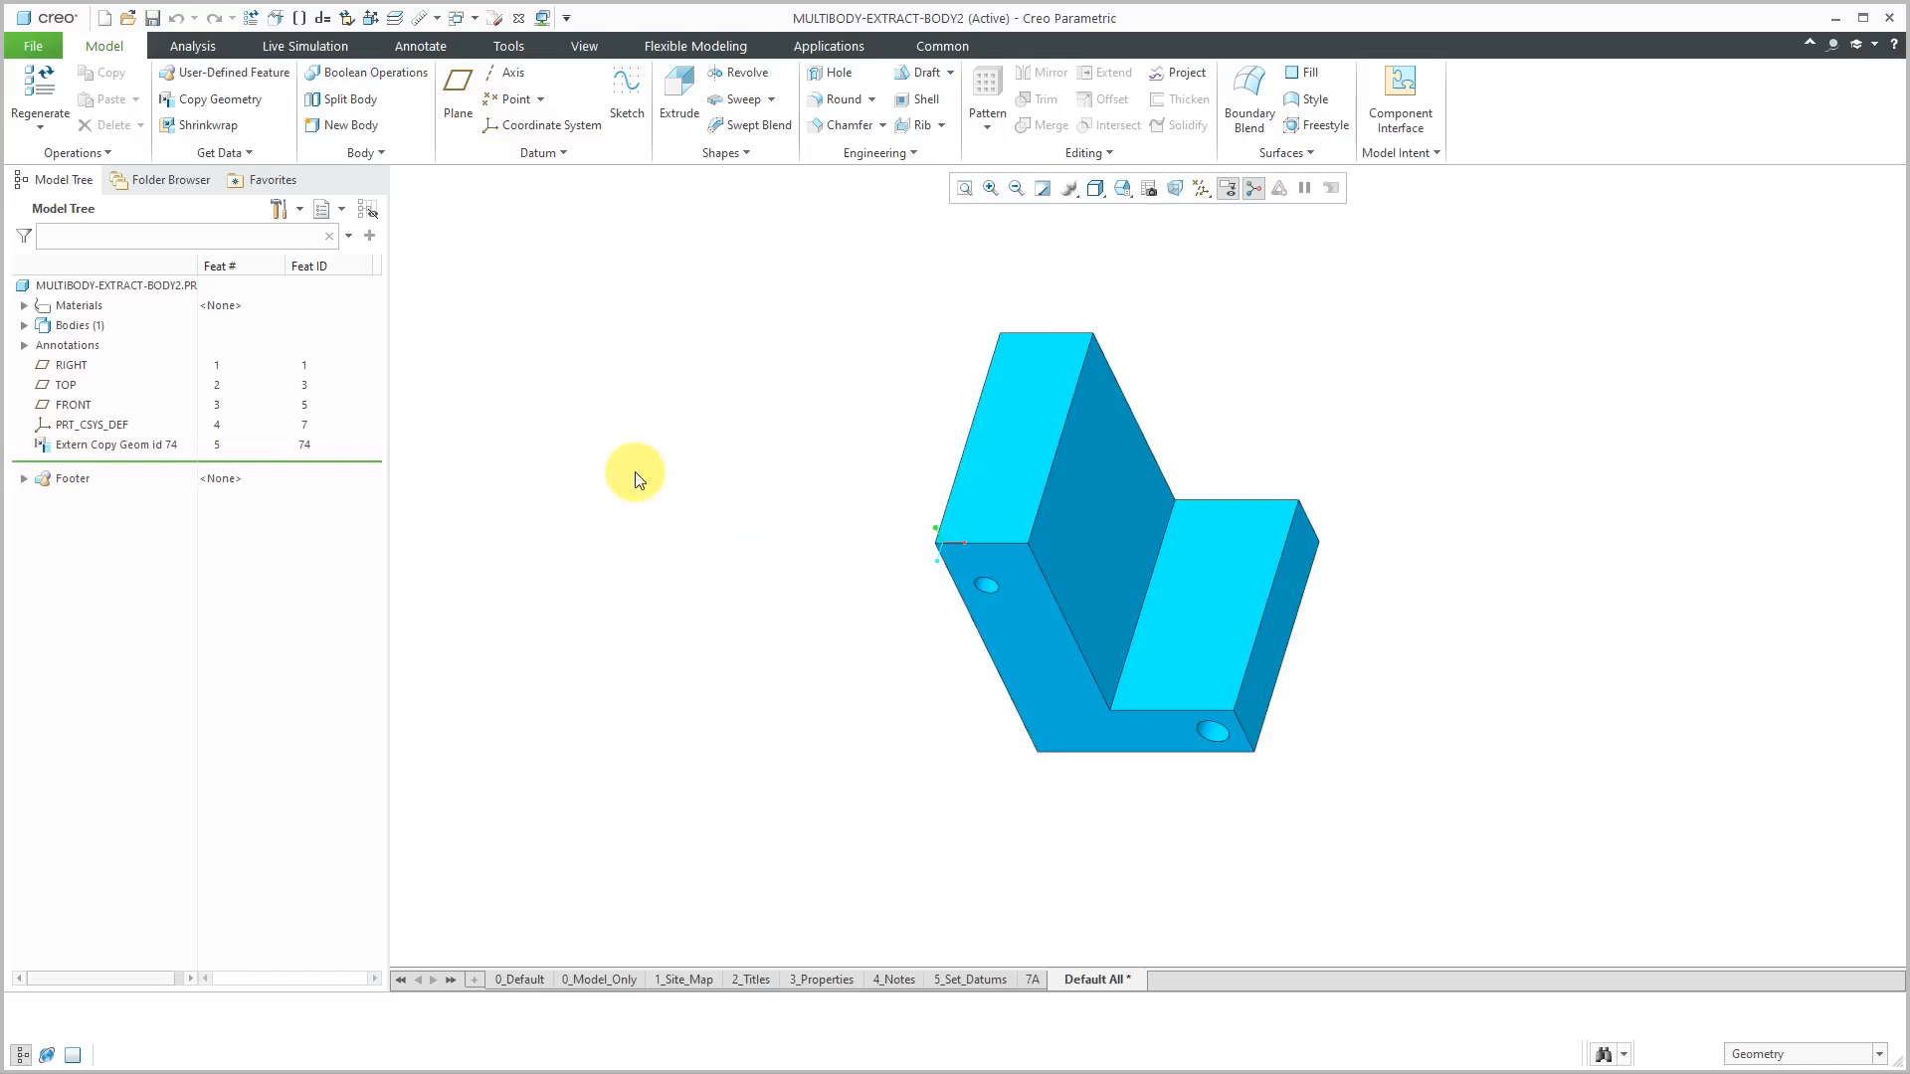
{"action": "mouse_move", "coordinate": [475, 488]}
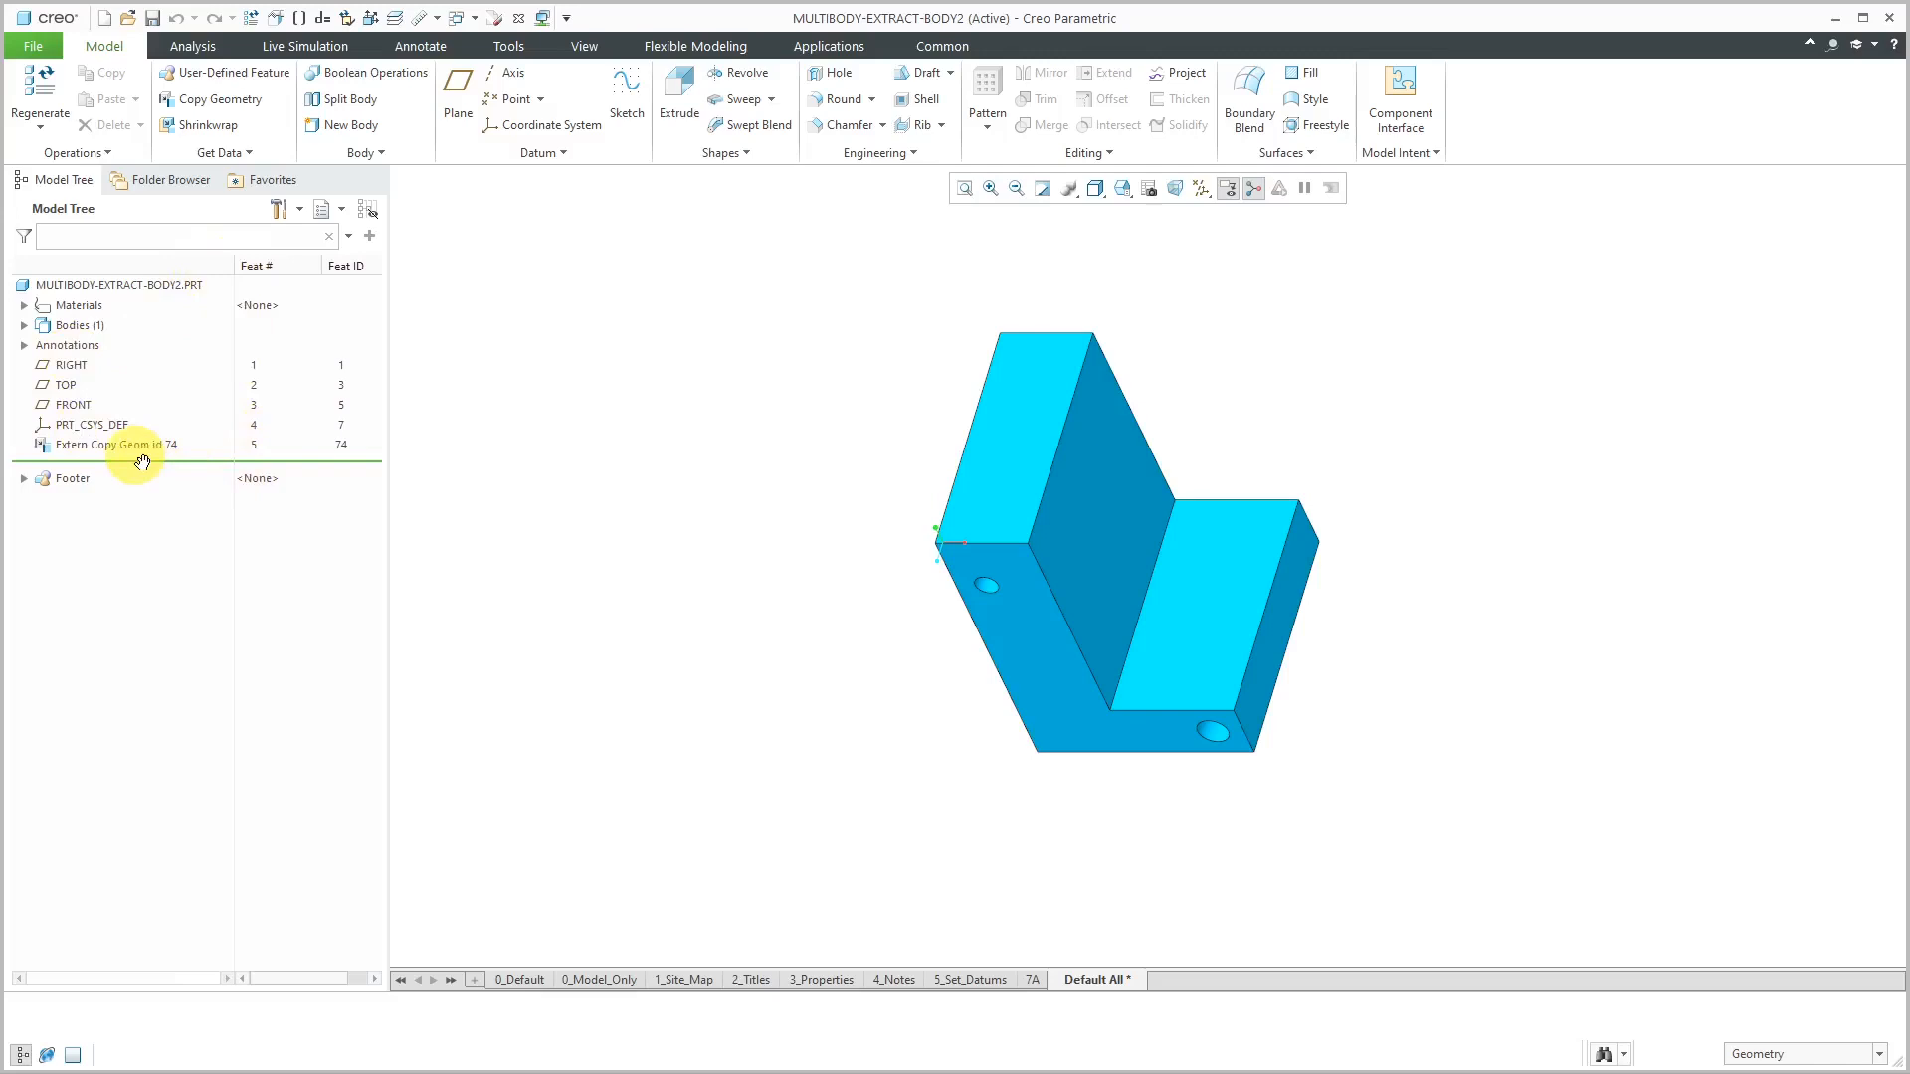
Step: Select Extern Copy Geom id 74 to highlight the extracted bracket geometry
{"action": "left_click", "coordinate": [116, 445]}
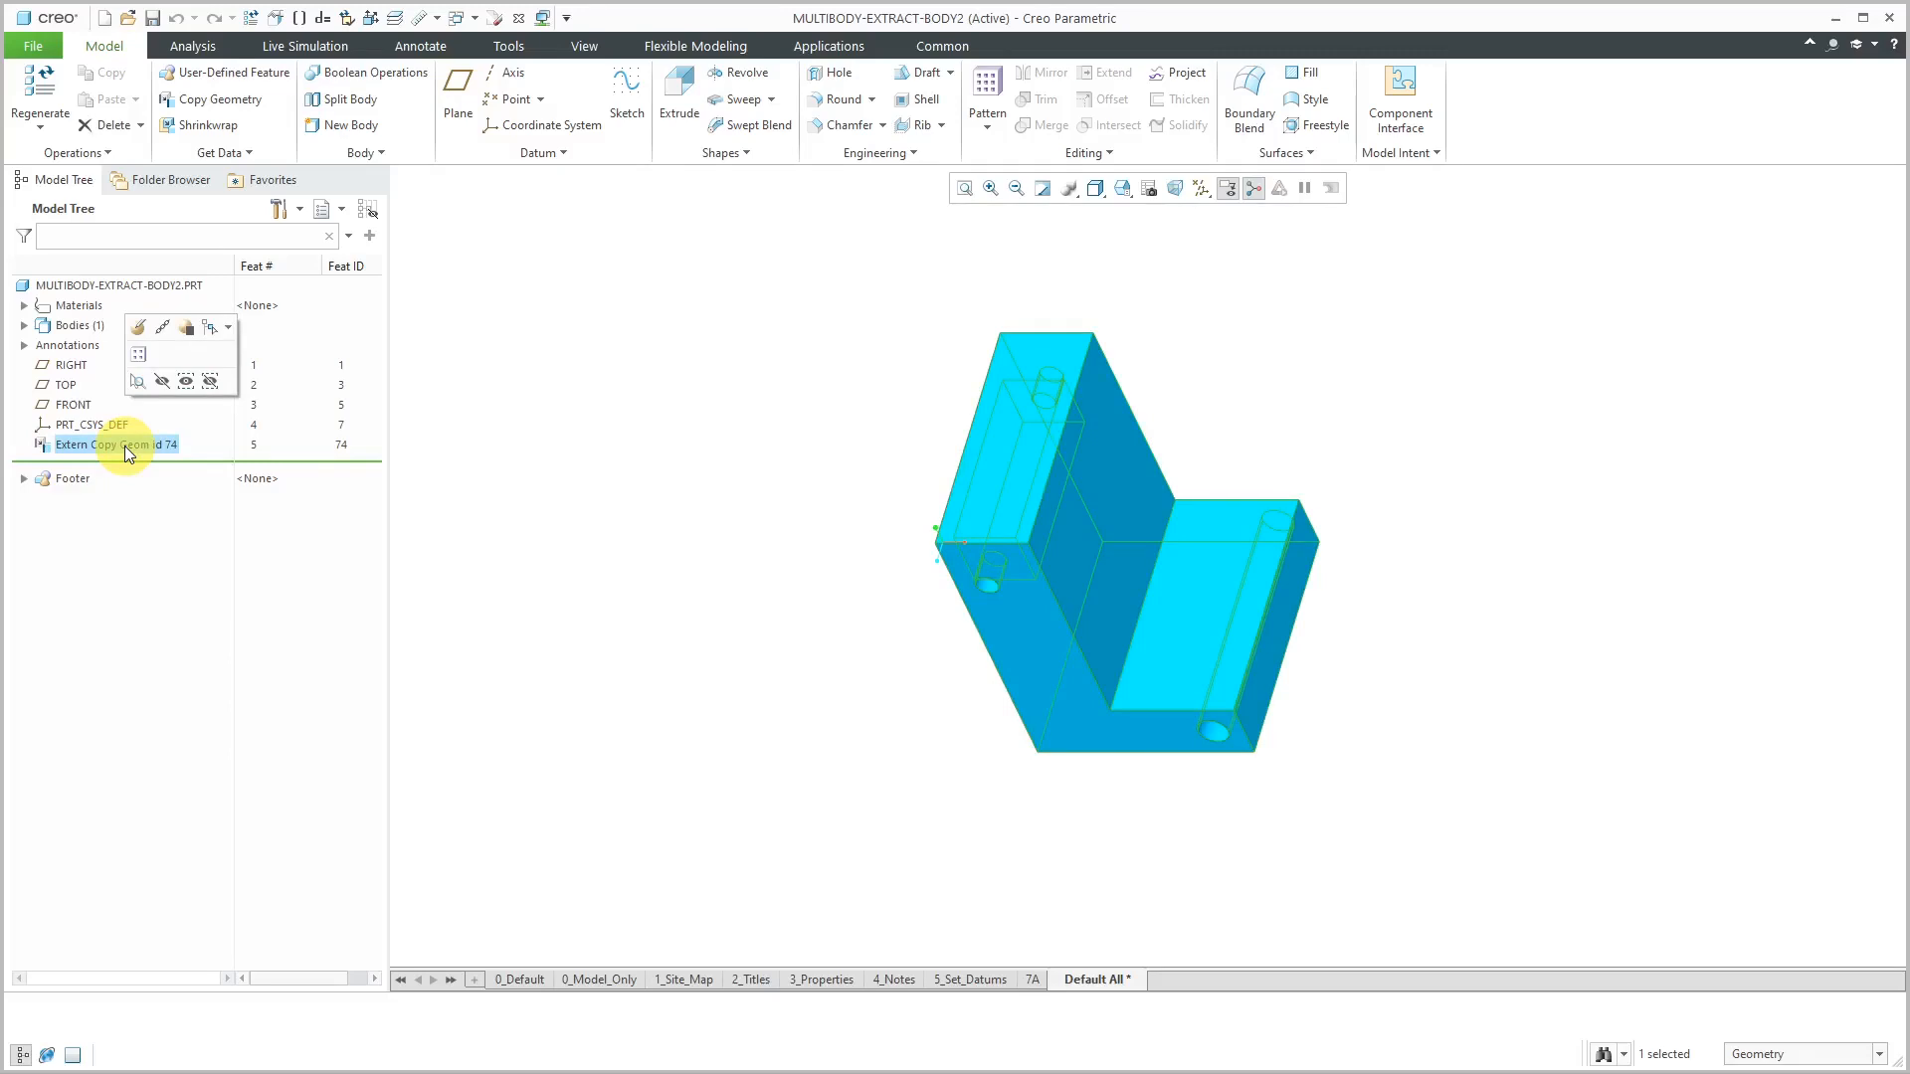
{"action": "left_click", "coordinate": [686, 457]}
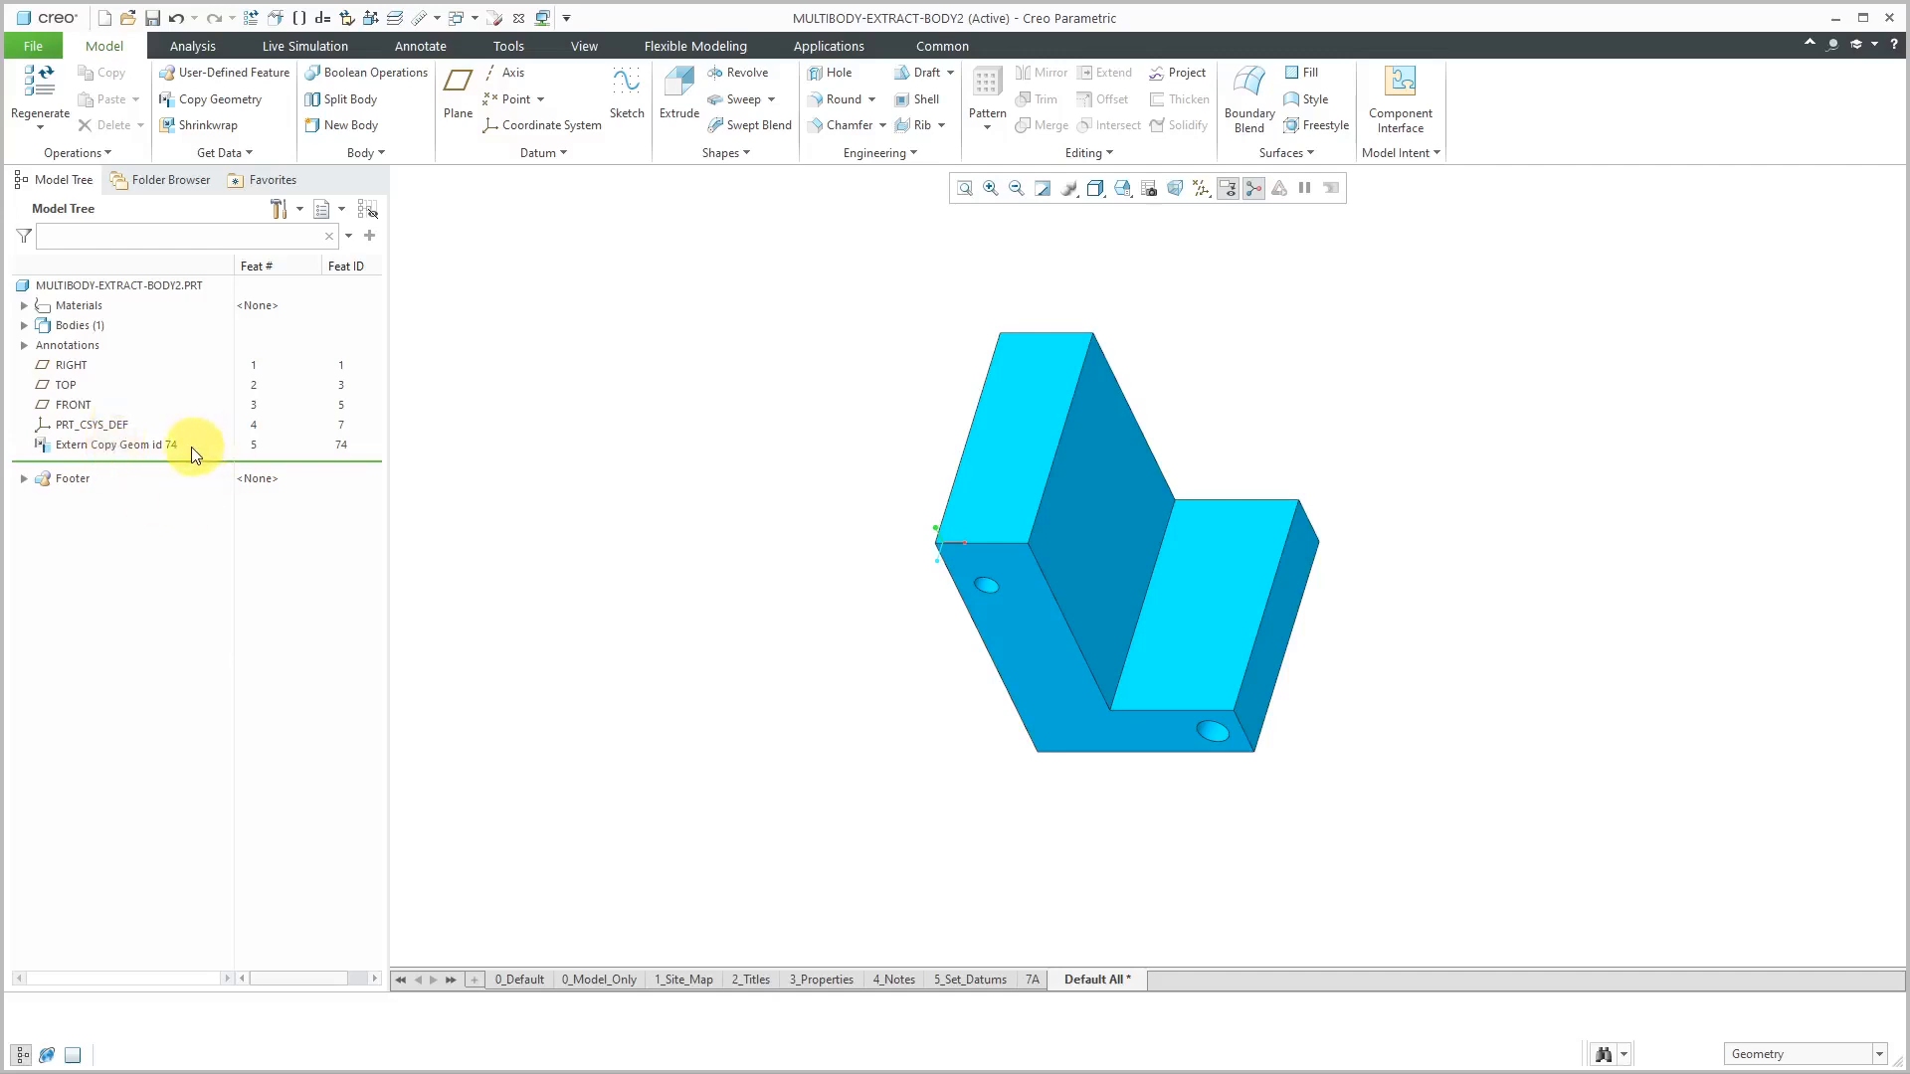
{"action": "mouse_move", "coordinate": [712, 396]}
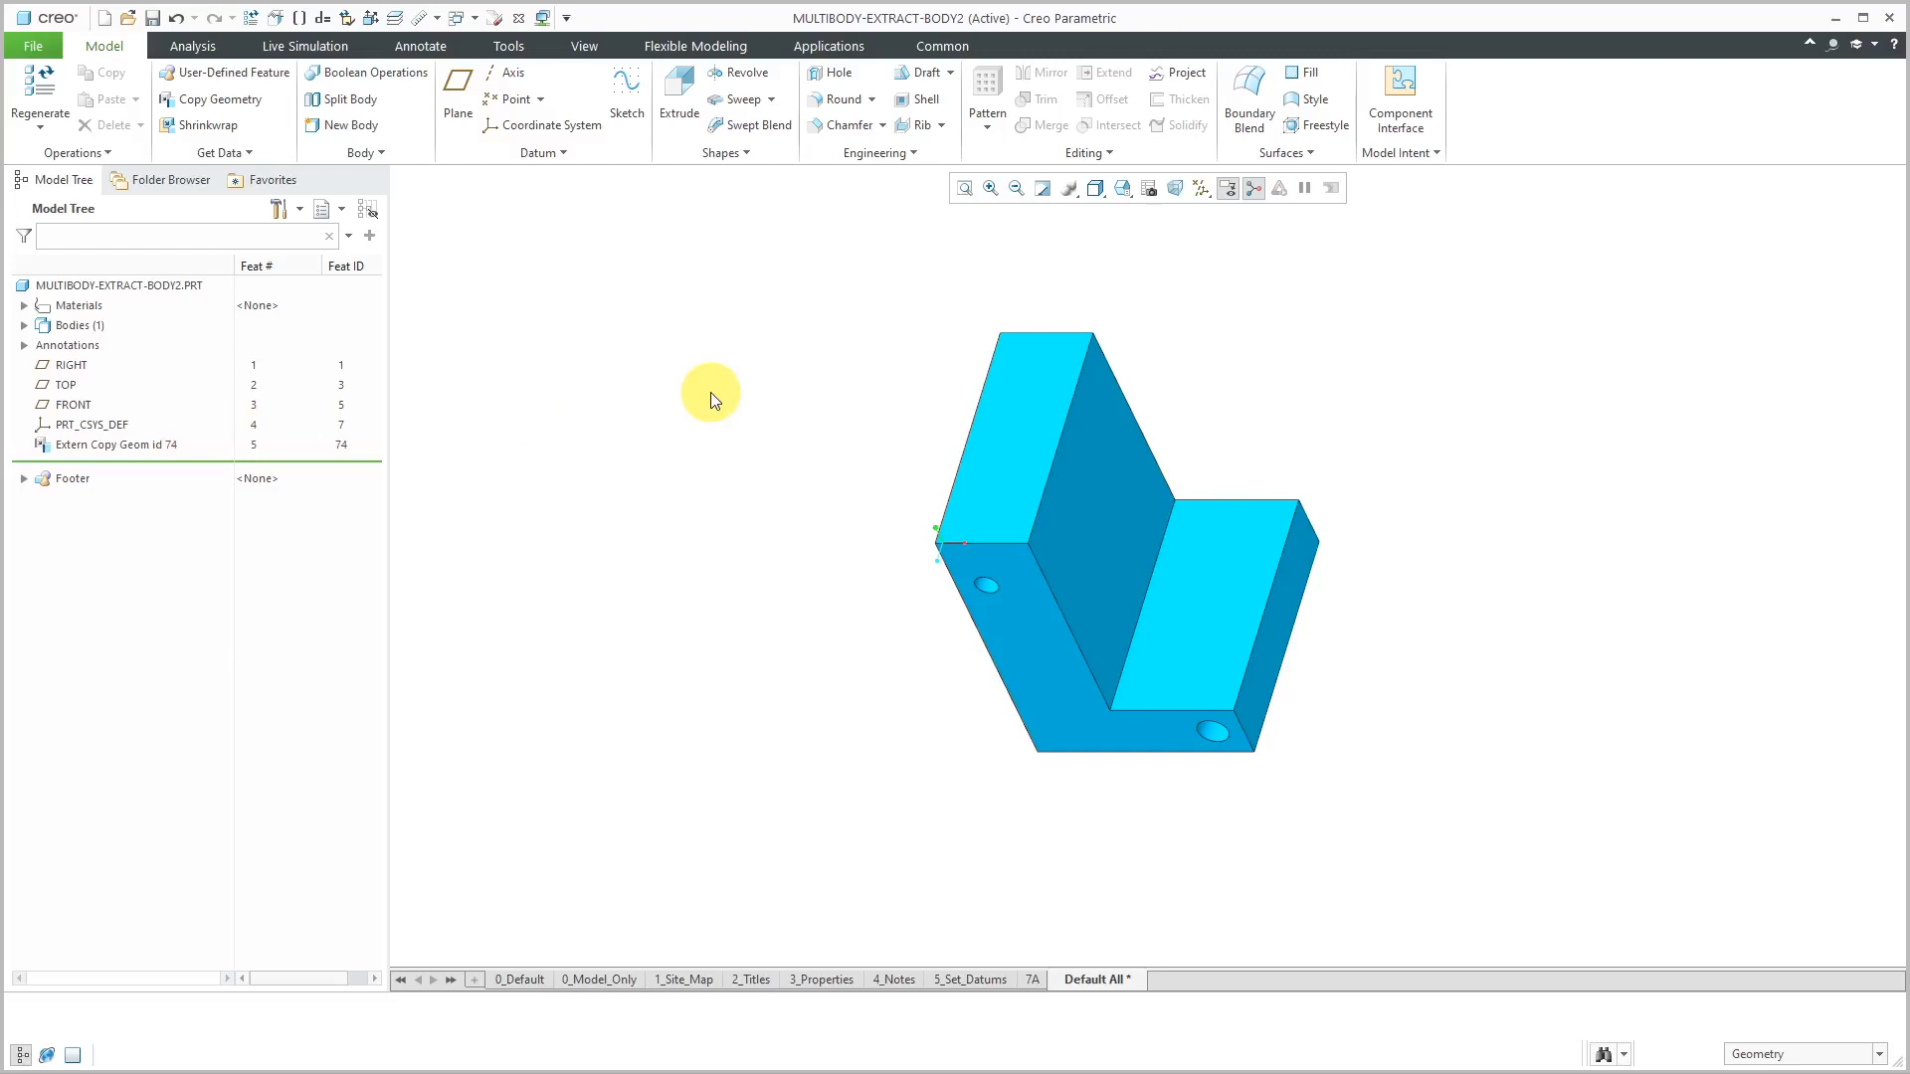